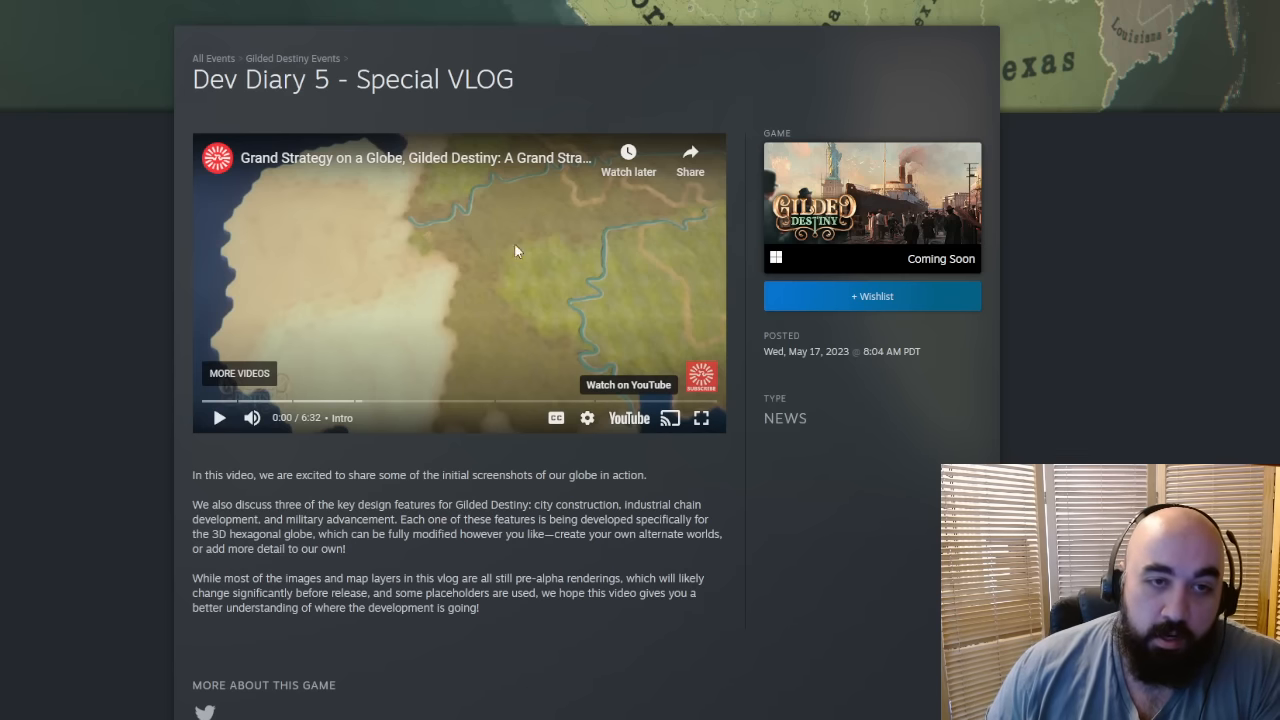
pyautogui.moveTo(440, 284)
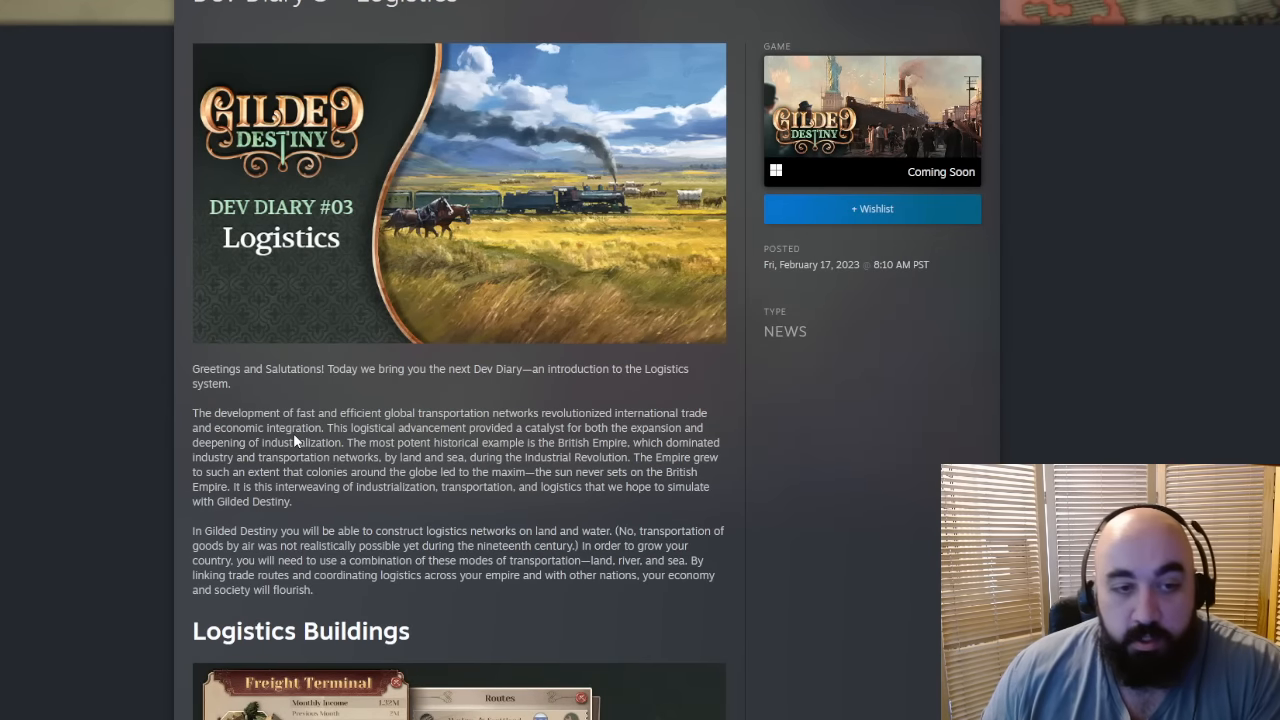
# Step: Scroll into the Dev Diary #03 introduction and mark the word Logistics
pyautogui.scroll(-3)
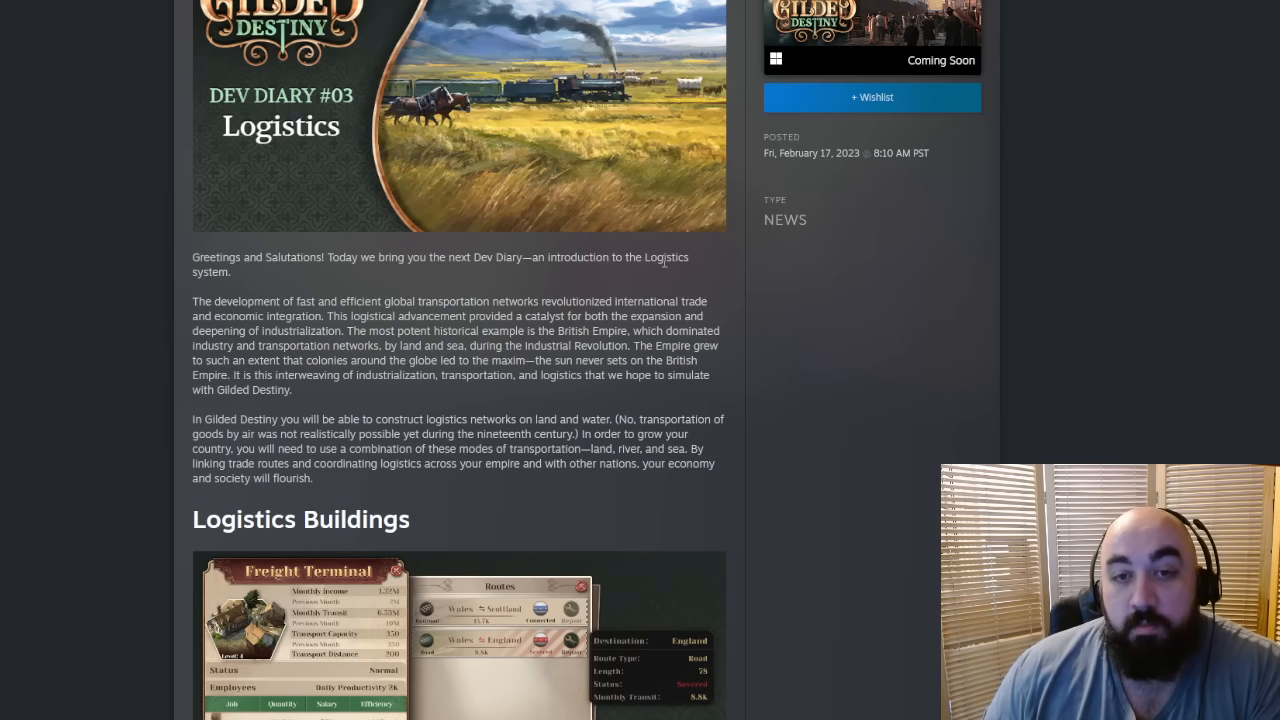
pyautogui.doubleClick(666, 256)
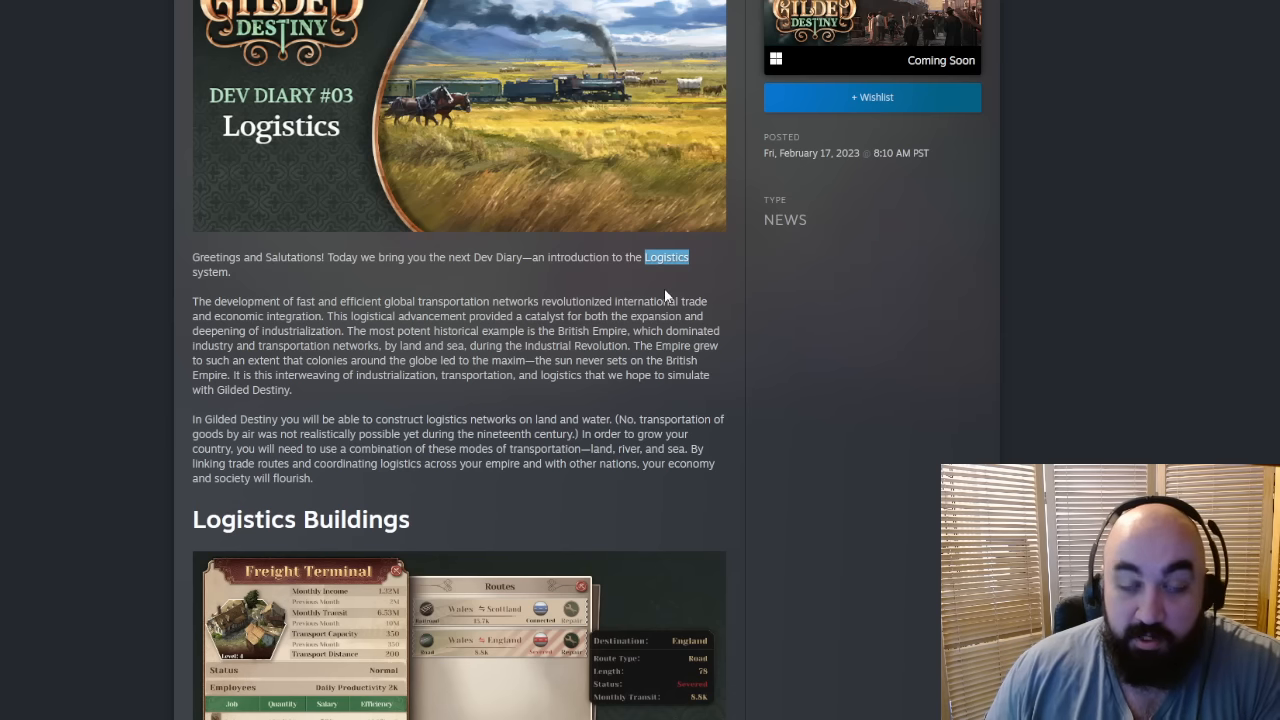
pyautogui.moveTo(656, 196)
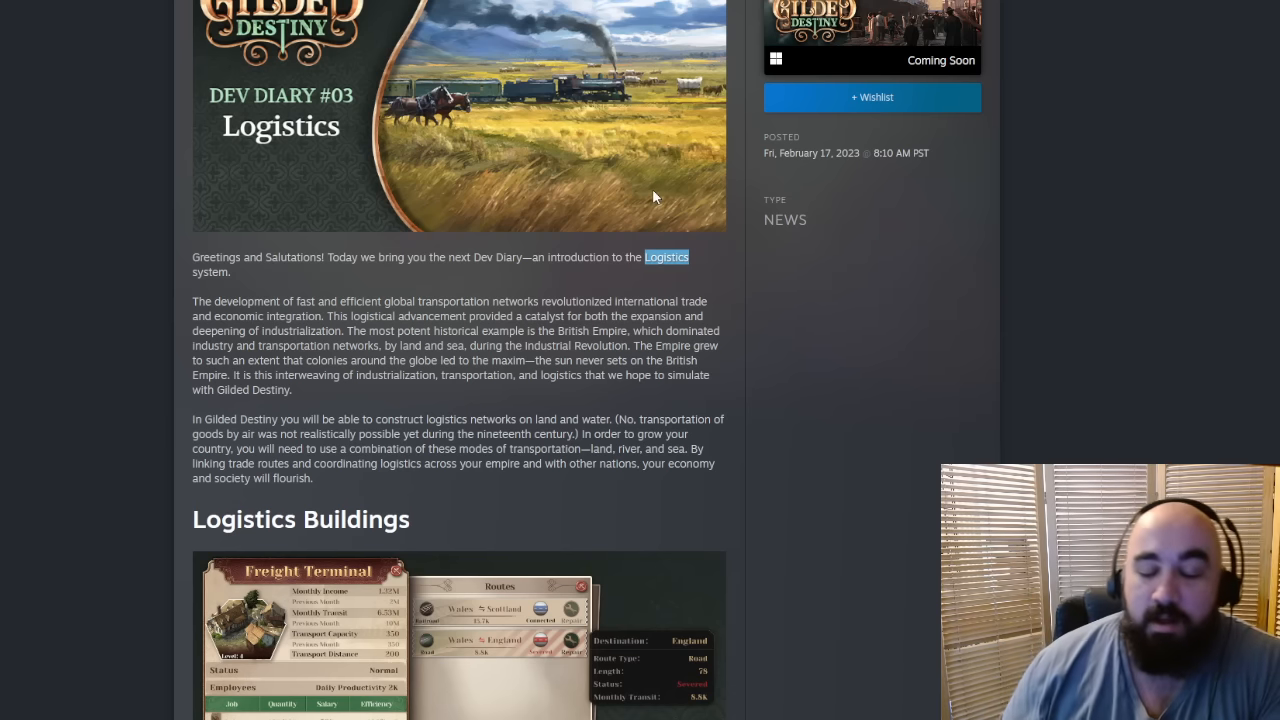
pyautogui.moveTo(452, 340)
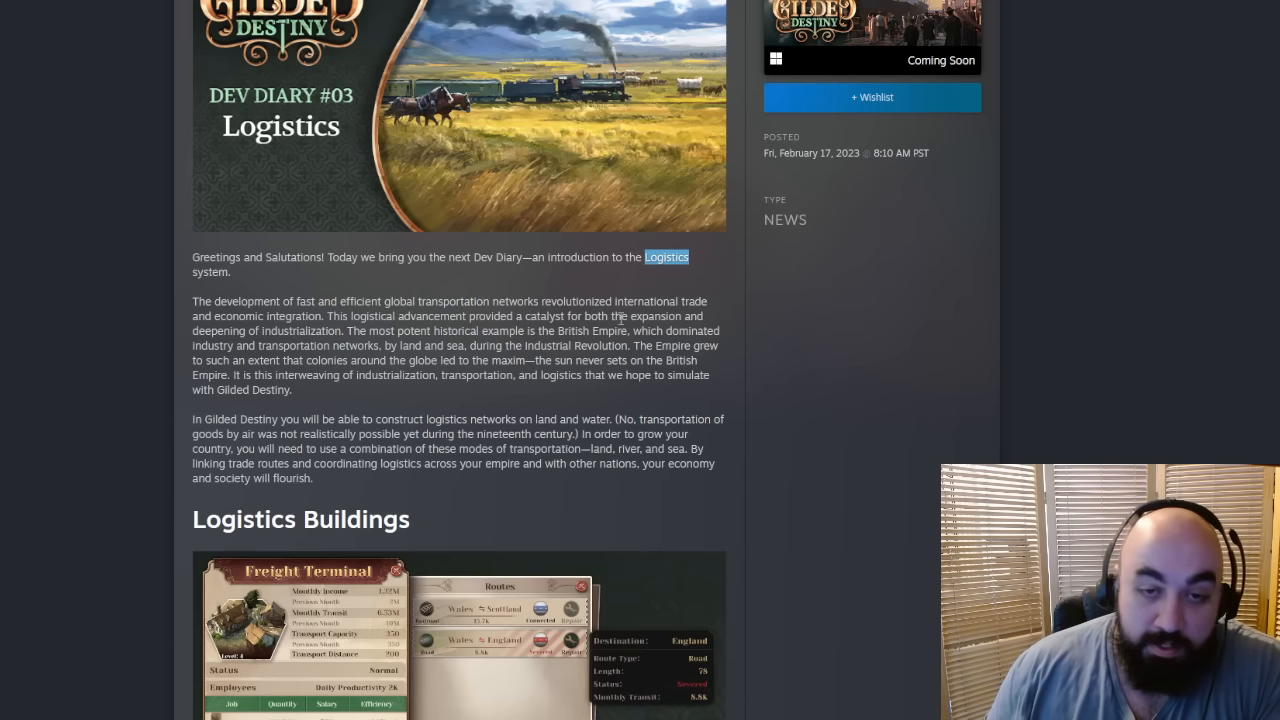
pyautogui.moveTo(536, 390)
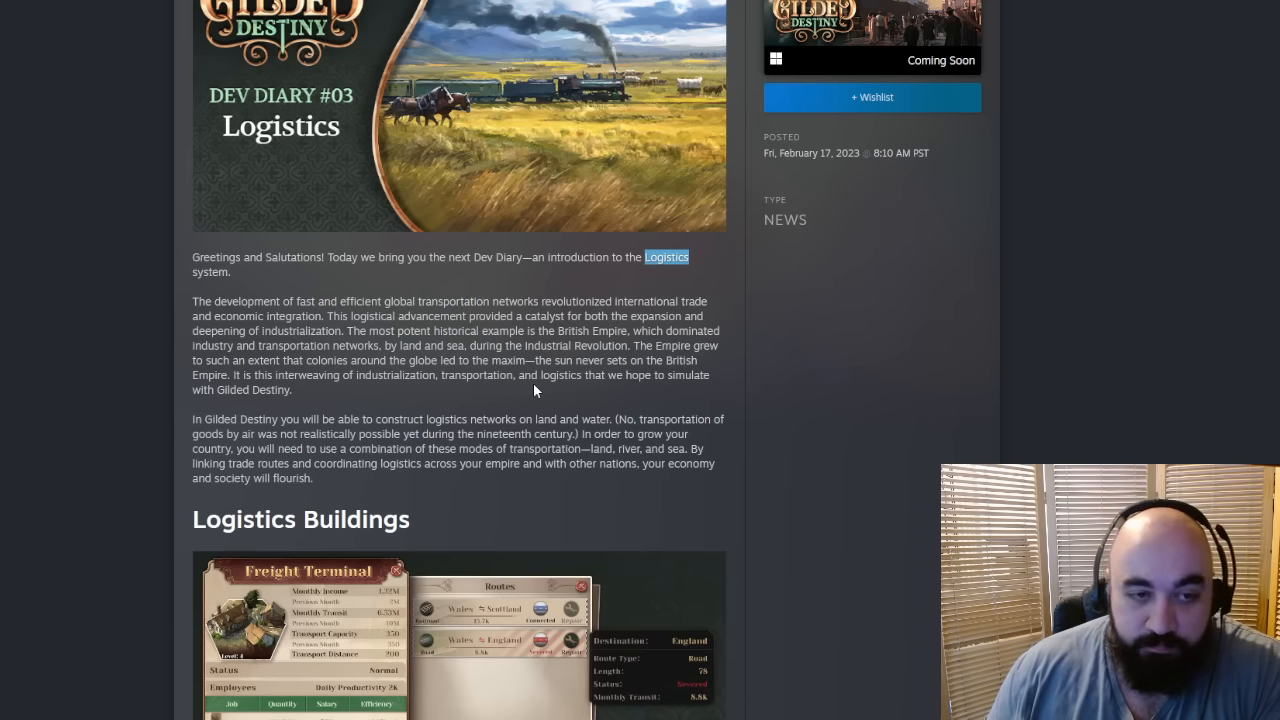
# Step: Highlight the sentence on global transportation networks driving trade and industrialization
pyautogui.scroll(-3)
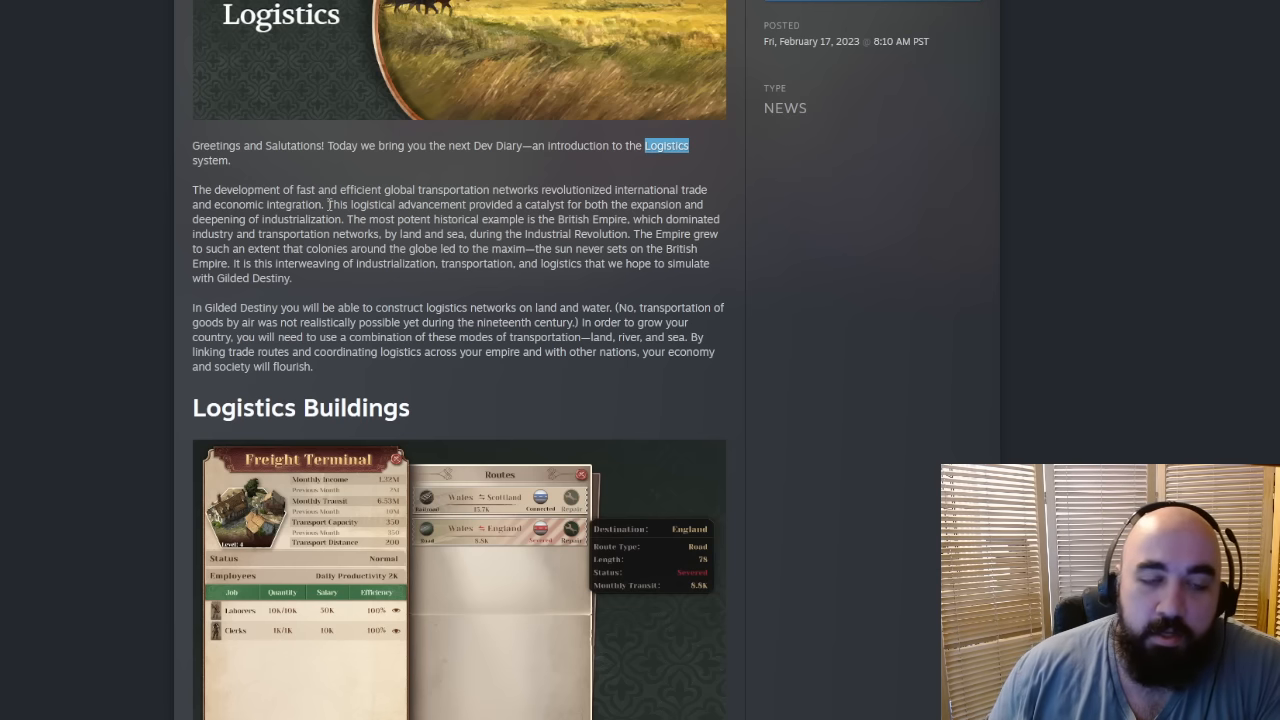
pyautogui.moveTo(192, 188); pyautogui.dragTo(324, 204)
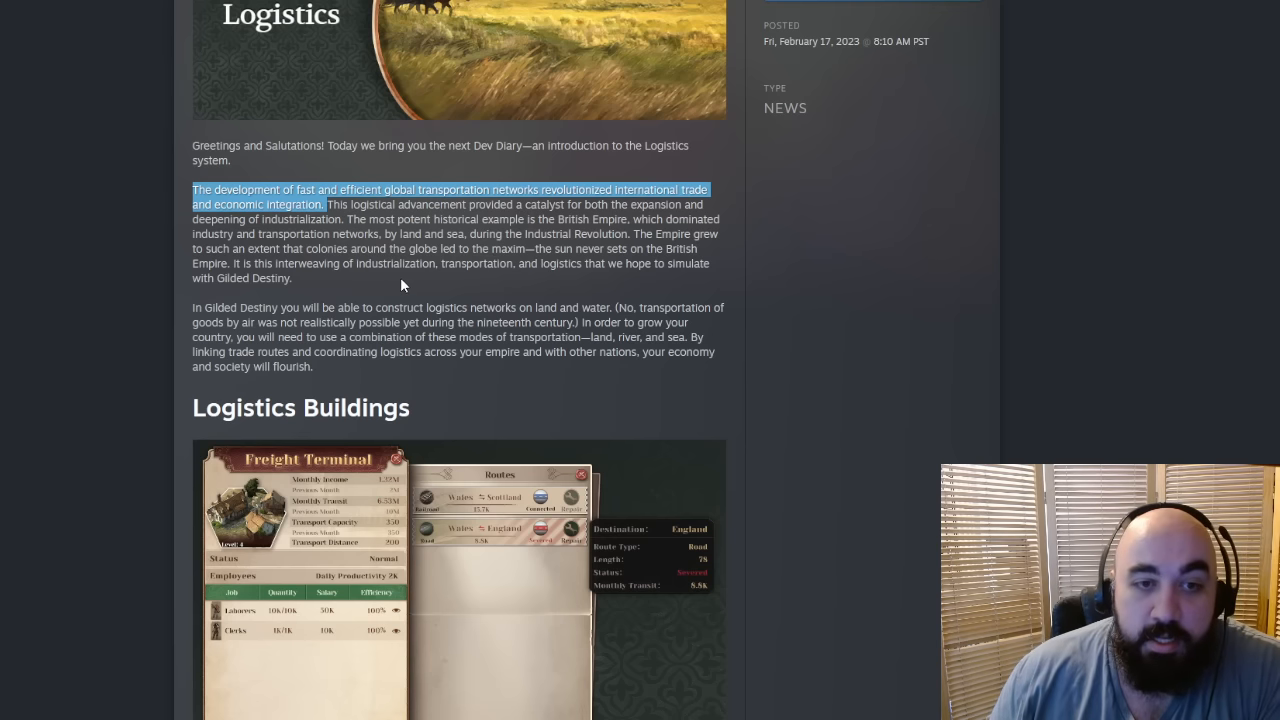
pyautogui.moveTo(352, 280)
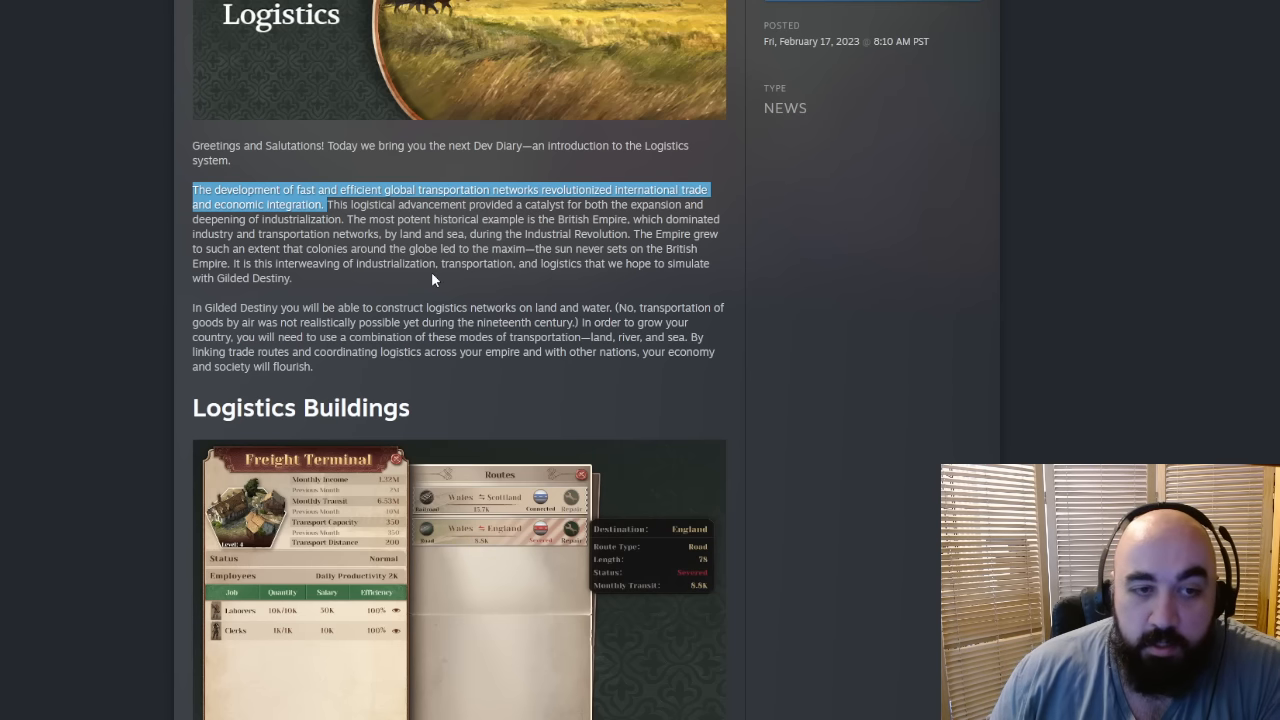
# Step: Scroll down to the Logistics Buildings heading and its Freight Terminal screenshot
pyautogui.scroll(-3)
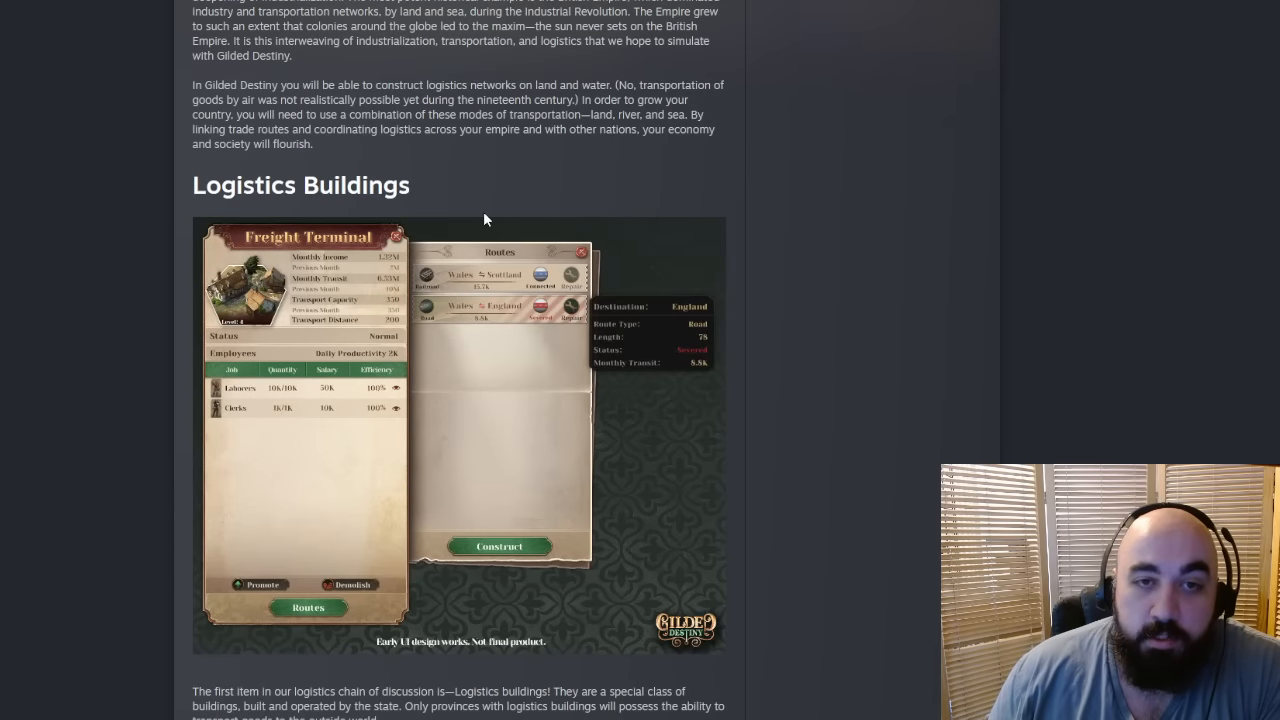
pyautogui.moveTo(620, 112)
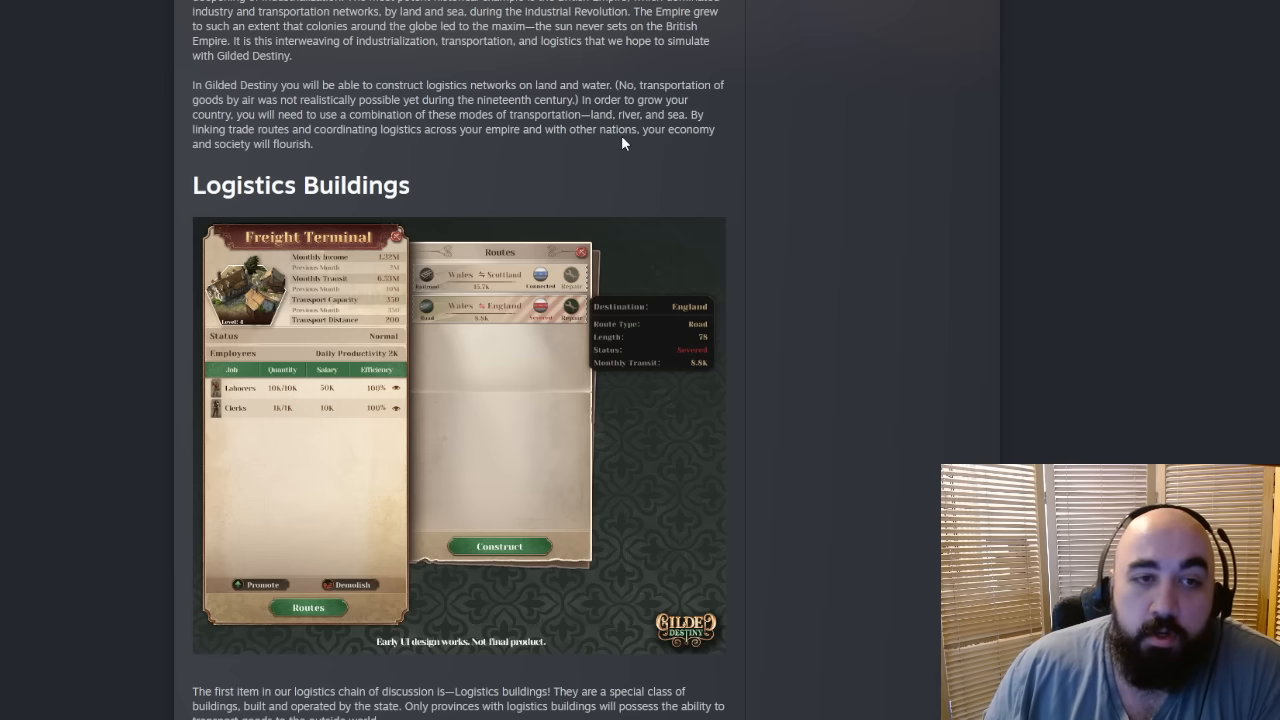
pyautogui.moveTo(604, 154)
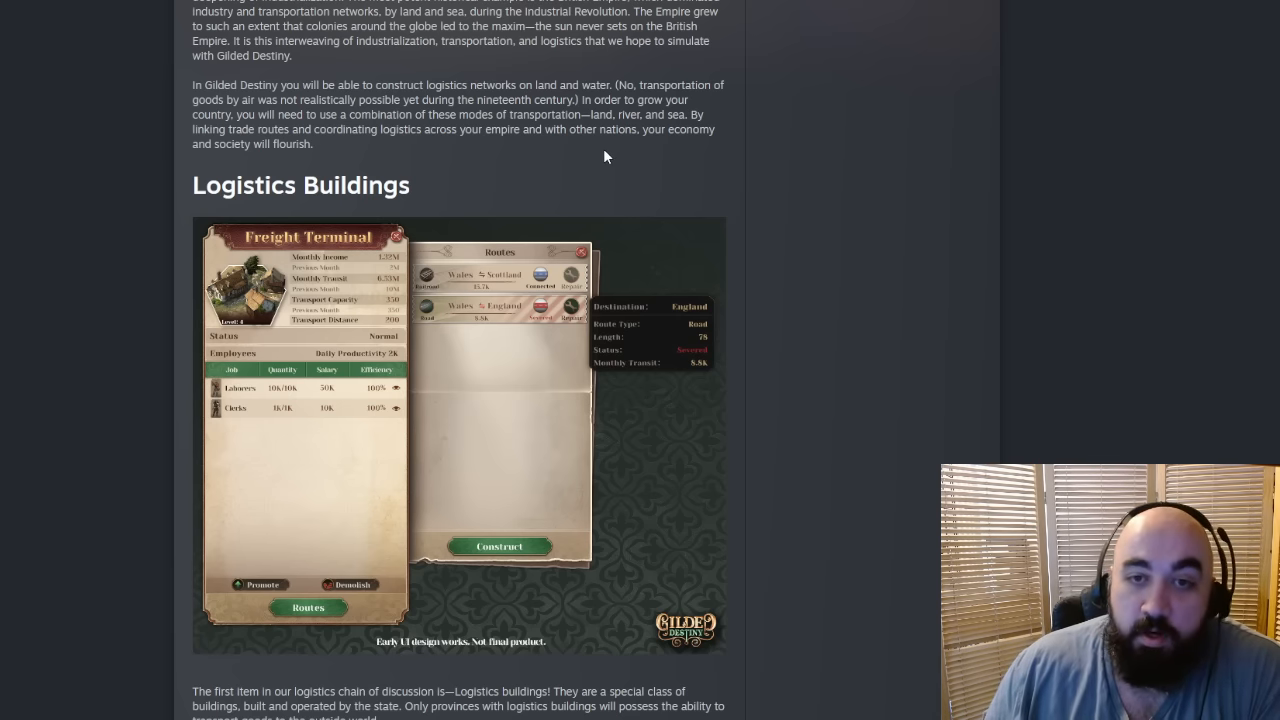
pyautogui.moveTo(600, 162)
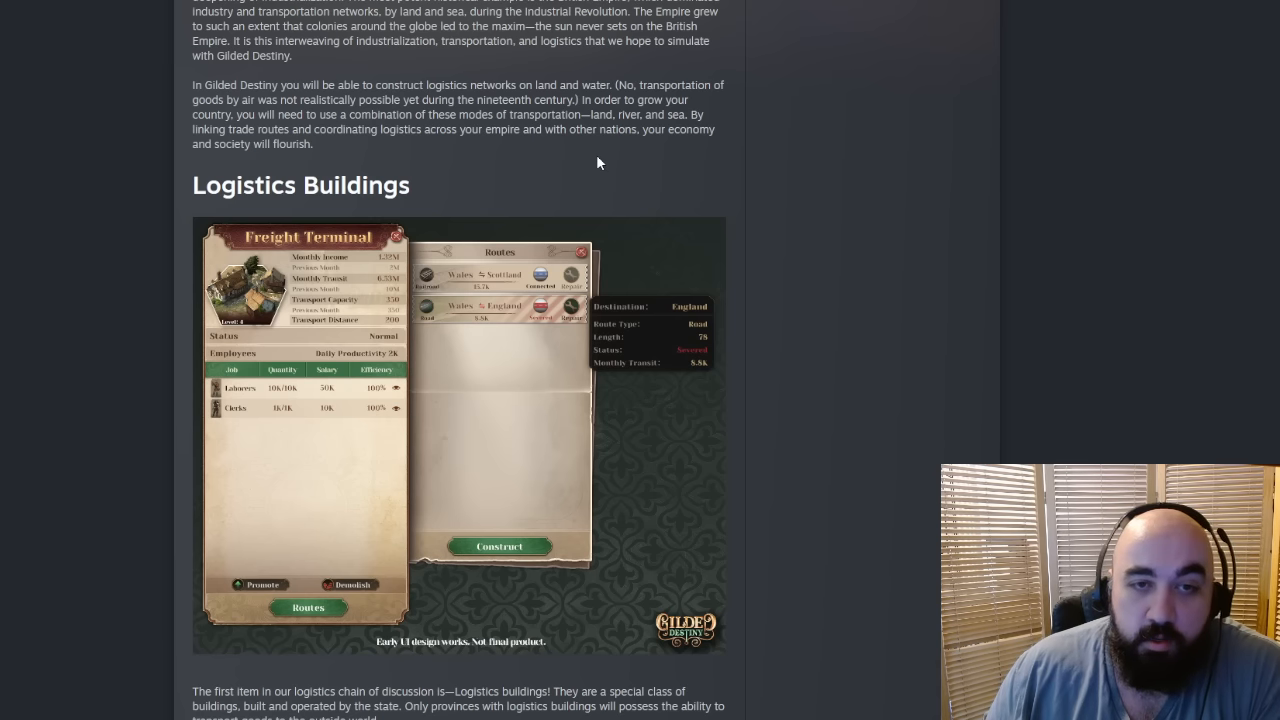
pyautogui.scroll(-3)
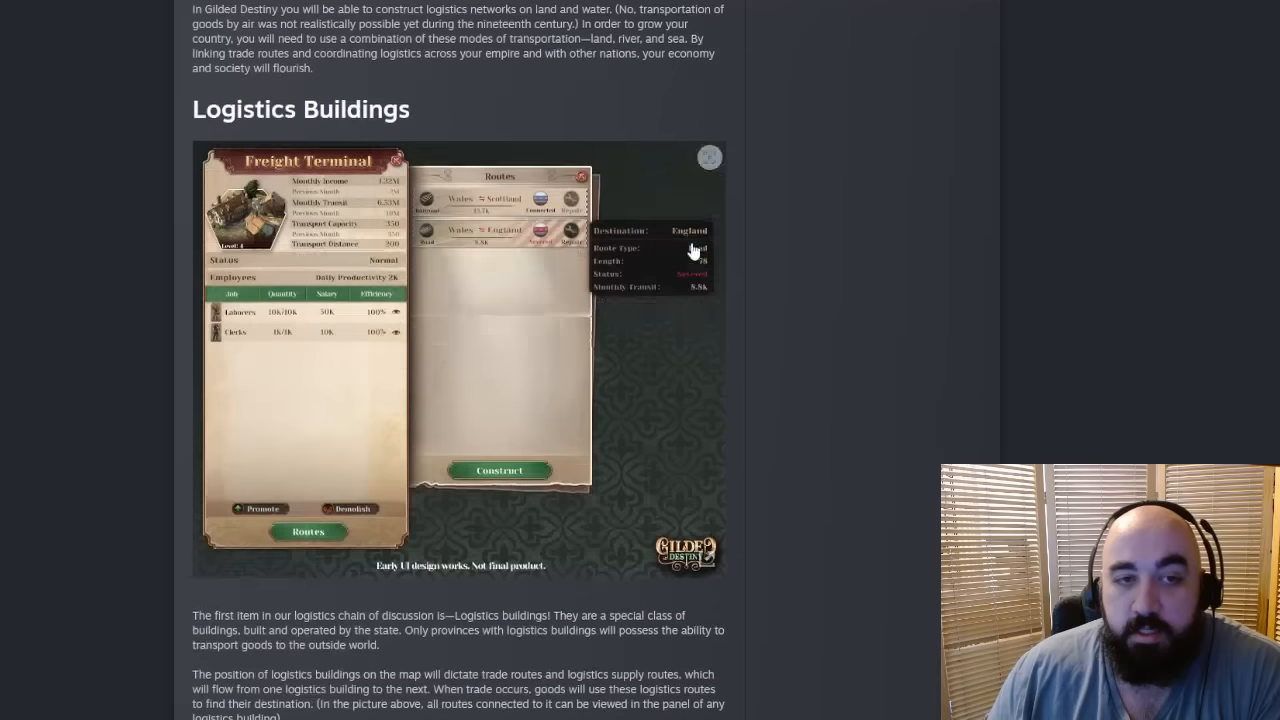
# Step: Scroll further toward the Freight Terminal and Routes screenshot
pyautogui.scroll(-3)
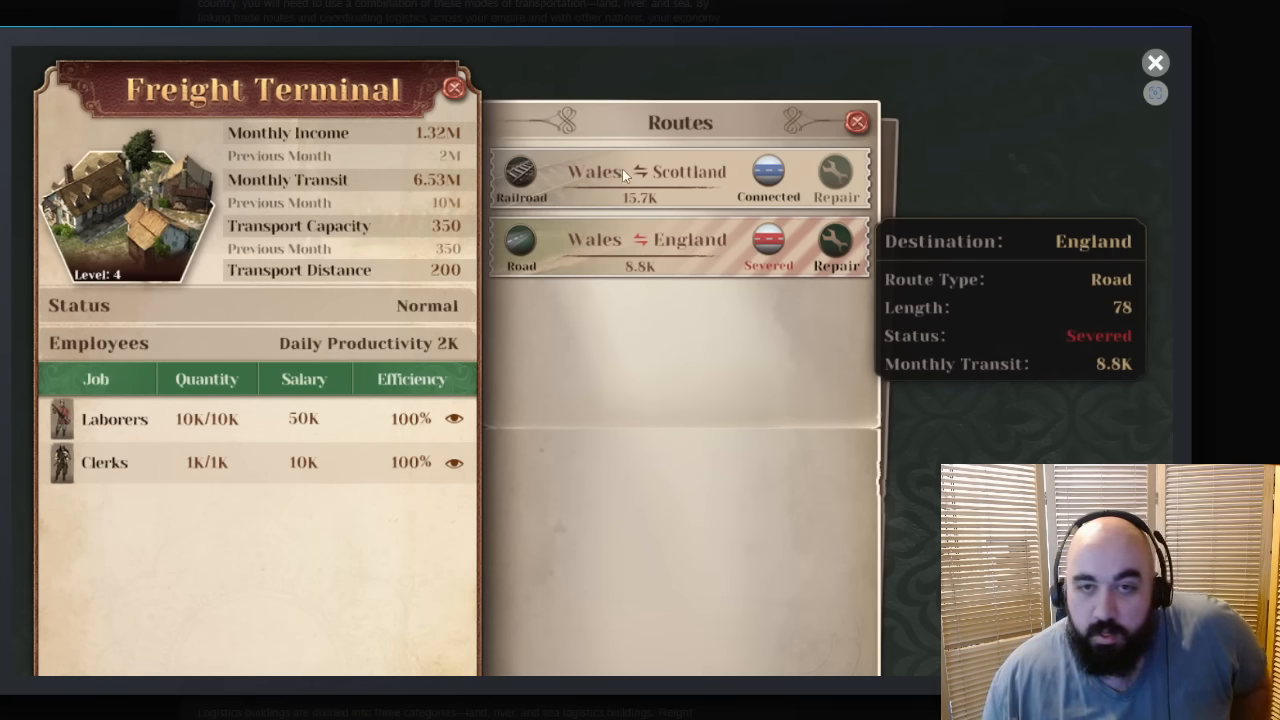
pyautogui.moveTo(620, 176)
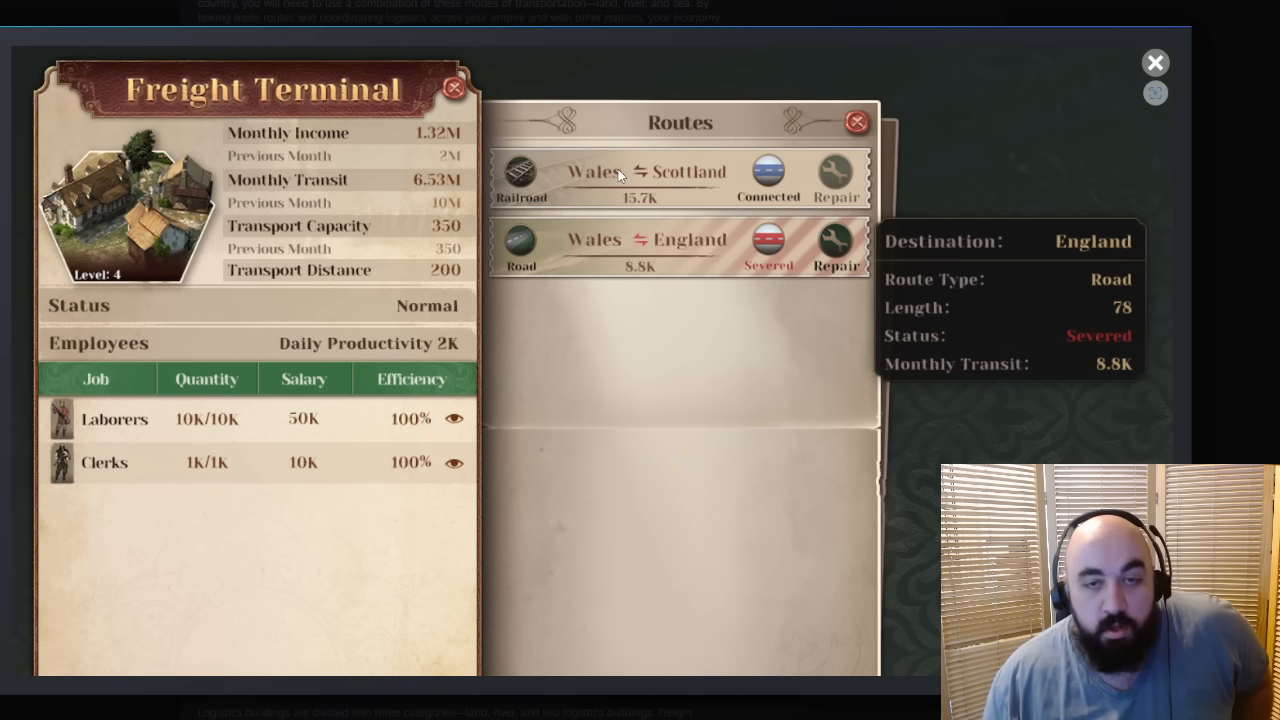
pyautogui.moveTo(788, 244)
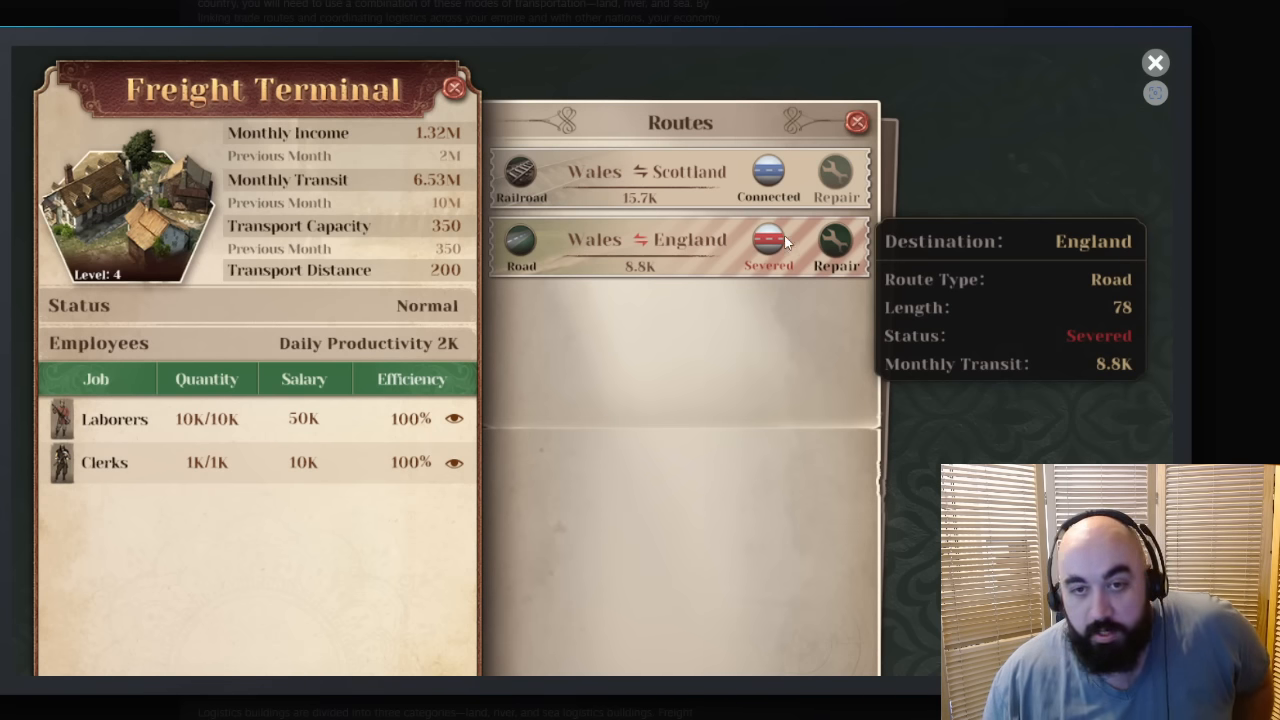
pyautogui.moveTo(1096, 364)
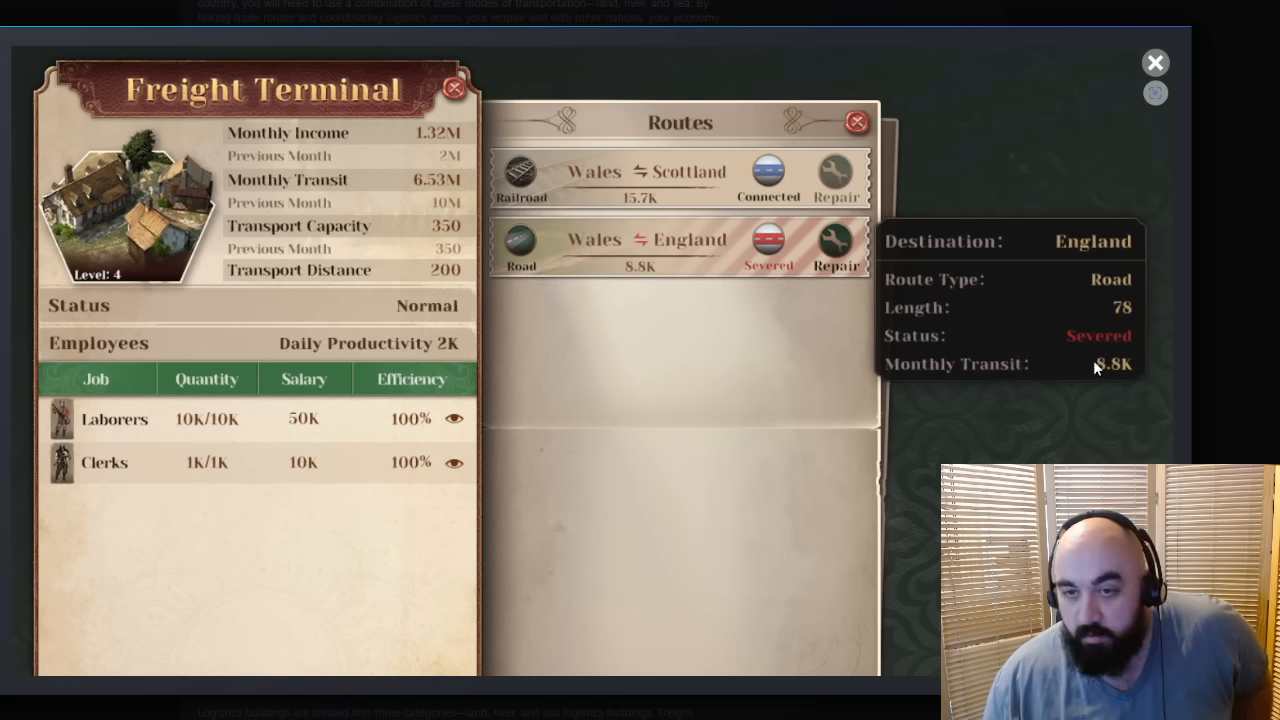
pyautogui.moveTo(1118, 368)
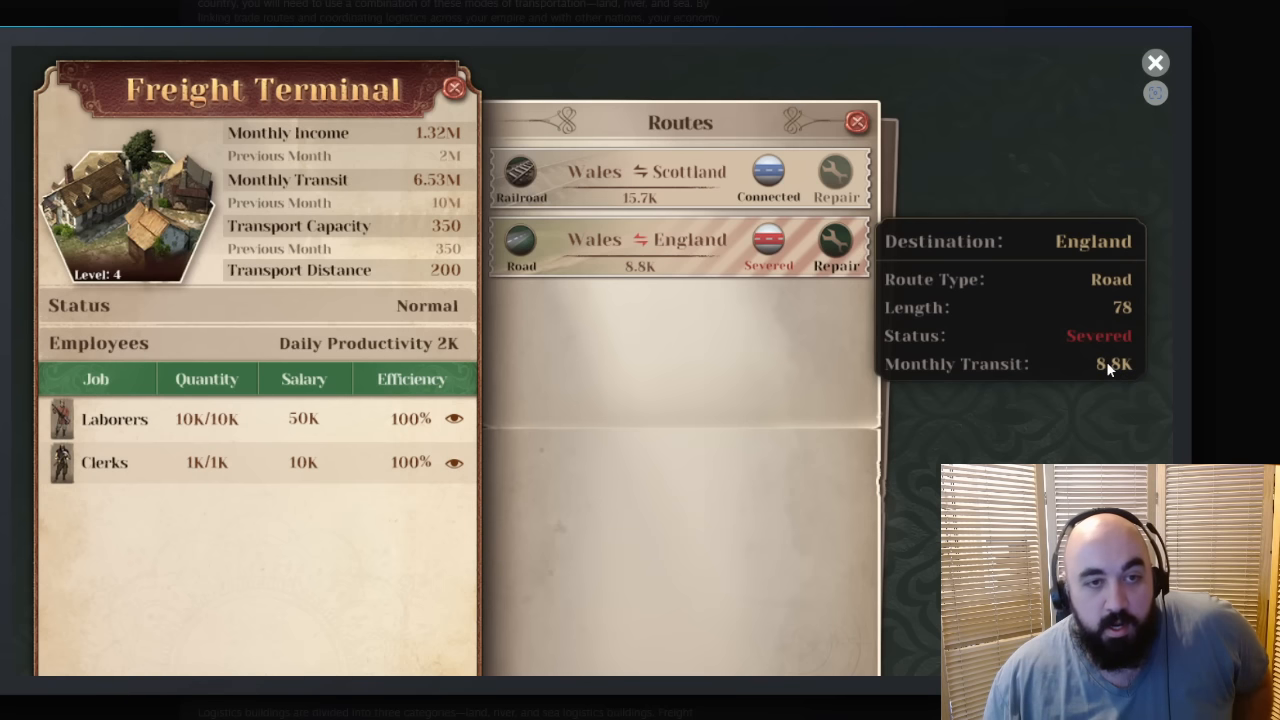
pyautogui.moveTo(470, 232)
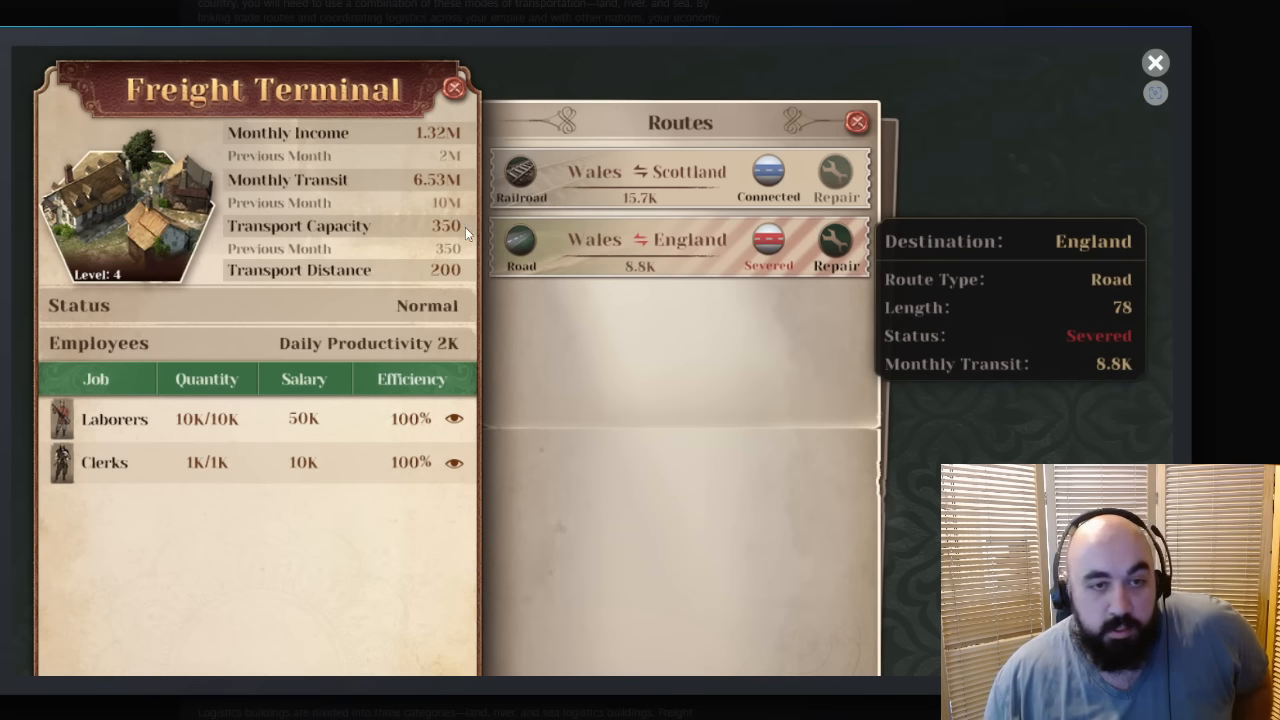
pyautogui.moveTo(444, 256)
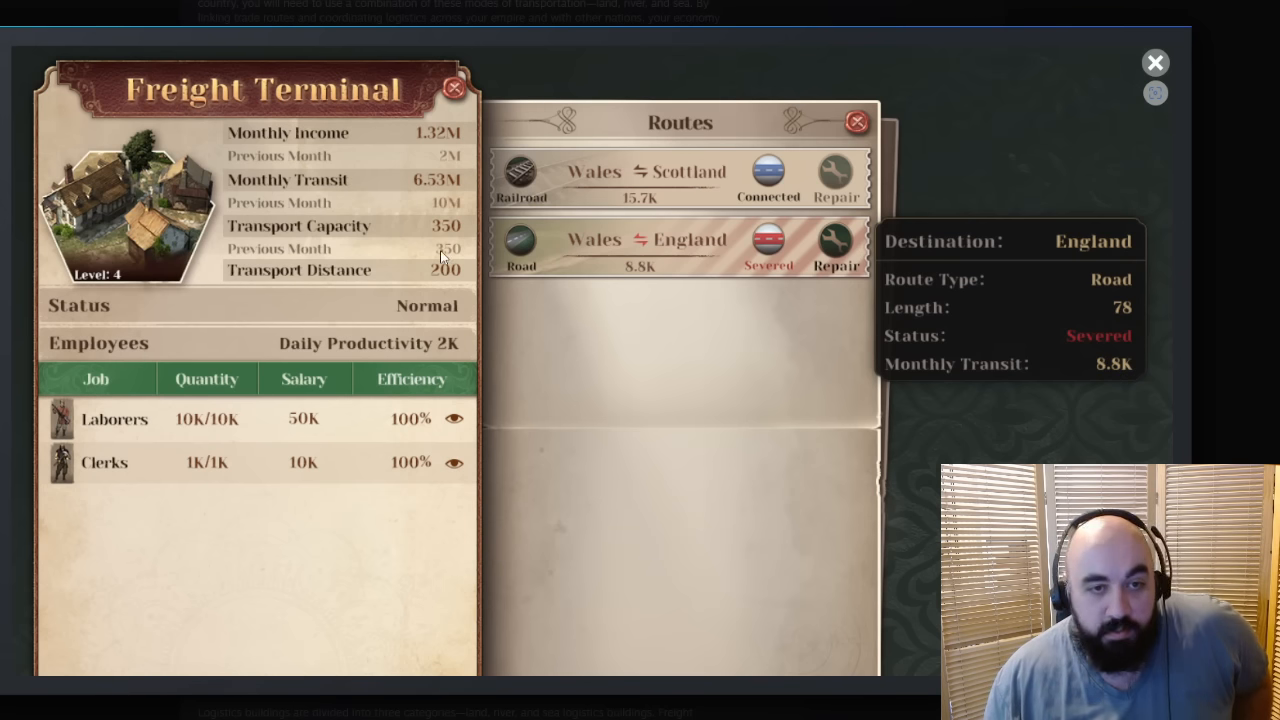
pyautogui.moveTo(456, 188)
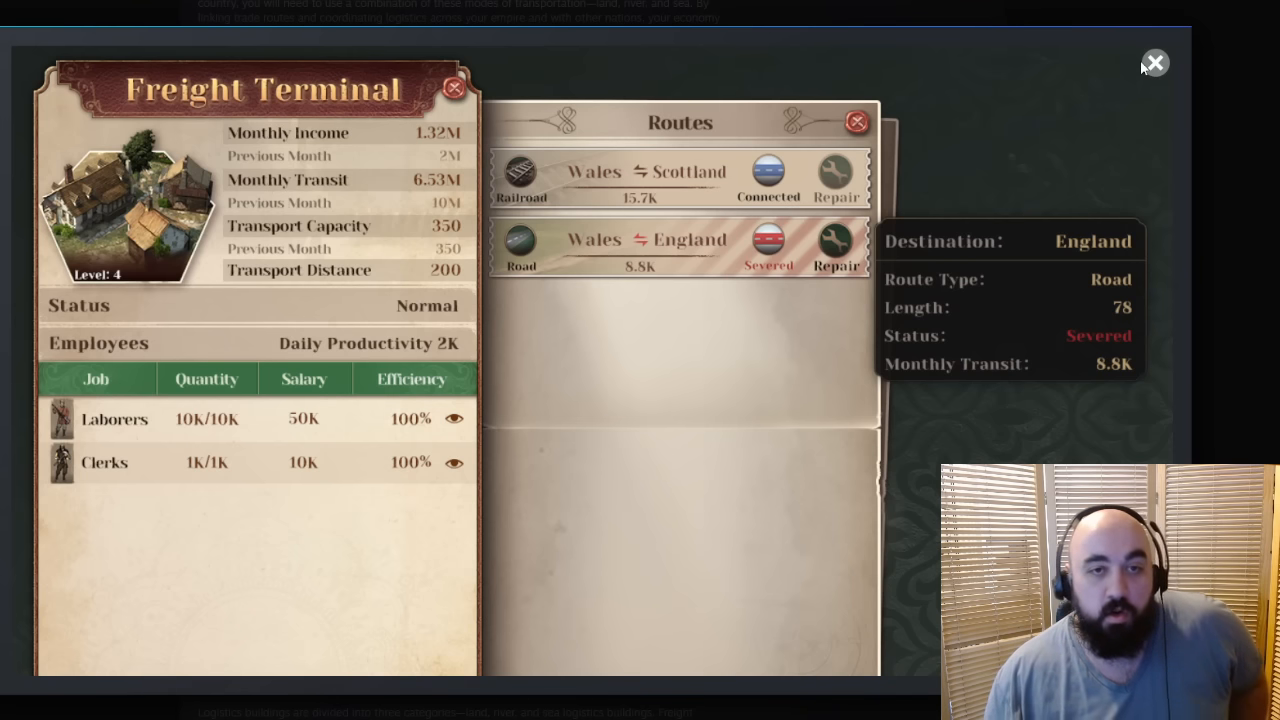
pyautogui.moveTo(1176, 60)
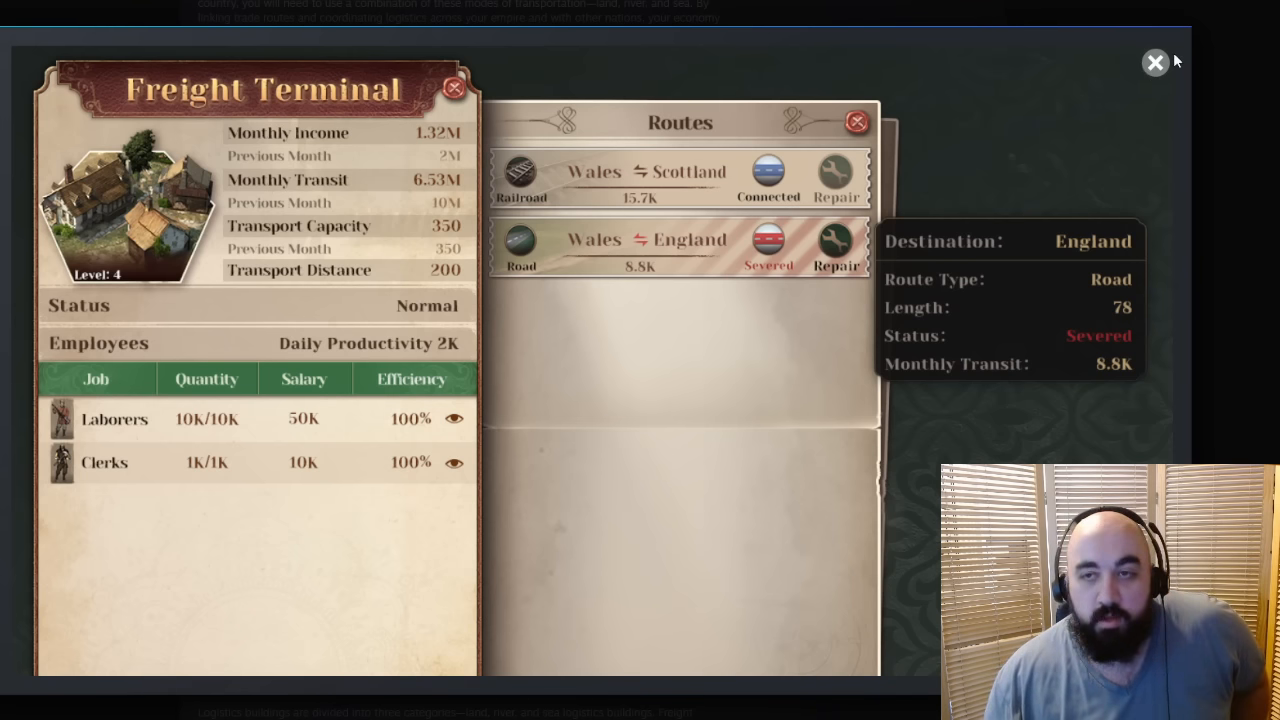
# Step: Close the enlarged Freight Terminal screenshot, returning to the Logistics Buildings section
pyautogui.click(1156, 62)
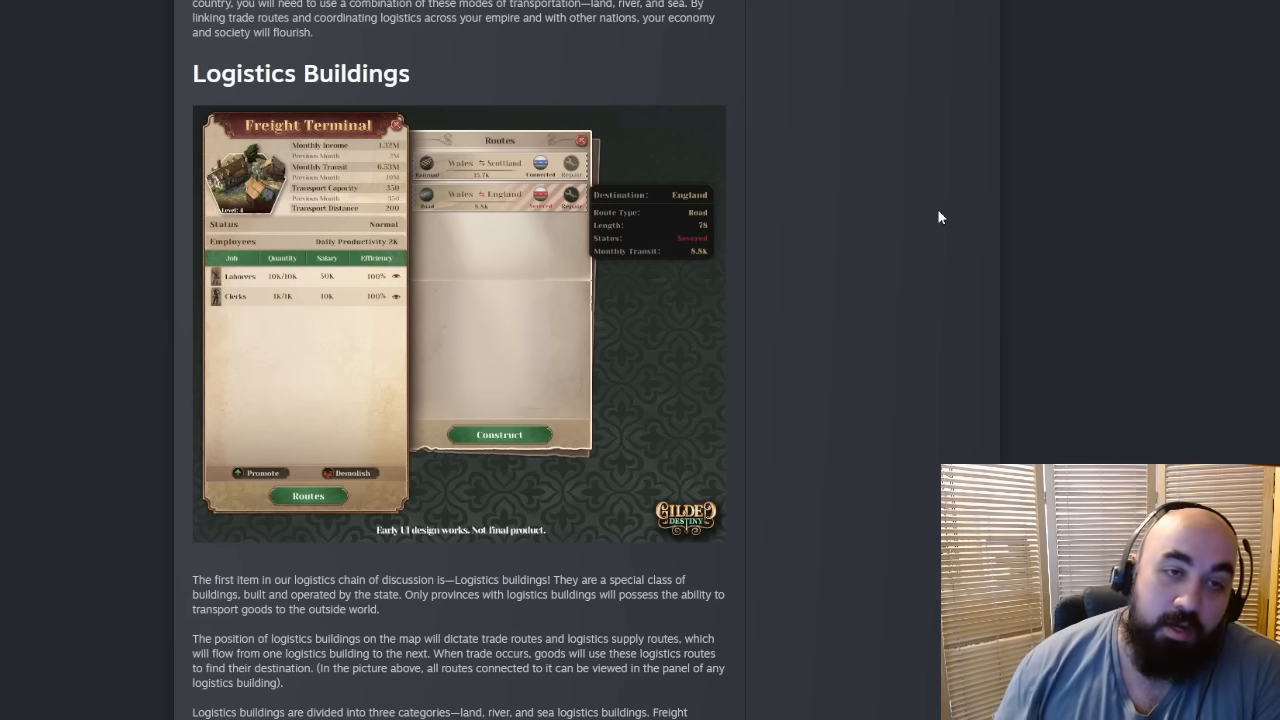
pyautogui.scroll(-3)
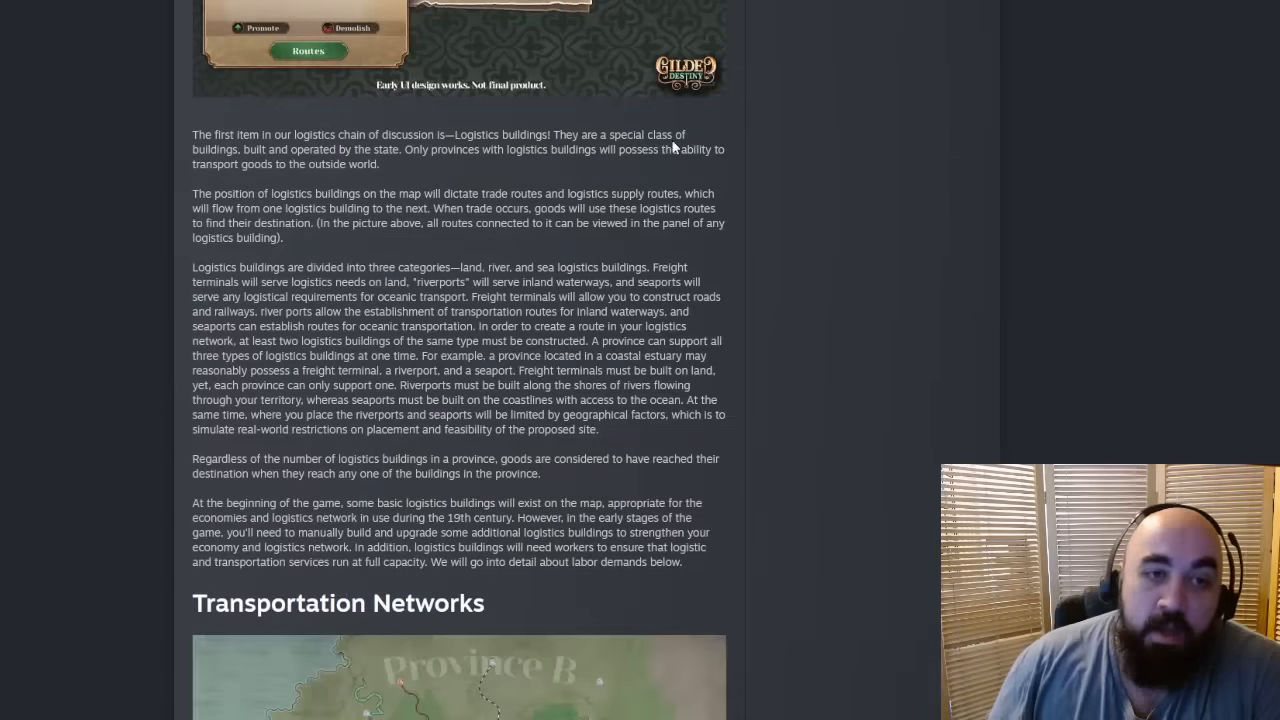
pyautogui.moveTo(424, 164)
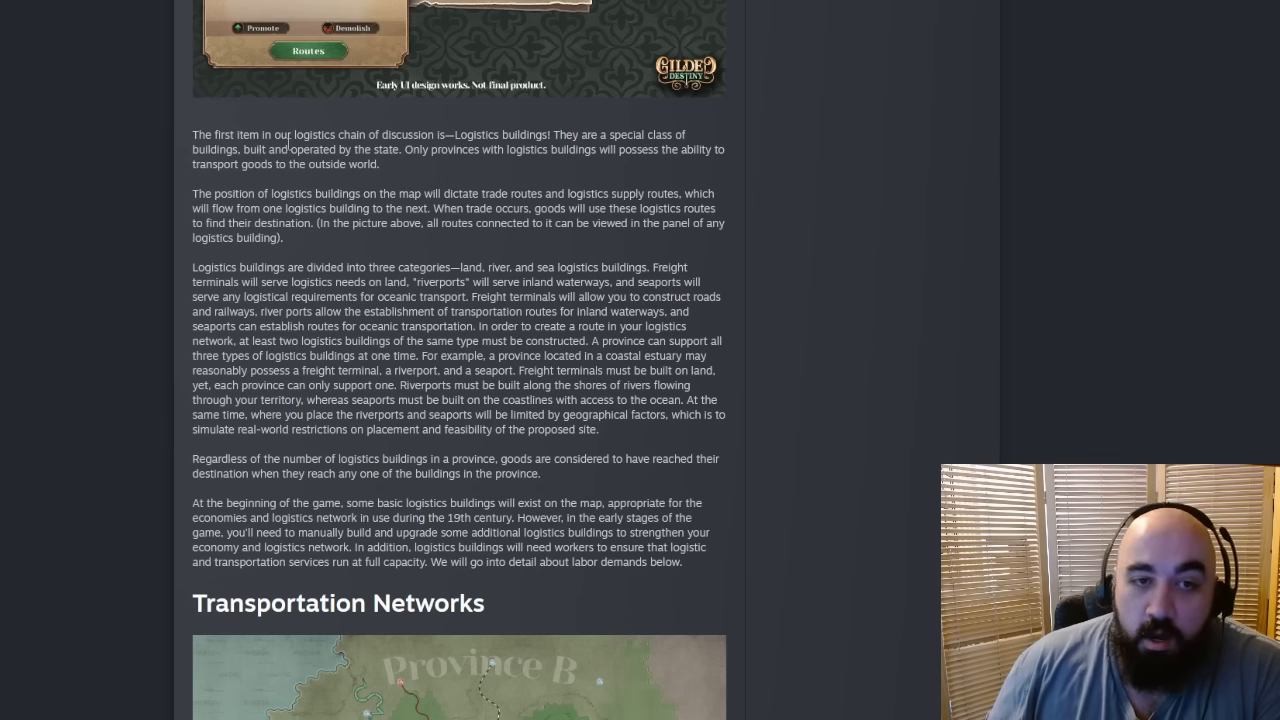
pyautogui.moveTo(232, 148); pyautogui.dragTo(422, 148)
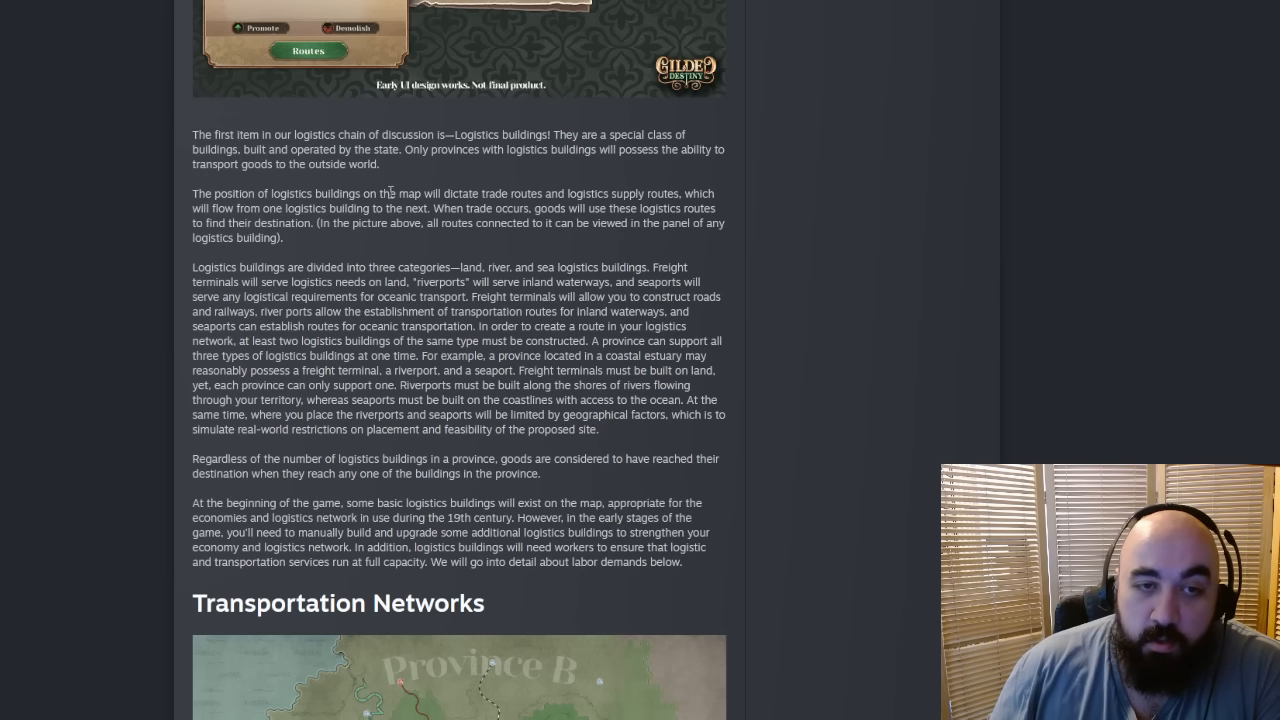
pyautogui.moveTo(742, 108)
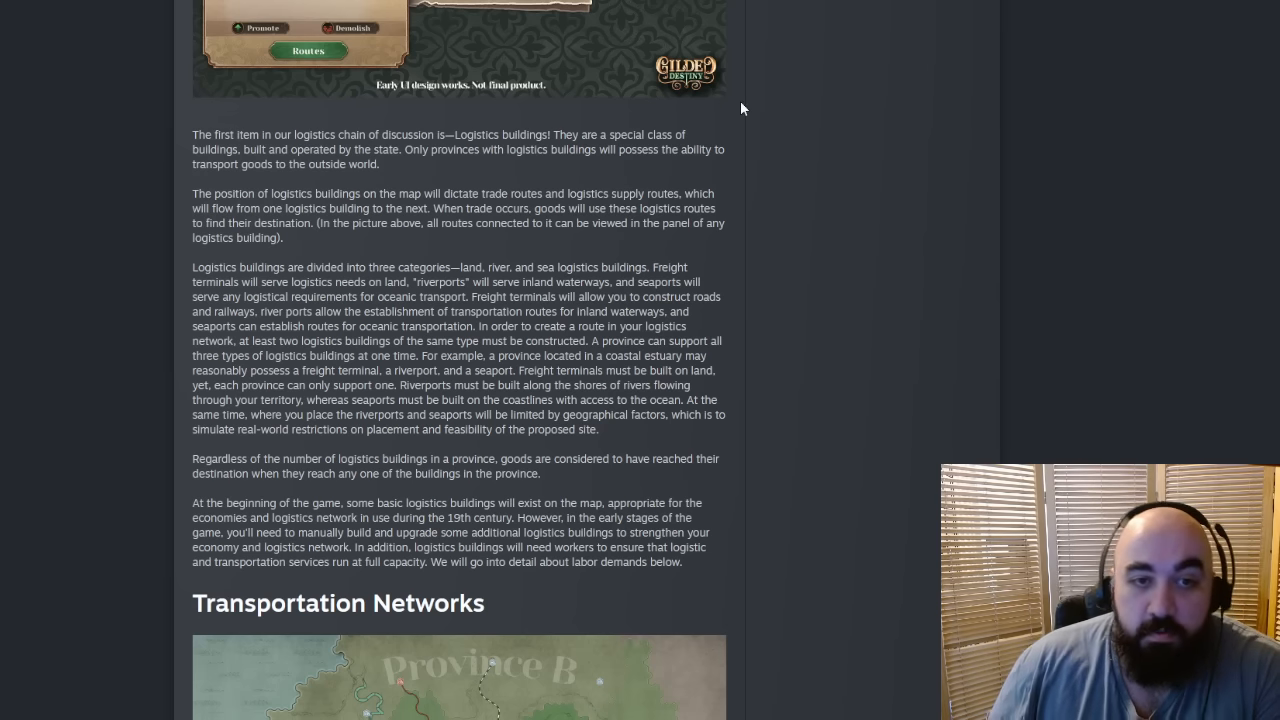
pyautogui.moveTo(590, 176)
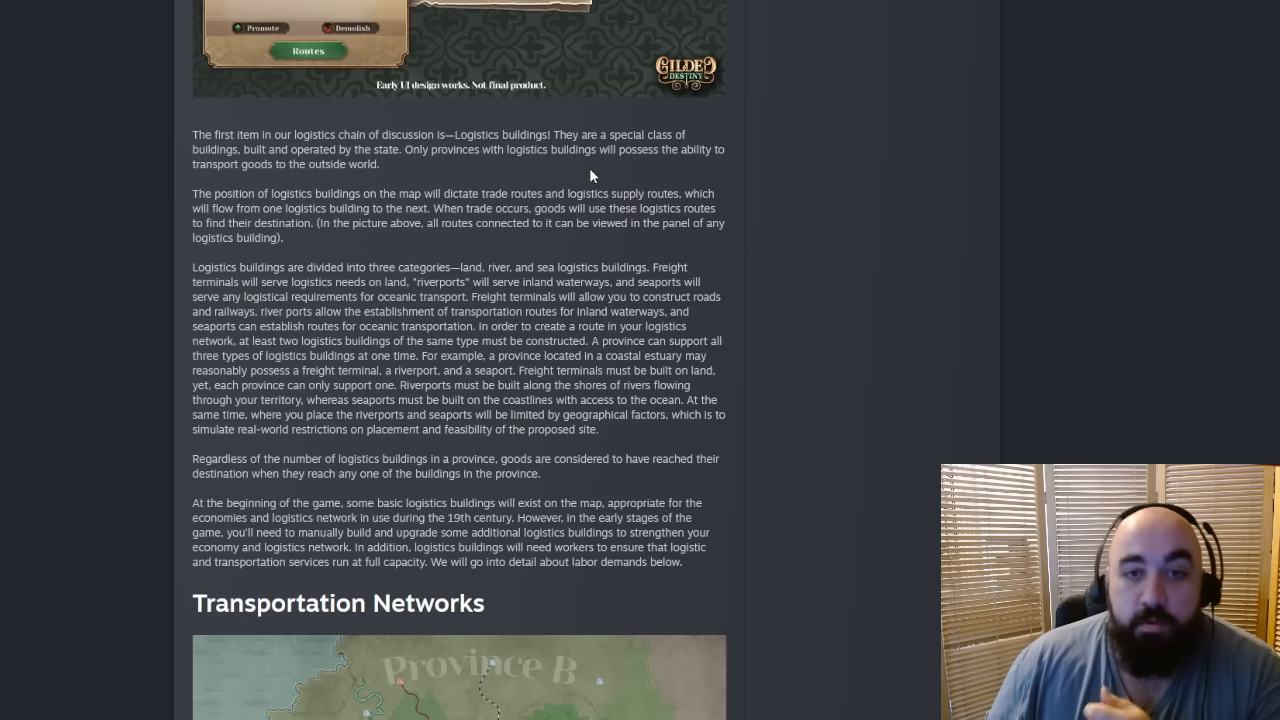
pyautogui.moveTo(800, 238)
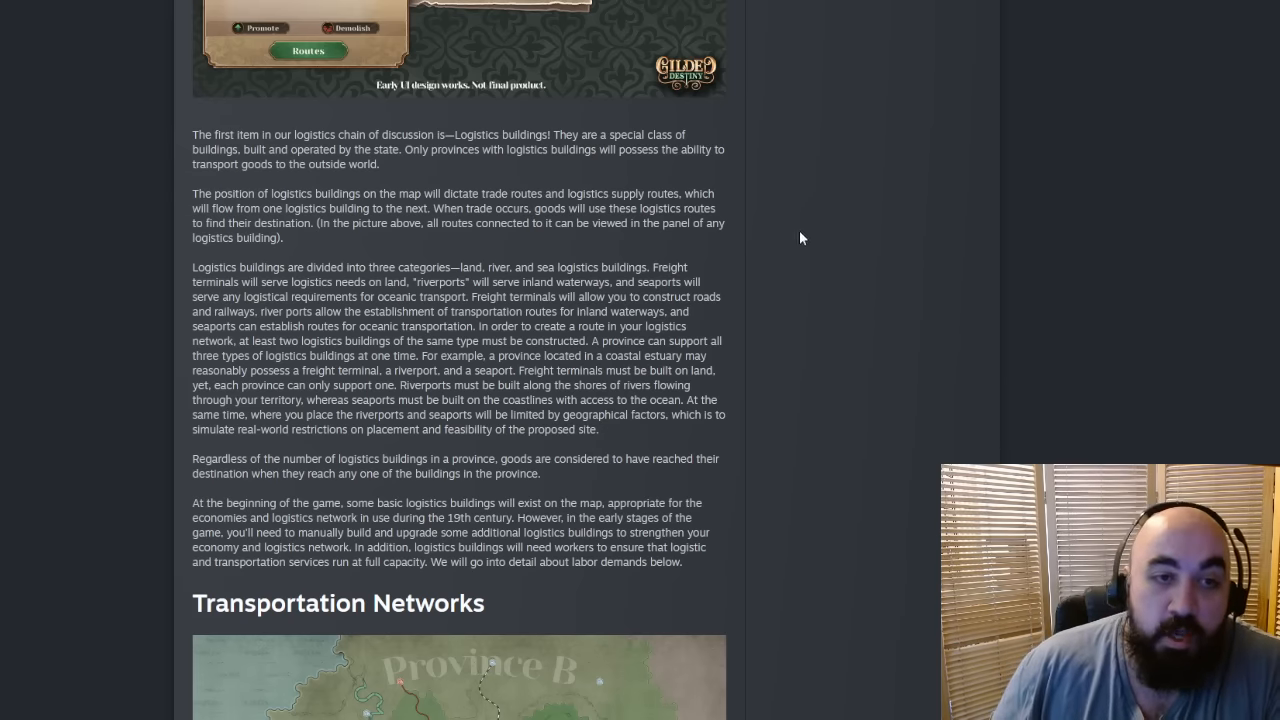
pyautogui.moveTo(770, 230)
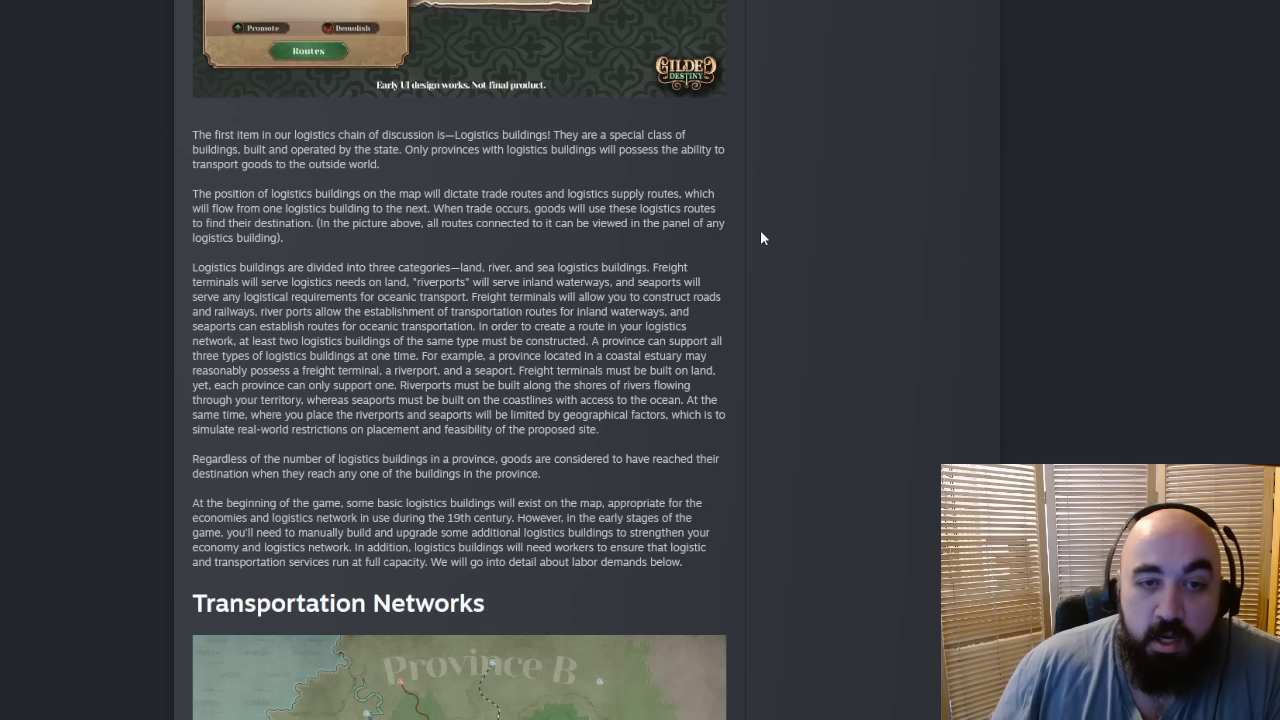
pyautogui.moveTo(432, 236)
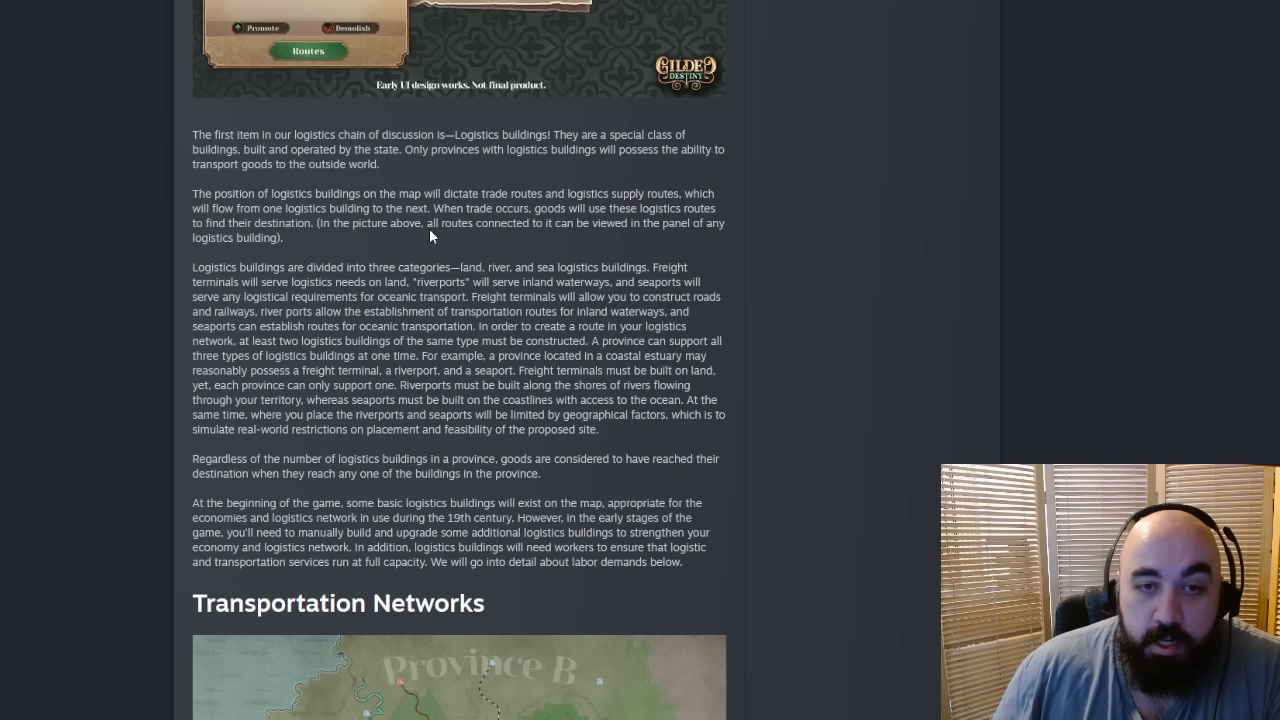
pyautogui.moveTo(438, 250)
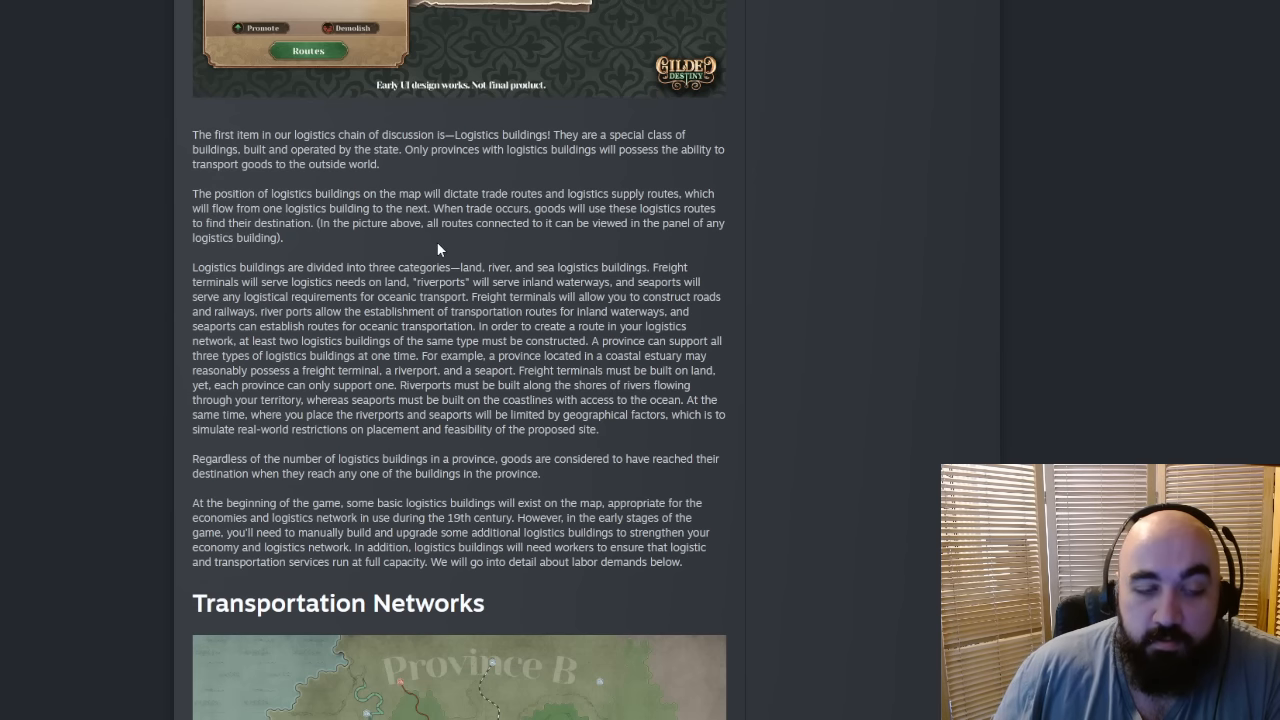
pyautogui.scroll(-3)
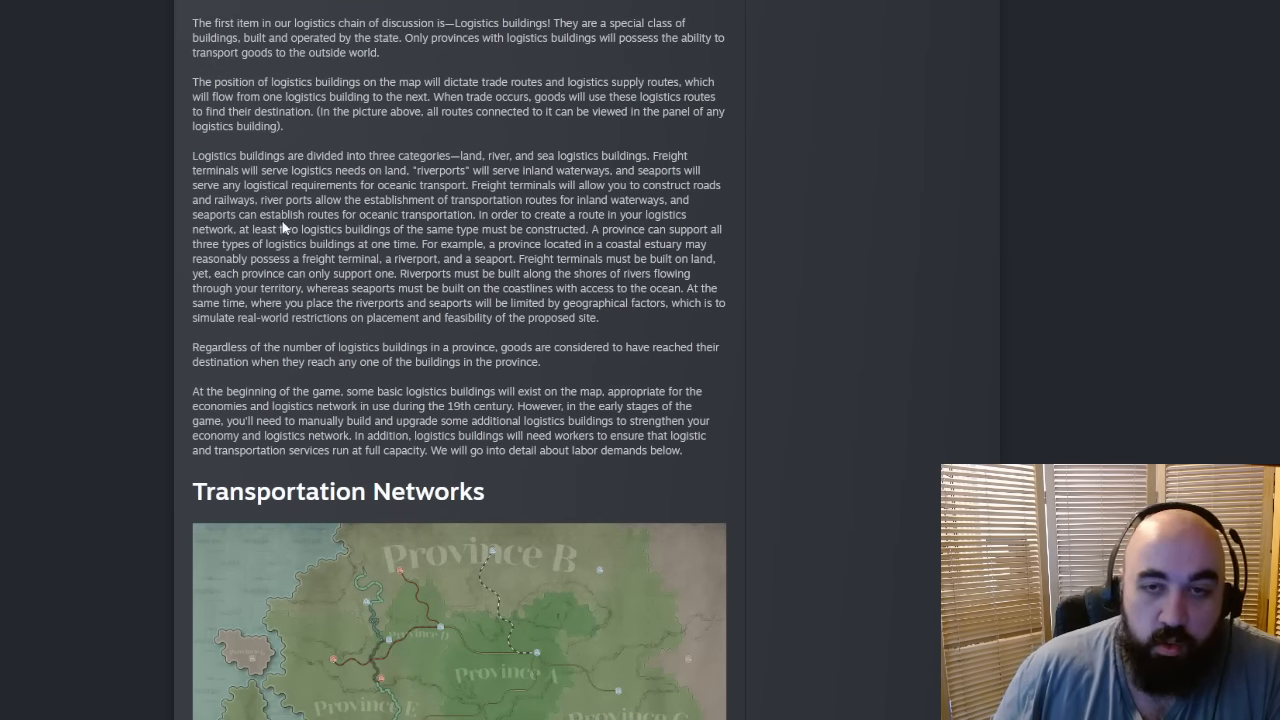
pyautogui.moveTo(508, 152)
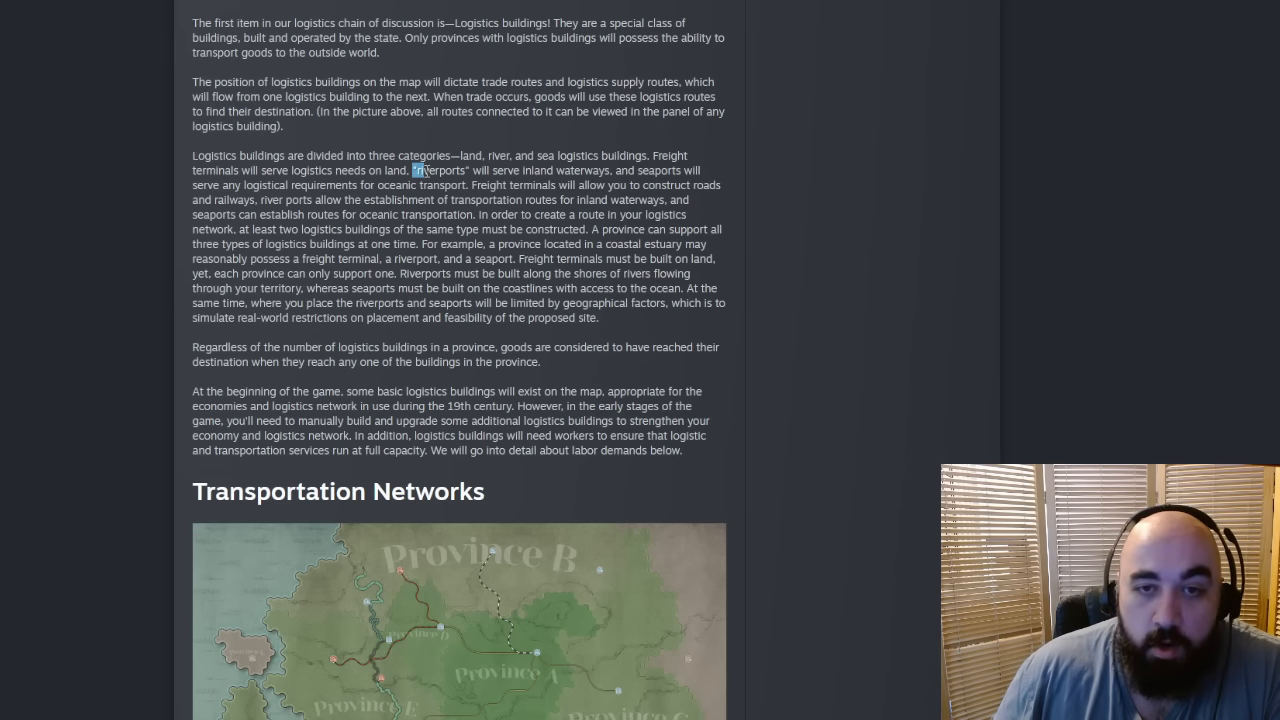
pyautogui.moveTo(418, 170); pyautogui.dragTo(424, 184)
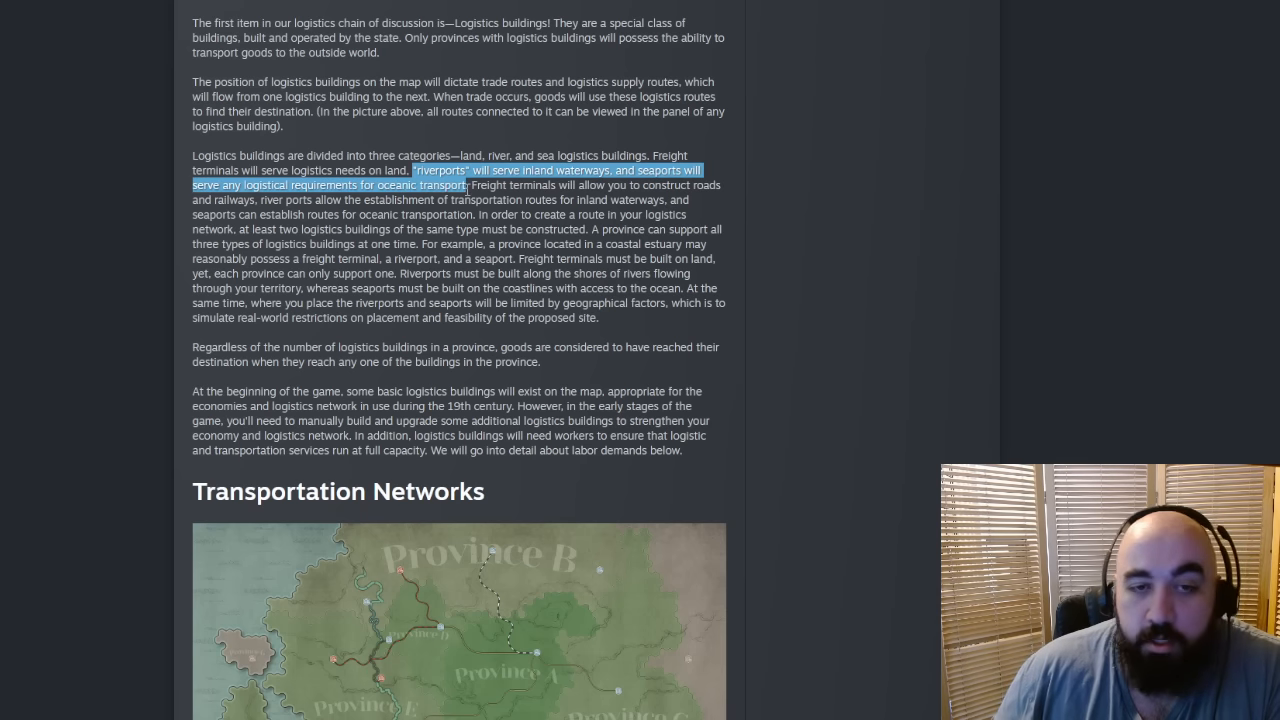
pyautogui.moveTo(482, 264)
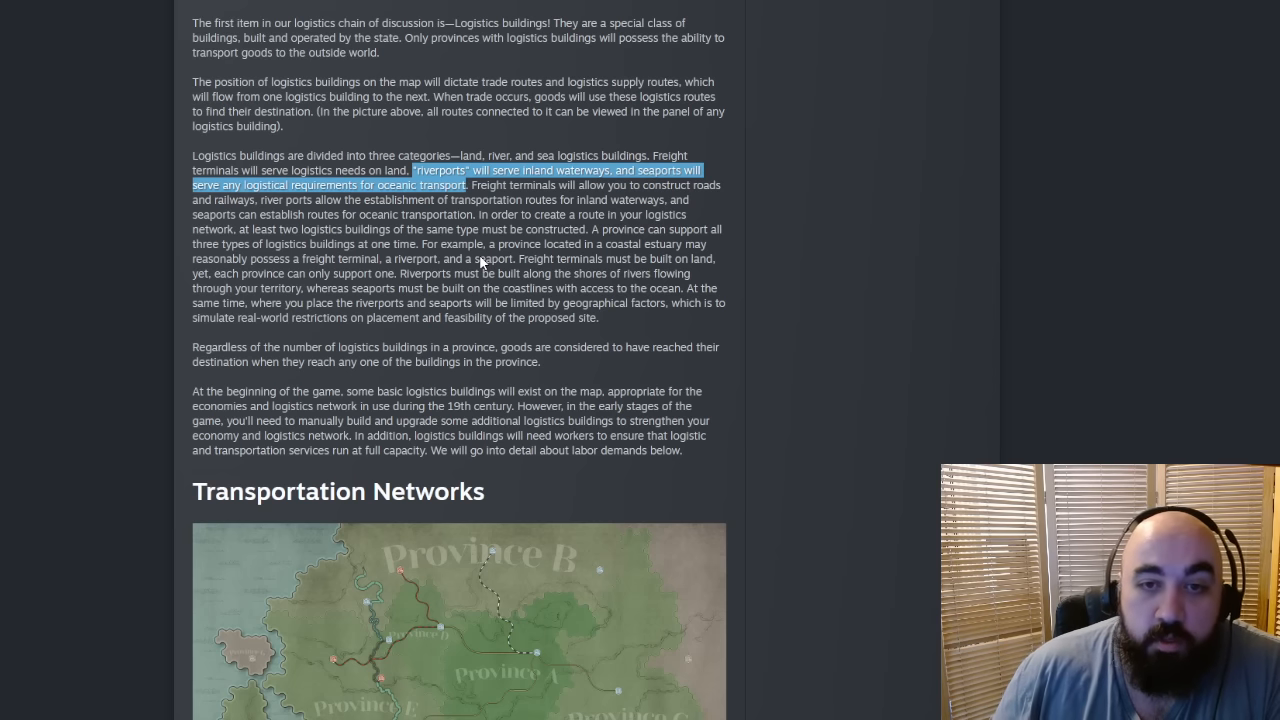
pyautogui.moveTo(452, 276)
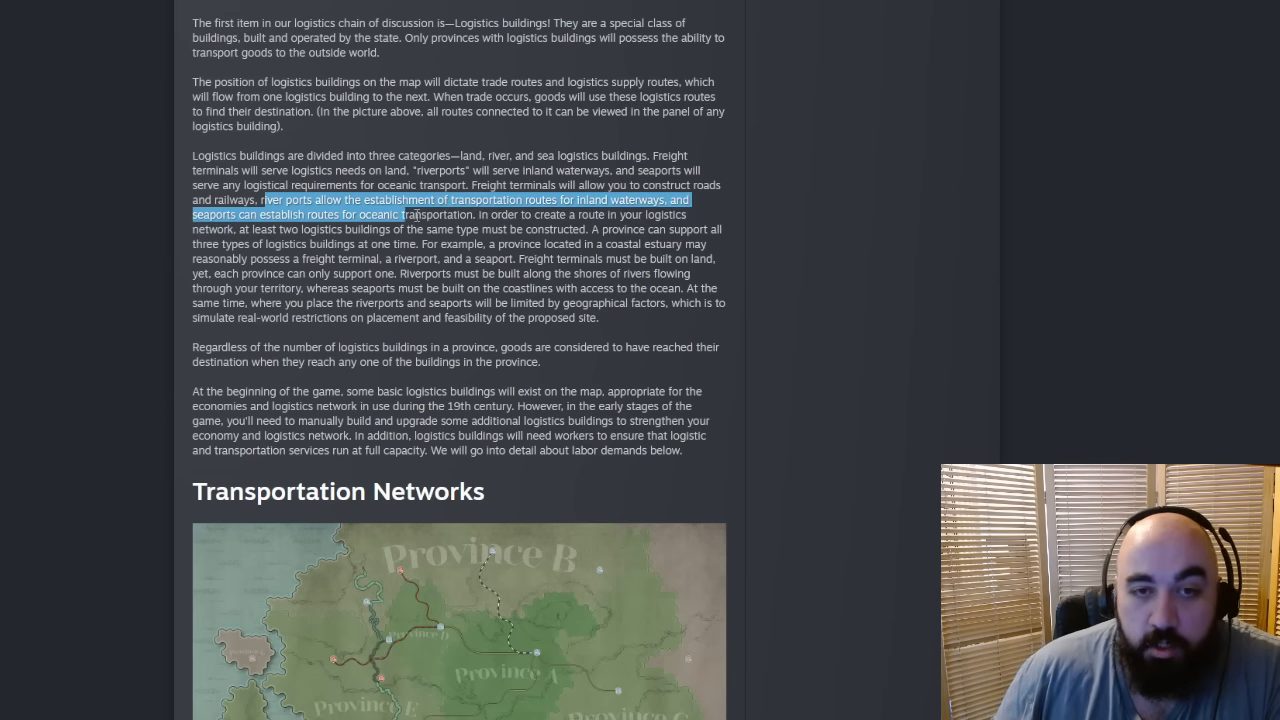
pyautogui.moveTo(428, 214); pyautogui.dragTo(340, 228)
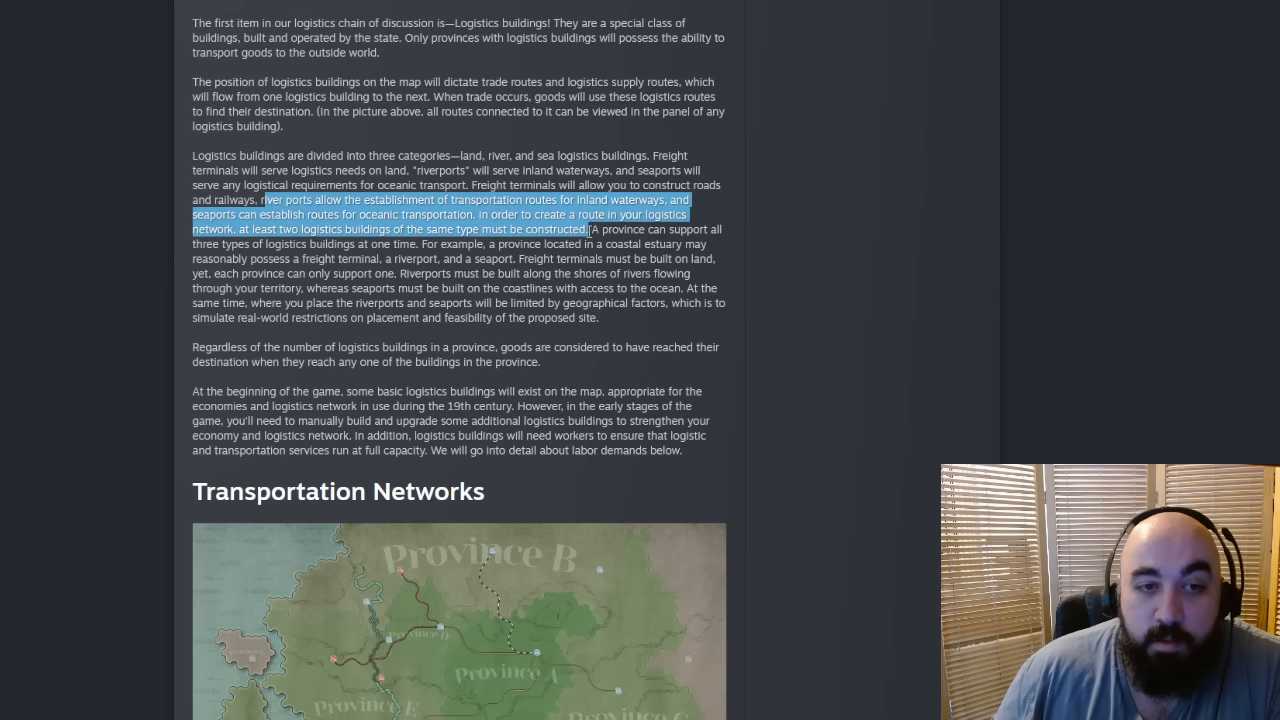
pyautogui.click(452, 264)
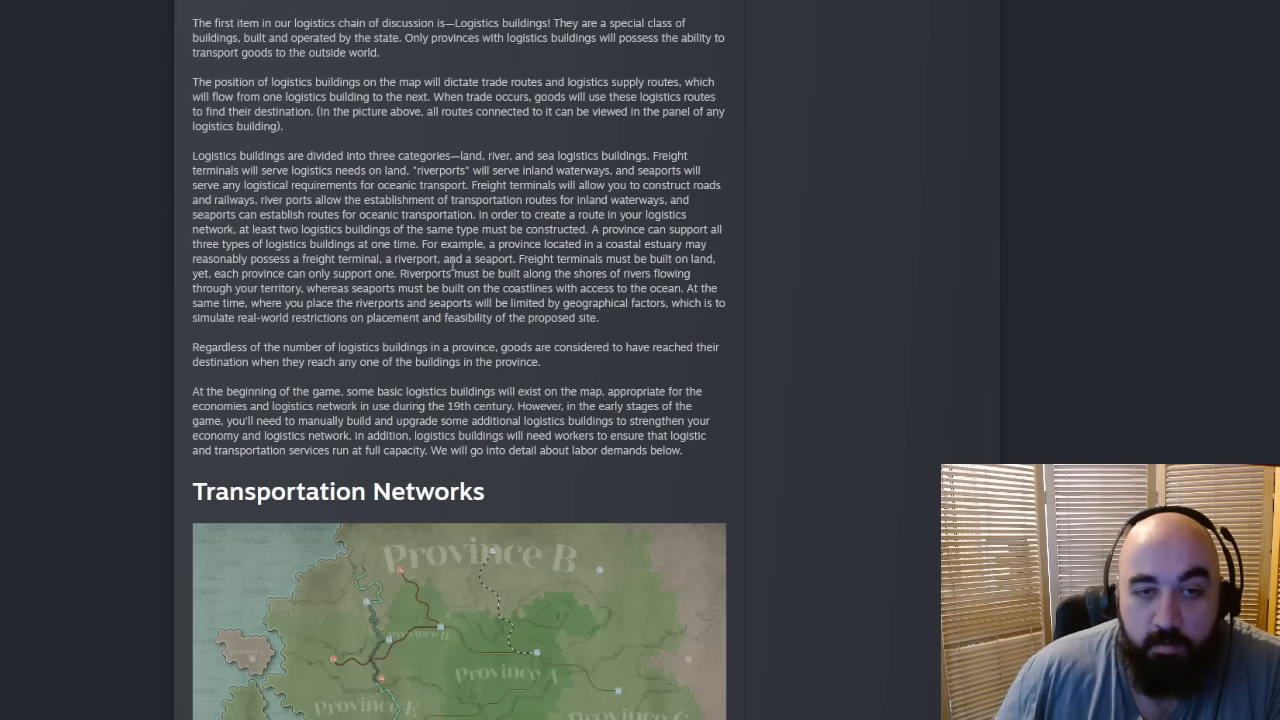
pyautogui.moveTo(342, 214); pyautogui.dragTo(420, 244)
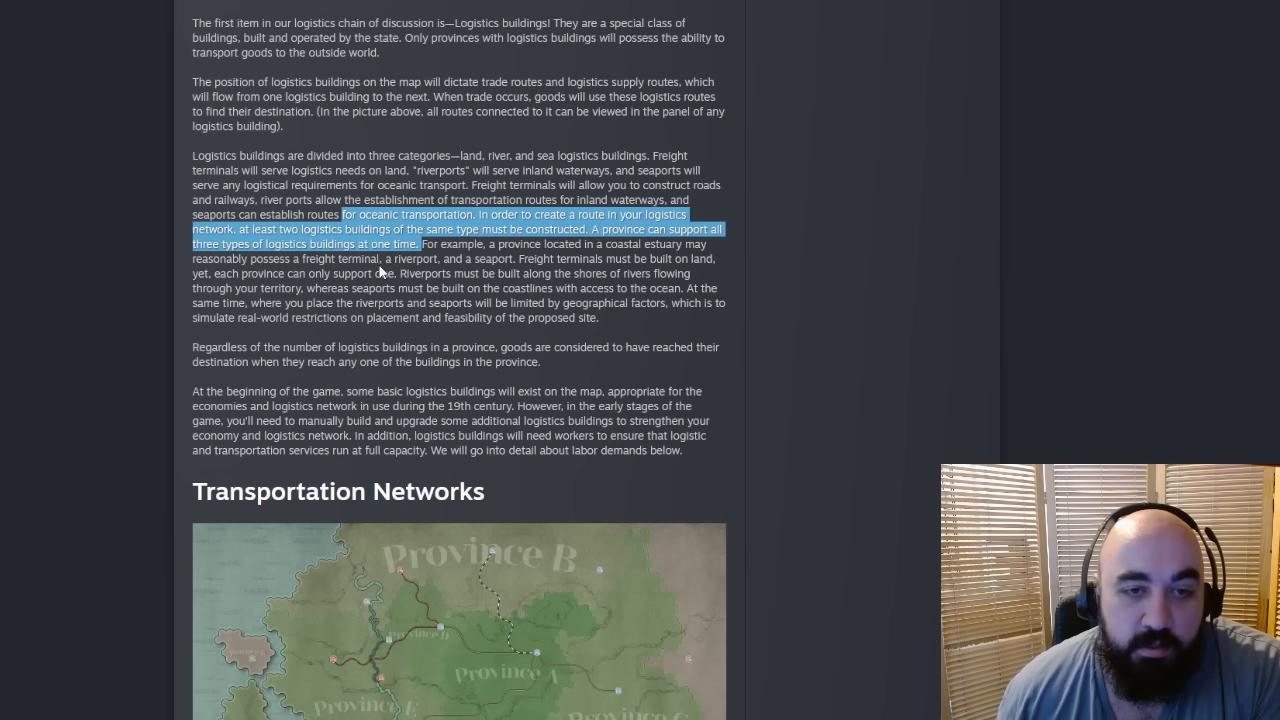
pyautogui.click(412, 258)
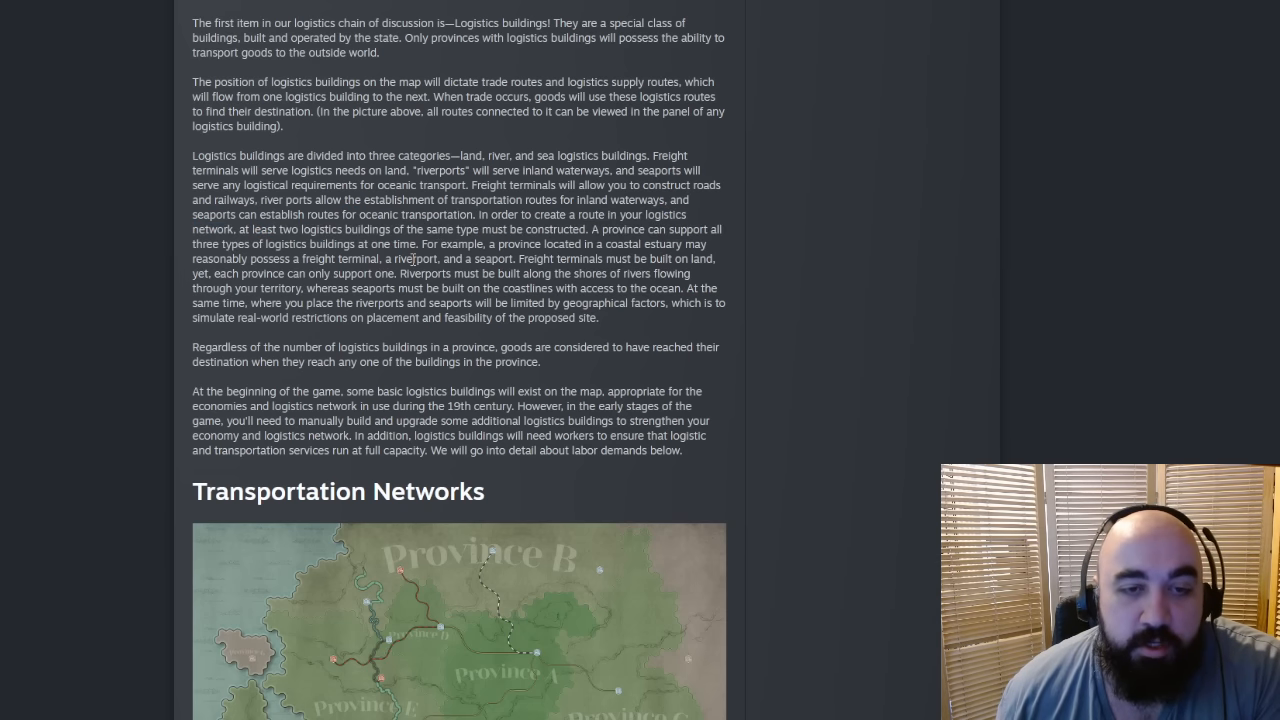
pyautogui.doubleClick(414, 258)
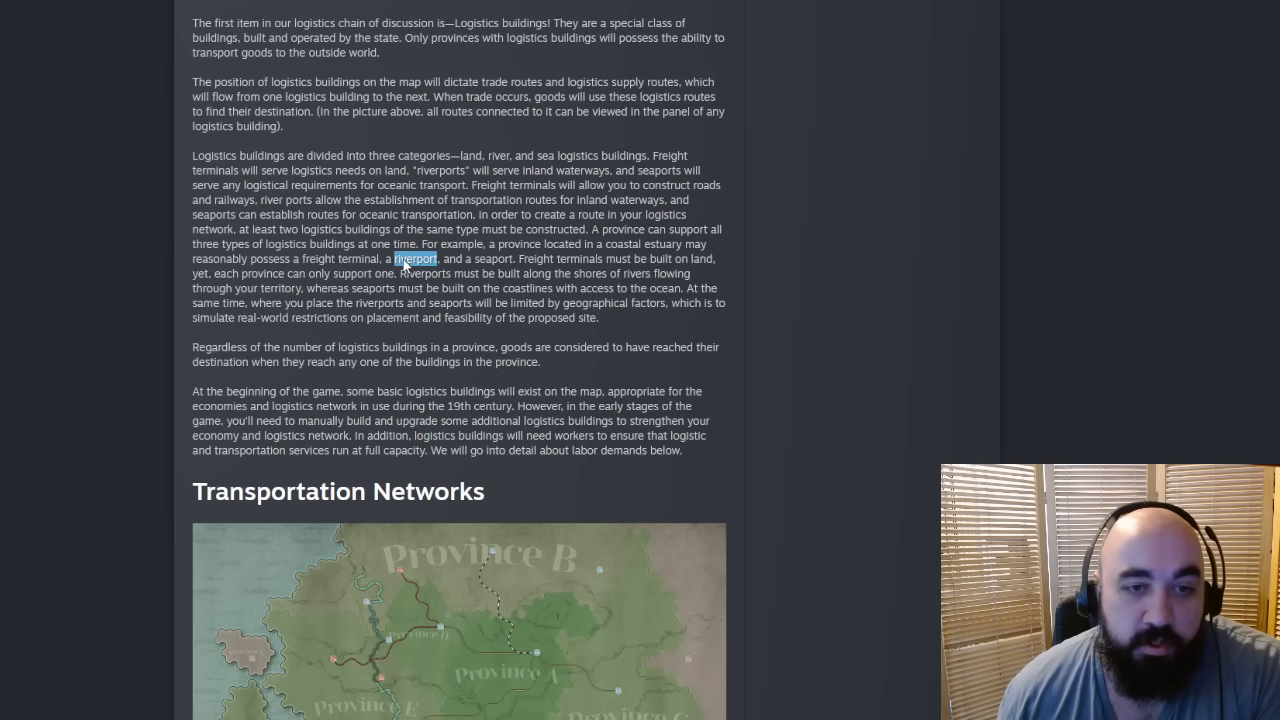
pyautogui.moveTo(336, 268)
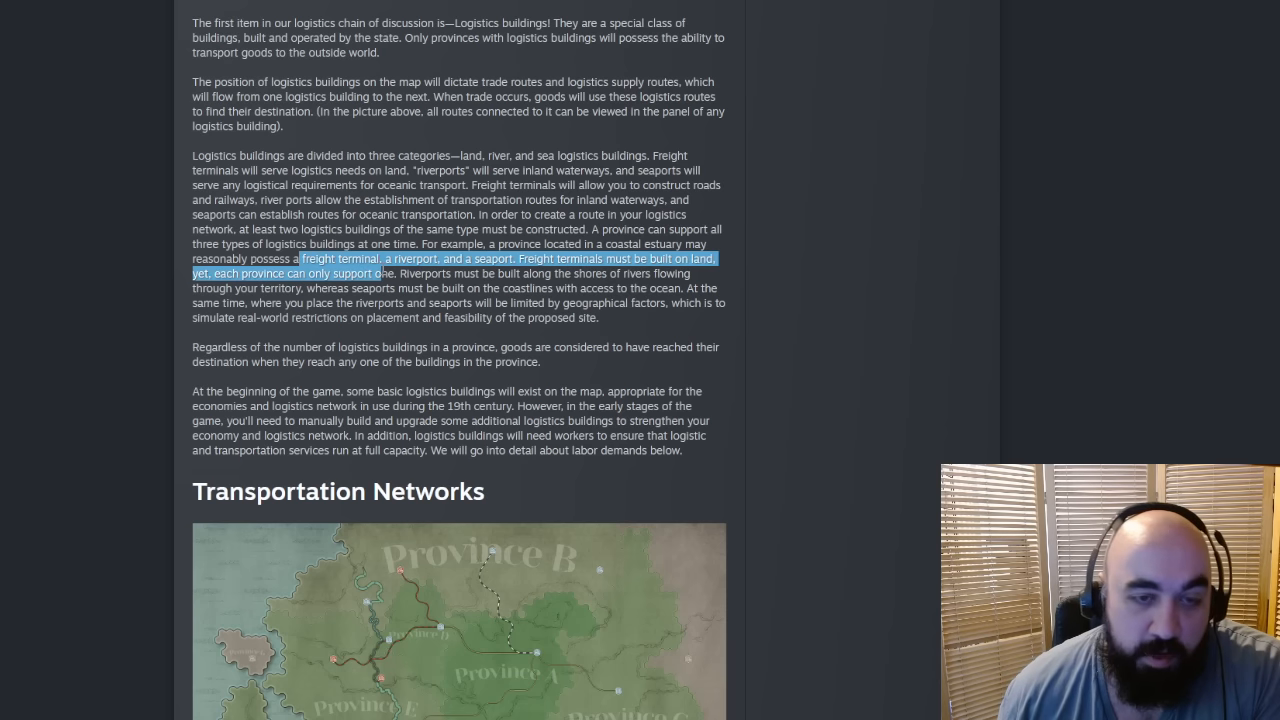
pyautogui.scroll(-3)
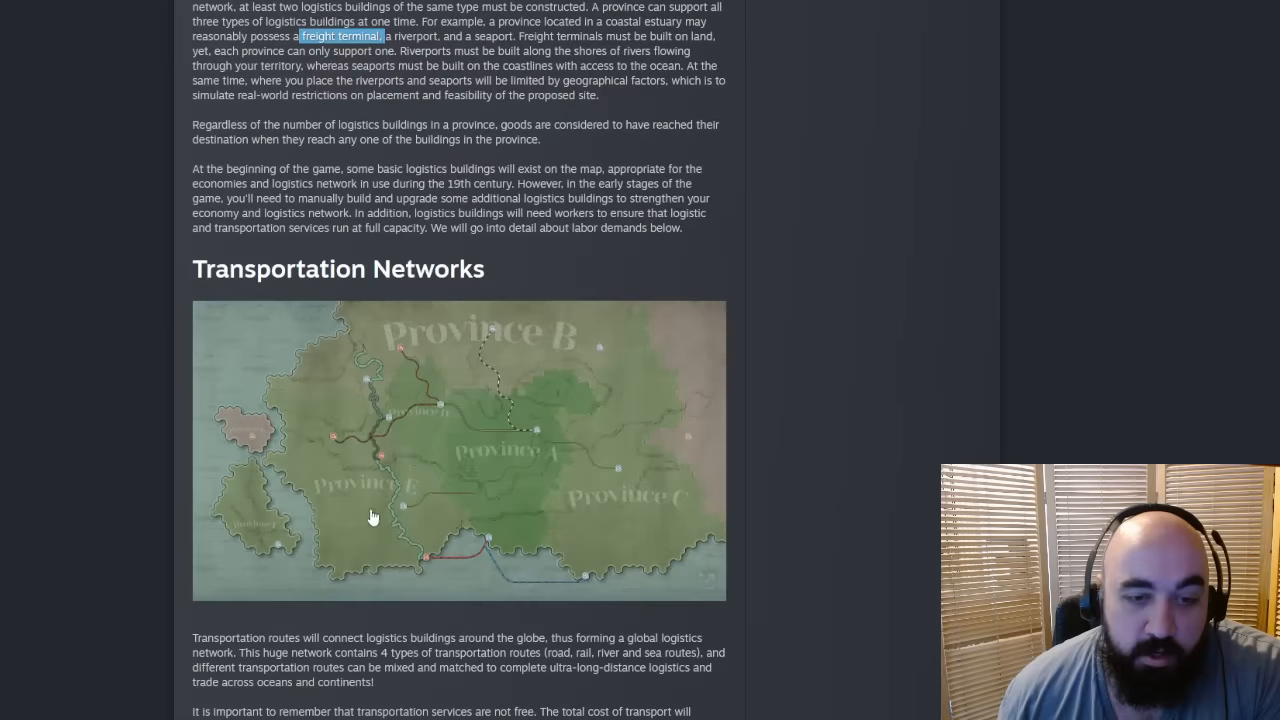
pyautogui.moveTo(522, 470)
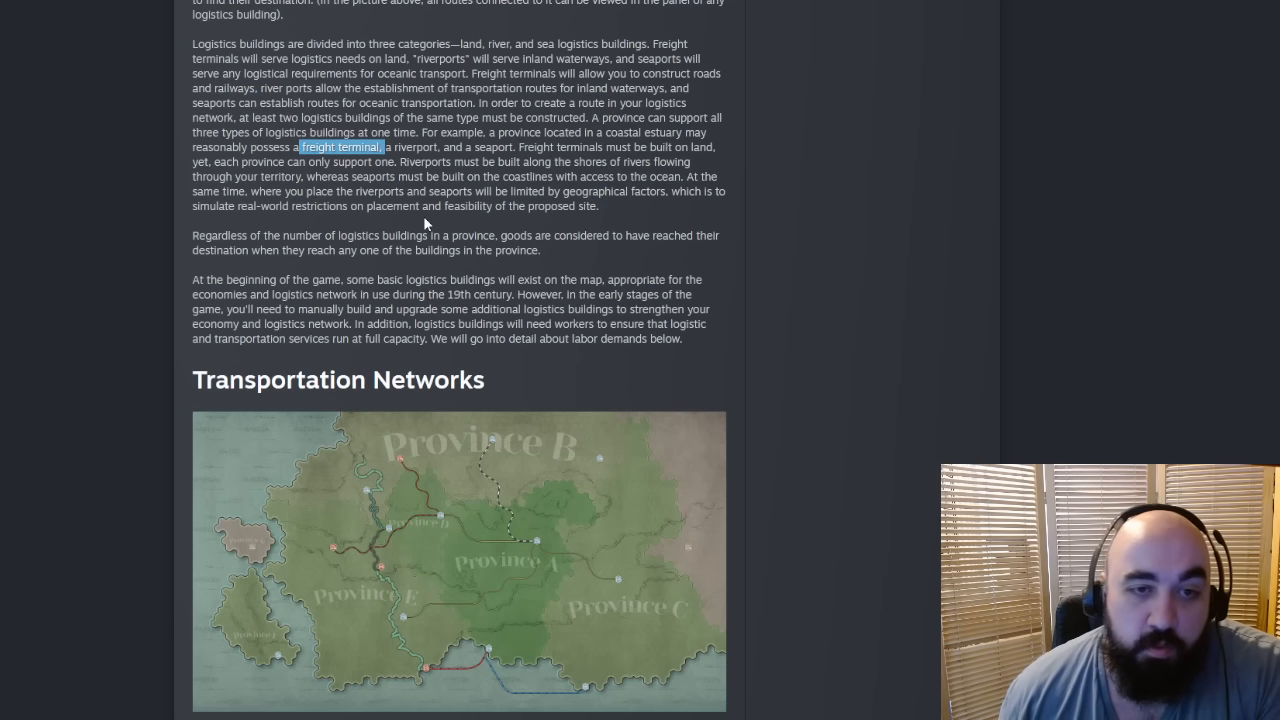
pyautogui.moveTo(568, 188)
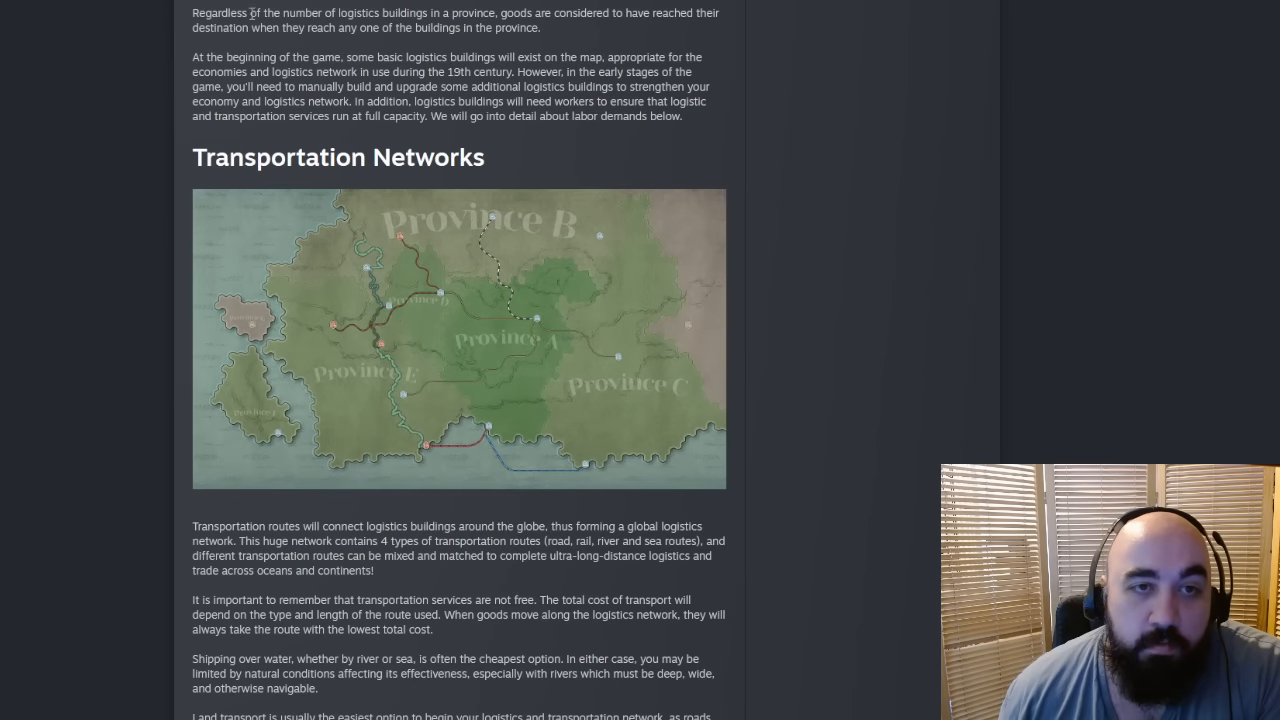
pyautogui.moveTo(326, 12)
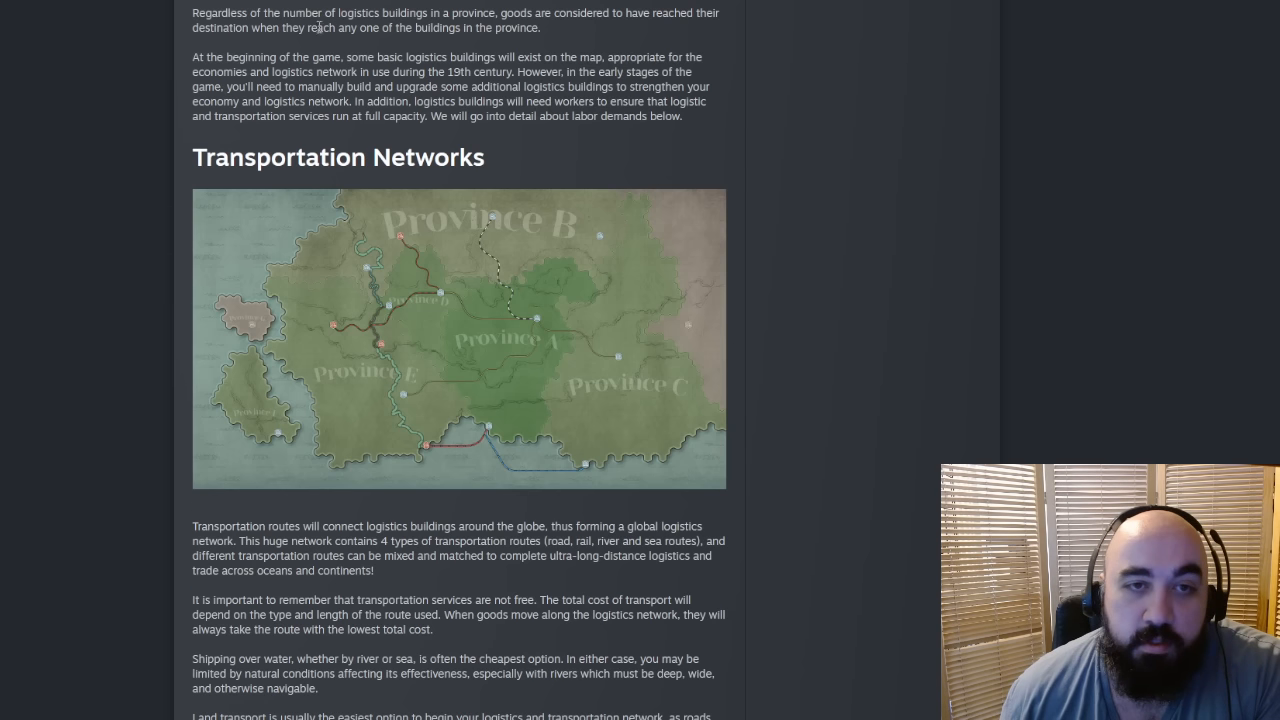
pyautogui.moveTo(408, 28); pyautogui.dragTo(540, 28)
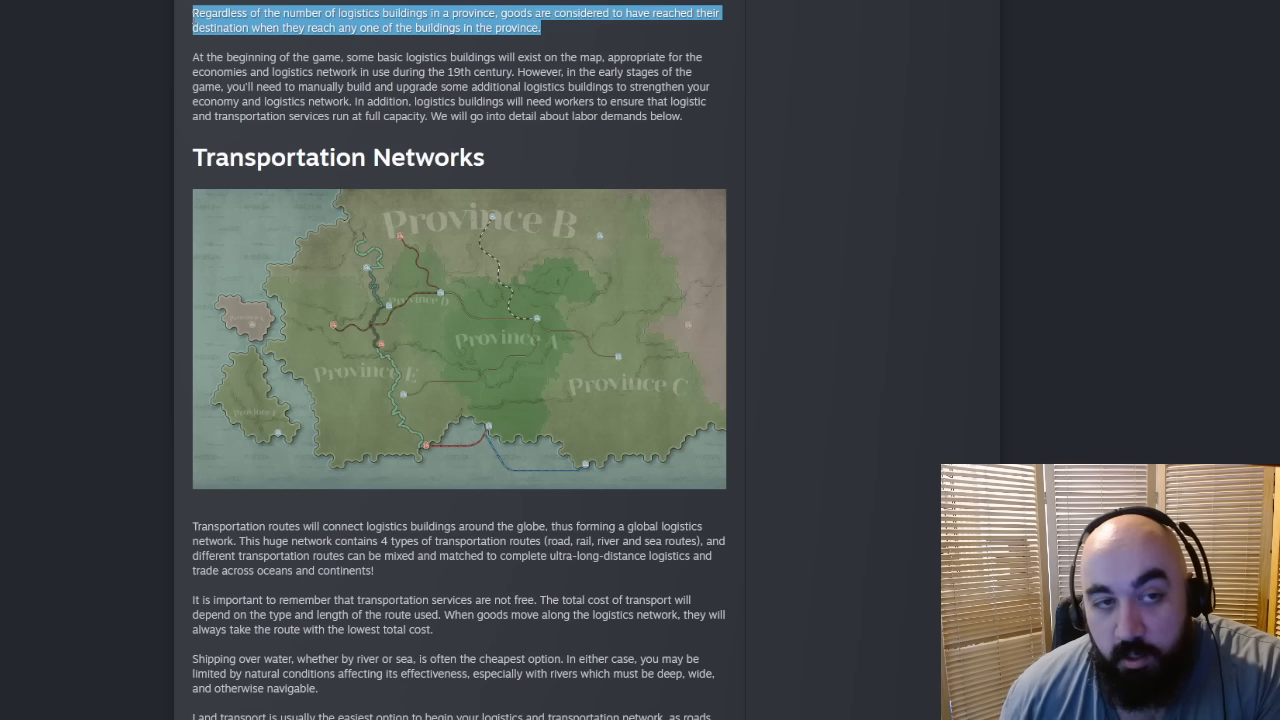
pyautogui.moveTo(404, 72)
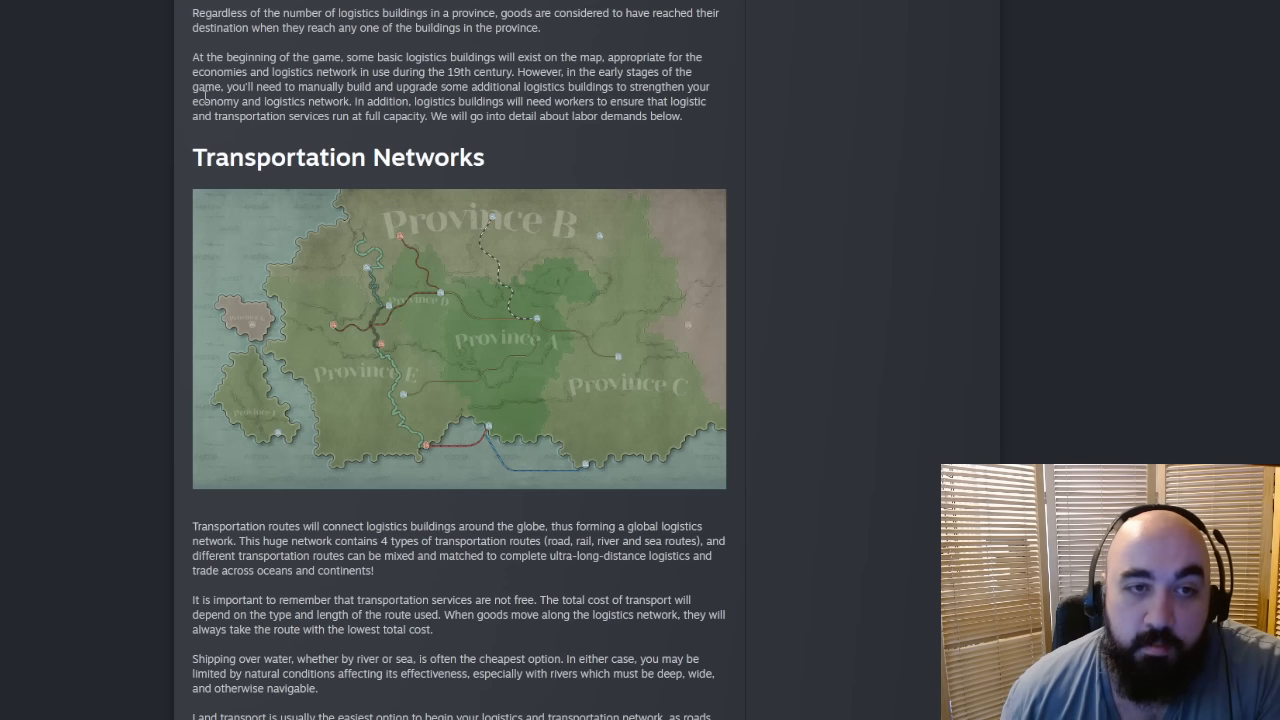
pyautogui.moveTo(218, 100); pyautogui.dragTo(264, 100)
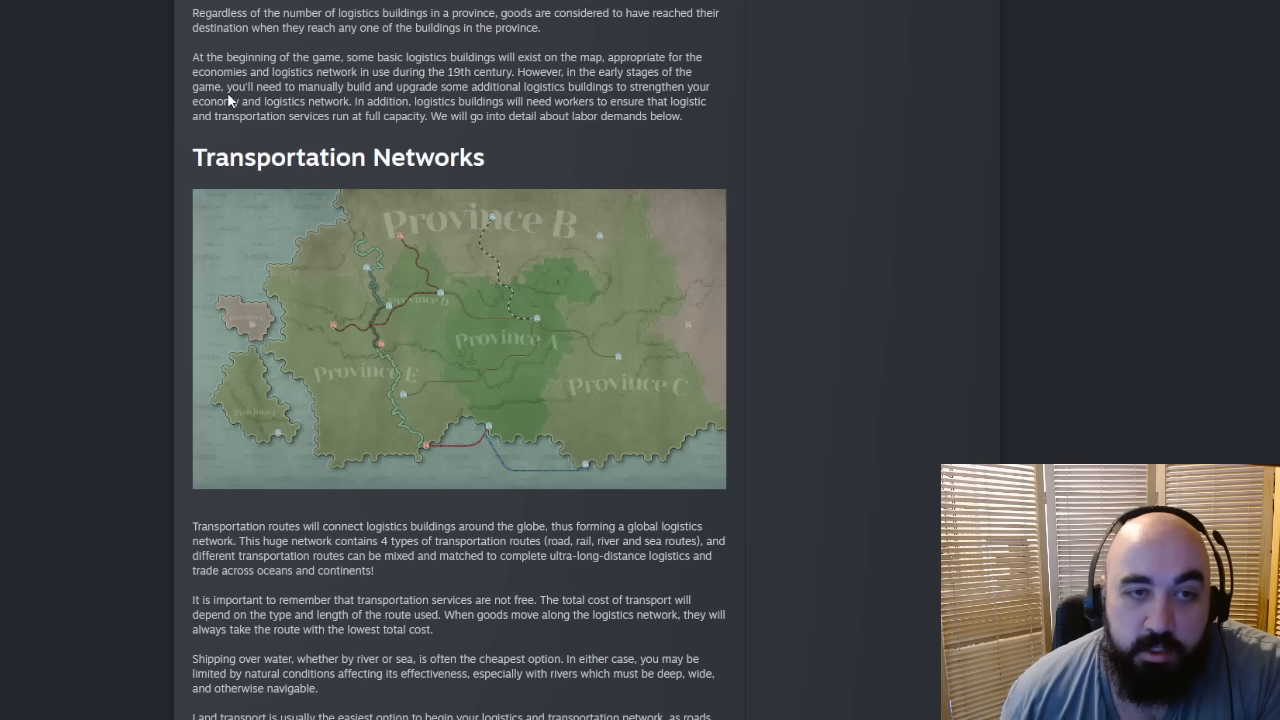
pyautogui.moveTo(228, 86); pyautogui.dragTo(350, 100)
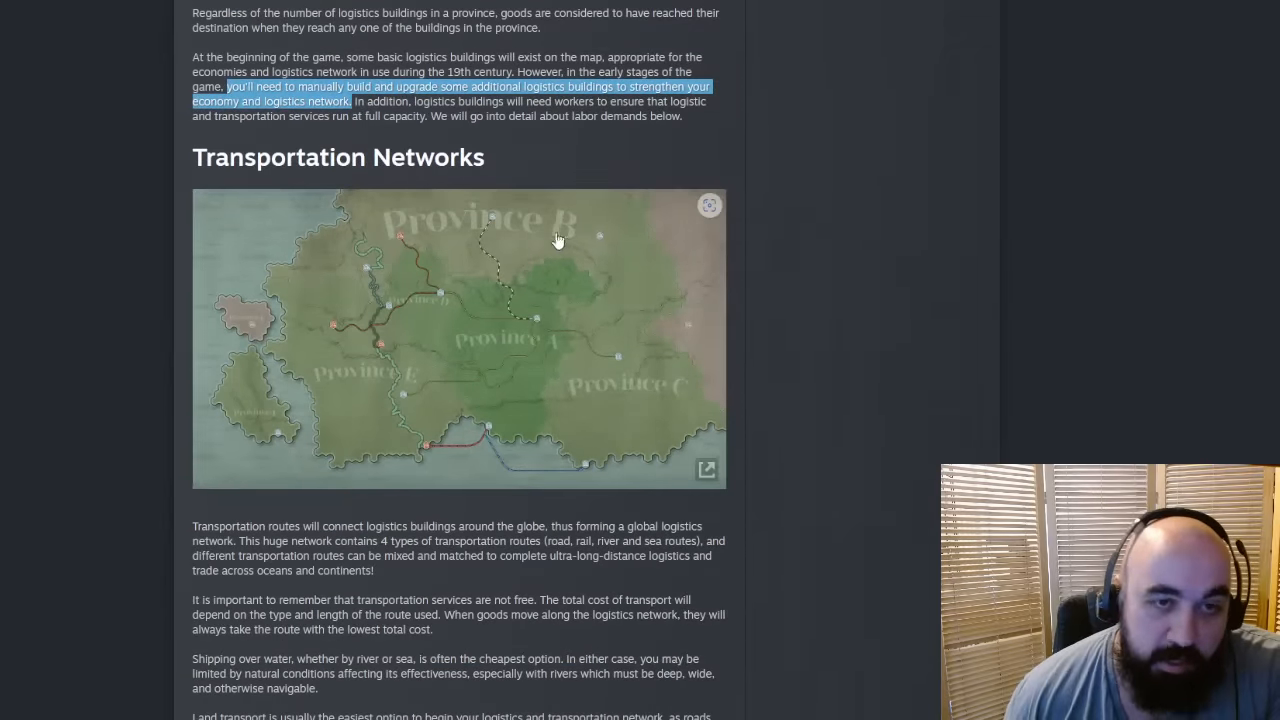
pyautogui.moveTo(404, 232)
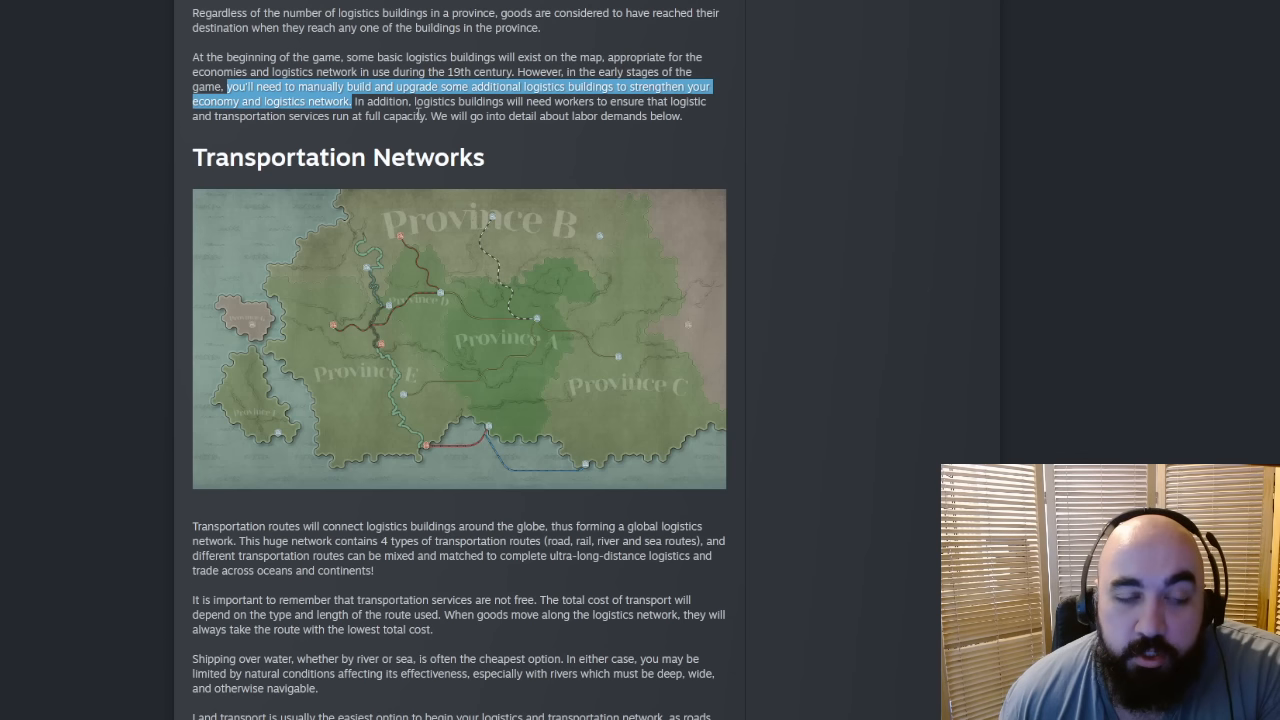
pyautogui.moveTo(430, 136)
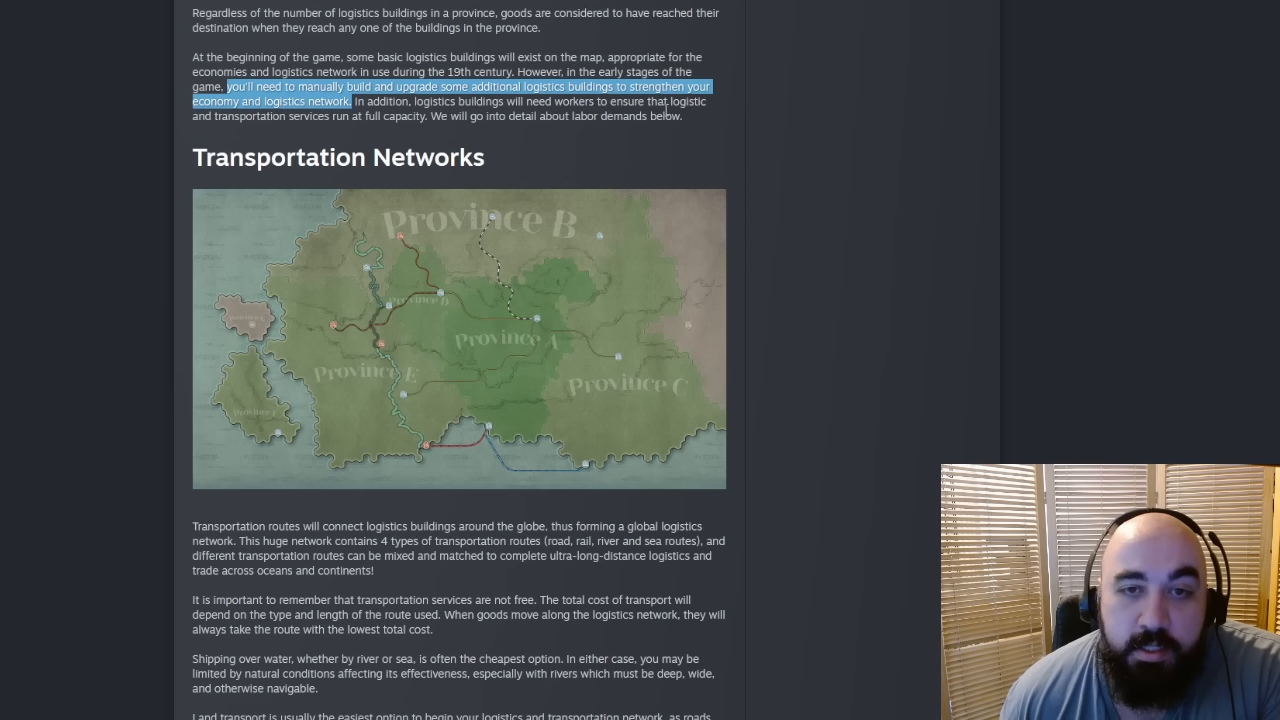
pyautogui.moveTo(340, 116); pyautogui.dragTo(684, 116)
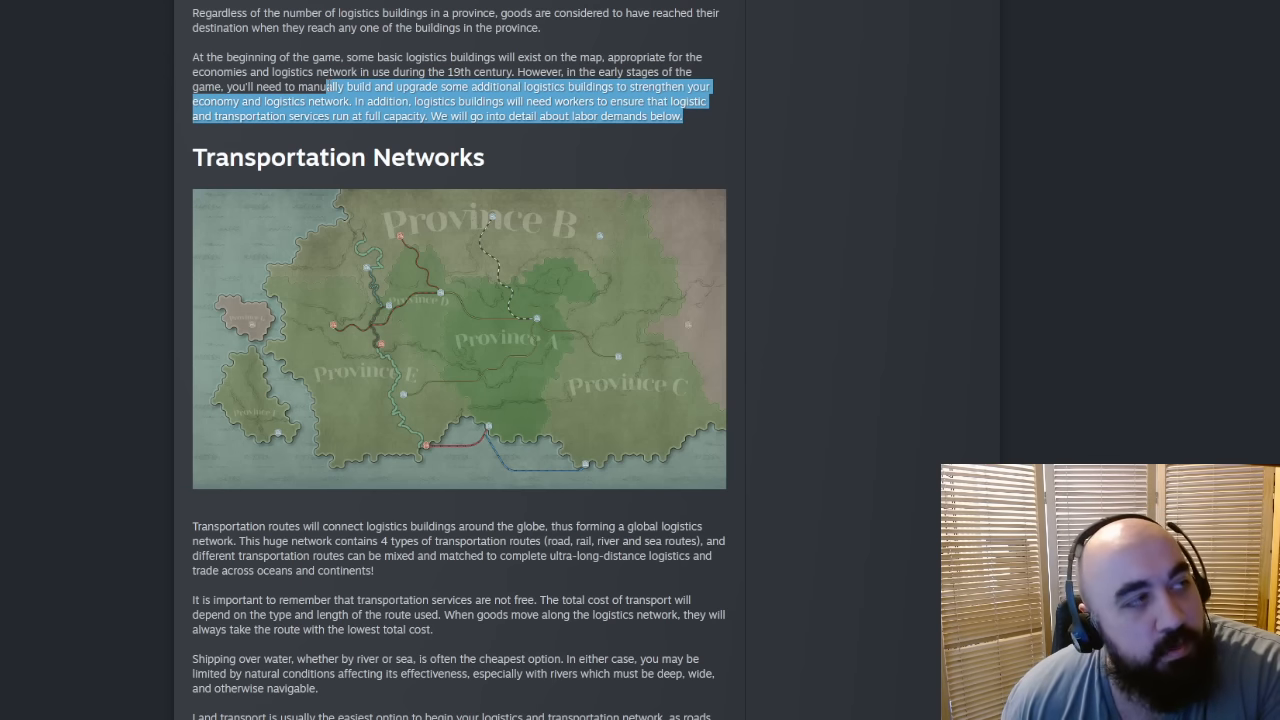
pyautogui.moveTo(532, 200)
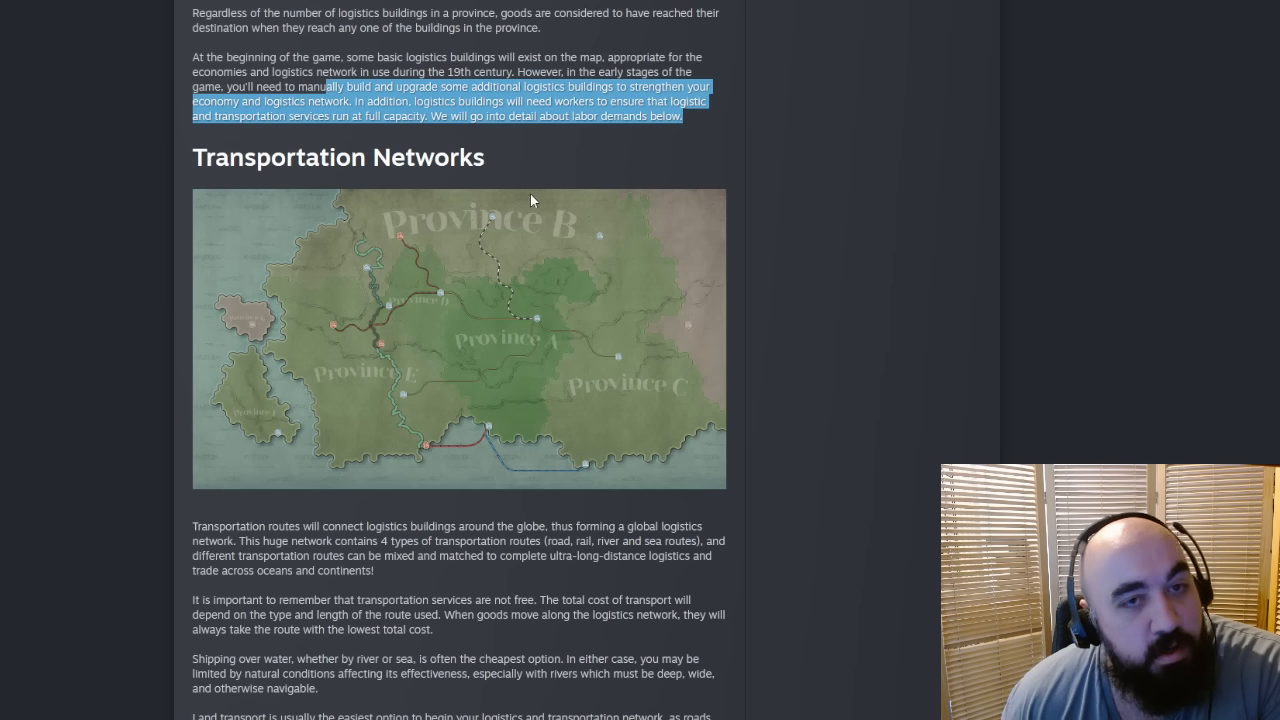
pyautogui.moveTo(790, 288)
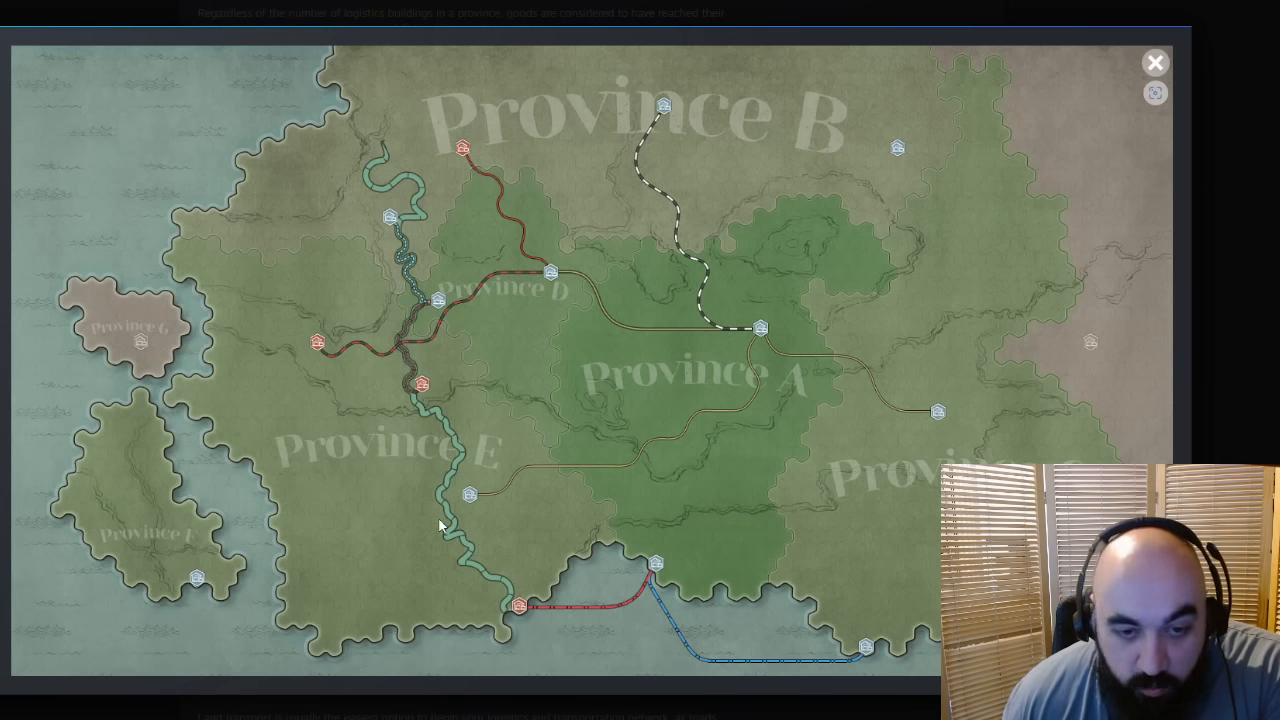
pyautogui.moveTo(422, 312)
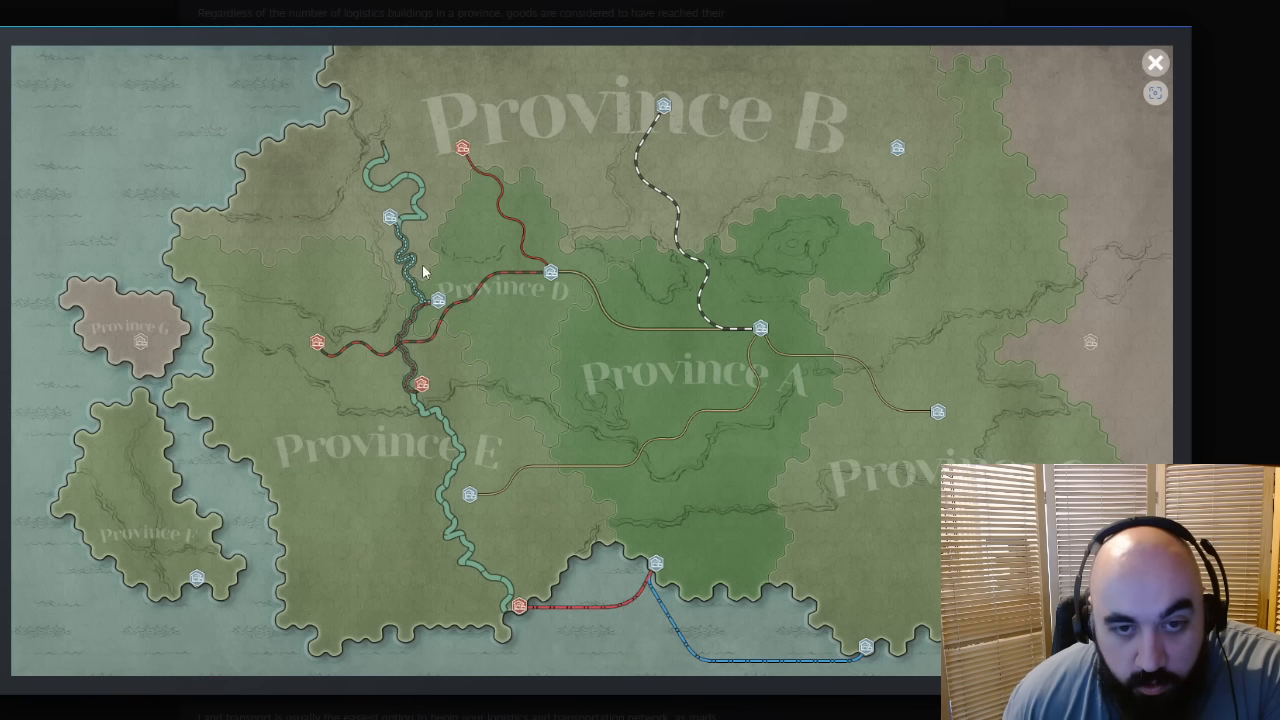
pyautogui.moveTo(478, 528)
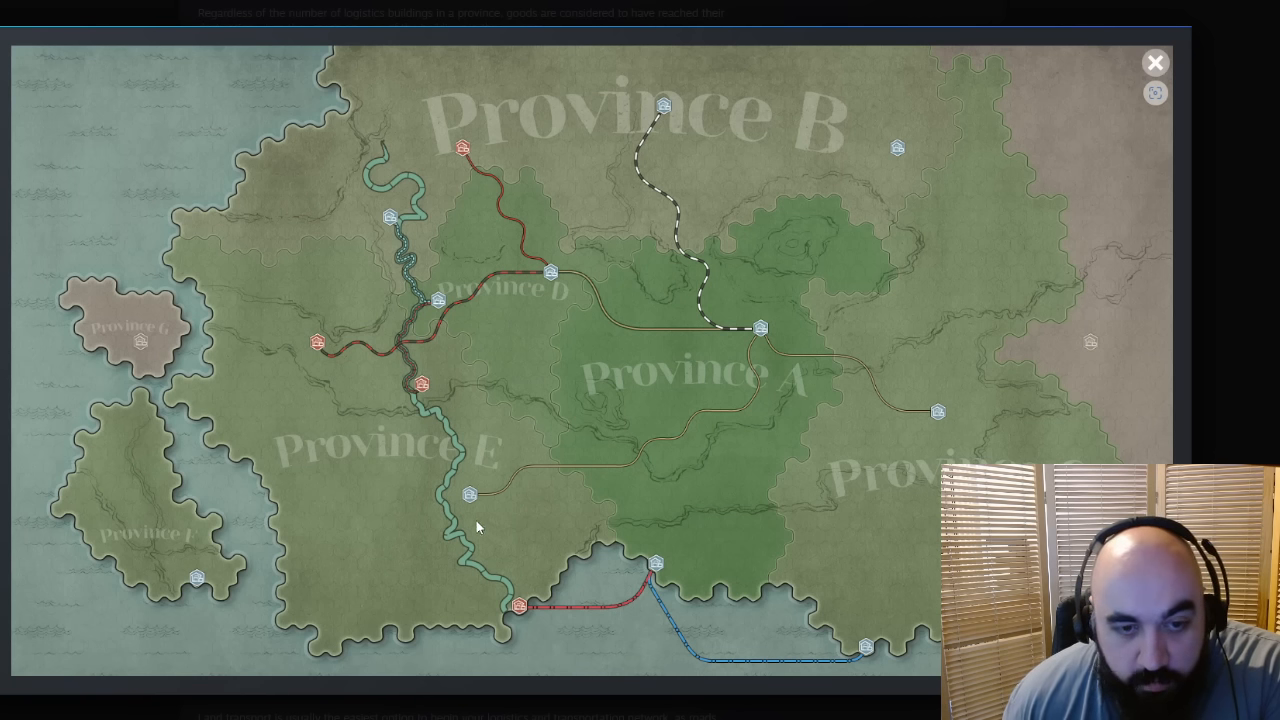
pyautogui.moveTo(822, 390)
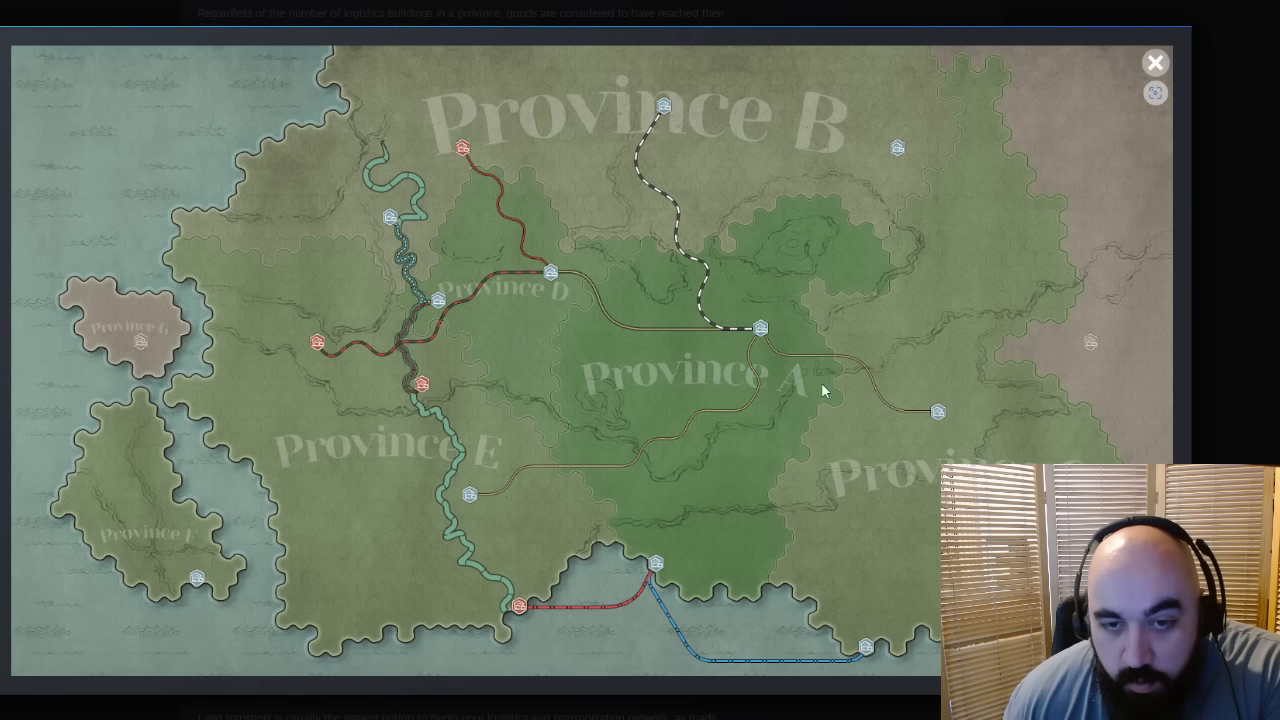
pyautogui.moveTo(756, 336)
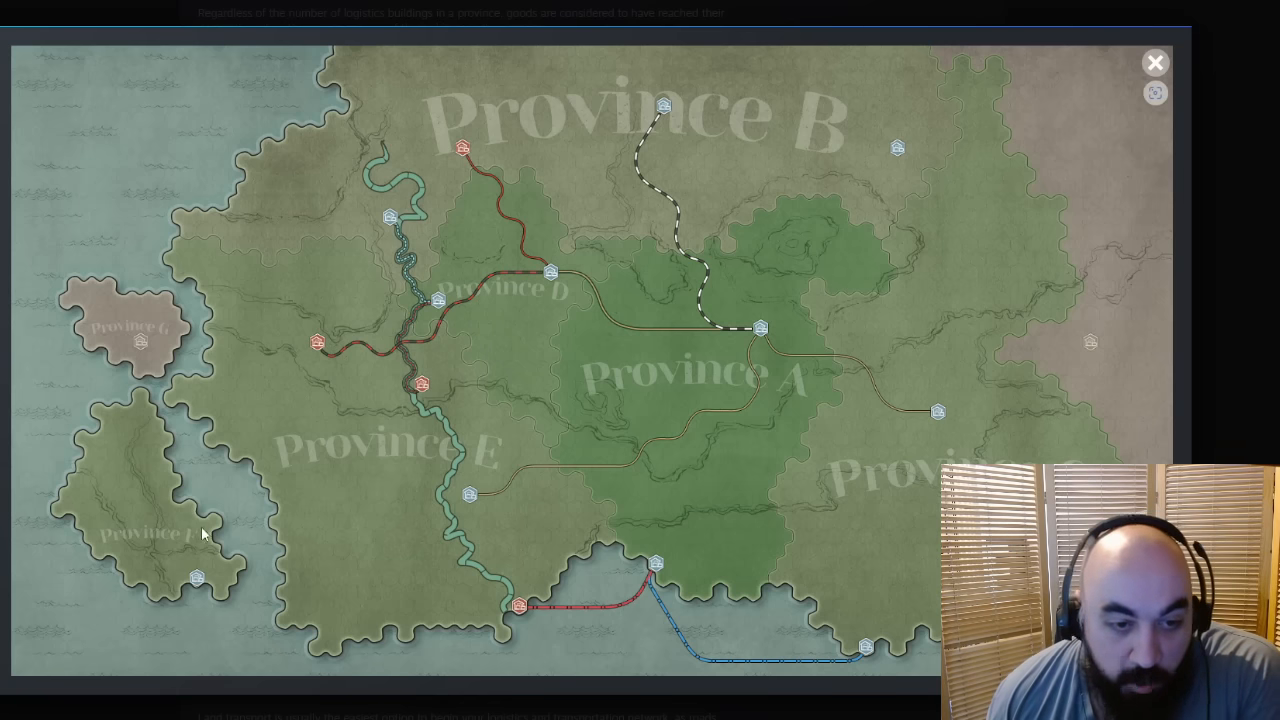
pyautogui.moveTo(192, 588)
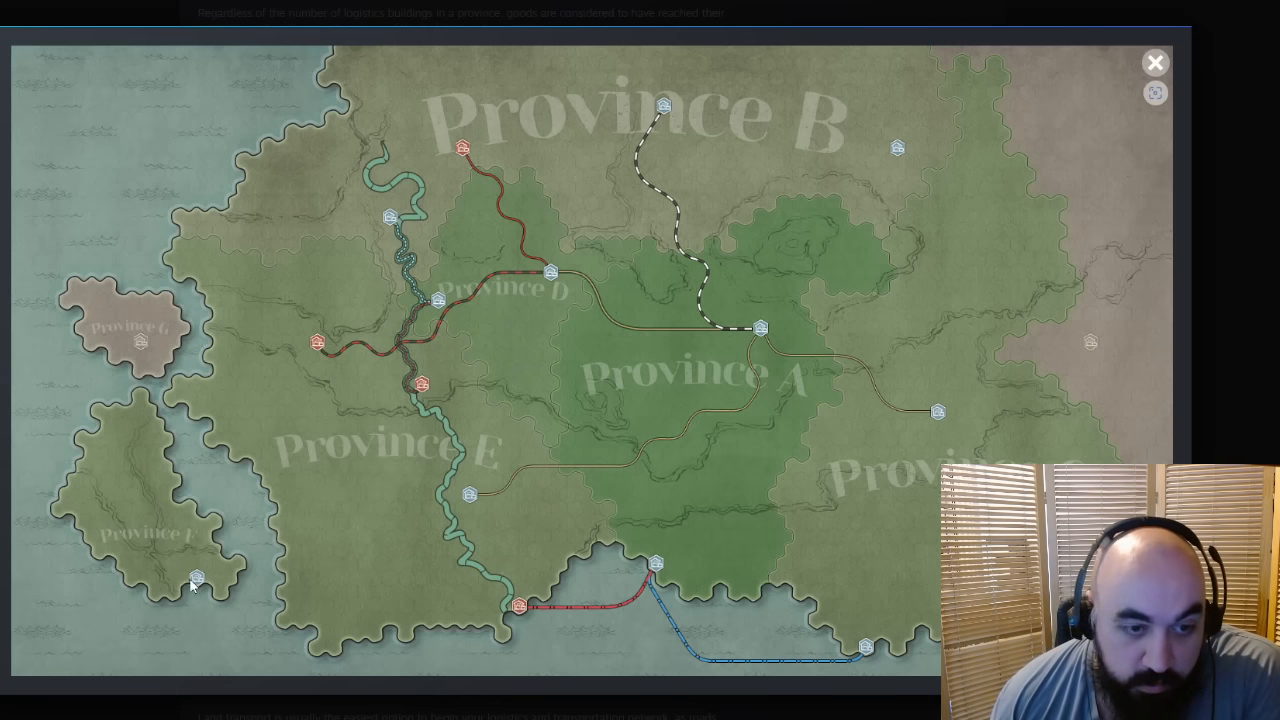
pyautogui.moveTo(596, 492)
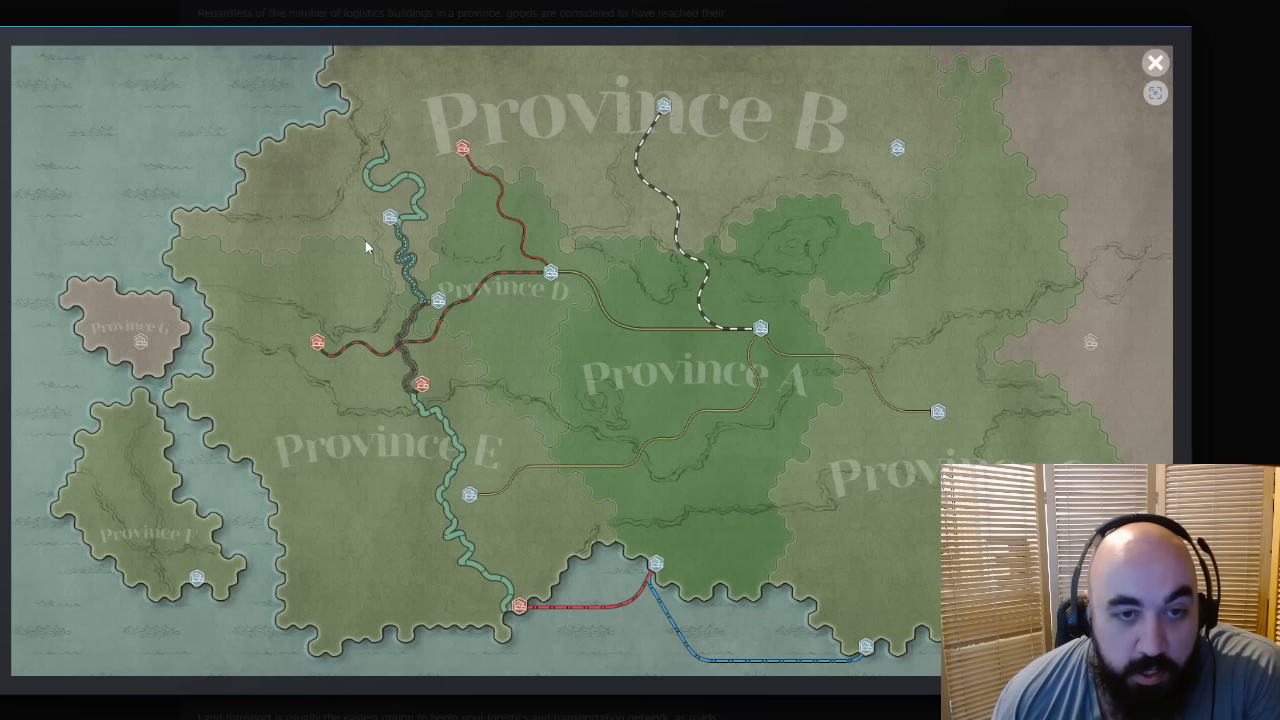
pyautogui.moveTo(370, 308)
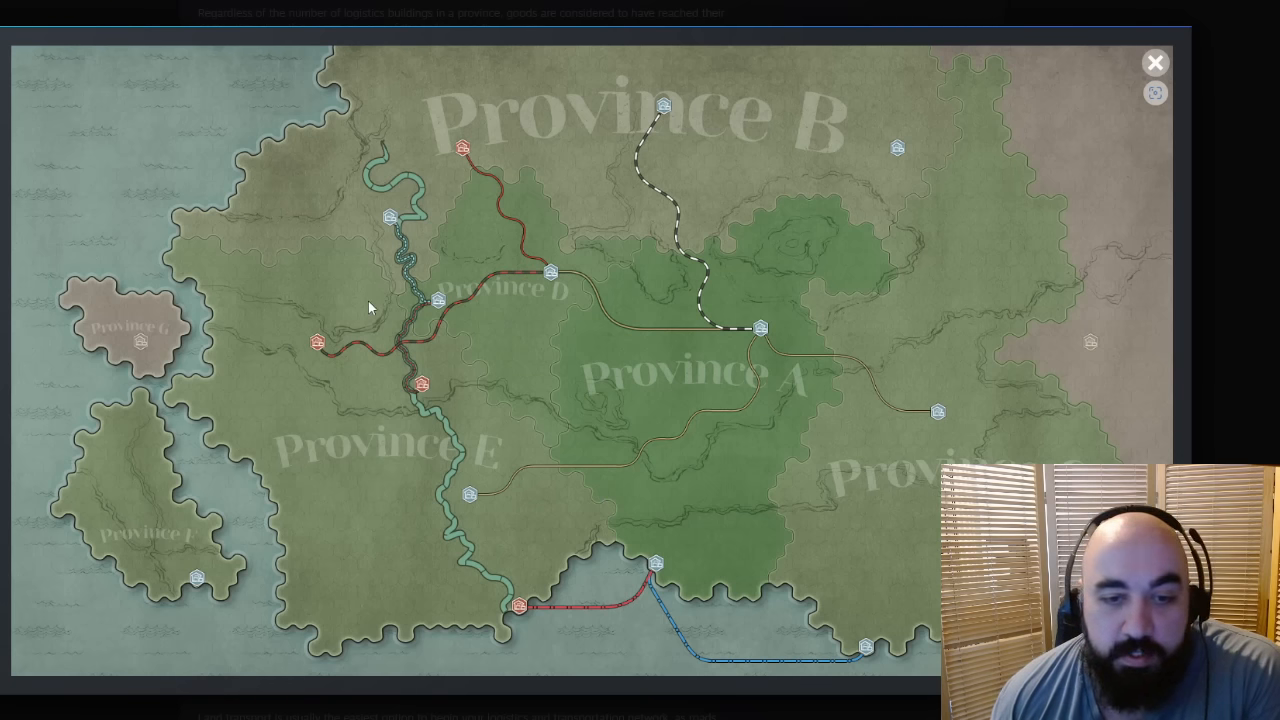
pyautogui.moveTo(476, 418)
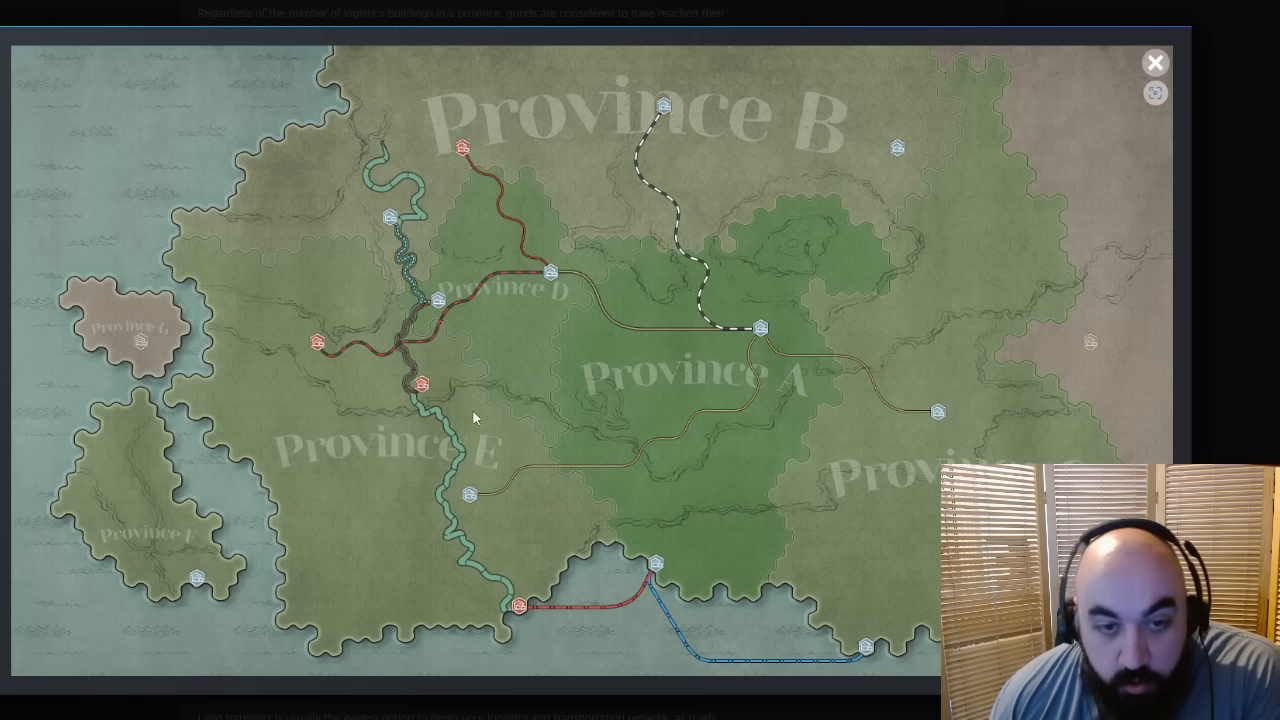
pyautogui.moveTo(530, 504)
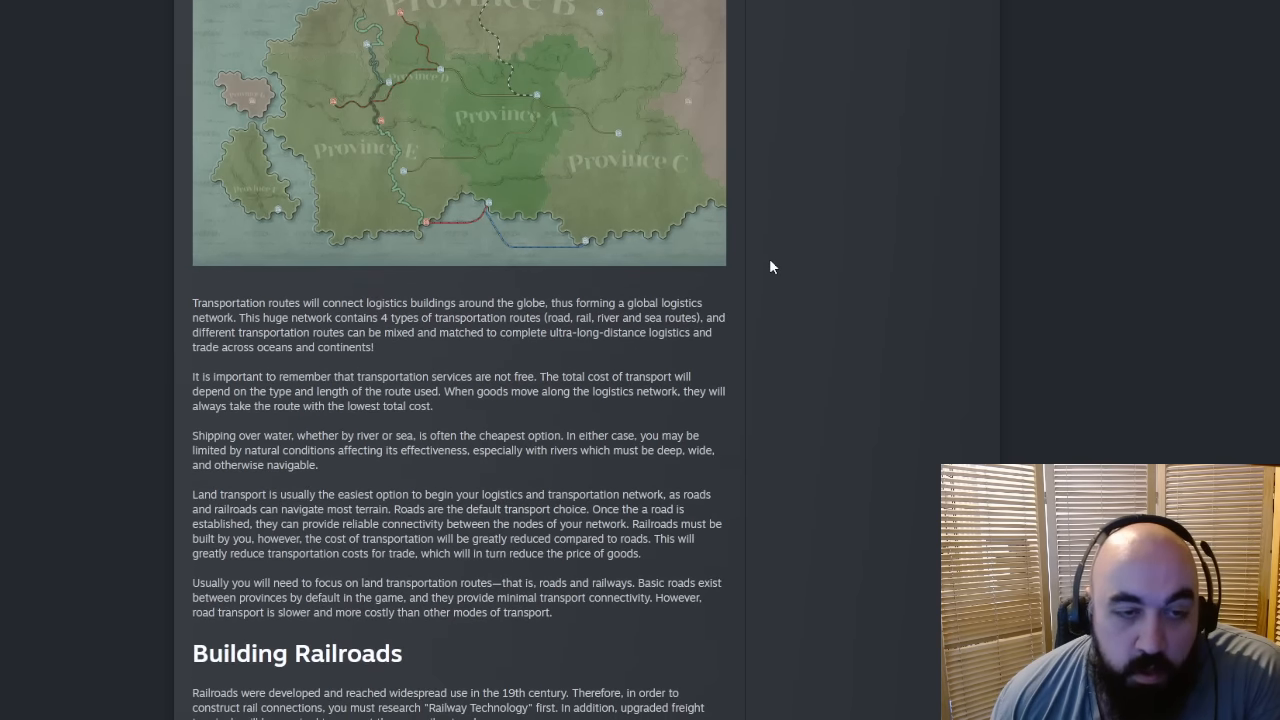
pyautogui.moveTo(390, 348)
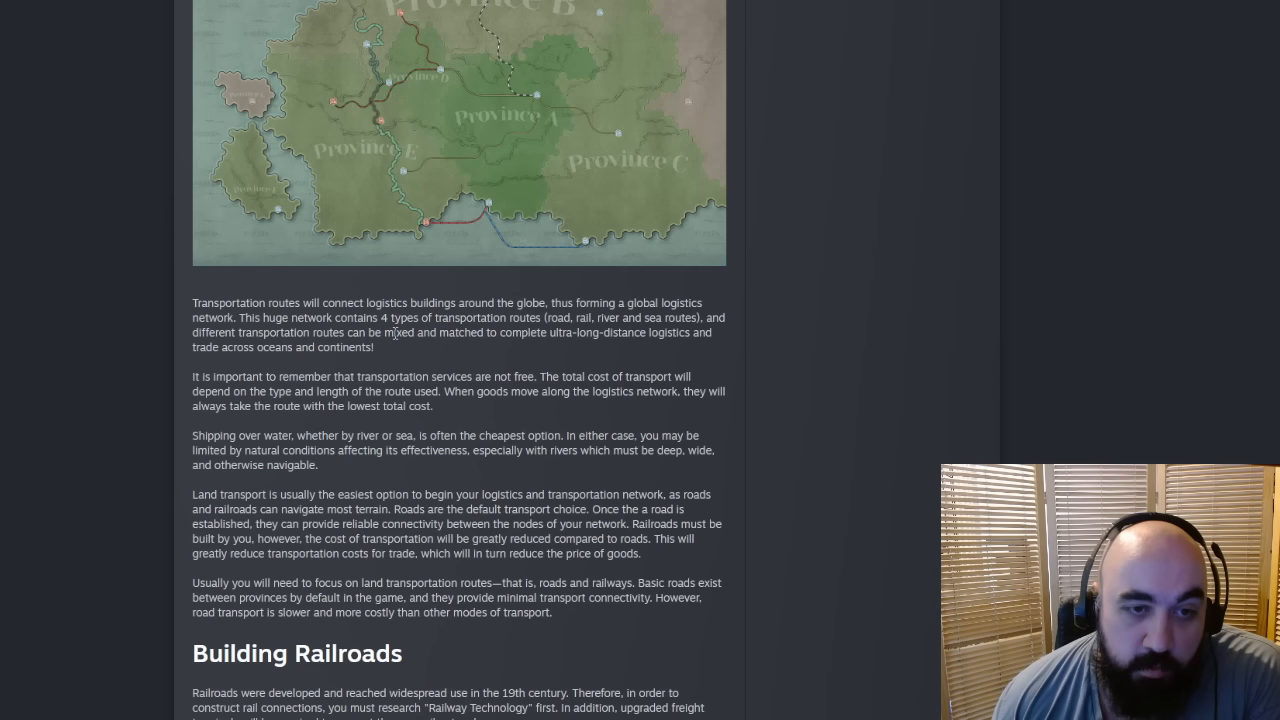
pyautogui.moveTo(472, 284)
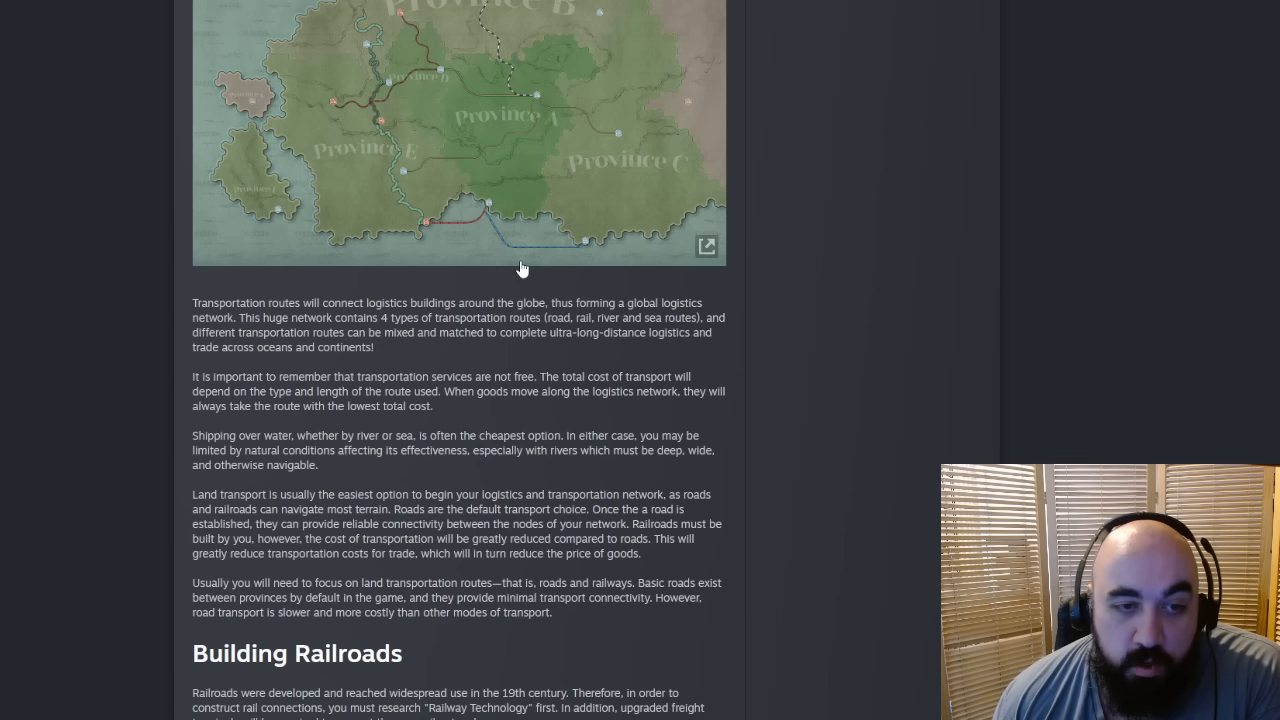
# Step: Highlight the transport-costs sentences and the phrase on roads and railroads' terrain reach while reading
pyautogui.scroll(-3)
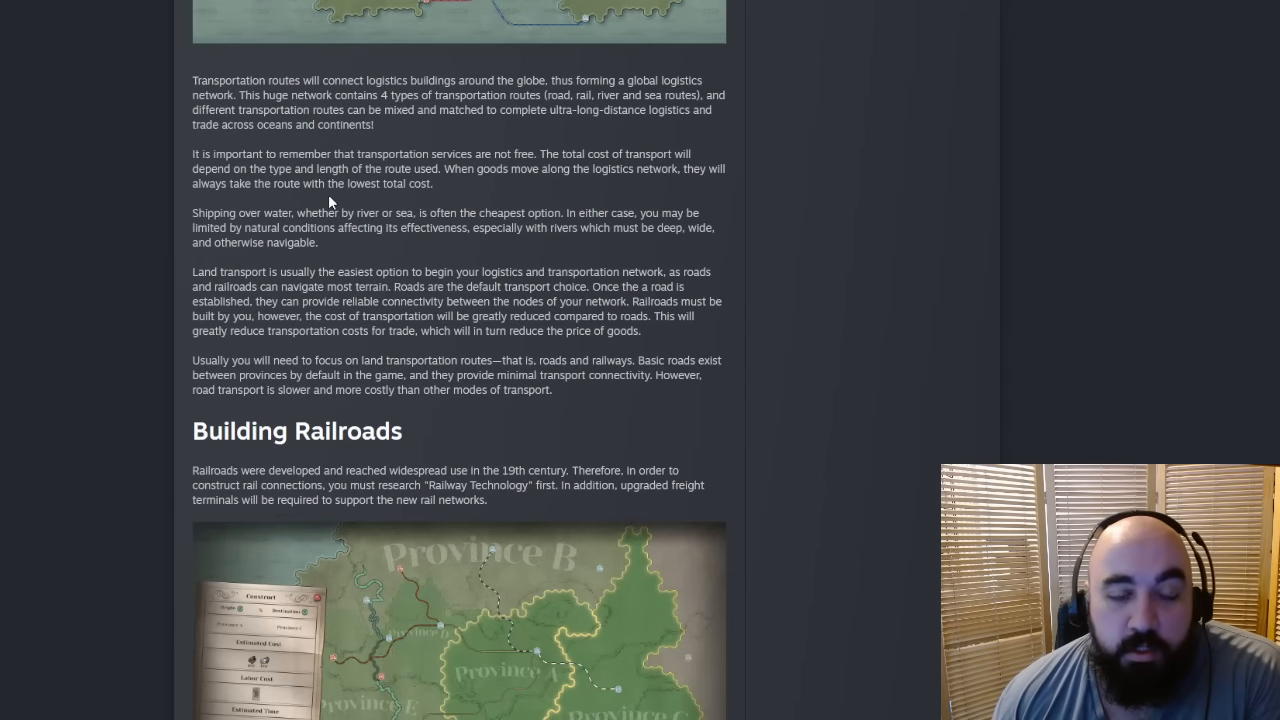
pyautogui.moveTo(540, 152)
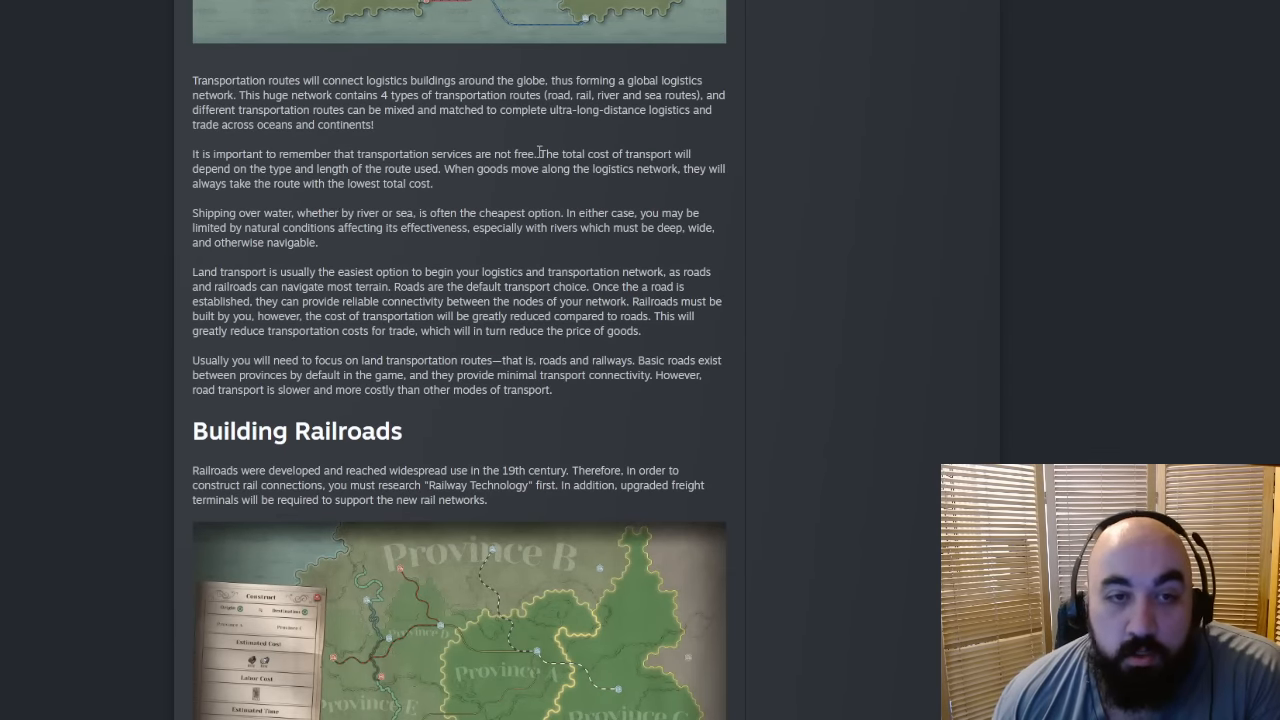
pyautogui.moveTo(220, 142)
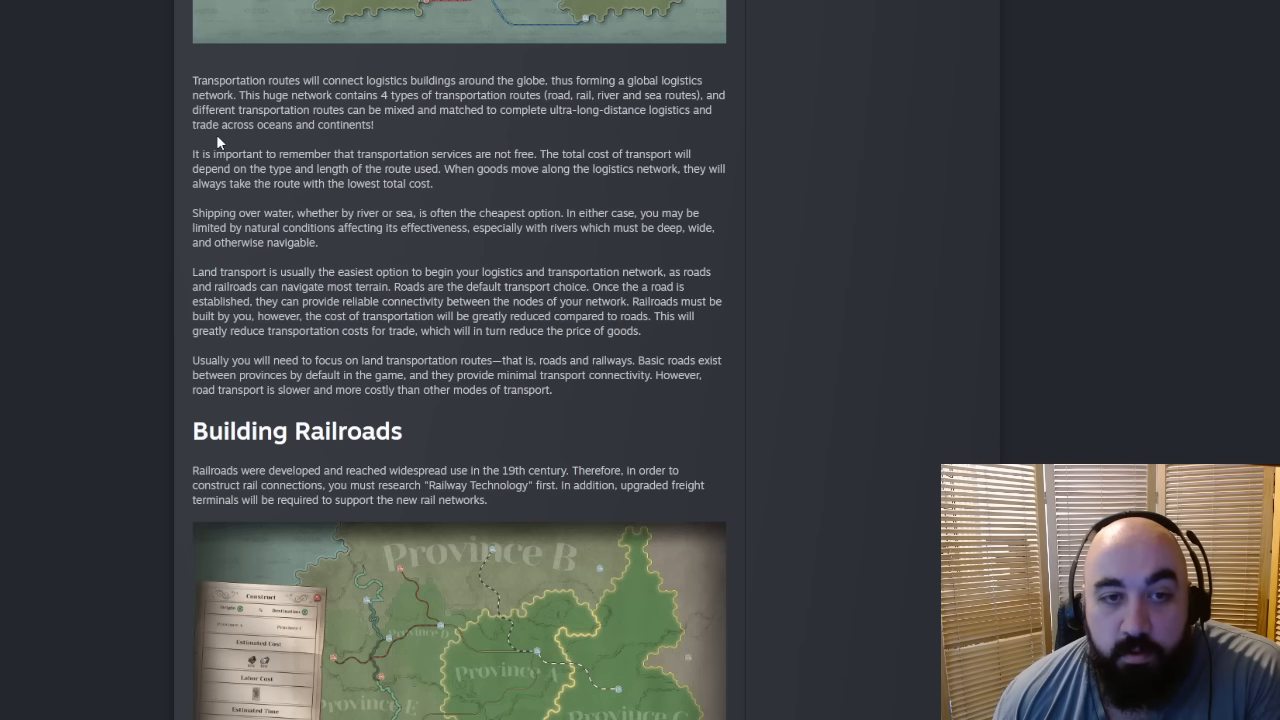
pyautogui.moveTo(194, 154); pyautogui.dragTo(432, 184)
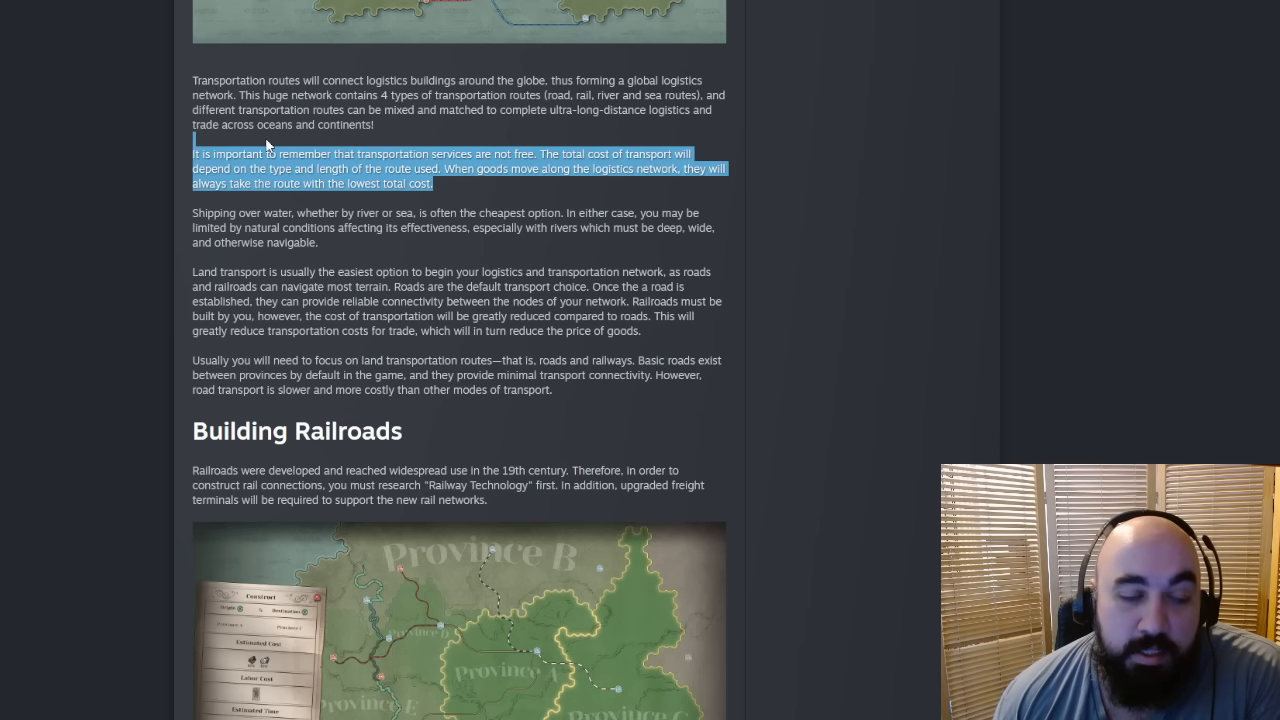
pyautogui.click(444, 168)
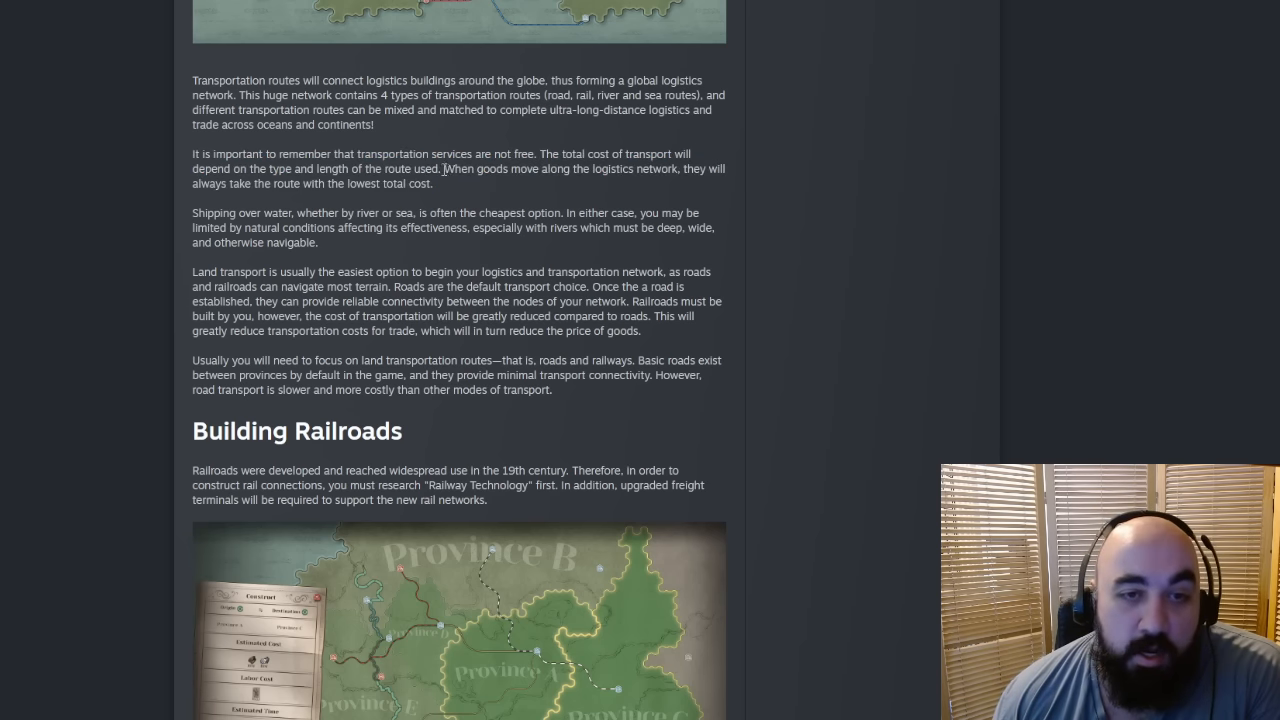
pyautogui.moveTo(192, 154); pyautogui.dragTo(440, 168)
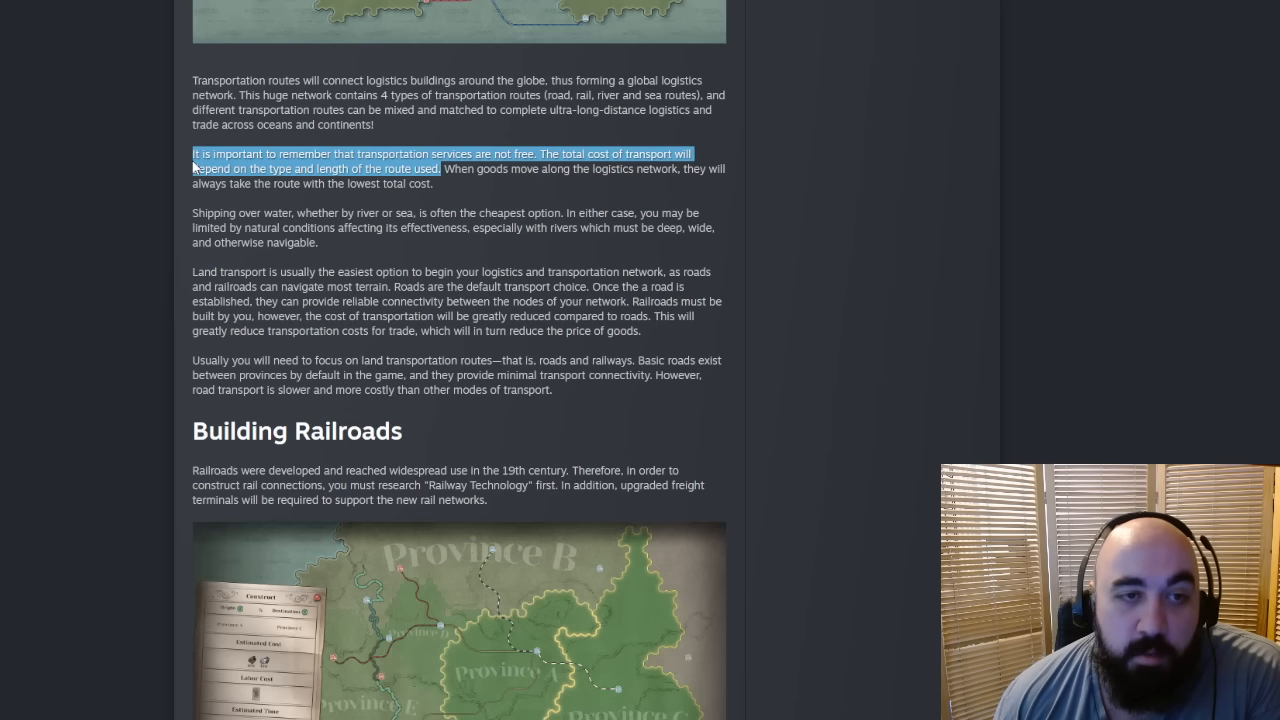
pyautogui.moveTo(470, 376)
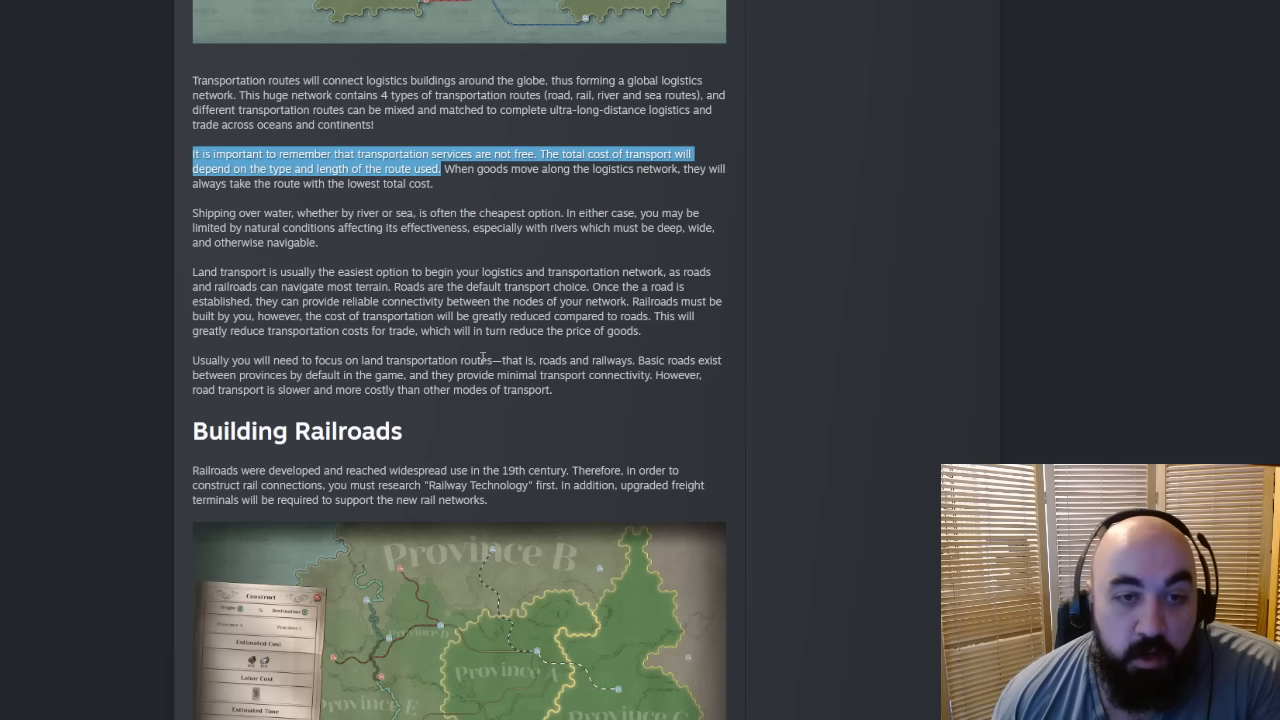
pyautogui.moveTo(370, 204)
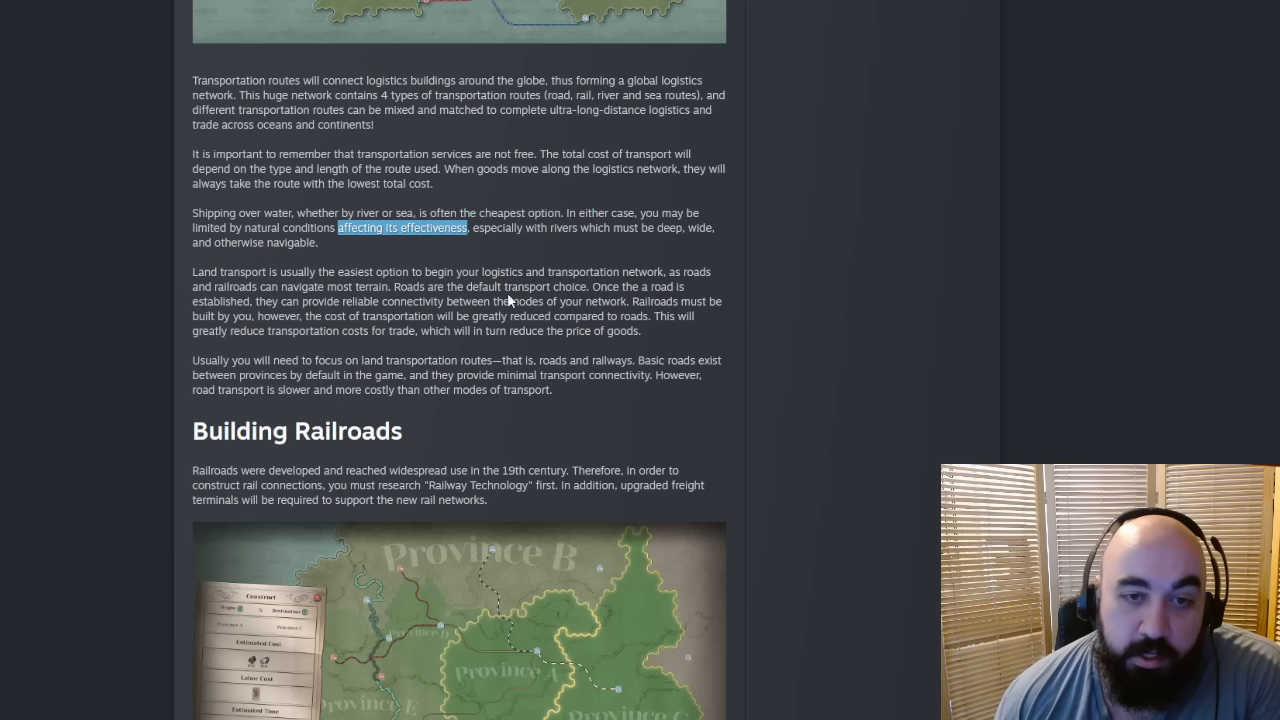
pyautogui.moveTo(478, 278)
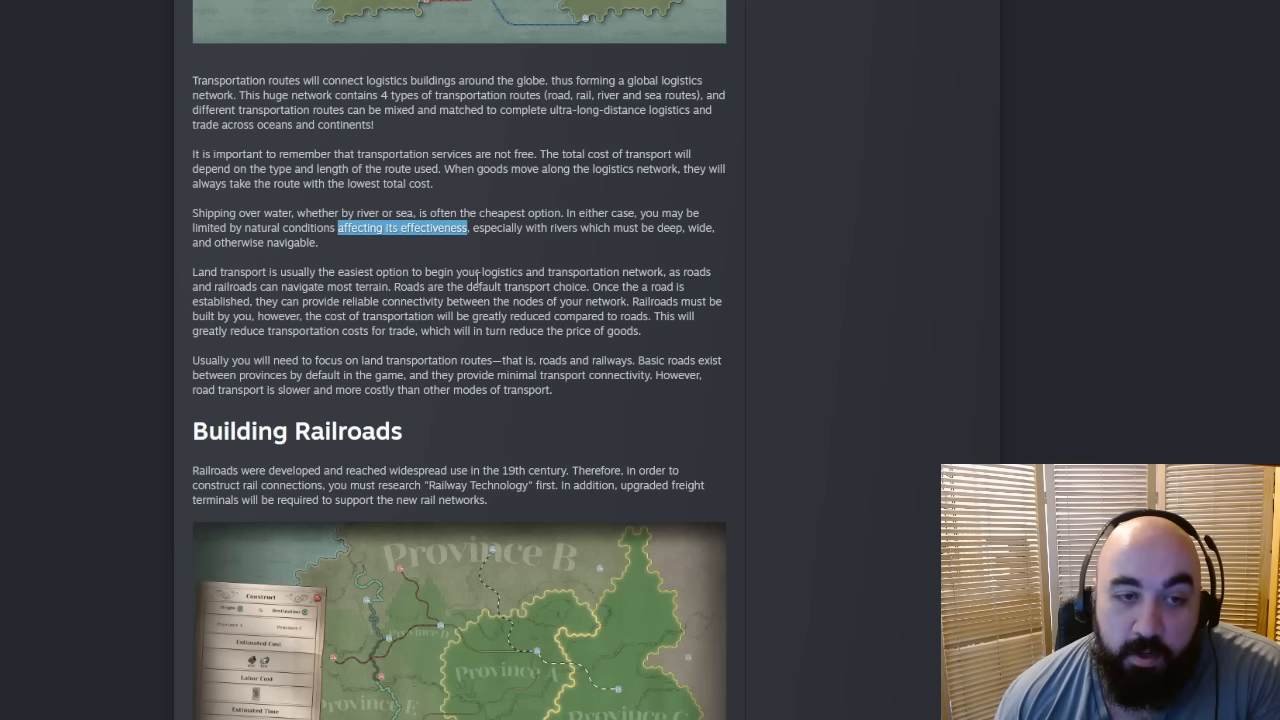
pyautogui.moveTo(192, 296)
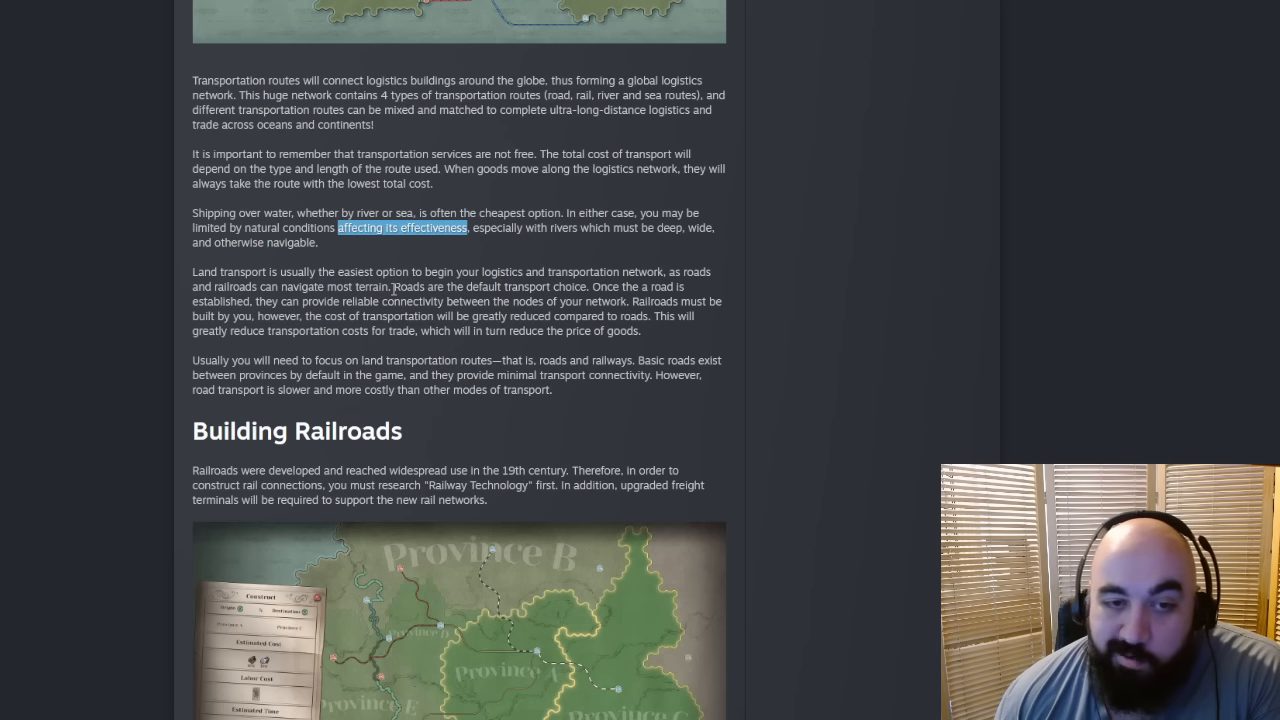
pyautogui.moveTo(584, 272); pyautogui.dragTo(392, 288)
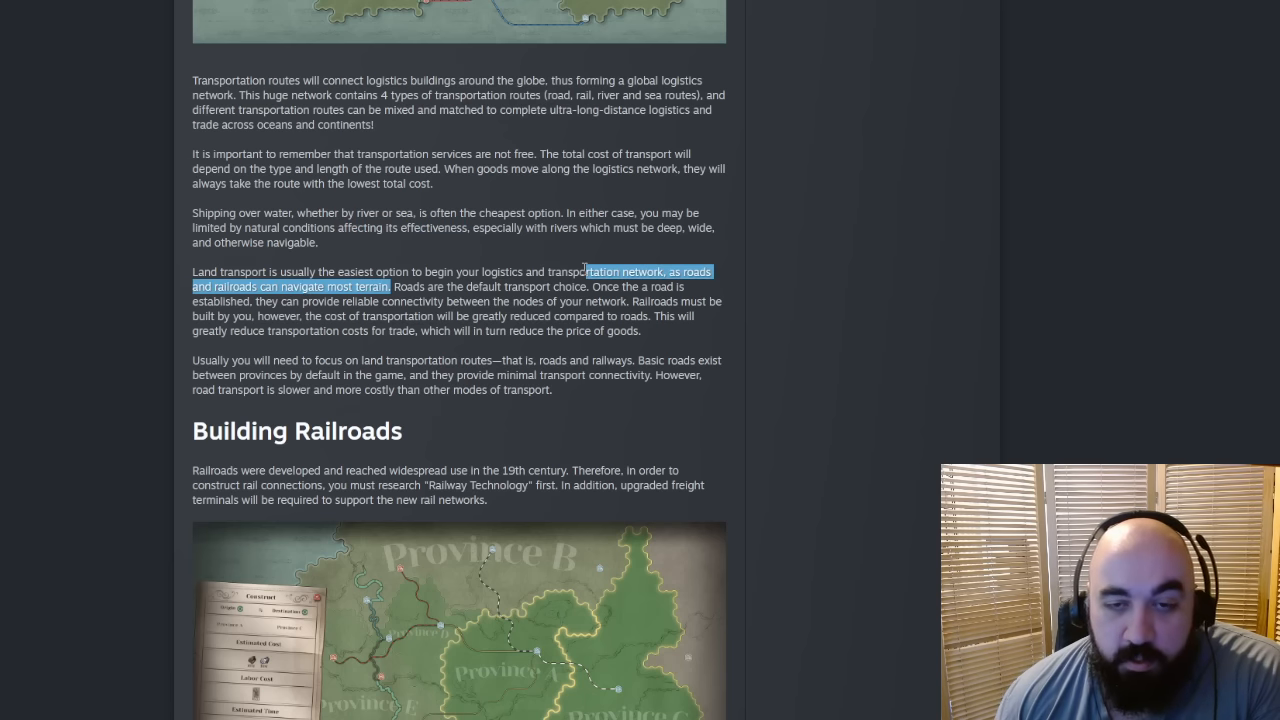
# Step: Scroll to Building Railroads and highlight the phrase about road transport being slower
pyautogui.scroll(-3)
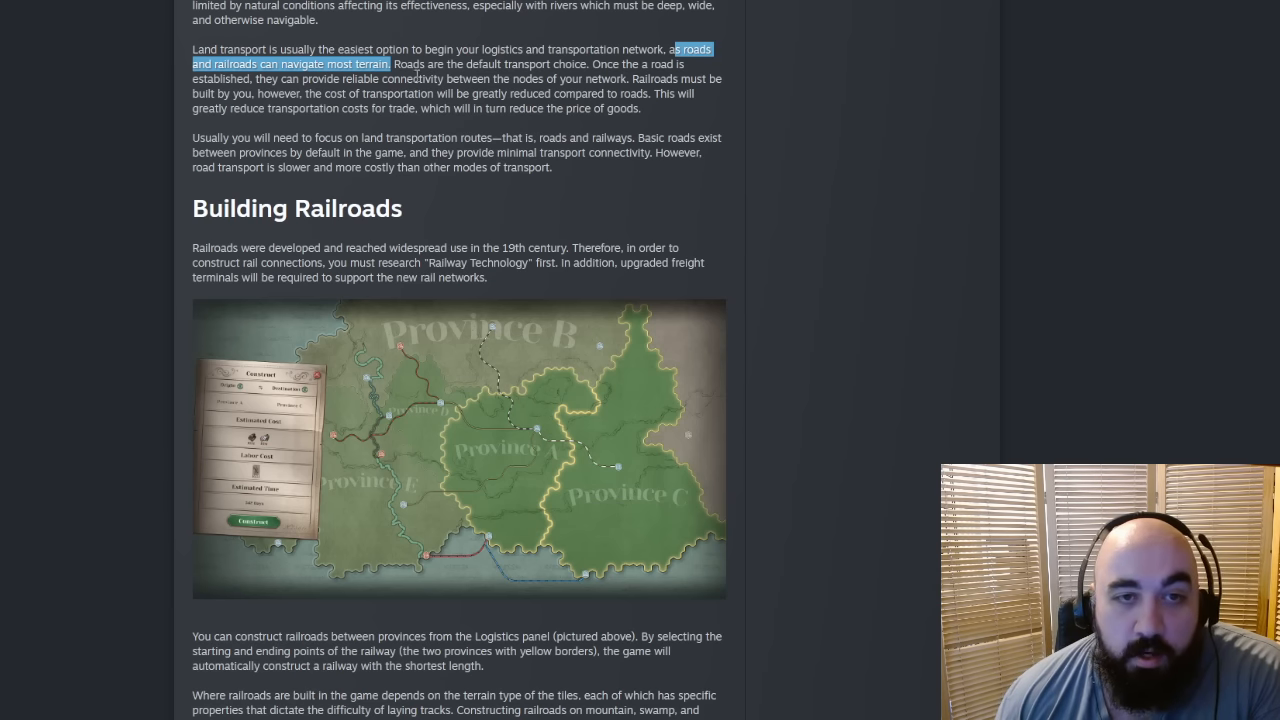
pyautogui.moveTo(694, 96)
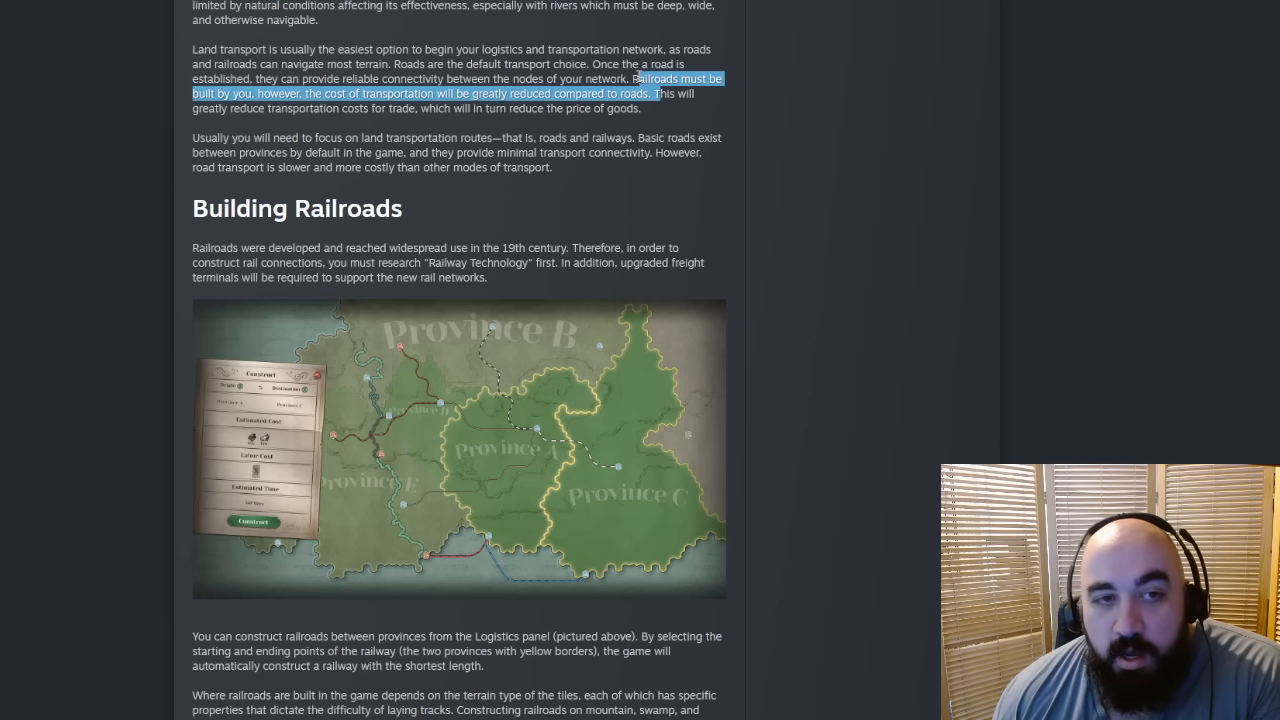
pyautogui.moveTo(674, 196)
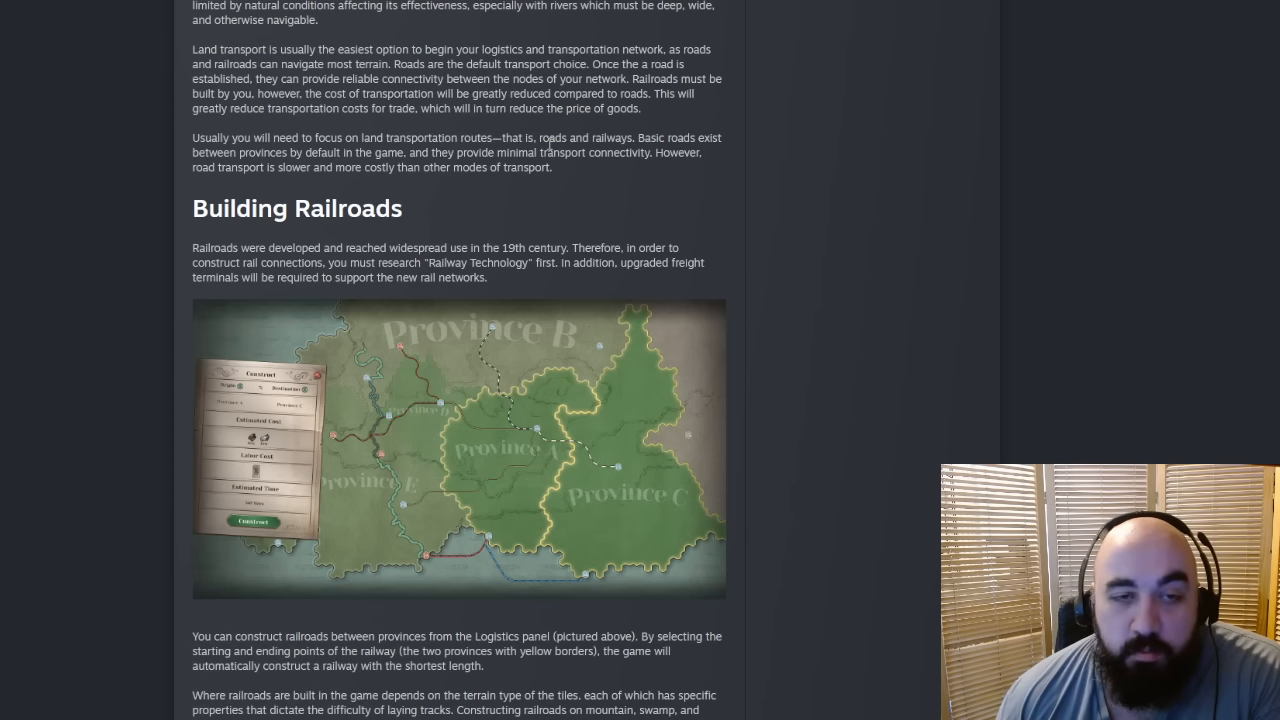
pyautogui.moveTo(316, 156)
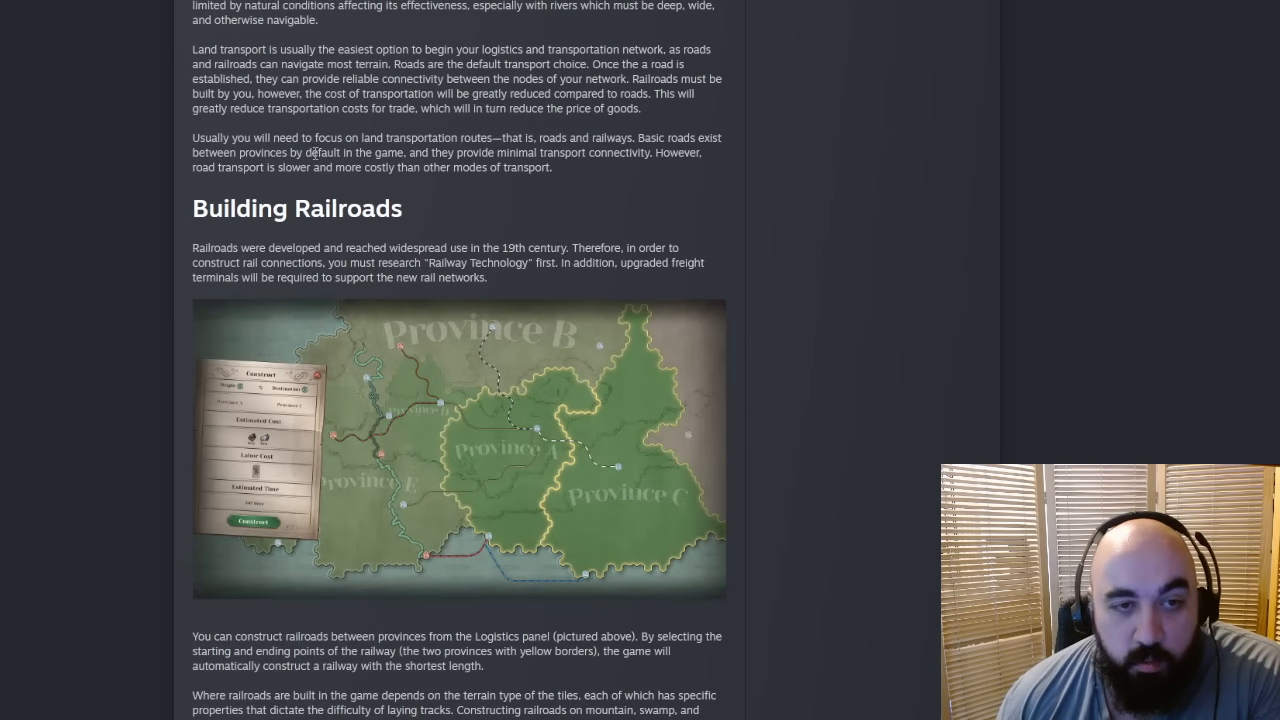
pyautogui.moveTo(276, 168); pyautogui.dragTo(334, 168)
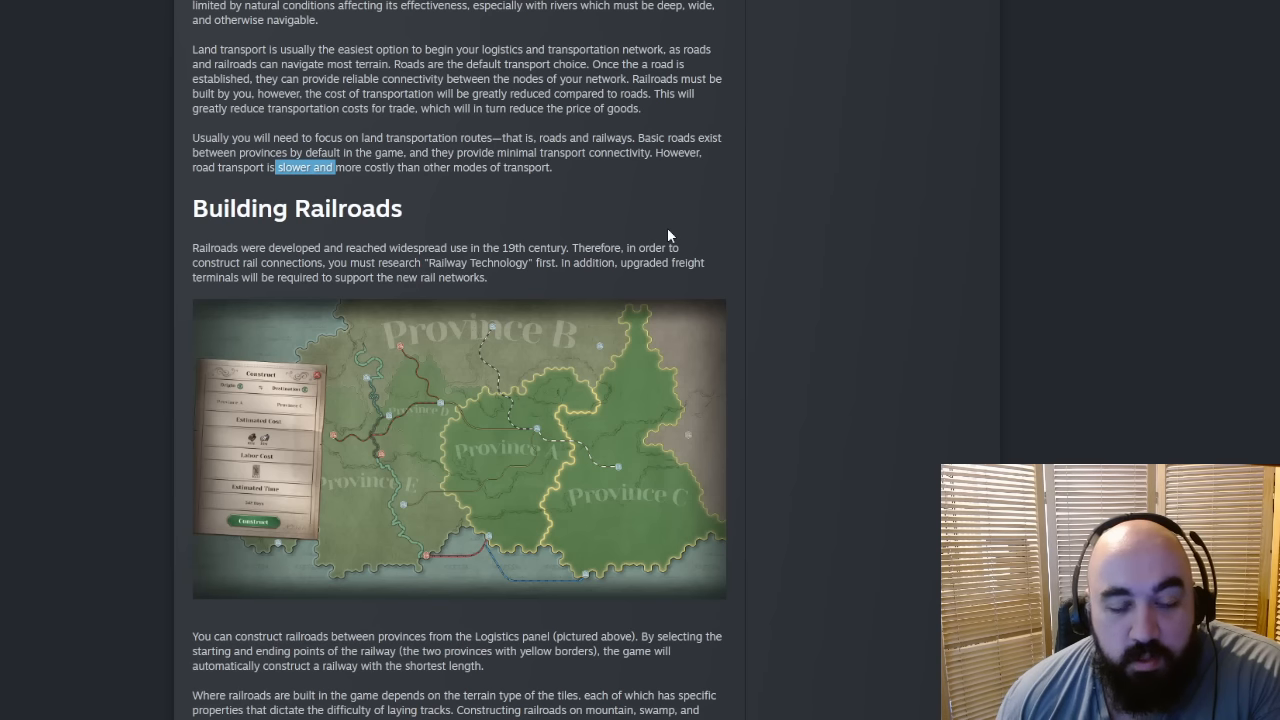
pyautogui.moveTo(672, 212)
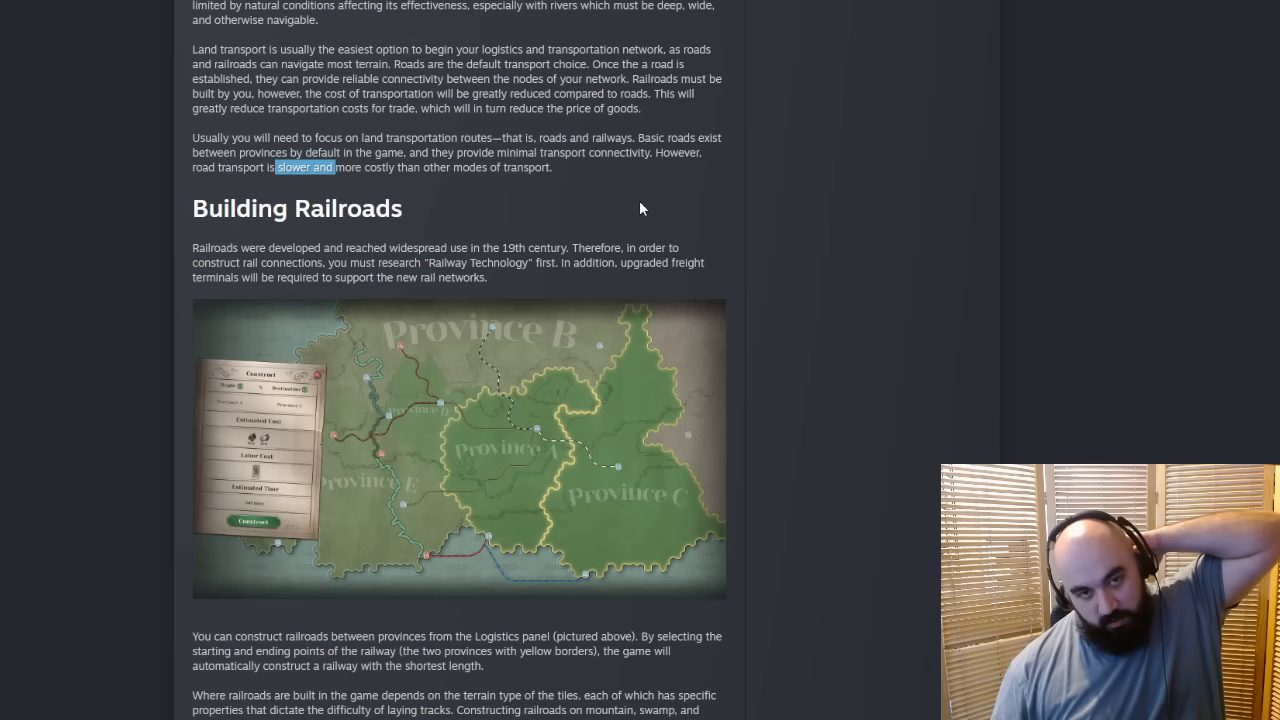
pyautogui.moveTo(630, 210)
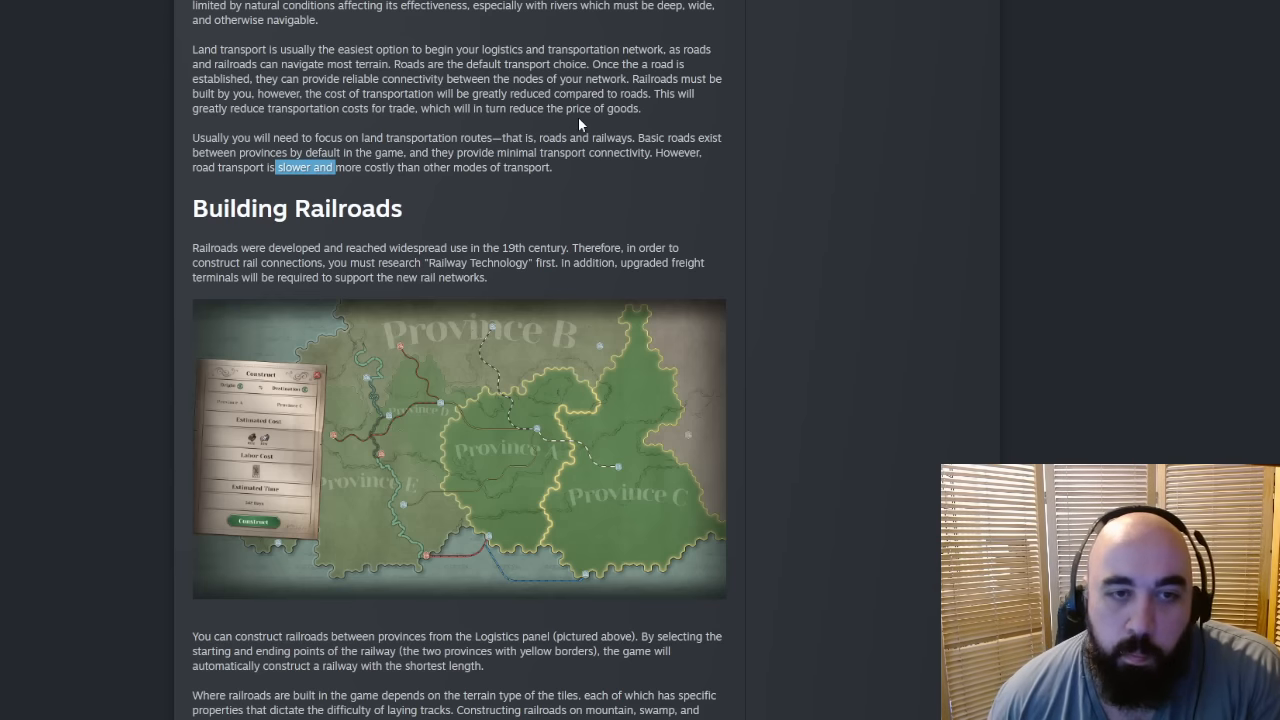
pyautogui.scroll(-3)
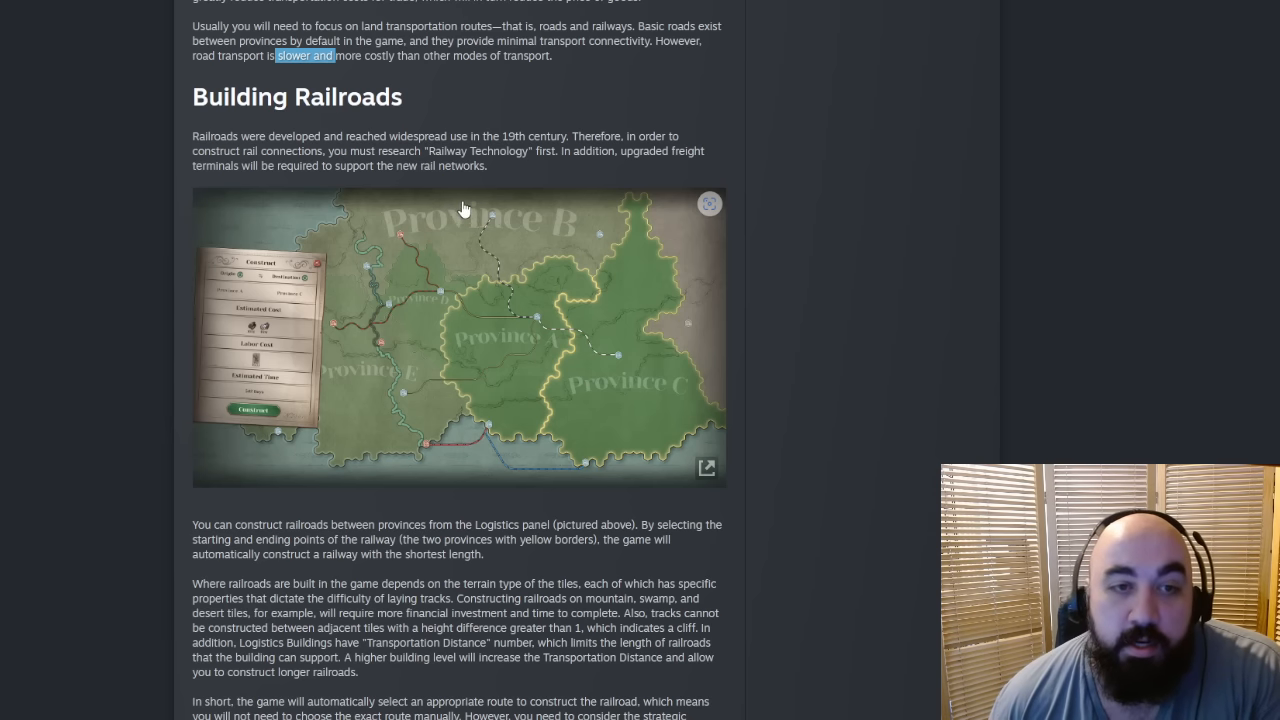
pyautogui.moveTo(540, 340)
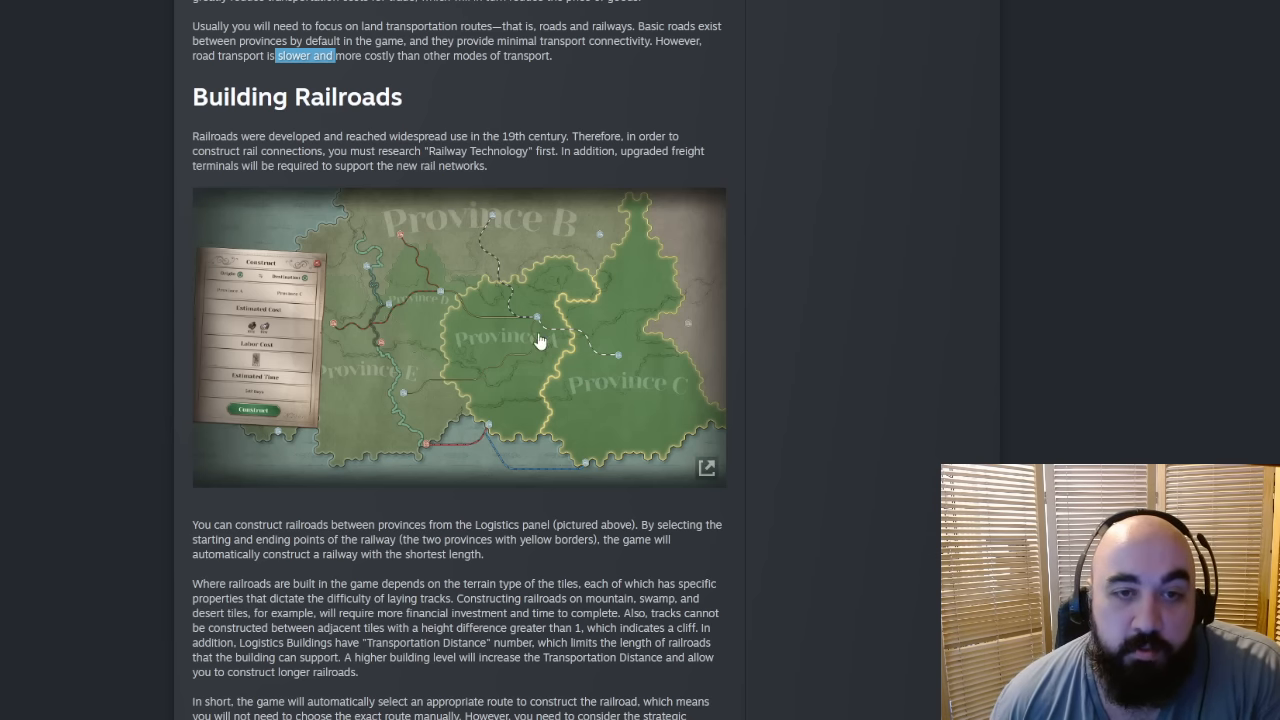
pyautogui.click(706, 468)
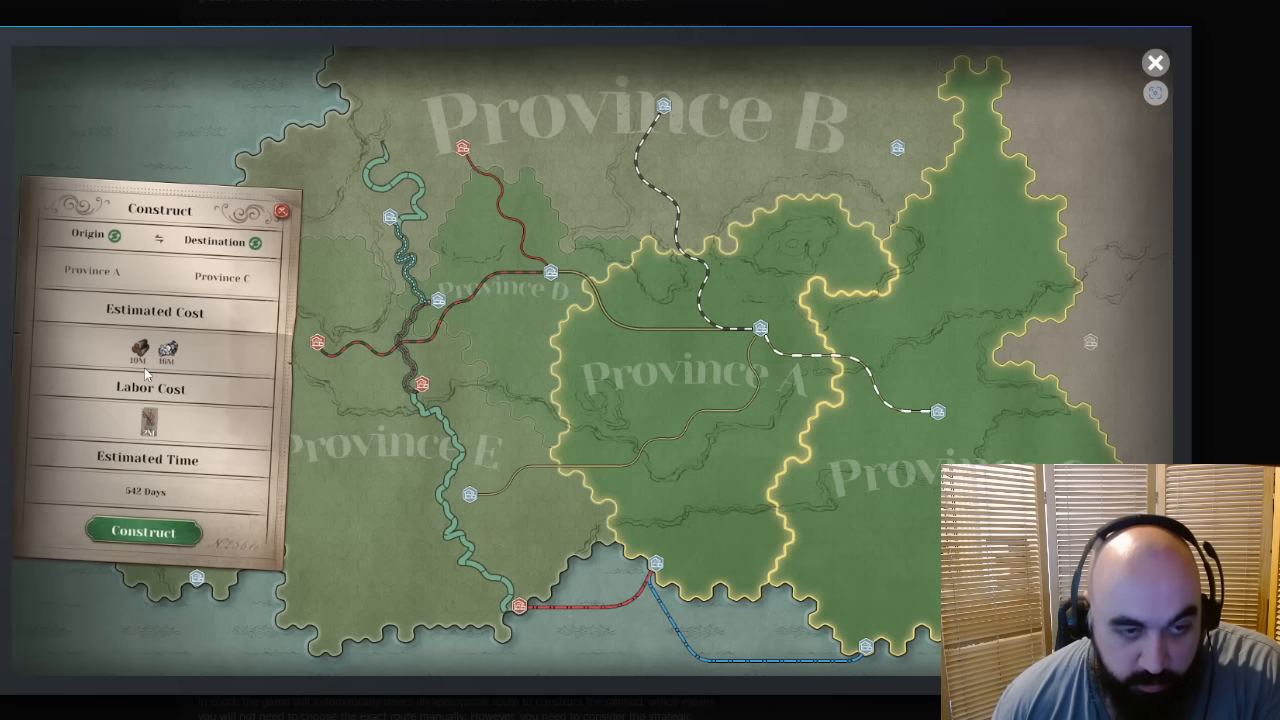
pyautogui.moveTo(184, 338)
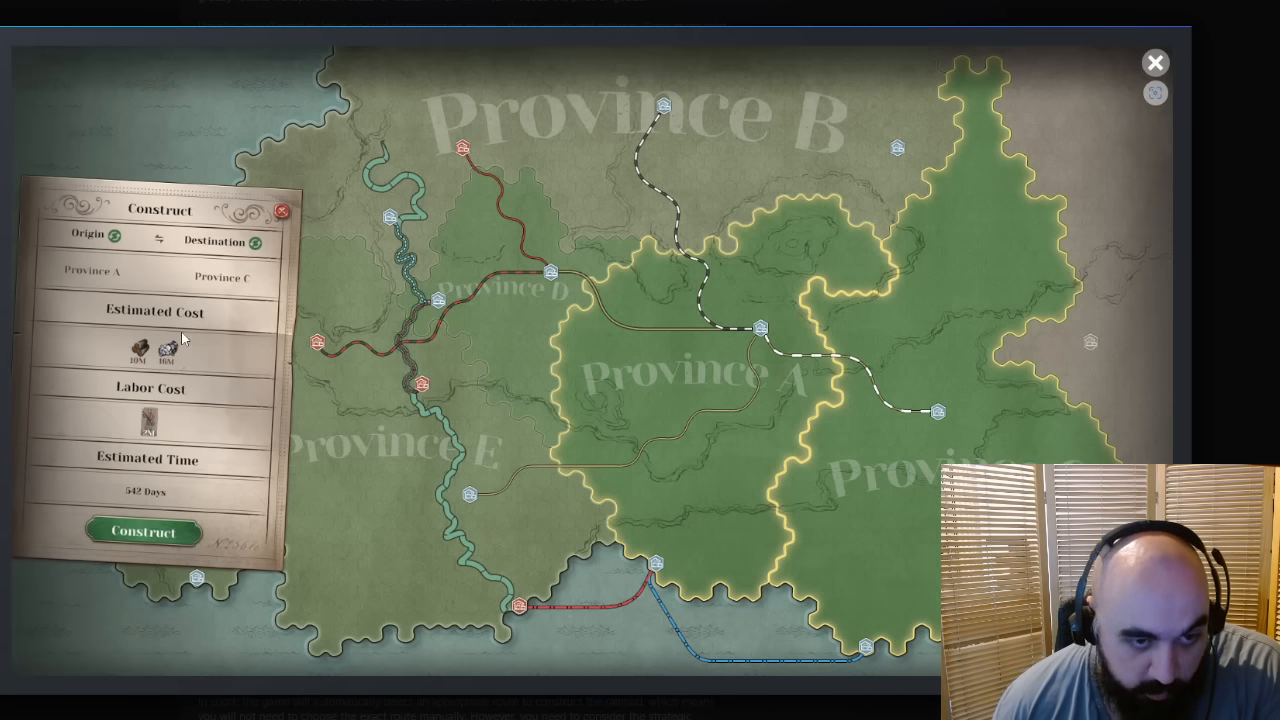
pyautogui.moveTo(164, 432)
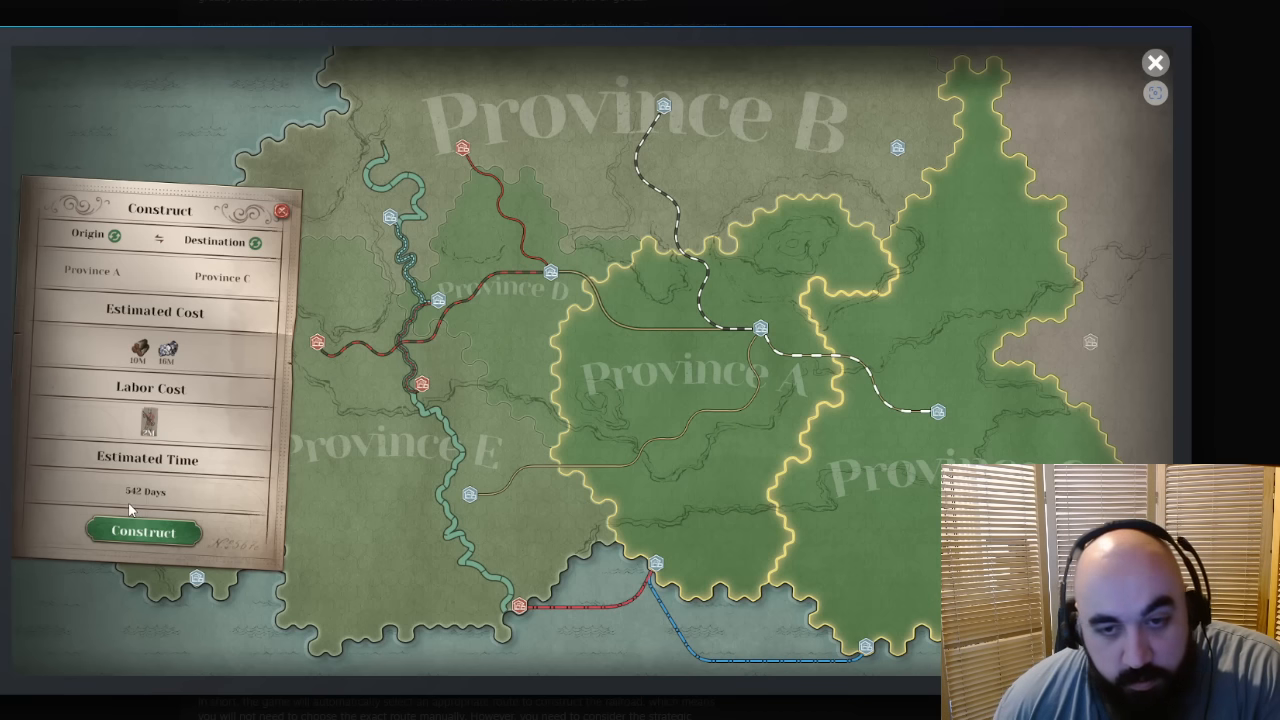
pyautogui.moveTo(556, 530)
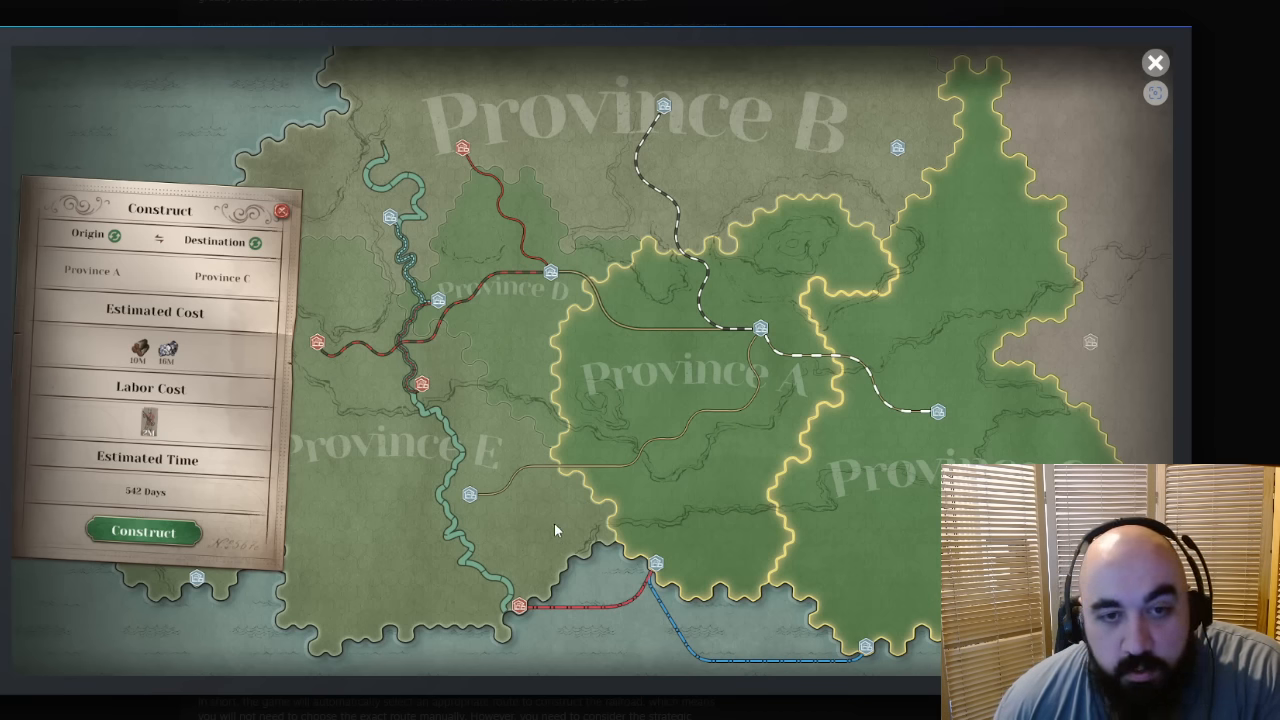
pyautogui.moveTo(684, 288)
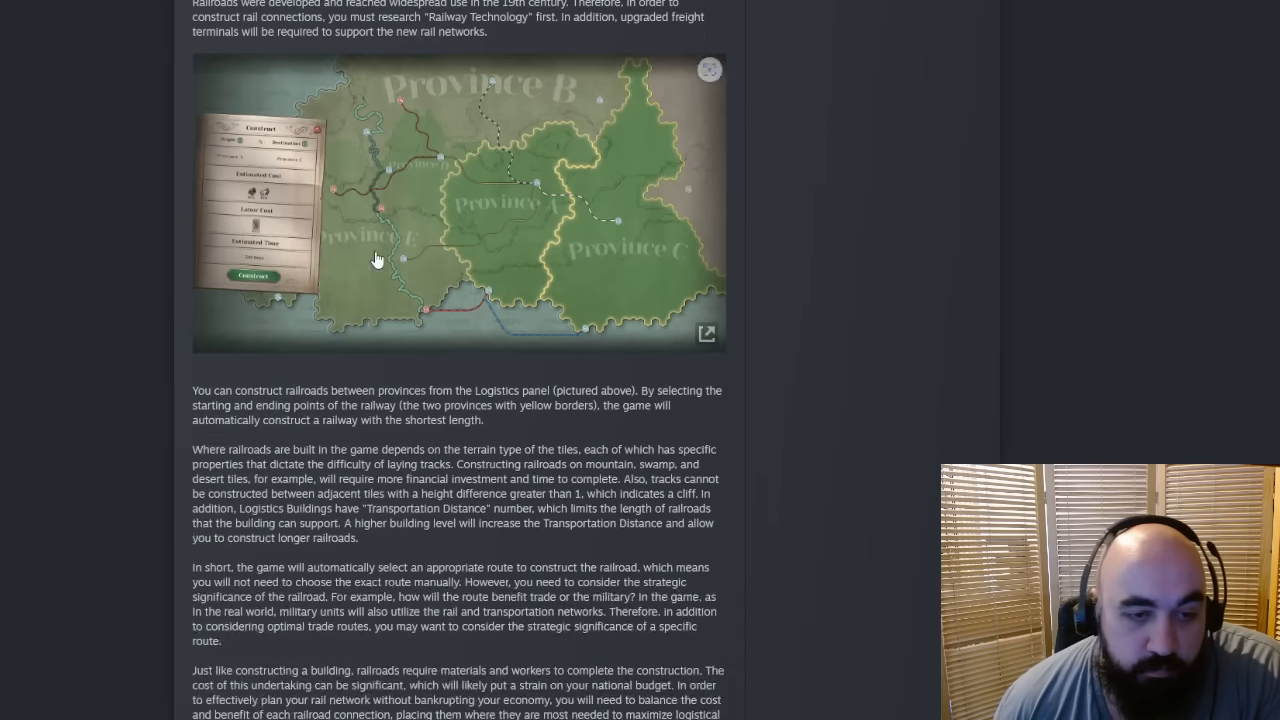
pyautogui.scroll(-3)
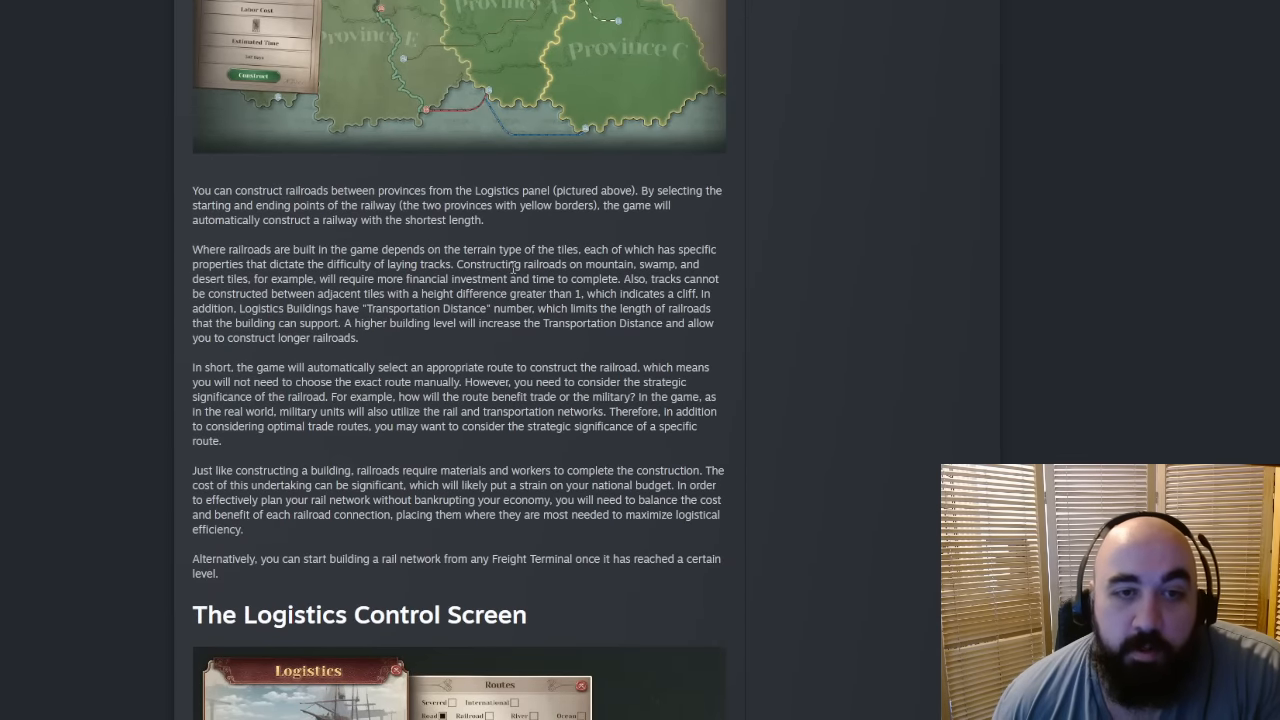
pyautogui.moveTo(524, 272)
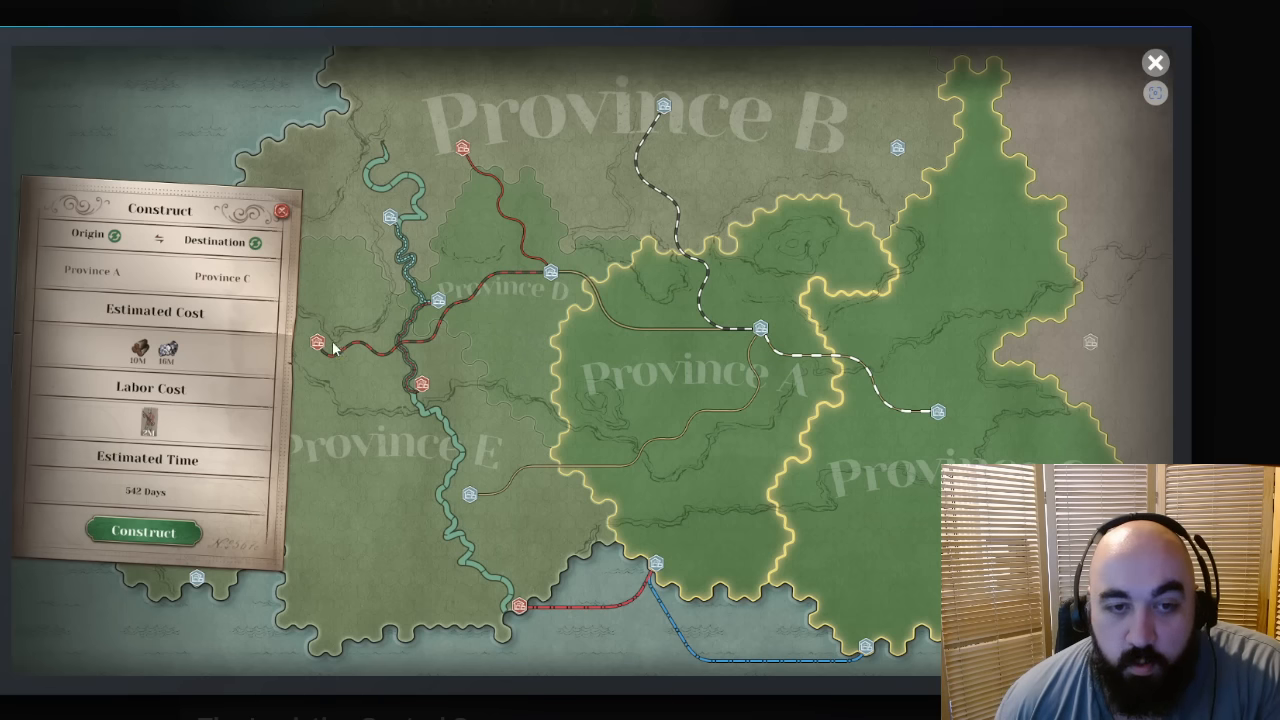
pyautogui.moveTo(1188, 58)
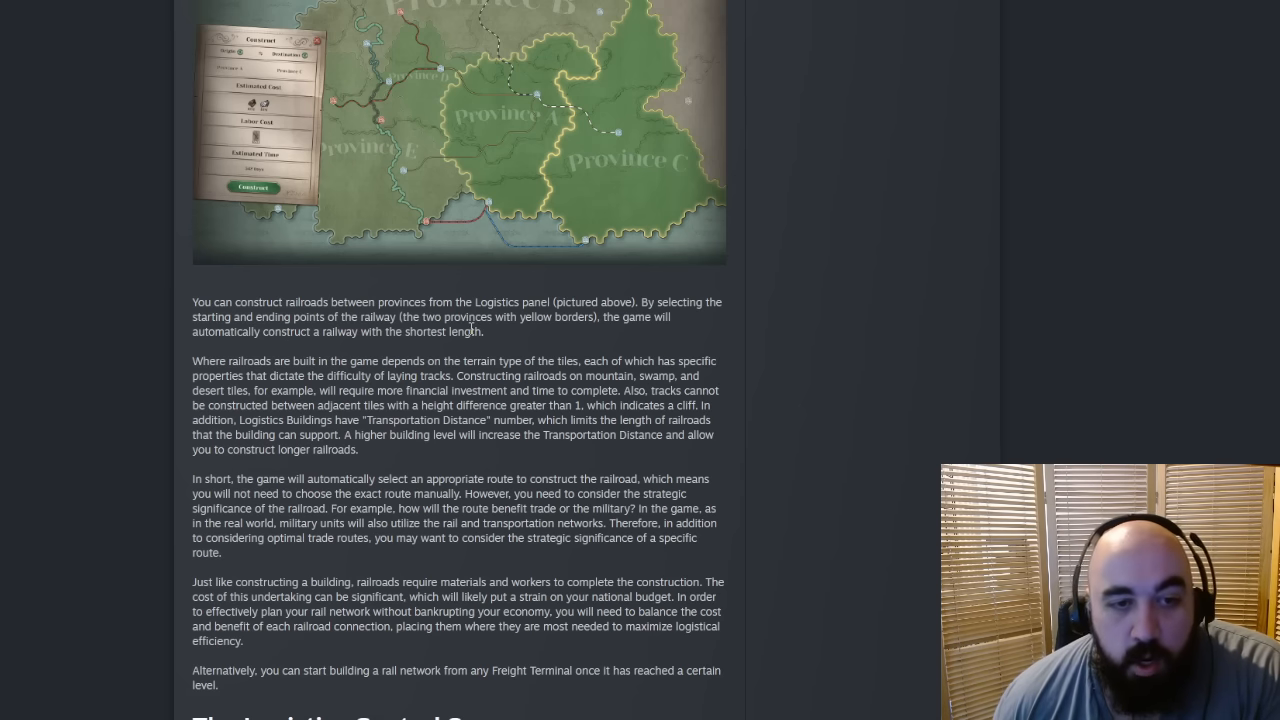
pyautogui.scroll(-3)
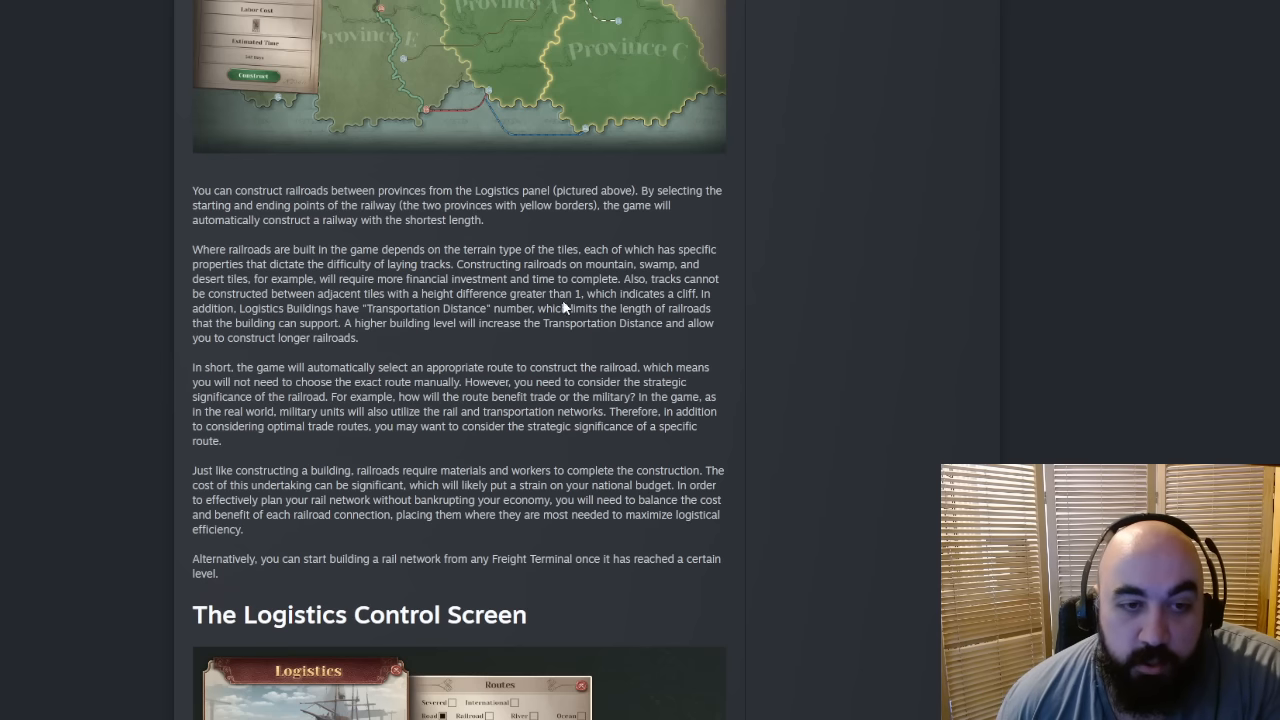
pyautogui.moveTo(548, 308)
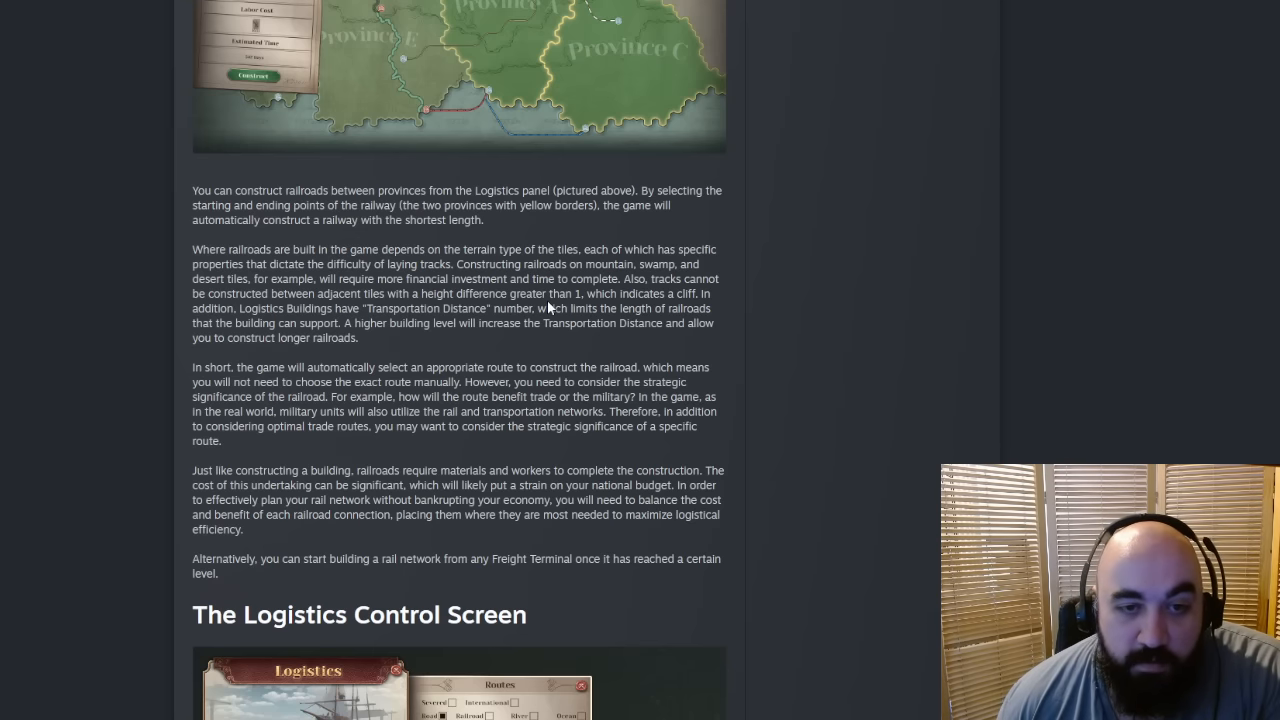
pyautogui.moveTo(420, 364)
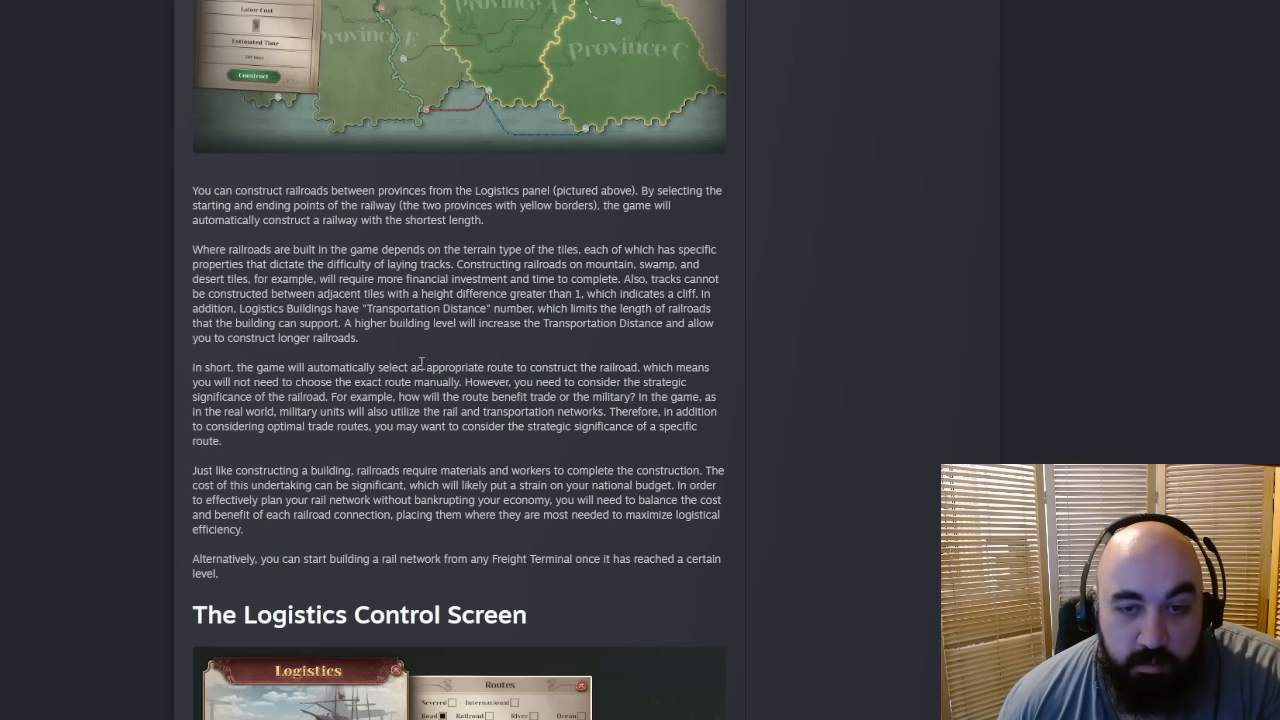
pyautogui.moveTo(408, 346)
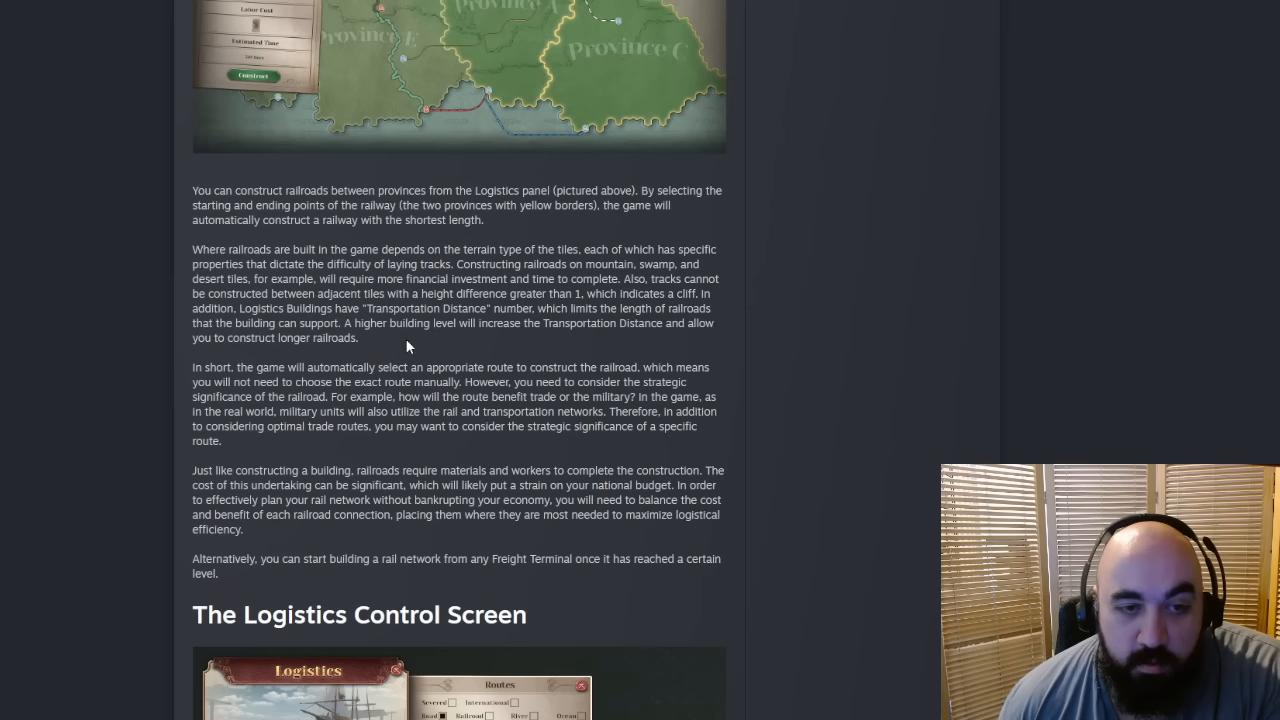
pyautogui.moveTo(392, 346)
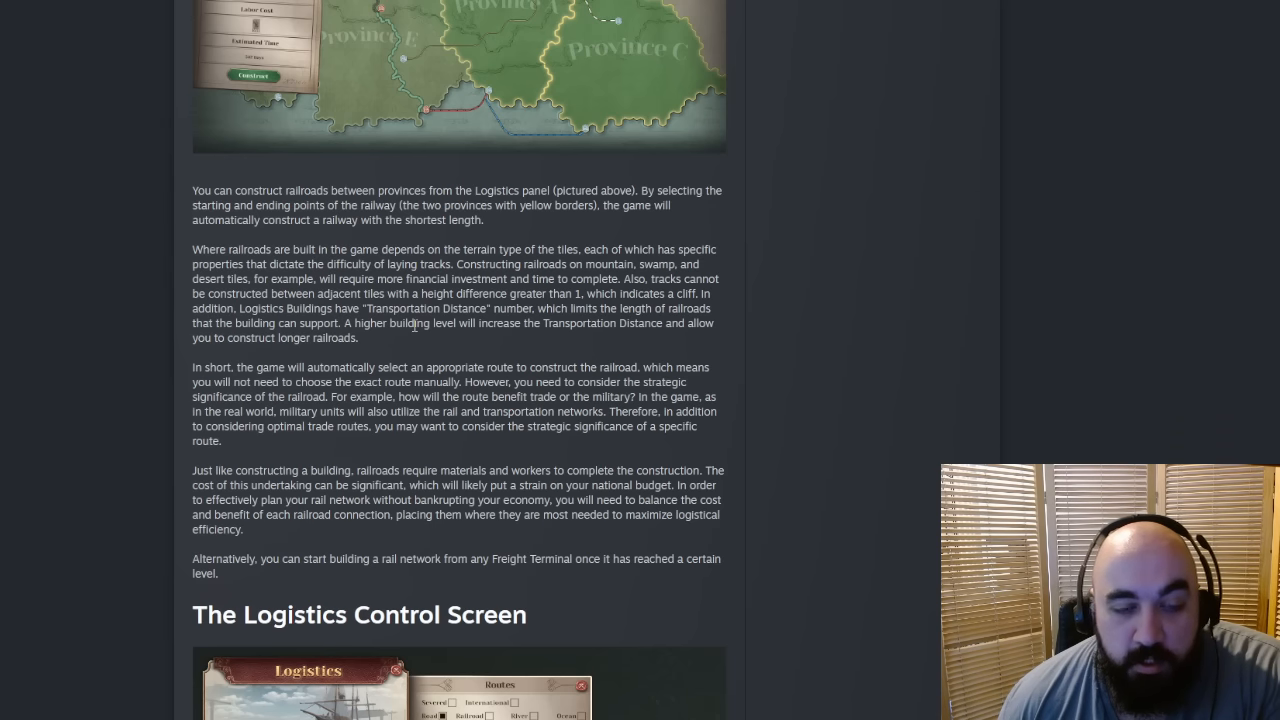
pyautogui.scroll(-3)
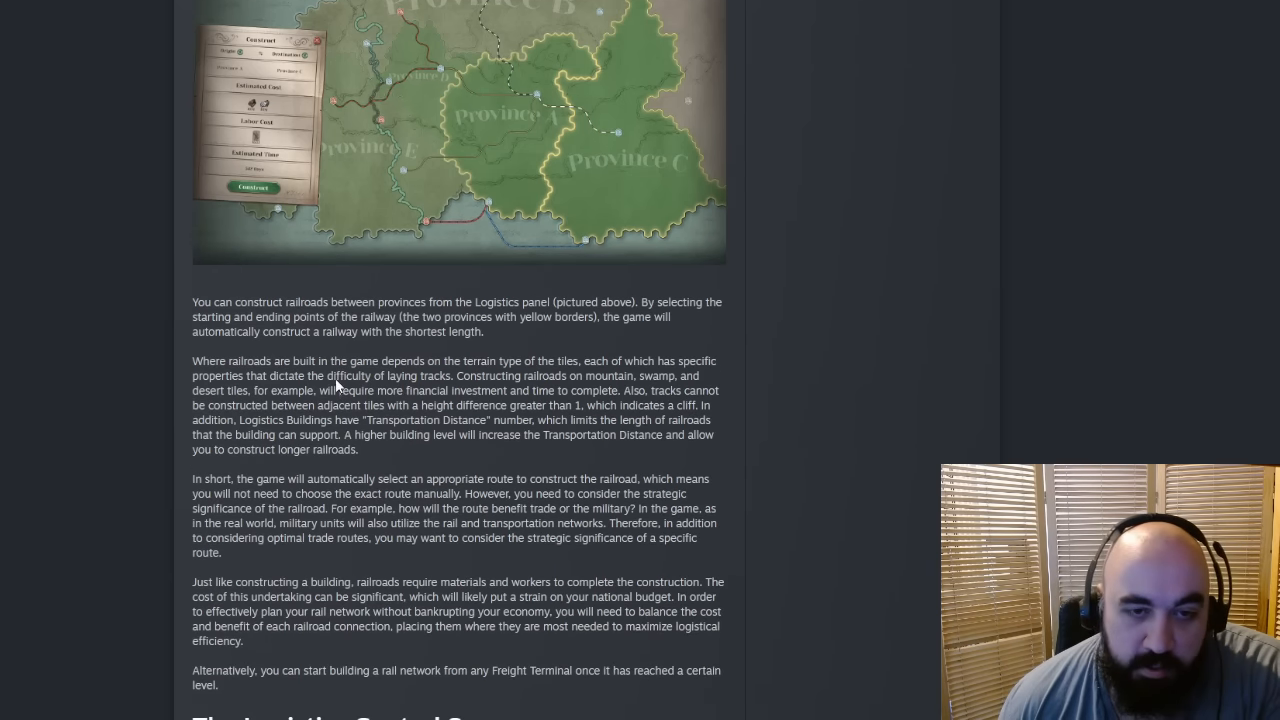
pyautogui.scroll(-3)
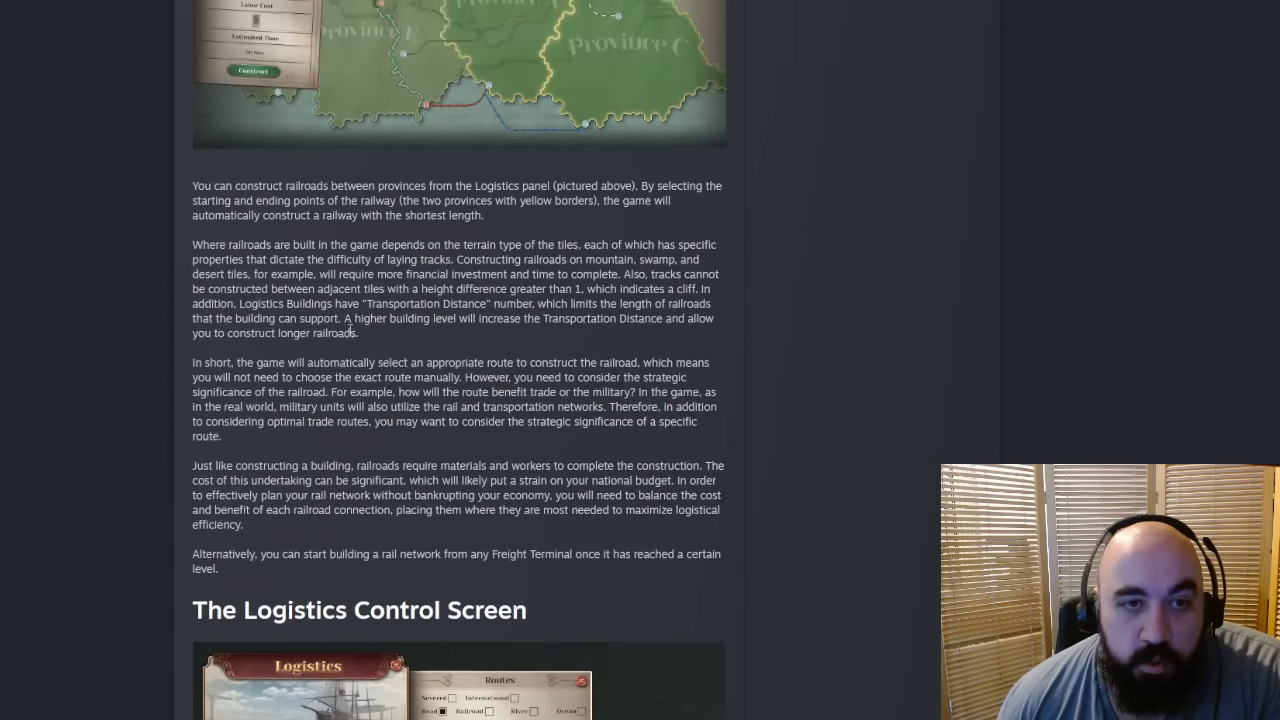
pyautogui.scroll(-3)
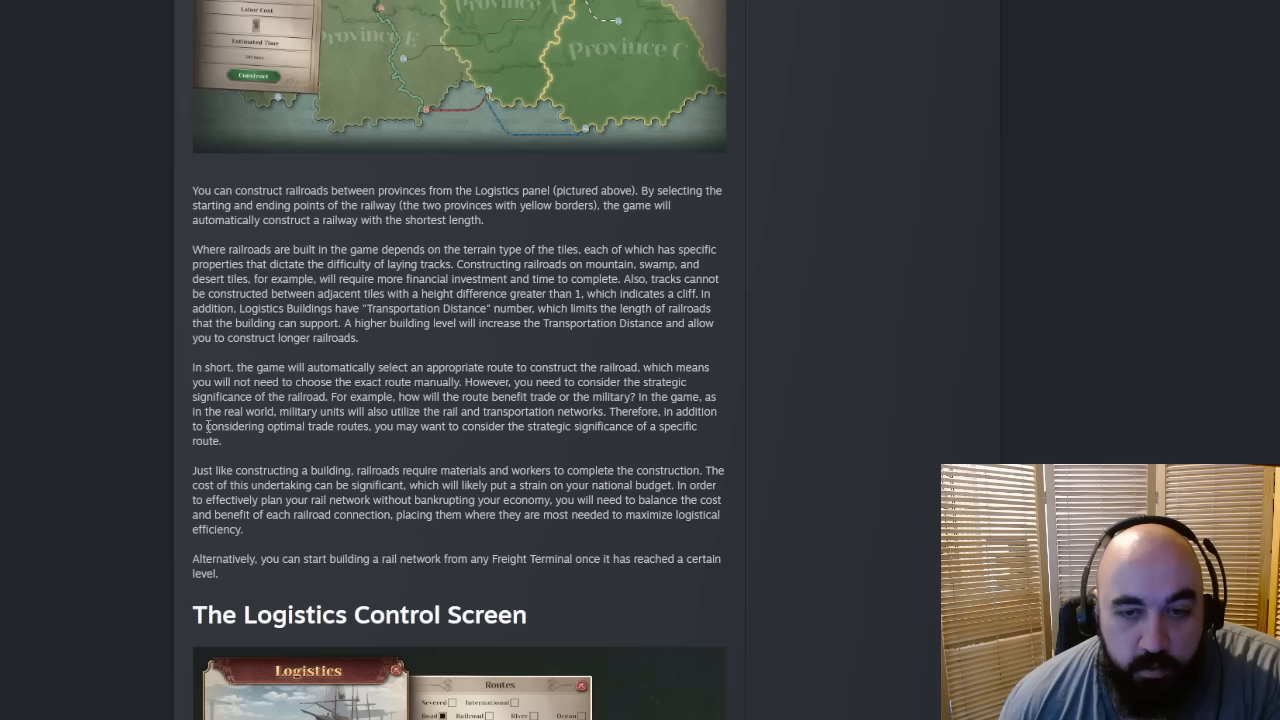
pyautogui.moveTo(224, 412); pyautogui.dragTo(204, 442)
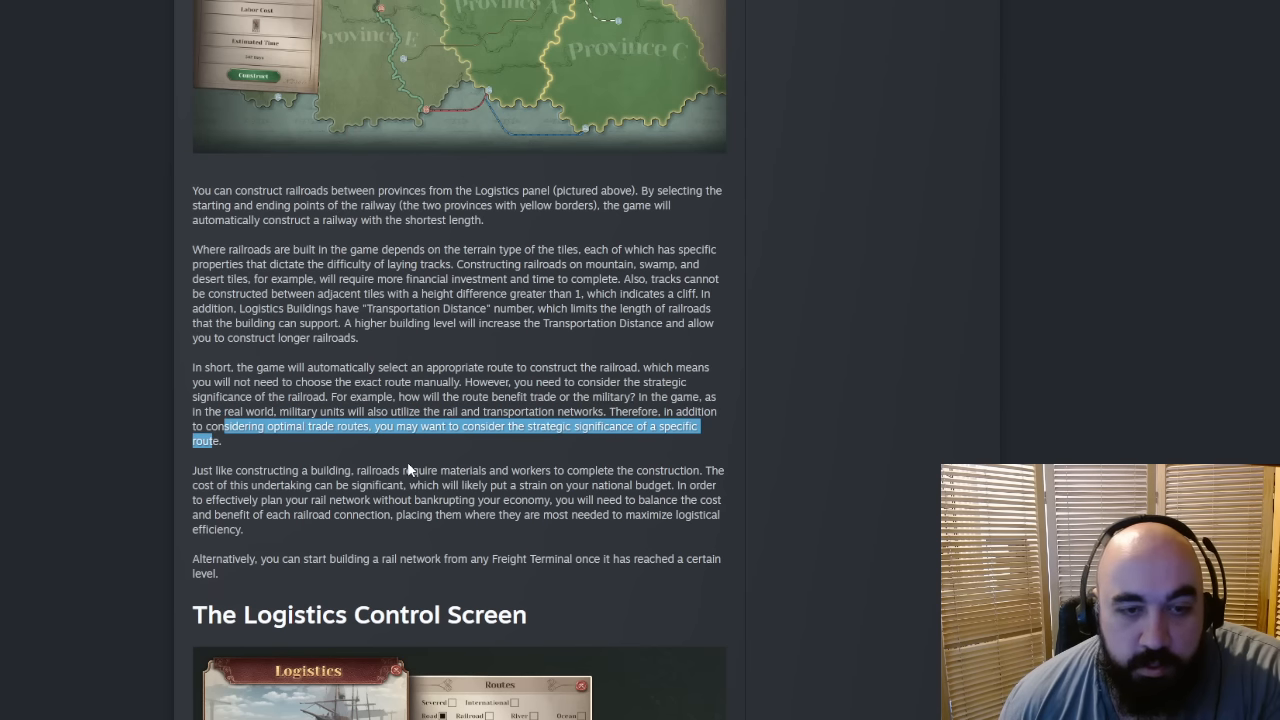
pyautogui.scroll(-3)
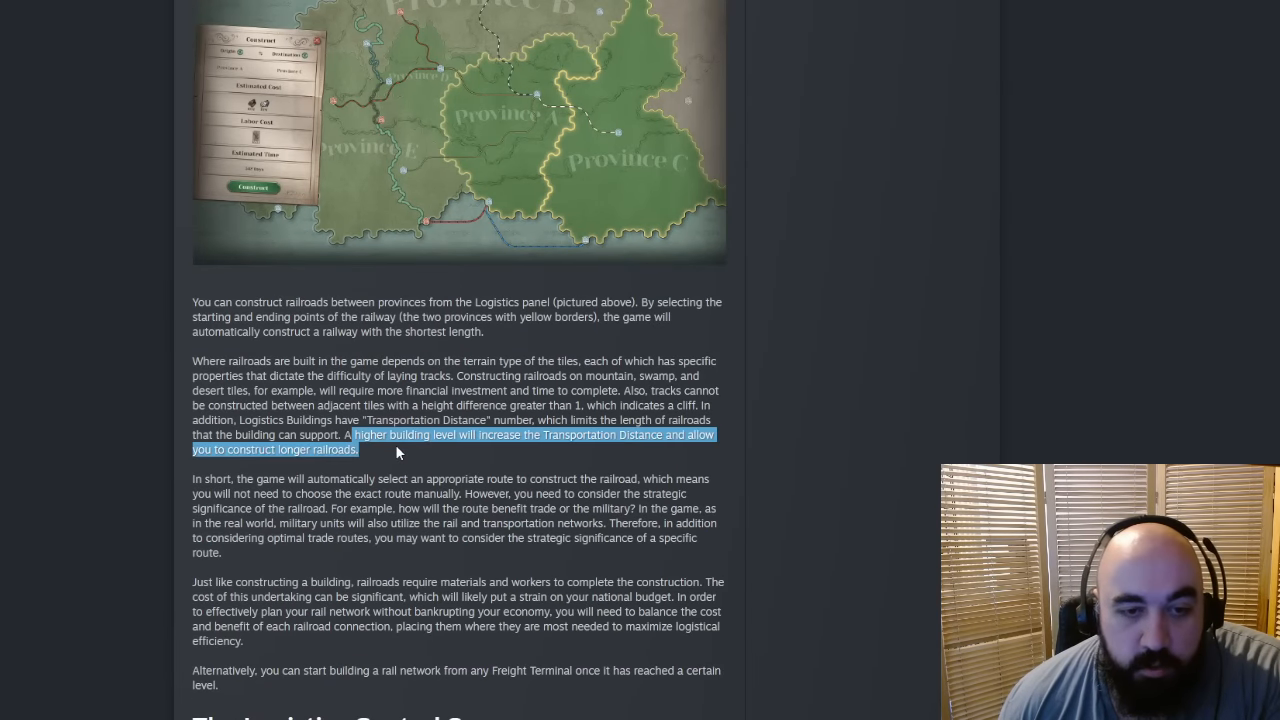
pyautogui.scroll(-3)
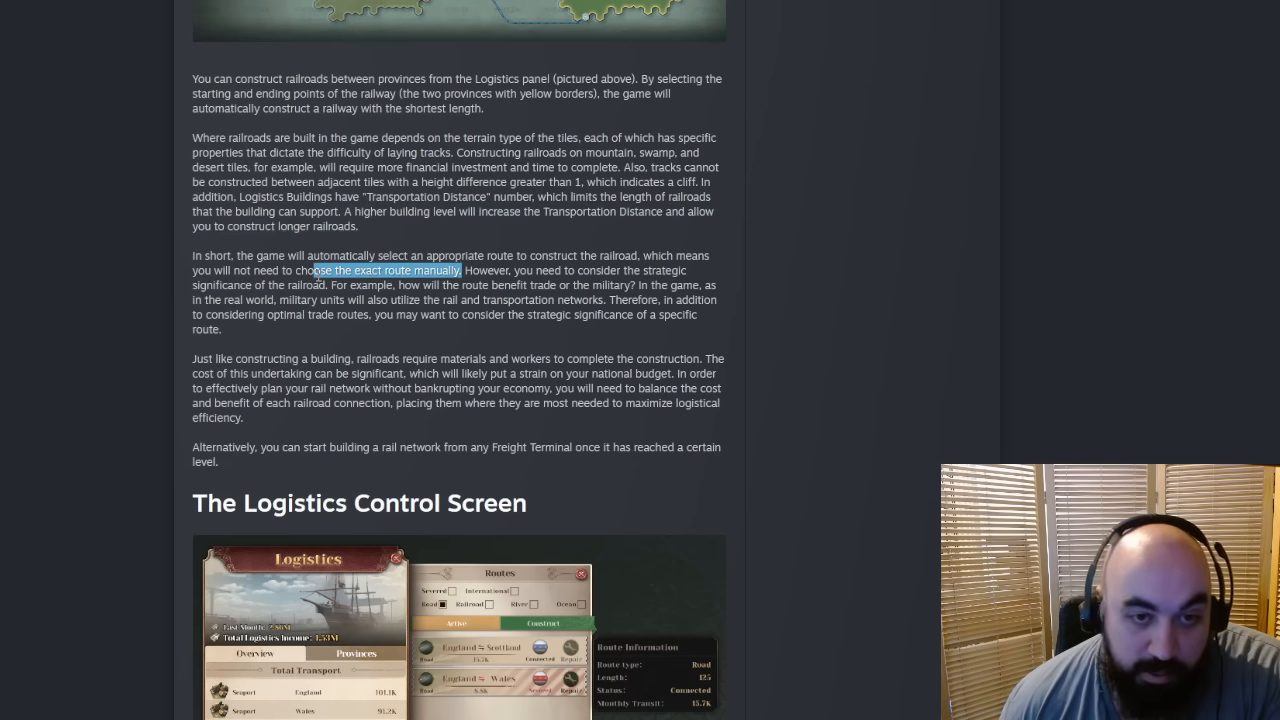
pyautogui.moveTo(436, 364)
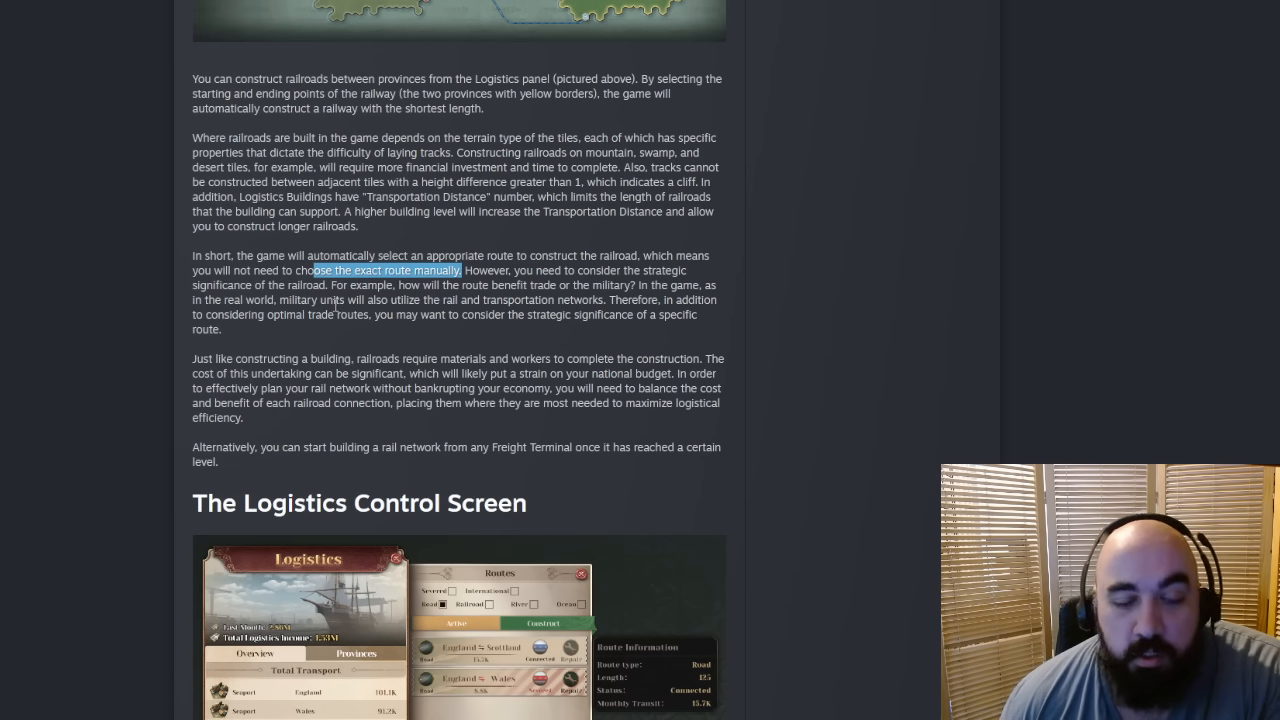
pyautogui.scroll(-3)
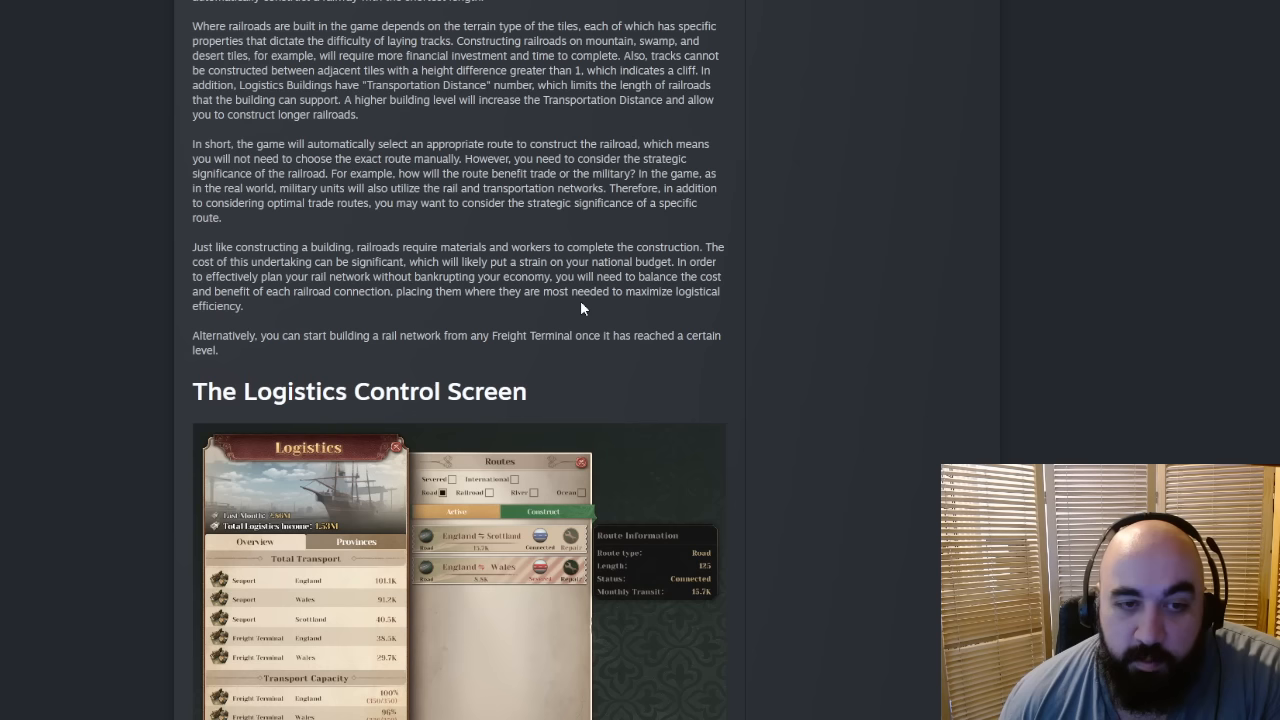
pyautogui.moveTo(572, 304)
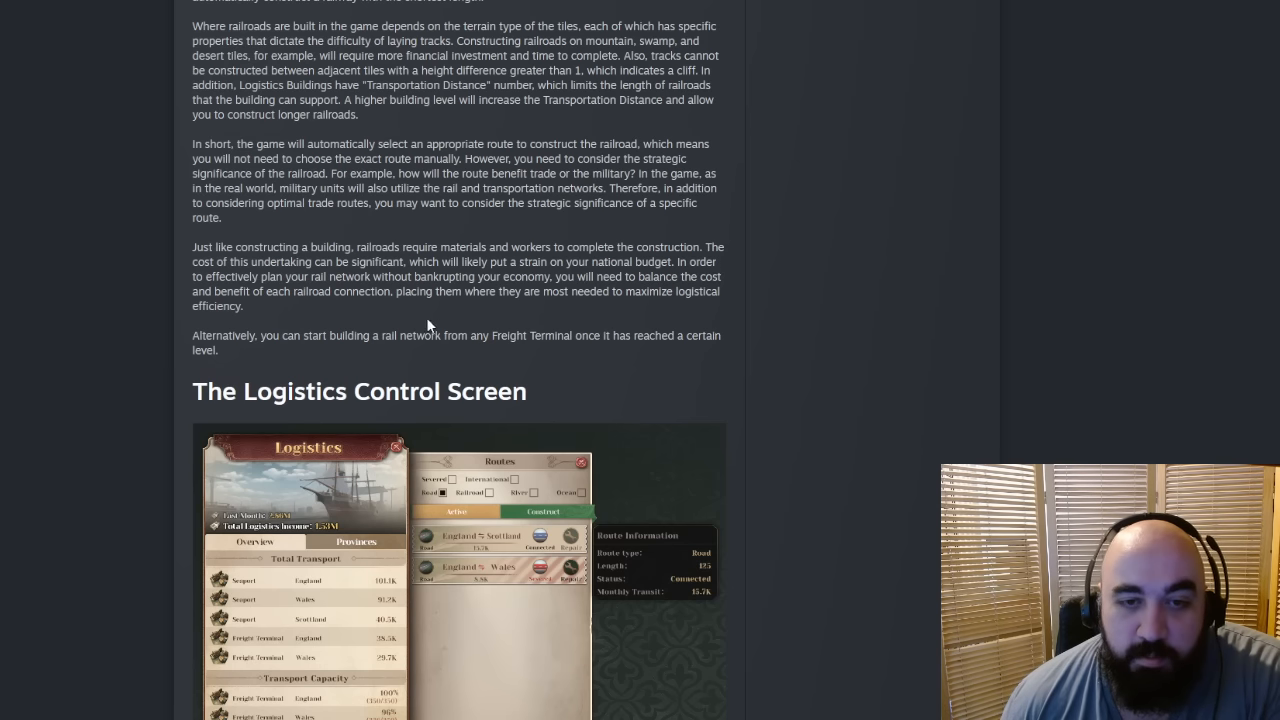
pyautogui.moveTo(396, 308)
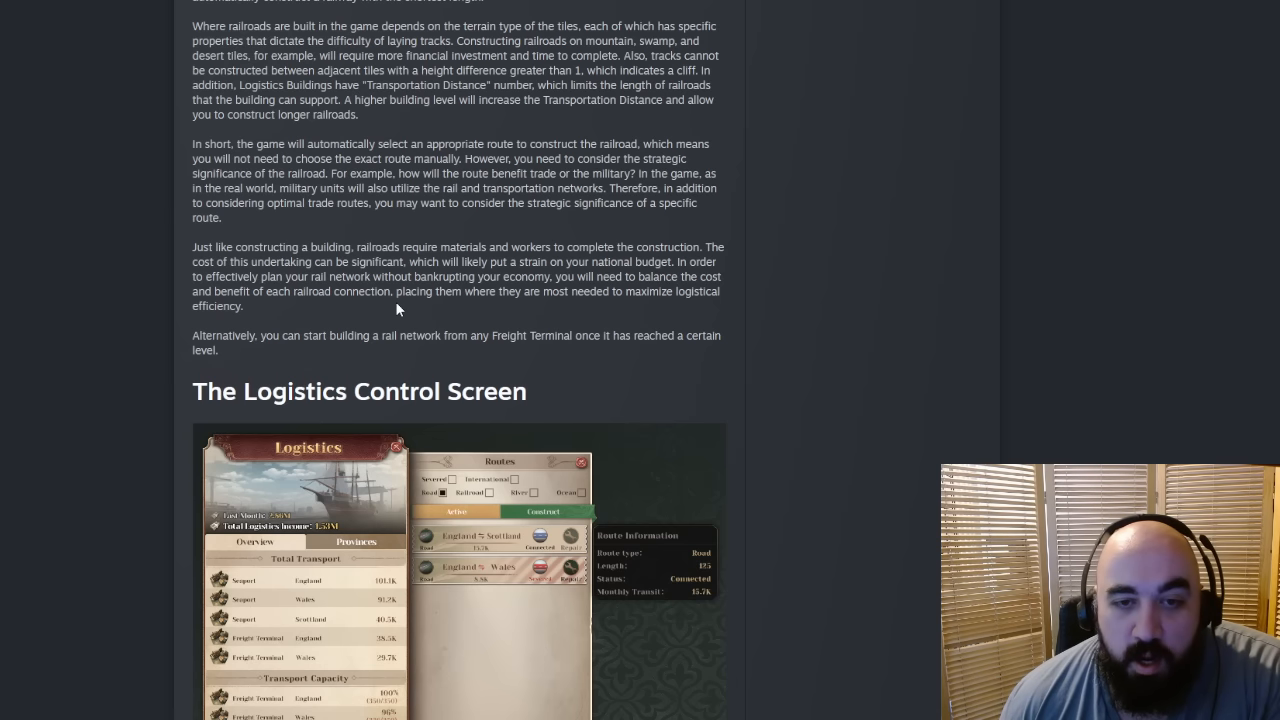
pyautogui.moveTo(252, 312)
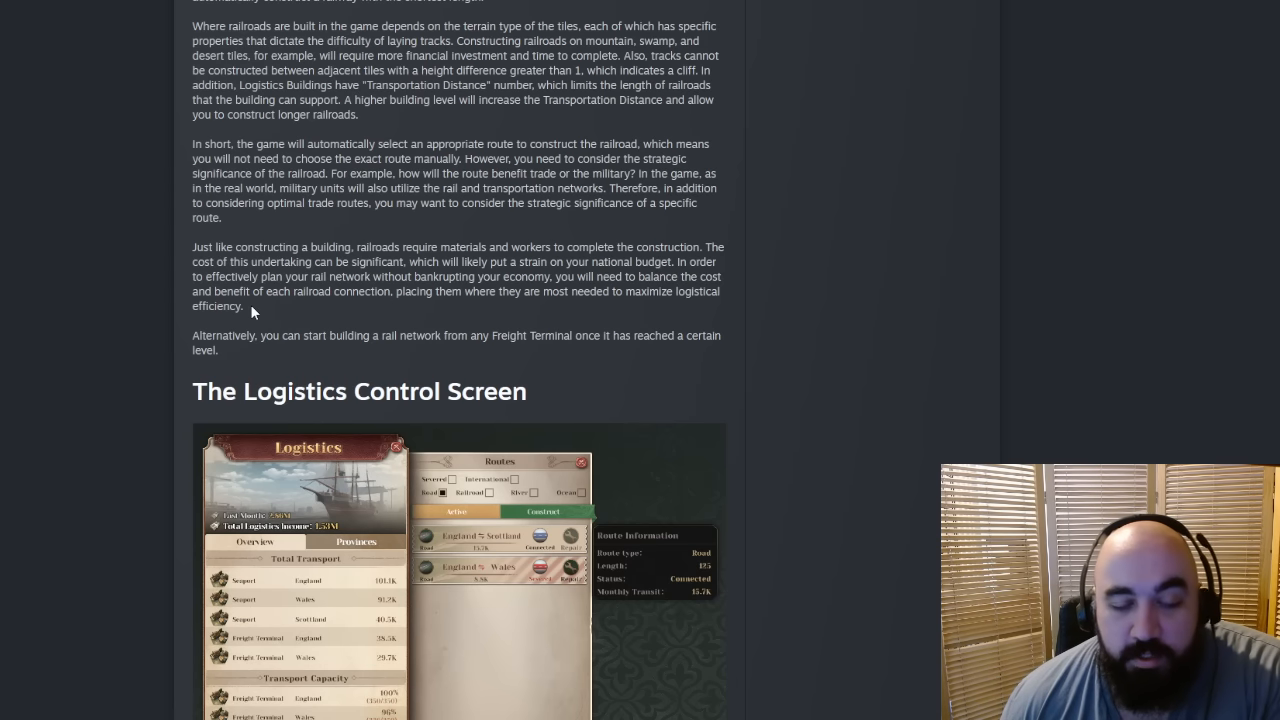
pyautogui.moveTo(194, 248); pyautogui.dragTo(244, 304)
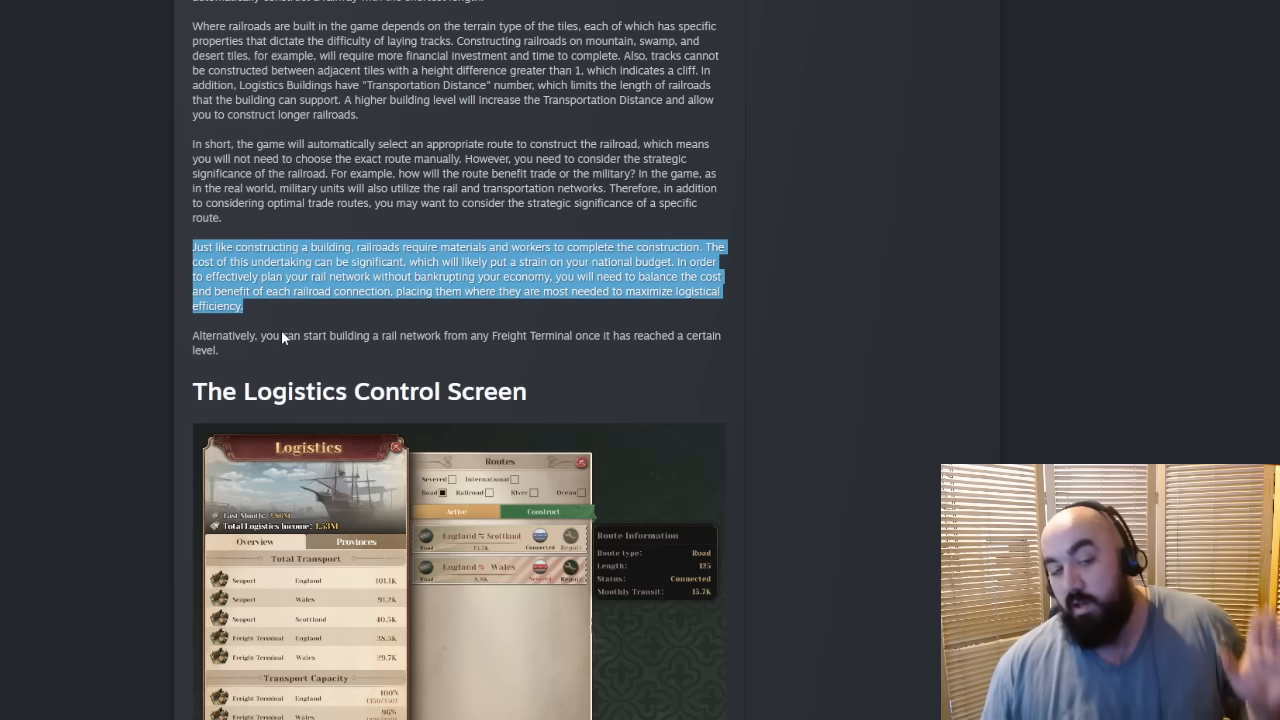
pyautogui.moveTo(192, 312)
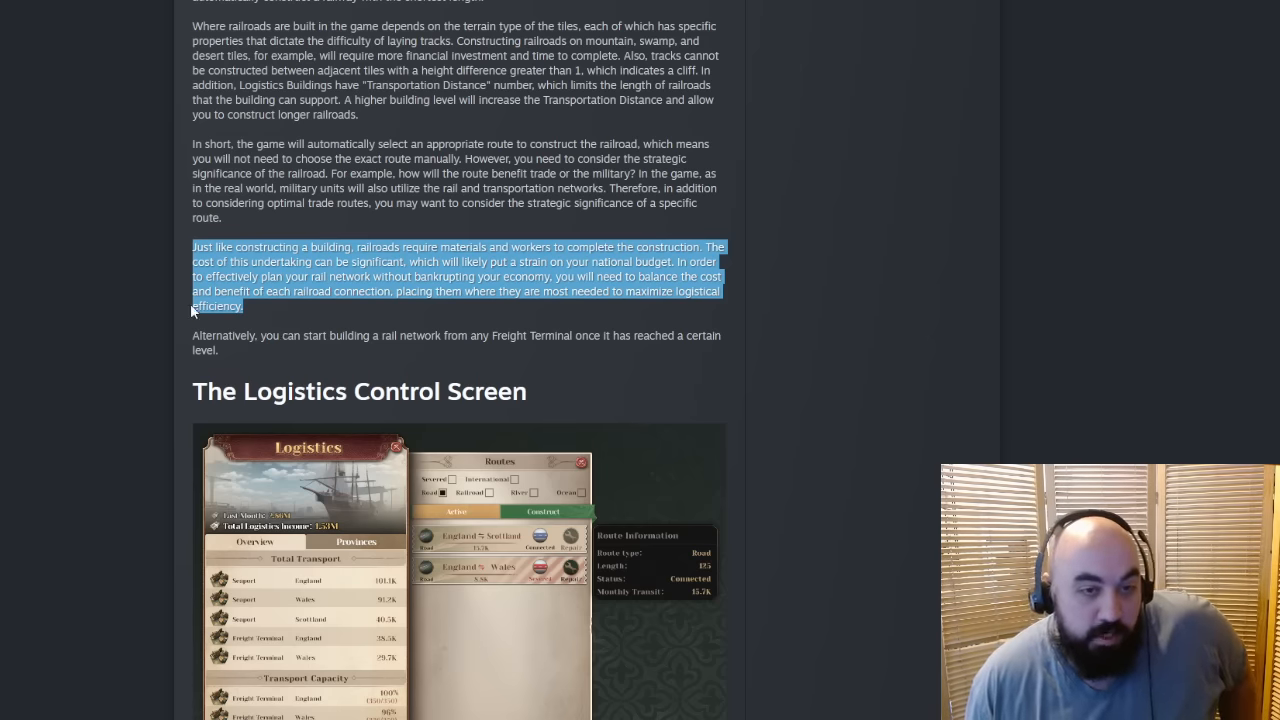
pyautogui.moveTo(360, 328)
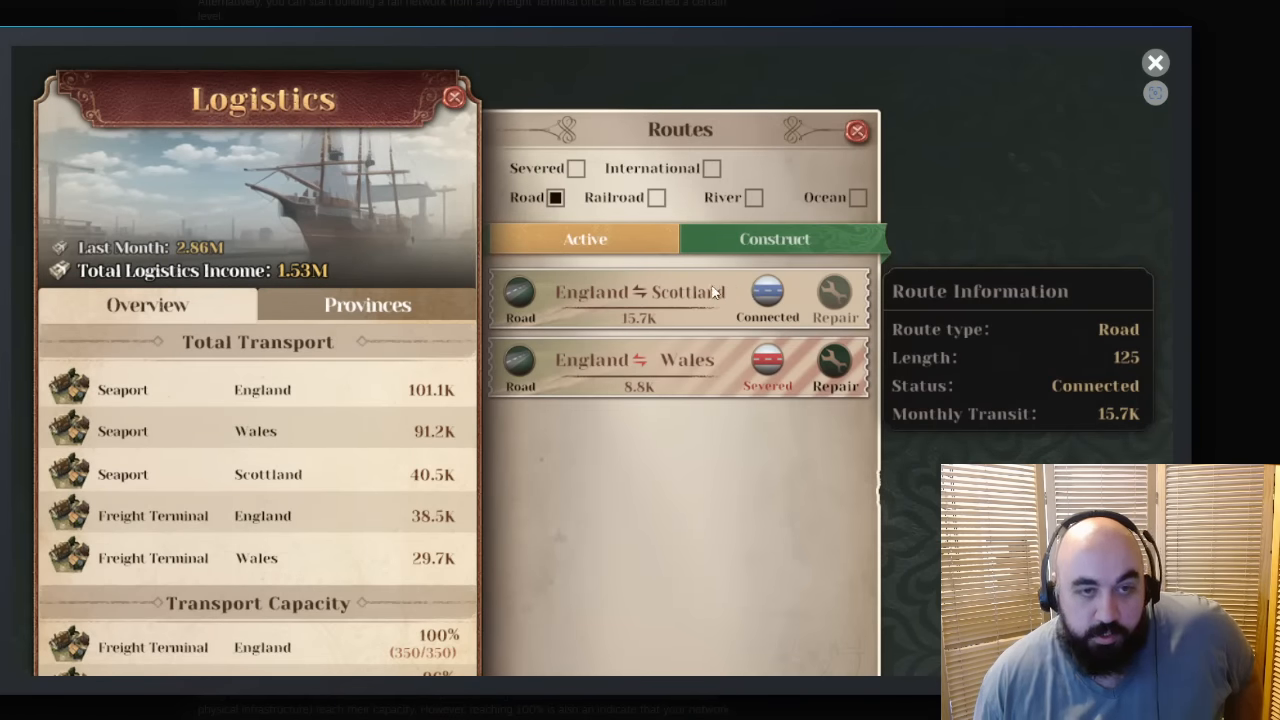
pyautogui.moveTo(204, 450)
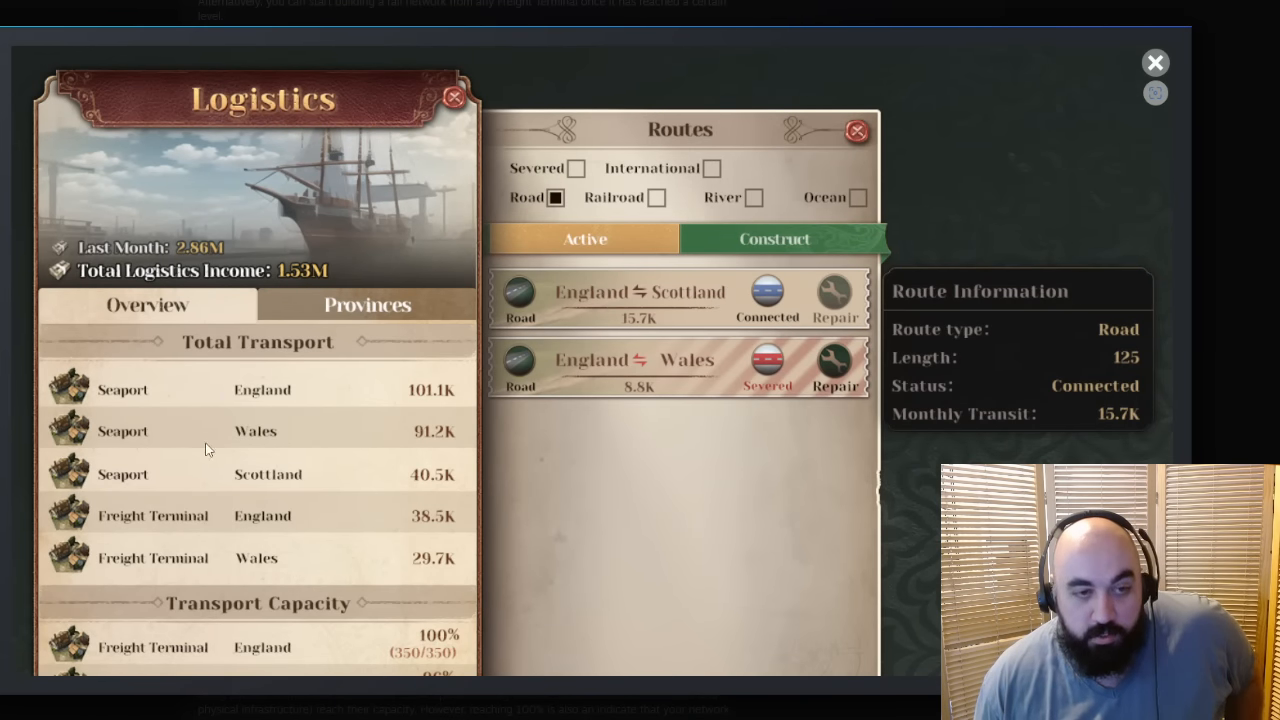
pyautogui.moveTo(446, 380)
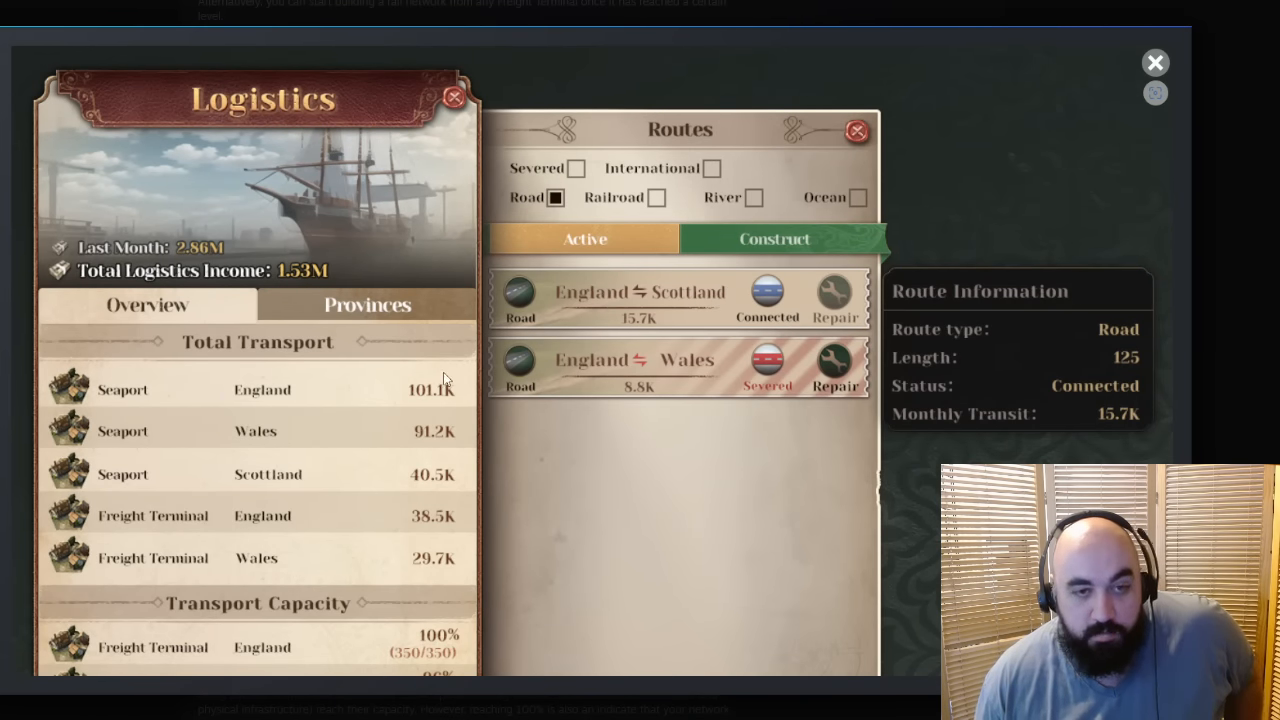
pyautogui.moveTo(444, 620)
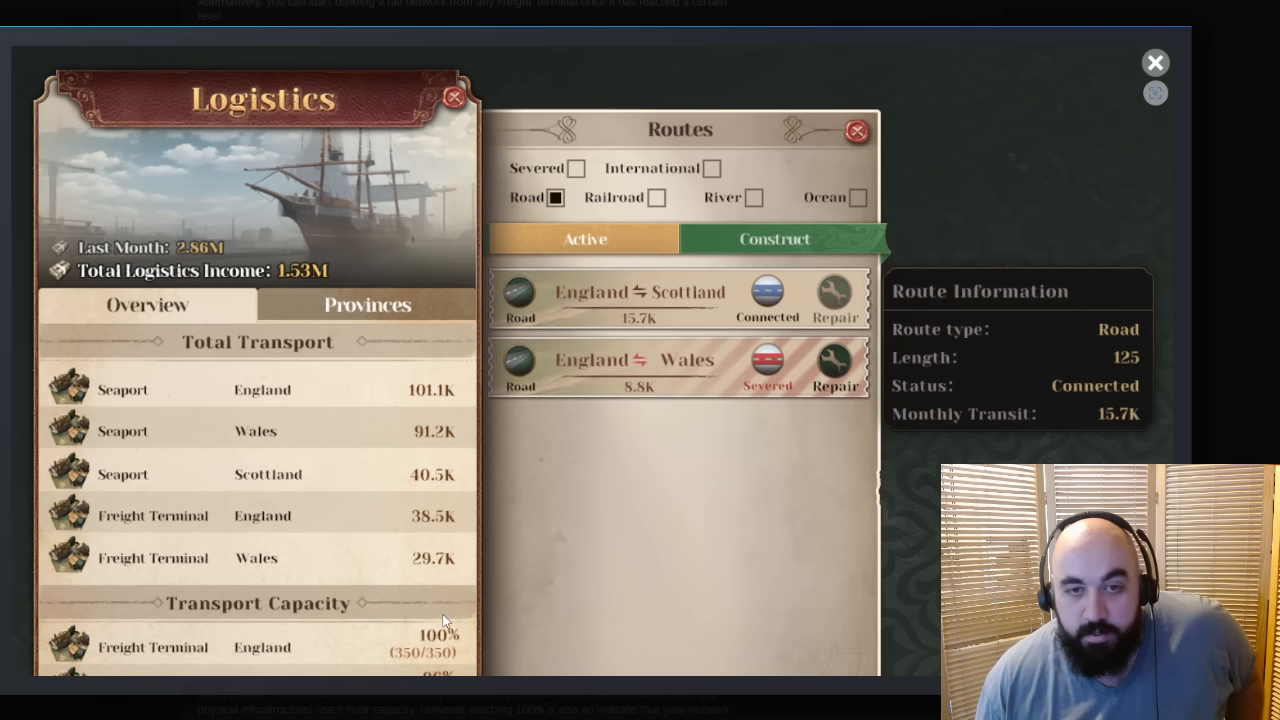
pyautogui.moveTo(284, 276)
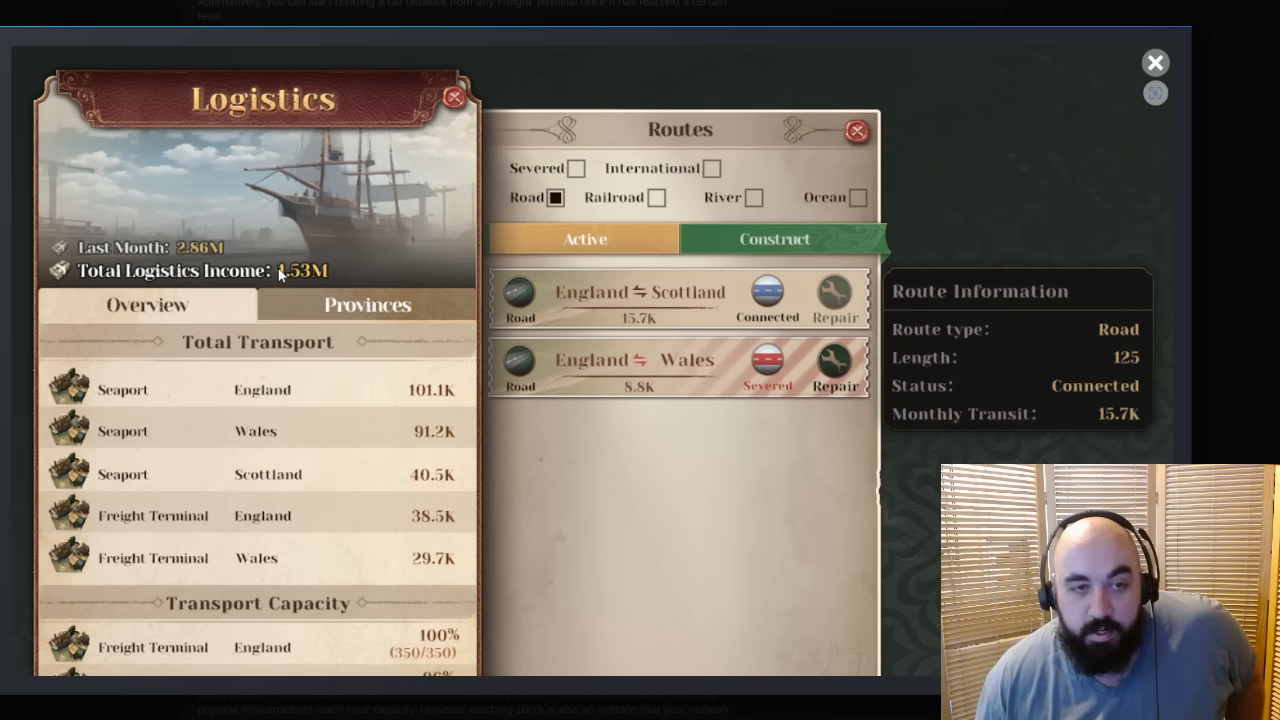
pyautogui.moveTo(356, 300)
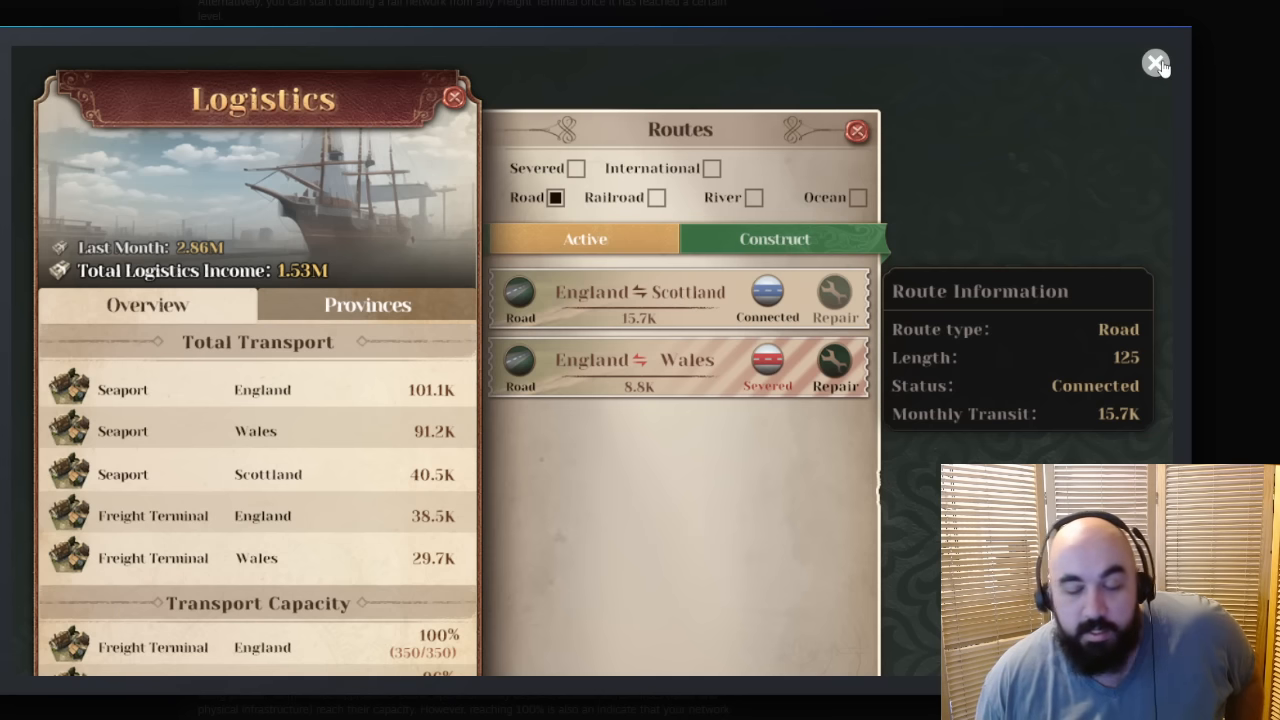
# Step: Close the enlarged logistics screenshot and mark a word in the Transportation Capacity paragraphs
pyautogui.click(1156, 62)
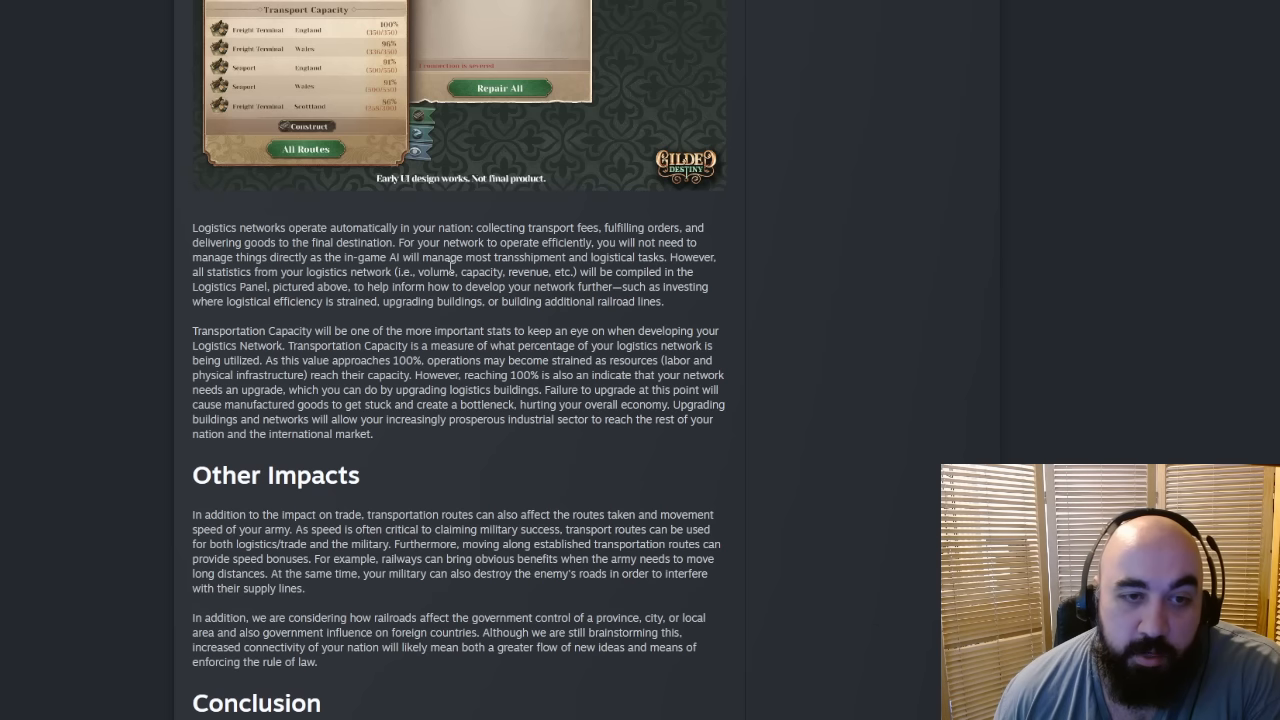
pyautogui.moveTo(288, 270)
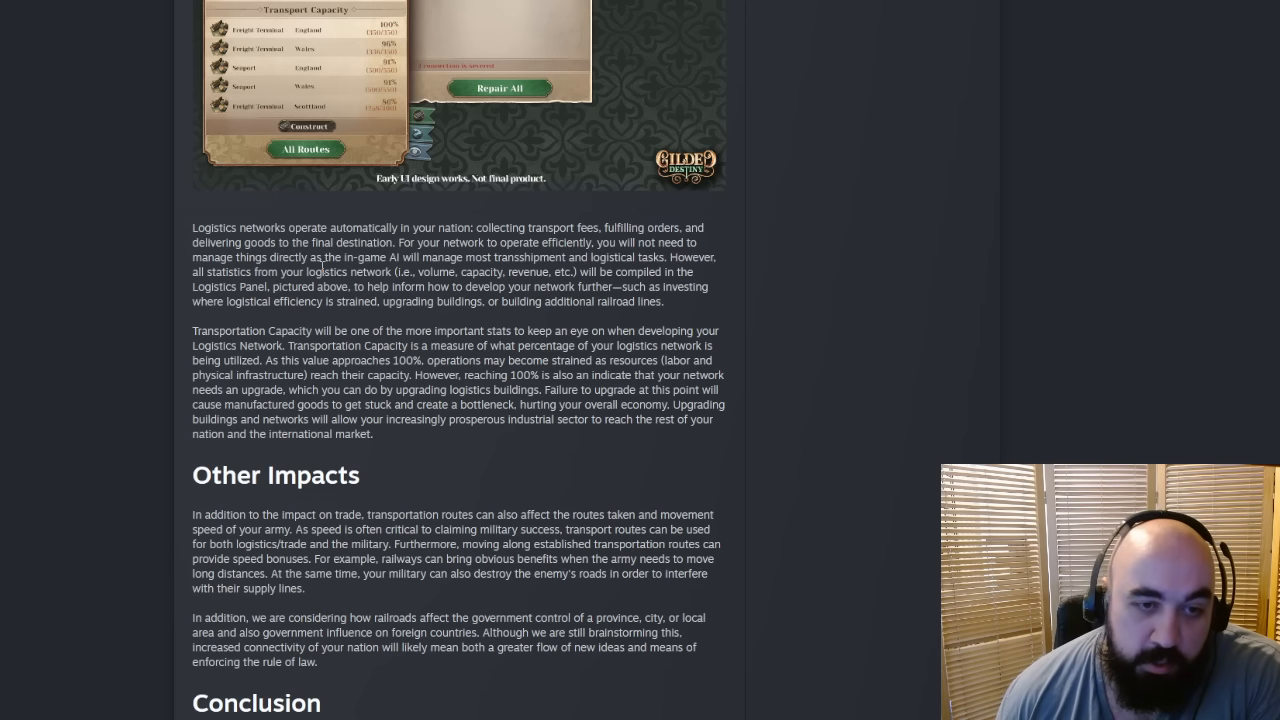
pyautogui.moveTo(280, 330)
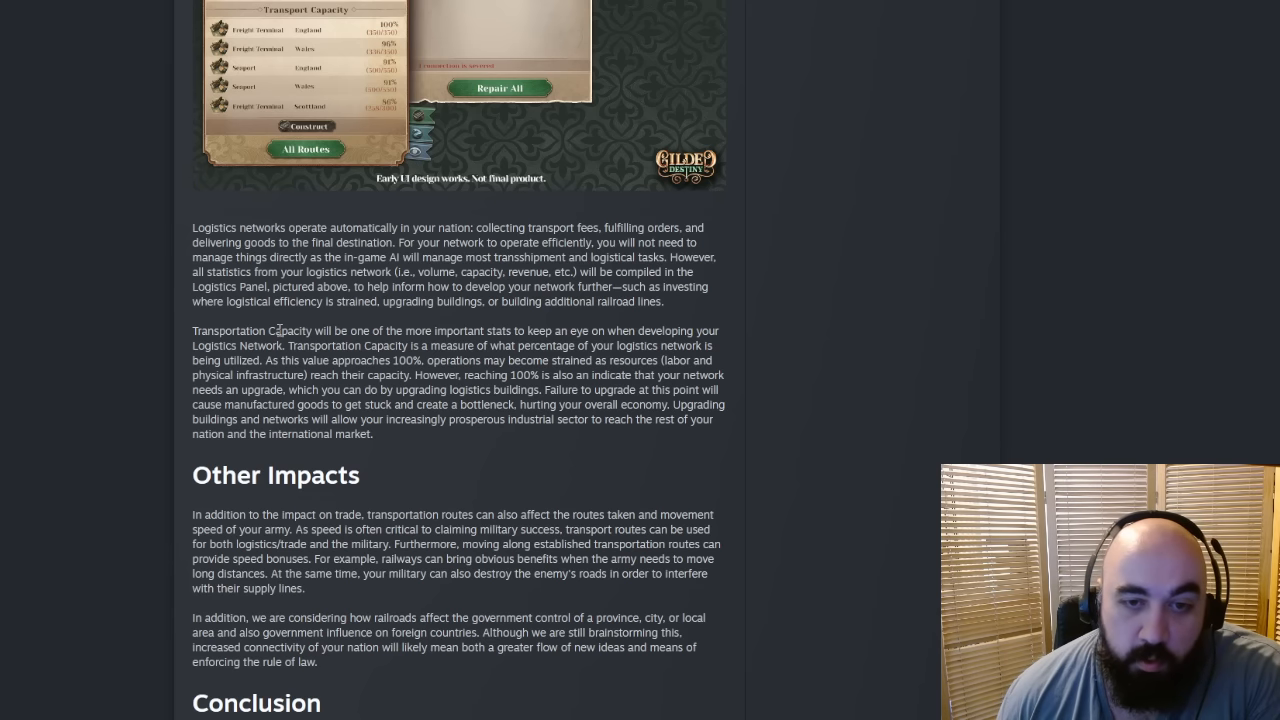
pyautogui.moveTo(376, 330)
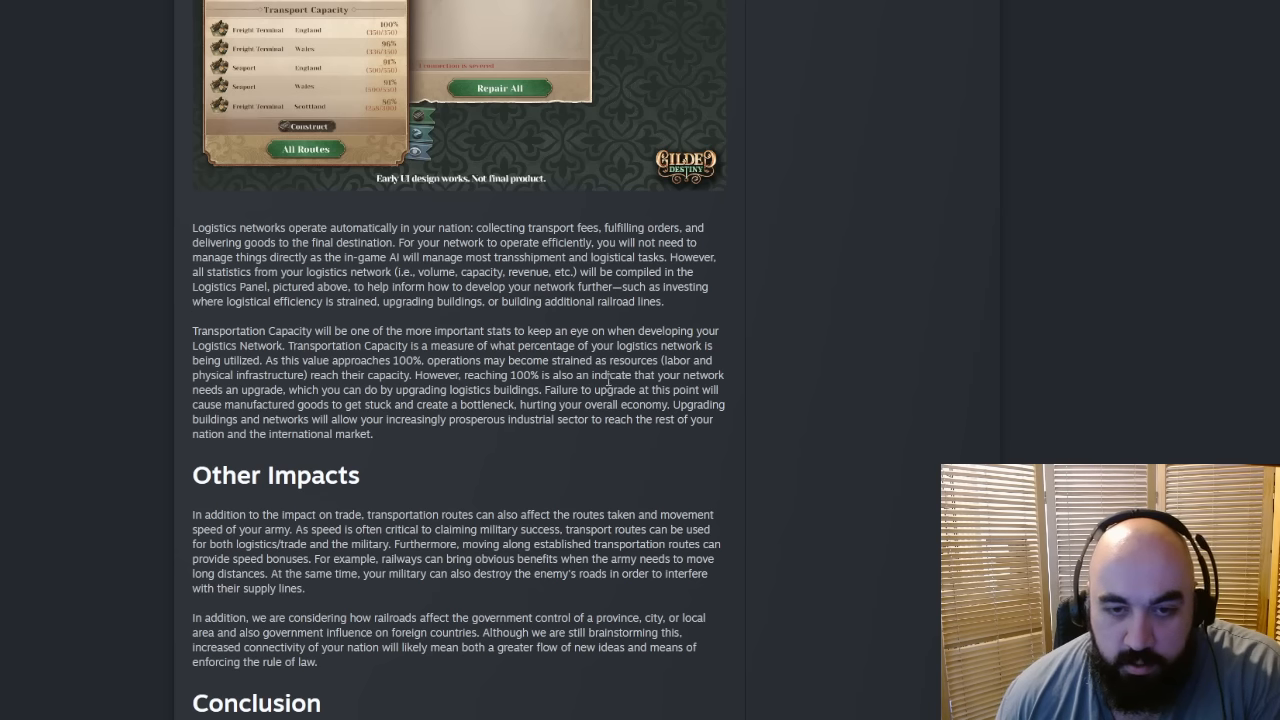
pyautogui.doubleClick(612, 374)
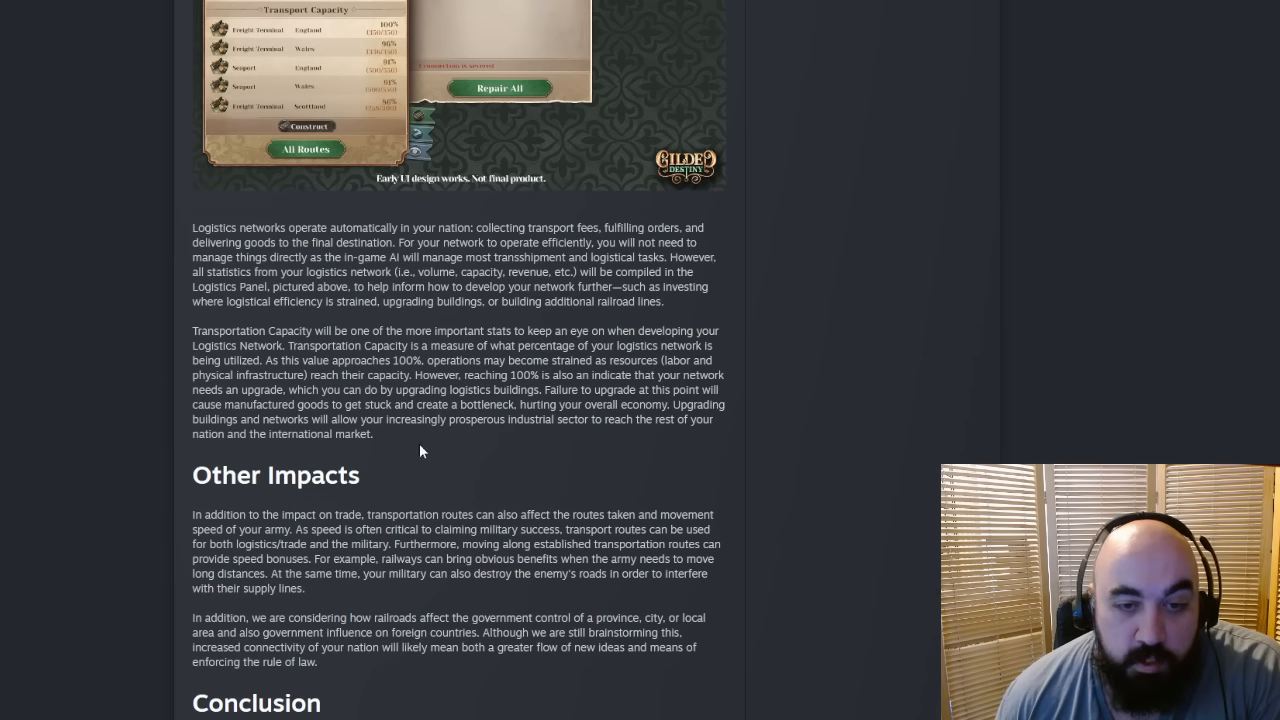
pyautogui.moveTo(392, 400)
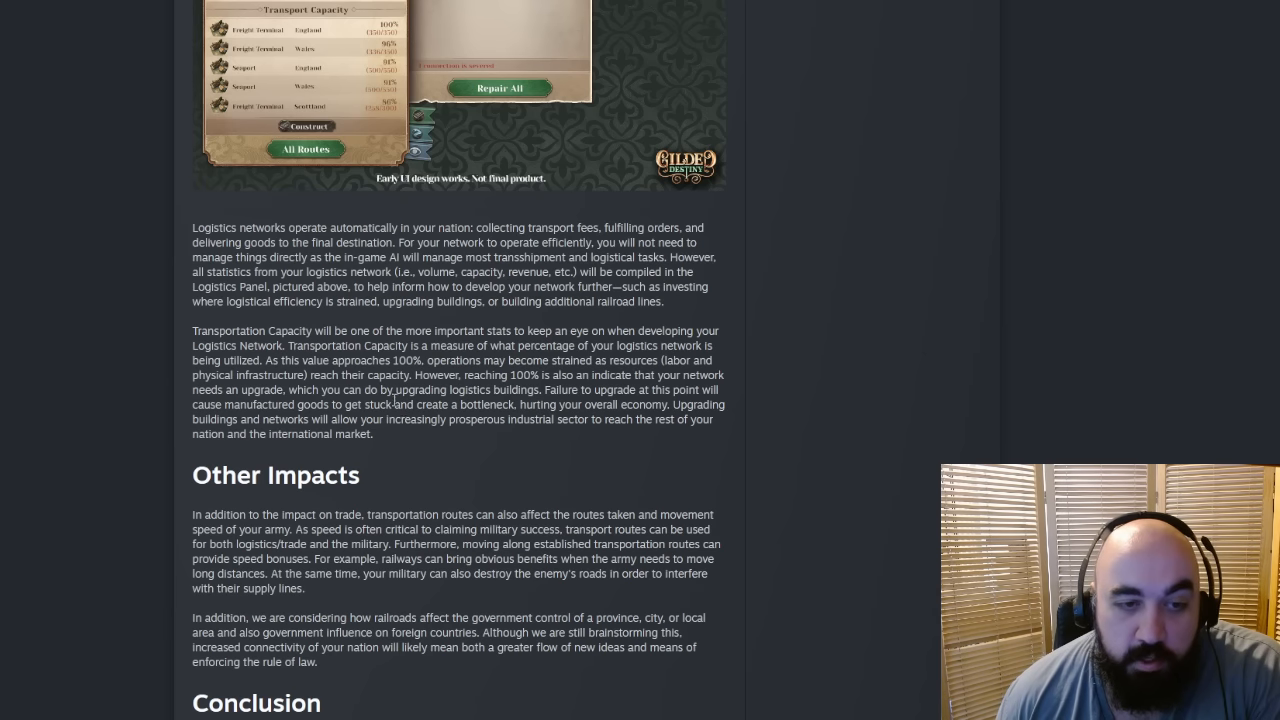
pyautogui.scroll(-3)
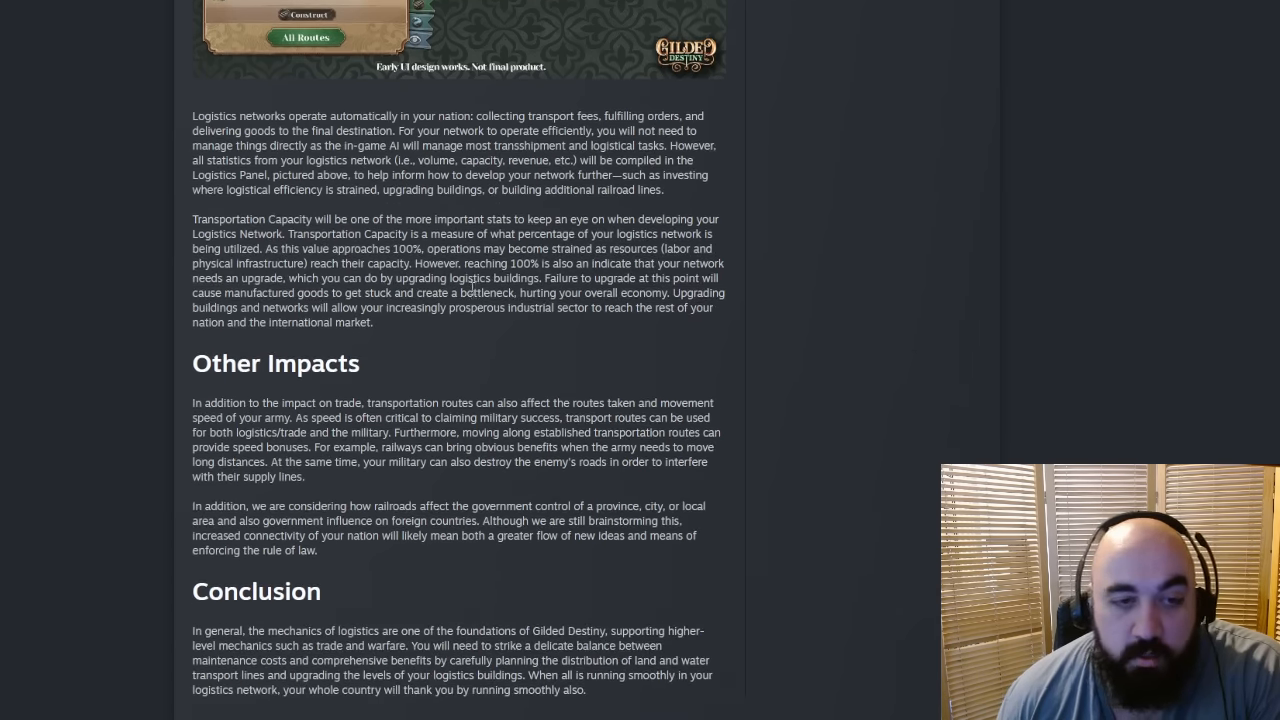
pyautogui.scroll(-3)
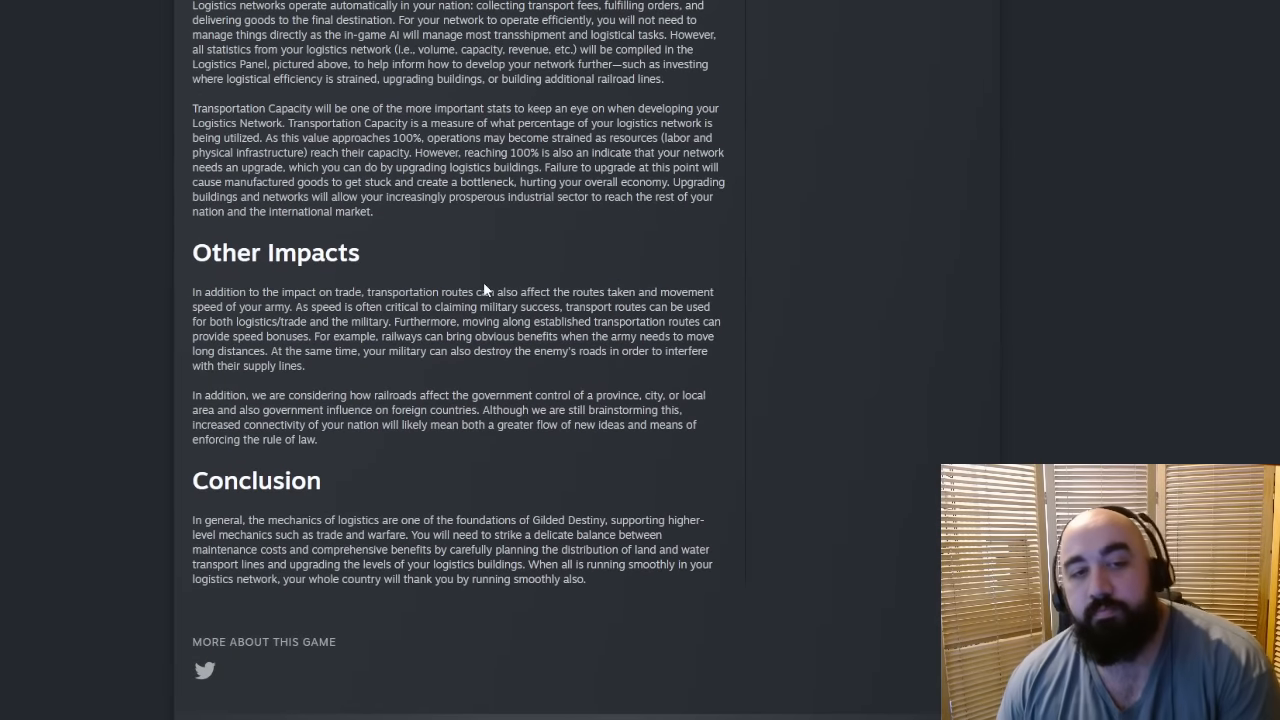
pyautogui.moveTo(564, 248)
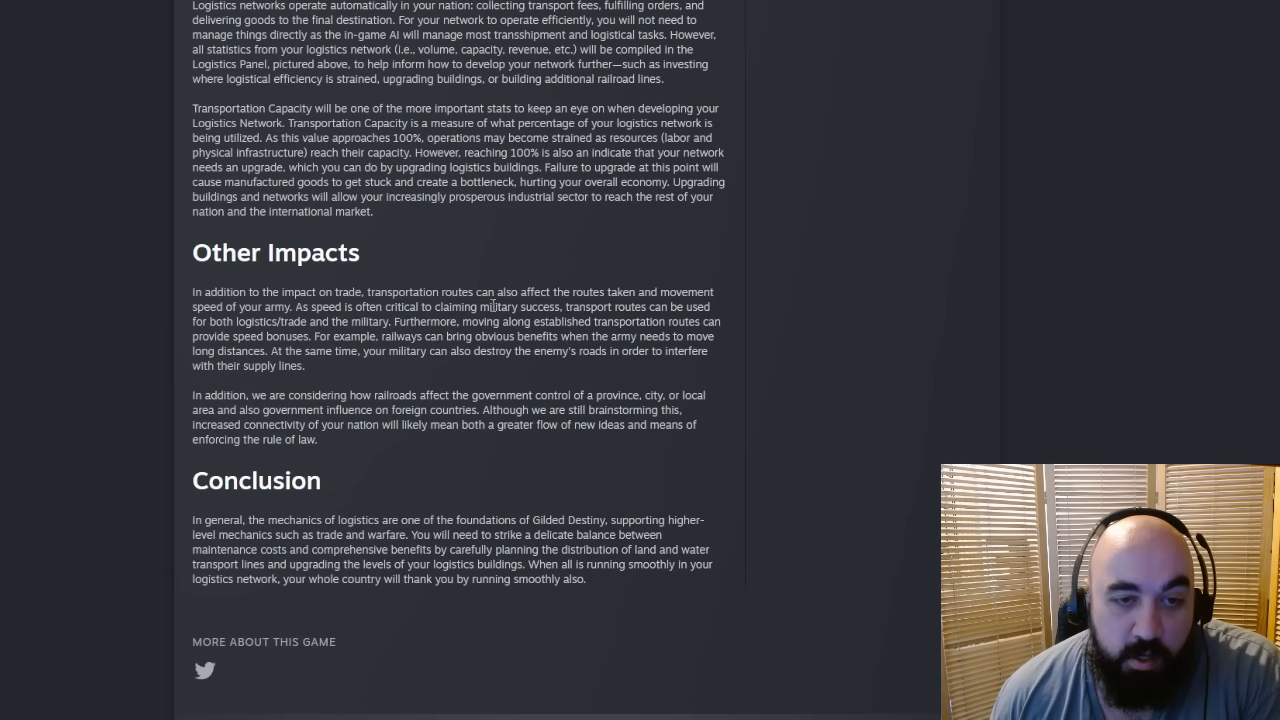
pyautogui.moveTo(416, 352)
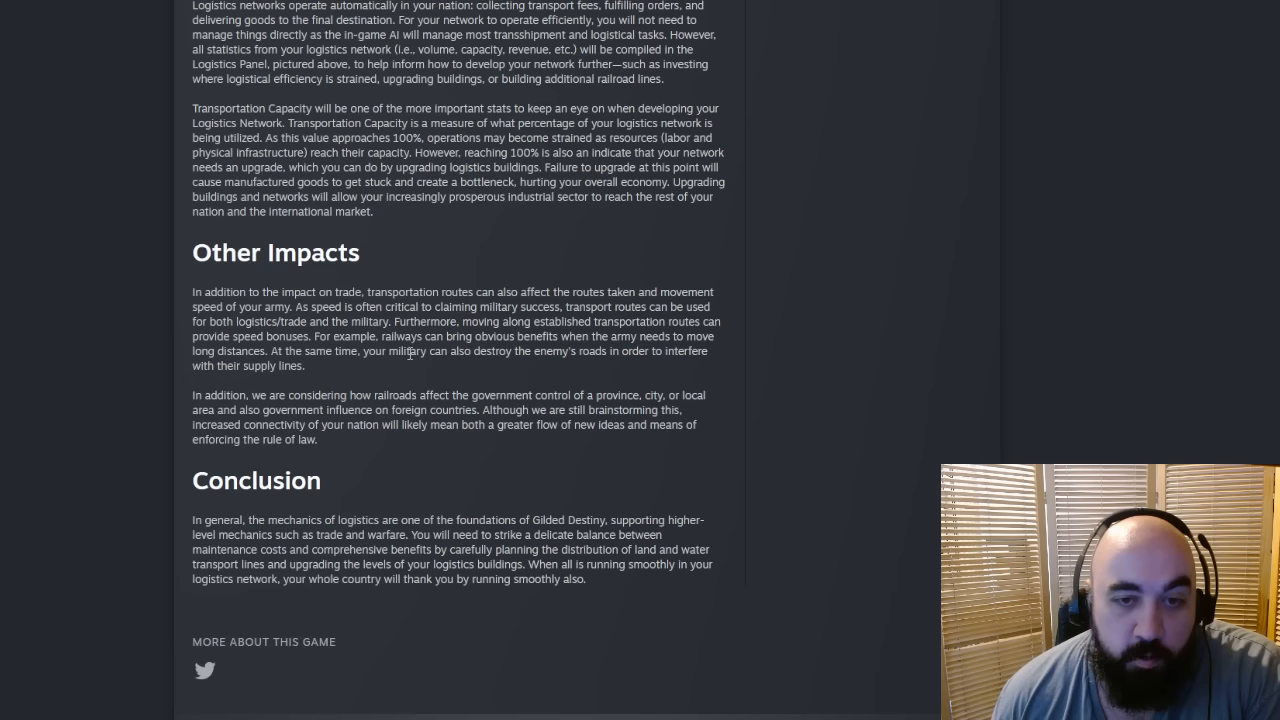
pyautogui.moveTo(472, 336)
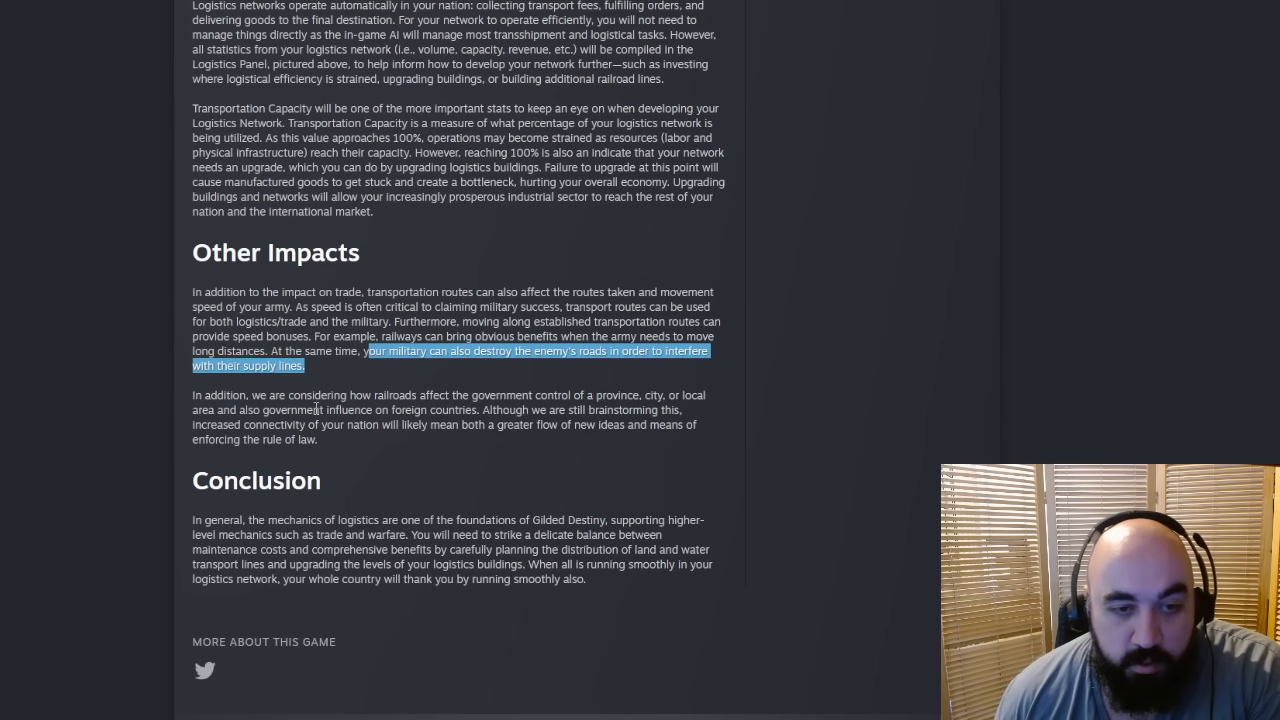
pyautogui.moveTo(484, 424)
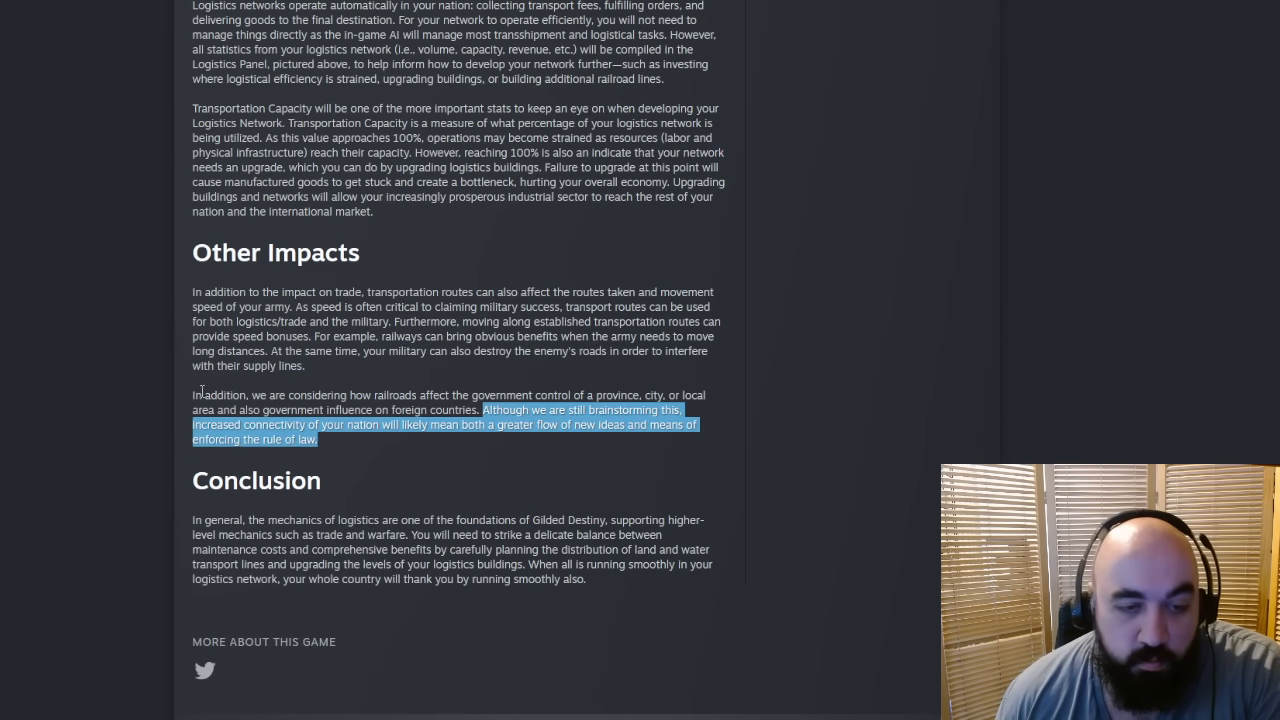
pyautogui.scroll(-3)
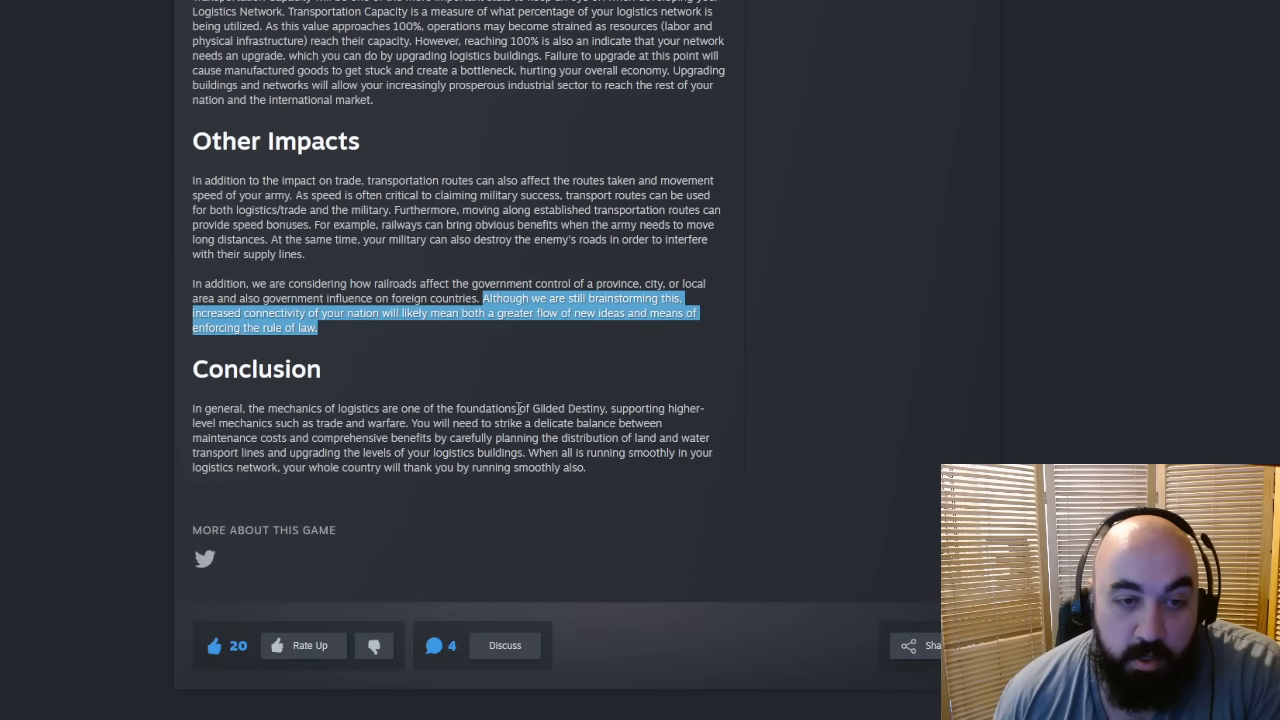
pyautogui.moveTo(678, 382)
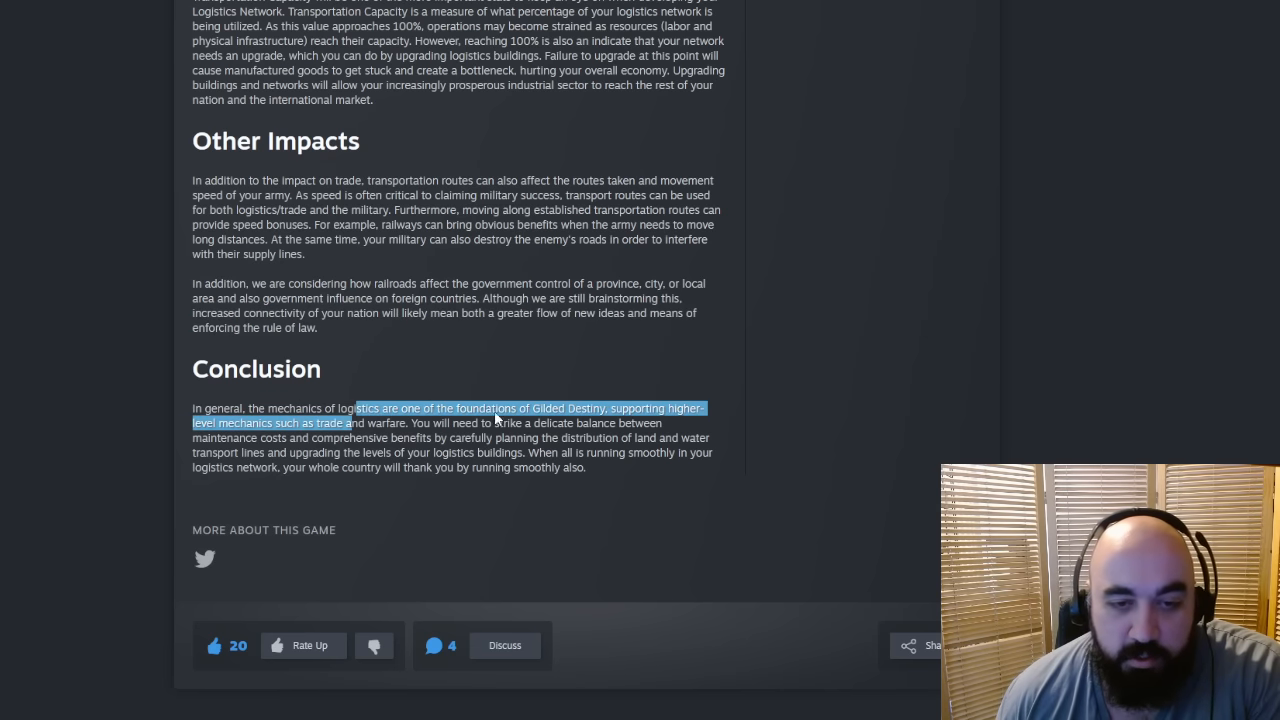
pyautogui.doubleClick(484, 408)
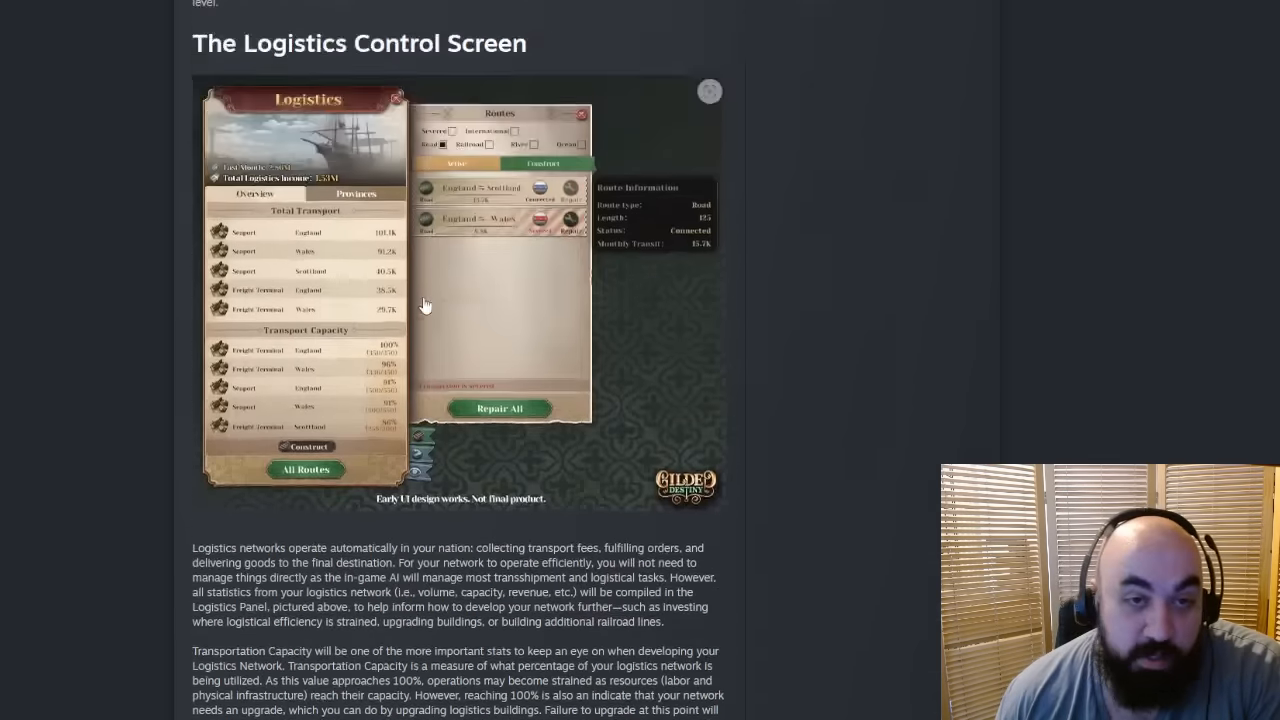
# Step: Scroll down through the end of the Dev Diary 3 page toward the Gilded Destiny events
pyautogui.scroll(-3)
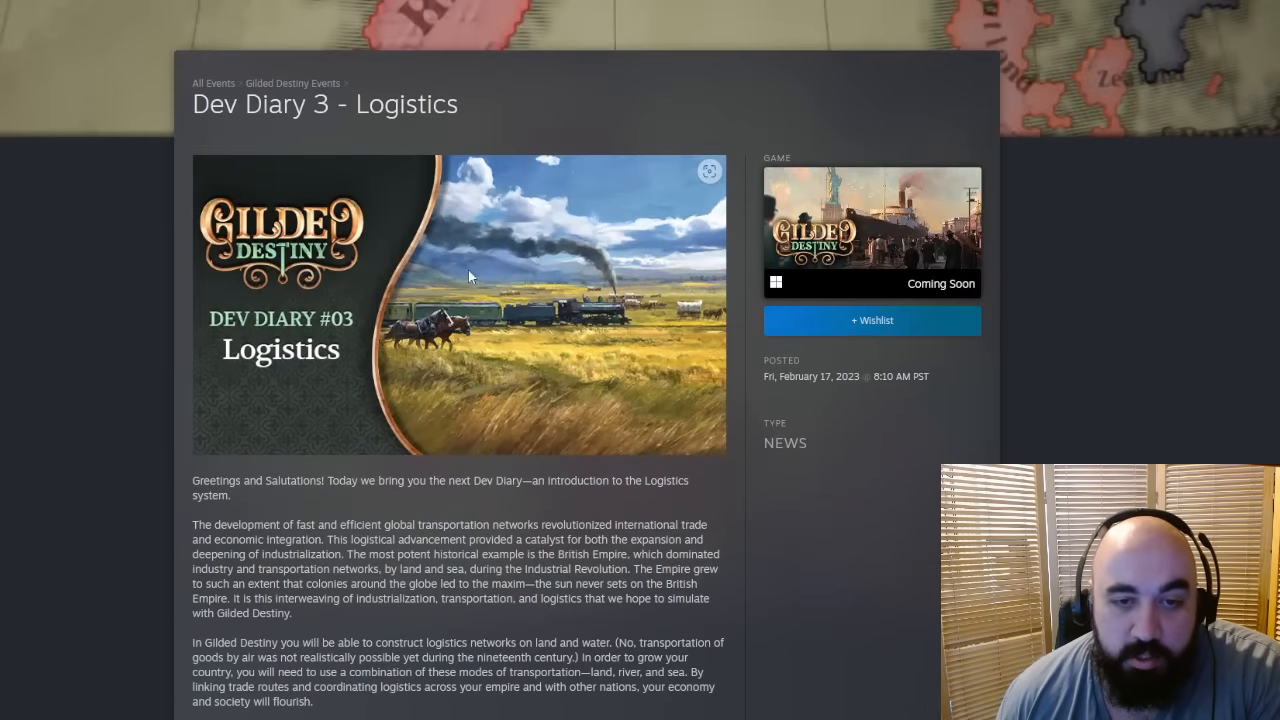
pyautogui.scroll(-3)
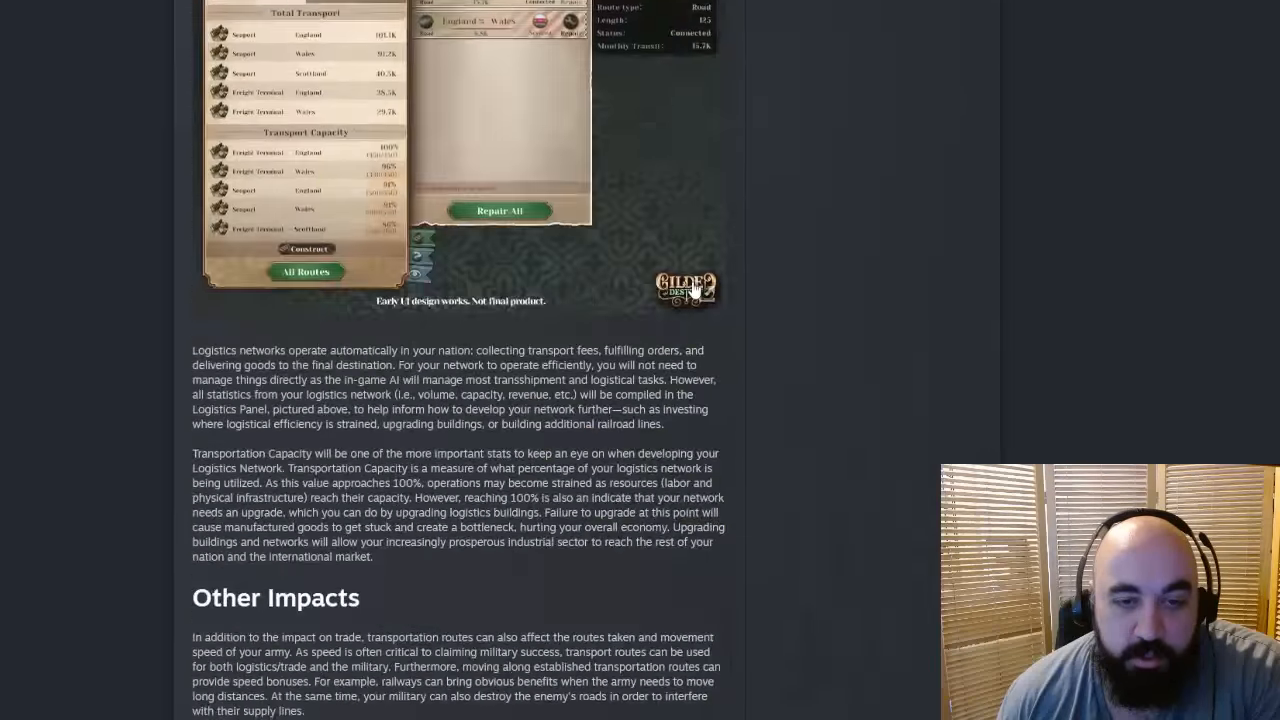
pyautogui.scroll(-3)
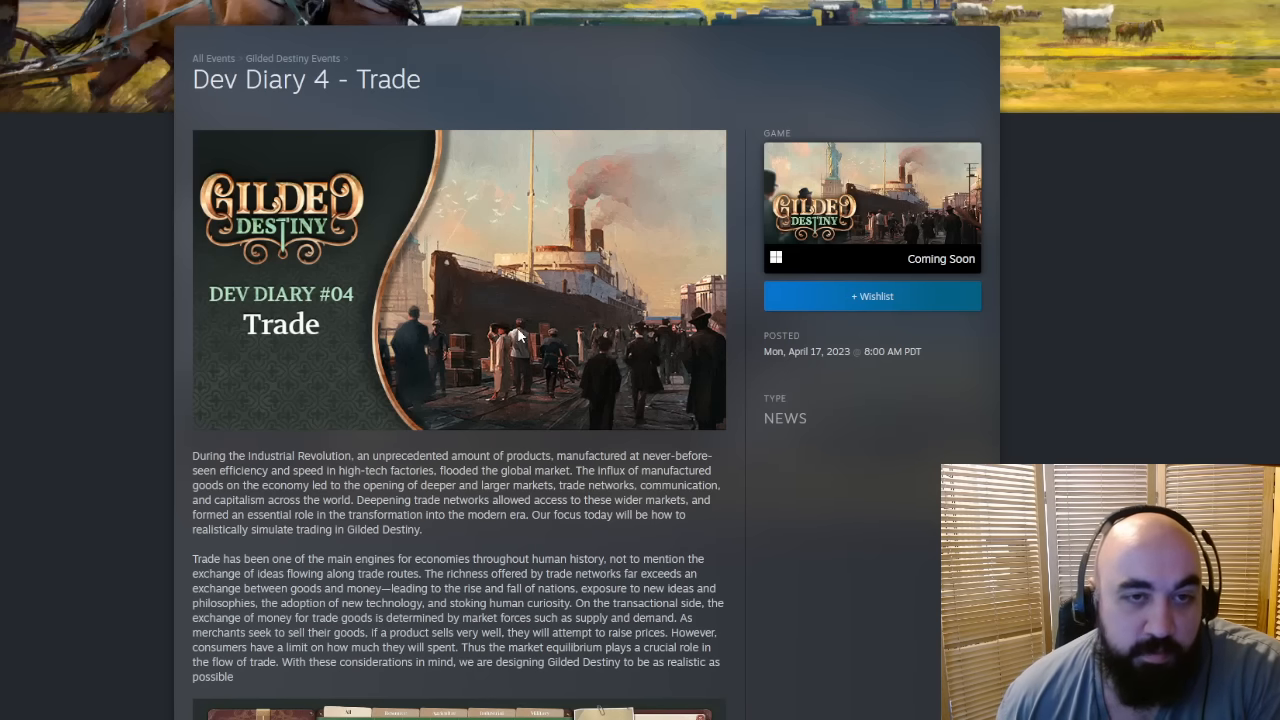
pyautogui.moveTo(332, 550)
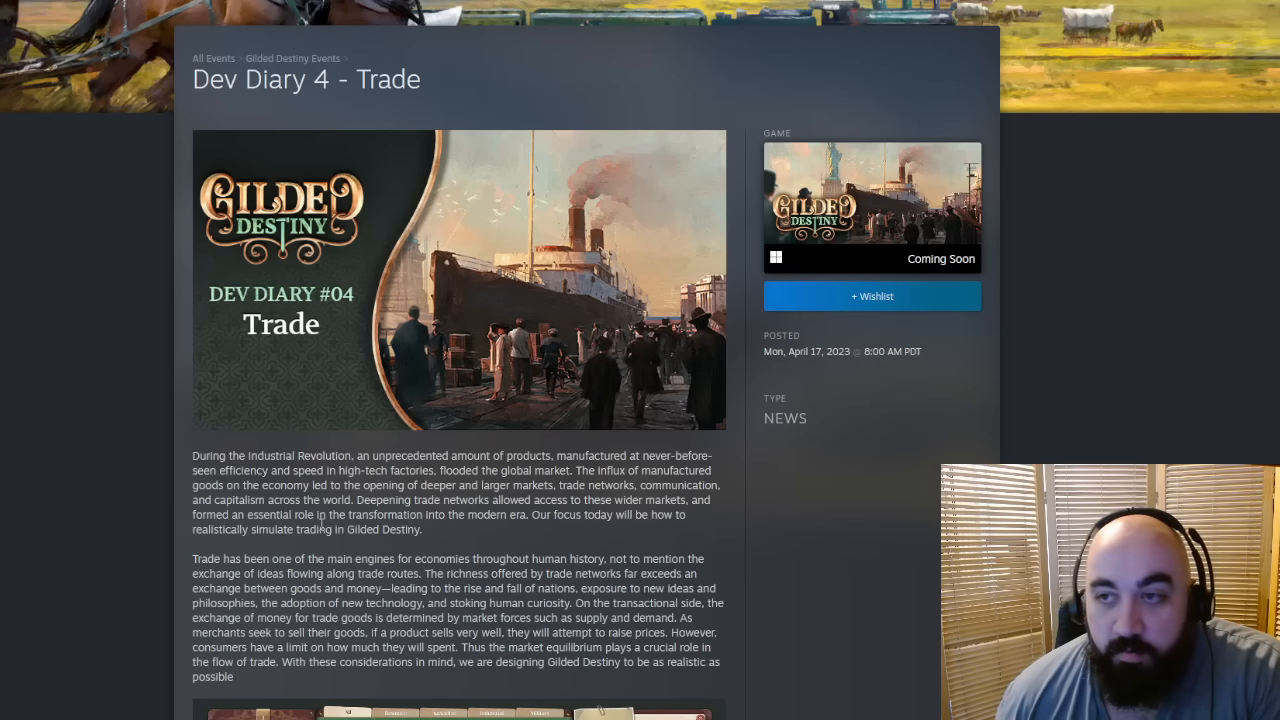
# Step: Read and highlight phrases in the Dev Diary 4 Trade intro, then enlarge the trade market screenshot
pyautogui.scroll(-3)
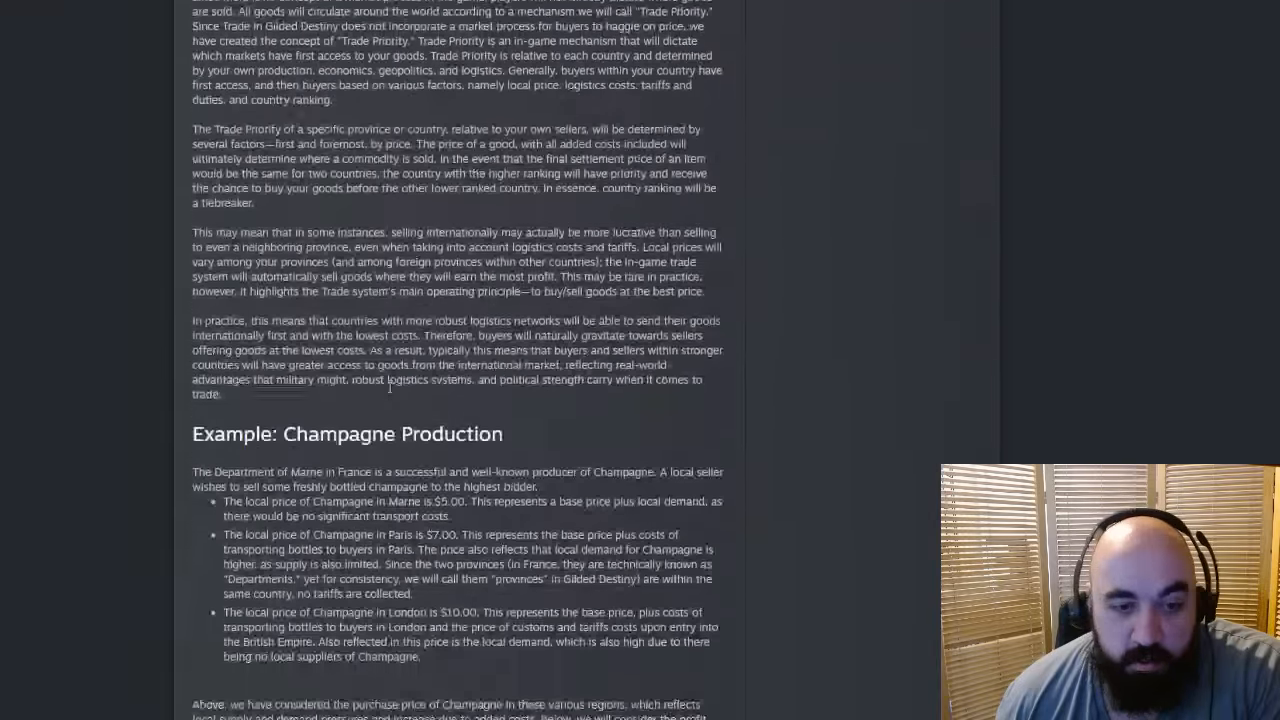
pyautogui.scroll(-3)
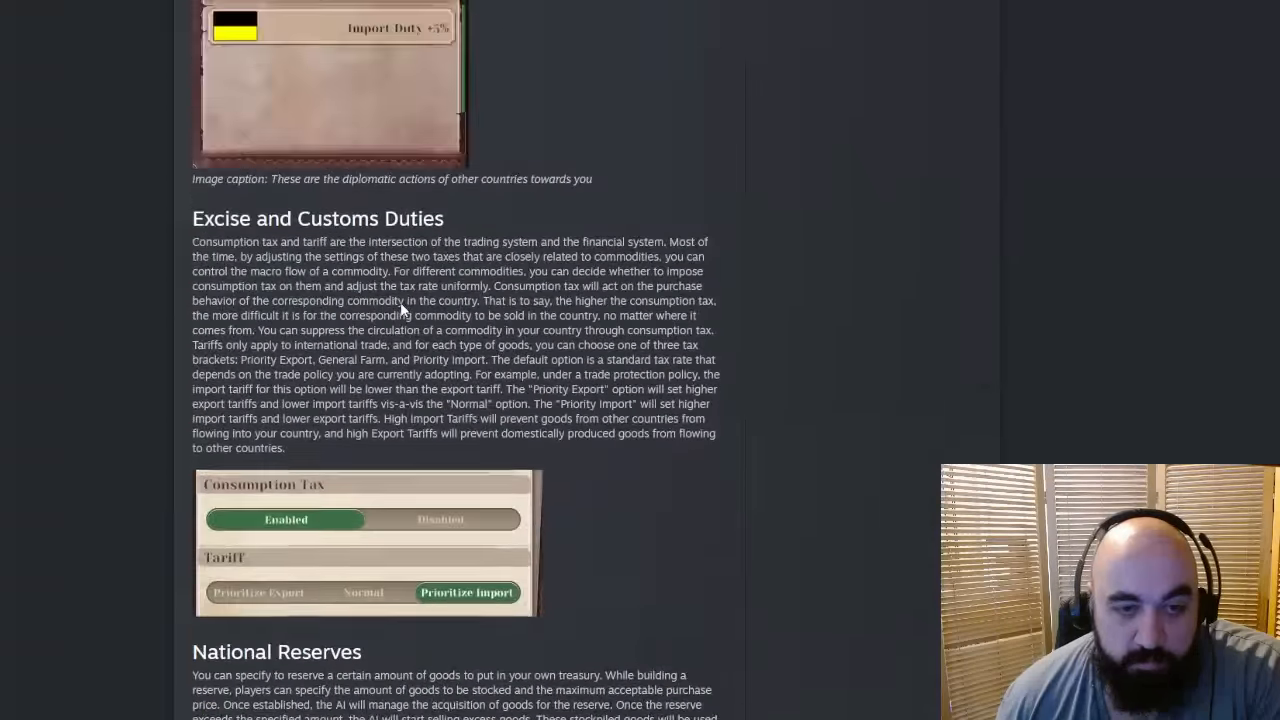
pyautogui.scroll(-3)
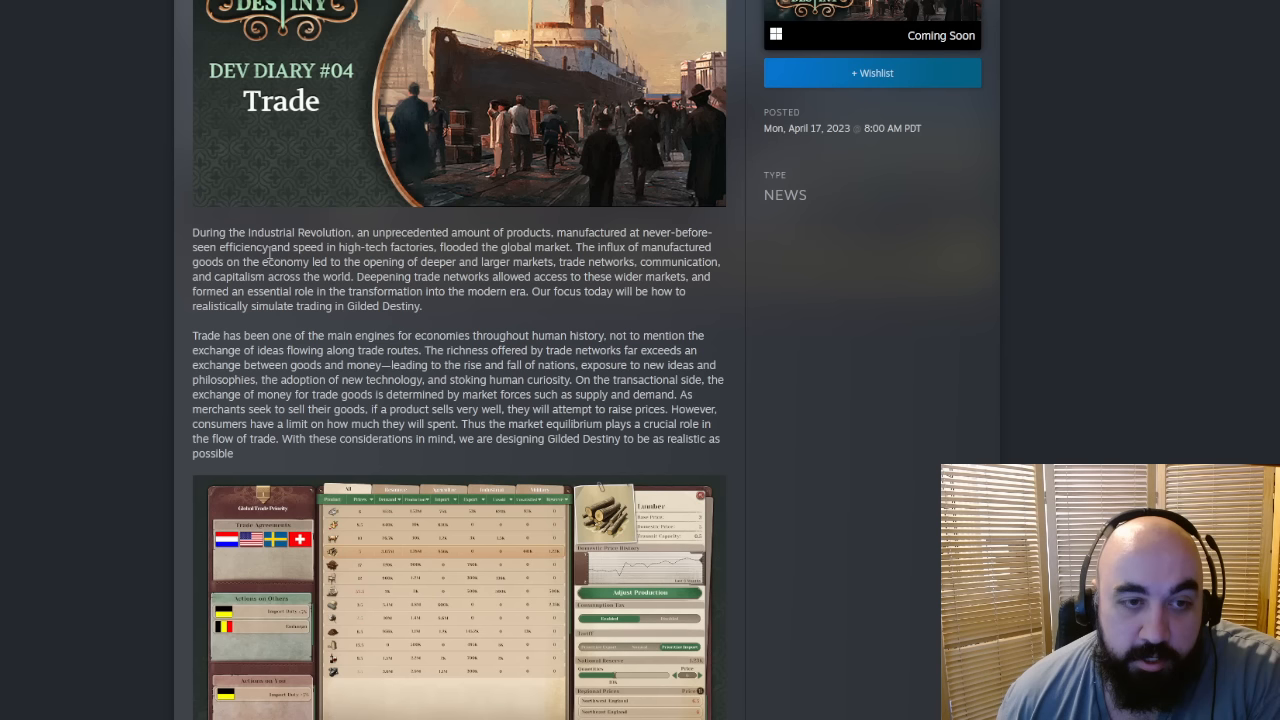
pyautogui.moveTo(144, 260)
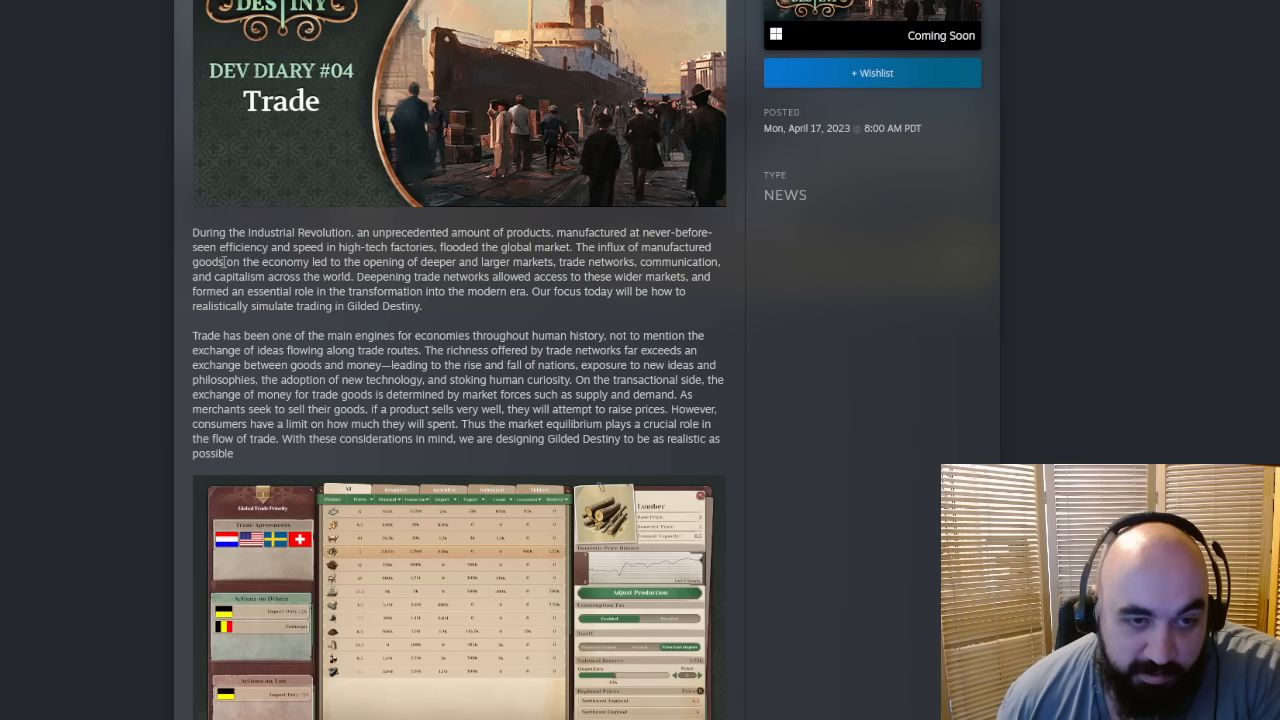
pyautogui.moveTo(368, 262); pyautogui.dragTo(466, 262)
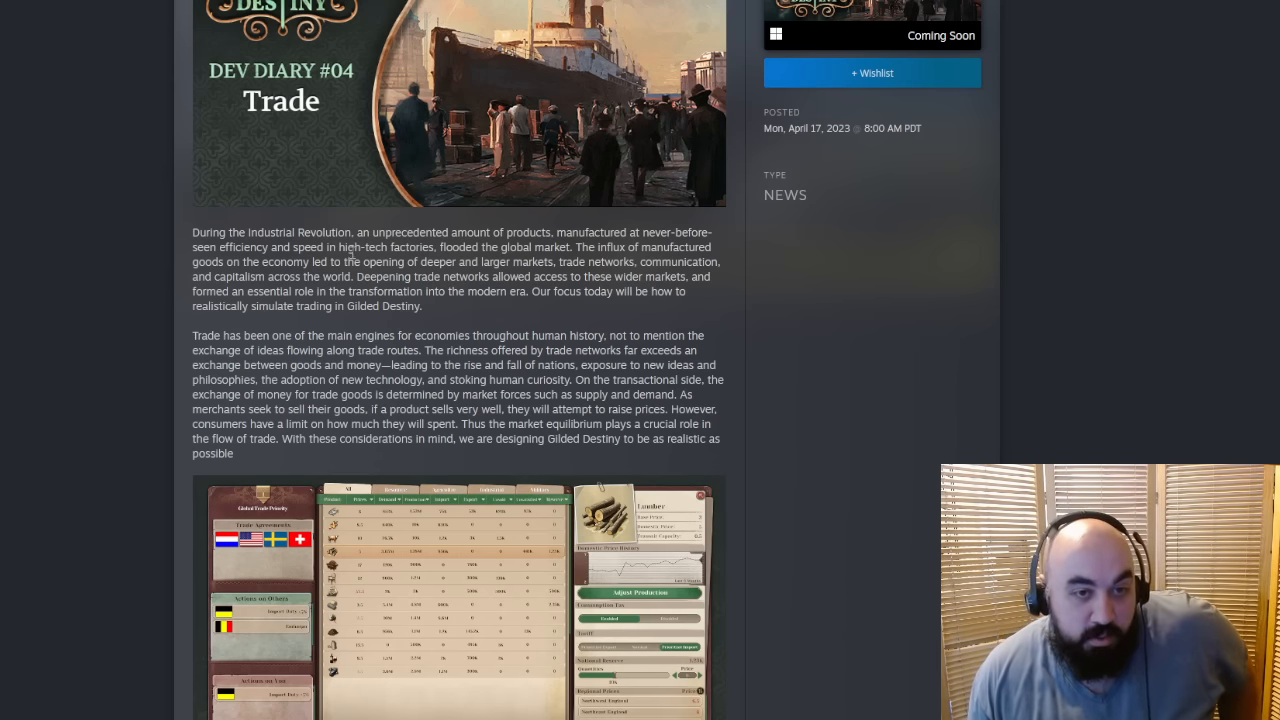
pyautogui.scroll(-3)
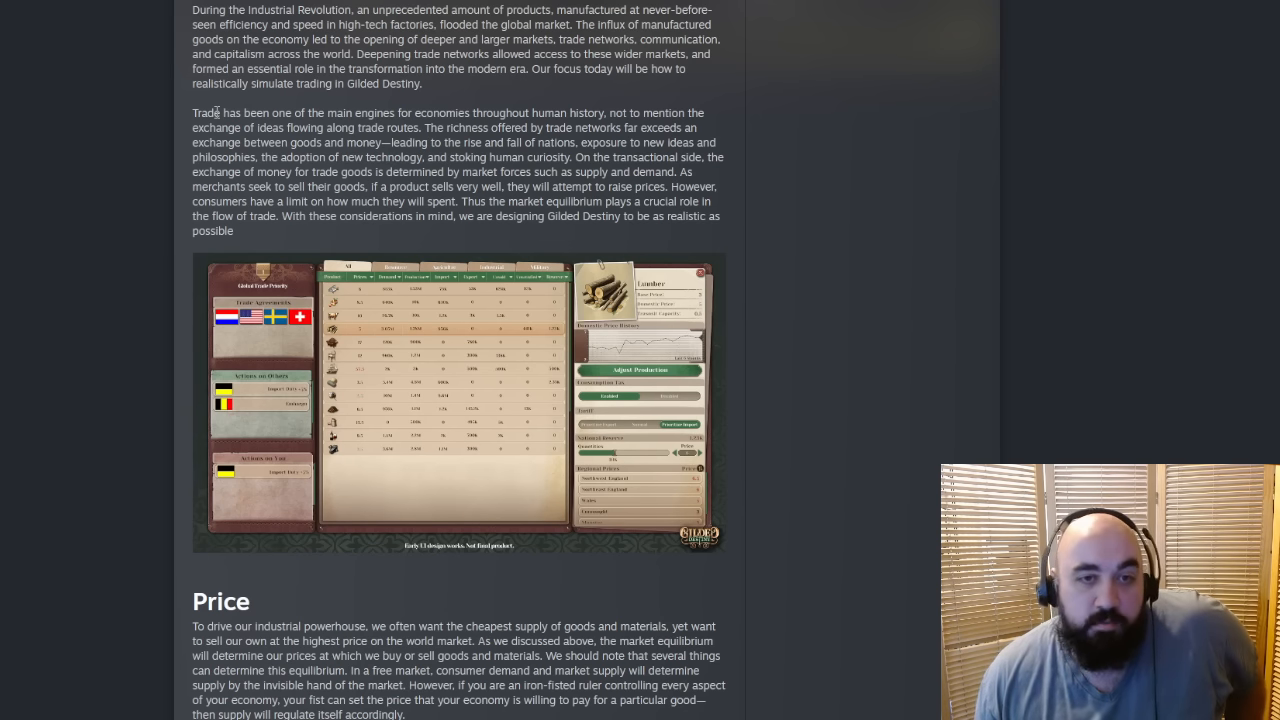
pyautogui.moveTo(584, 168)
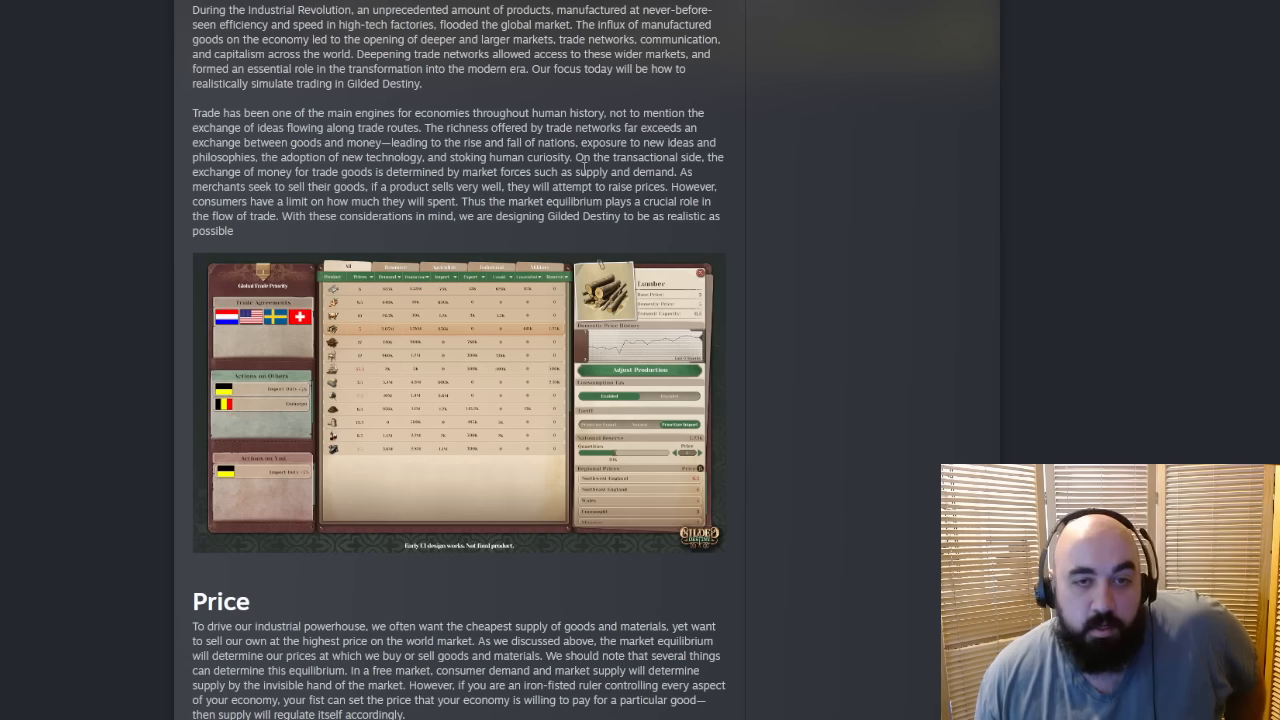
pyautogui.moveTo(388, 142); pyautogui.dragTo(570, 156)
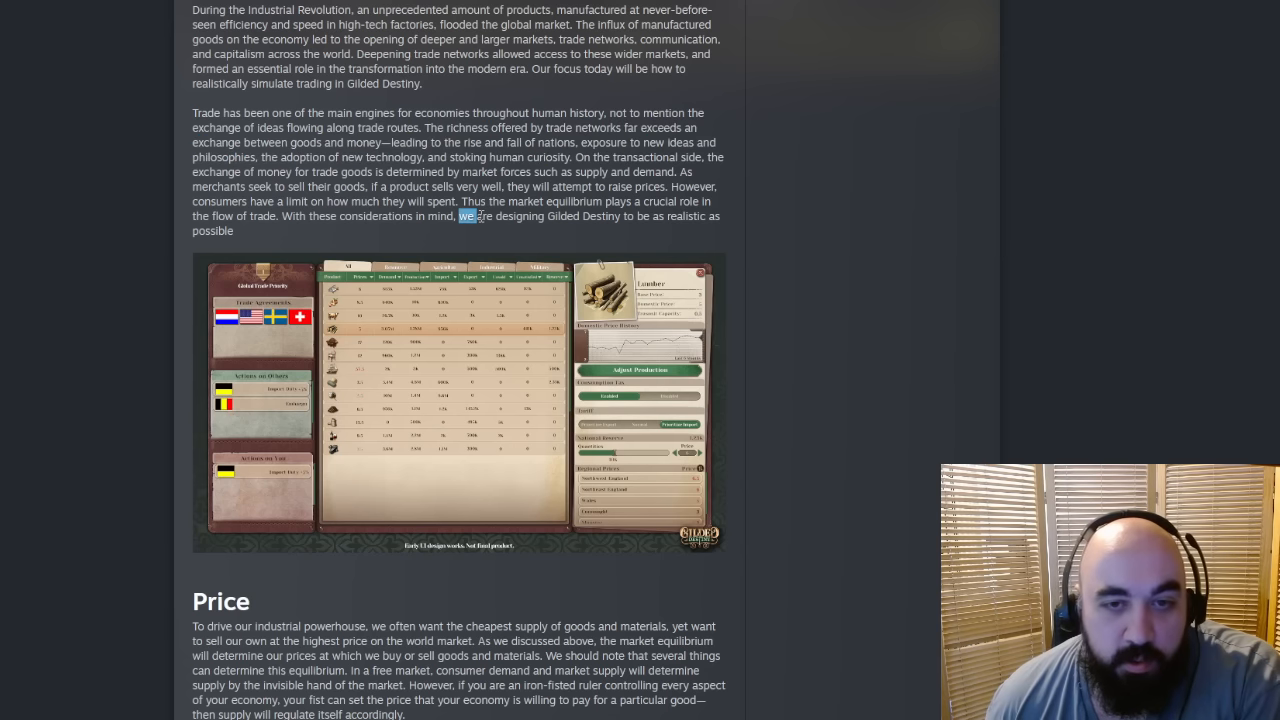
pyautogui.click(458, 404)
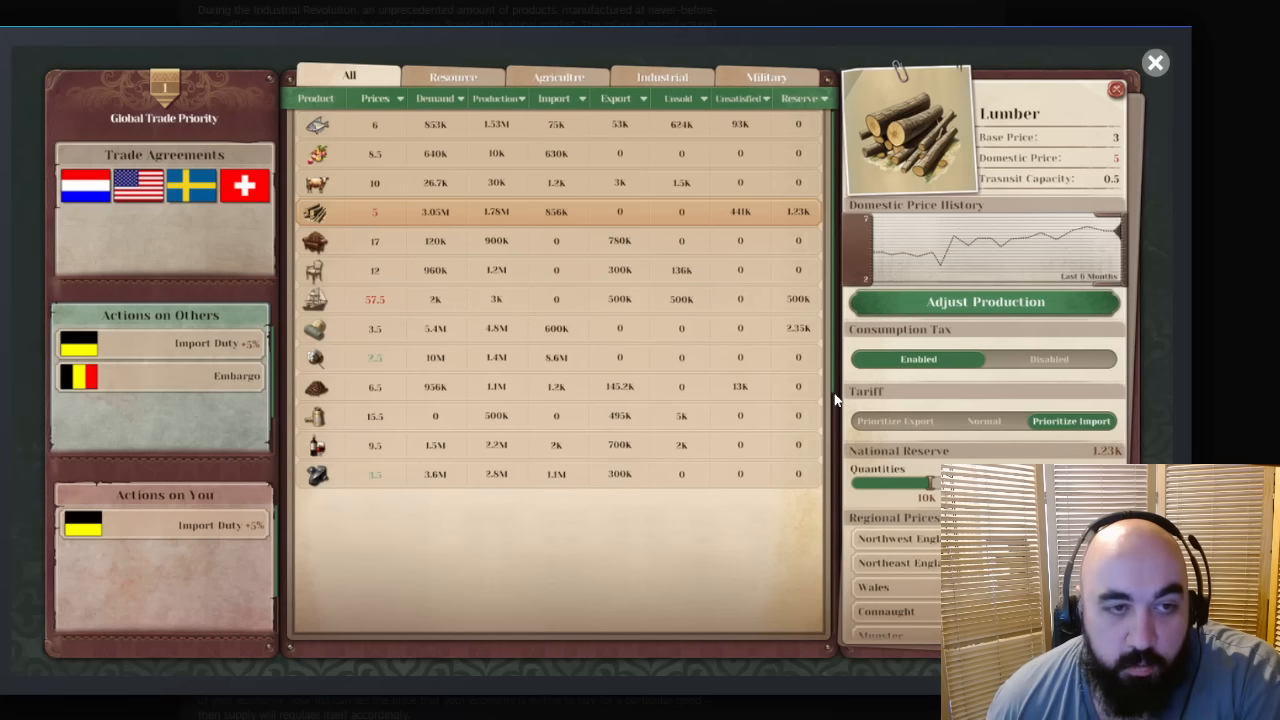
pyautogui.moveTo(828, 400)
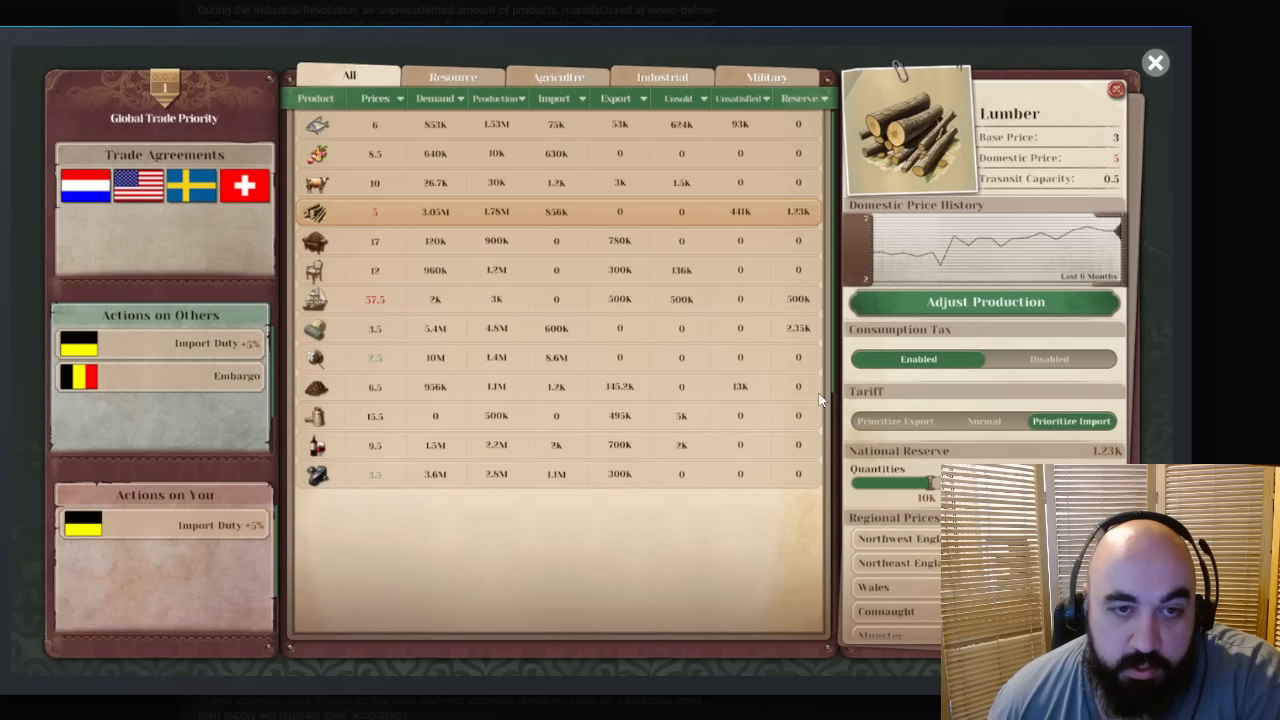
pyautogui.moveTo(470, 336)
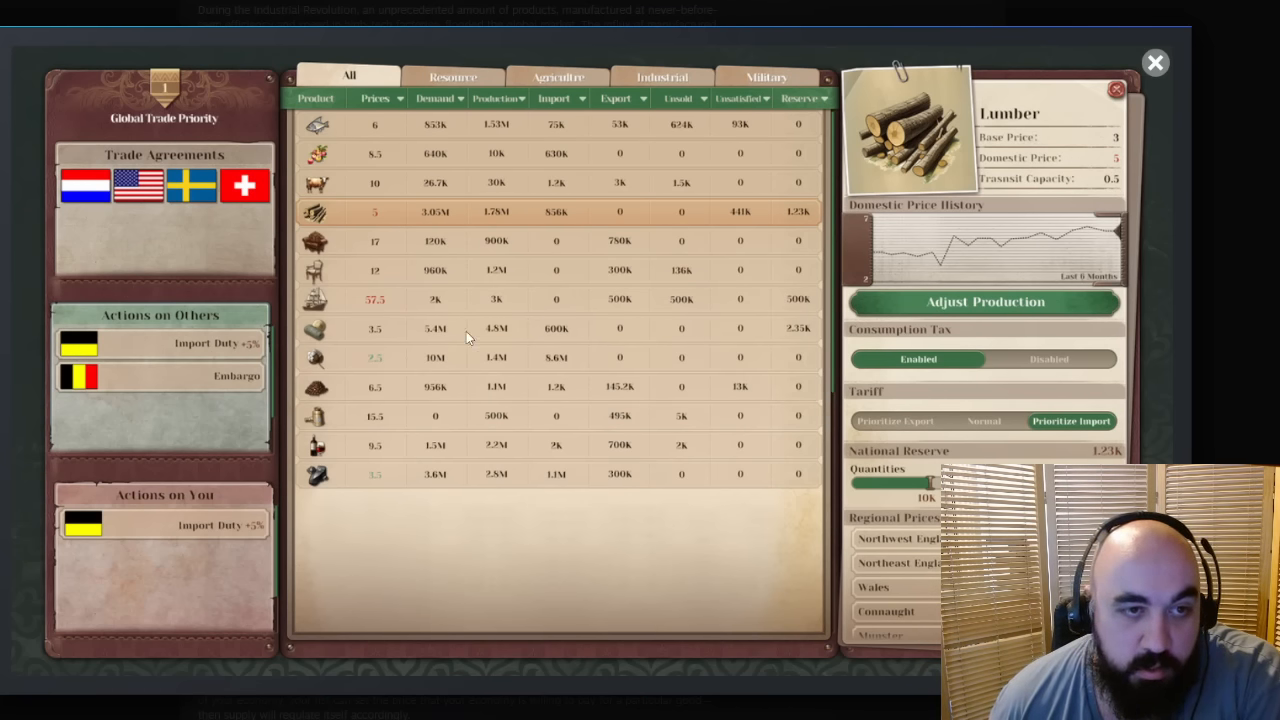
pyautogui.moveTo(196, 322)
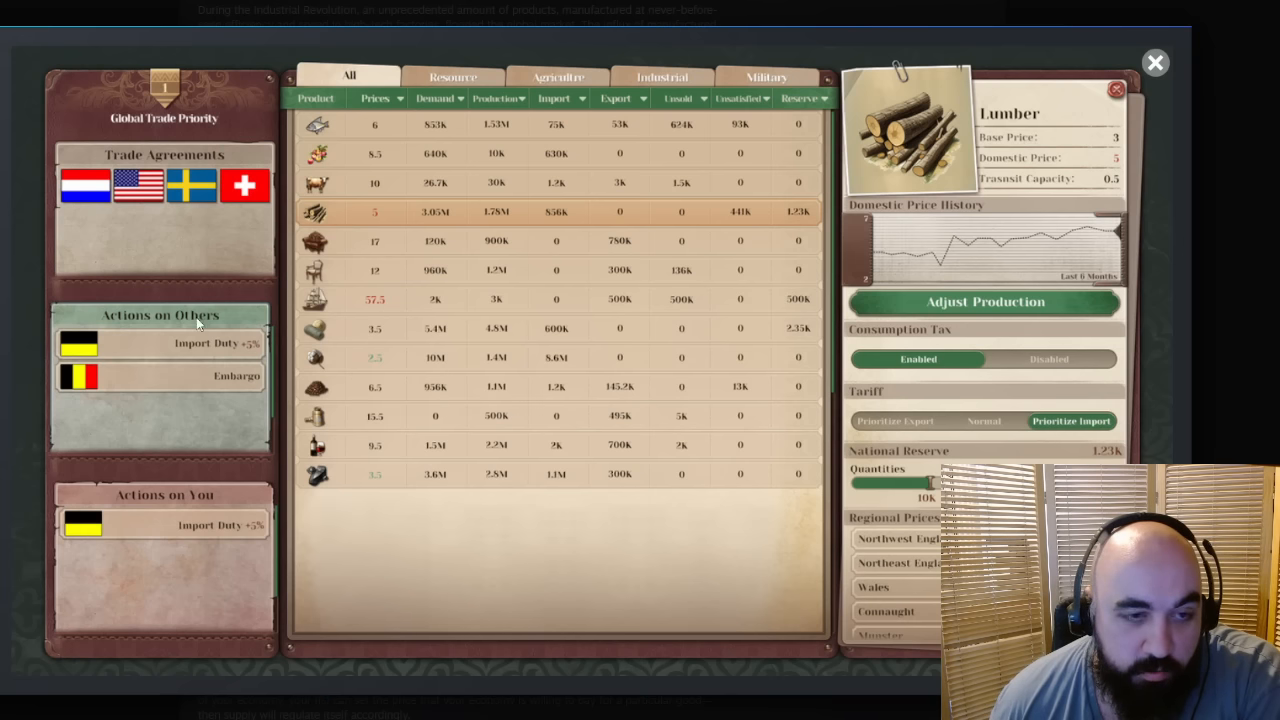
pyautogui.moveTo(228, 390)
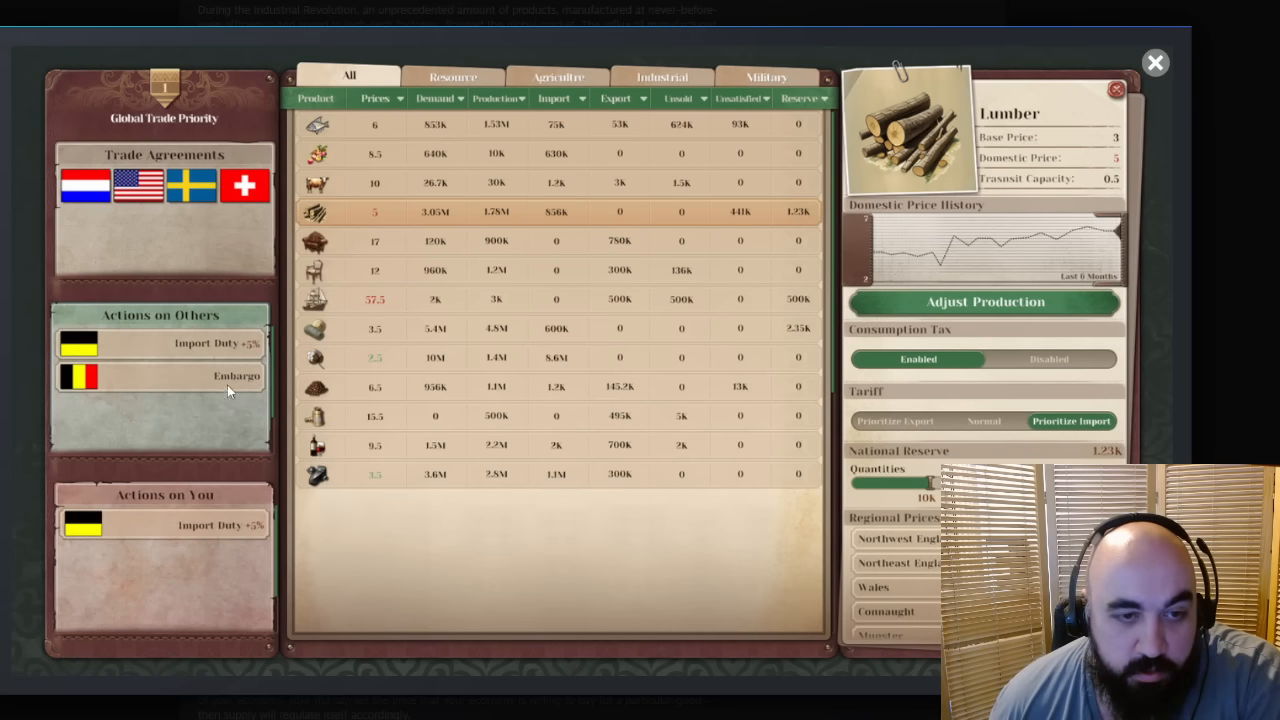
pyautogui.moveTo(456, 486)
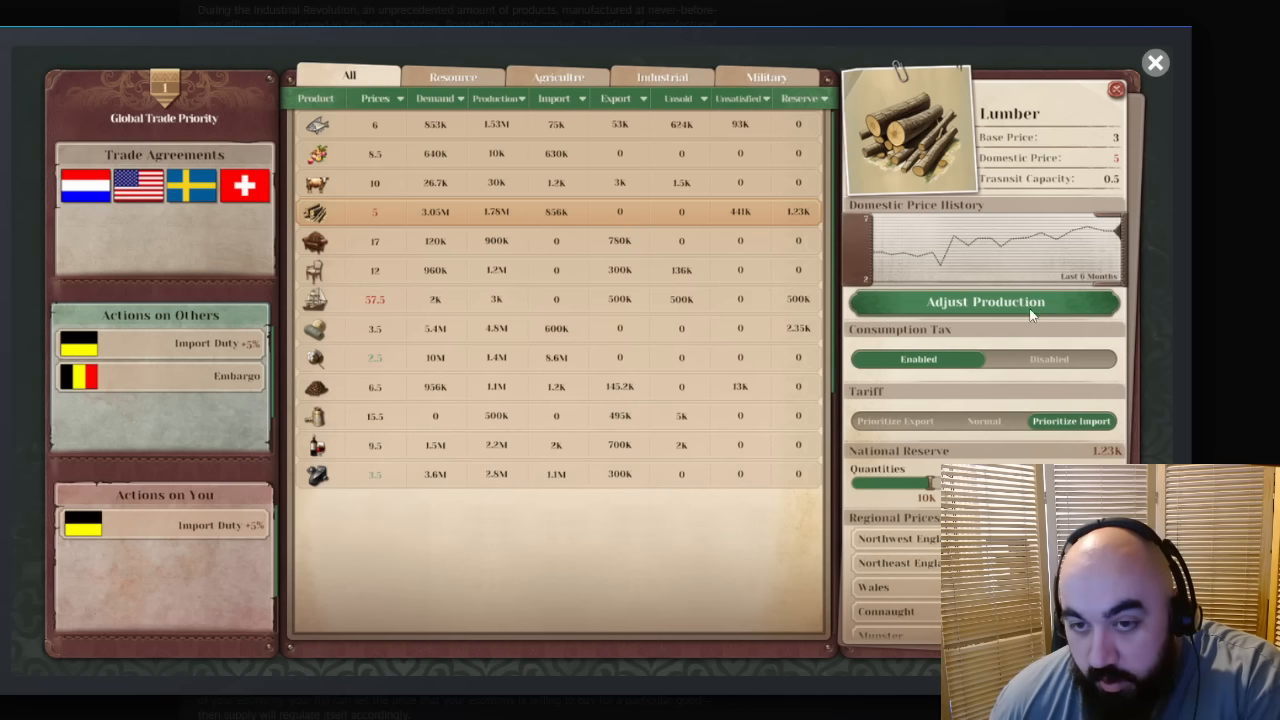
pyautogui.moveTo(930, 368)
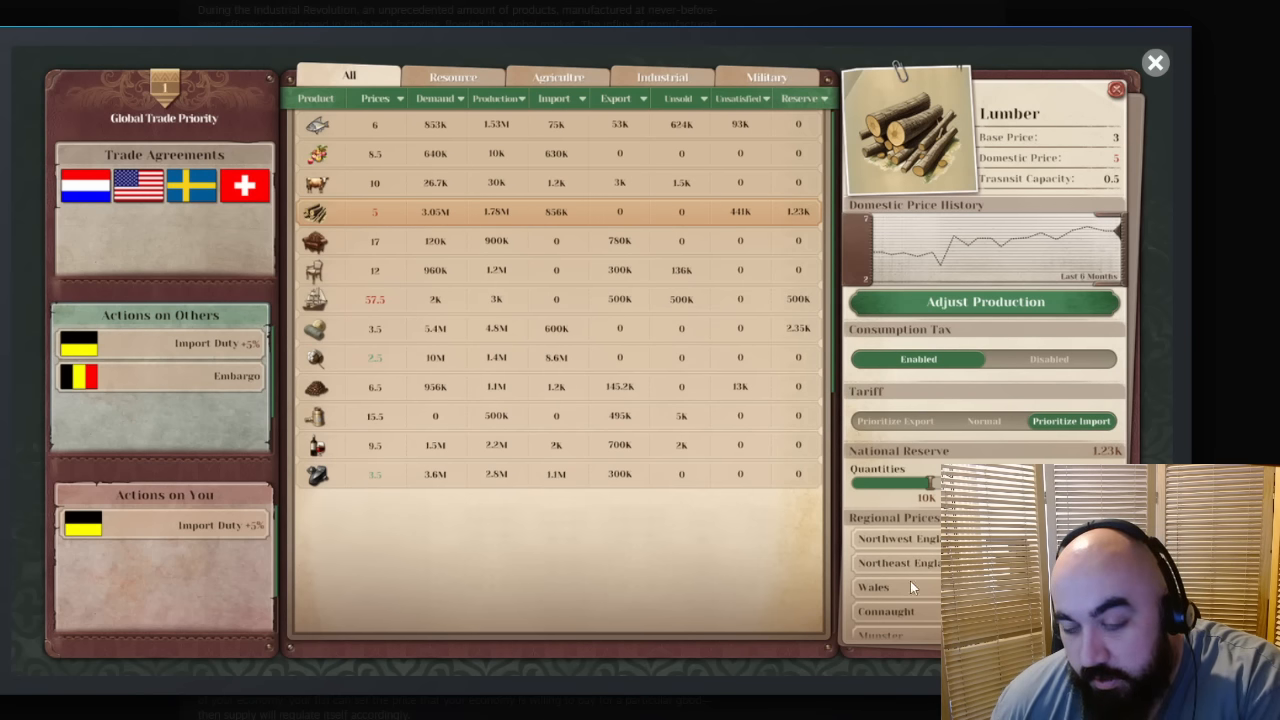
pyautogui.moveTo(584, 236)
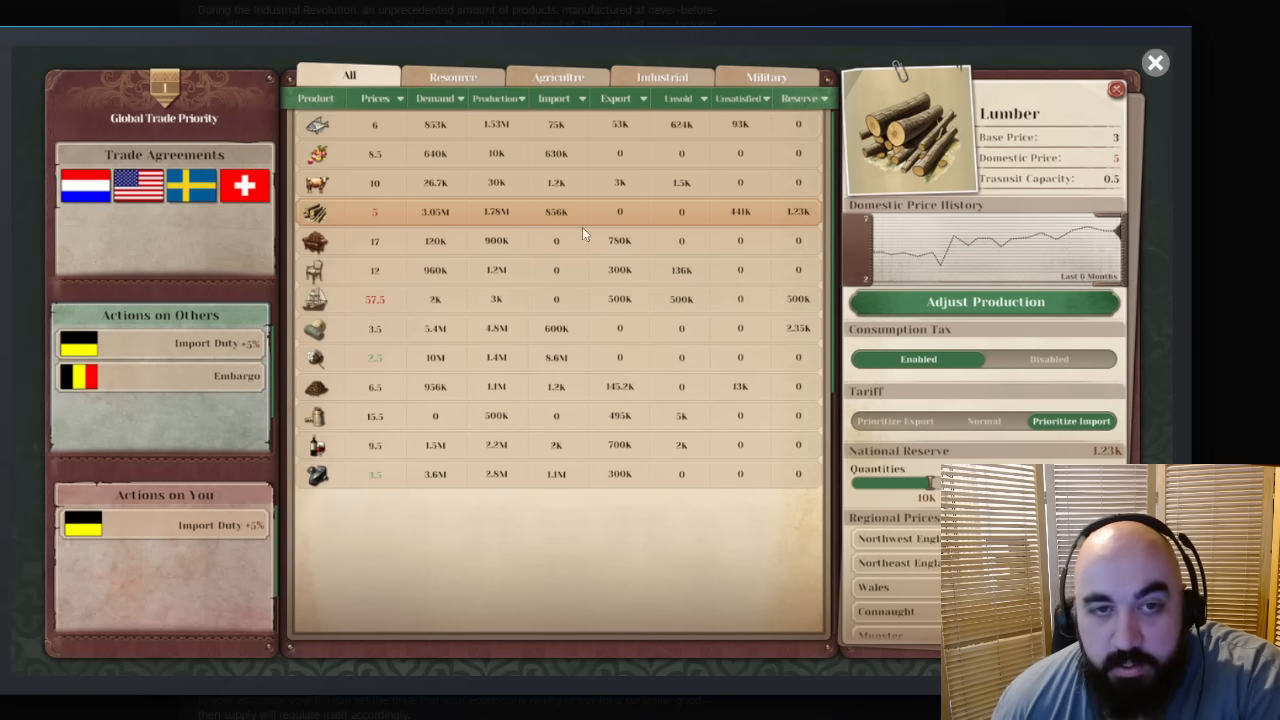
pyautogui.moveTo(528, 136)
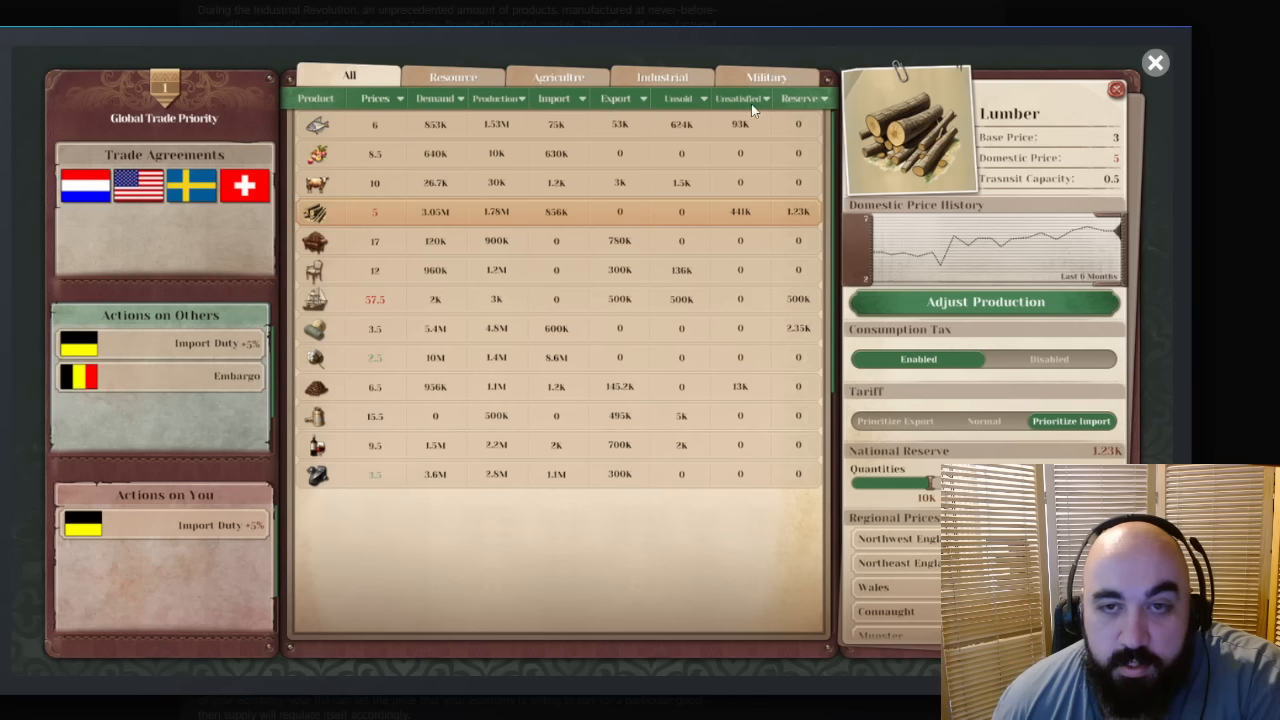
pyautogui.moveTo(796, 112)
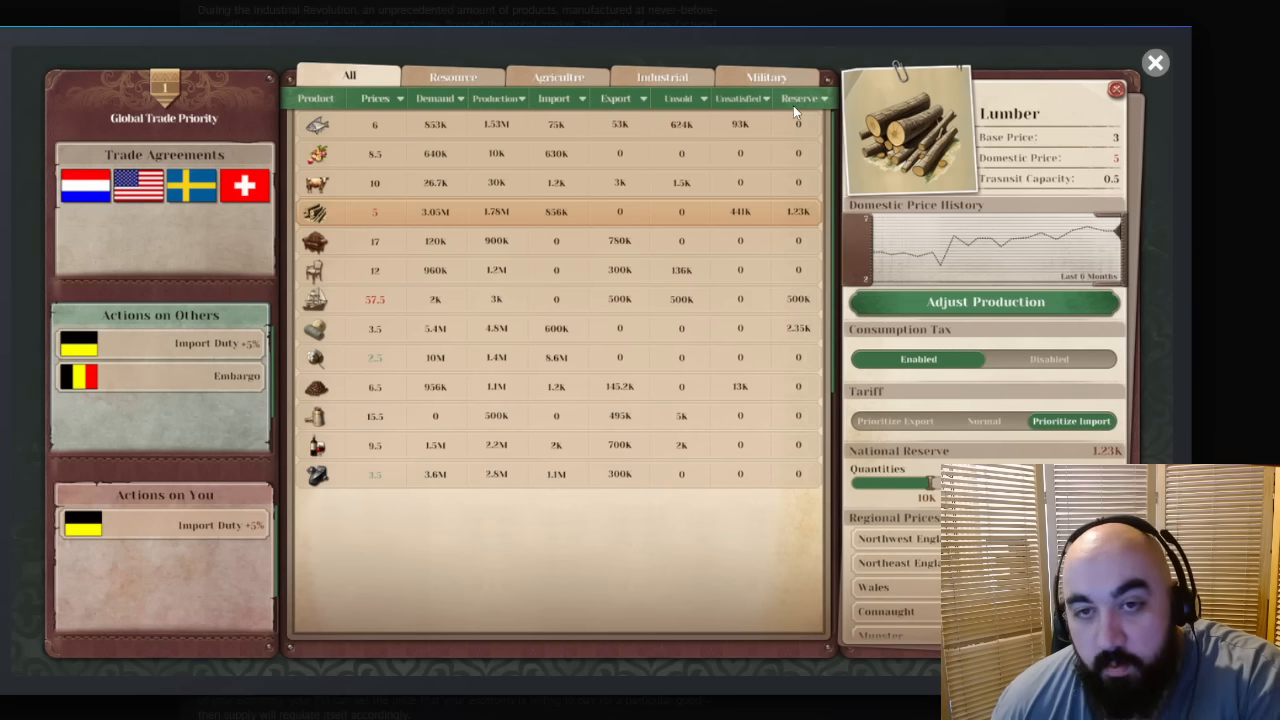
pyautogui.moveTo(812, 310)
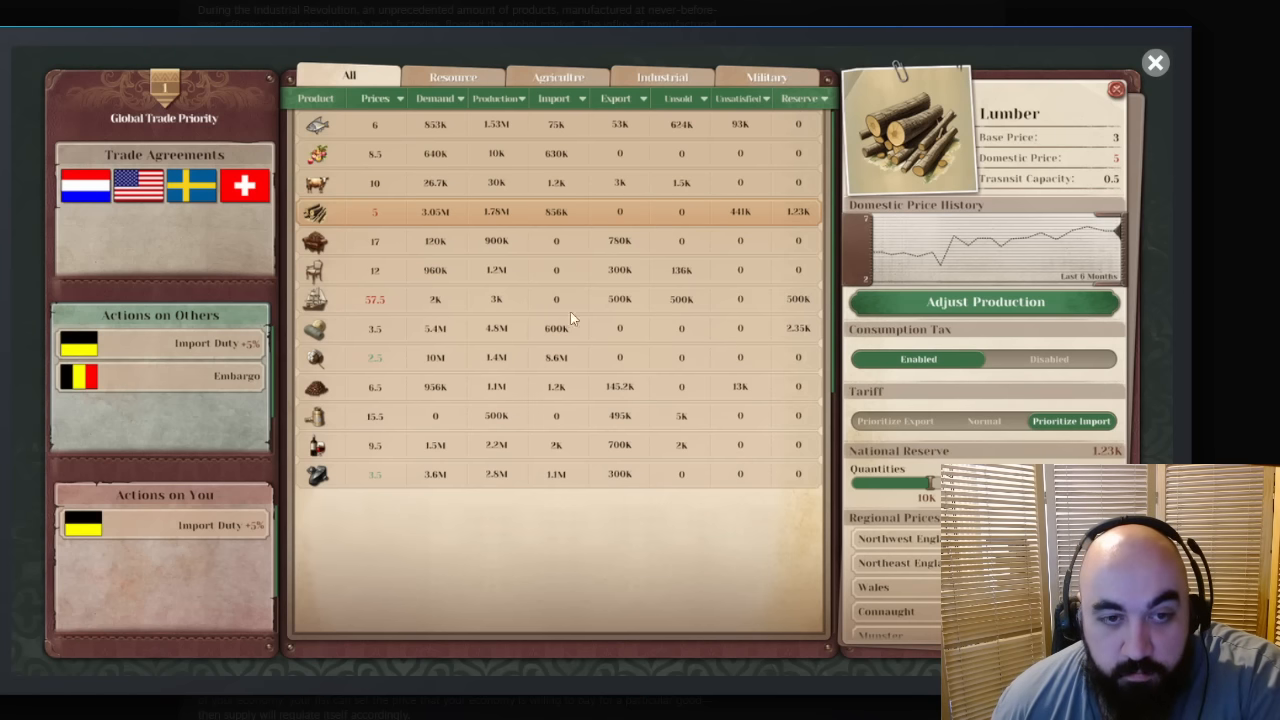
pyautogui.moveTo(808, 352)
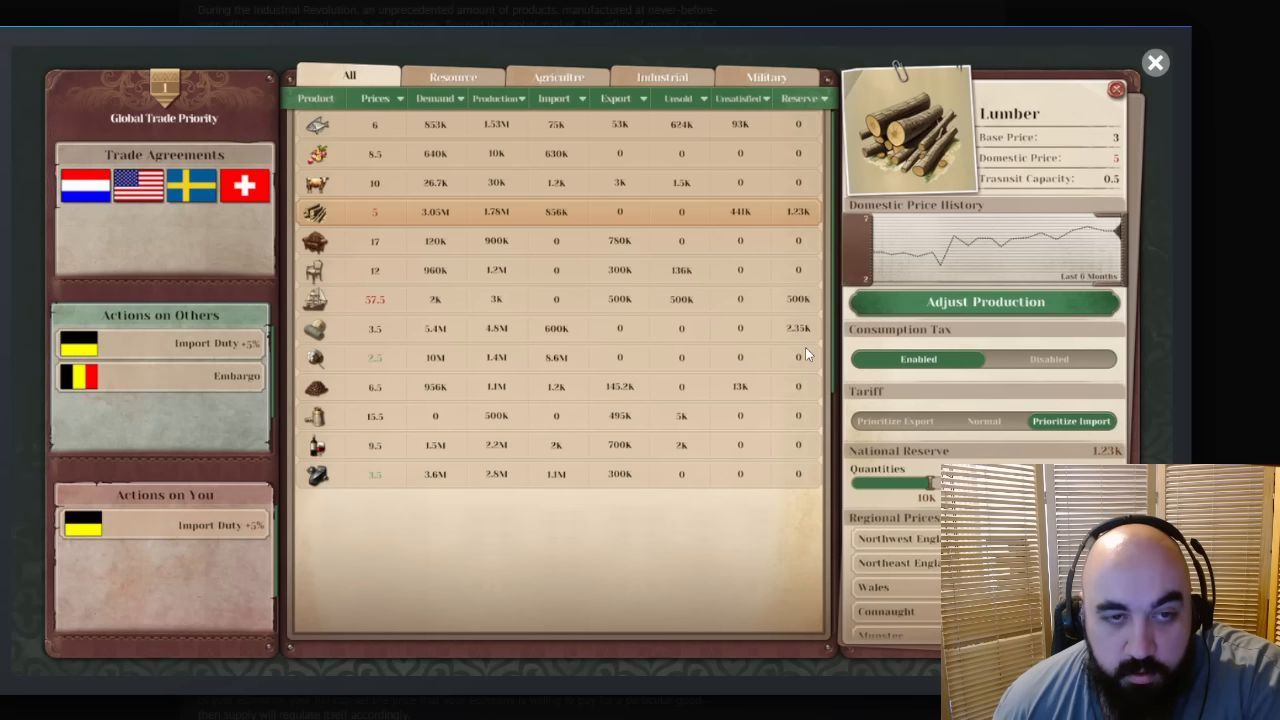
pyautogui.moveTo(684, 128)
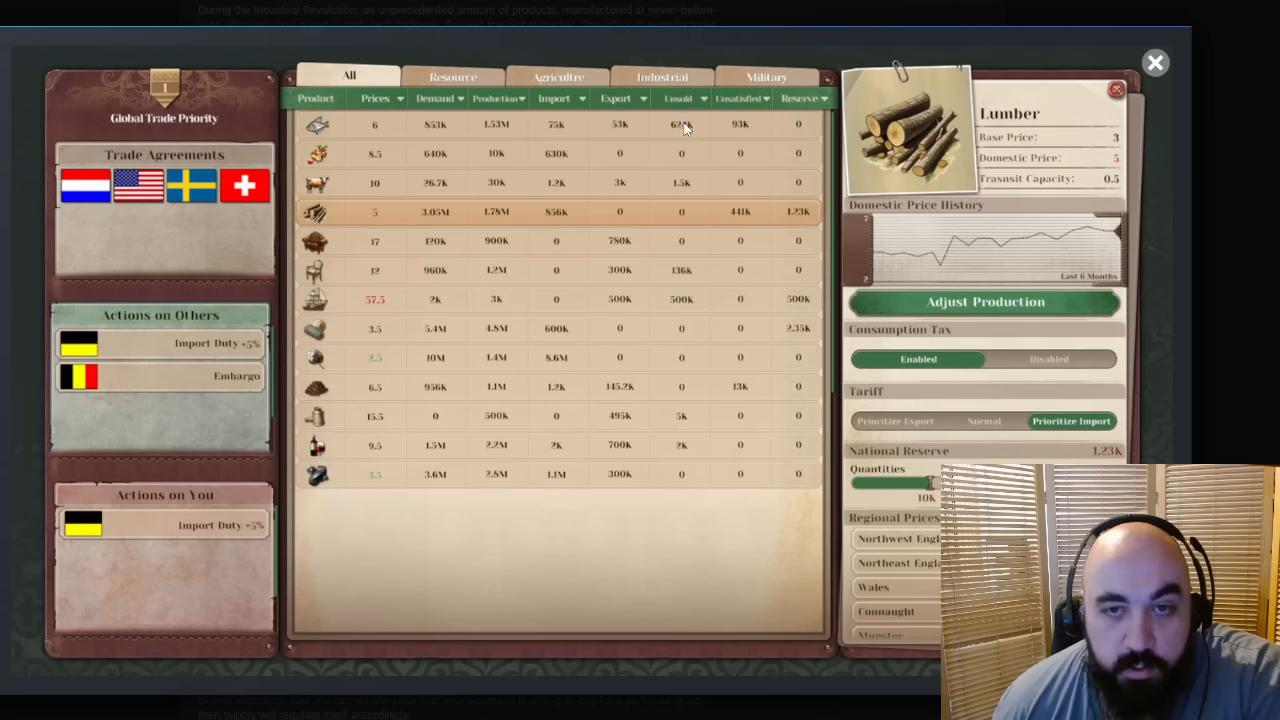
pyautogui.moveTo(548, 138)
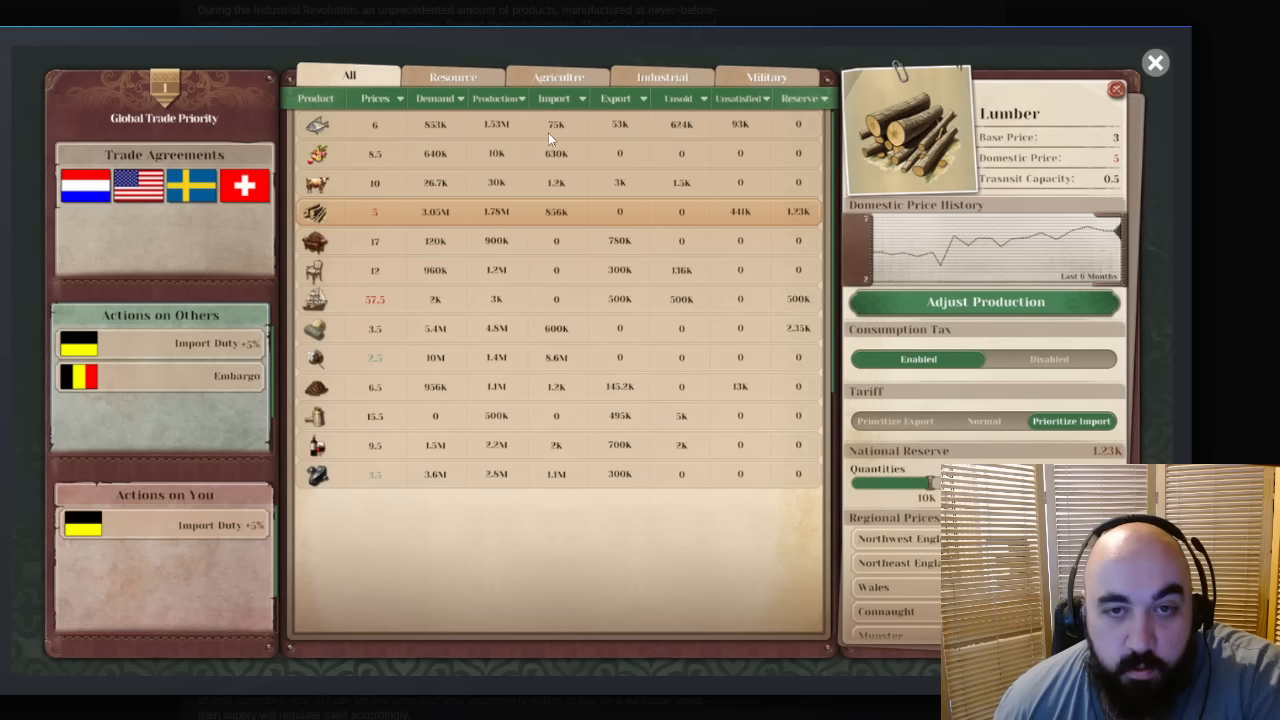
pyautogui.moveTo(490, 136)
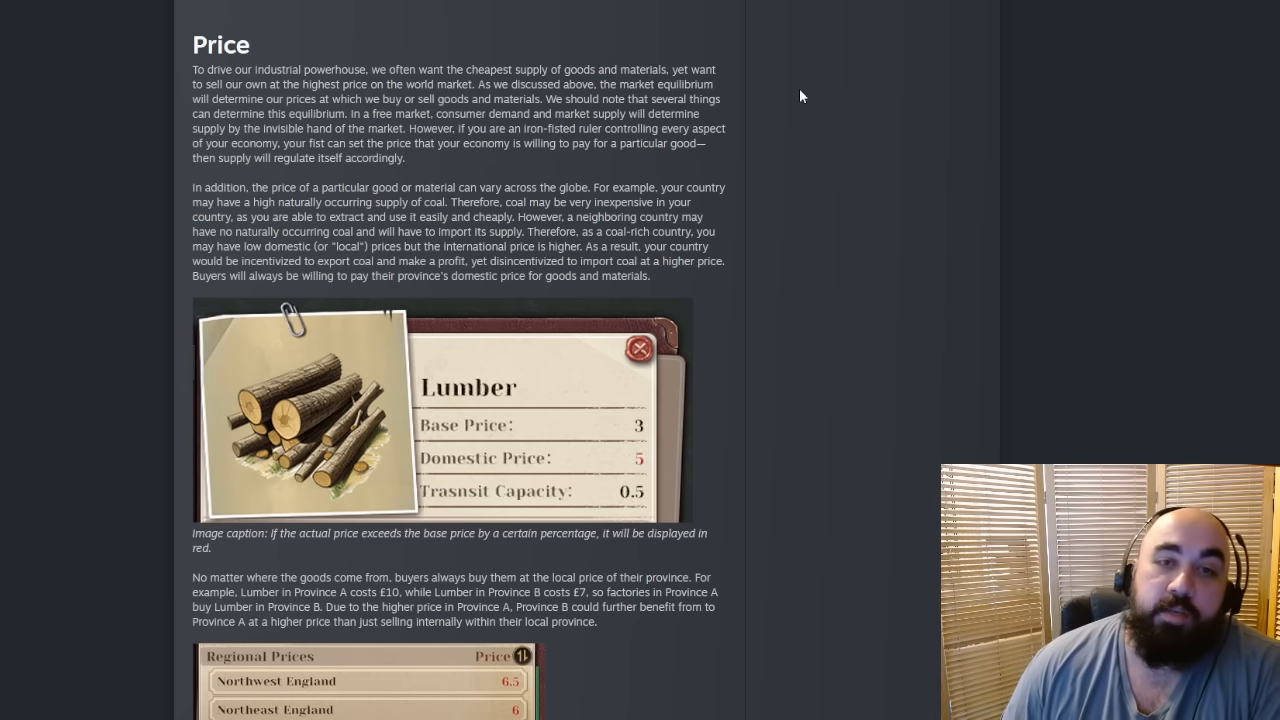
pyautogui.moveTo(836, 100)
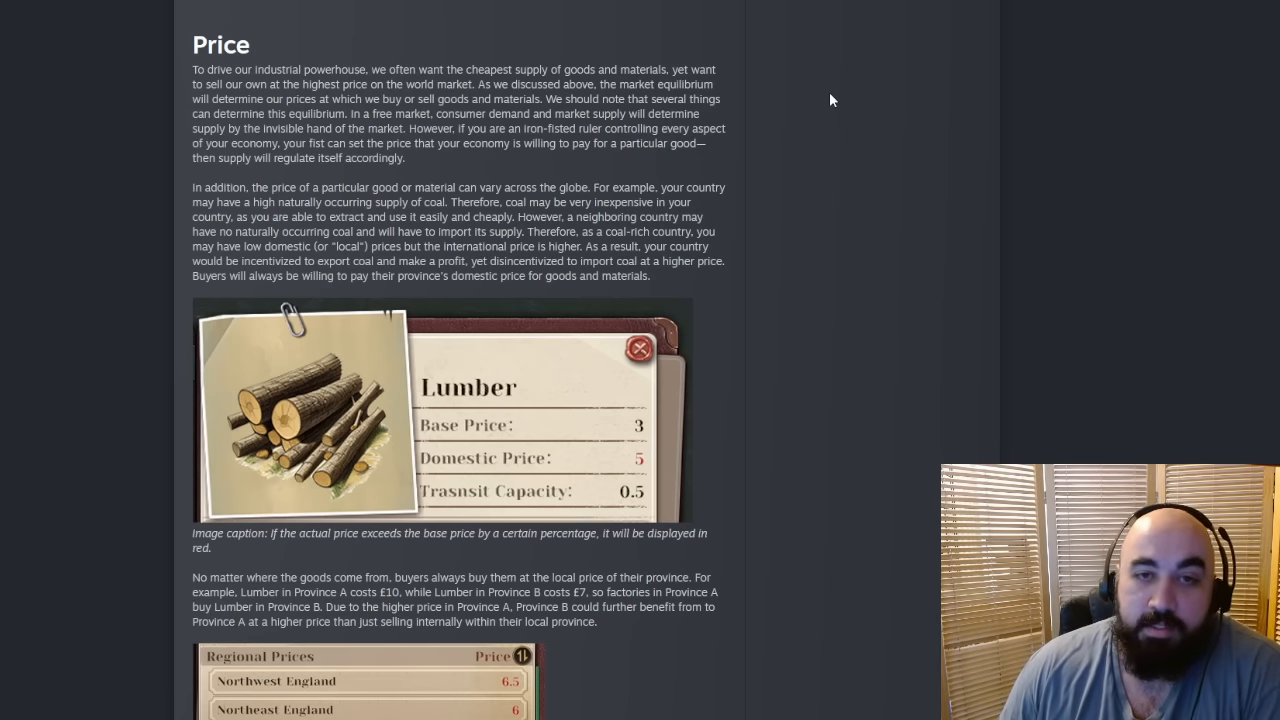
pyautogui.moveTo(826, 100)
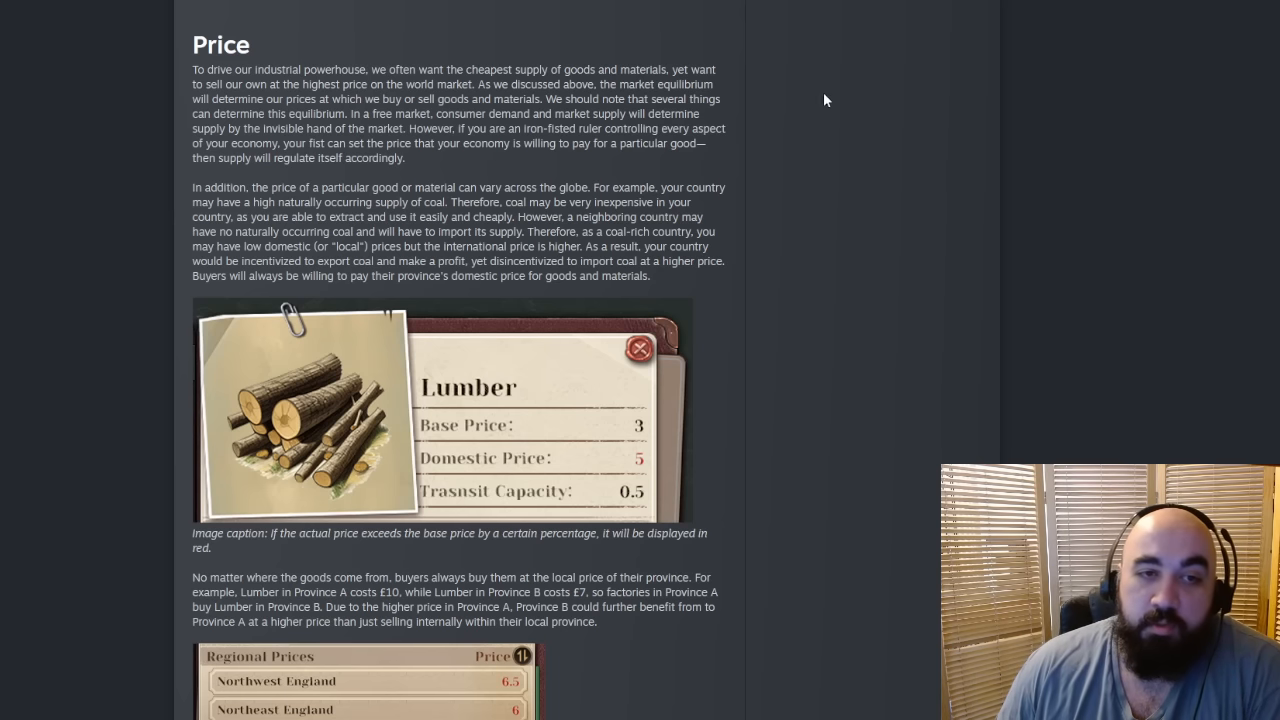
pyautogui.moveTo(744, 142)
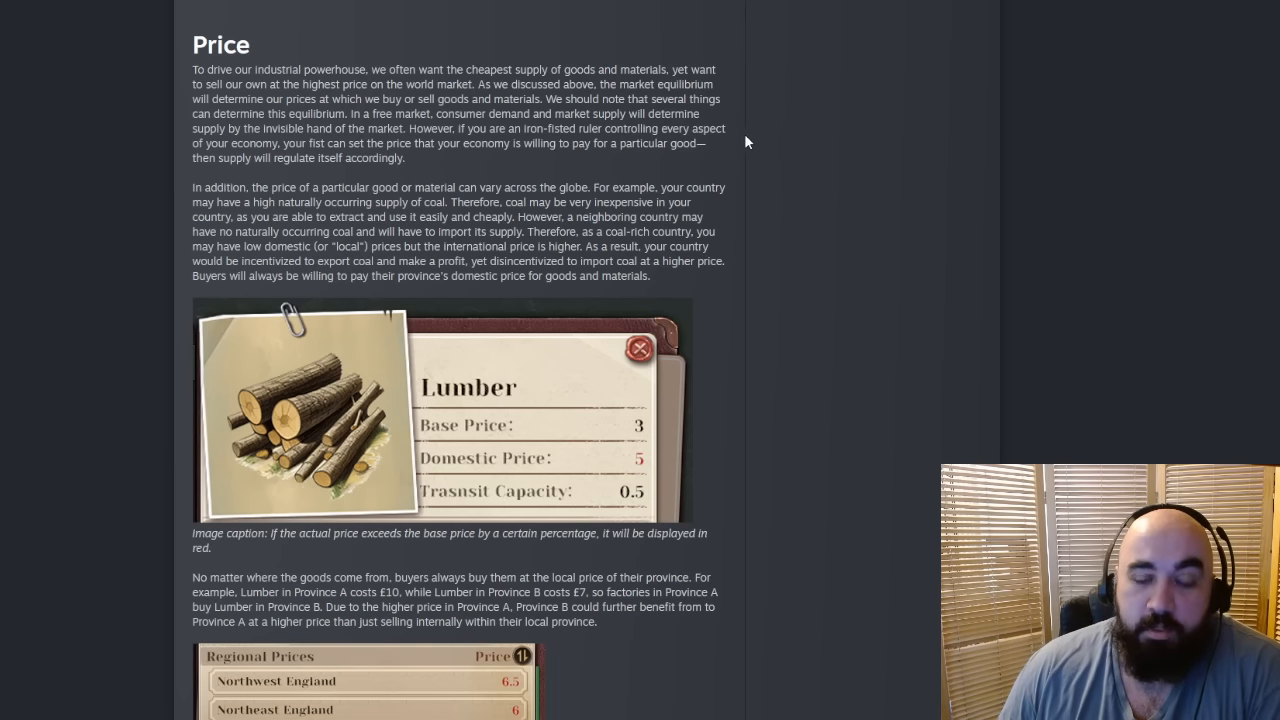
pyautogui.moveTo(716, 152)
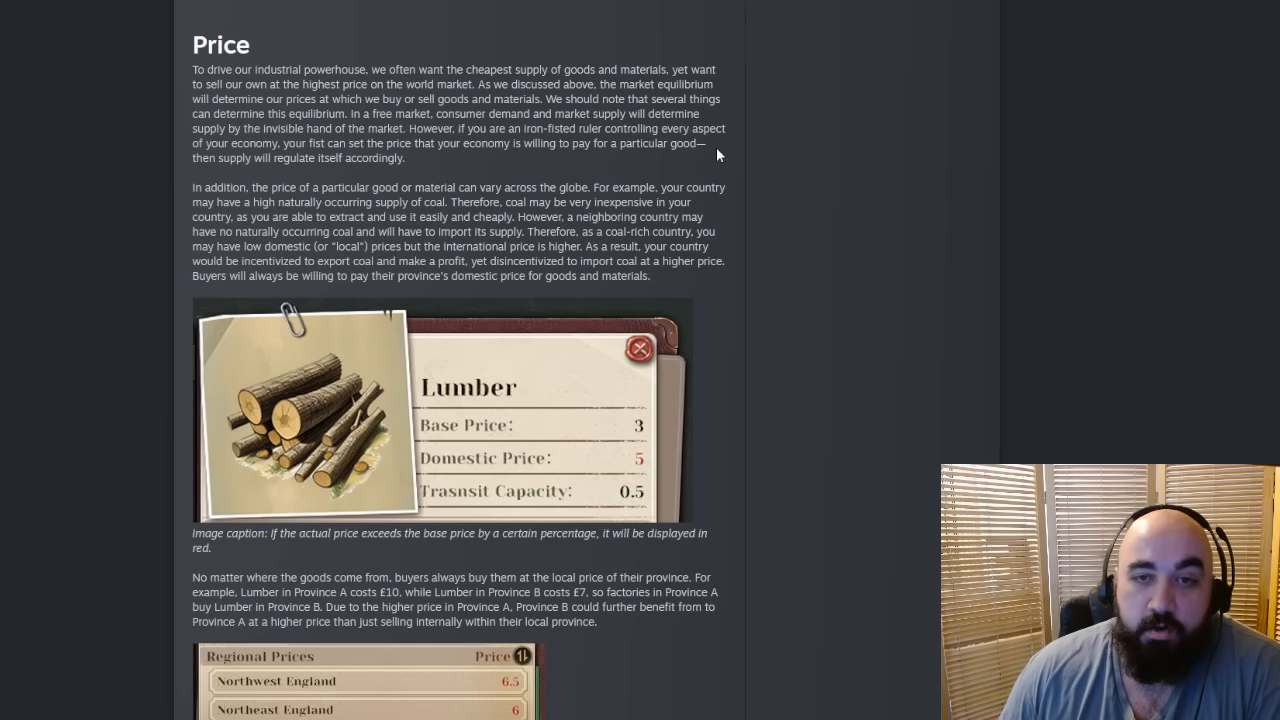
pyautogui.moveTo(712, 160)
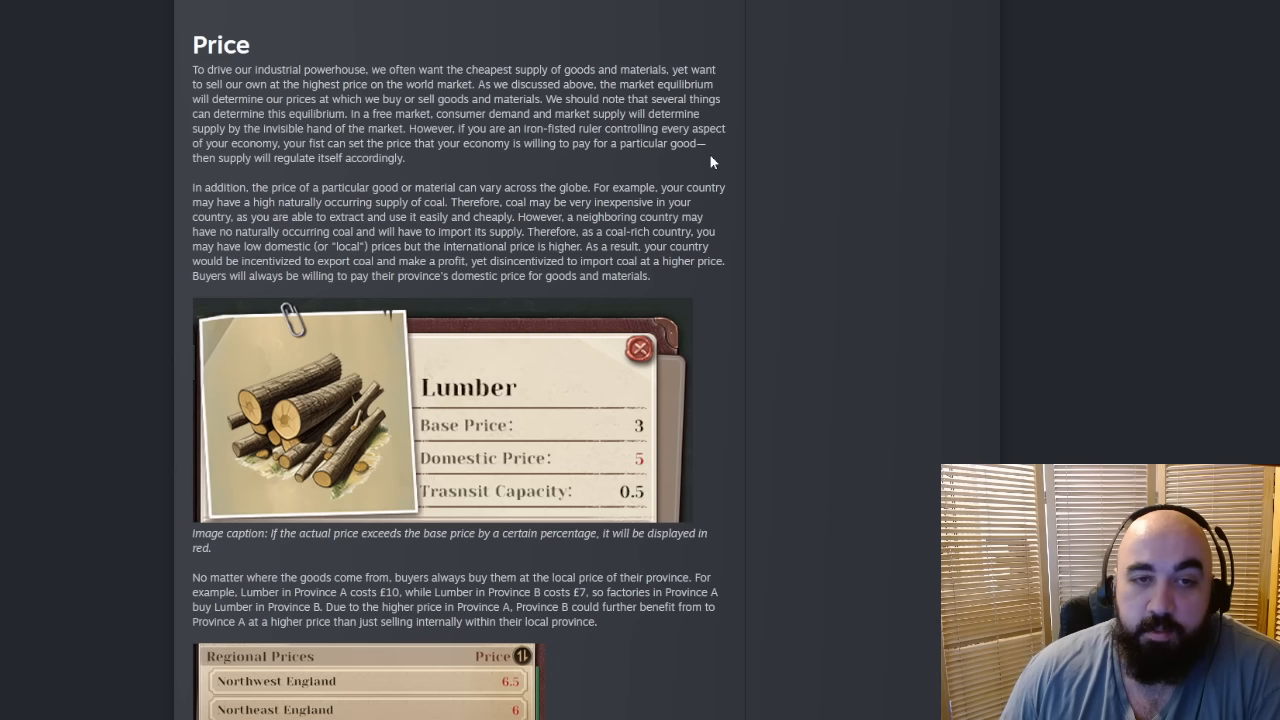
pyautogui.moveTo(314, 146)
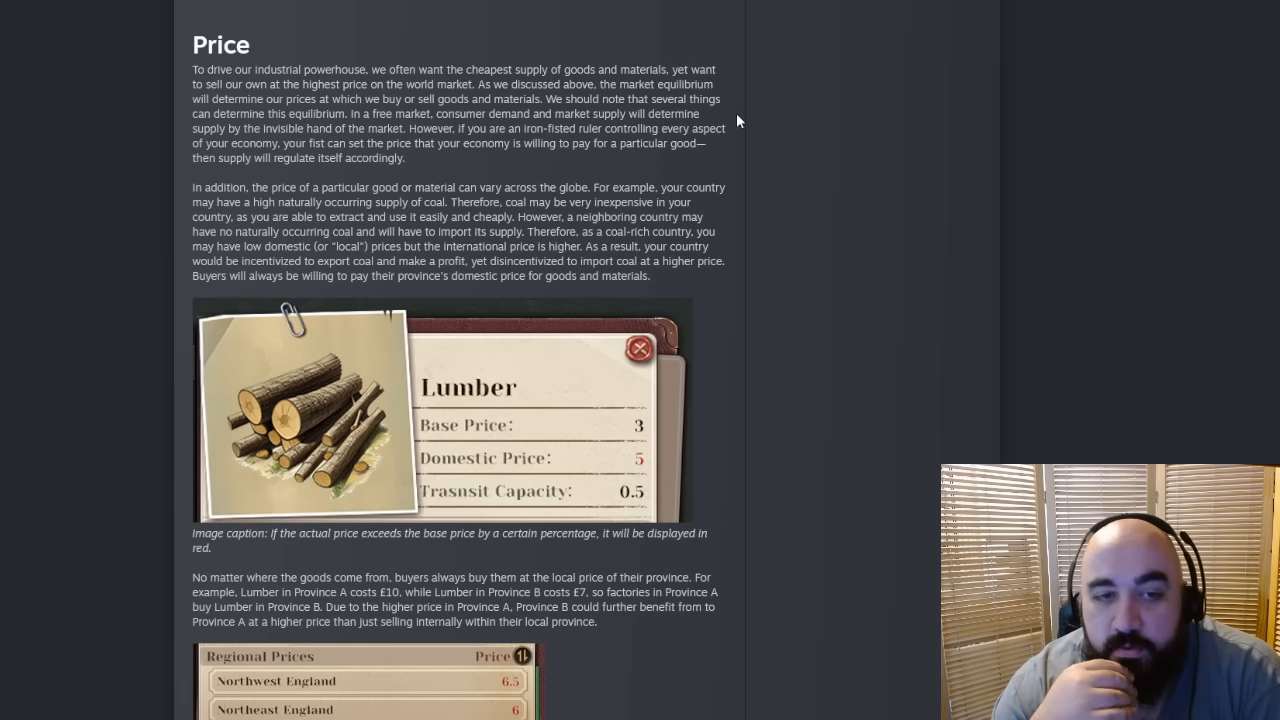
pyautogui.moveTo(740, 100)
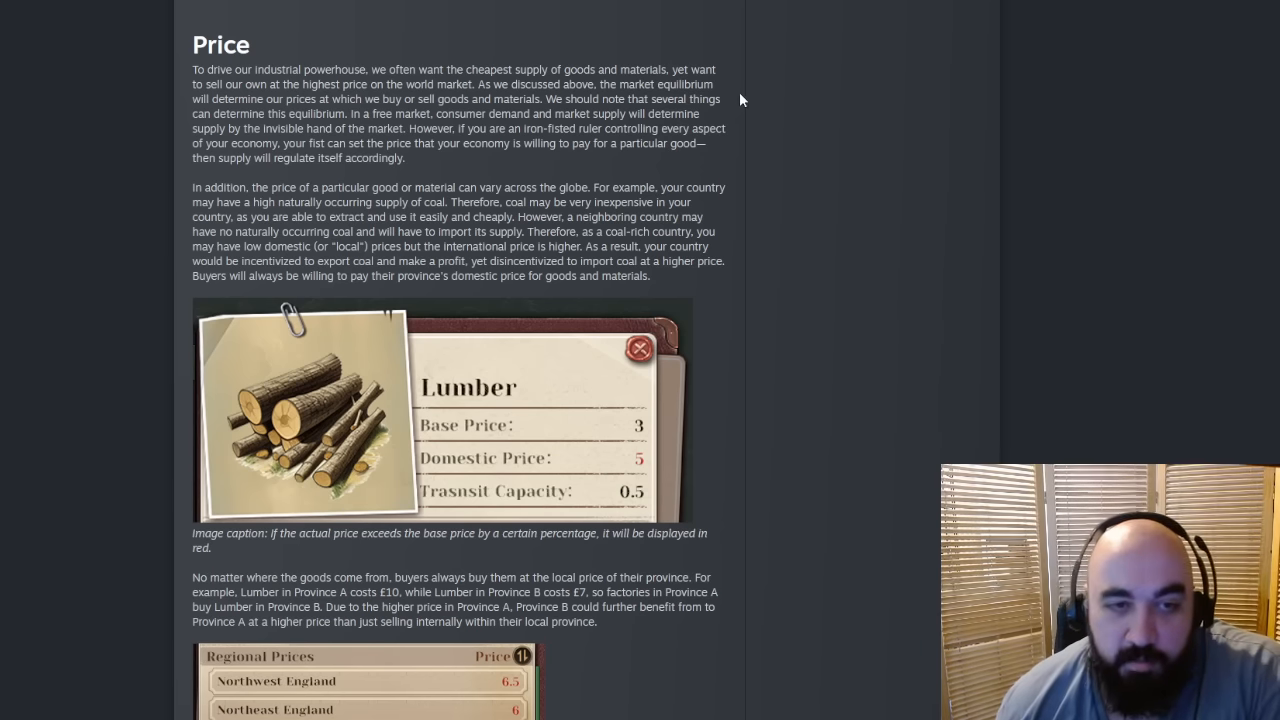
# Step: Scroll to the Lumber price card and mark the line explaining domestic prices
pyautogui.scroll(-3)
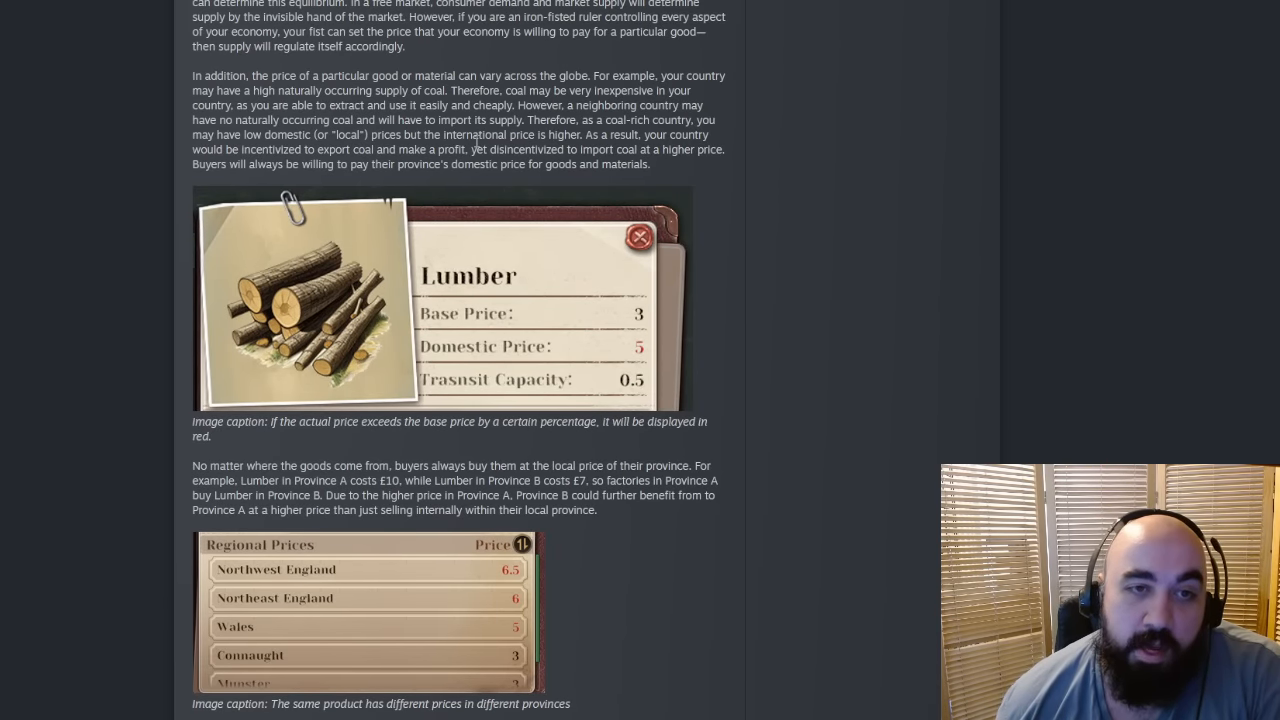
pyautogui.moveTo(424, 114)
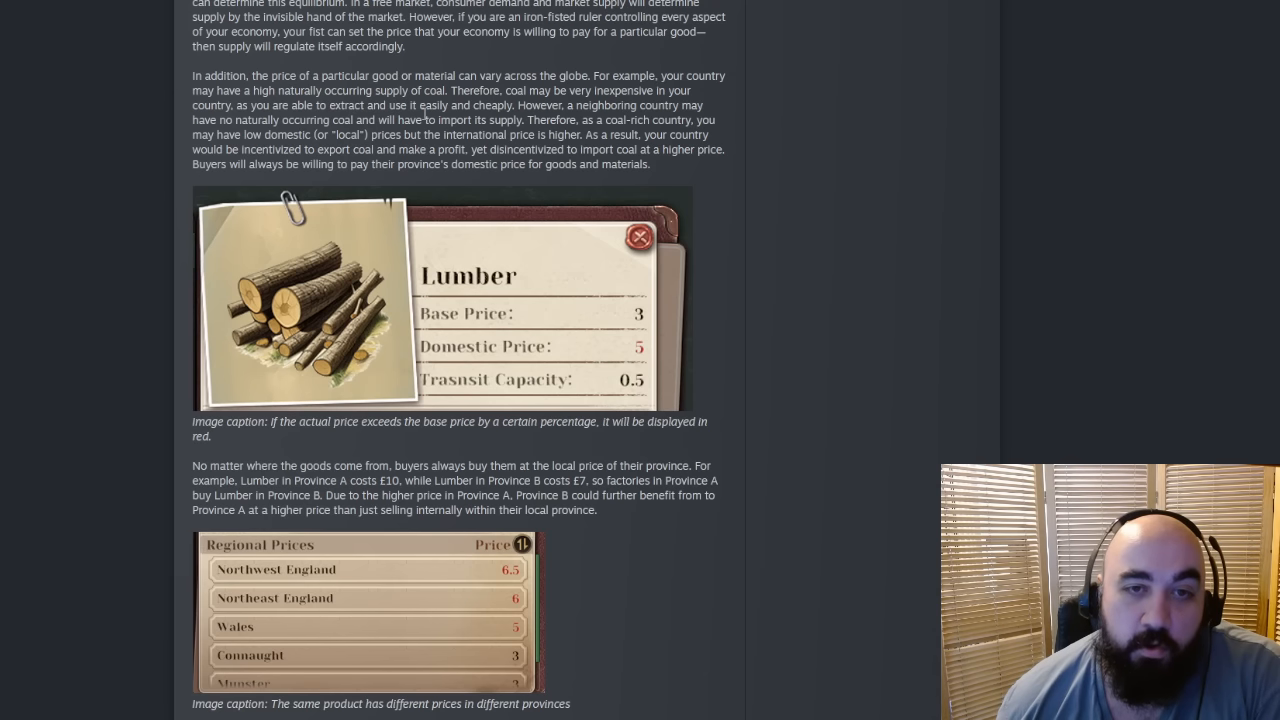
pyautogui.moveTo(428, 108)
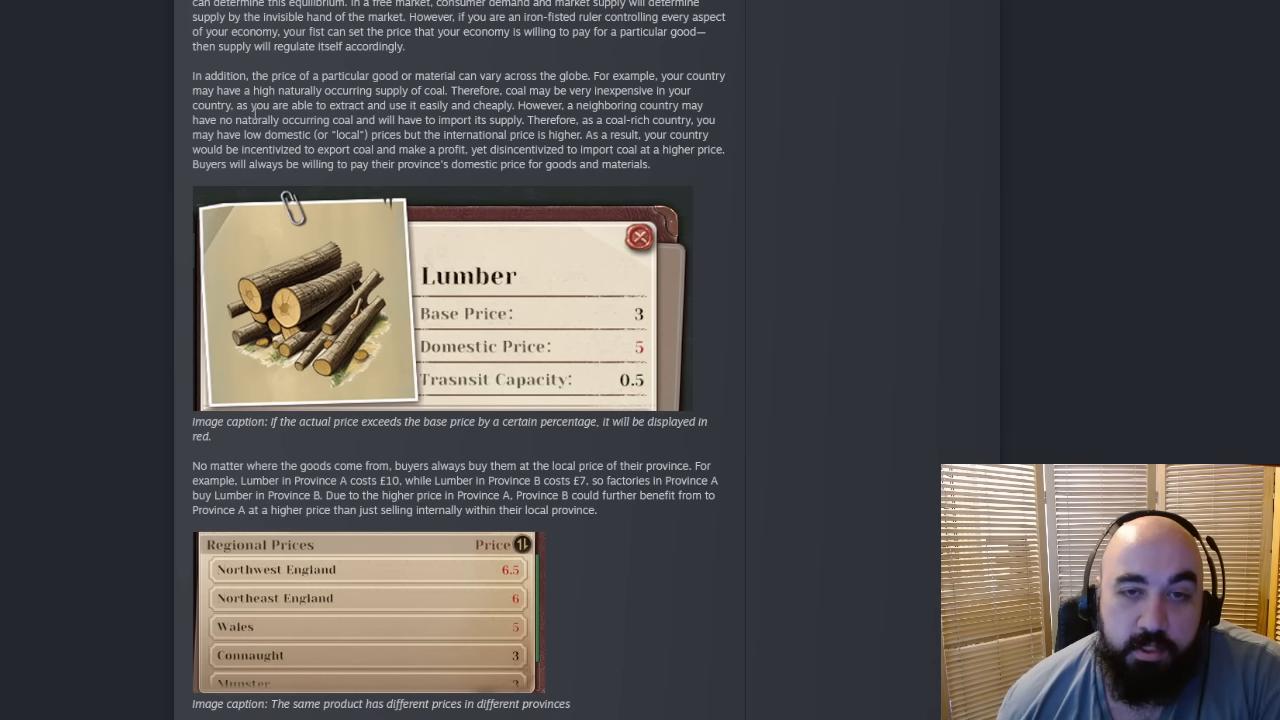
pyautogui.moveTo(184, 120)
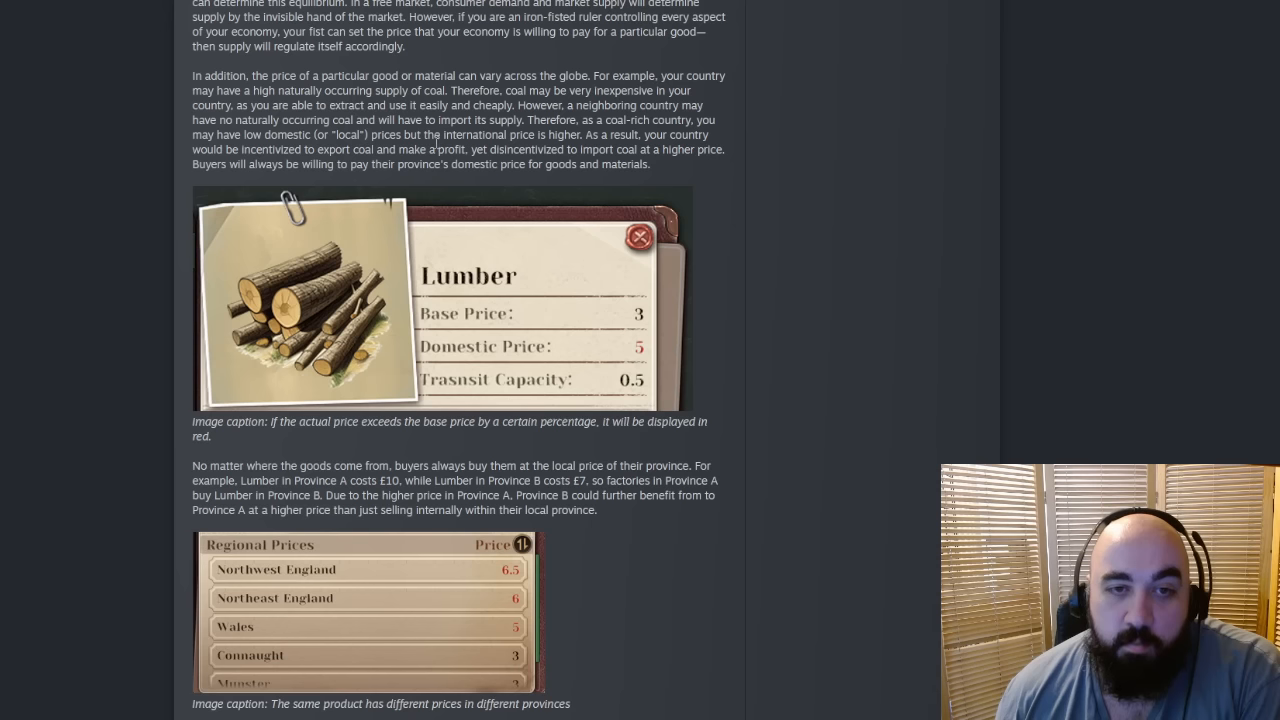
pyautogui.moveTo(196, 76); pyautogui.dragTo(650, 164)
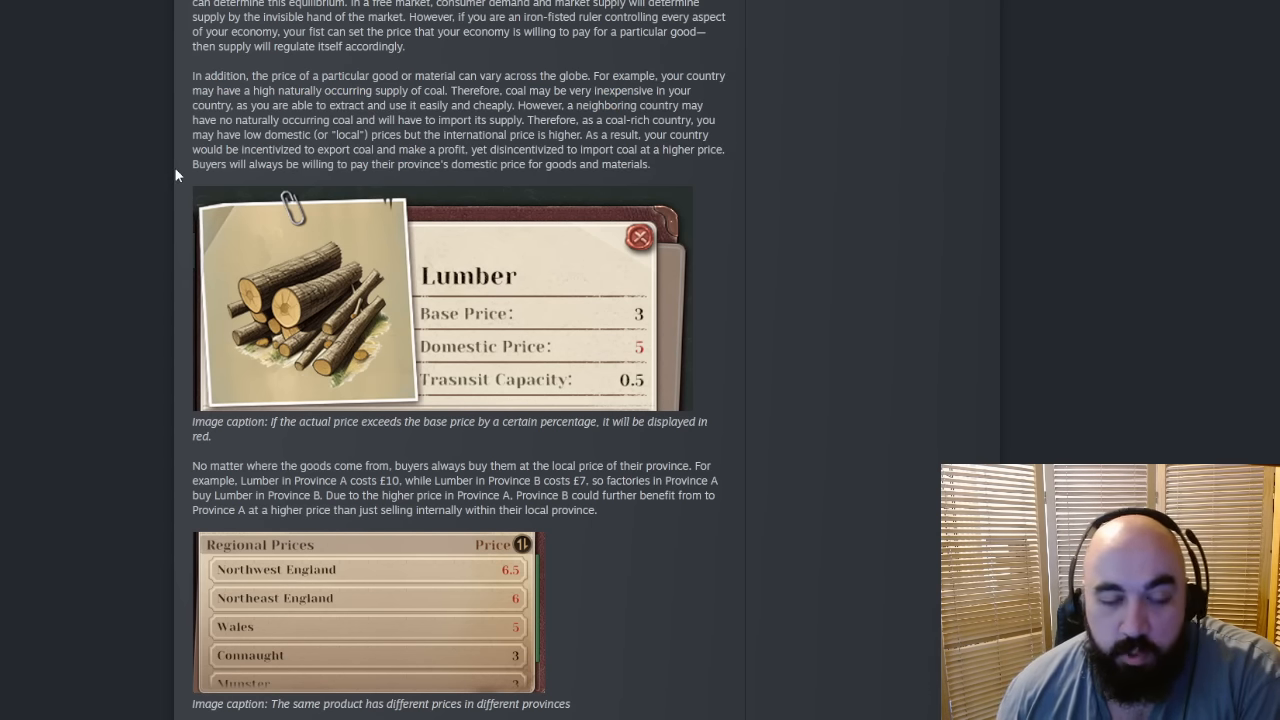
# Step: Highlight the sentence on Province B profiting by selling to Province A at a higher price
pyautogui.scroll(-3)
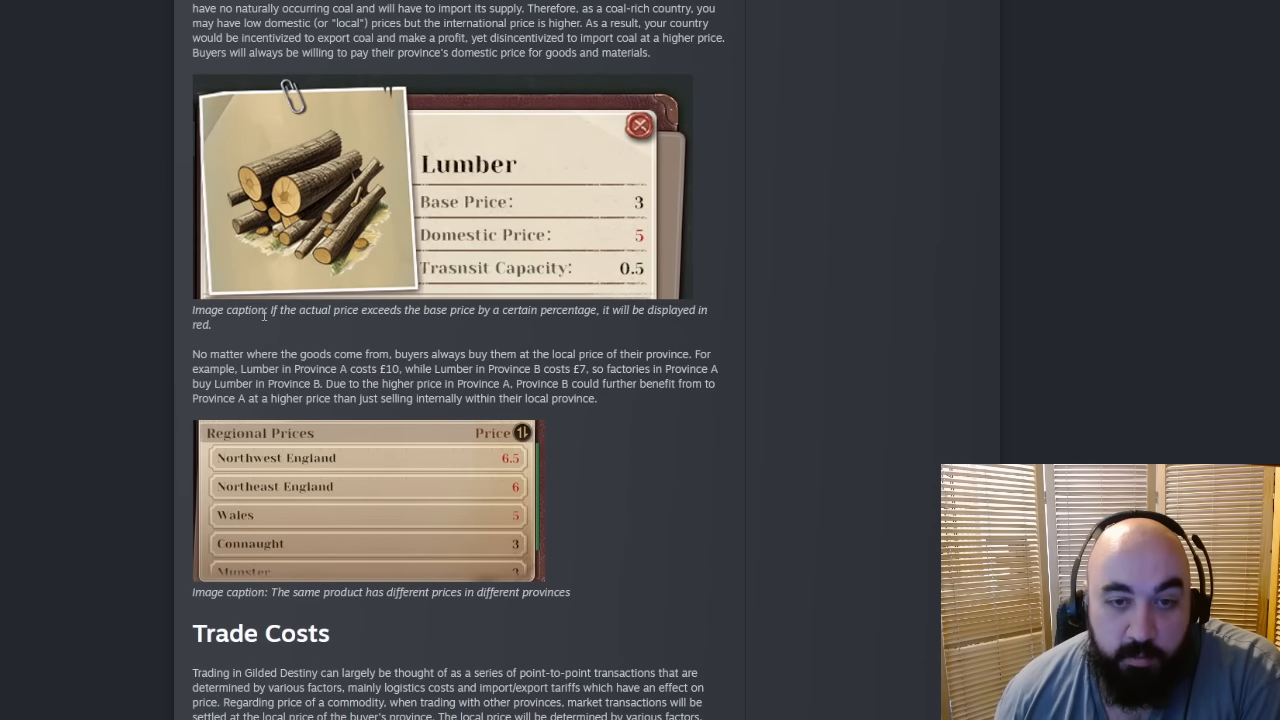
pyautogui.moveTo(664, 234)
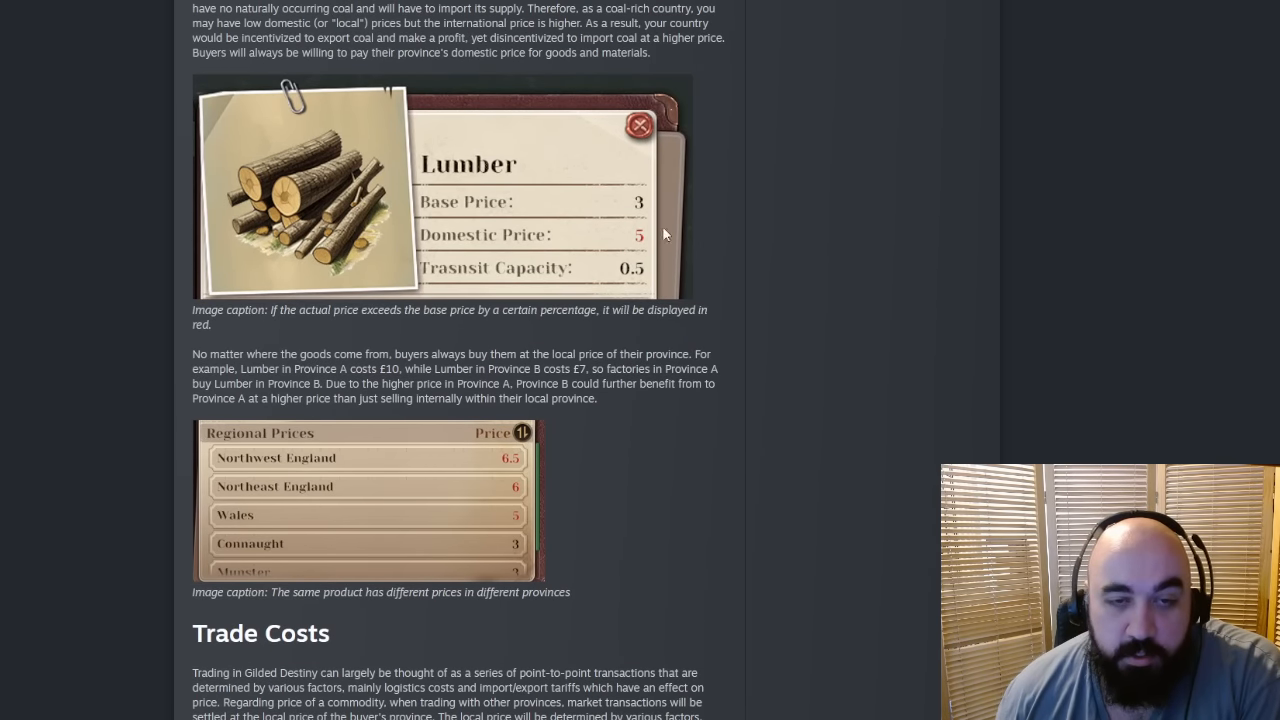
pyautogui.moveTo(650, 220)
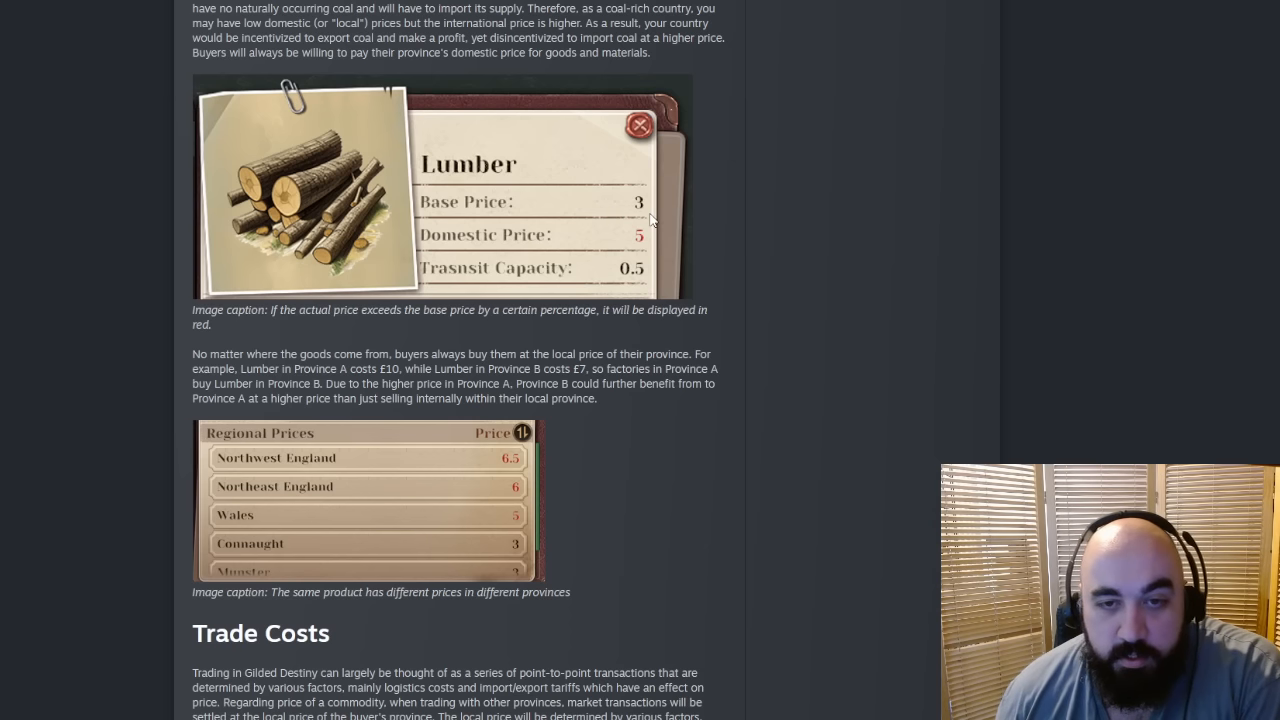
pyautogui.moveTo(680, 280)
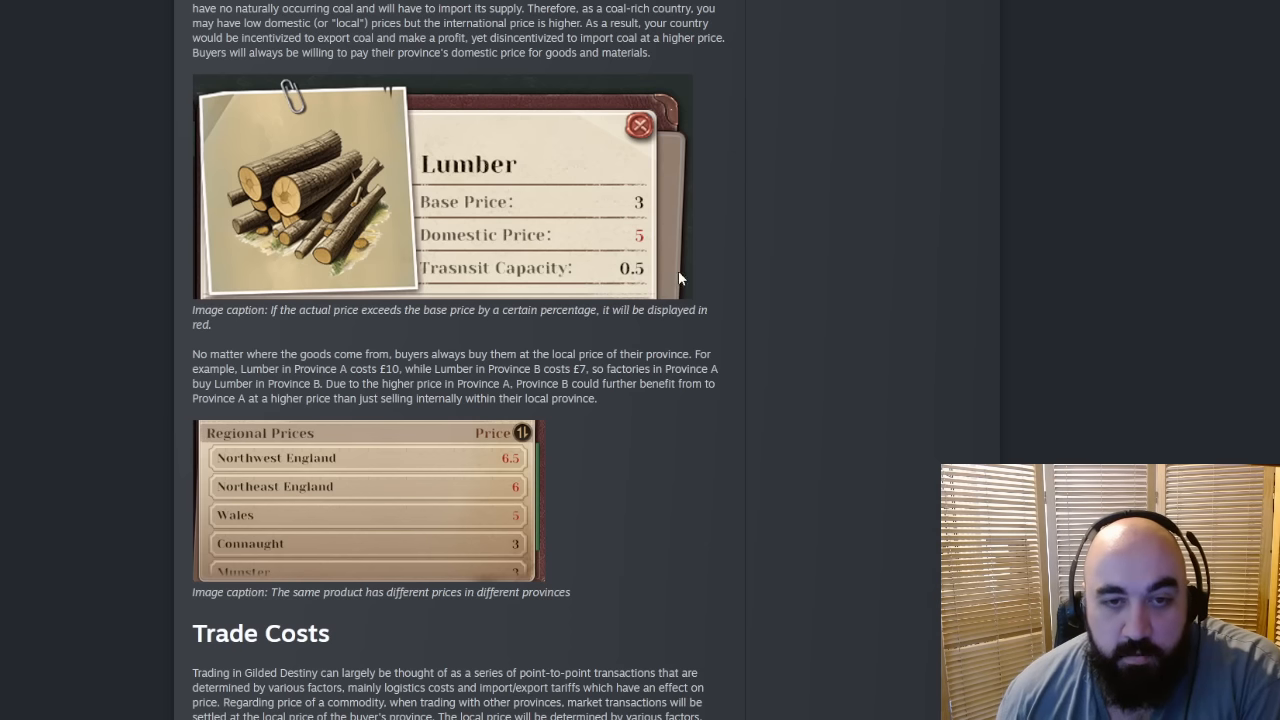
pyautogui.moveTo(590, 290)
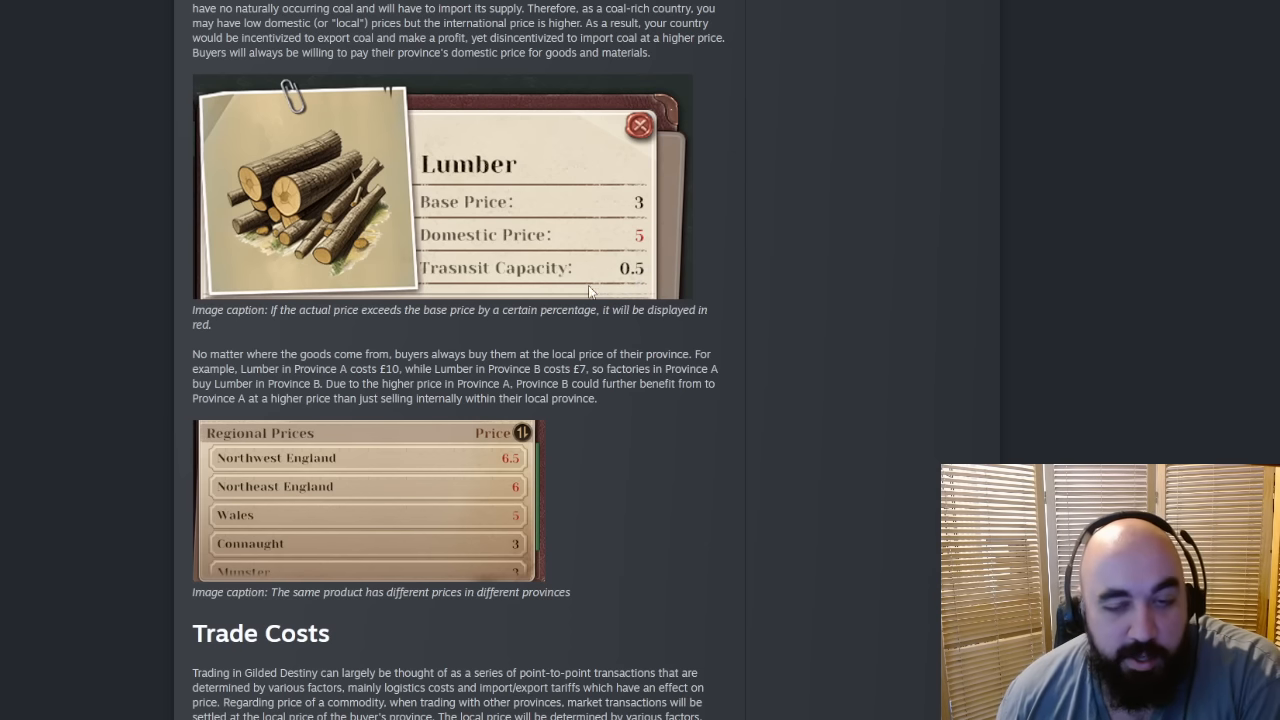
pyautogui.scroll(-3)
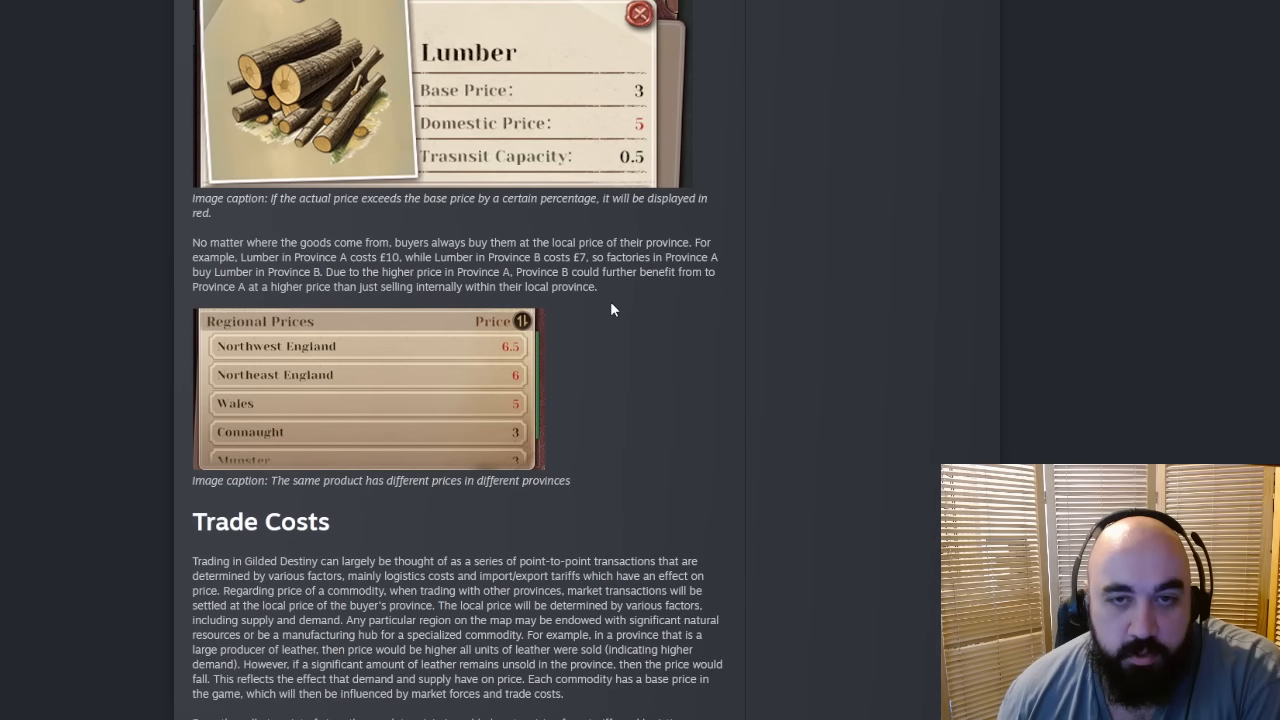
pyautogui.moveTo(620, 256)
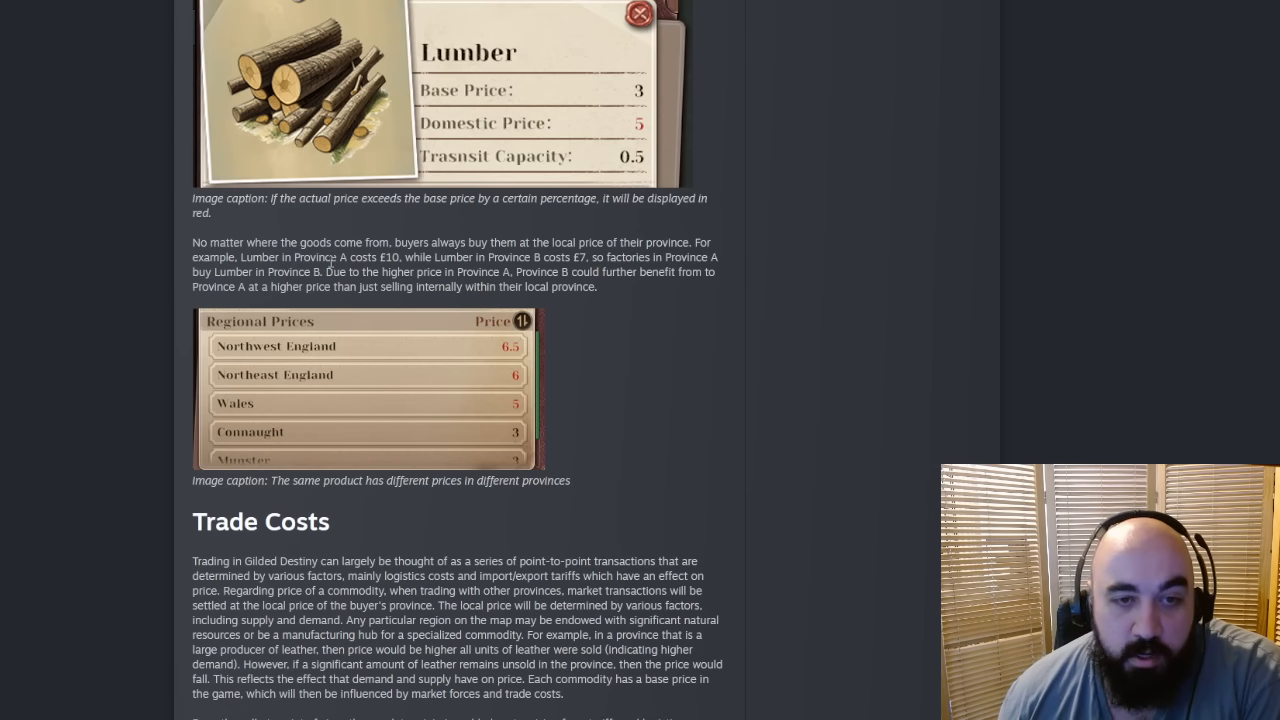
pyautogui.moveTo(478, 256)
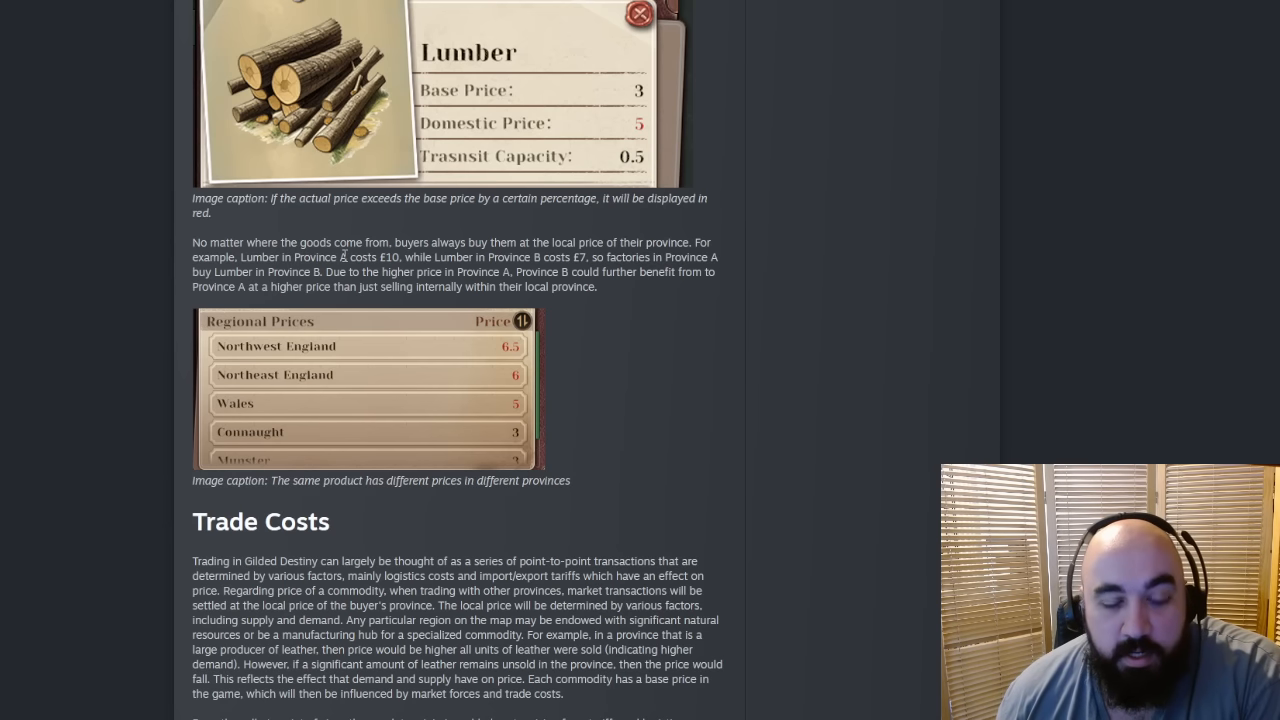
pyautogui.moveTo(568, 268)
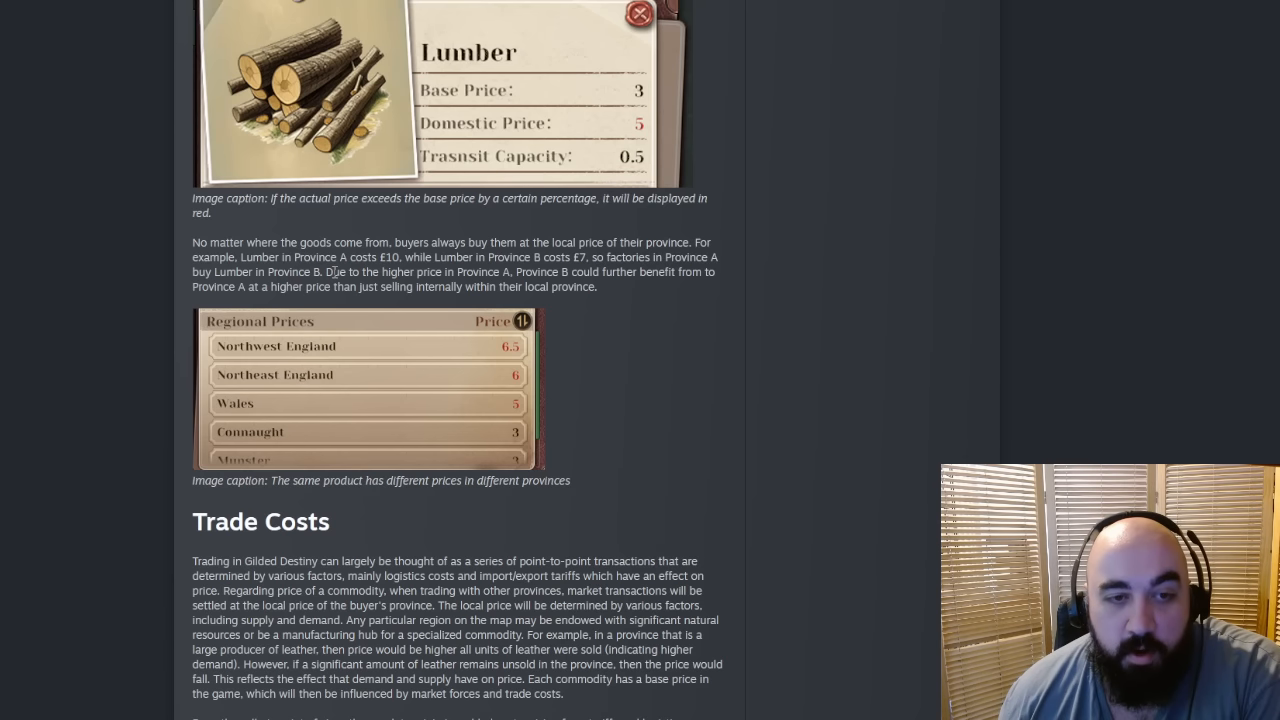
pyautogui.moveTo(436, 278)
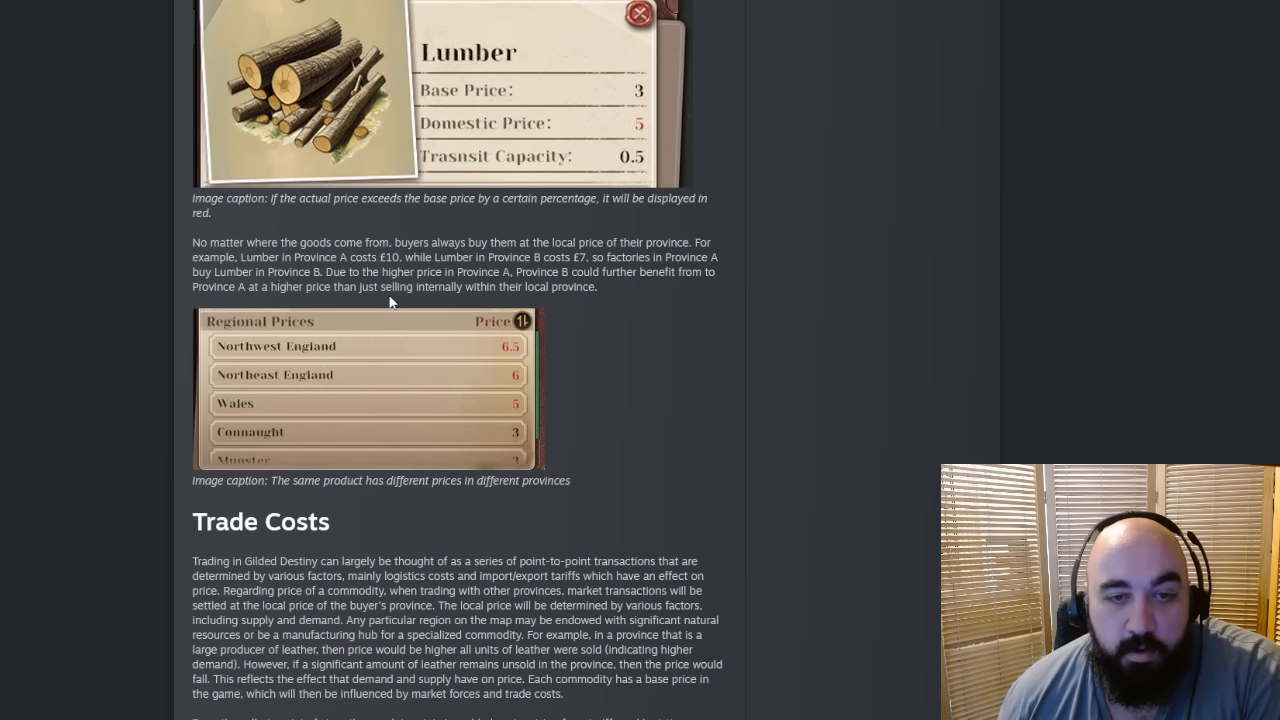
pyautogui.moveTo(284, 270)
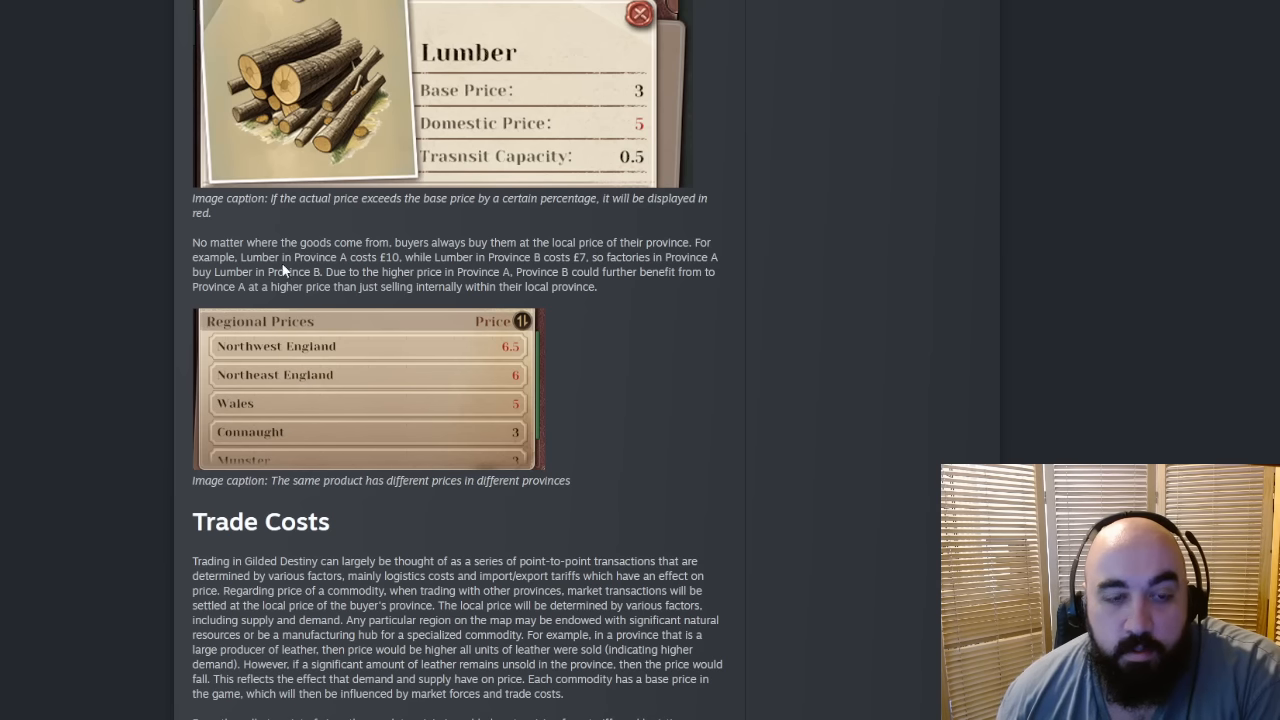
pyautogui.moveTo(408, 290)
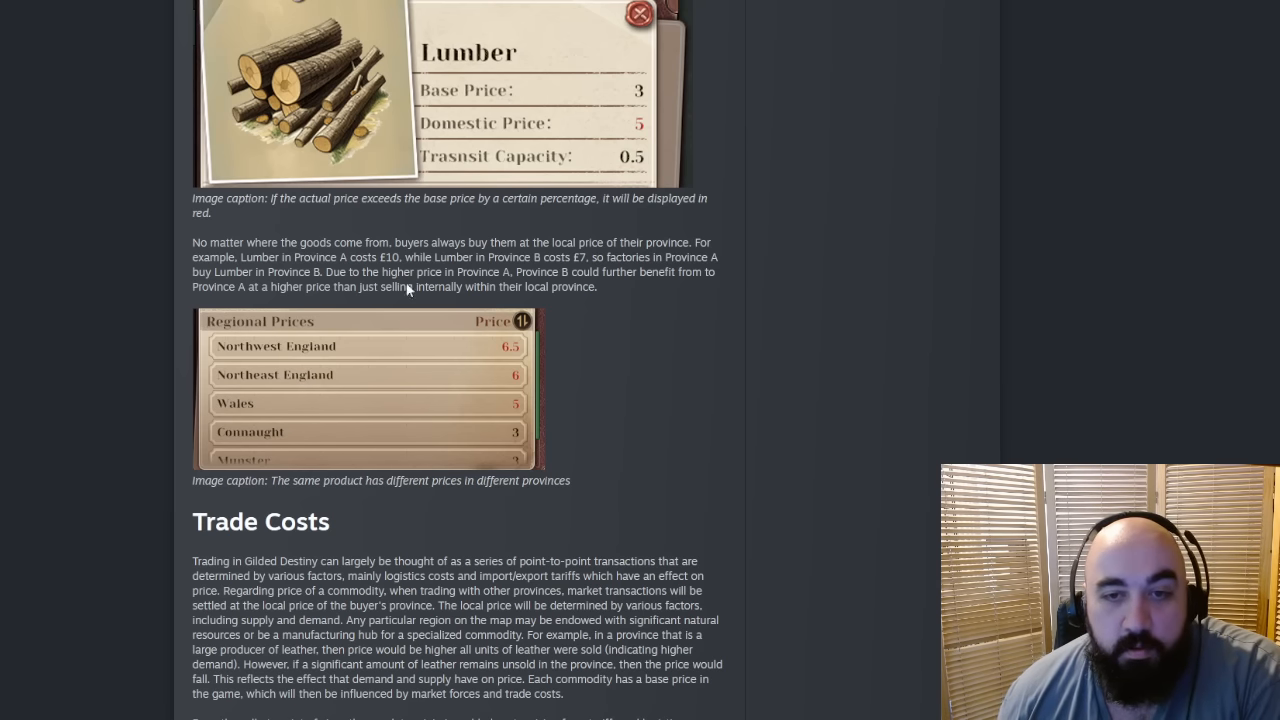
pyautogui.moveTo(476, 270)
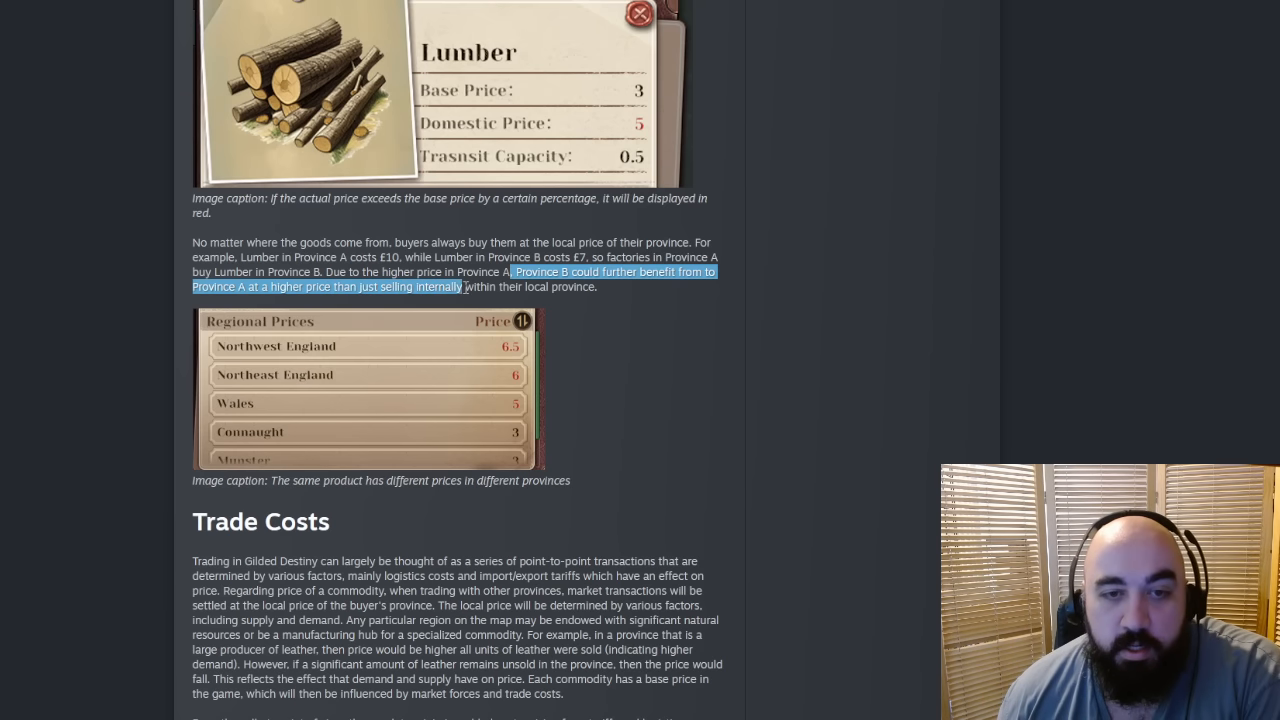
pyautogui.moveTo(464, 288); pyautogui.dragTo(596, 288)
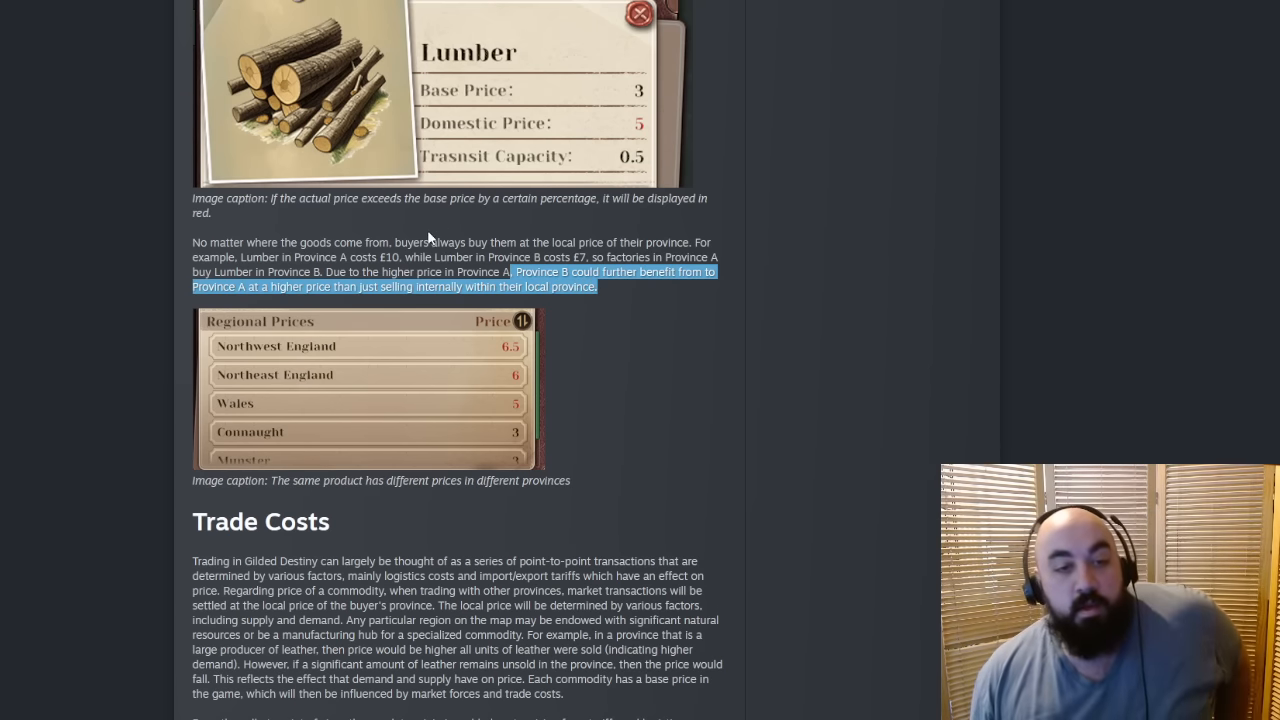
pyautogui.scroll(-3)
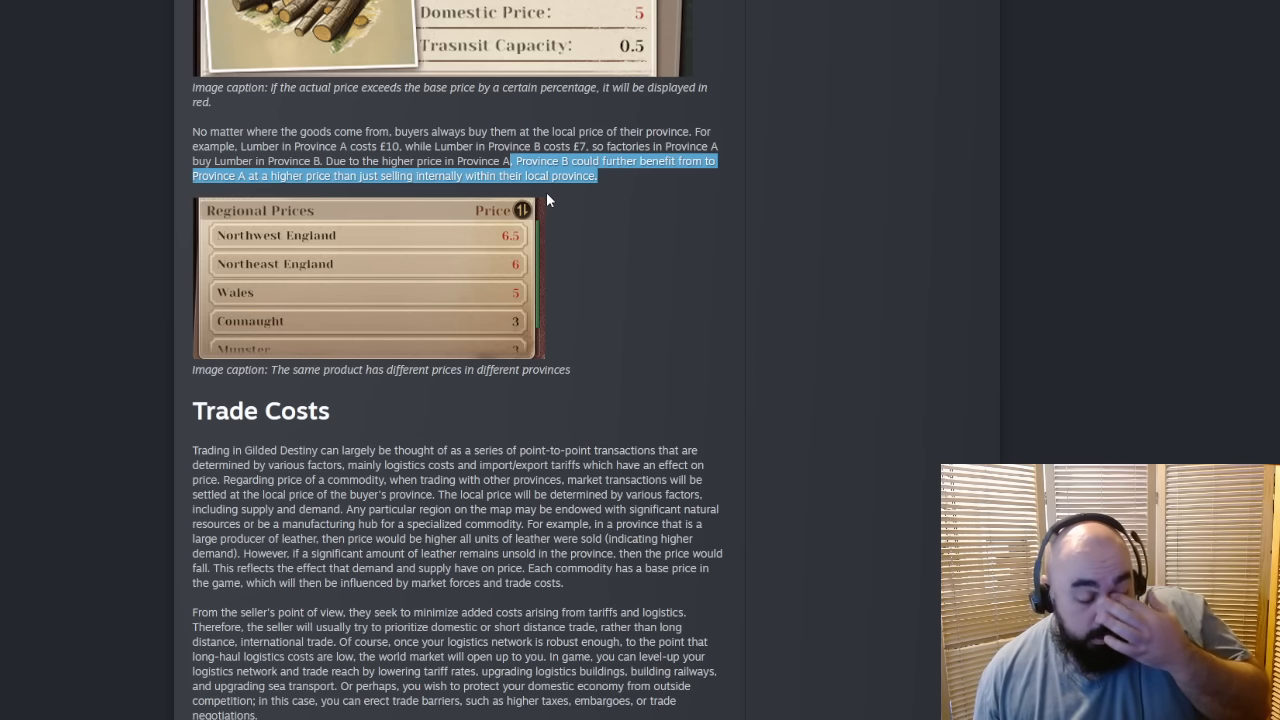
pyautogui.moveTo(518, 120)
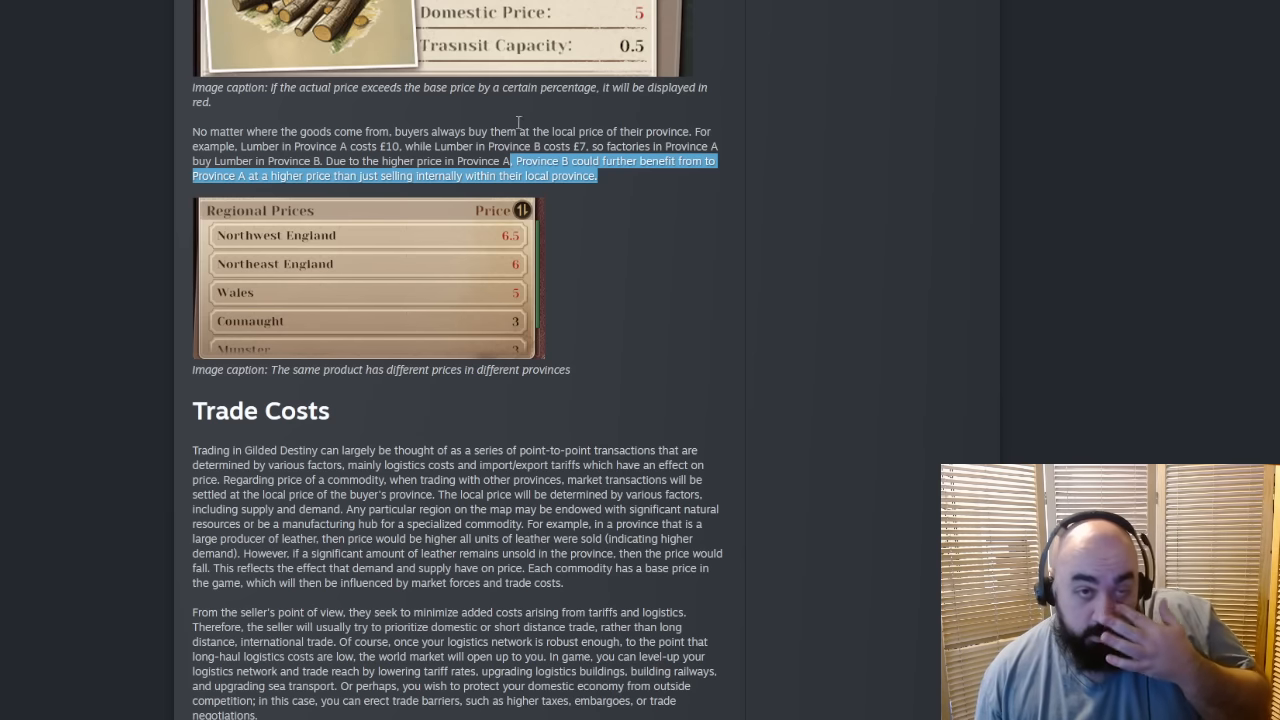
# Step: Reach Trade Costs and highlight the sentence on trades settling at the buyer's local price
pyautogui.scroll(-3)
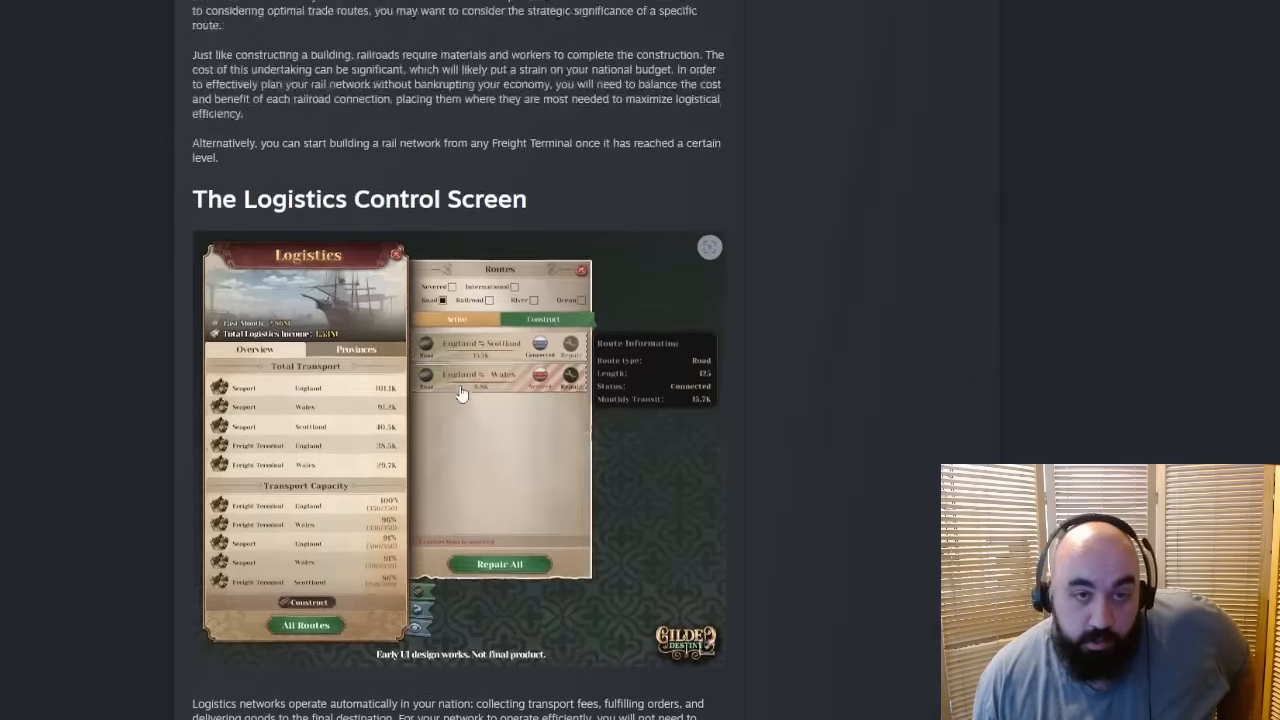
pyautogui.scroll(3)
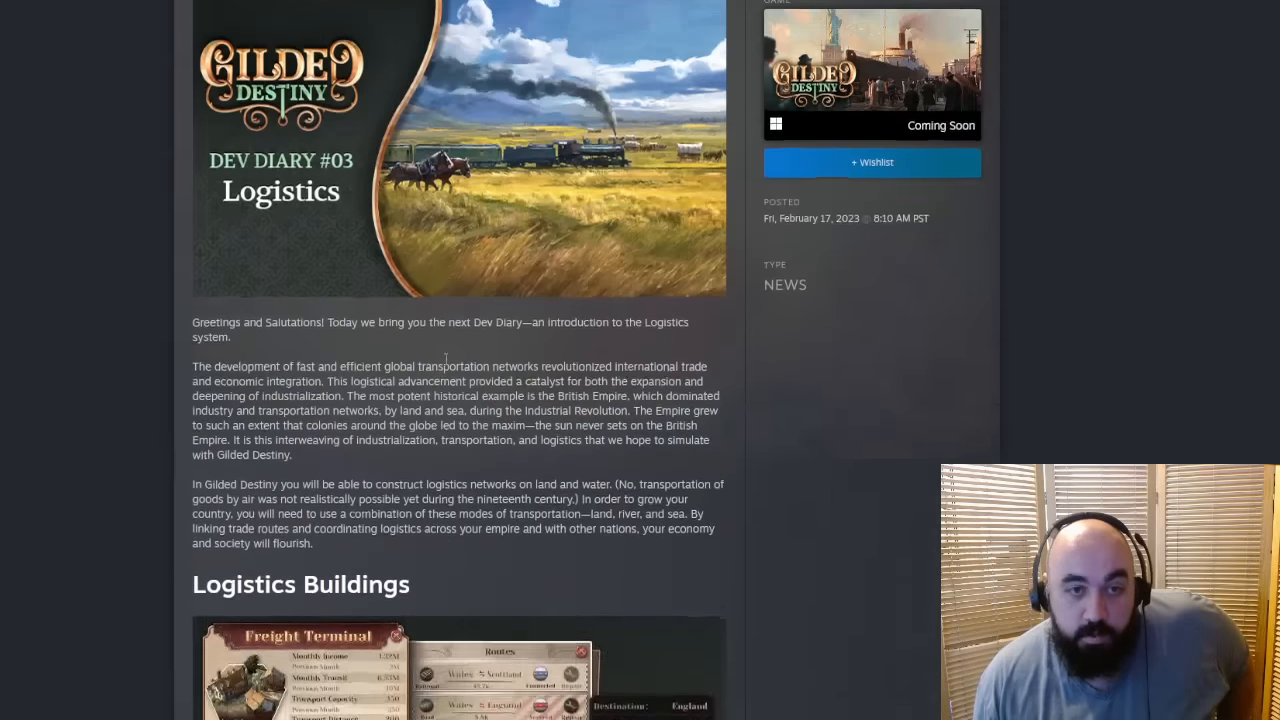
pyautogui.scroll(-3)
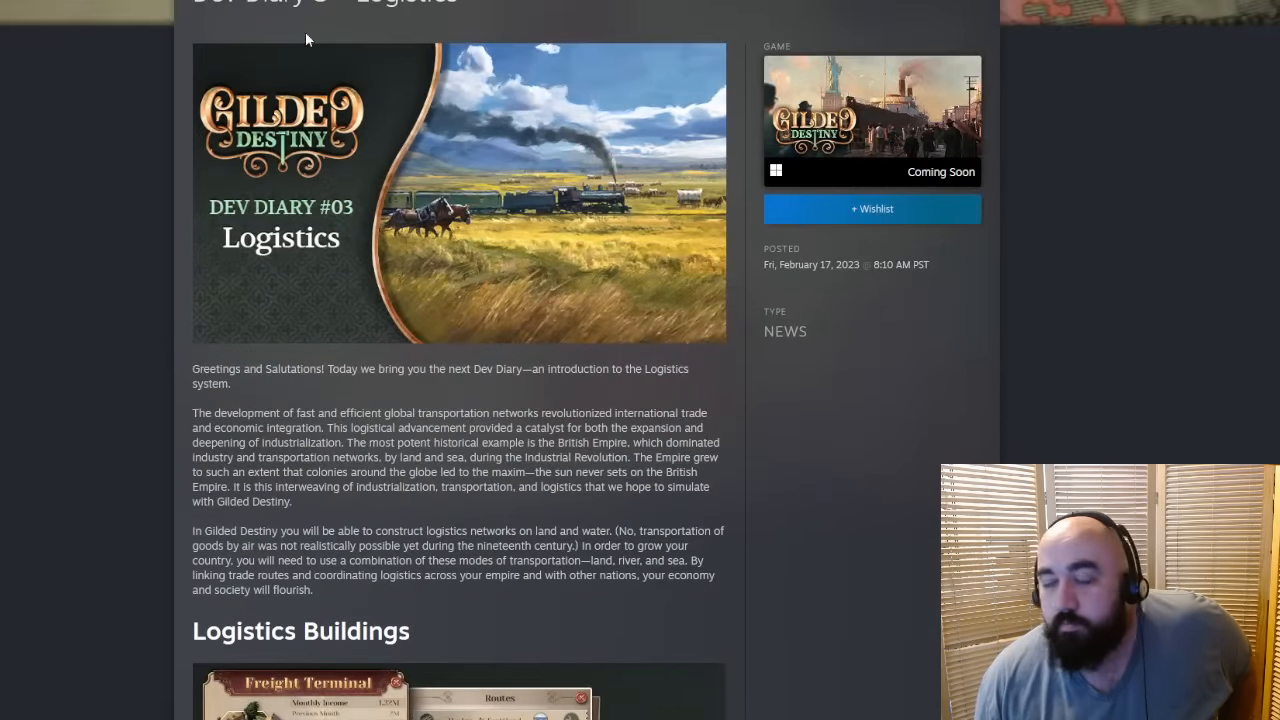
pyautogui.scroll(-3)
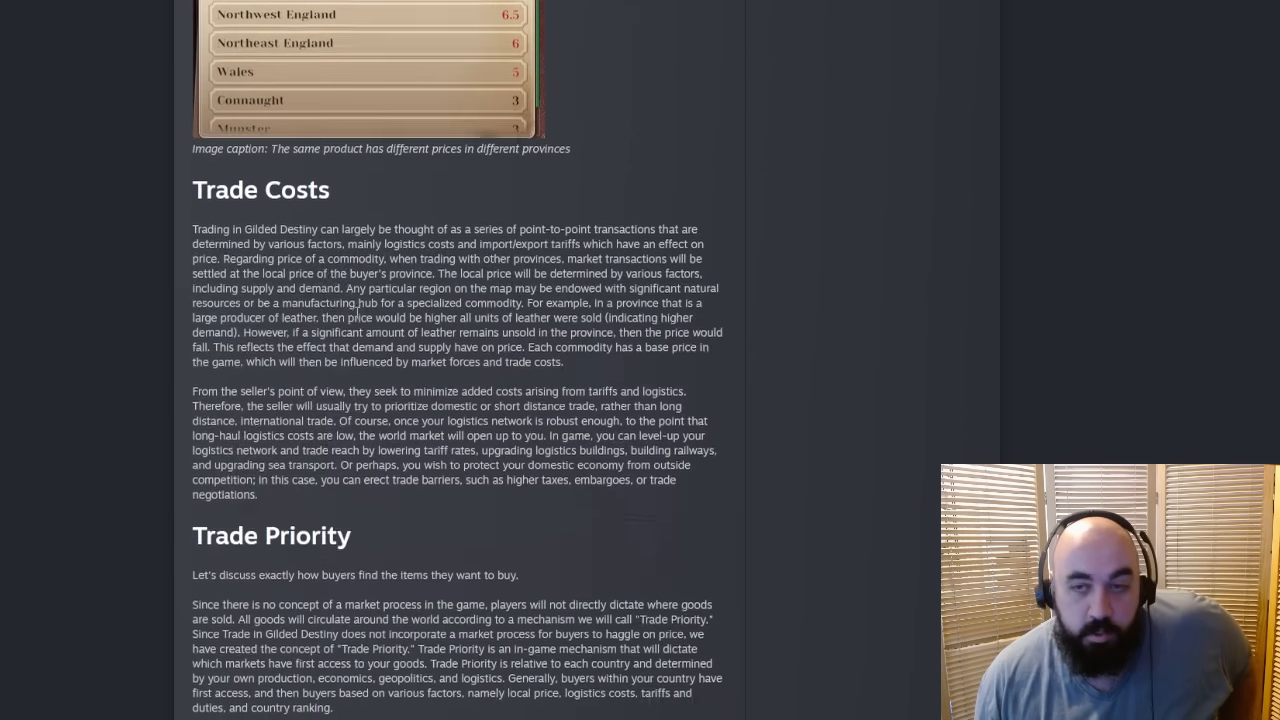
pyautogui.scroll(-3)
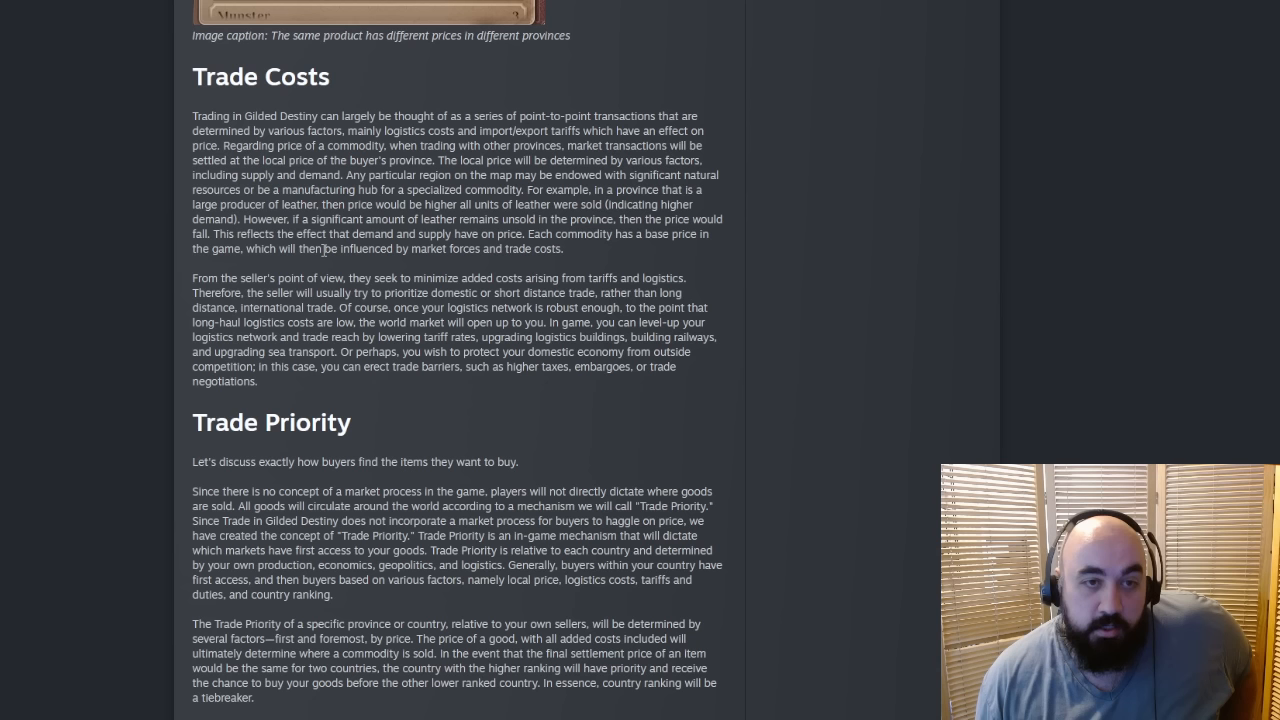
pyautogui.moveTo(344, 230)
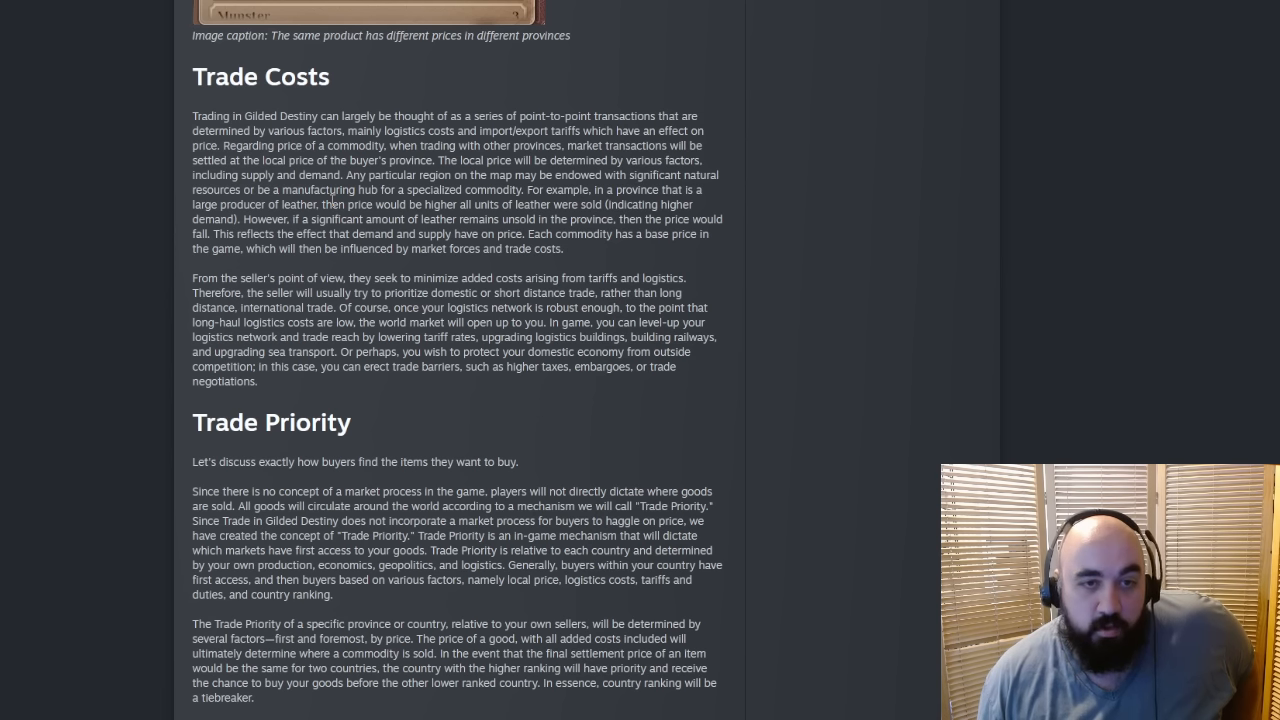
pyautogui.moveTo(444, 164)
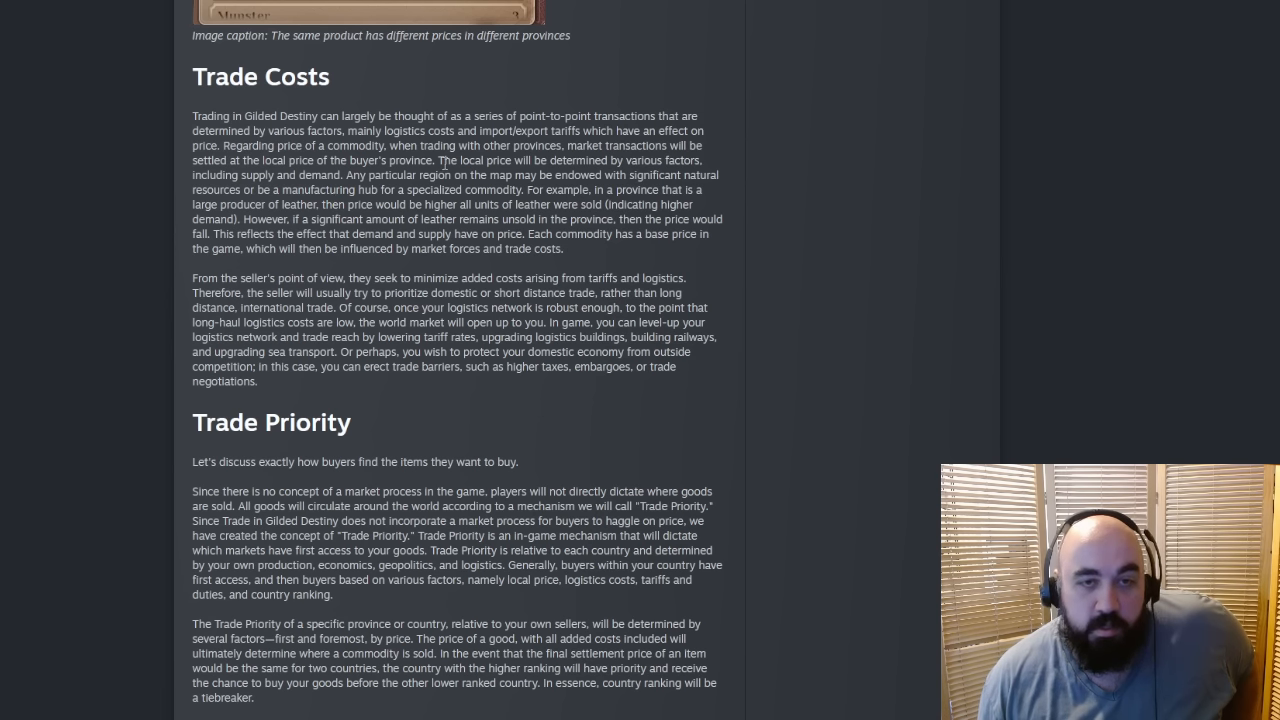
pyautogui.moveTo(304, 144); pyautogui.dragTo(434, 160)
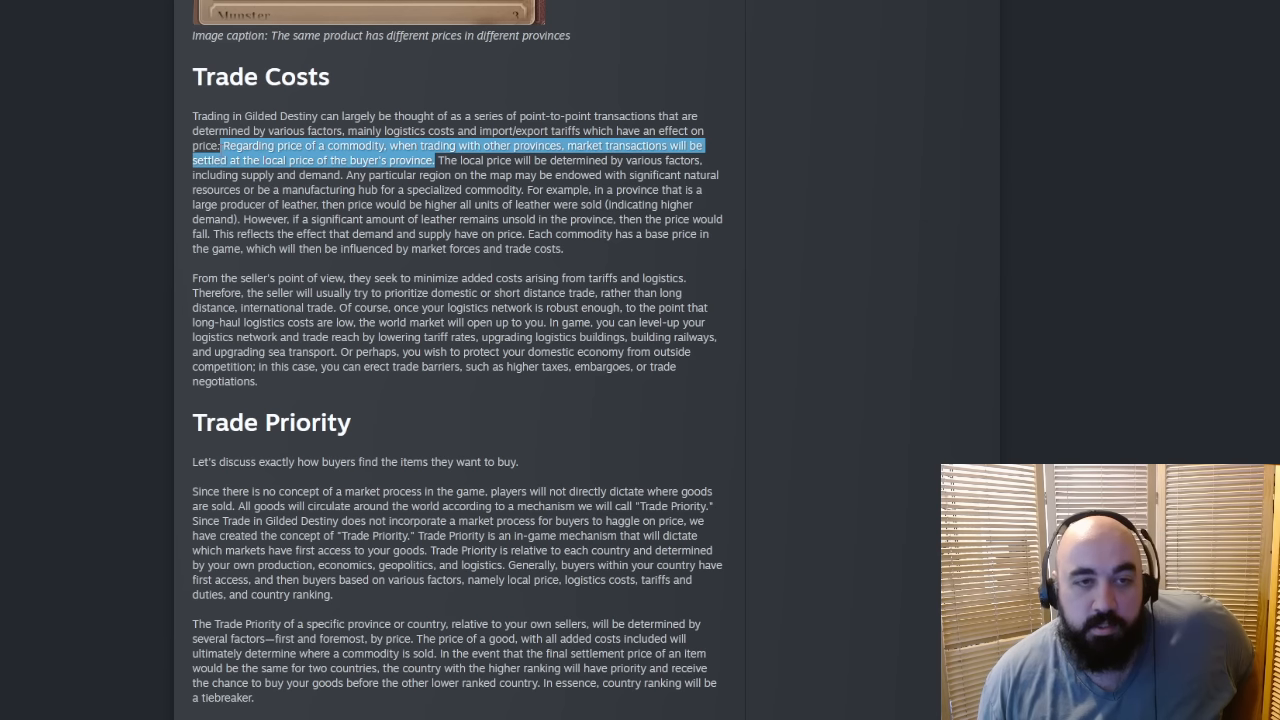
pyautogui.moveTo(210, 298)
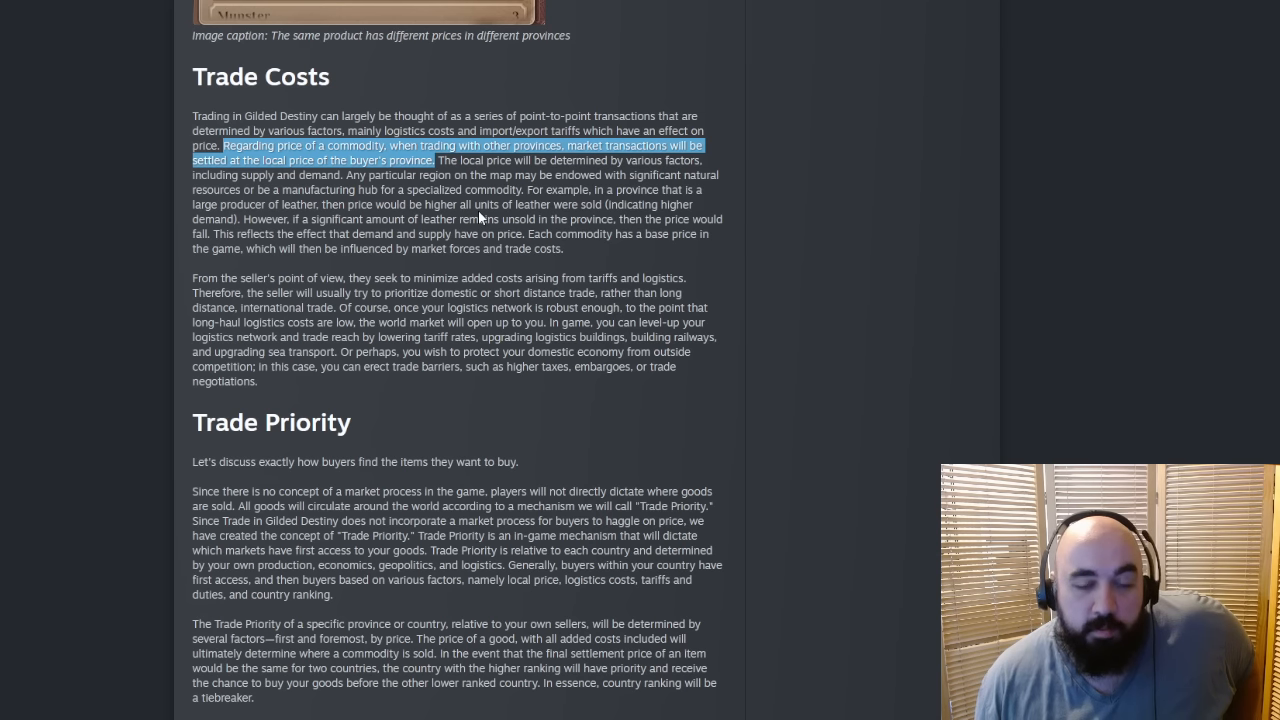
pyautogui.moveTo(478, 218)
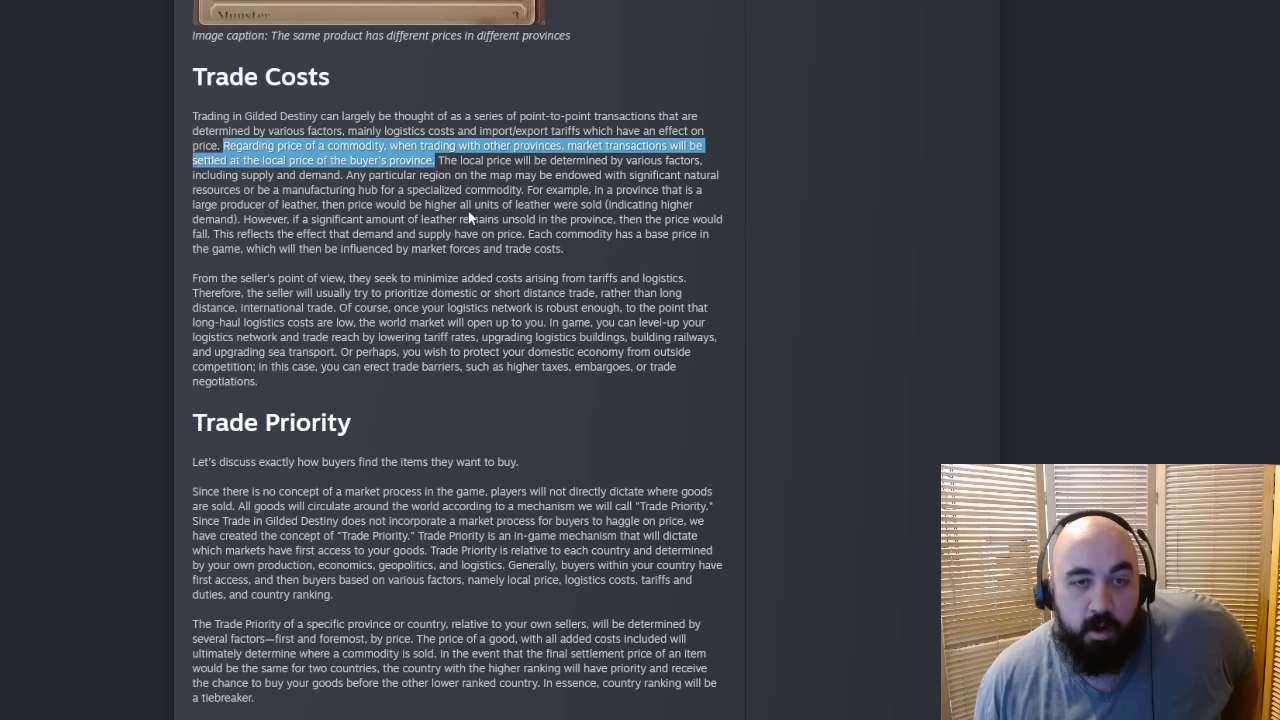
pyautogui.moveTo(472, 216)
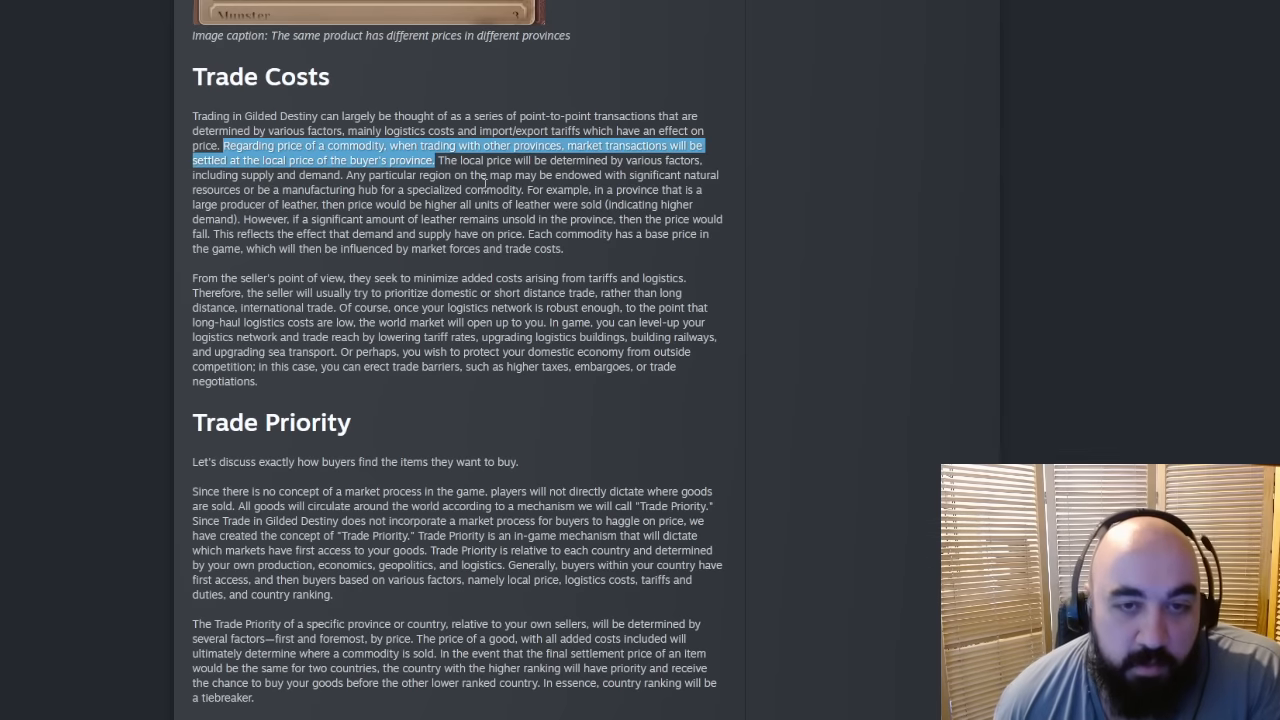
pyautogui.moveTo(484, 186)
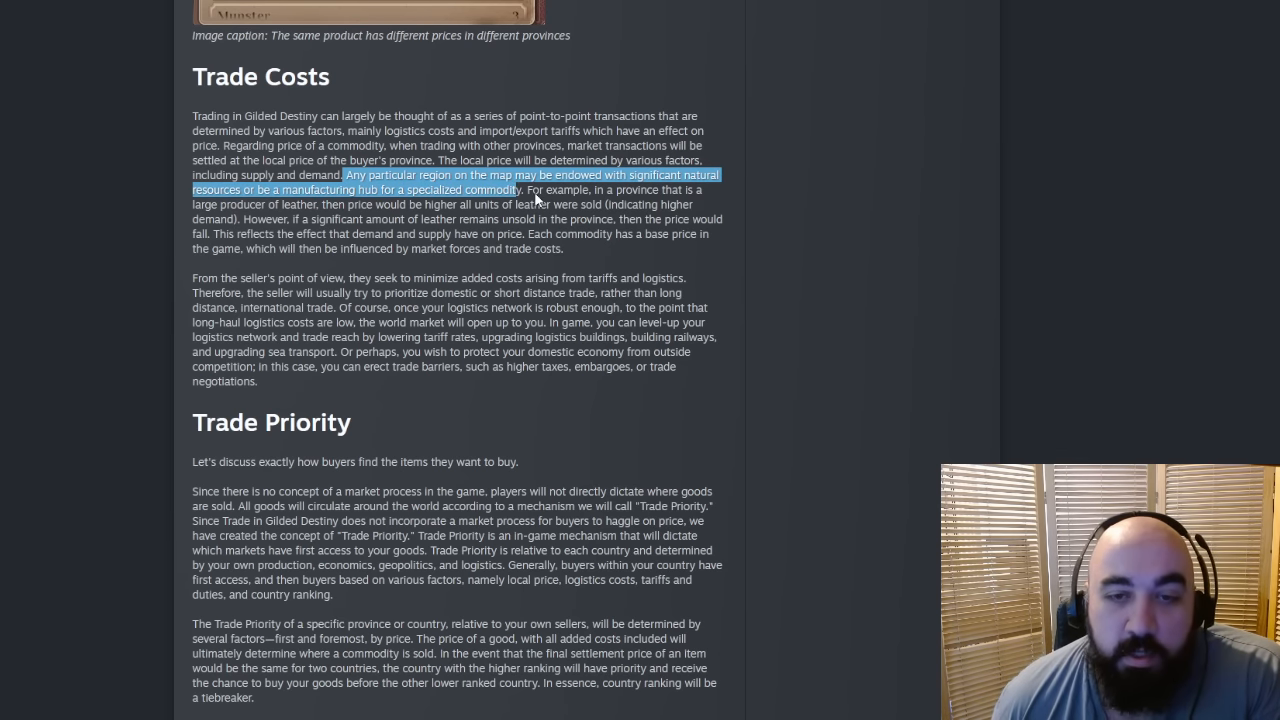
pyautogui.click(534, 196)
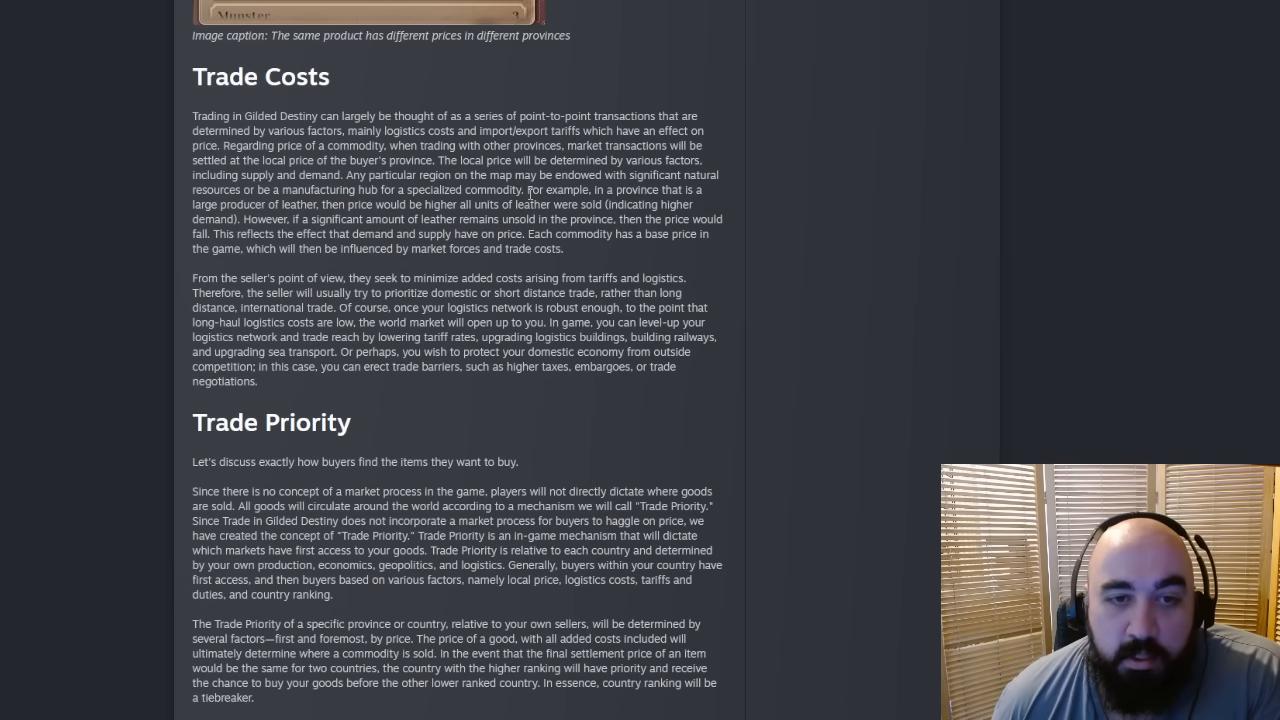
pyautogui.moveTo(528, 190); pyautogui.dragTo(436, 204)
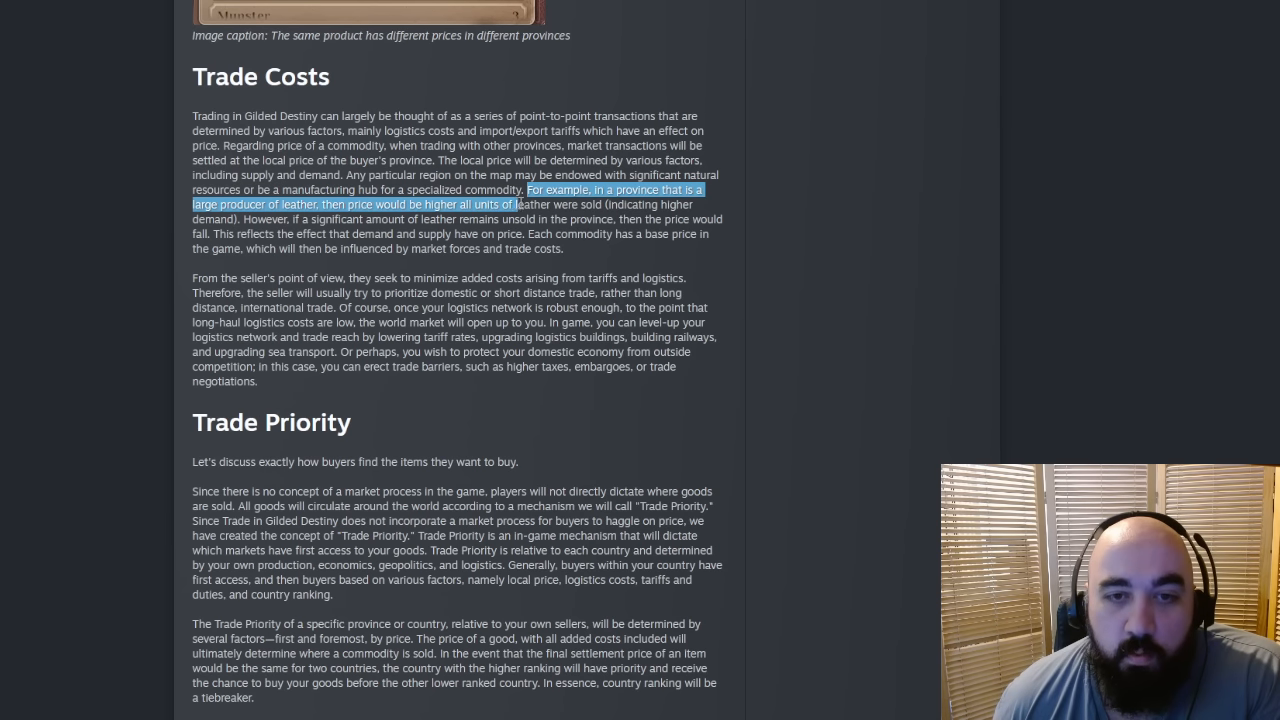
pyautogui.moveTo(524, 204); pyautogui.dragTo(252, 234)
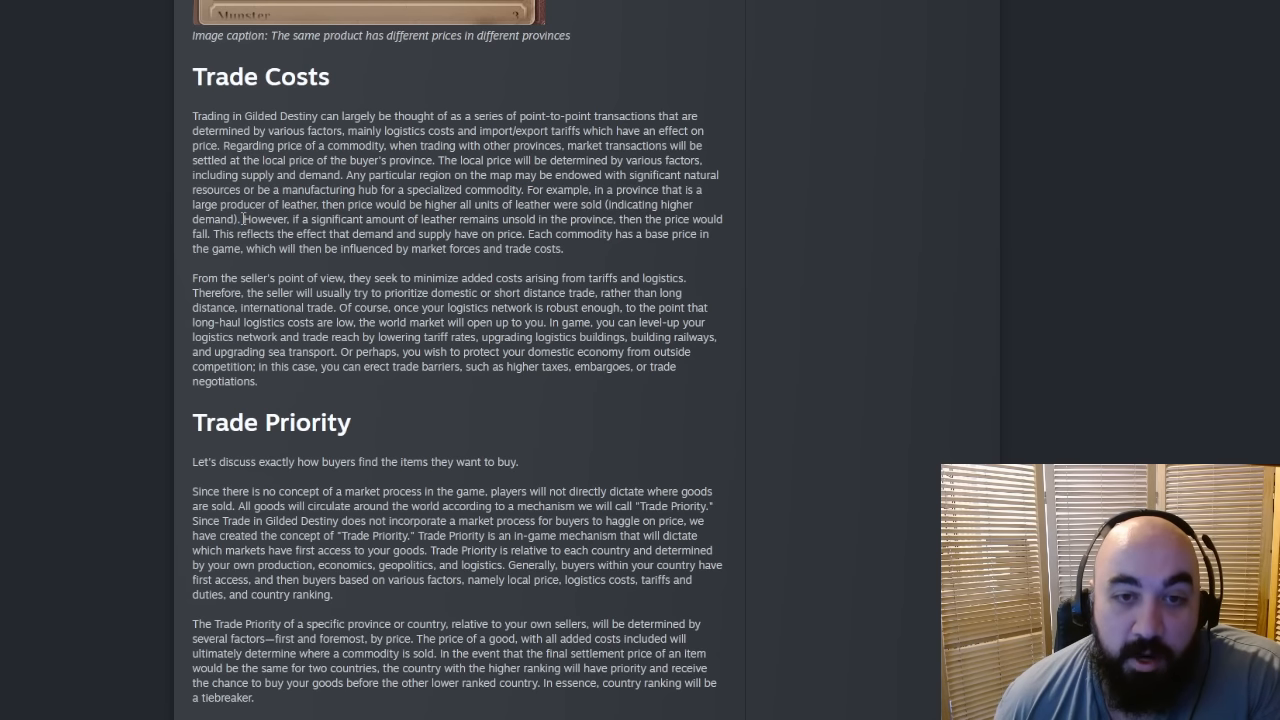
pyautogui.moveTo(244, 218); pyautogui.dragTo(612, 218)
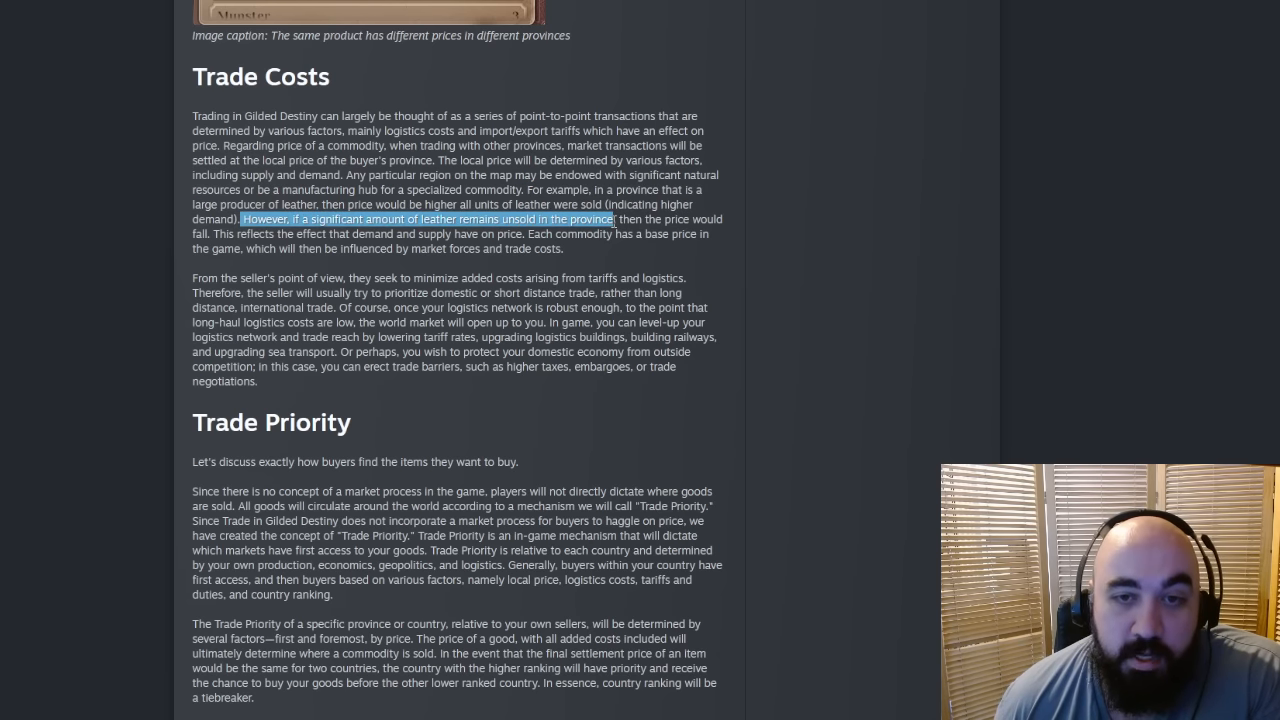
pyautogui.moveTo(610, 218); pyautogui.dragTo(204, 232)
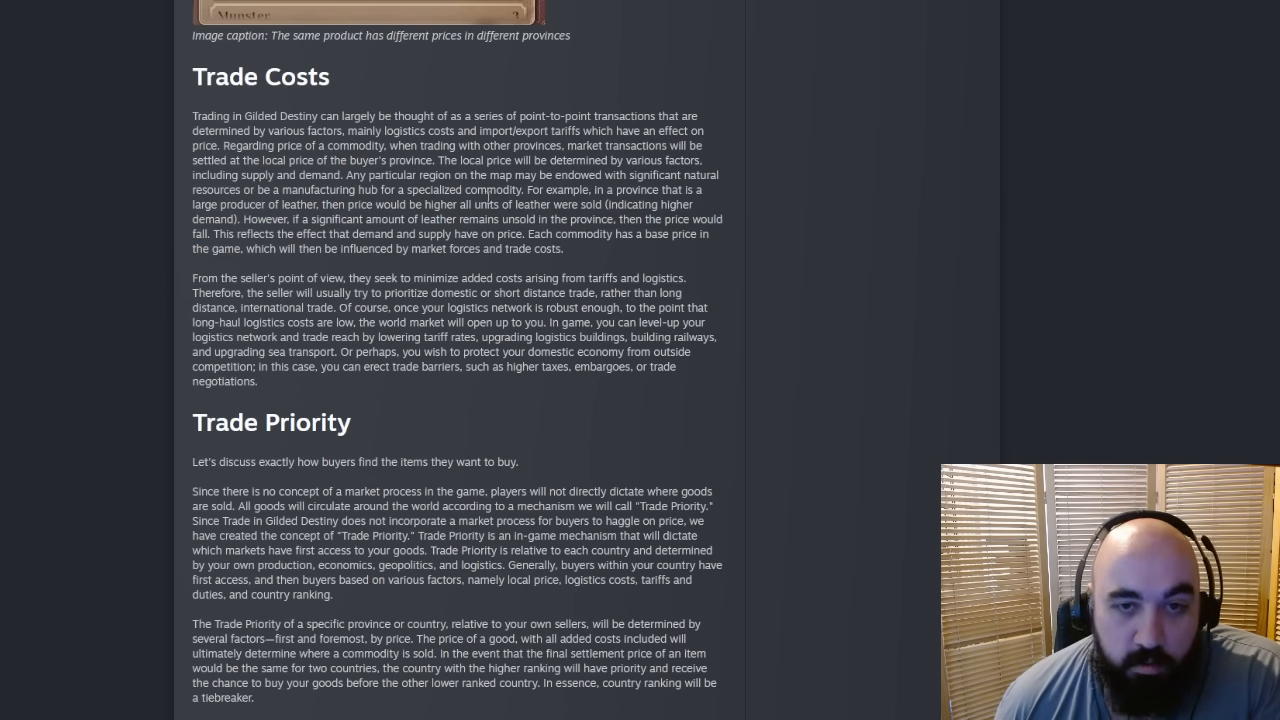
pyautogui.moveTo(528, 188); pyautogui.dragTo(242, 218)
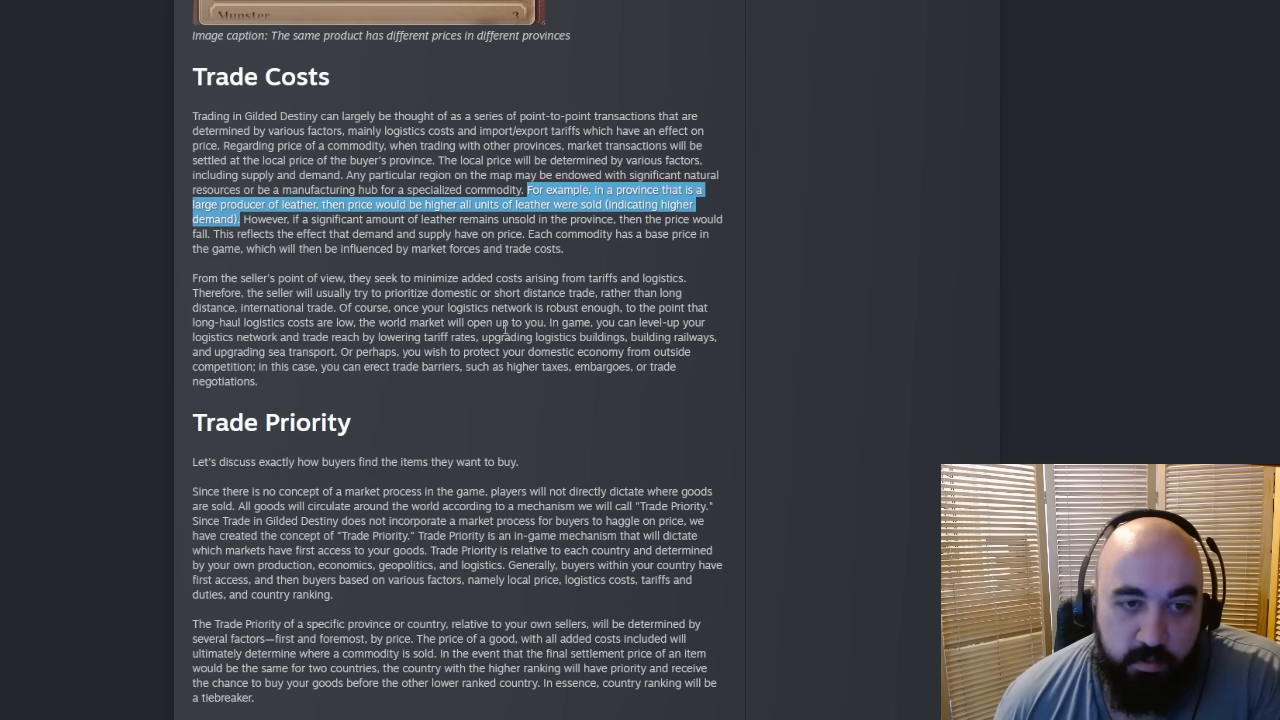
pyautogui.moveTo(252, 248)
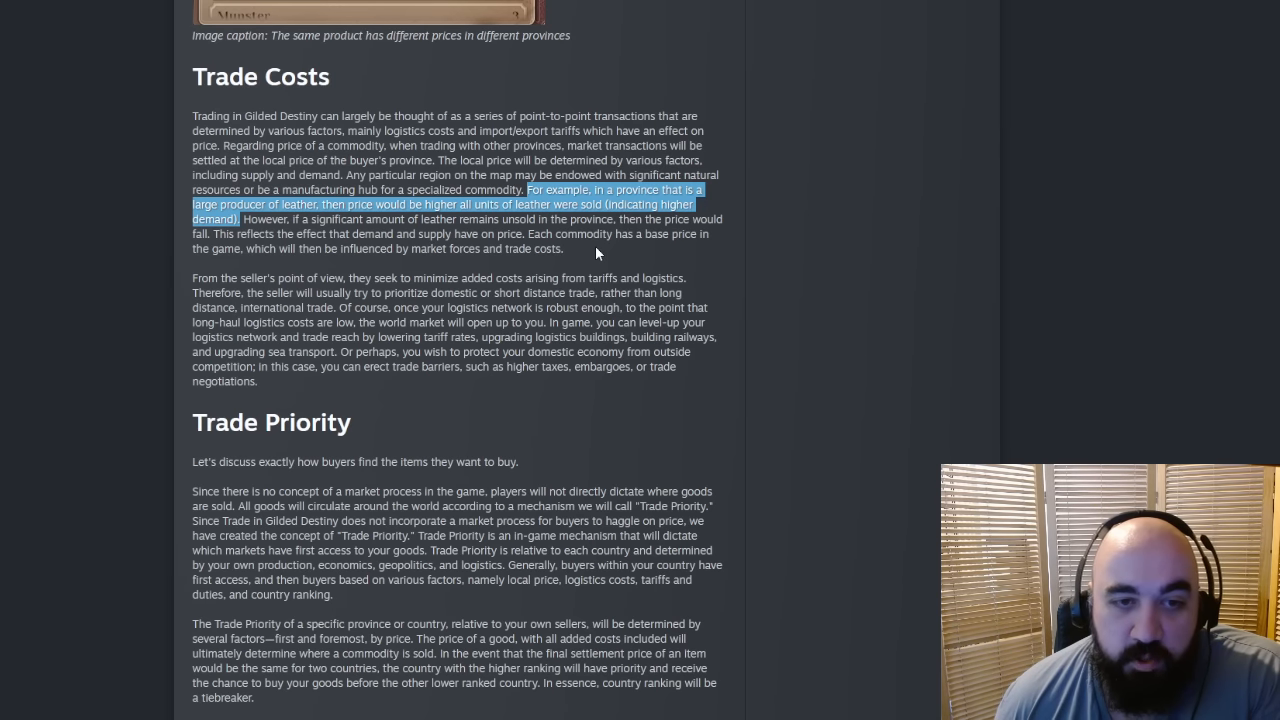
pyautogui.moveTo(224, 248); pyautogui.dragTo(564, 248)
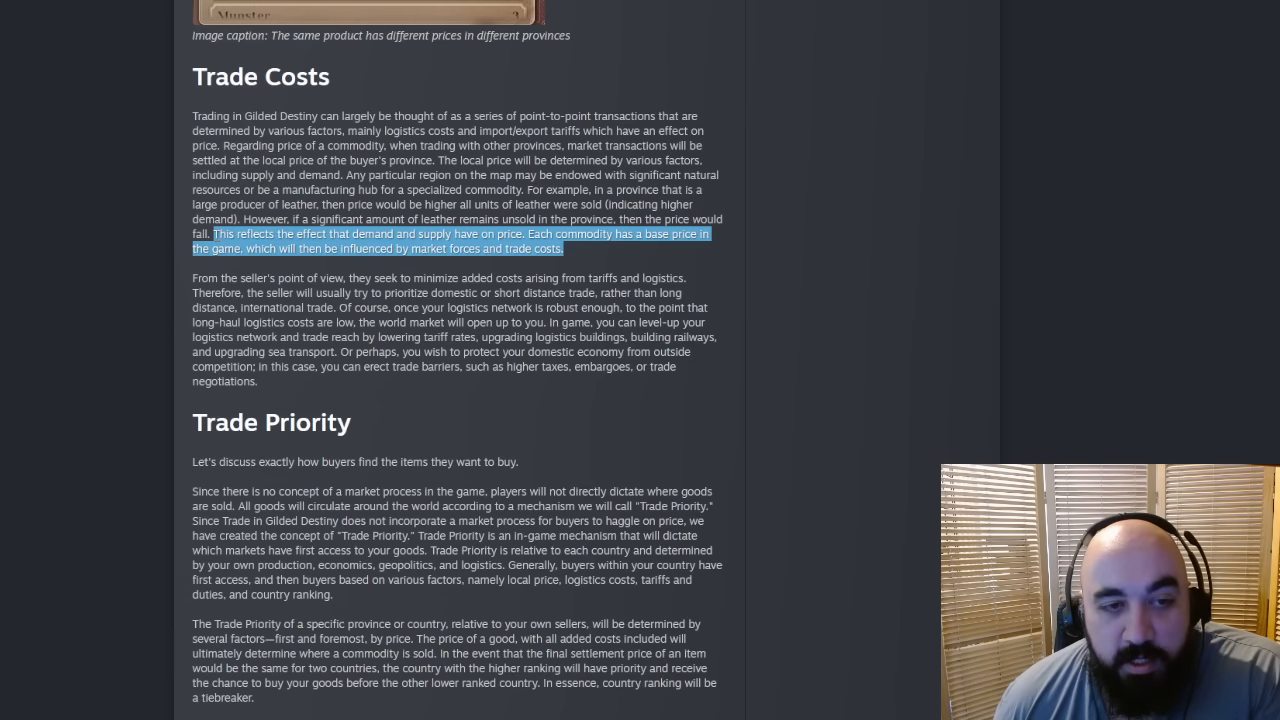
pyautogui.moveTo(364, 404)
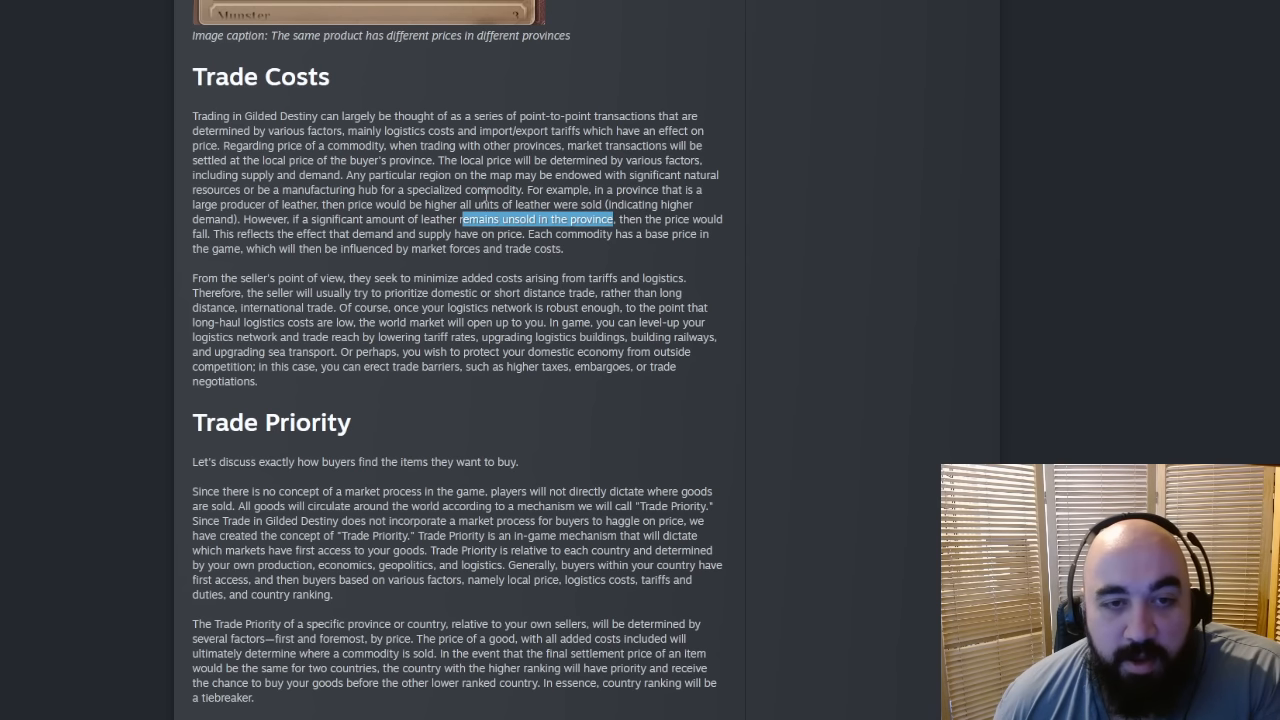
pyautogui.click(344, 174)
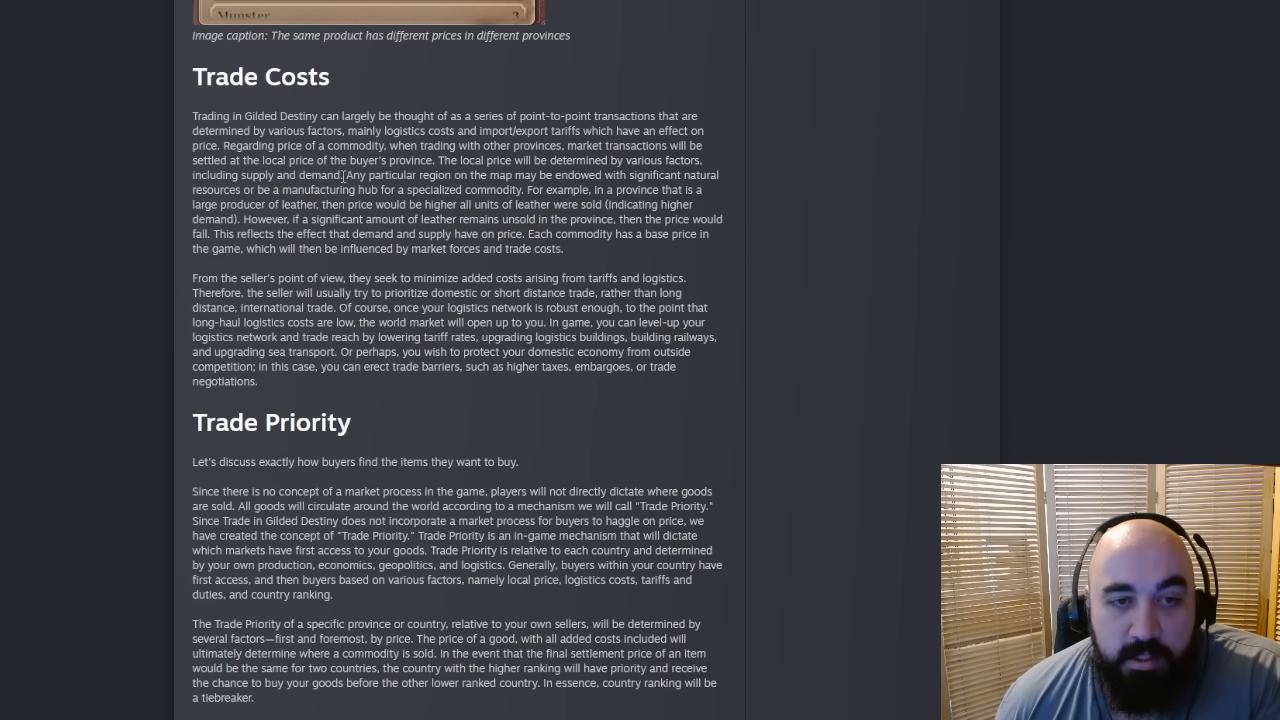
pyautogui.moveTo(342, 174); pyautogui.dragTo(468, 204)
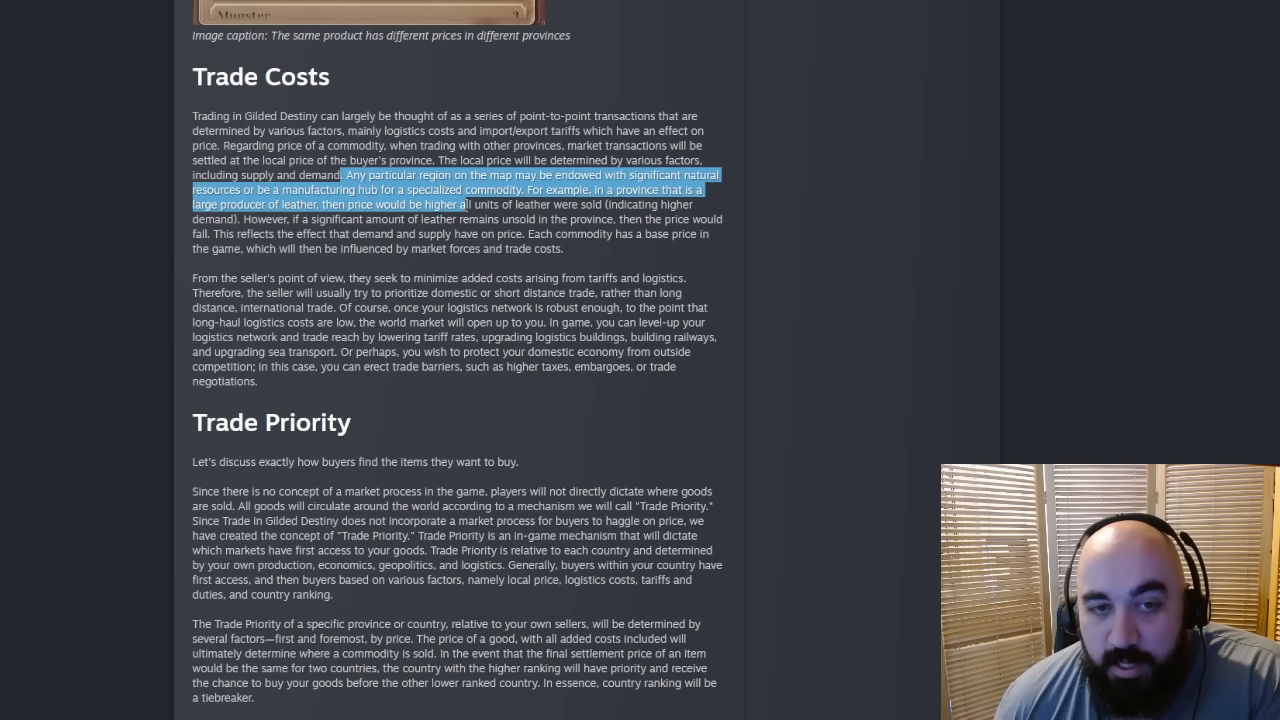
pyautogui.moveTo(556, 324)
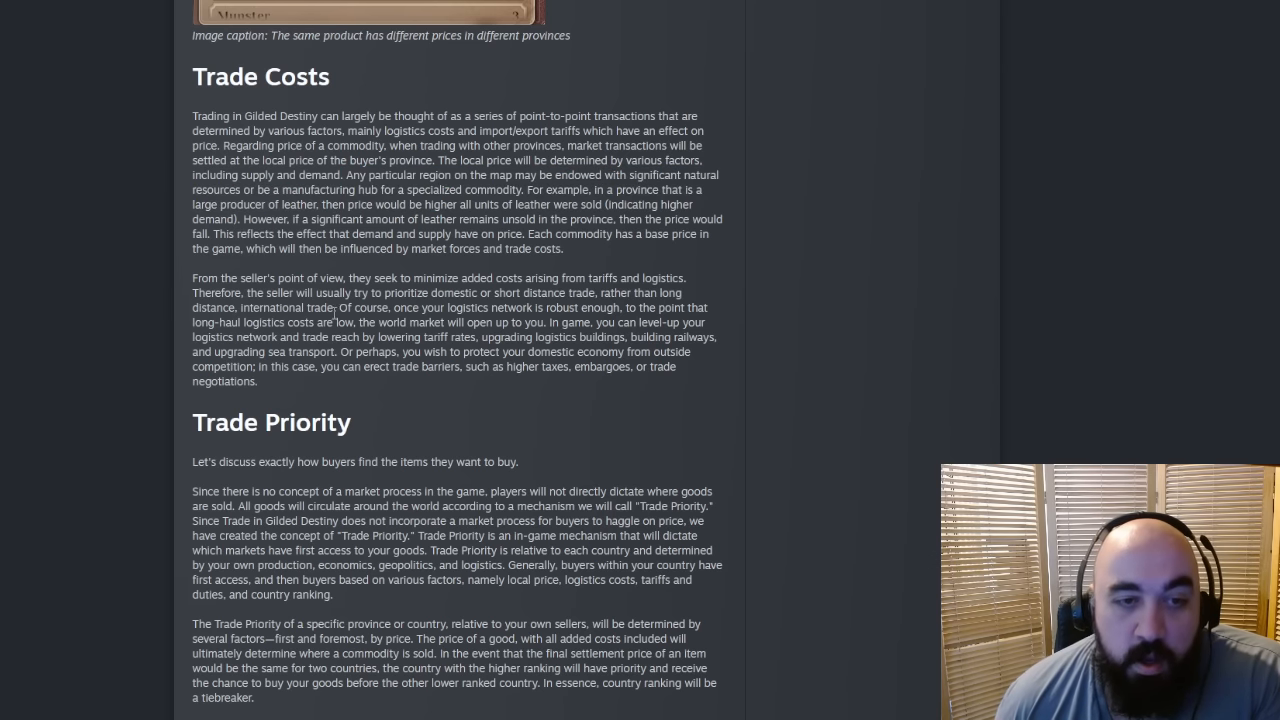
# Step: Highlight the sentences on the world market opening up and erecting trade barriers, then clear them
pyautogui.scroll(-3)
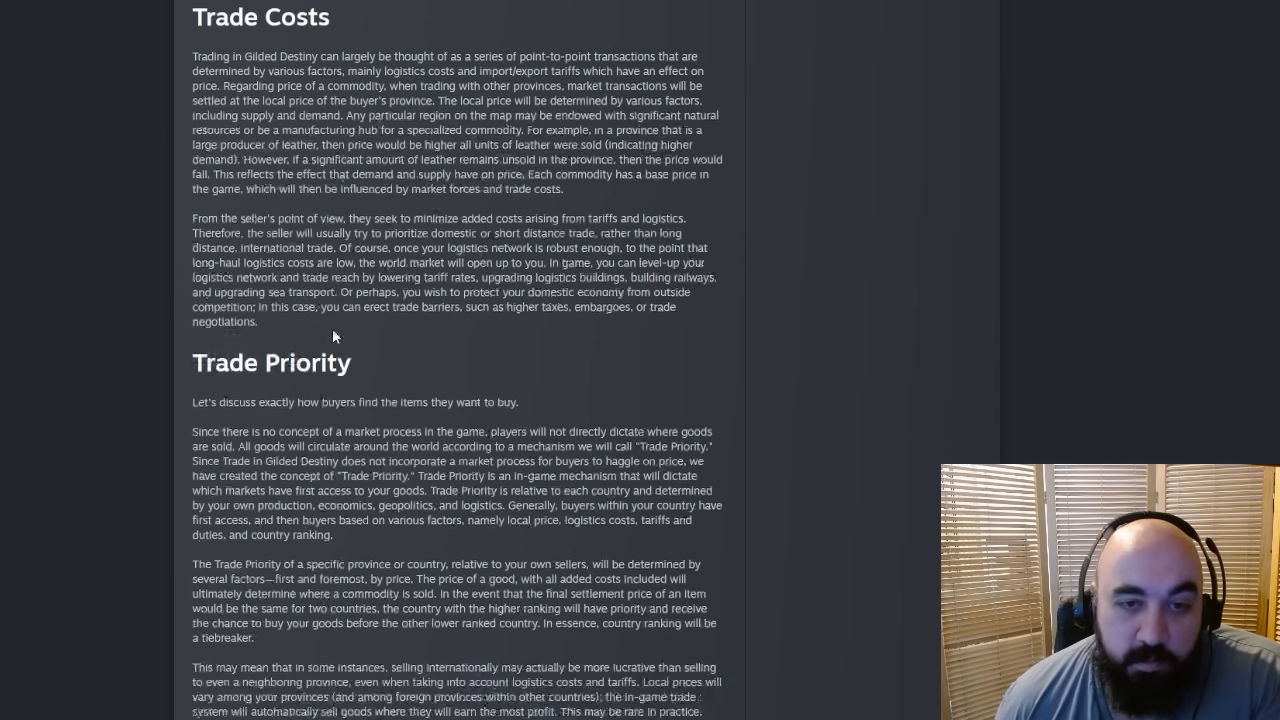
pyautogui.scroll(-3)
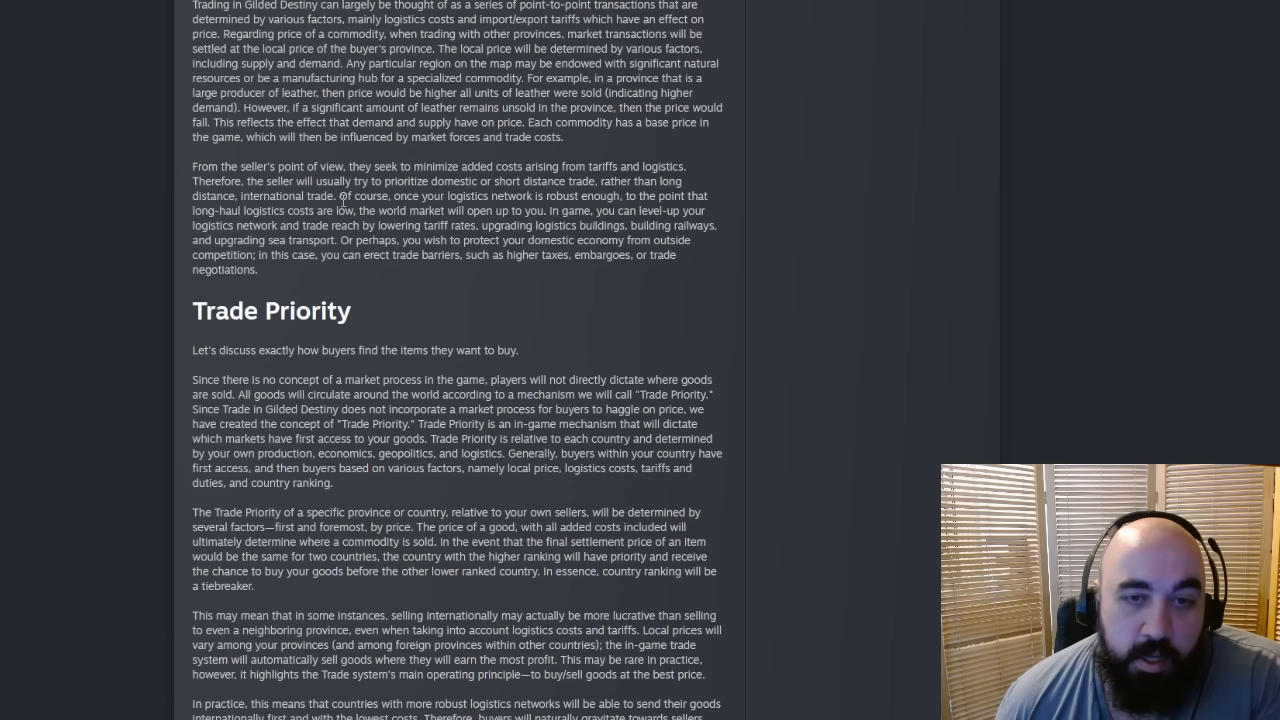
pyautogui.moveTo(340, 196); pyautogui.dragTo(548, 210)
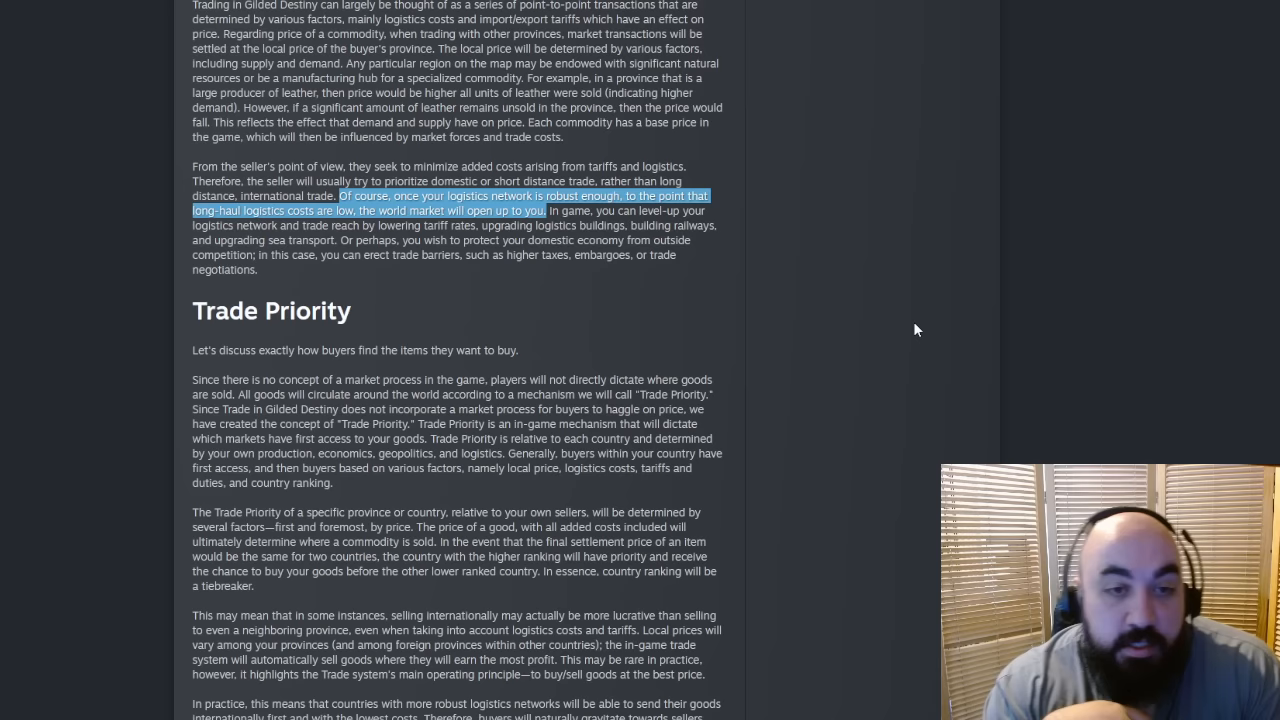
pyautogui.moveTo(568, 296)
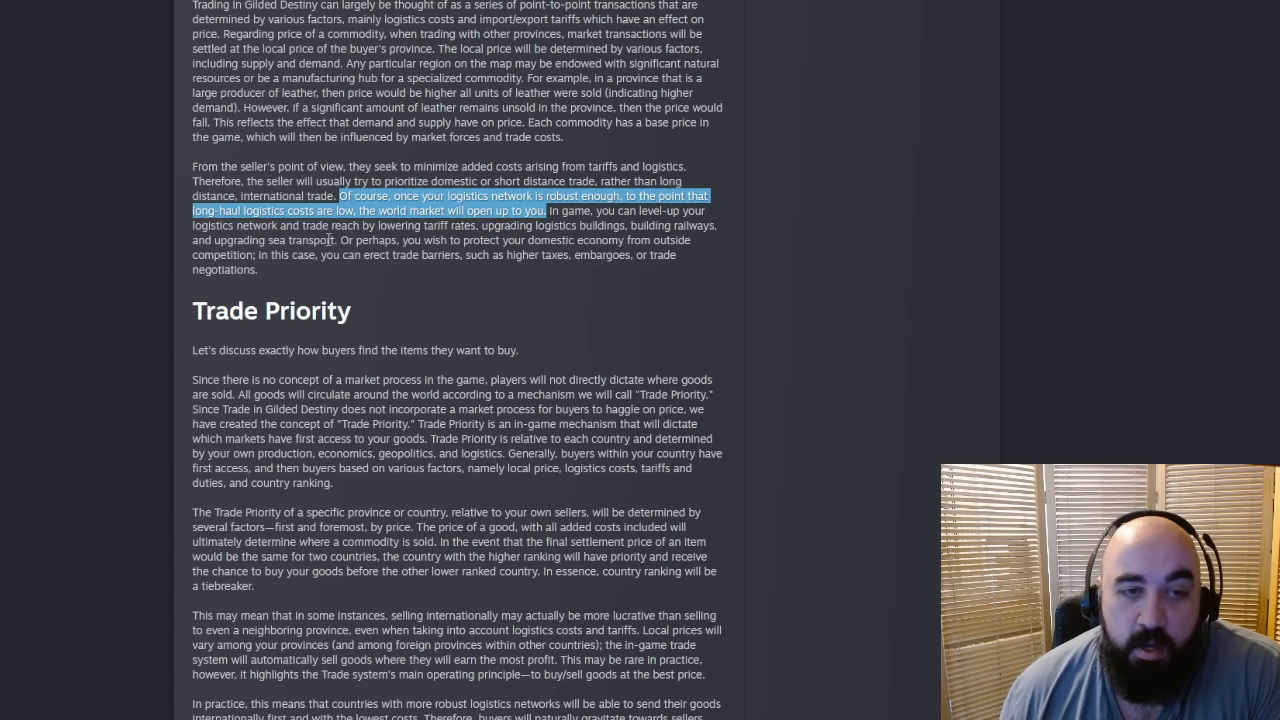
pyautogui.moveTo(338, 240); pyautogui.dragTo(564, 240)
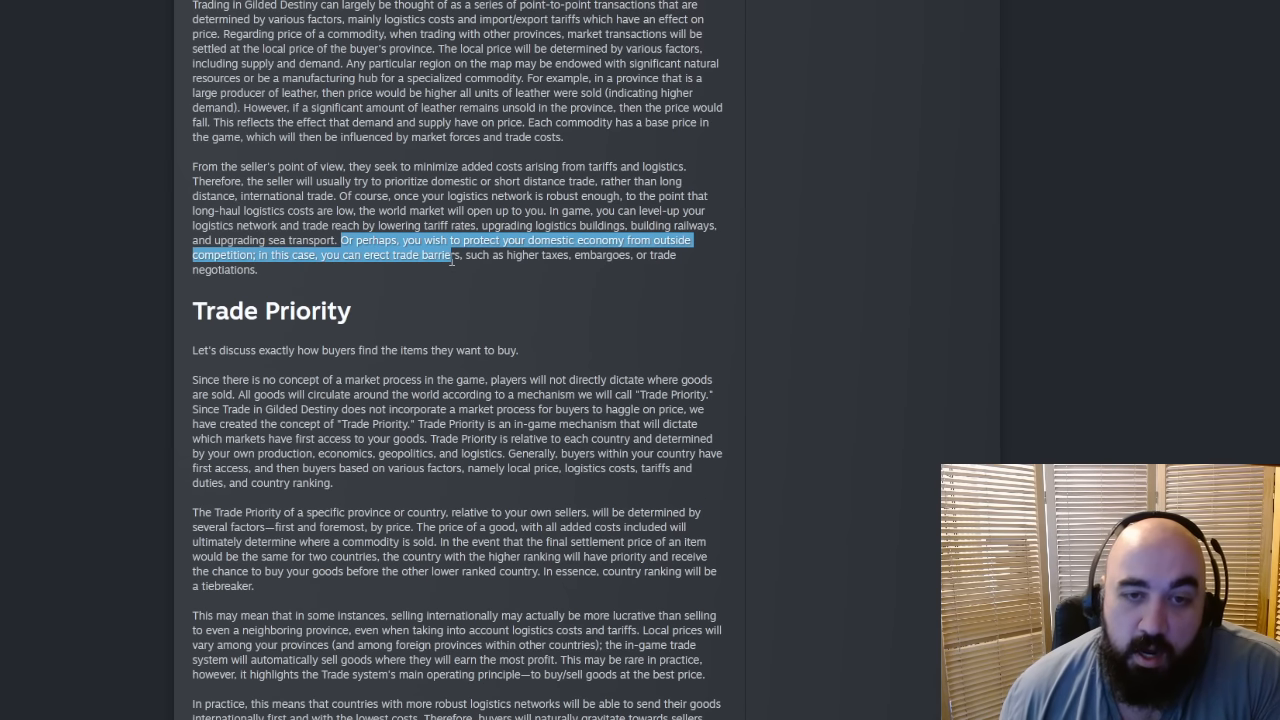
pyautogui.click(480, 376)
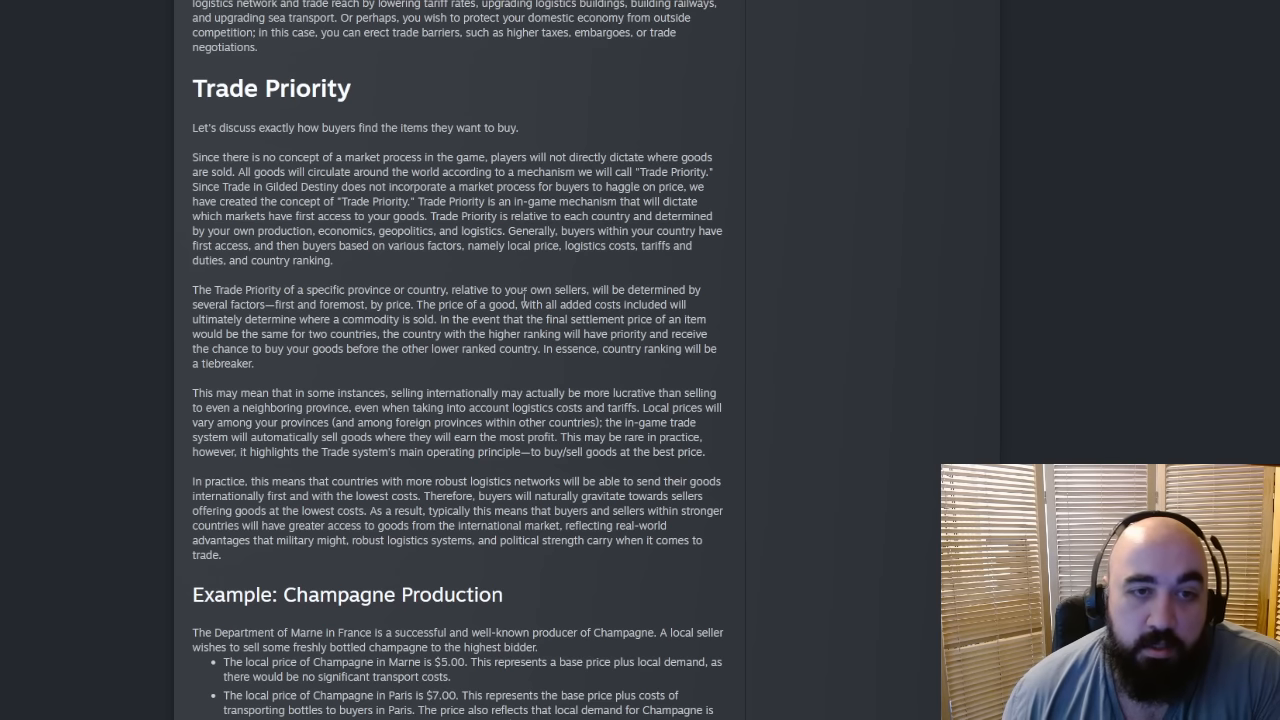
pyautogui.moveTo(556, 268)
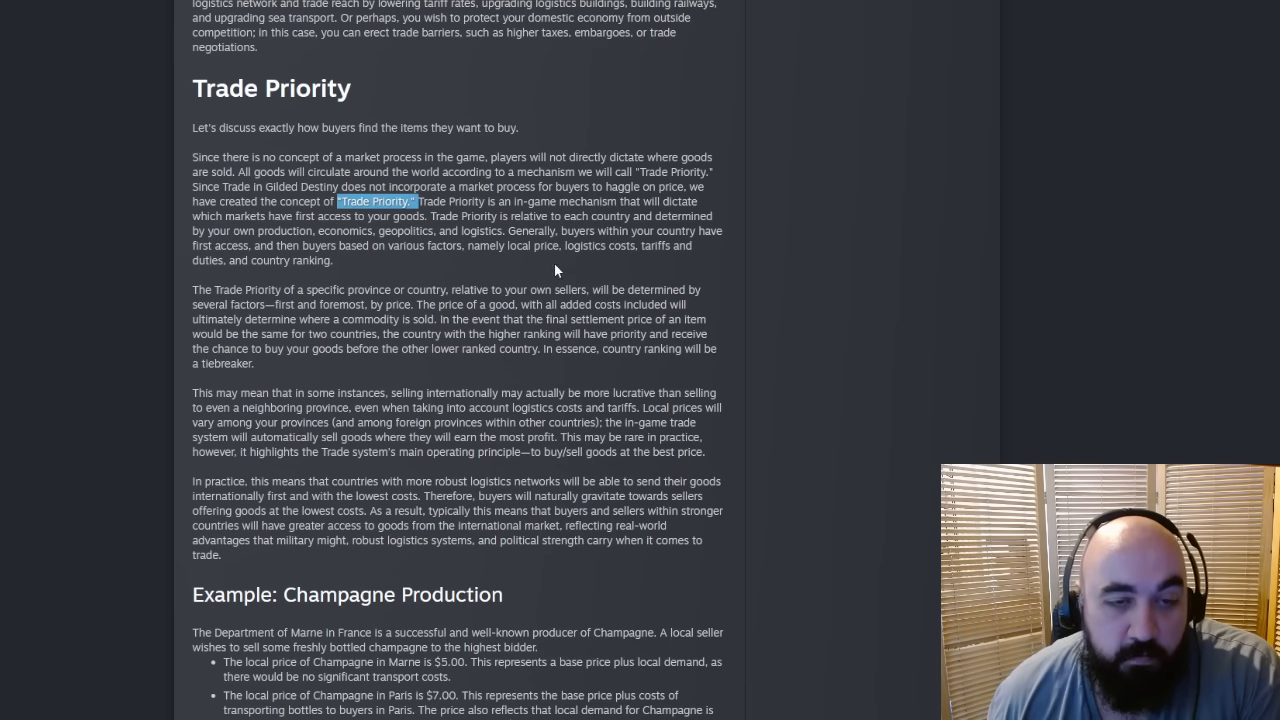
pyautogui.moveTo(538, 260)
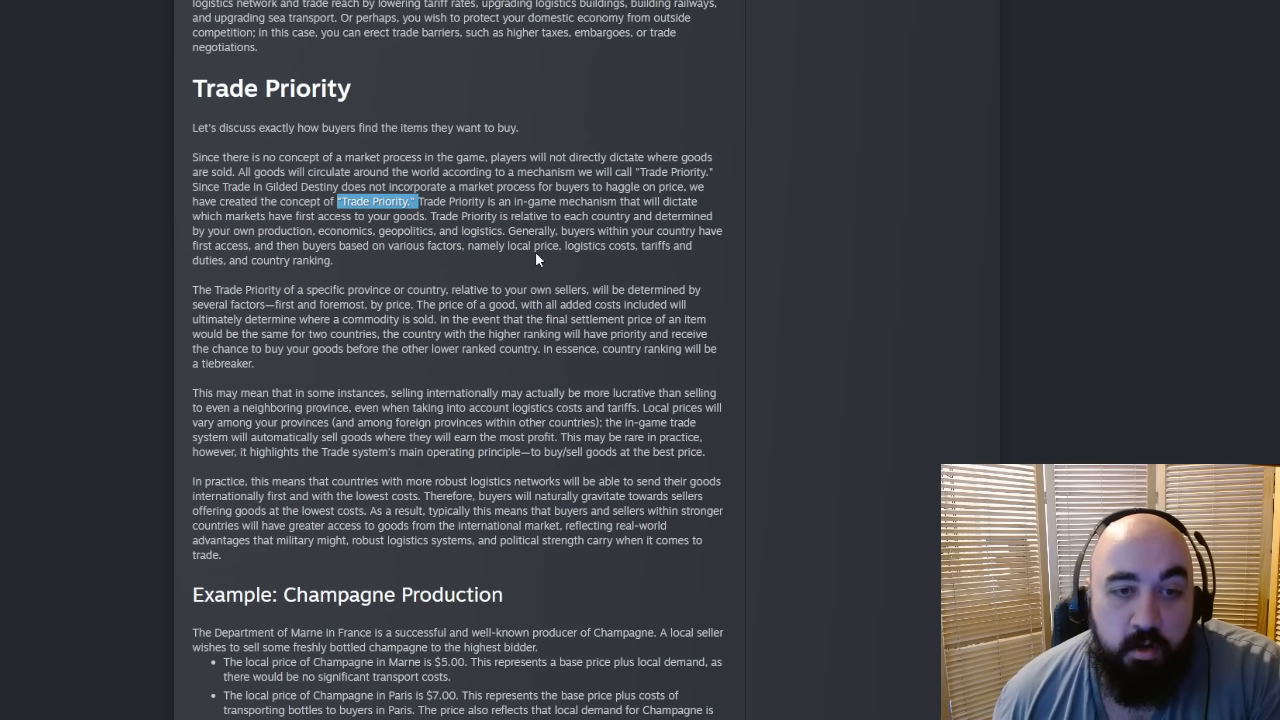
pyautogui.moveTo(568, 212)
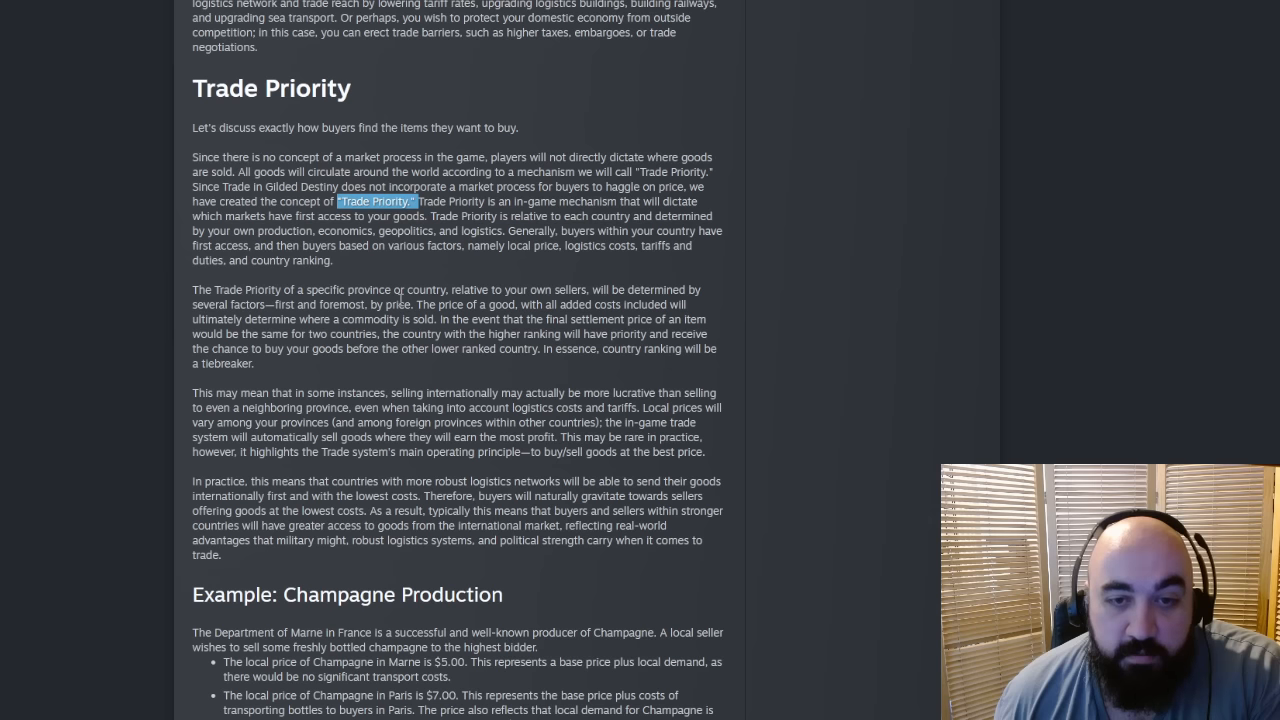
pyautogui.moveTo(398, 304); pyautogui.dragTo(644, 304)
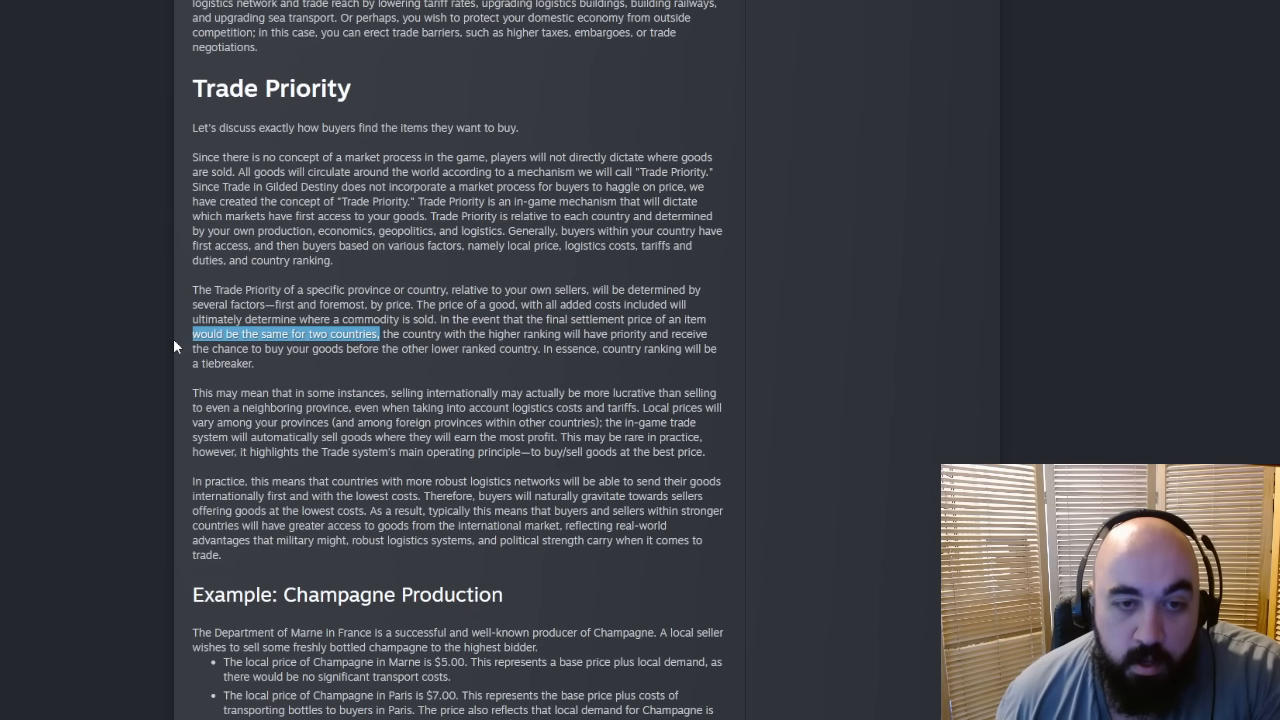
pyautogui.moveTo(336, 384)
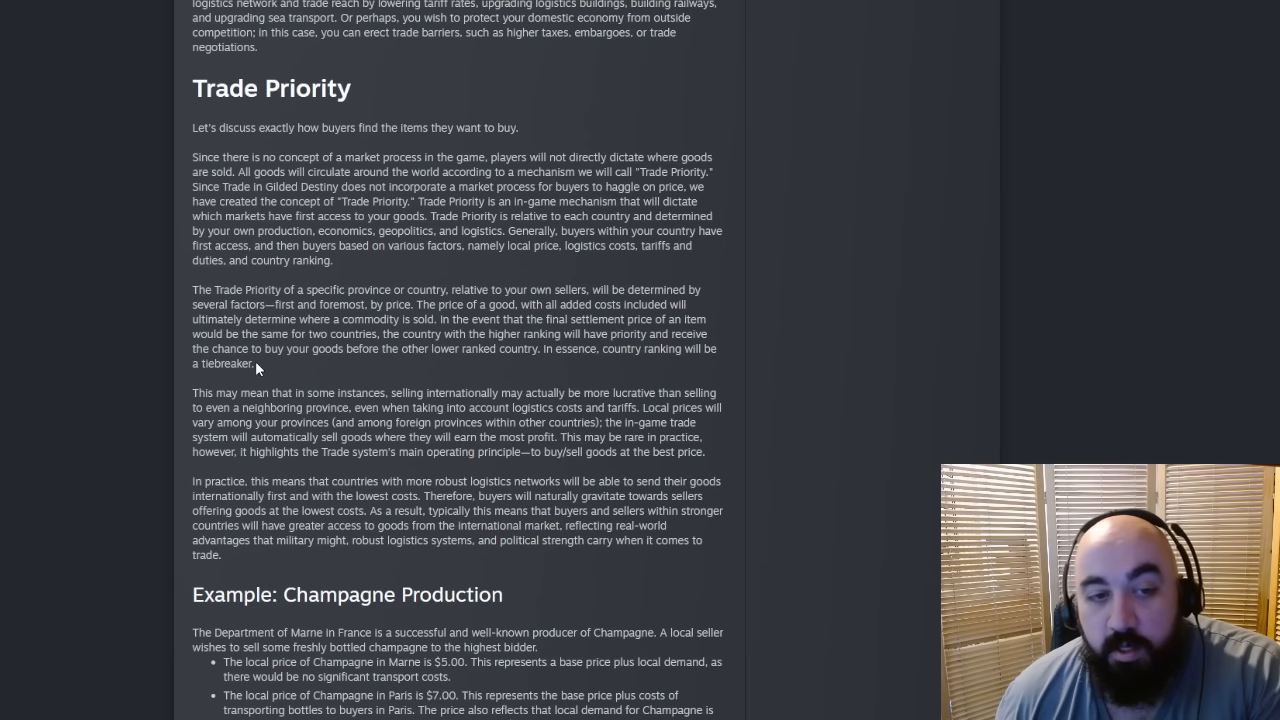
pyautogui.moveTo(256, 320); pyautogui.dragTo(252, 364)
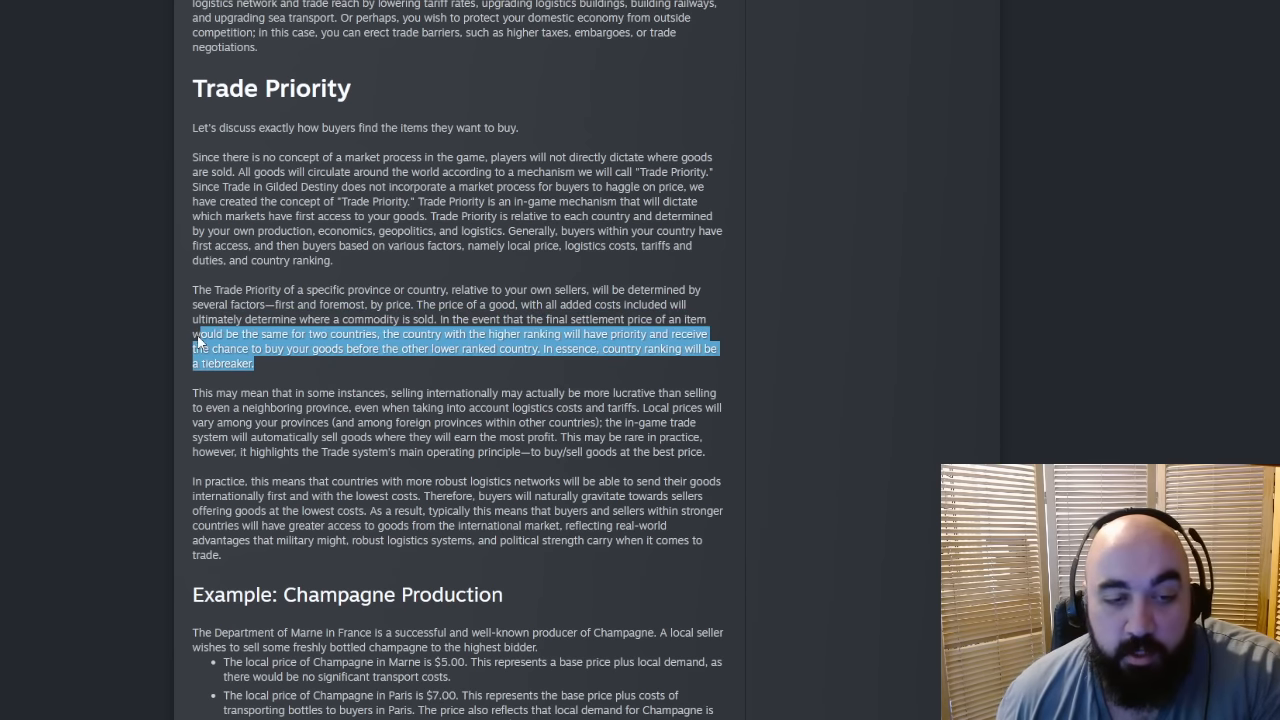
# Step: Highlight the Trade Priority passage on robust logistics networks through buyers seeking lowest costs
pyautogui.scroll(-3)
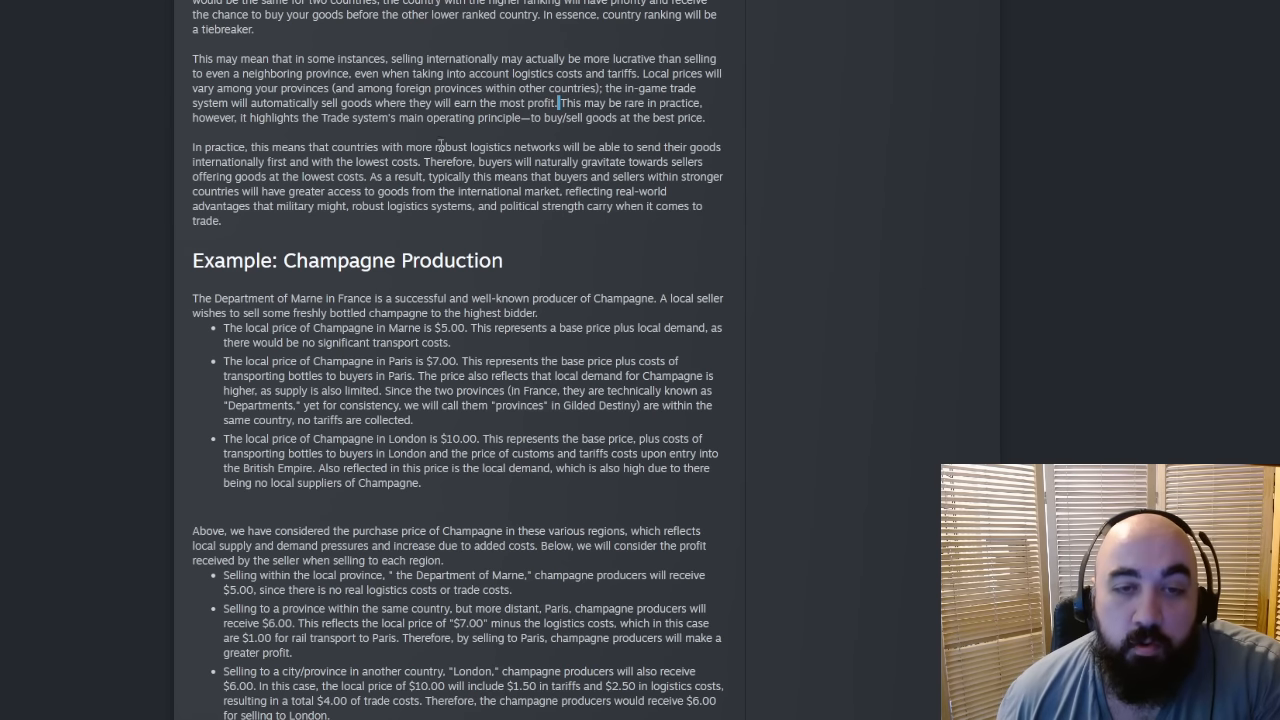
pyautogui.moveTo(168, 140)
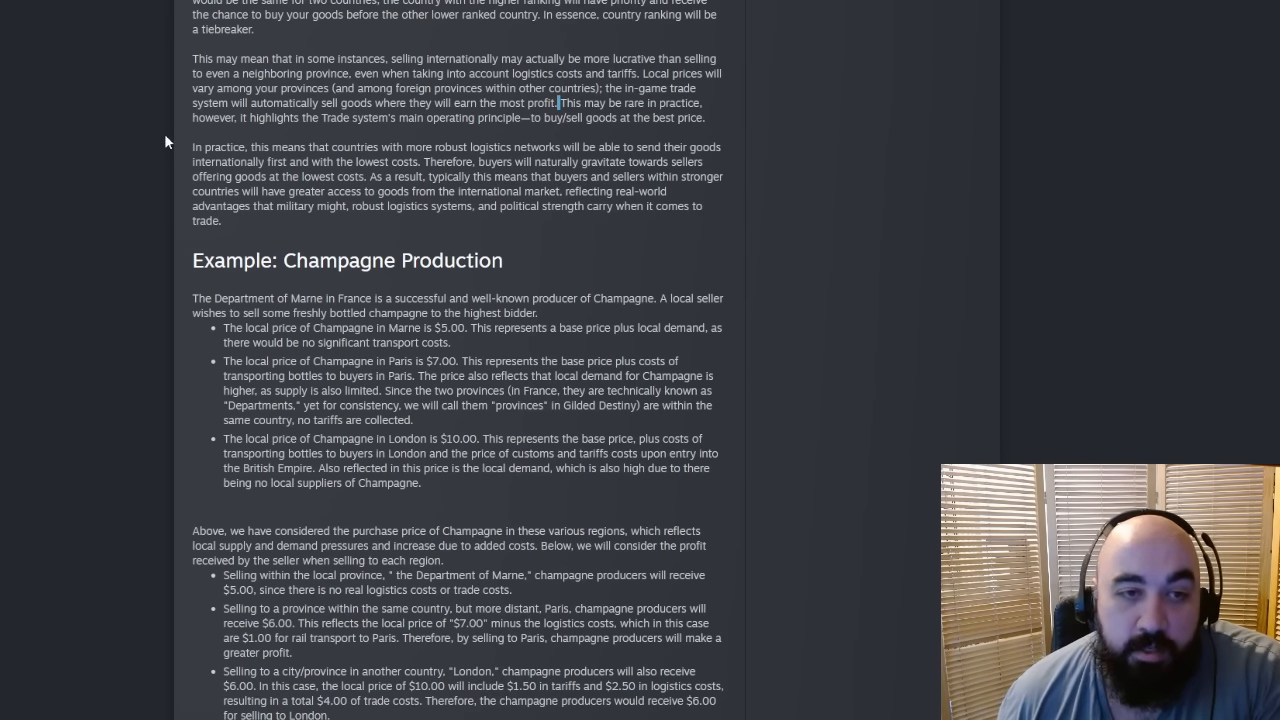
pyautogui.moveTo(192, 140); pyautogui.dragTo(278, 160)
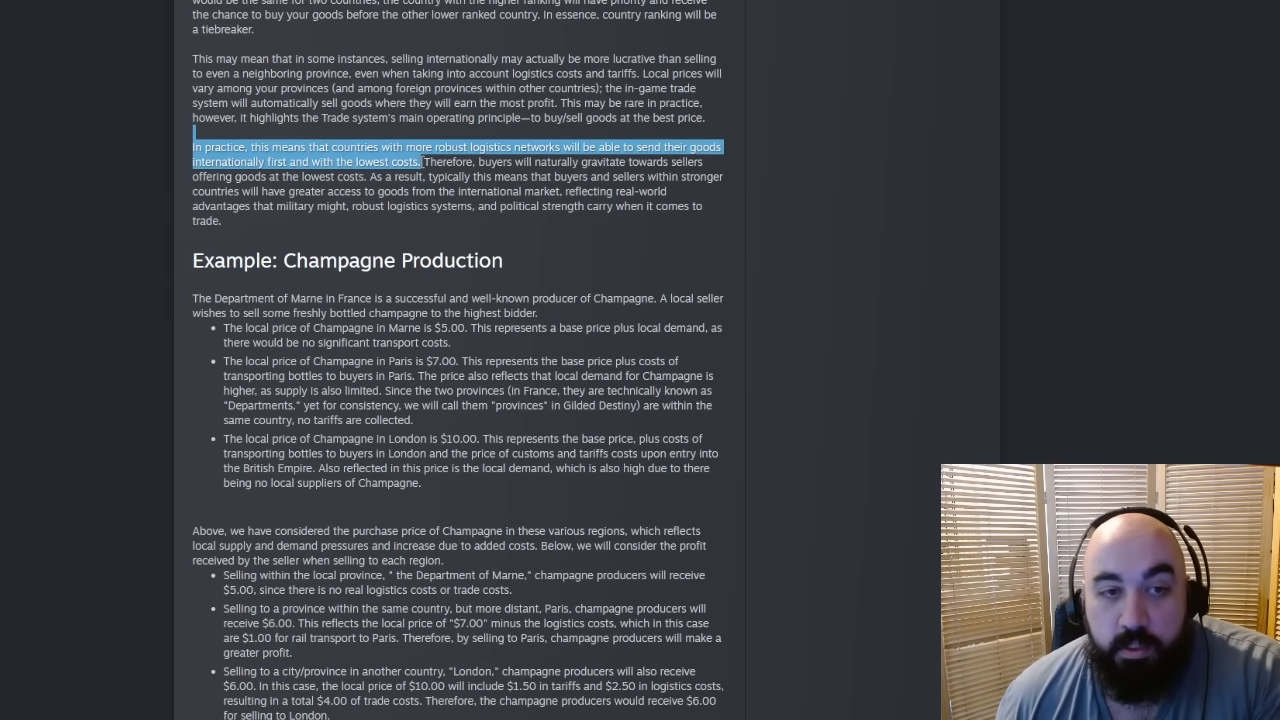
pyautogui.moveTo(422, 160); pyautogui.dragTo(590, 160)
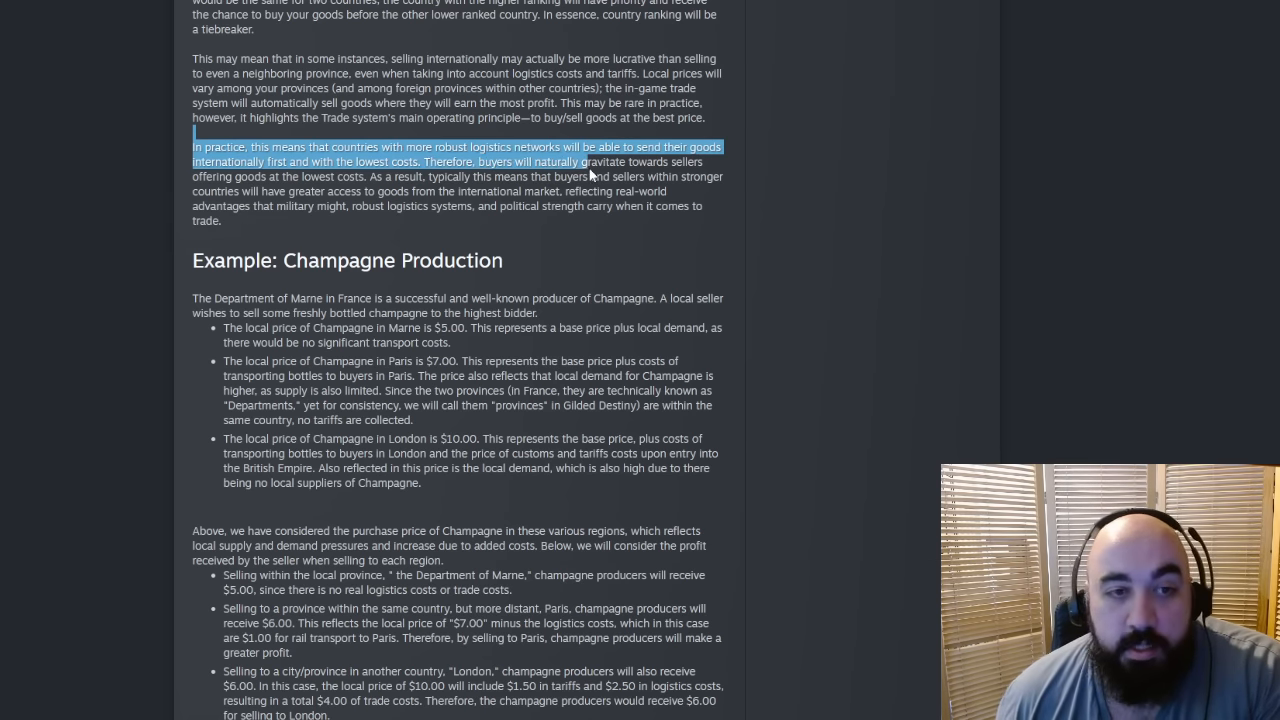
pyautogui.moveTo(604, 160); pyautogui.dragTo(356, 176)
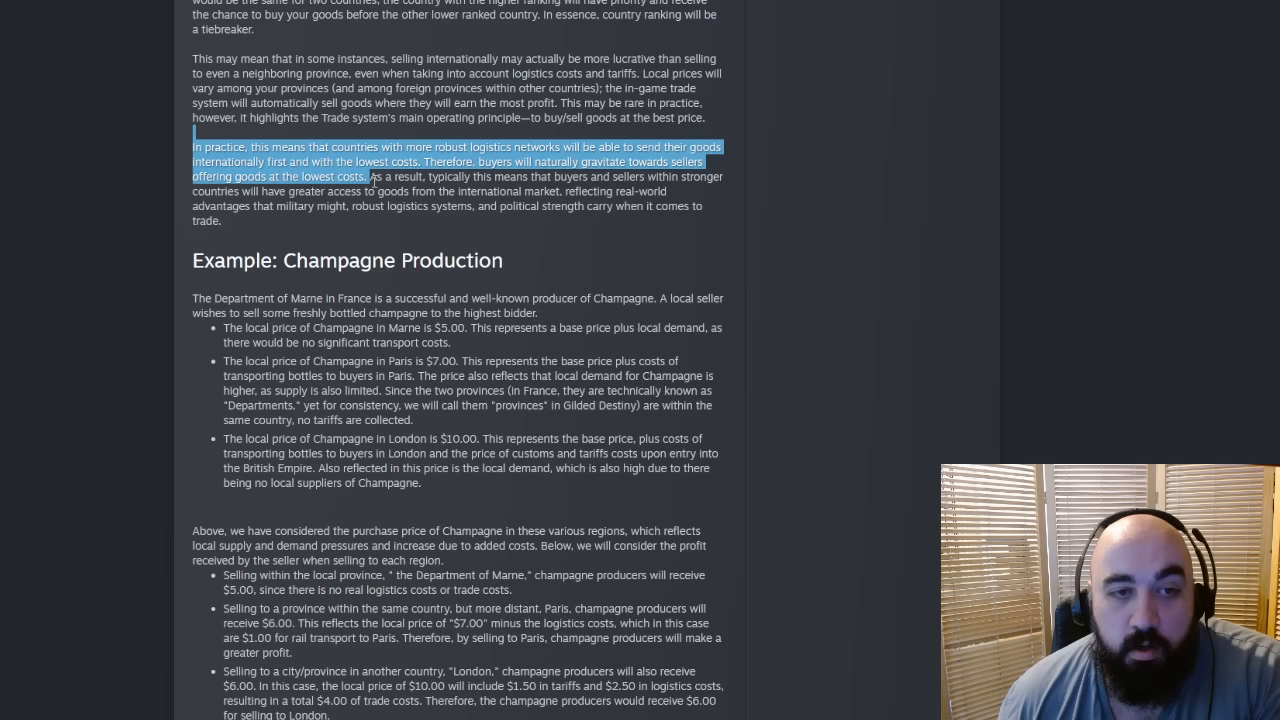
pyautogui.moveTo(368, 176); pyautogui.dragTo(536, 192)
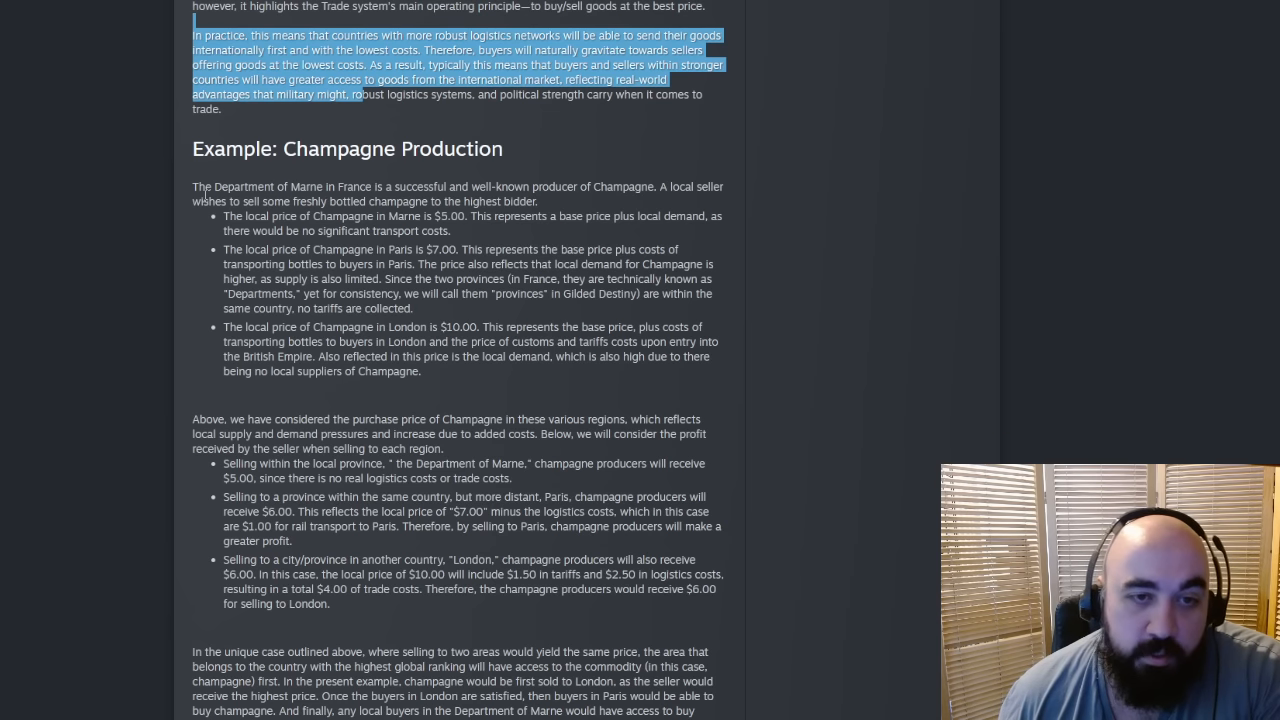
# Step: Highlight the Marne and Paris local price bullets, ending on the Paris $7.00 transport-cost explanation
pyautogui.scroll(-3)
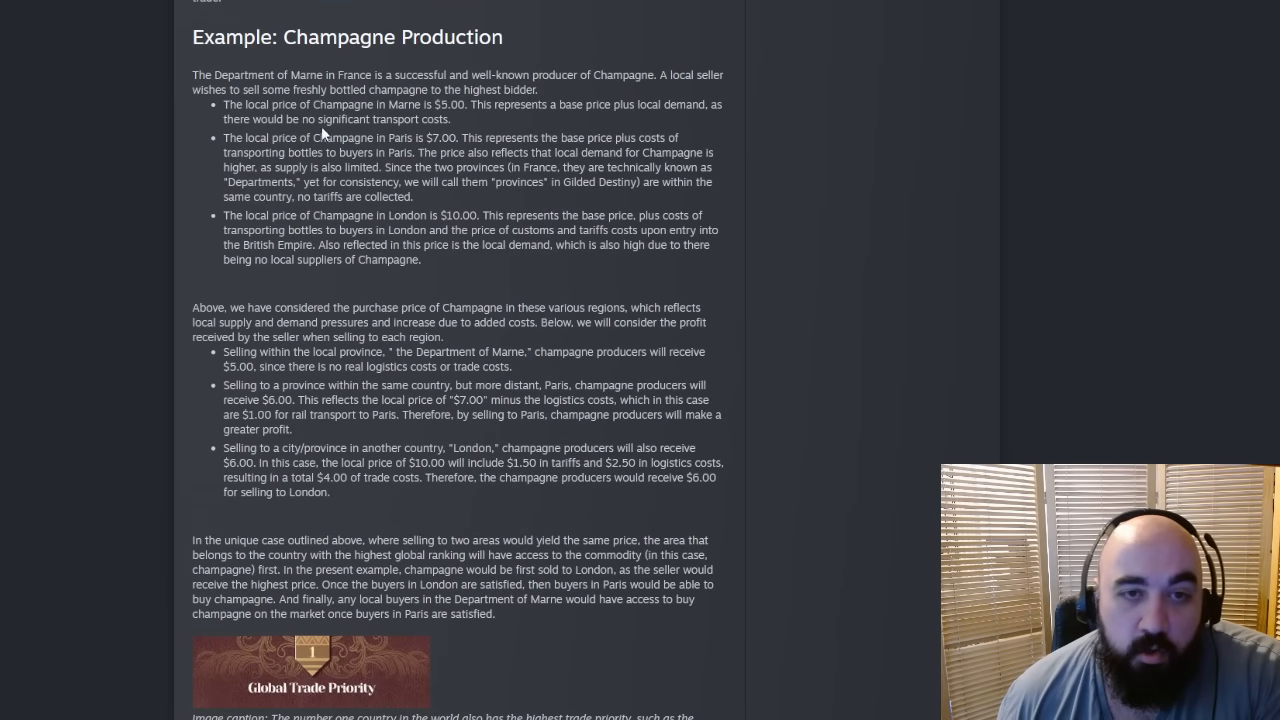
pyautogui.moveTo(224, 104); pyautogui.dragTo(470, 104)
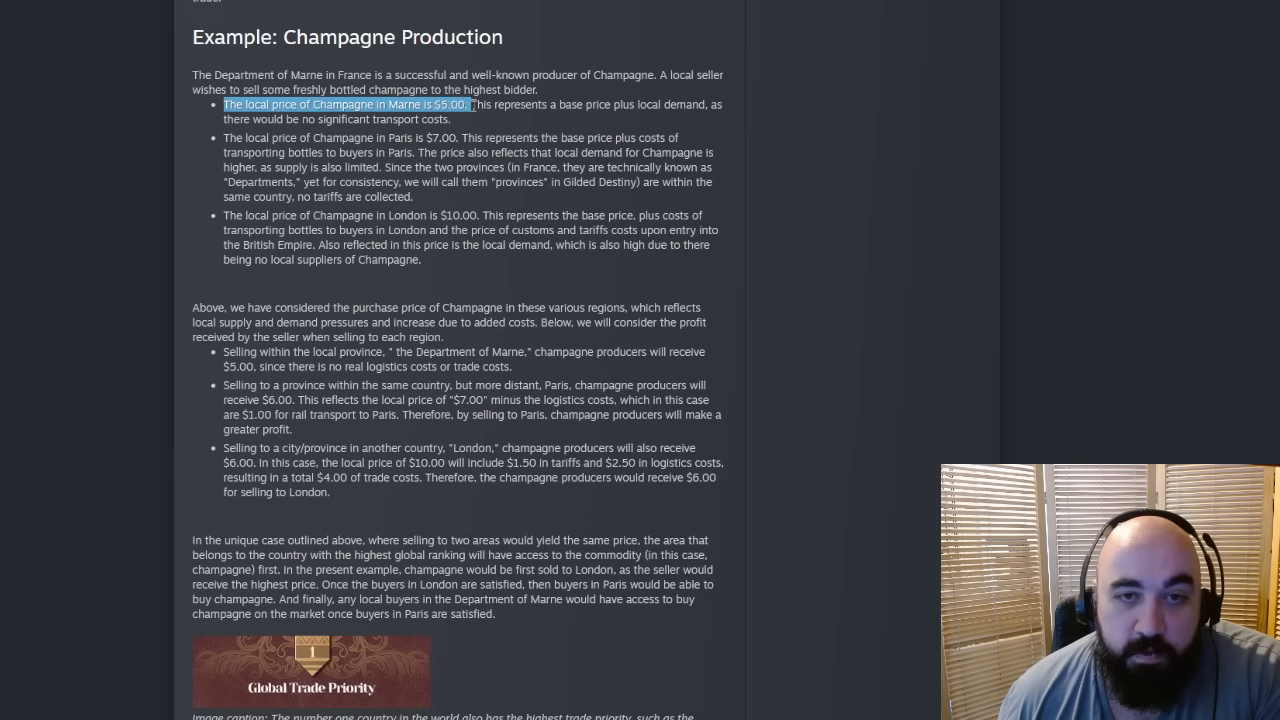
pyautogui.moveTo(470, 104); pyautogui.dragTo(450, 120)
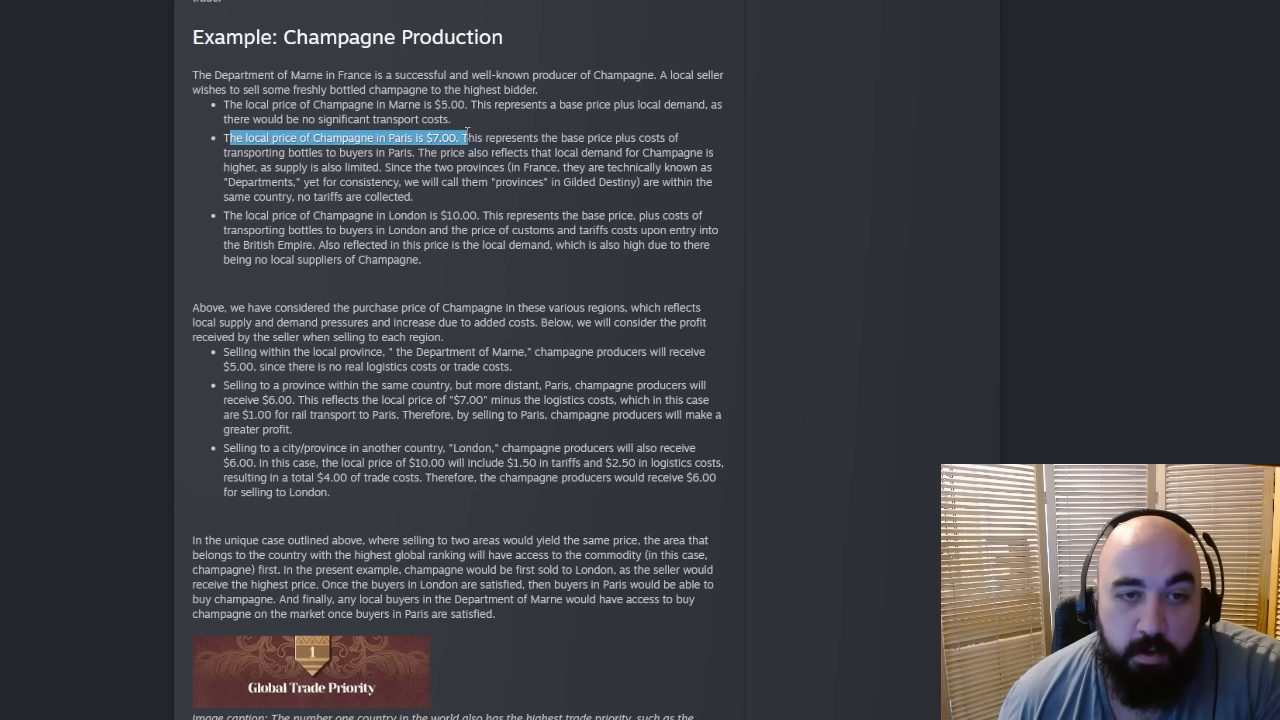
pyautogui.moveTo(464, 136); pyautogui.dragTo(438, 152)
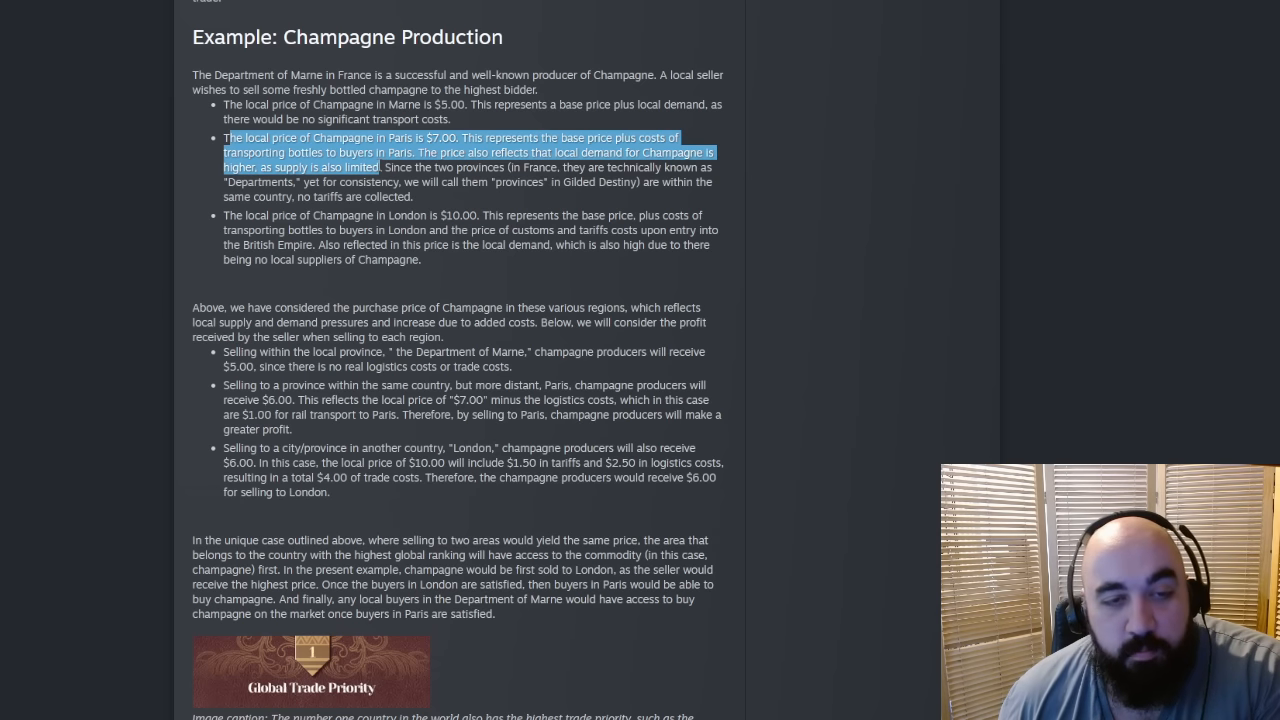
pyautogui.moveTo(284, 232)
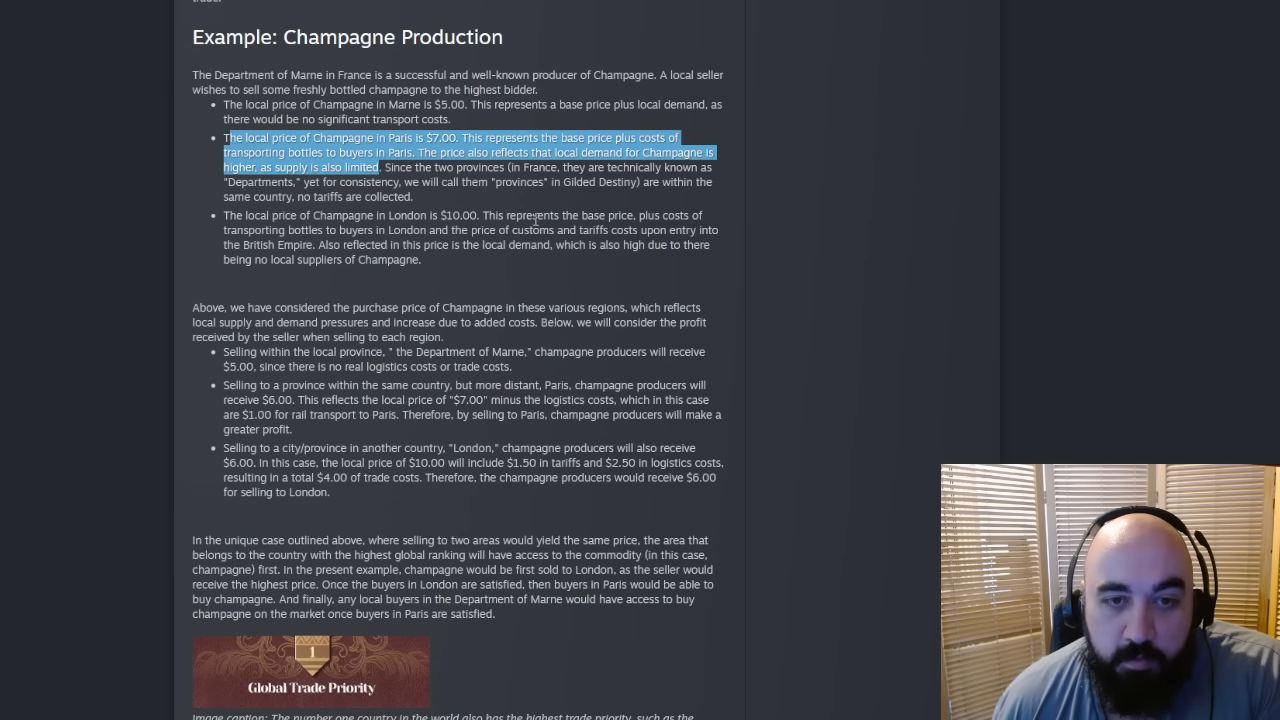
pyautogui.doubleClick(460, 216)
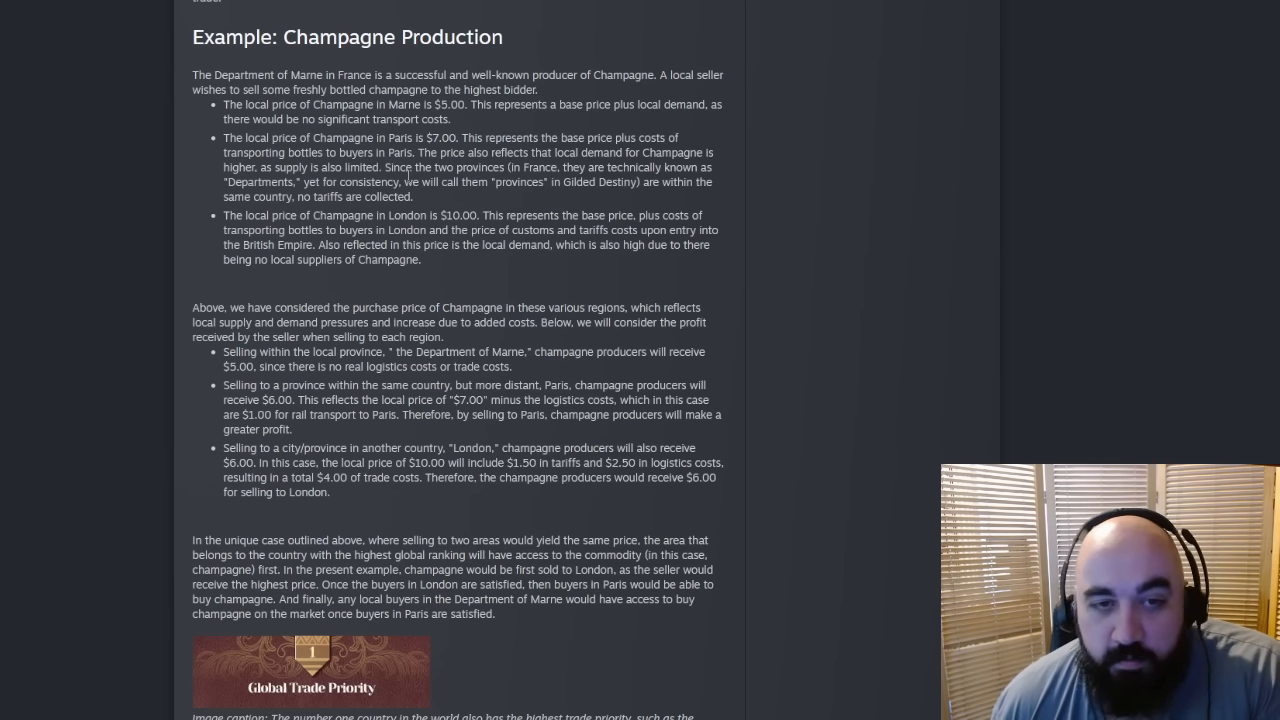
pyautogui.moveTo(336, 152); pyautogui.dragTo(424, 180)
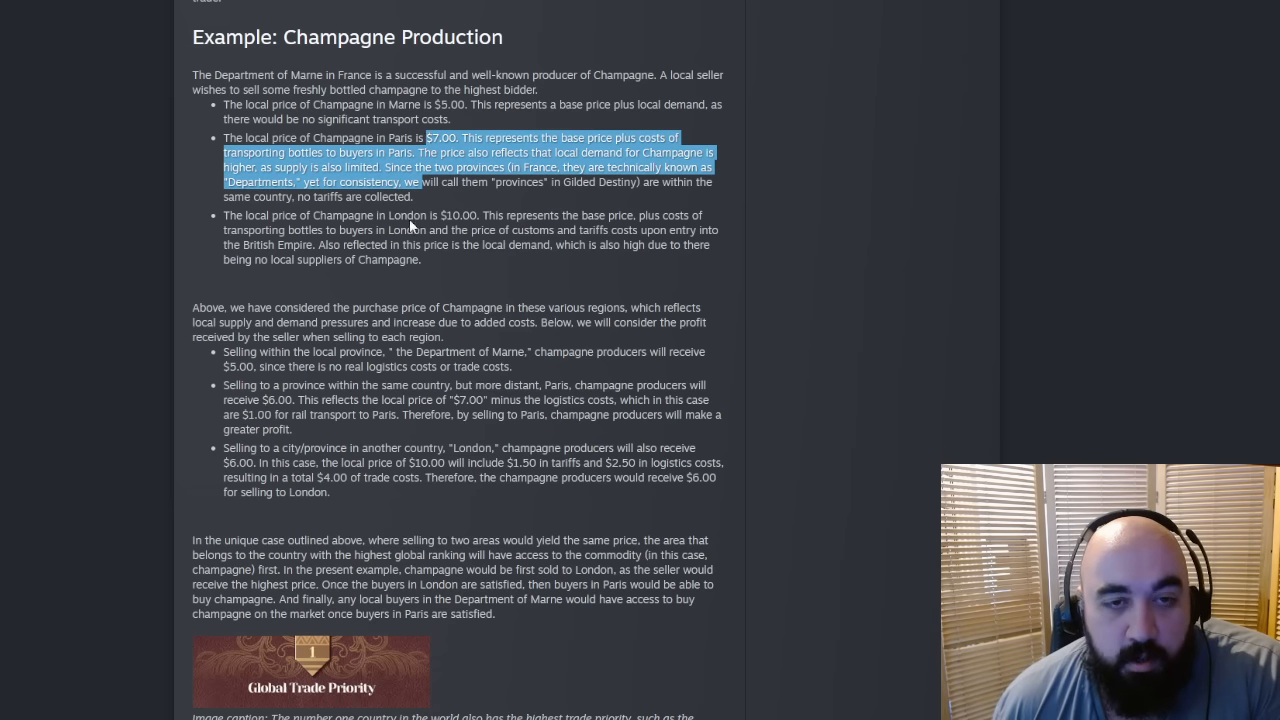
# Step: Highlight the Paris selling-profit bullet with its rail transport cost, then clear it
pyautogui.scroll(-3)
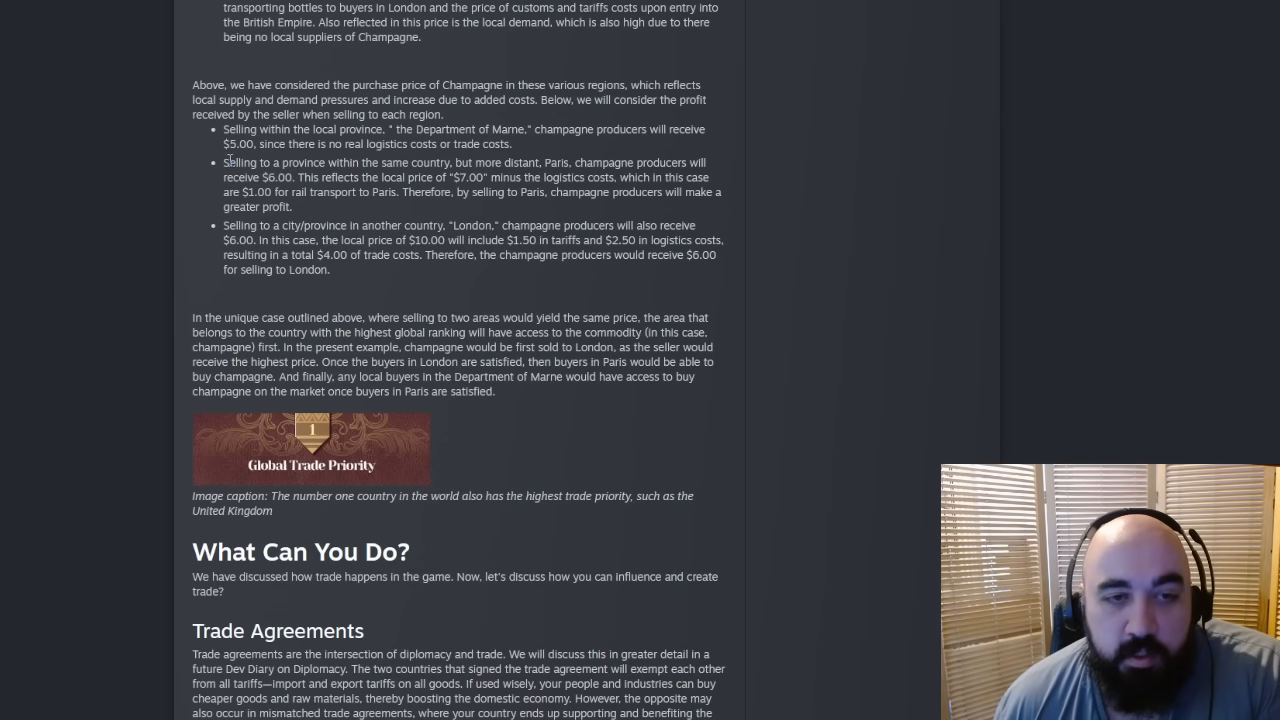
pyautogui.moveTo(224, 162); pyautogui.dragTo(304, 176)
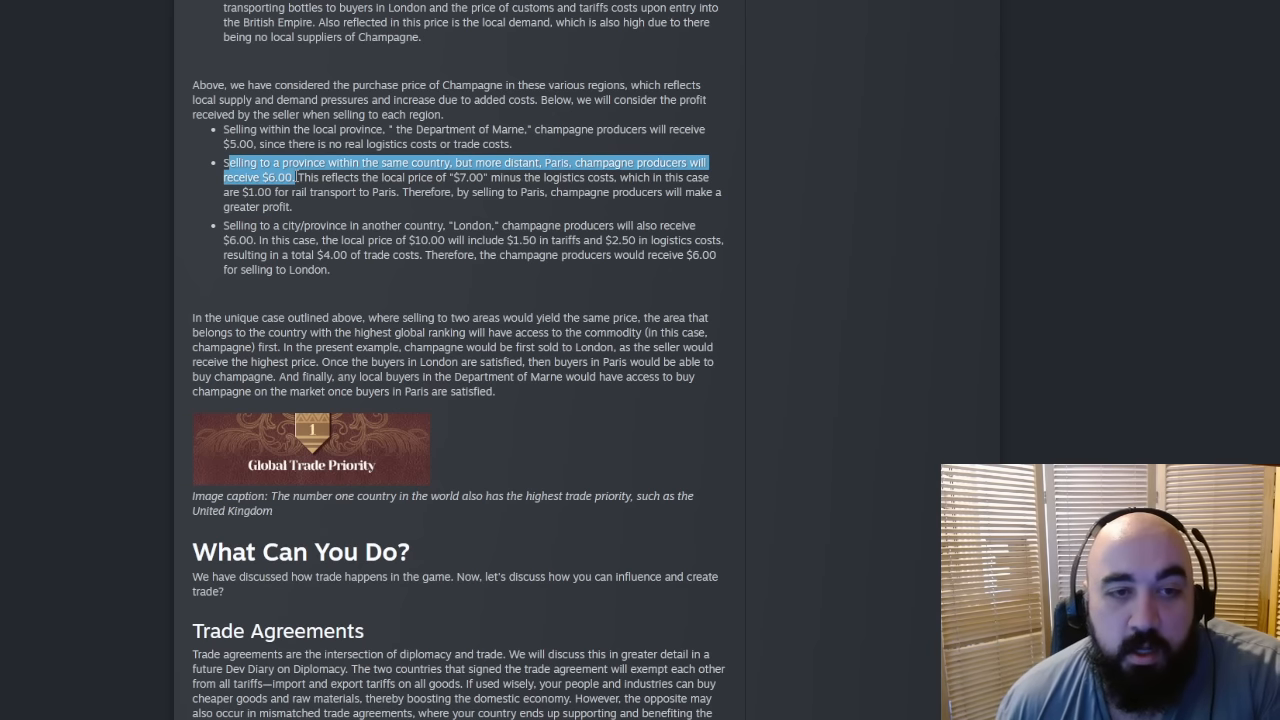
pyautogui.moveTo(300, 176); pyautogui.dragTo(360, 192)
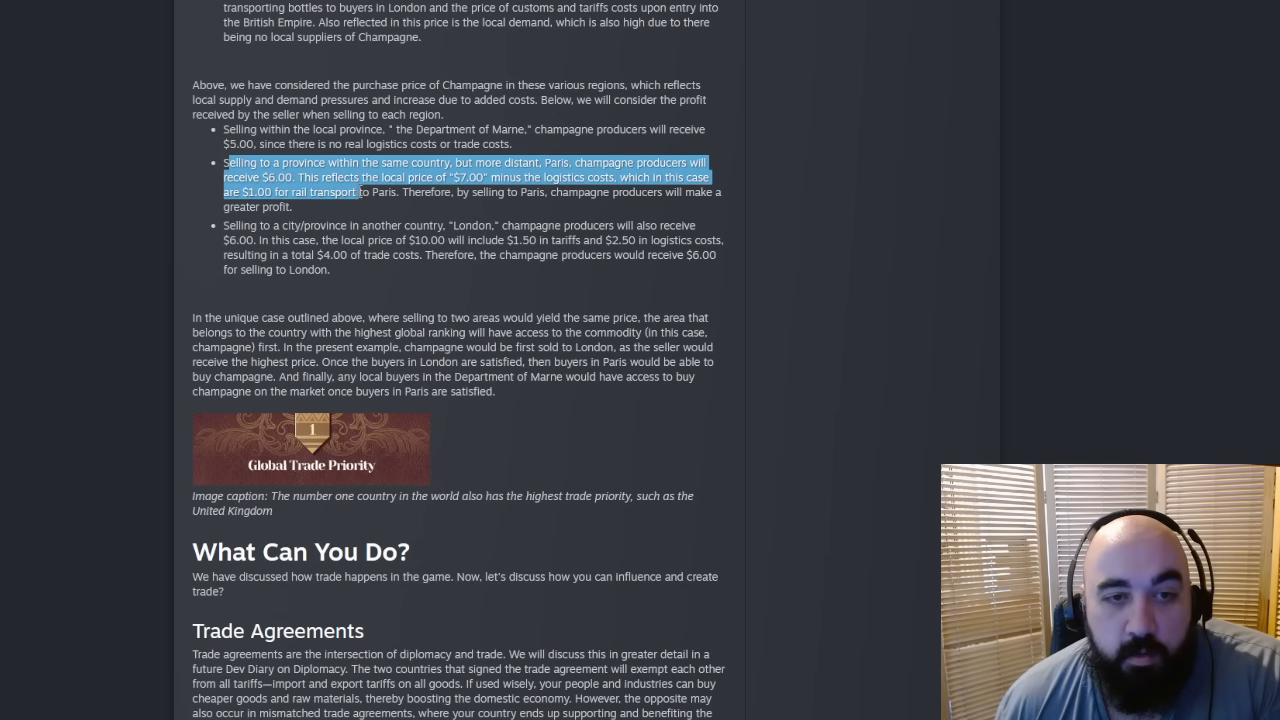
pyautogui.click(326, 216)
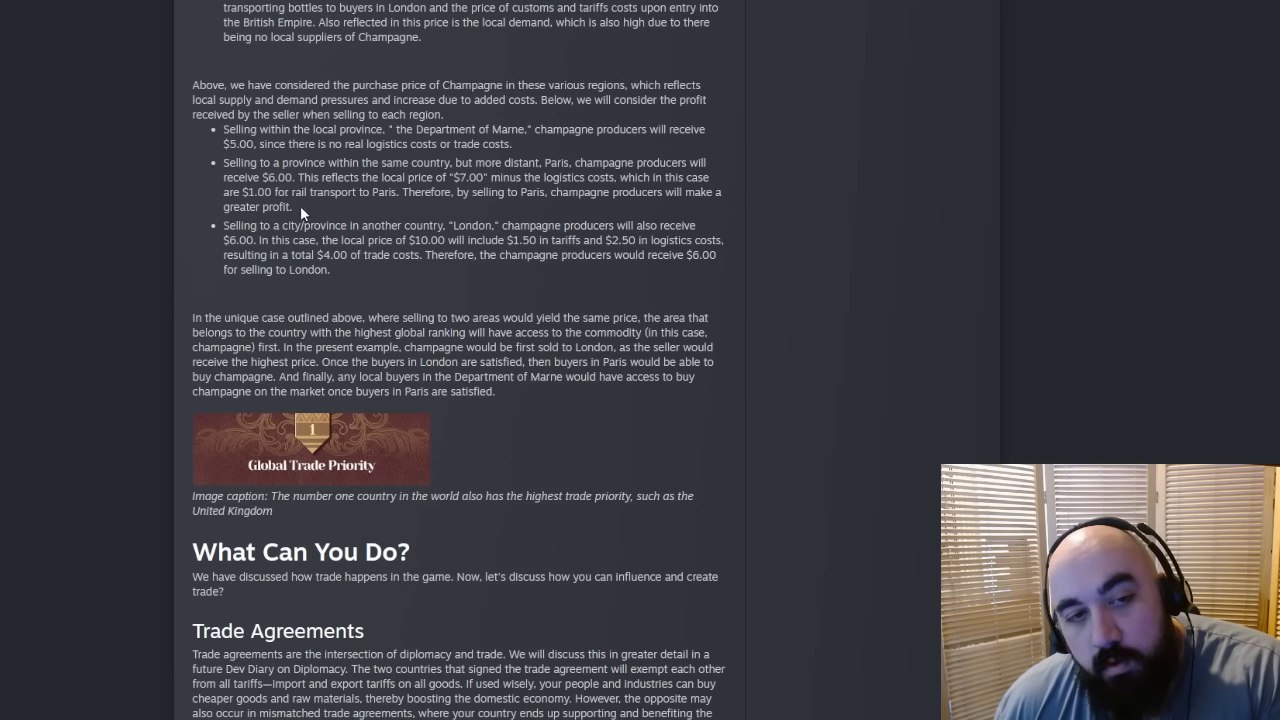
pyautogui.moveTo(228, 162); pyautogui.dragTo(292, 206)
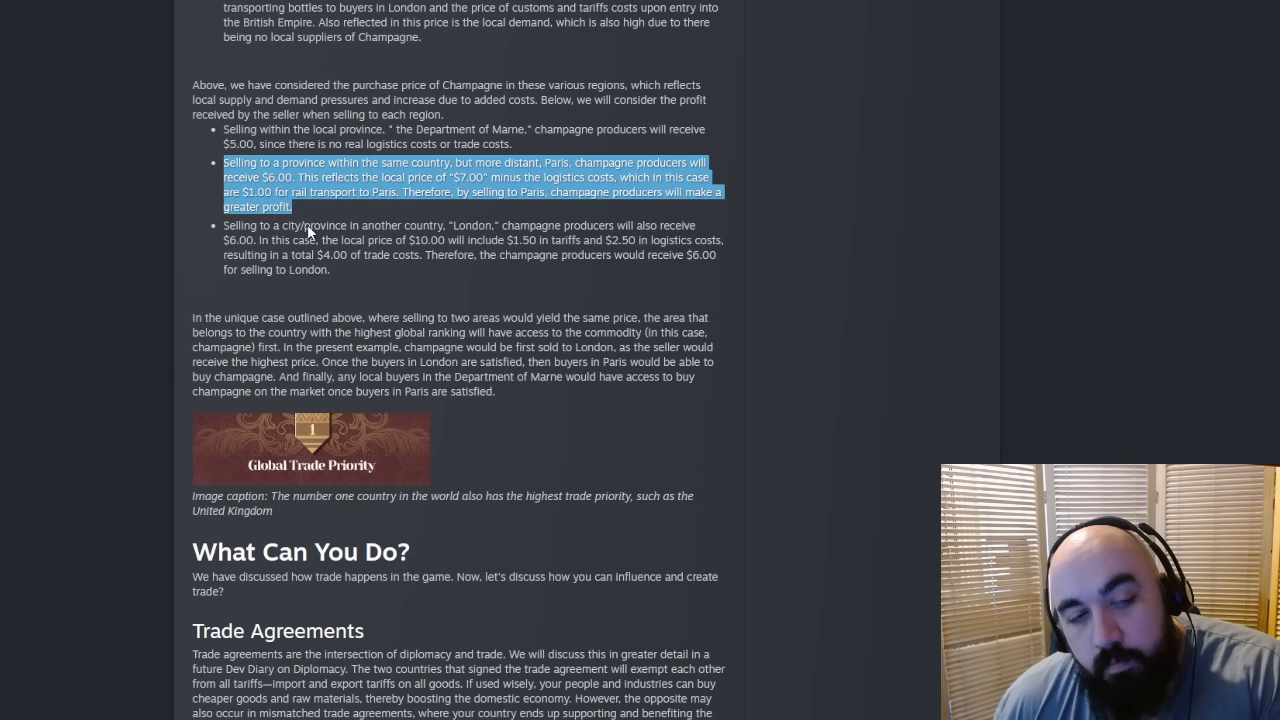
pyautogui.click(310, 230)
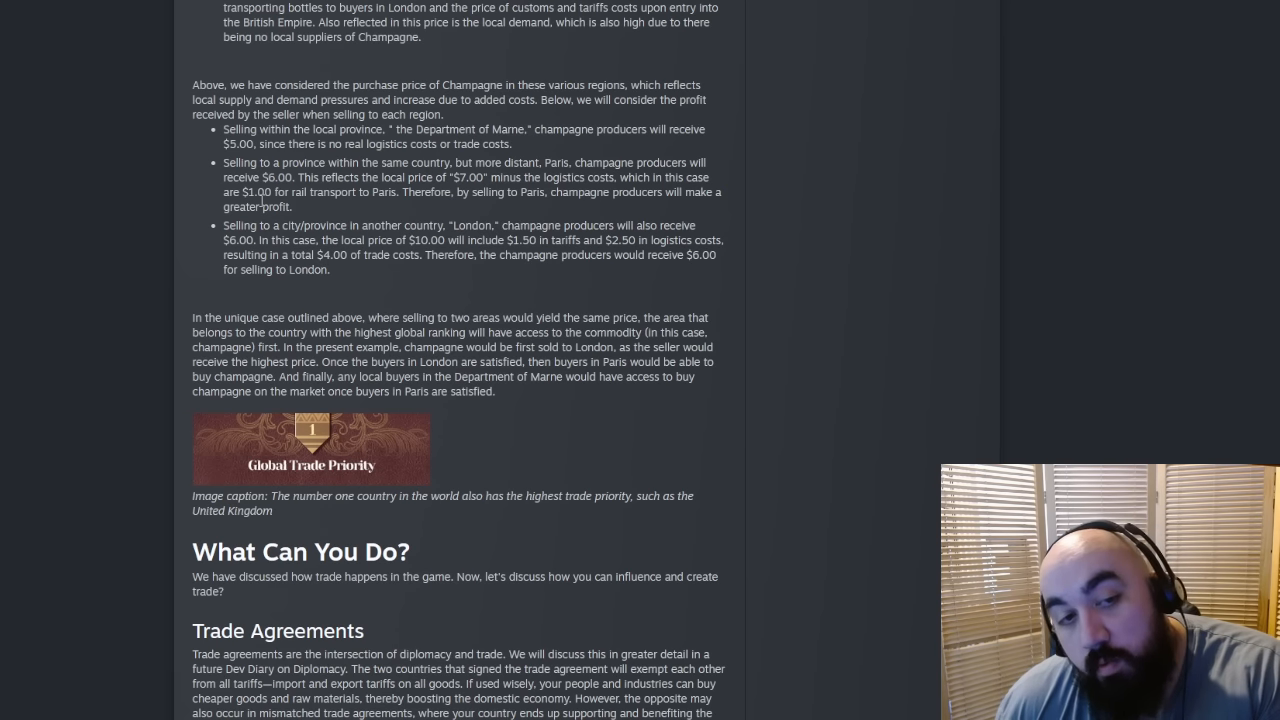
# Step: Highlight the Global Trade Priority sentence on equal prices going to the highest-ranked country
pyautogui.doubleClick(256, 192)
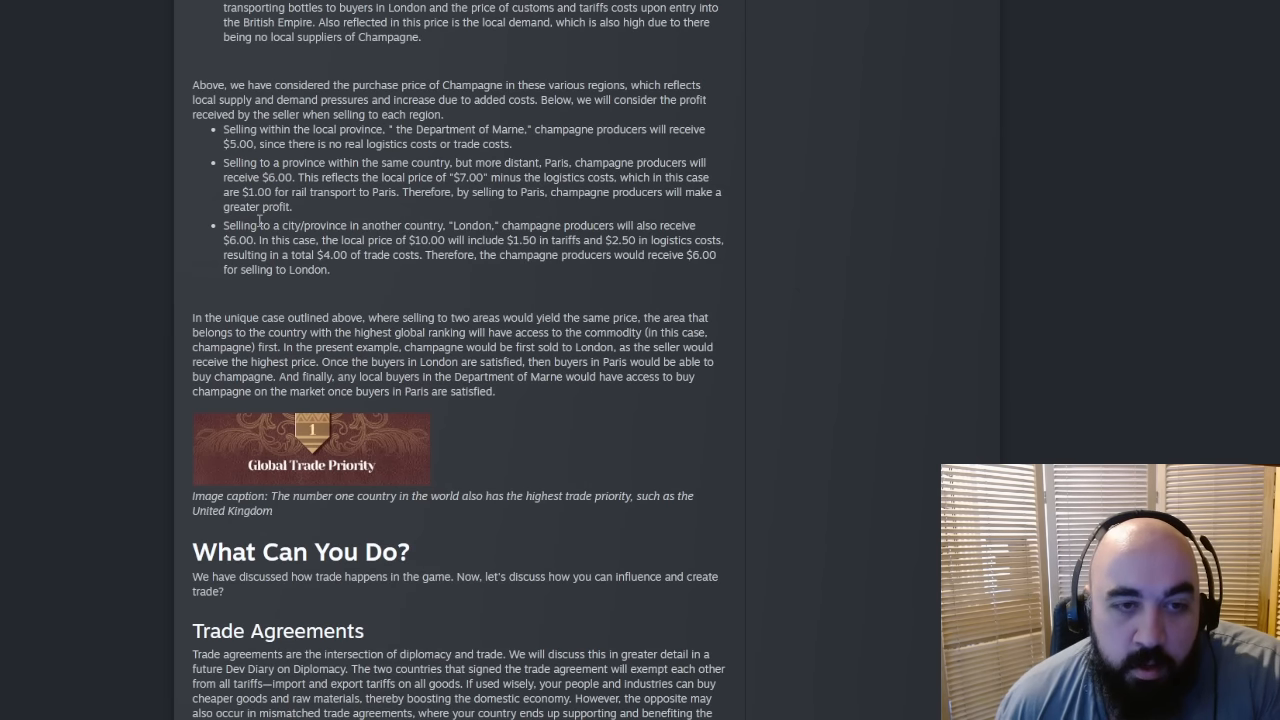
pyautogui.moveTo(408, 216)
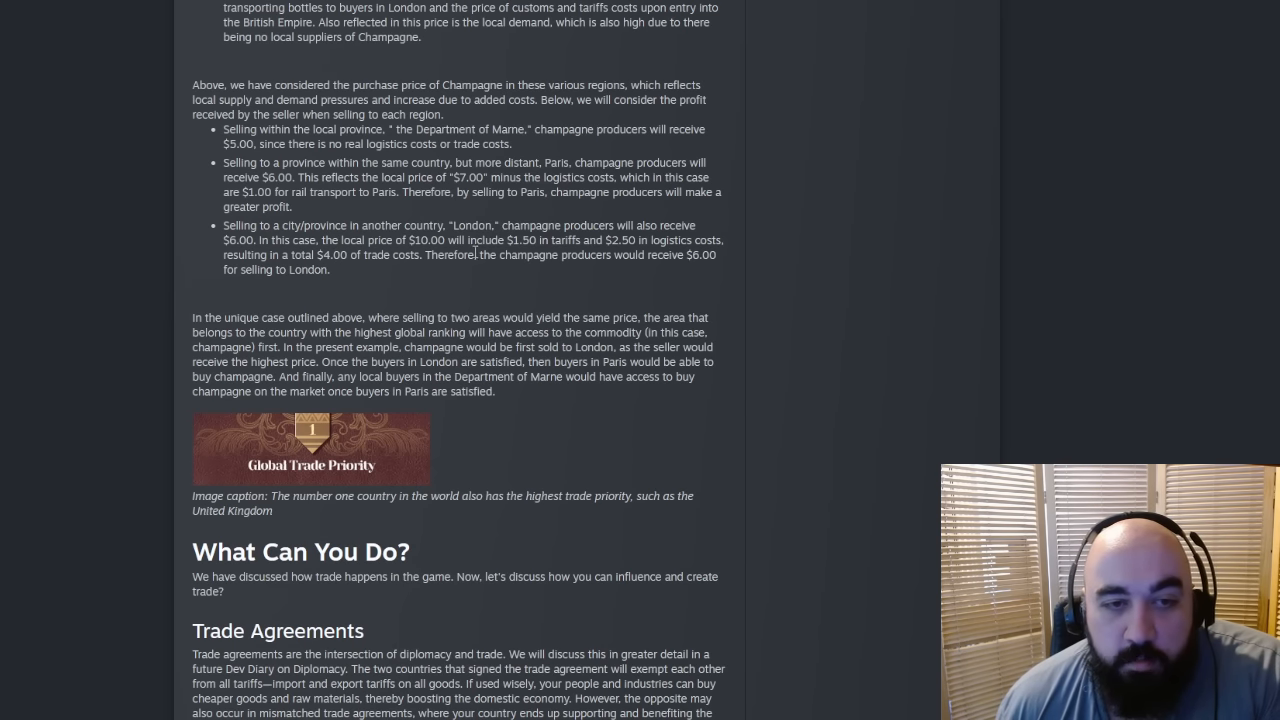
pyautogui.moveTo(394, 254); pyautogui.dragTo(328, 268)
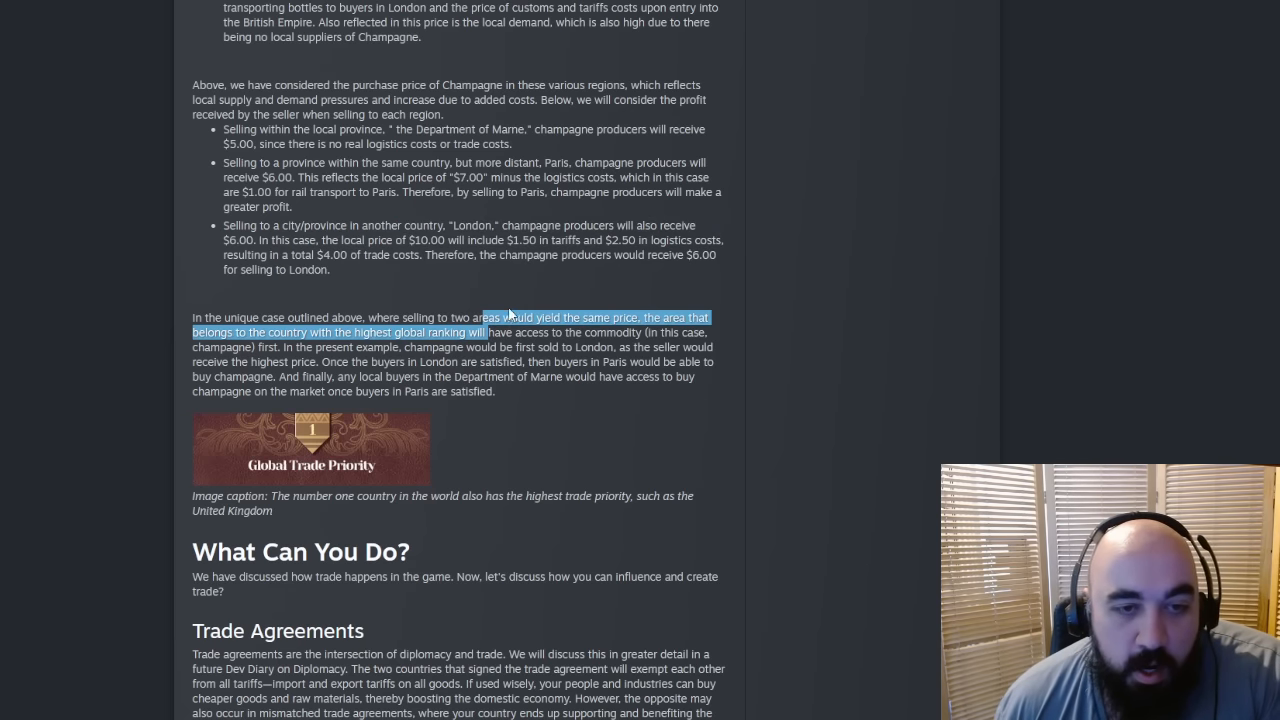
pyautogui.scroll(-3)
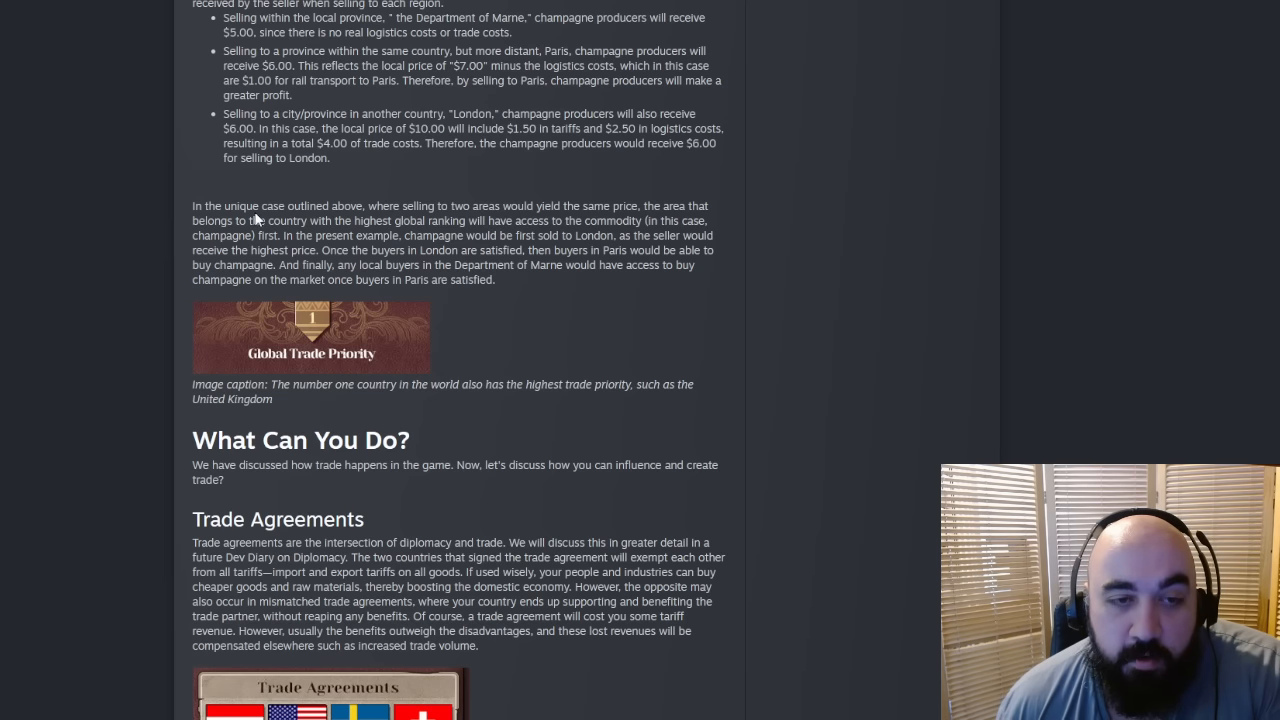
pyautogui.moveTo(224, 206); pyautogui.dragTo(284, 236)
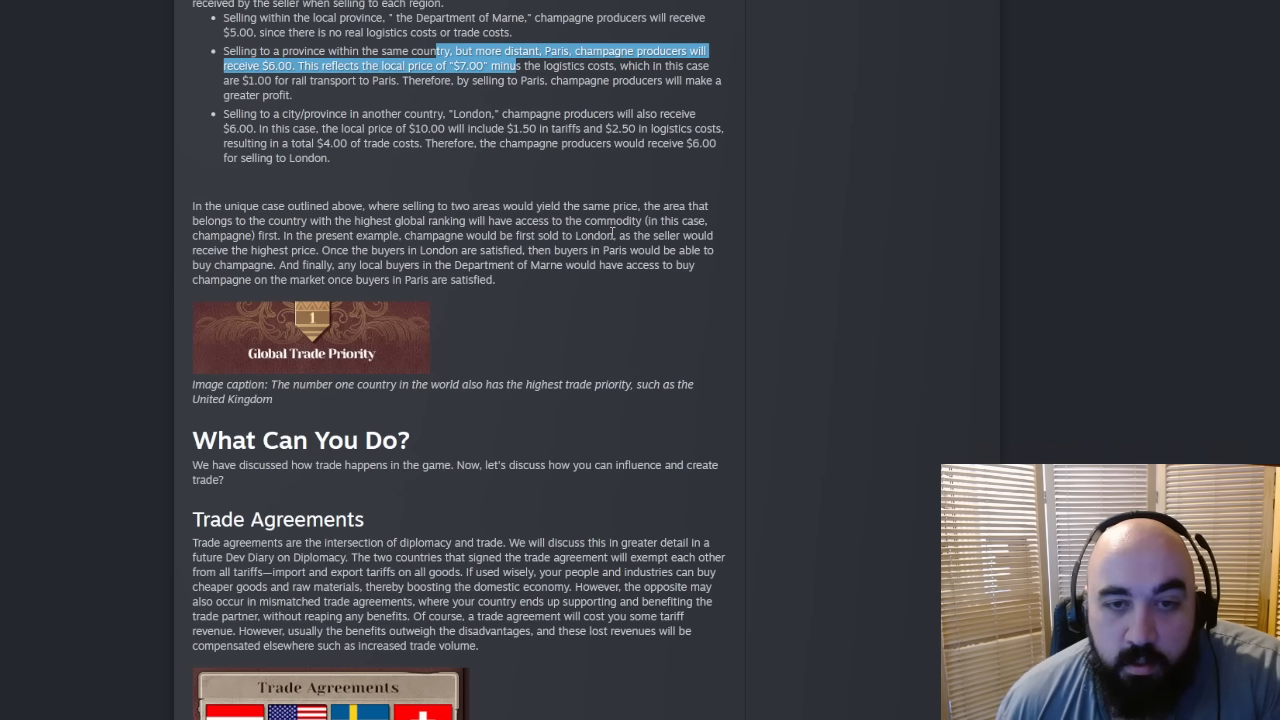
pyautogui.moveTo(368, 180)
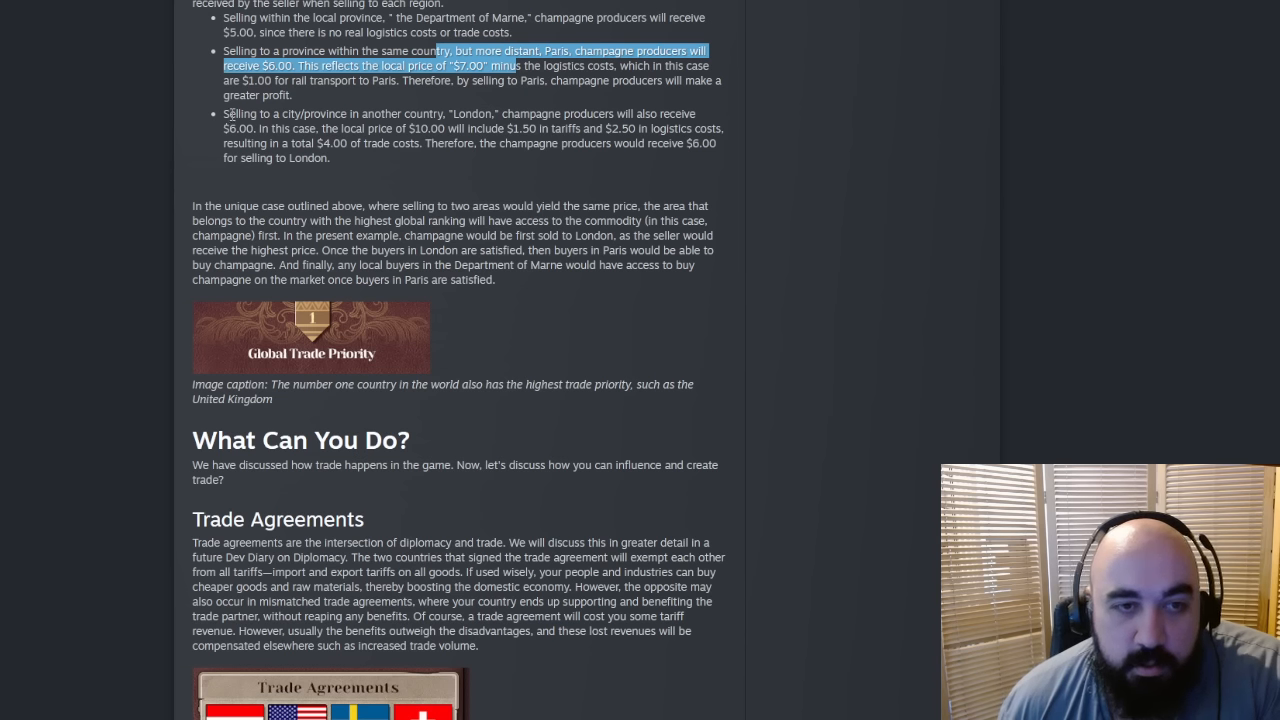
pyautogui.click(240, 128)
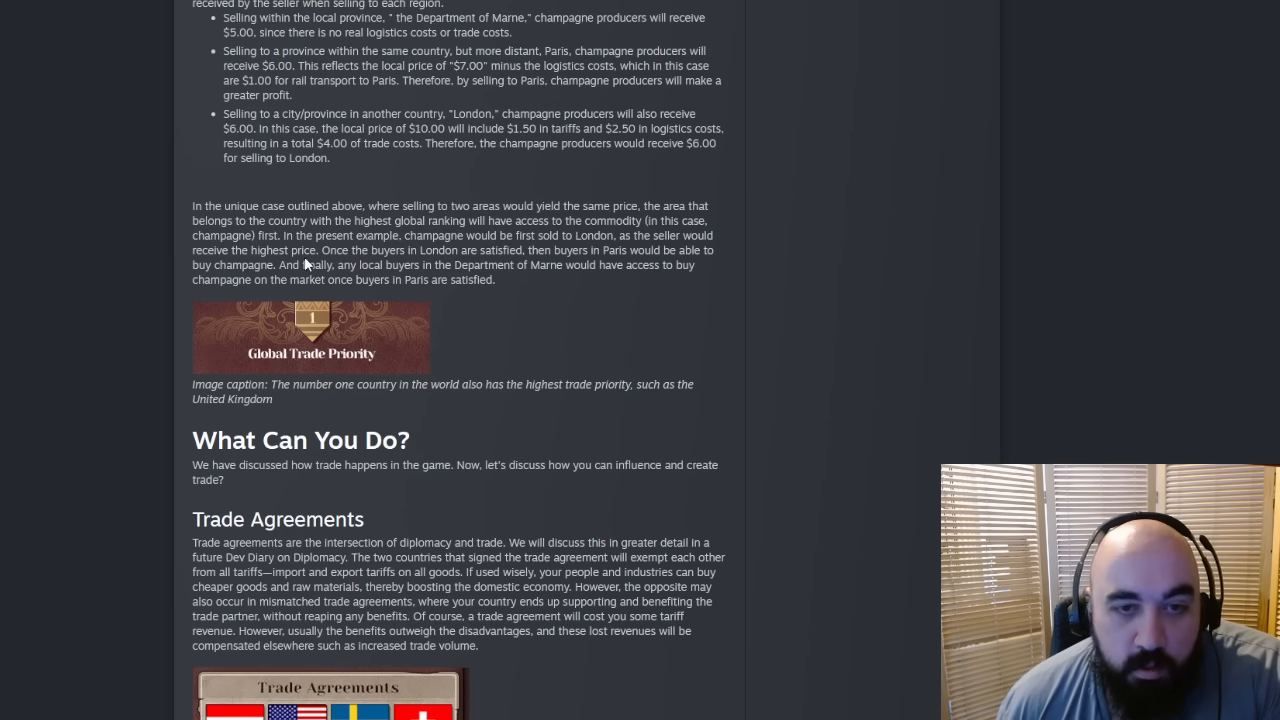
pyautogui.moveTo(504, 236); pyautogui.dragTo(576, 236)
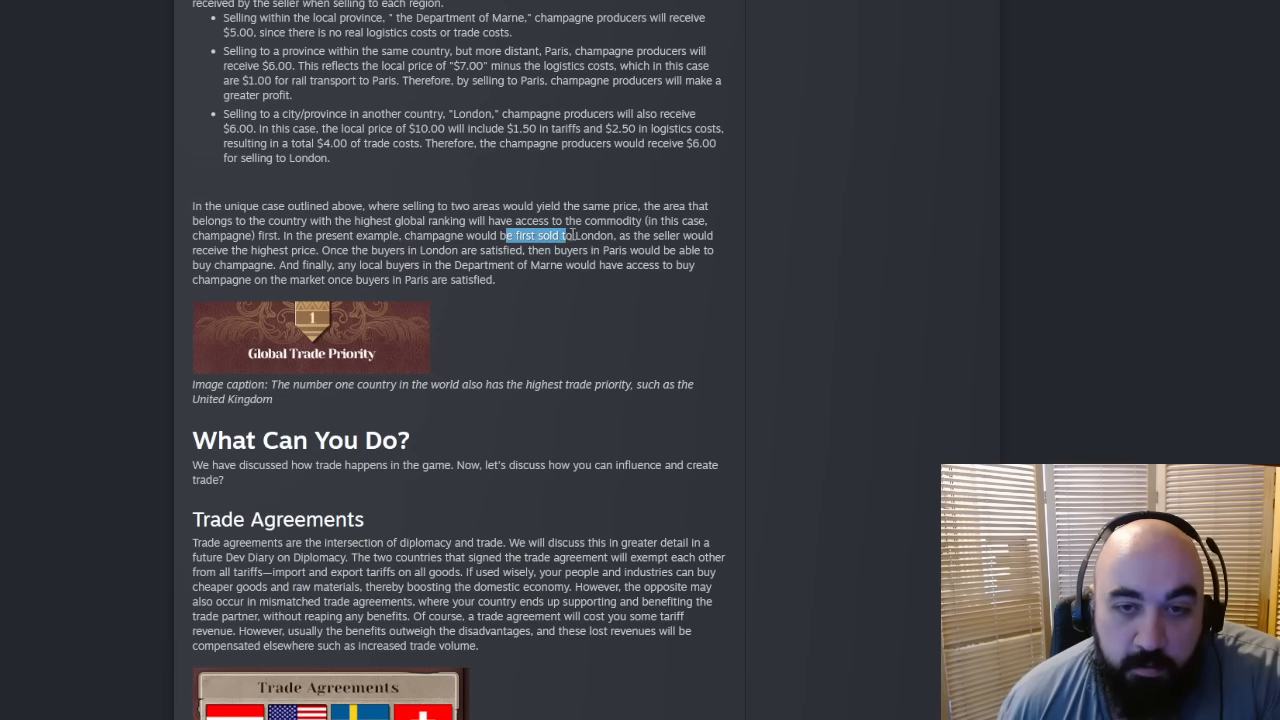
pyautogui.moveTo(570, 236); pyautogui.dragTo(300, 250)
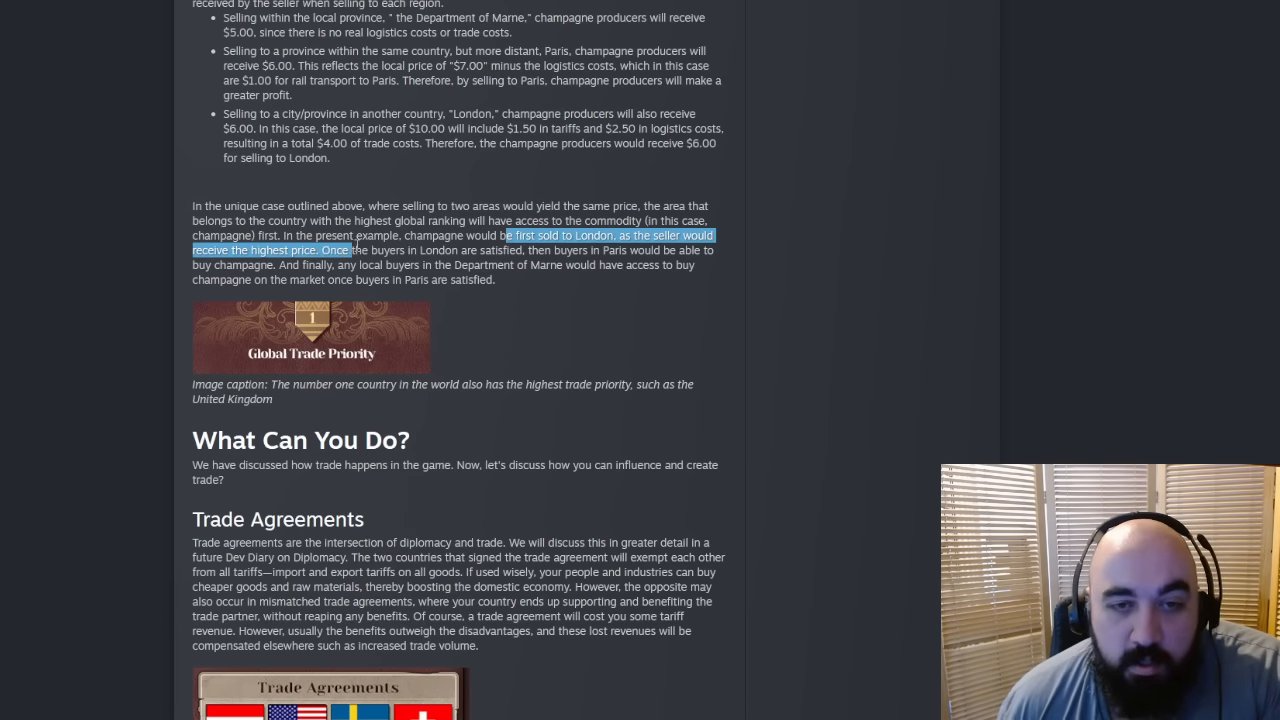
pyautogui.moveTo(352, 250); pyautogui.dragTo(548, 264)
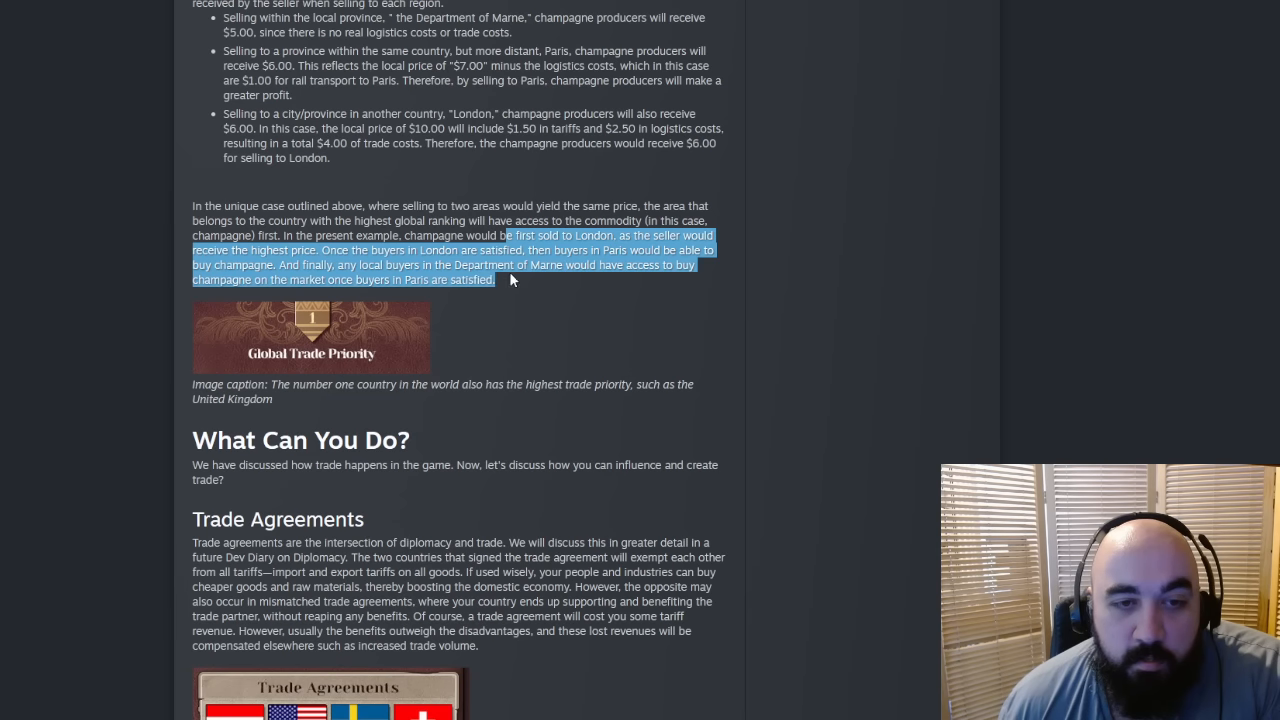
pyautogui.moveTo(518, 400)
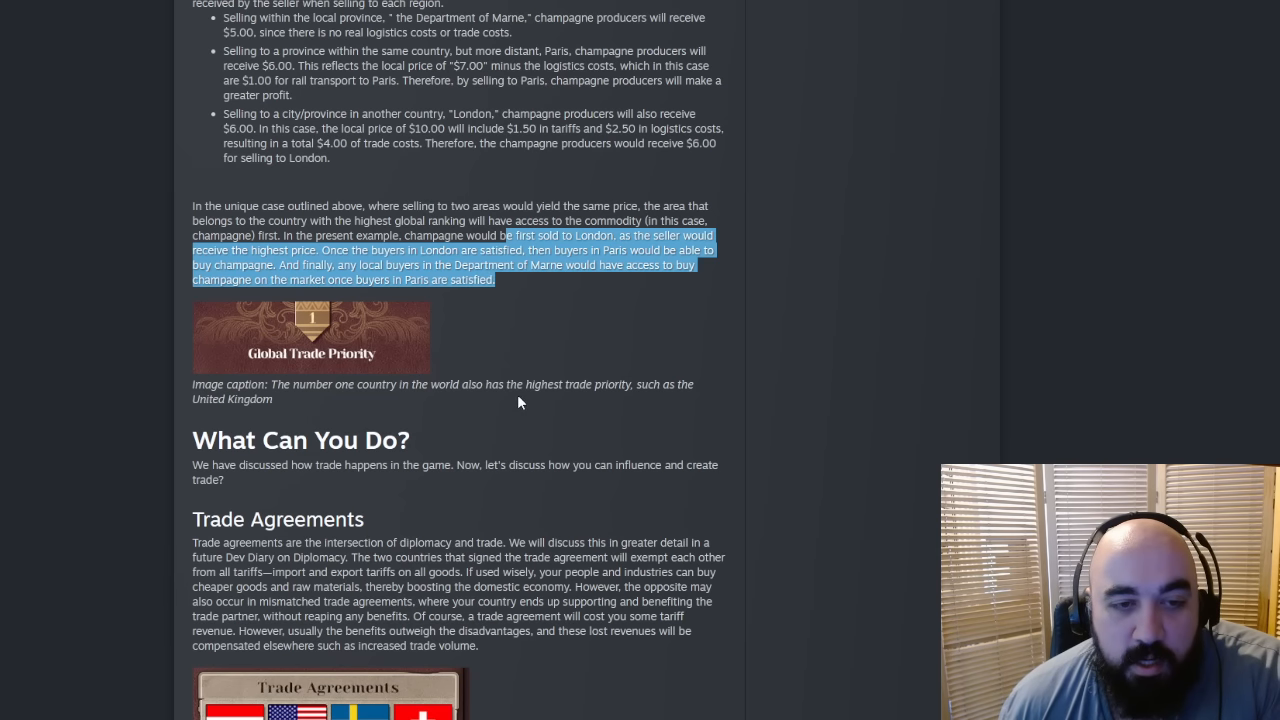
pyautogui.click(424, 328)
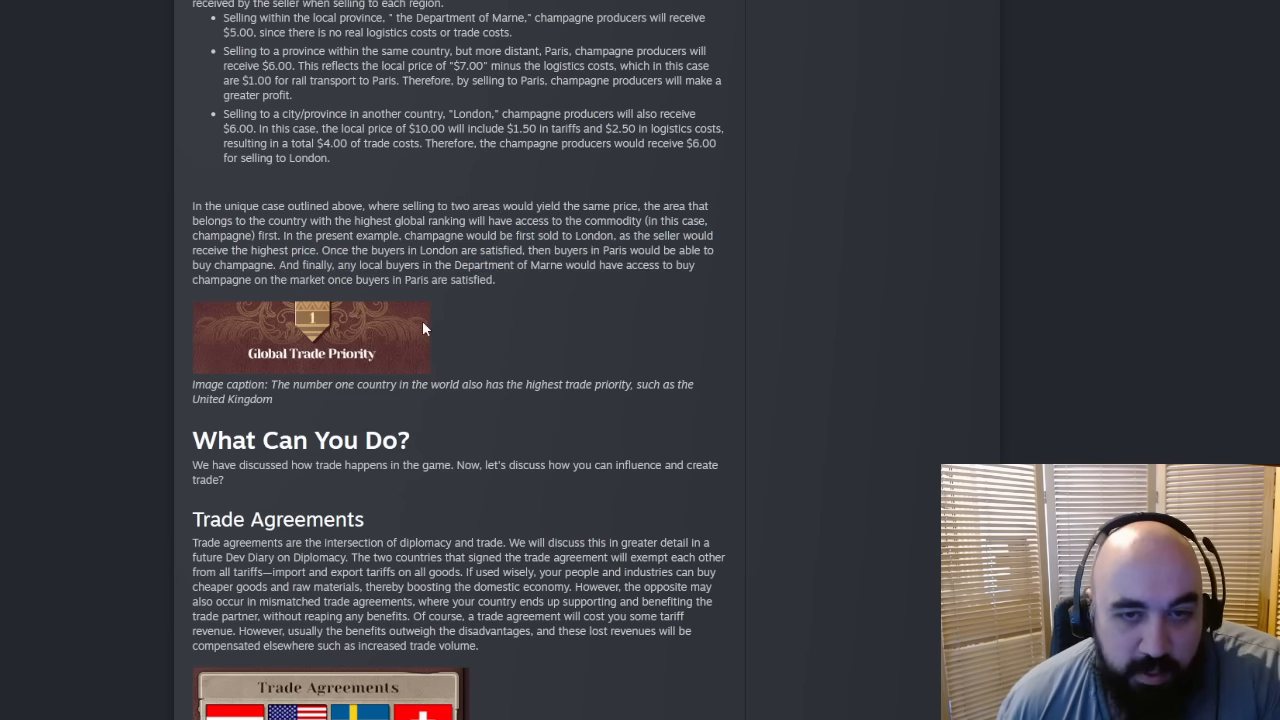
pyautogui.moveTo(372, 236); pyautogui.dragTo(630, 250)
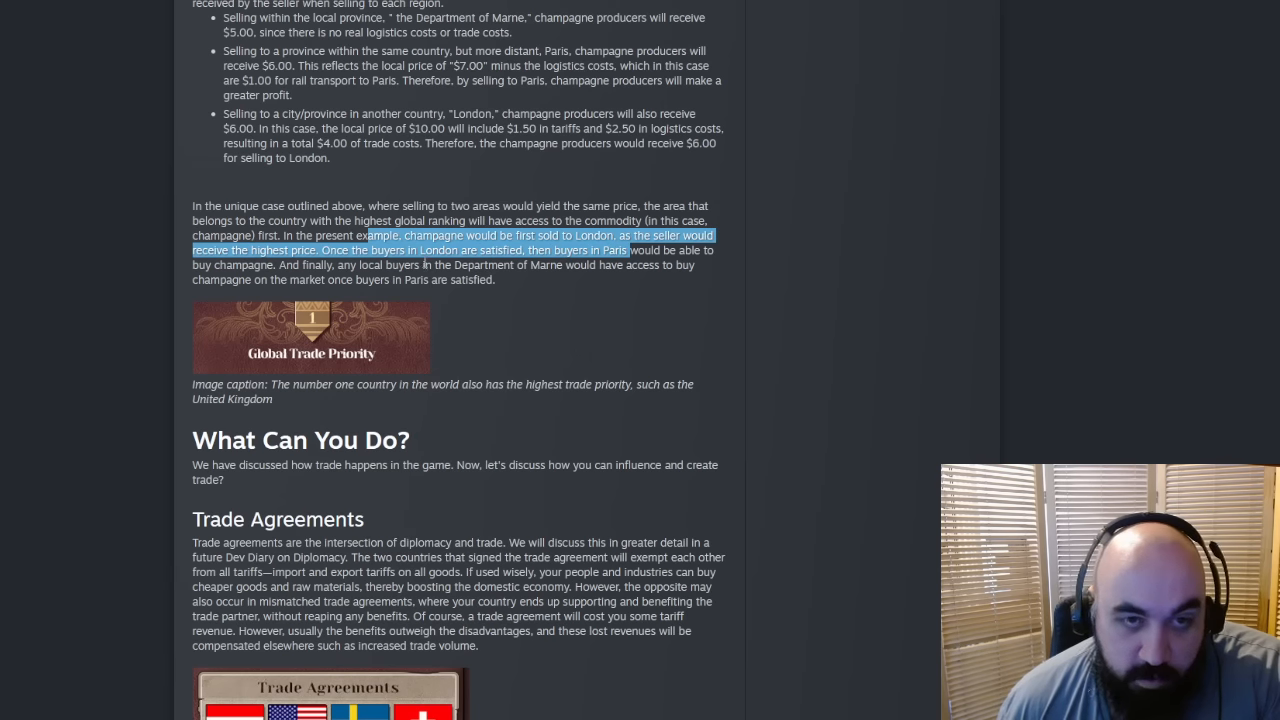
pyautogui.moveTo(456, 156)
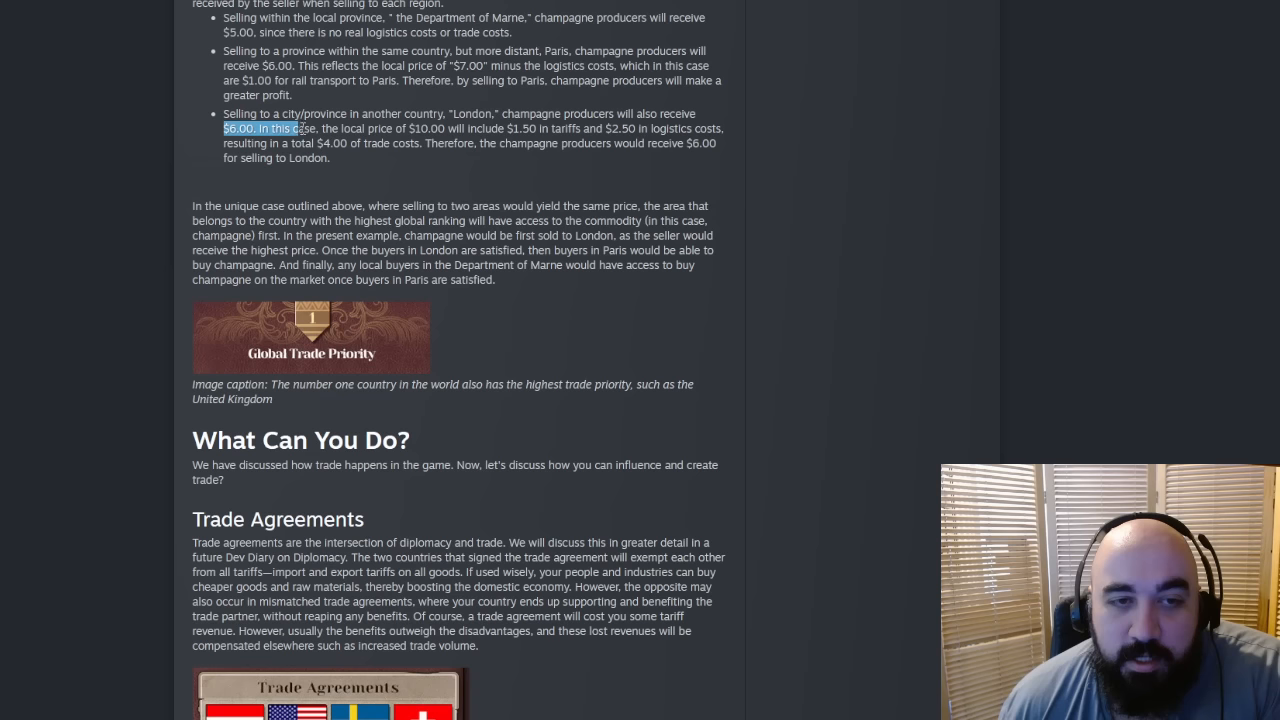
pyautogui.moveTo(308, 244)
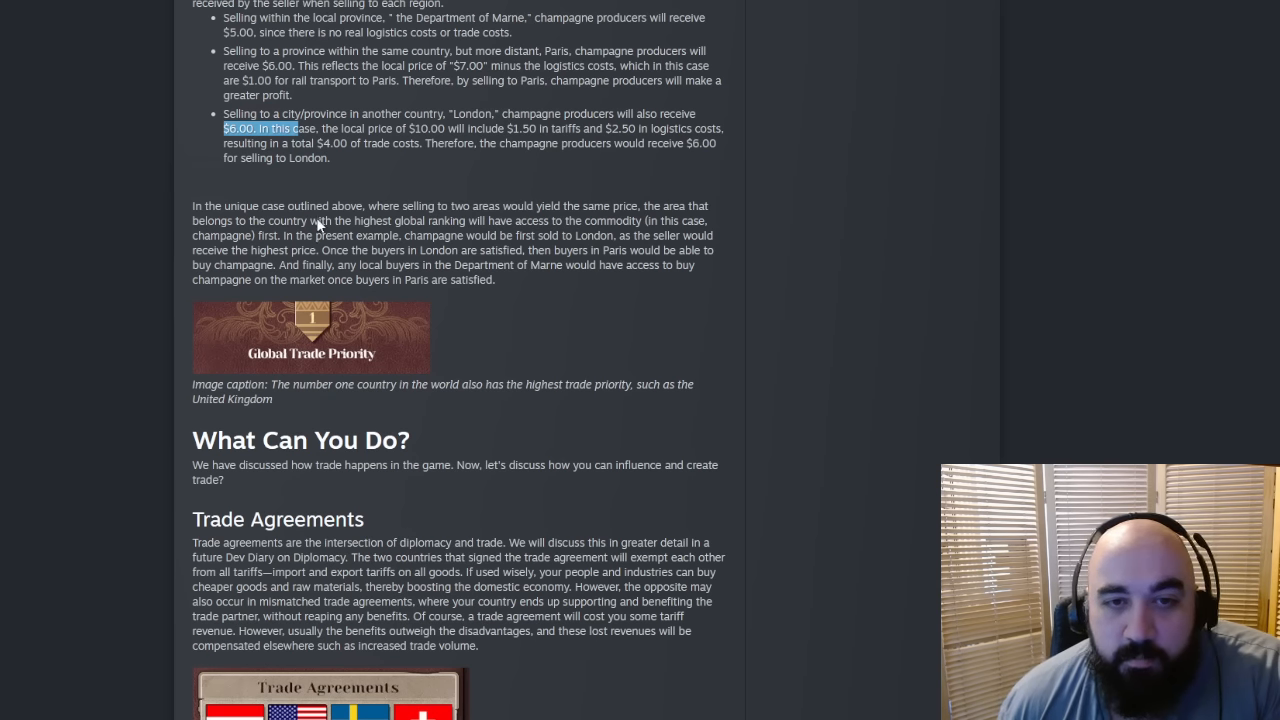
pyautogui.moveTo(196, 168)
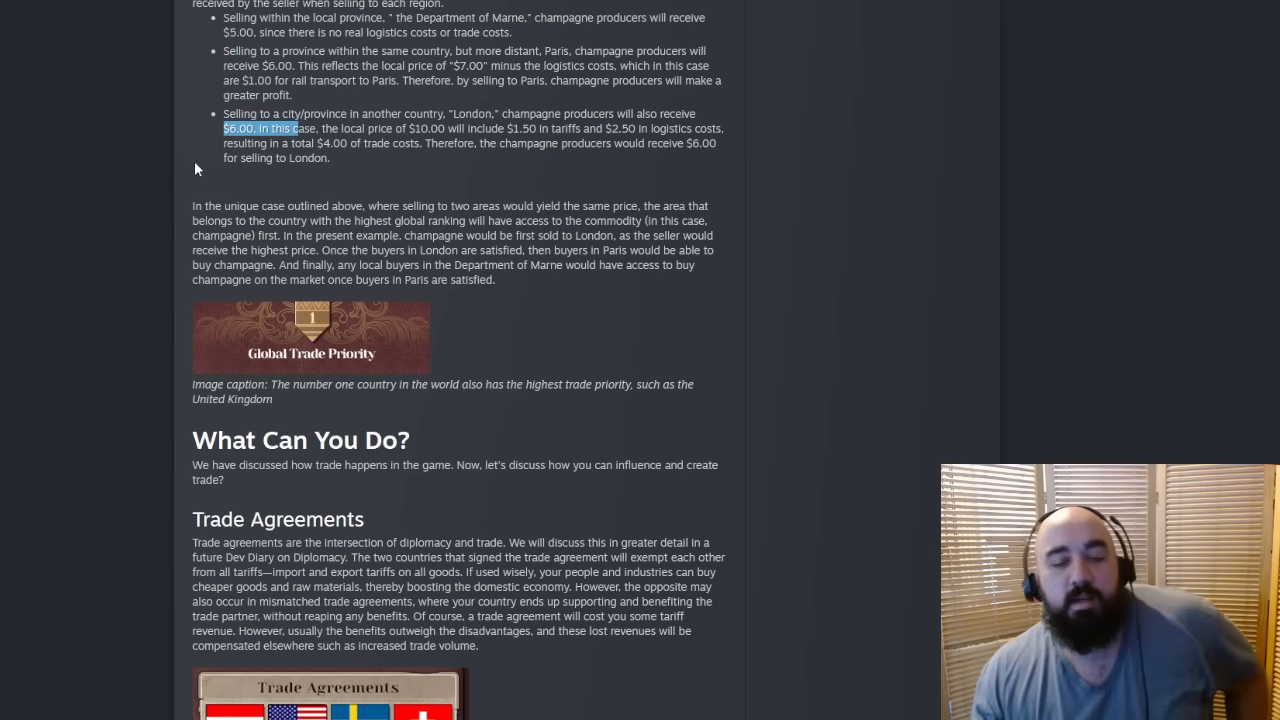
pyautogui.moveTo(570, 204)
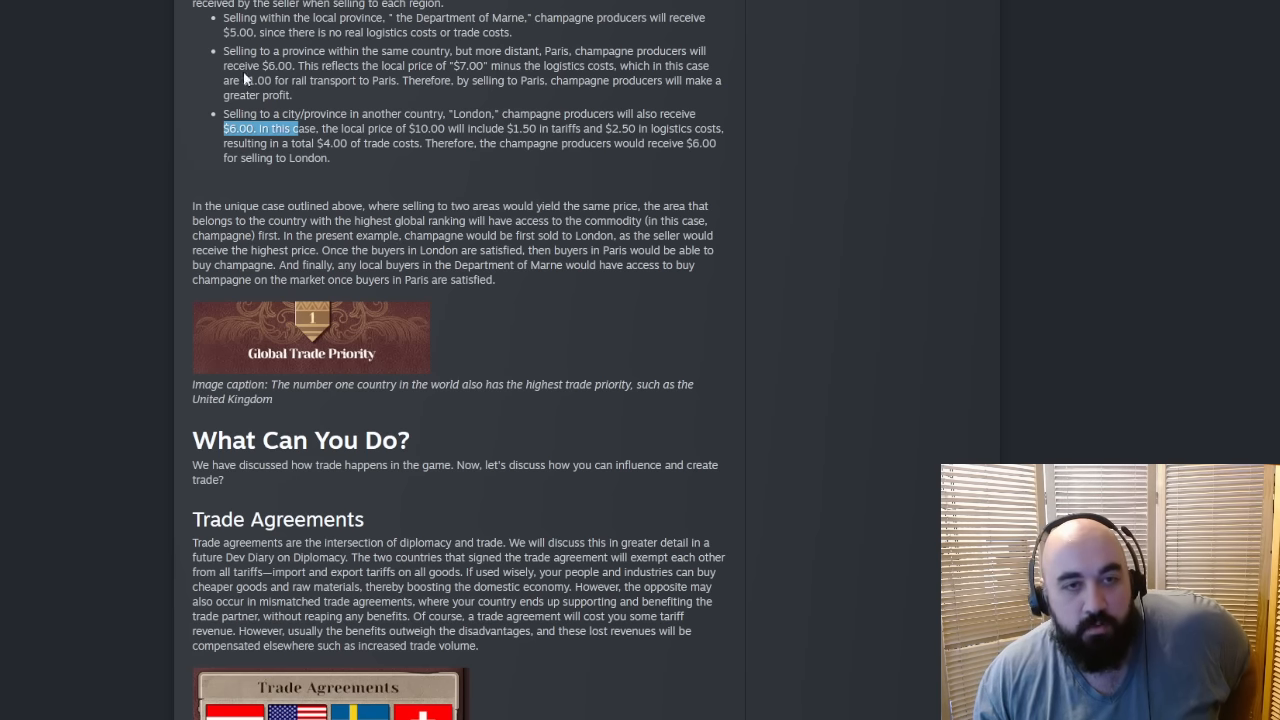
pyautogui.moveTo(636, 140)
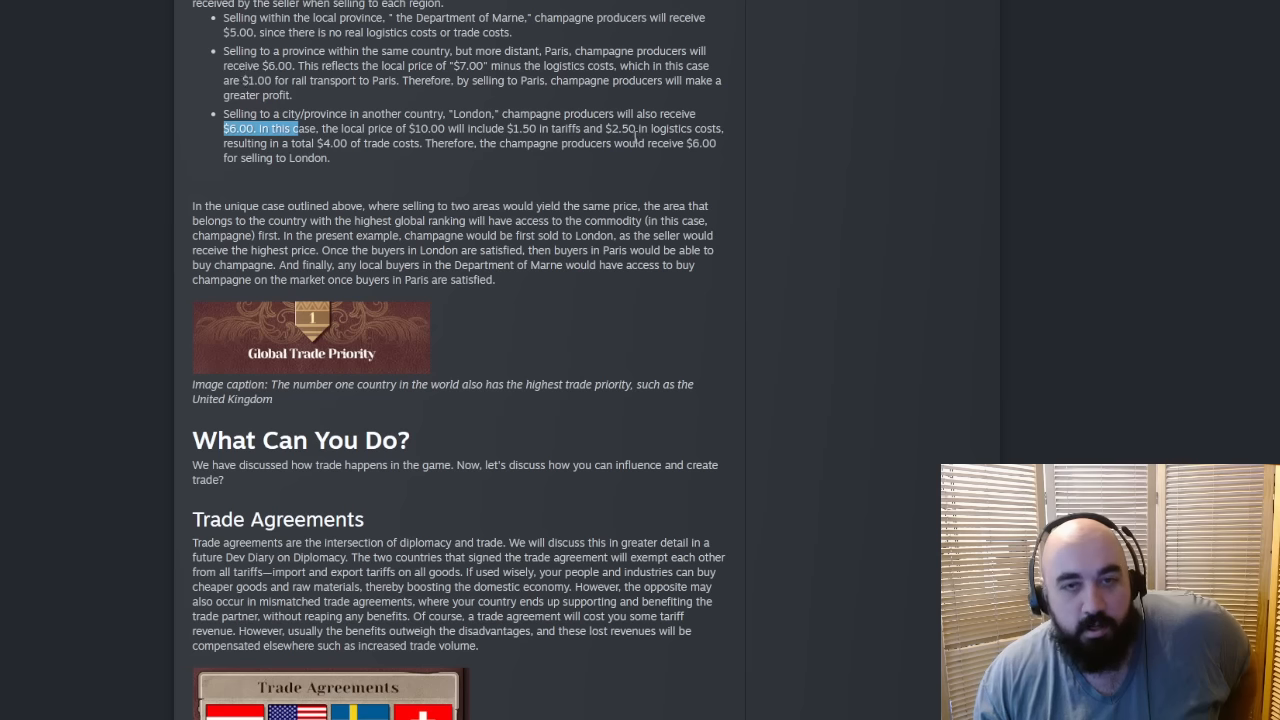
pyautogui.moveTo(620, 136)
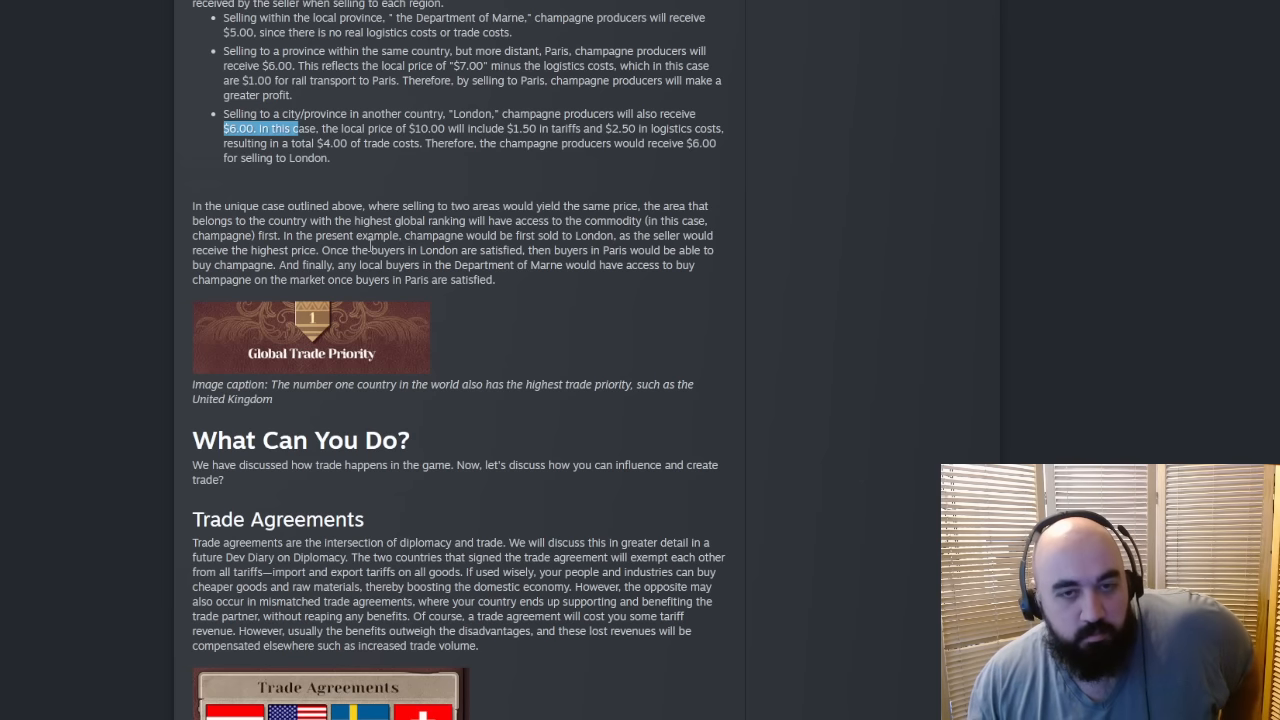
pyautogui.moveTo(512, 220); pyautogui.dragTo(538, 236)
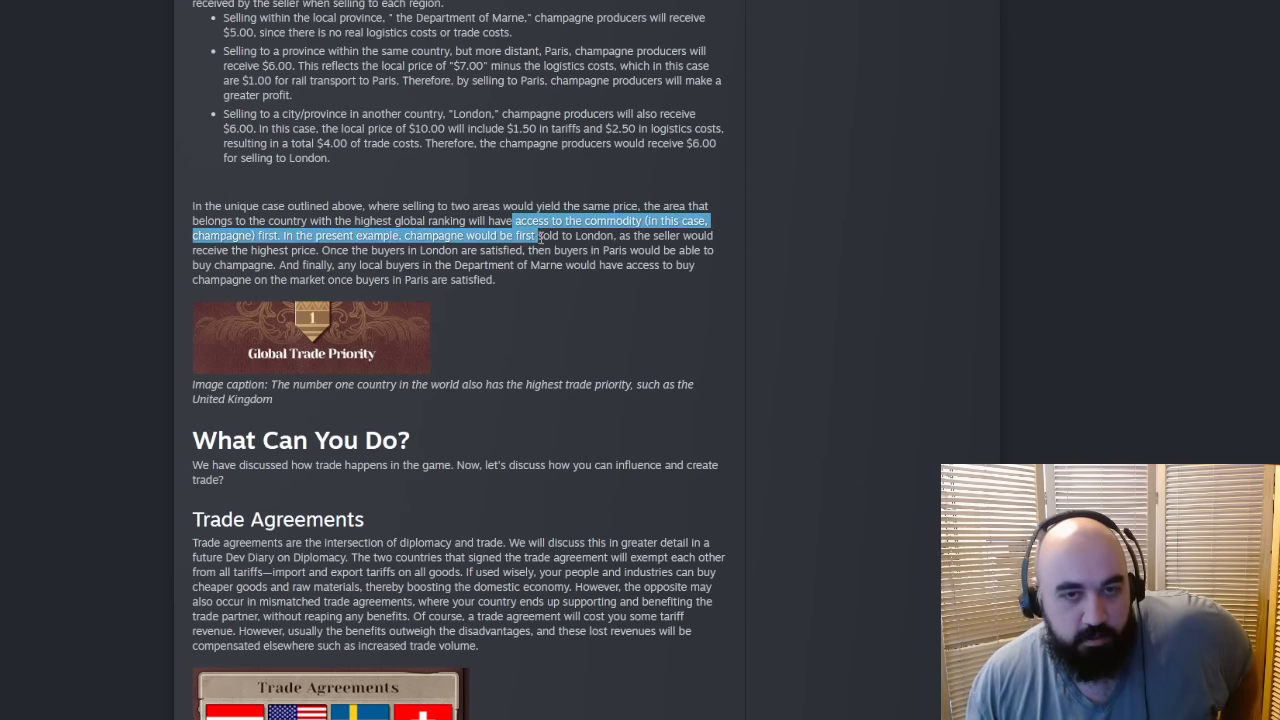
pyautogui.moveTo(538, 236); pyautogui.dragTo(332, 264)
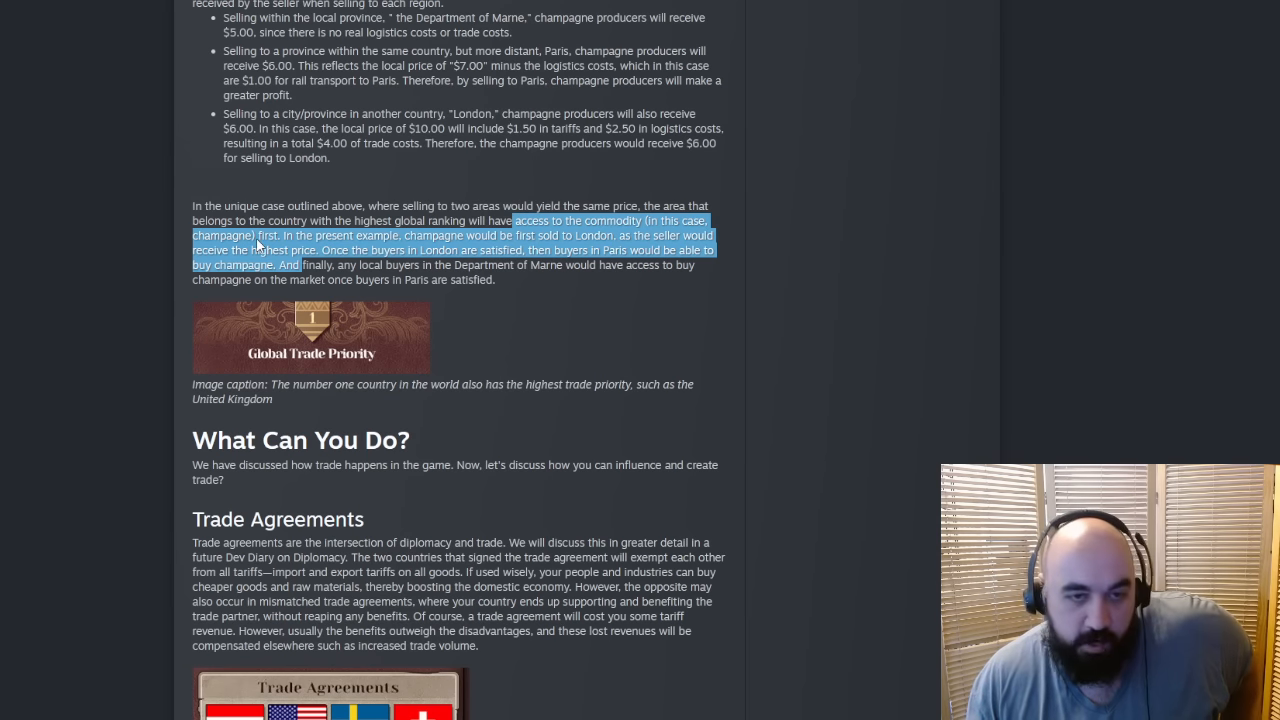
pyautogui.scroll(-3)
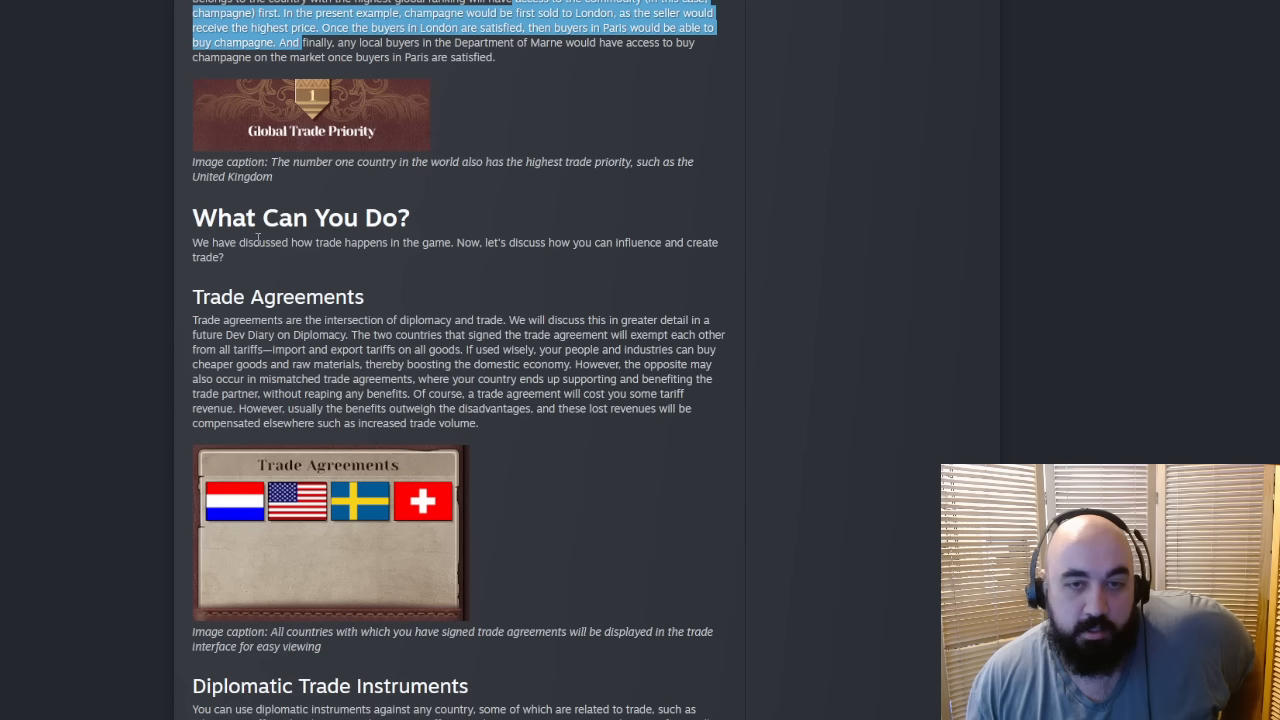
pyautogui.moveTo(664, 260)
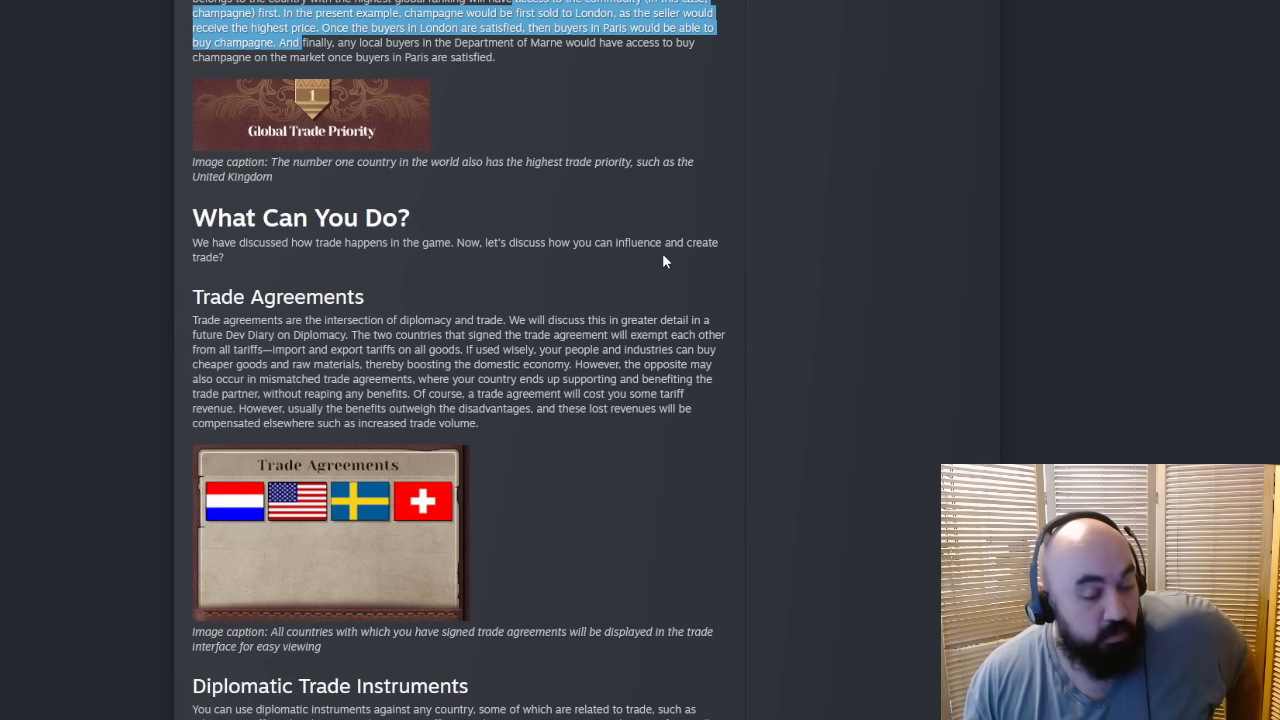
pyautogui.scroll(-3)
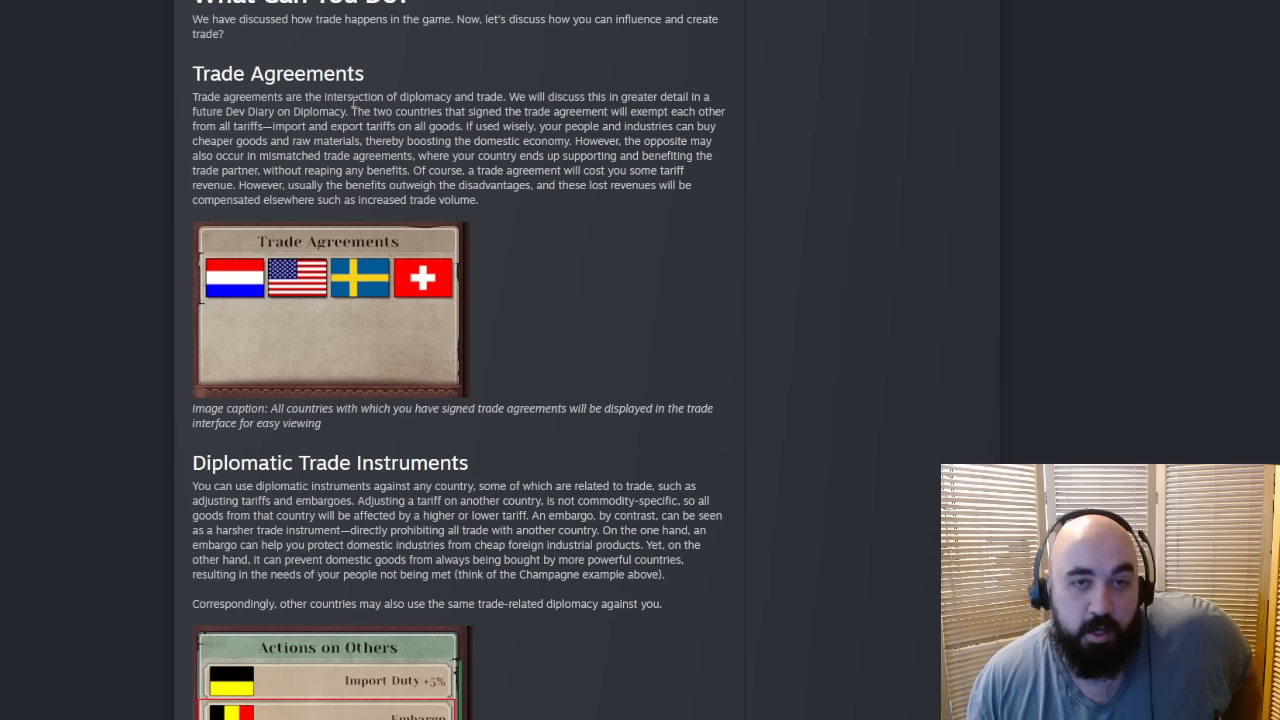
pyautogui.moveTo(352, 96); pyautogui.dragTo(312, 126)
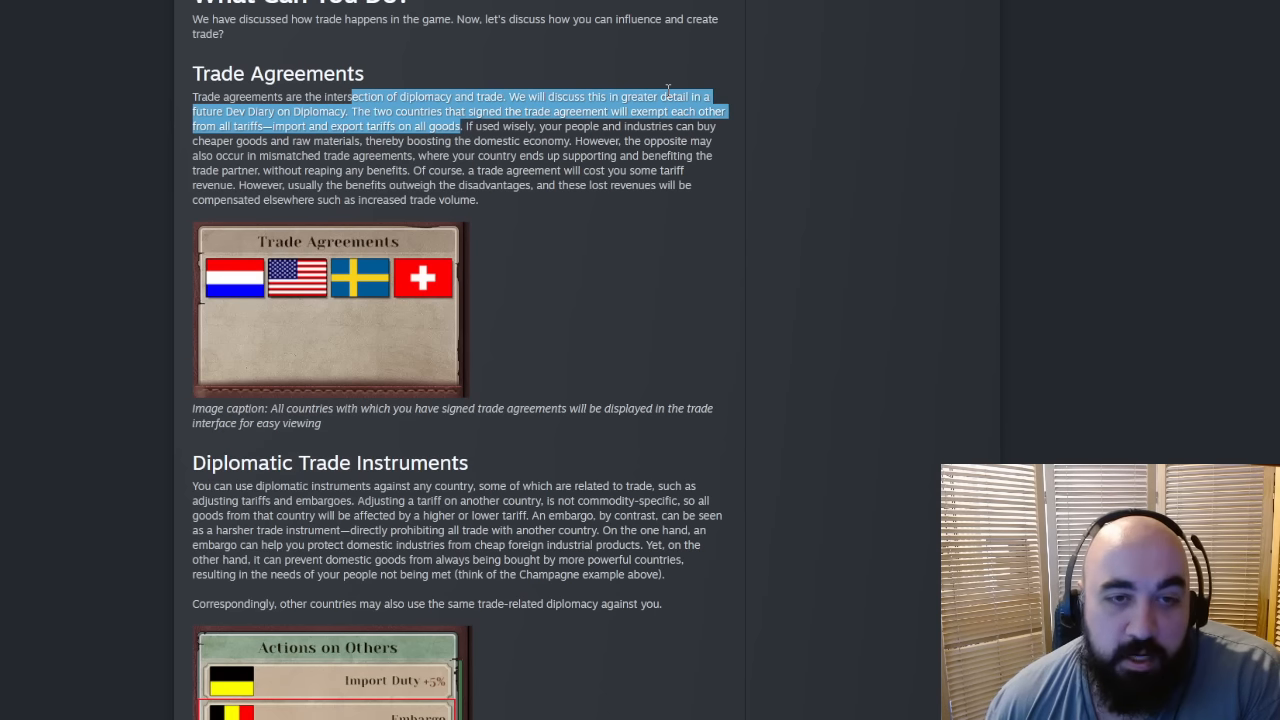
pyautogui.moveTo(480, 176)
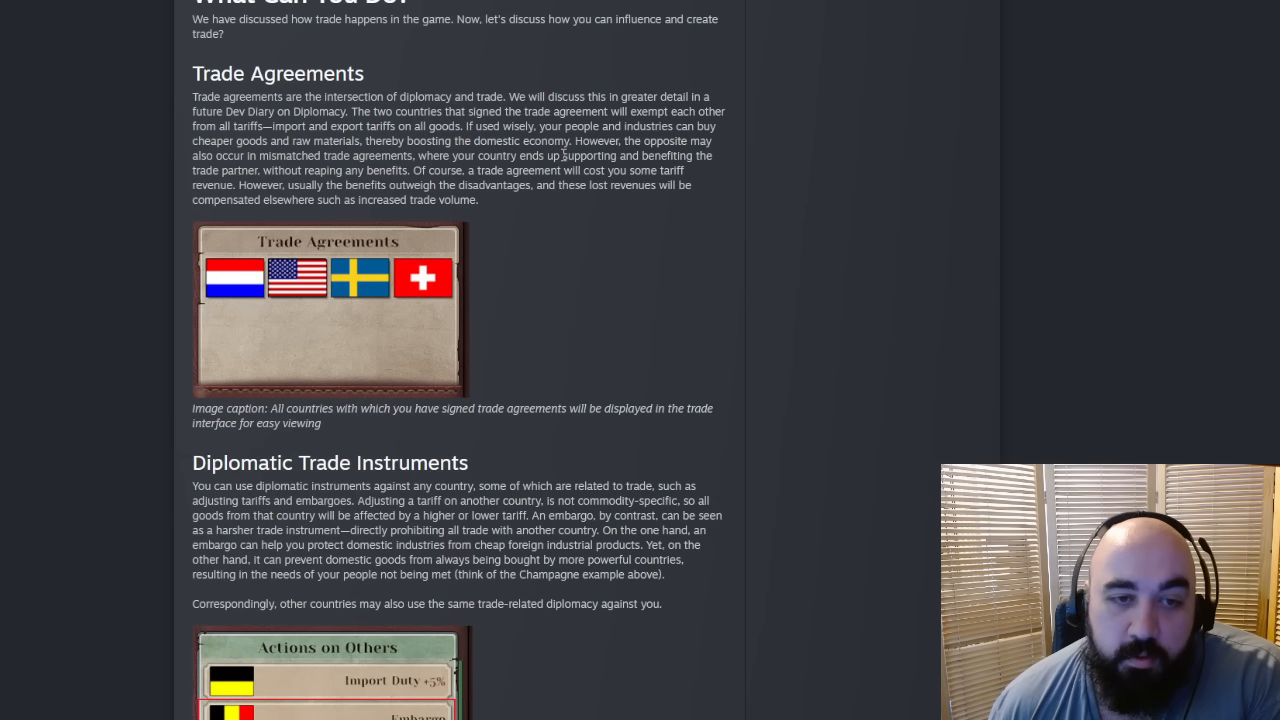
pyautogui.scroll(-3)
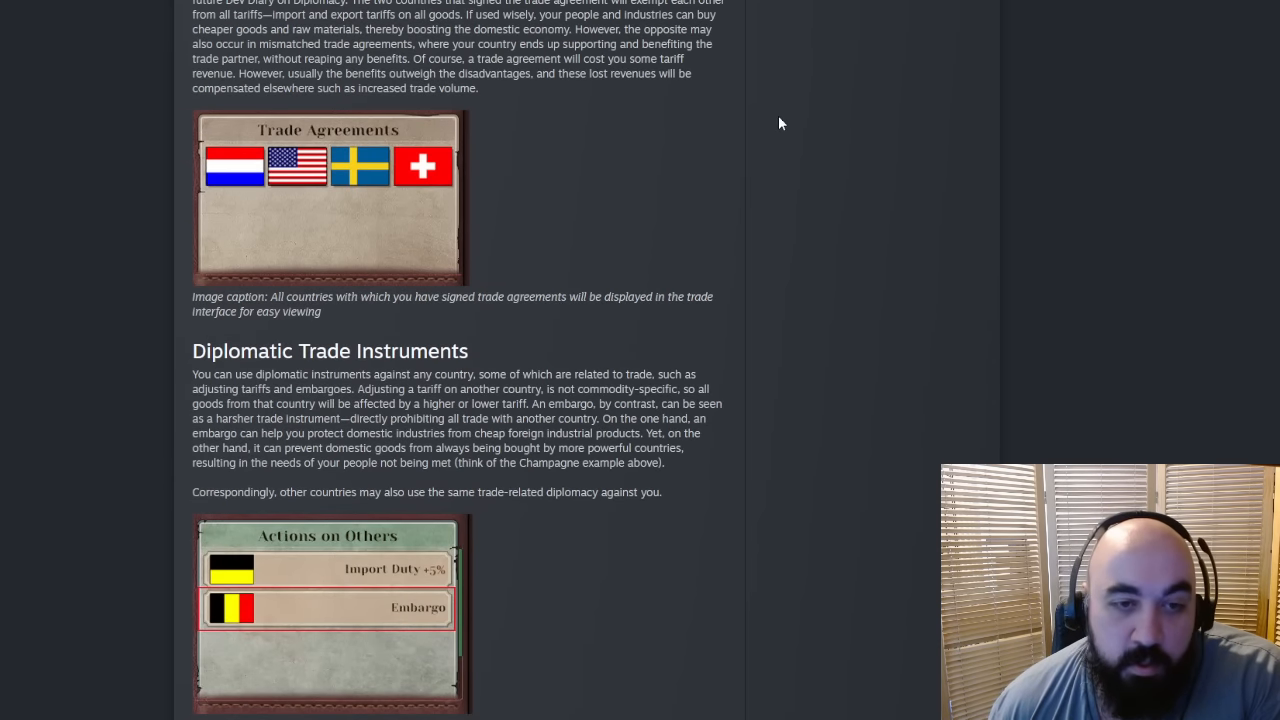
pyautogui.scroll(-3)
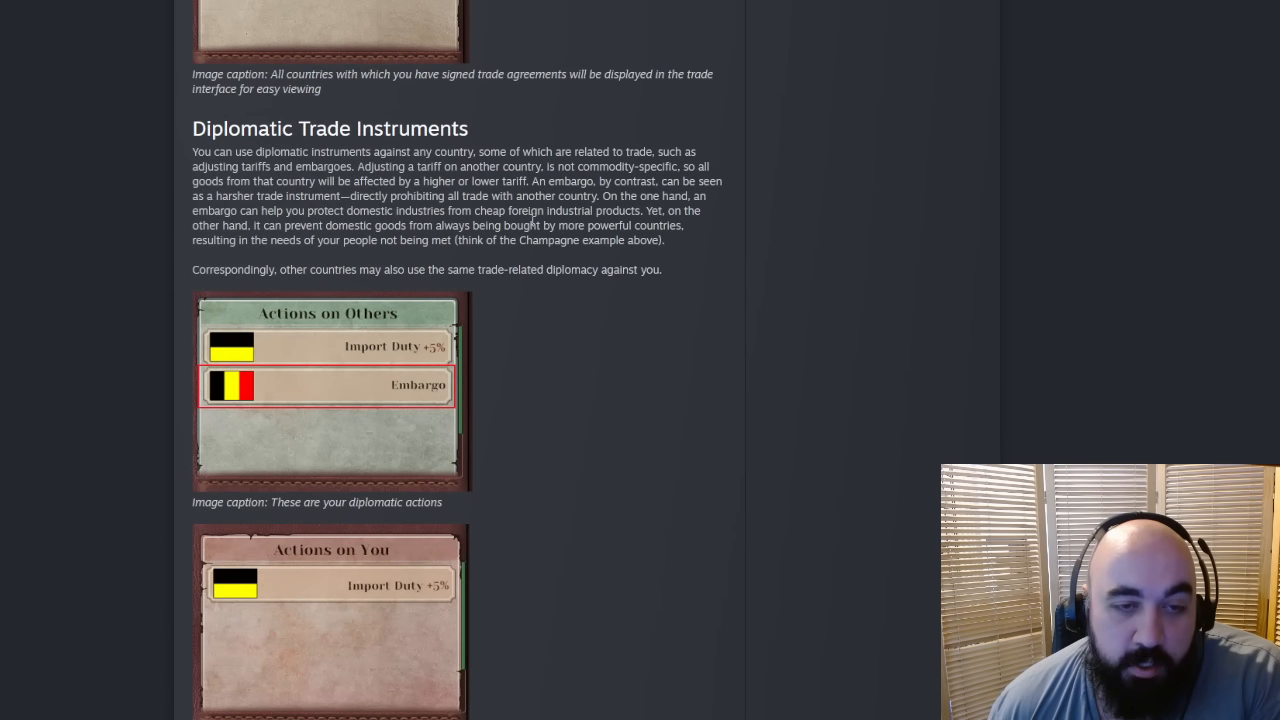
pyautogui.moveTo(676, 408)
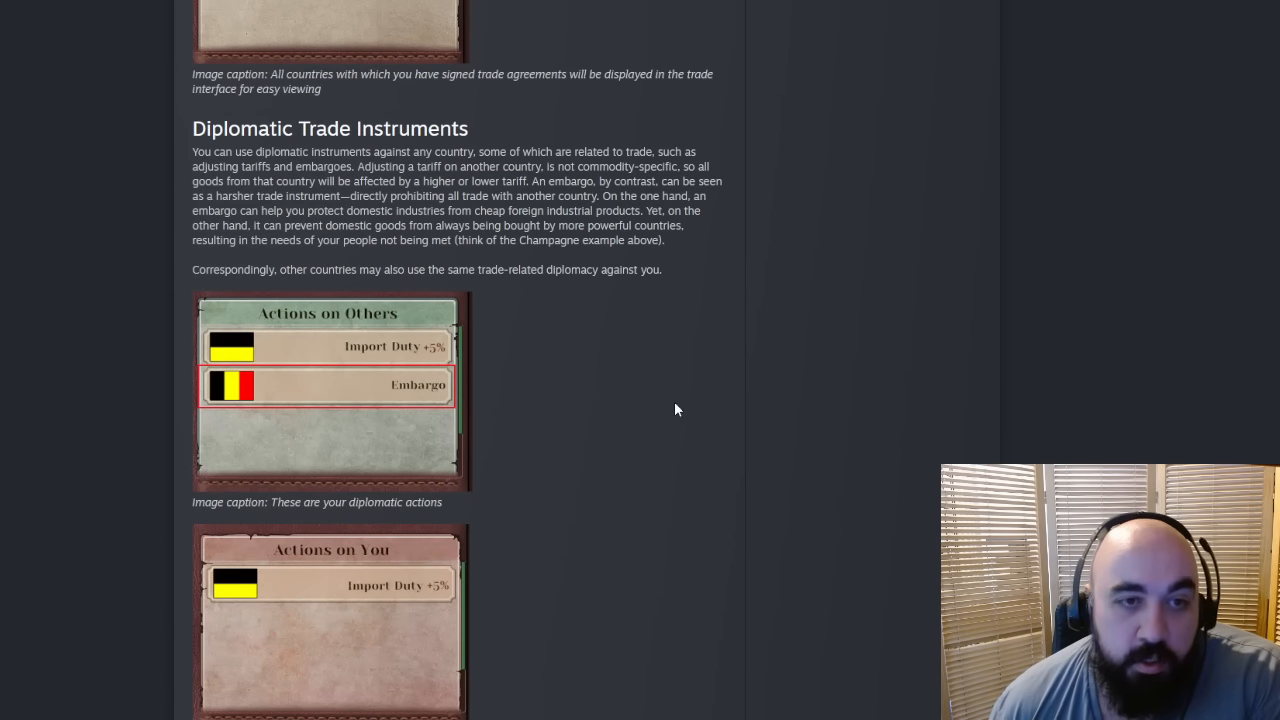
pyautogui.moveTo(664, 394)
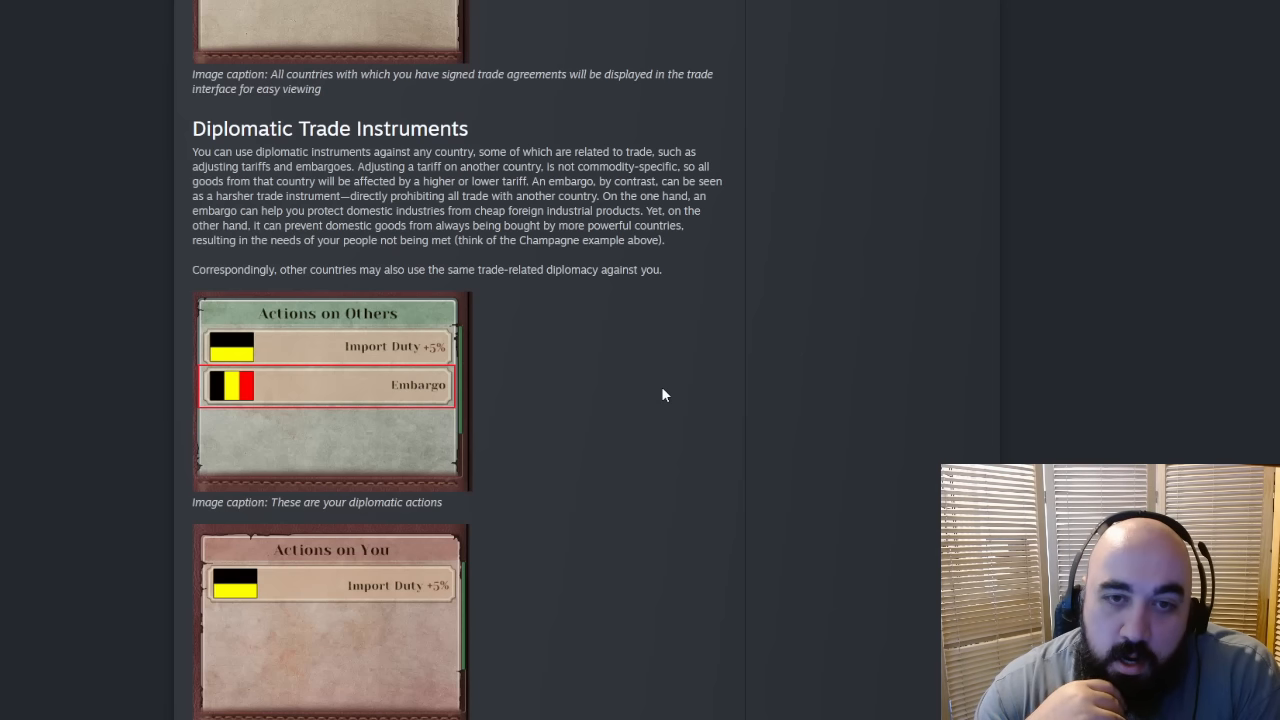
pyautogui.moveTo(620, 112)
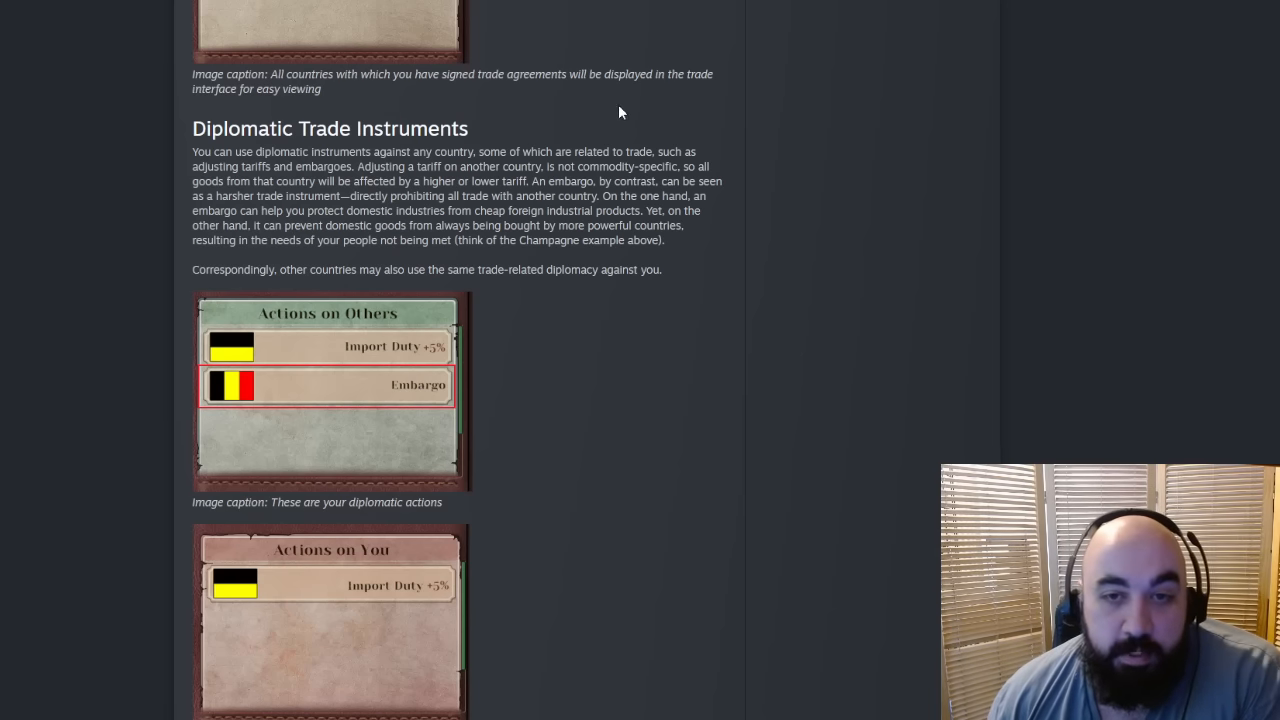
pyautogui.moveTo(544, 166); pyautogui.dragTo(690, 166)
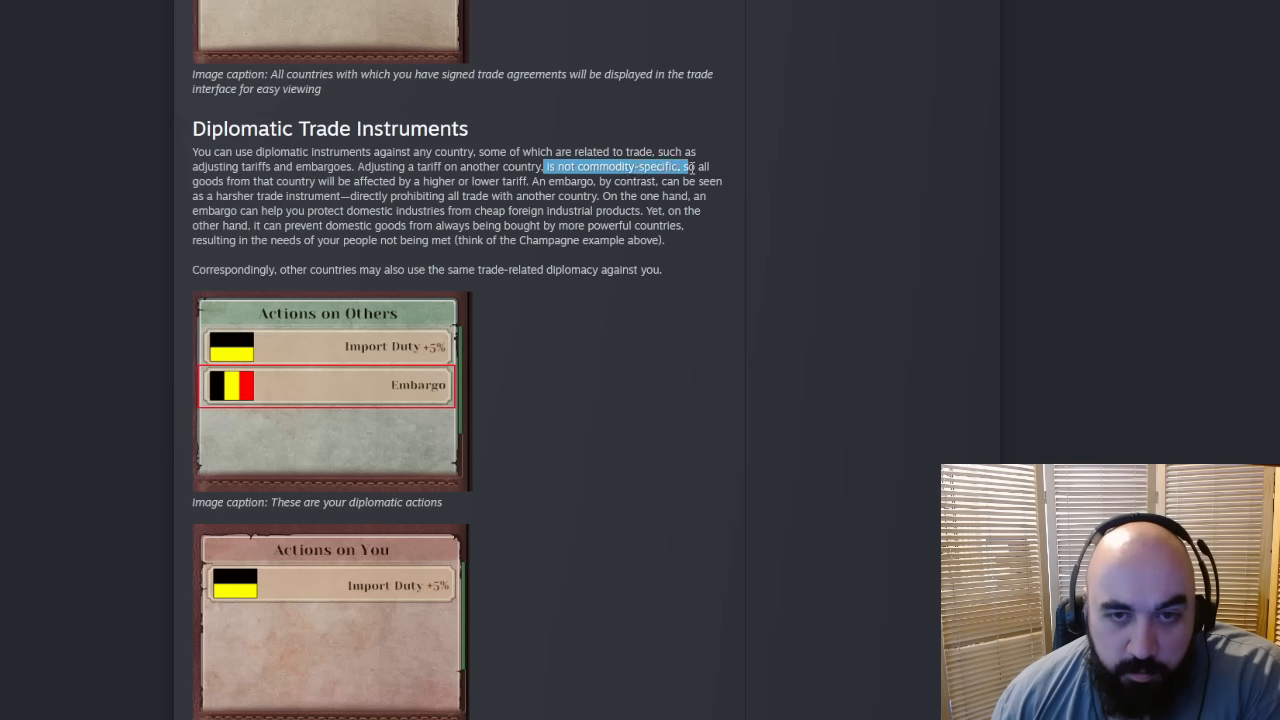
pyautogui.moveTo(584, 320)
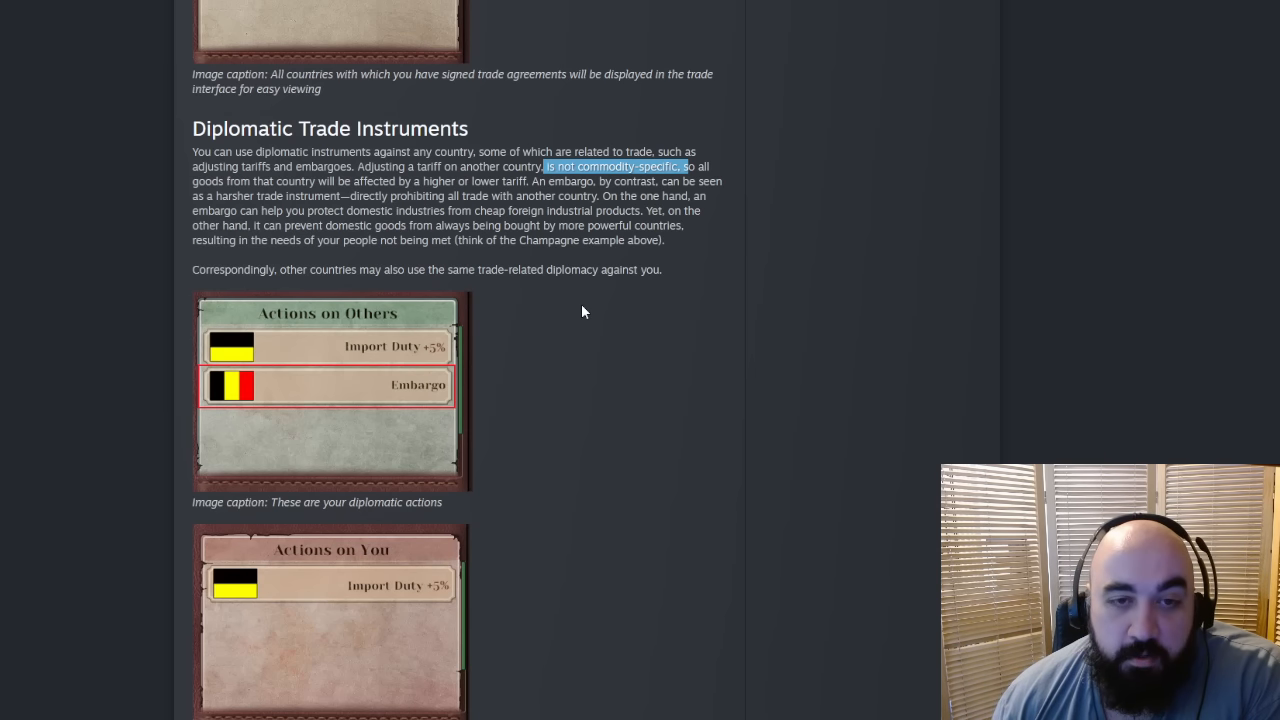
pyautogui.moveTo(584, 304)
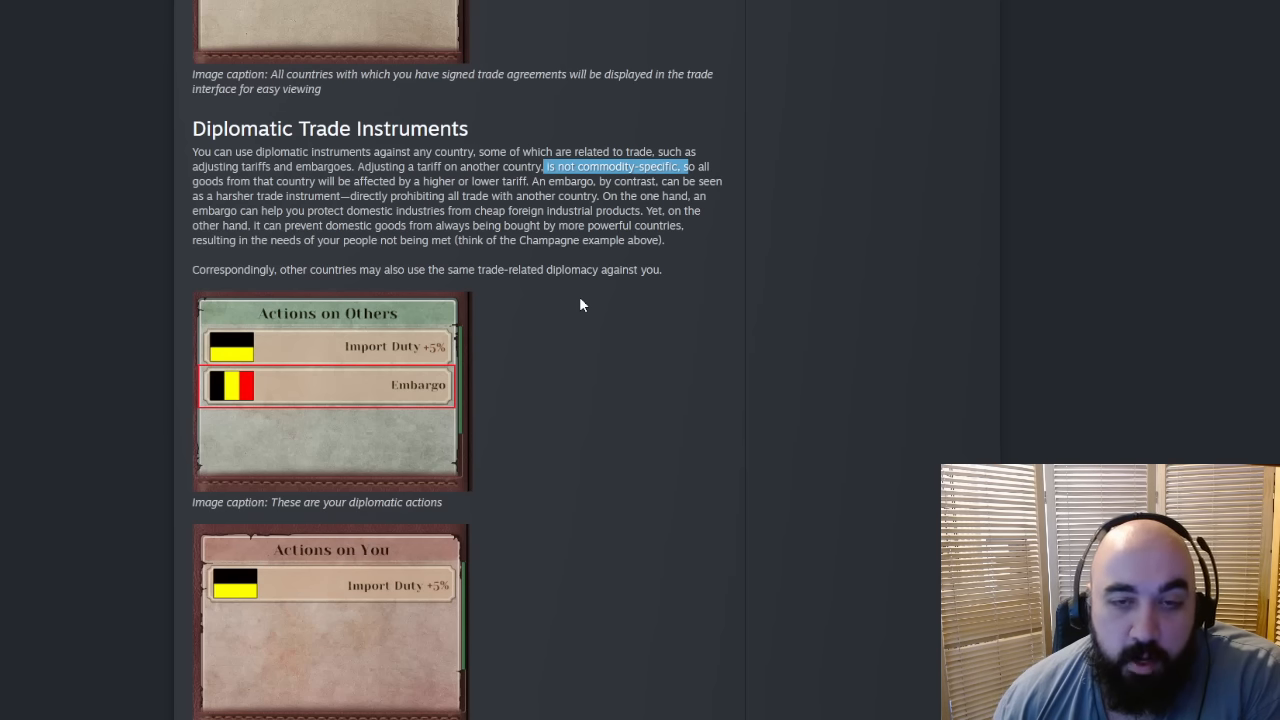
pyautogui.moveTo(344, 204)
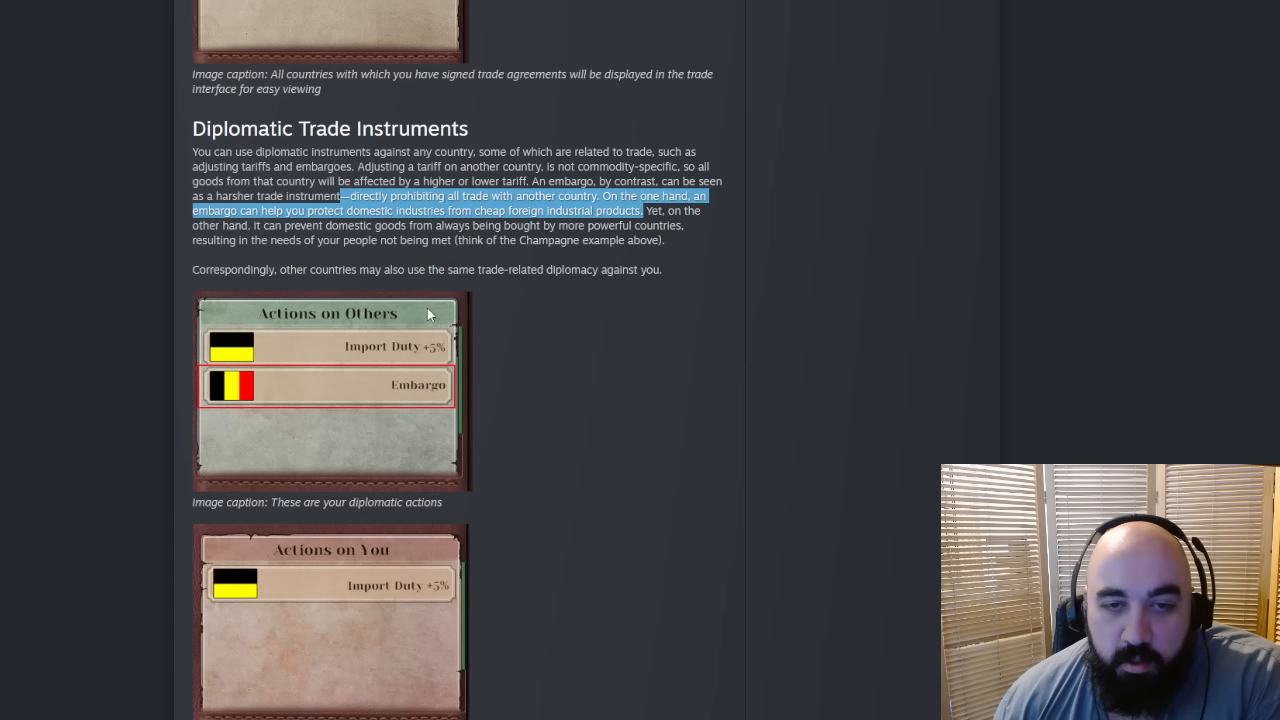
pyautogui.moveTo(620, 400)
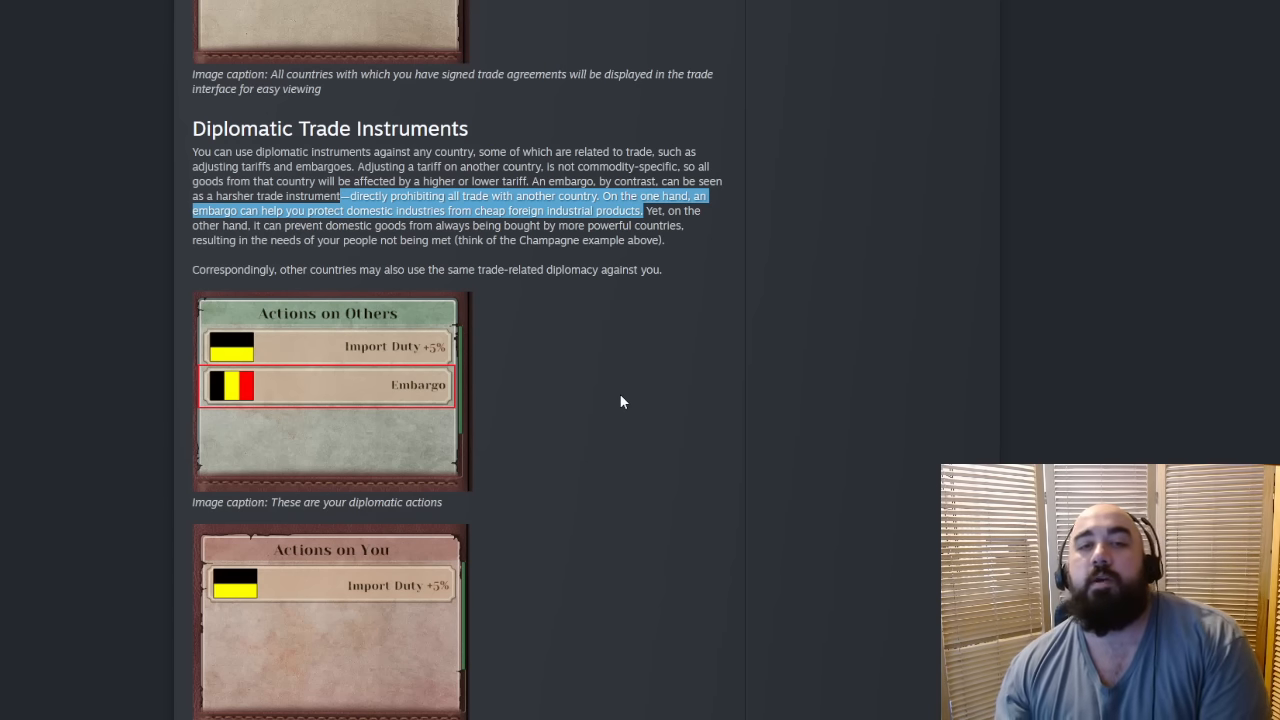
pyautogui.moveTo(572, 254)
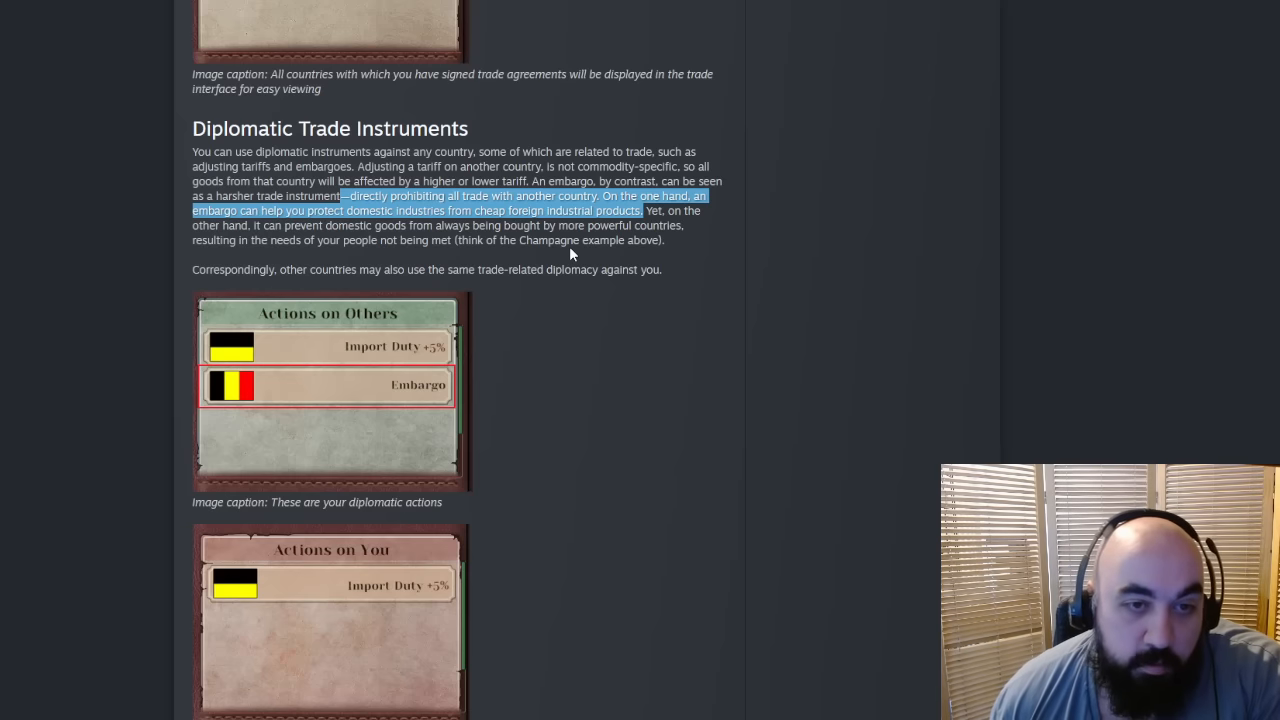
pyautogui.moveTo(578, 276)
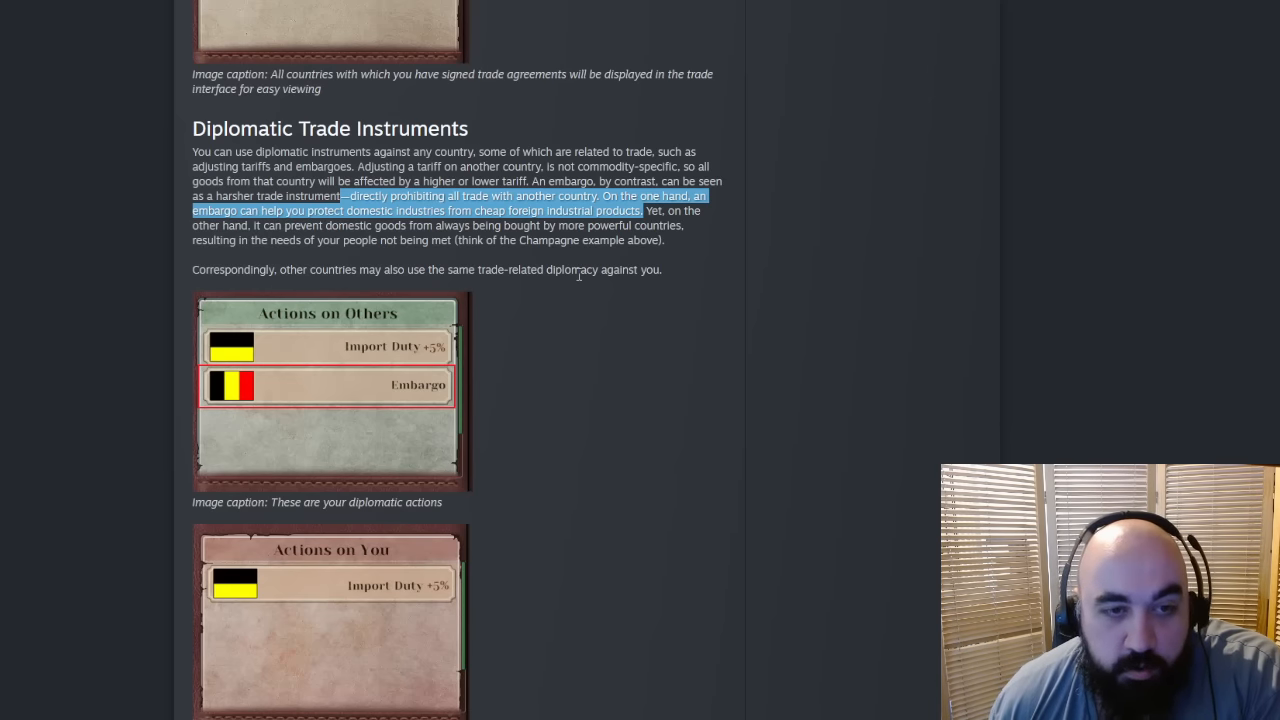
pyautogui.moveTo(388, 238)
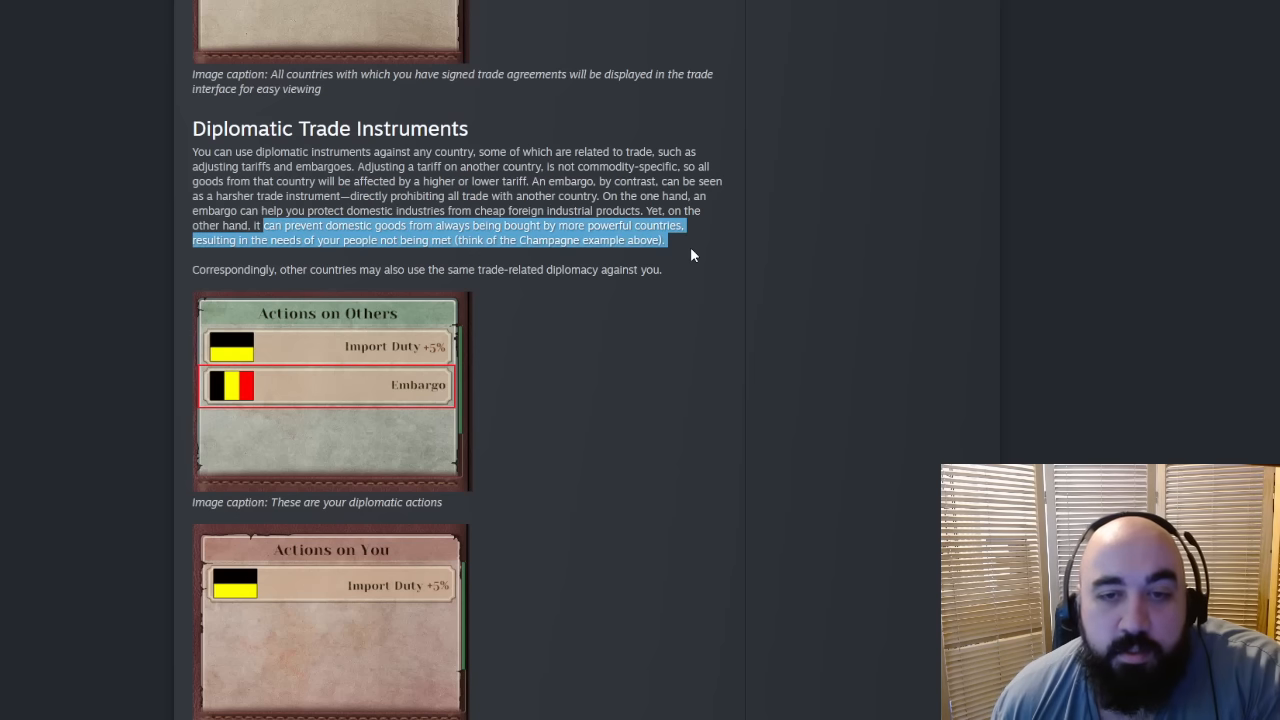
pyautogui.moveTo(556, 270)
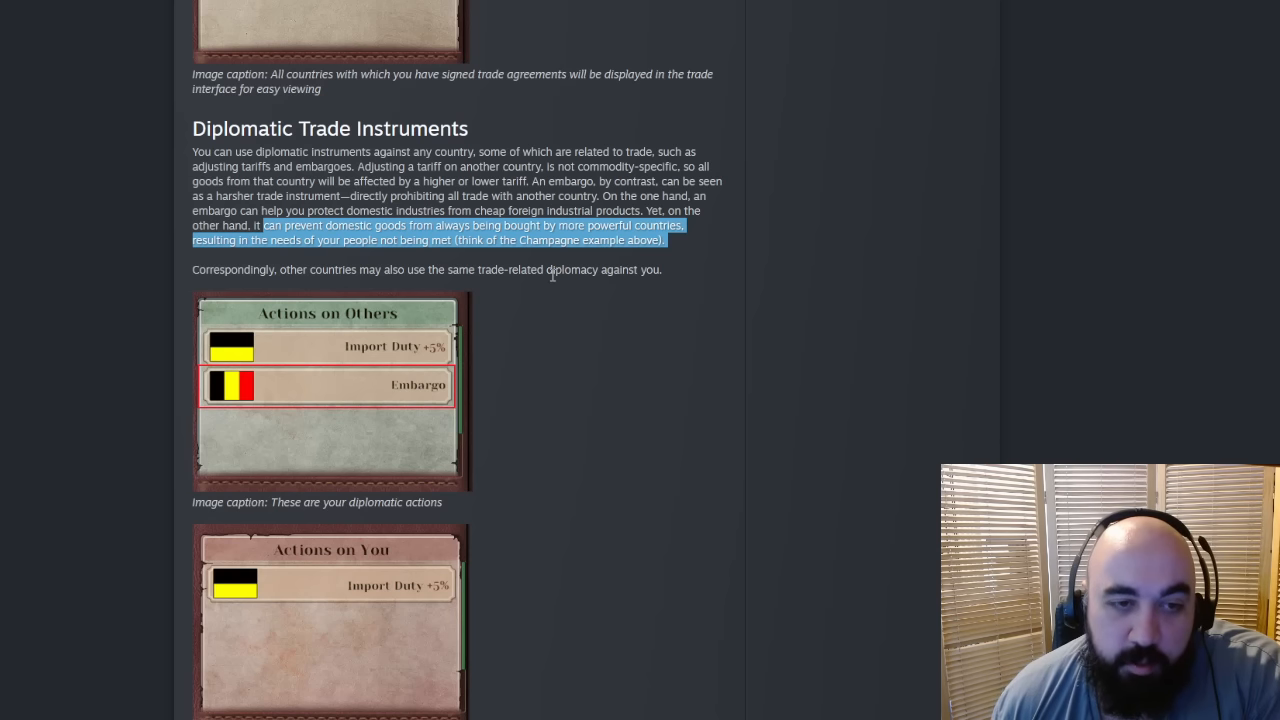
pyautogui.moveTo(538, 296)
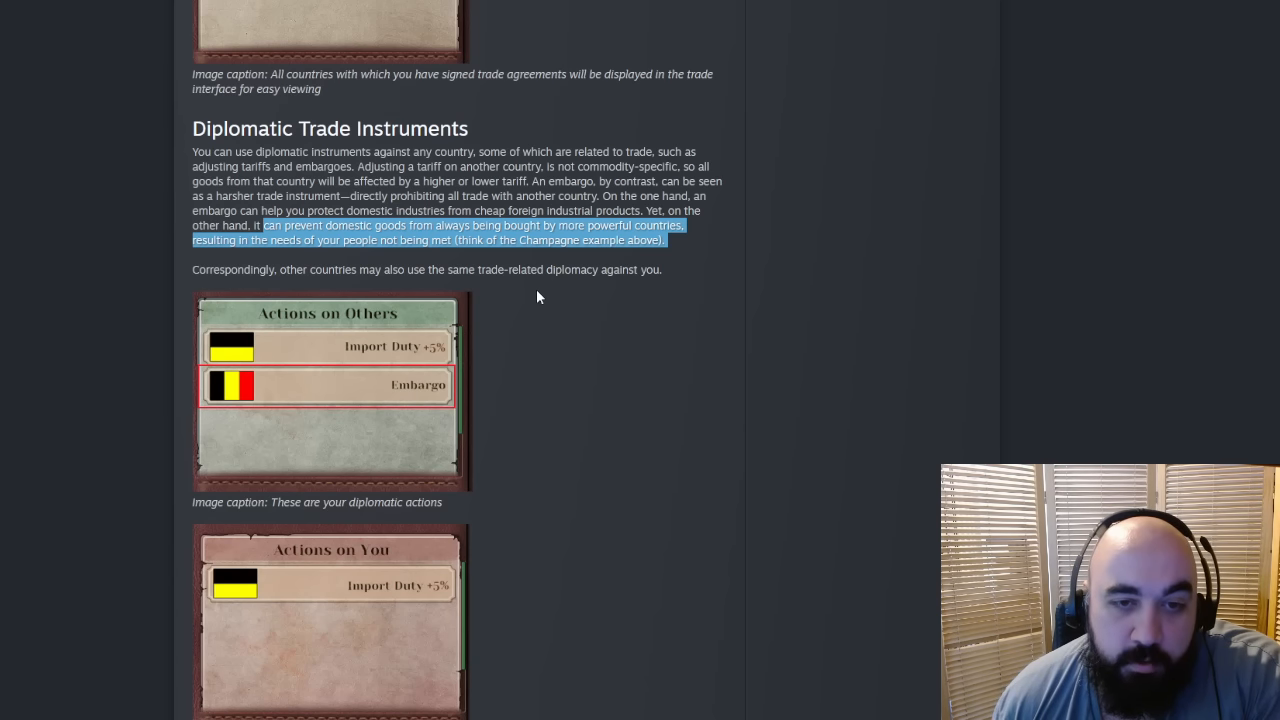
pyautogui.scroll(-3)
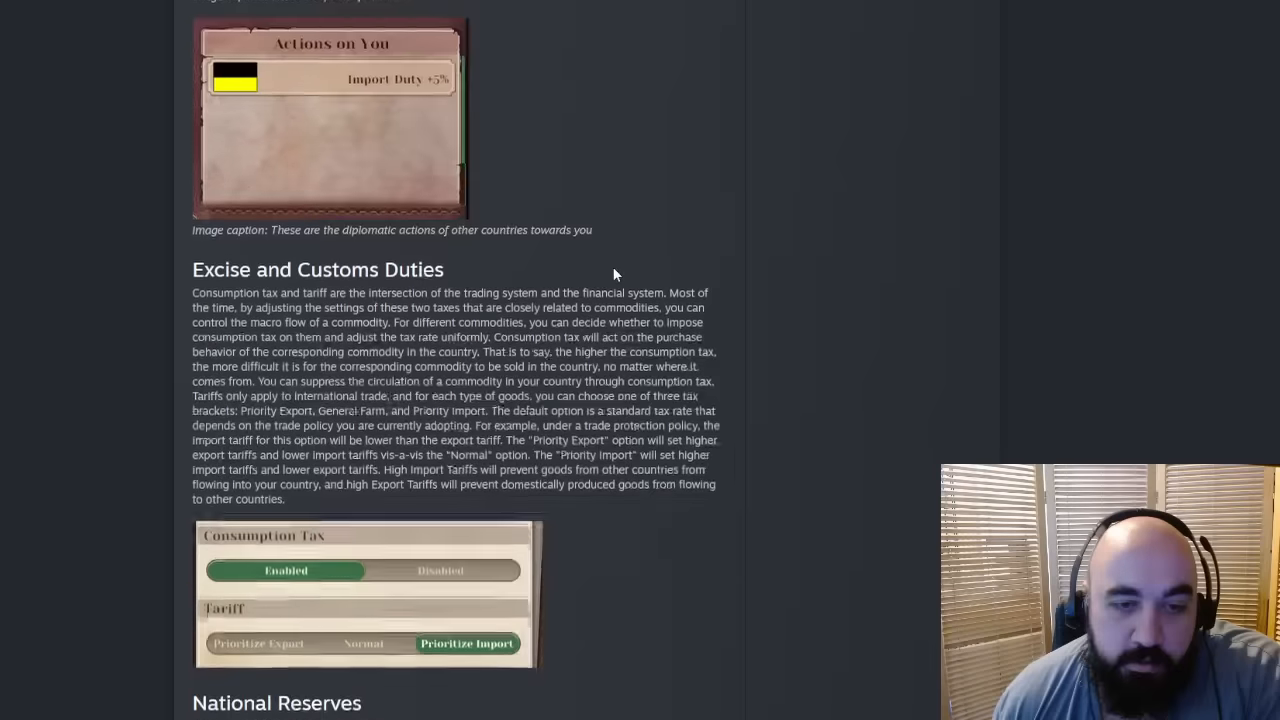
pyautogui.scroll(-3)
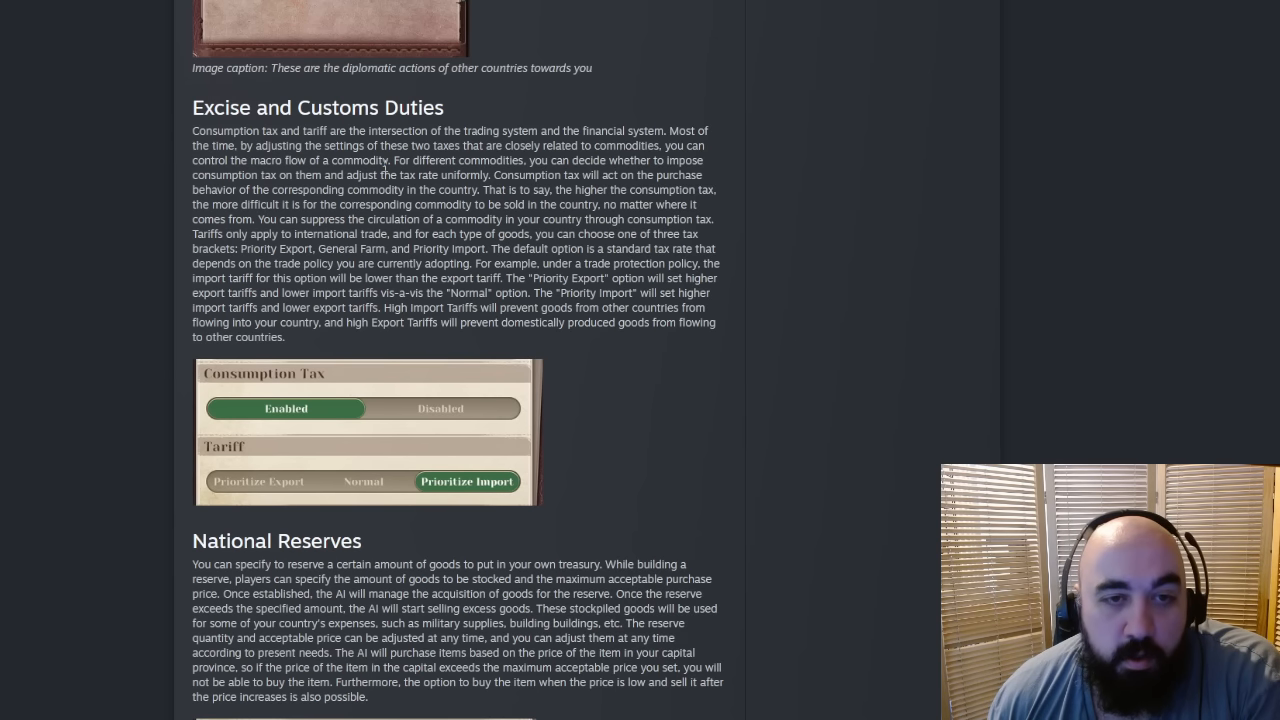
pyautogui.moveTo(390, 160); pyautogui.dragTo(388, 176)
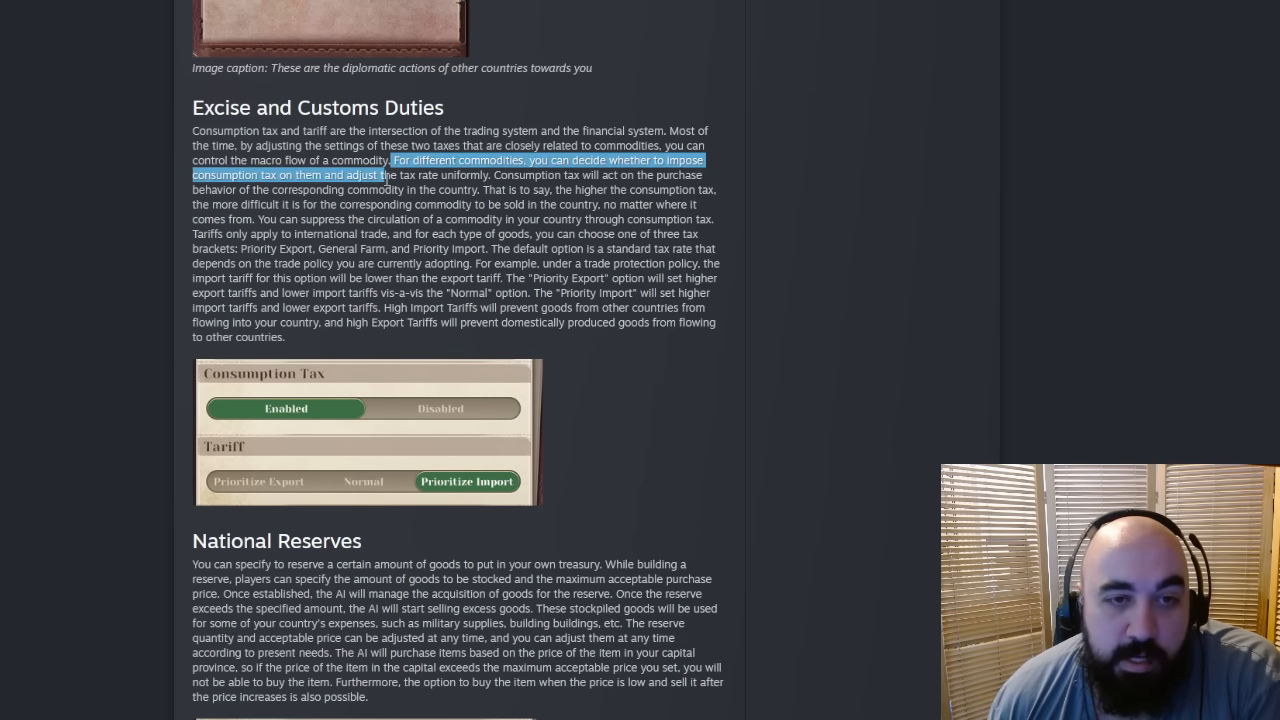
pyautogui.moveTo(390, 176); pyautogui.dragTo(490, 176)
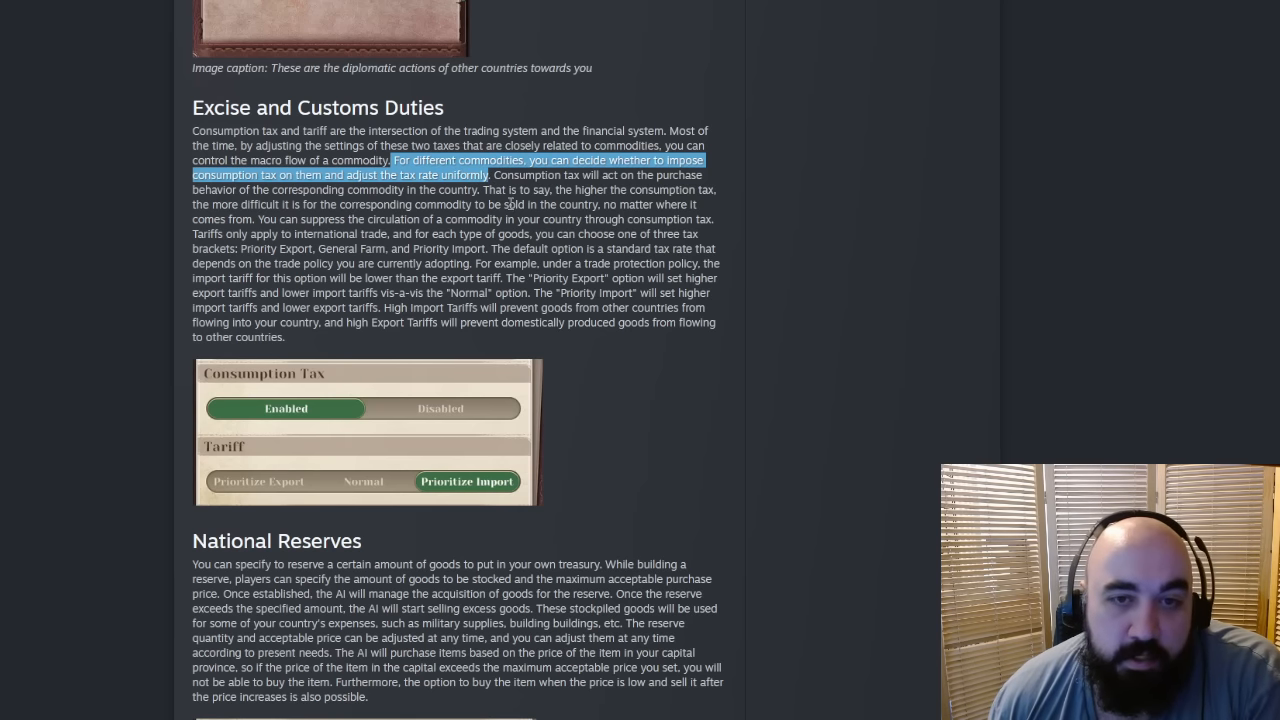
pyautogui.click(504, 200)
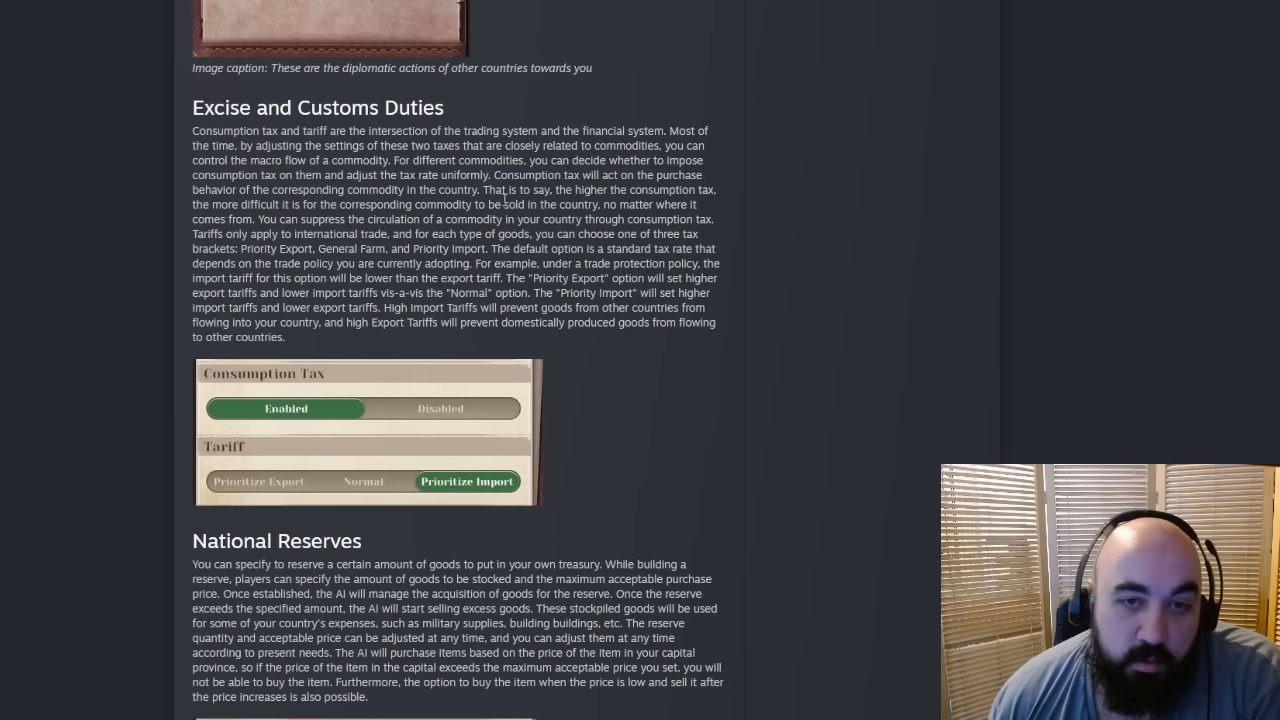
pyautogui.moveTo(470, 200)
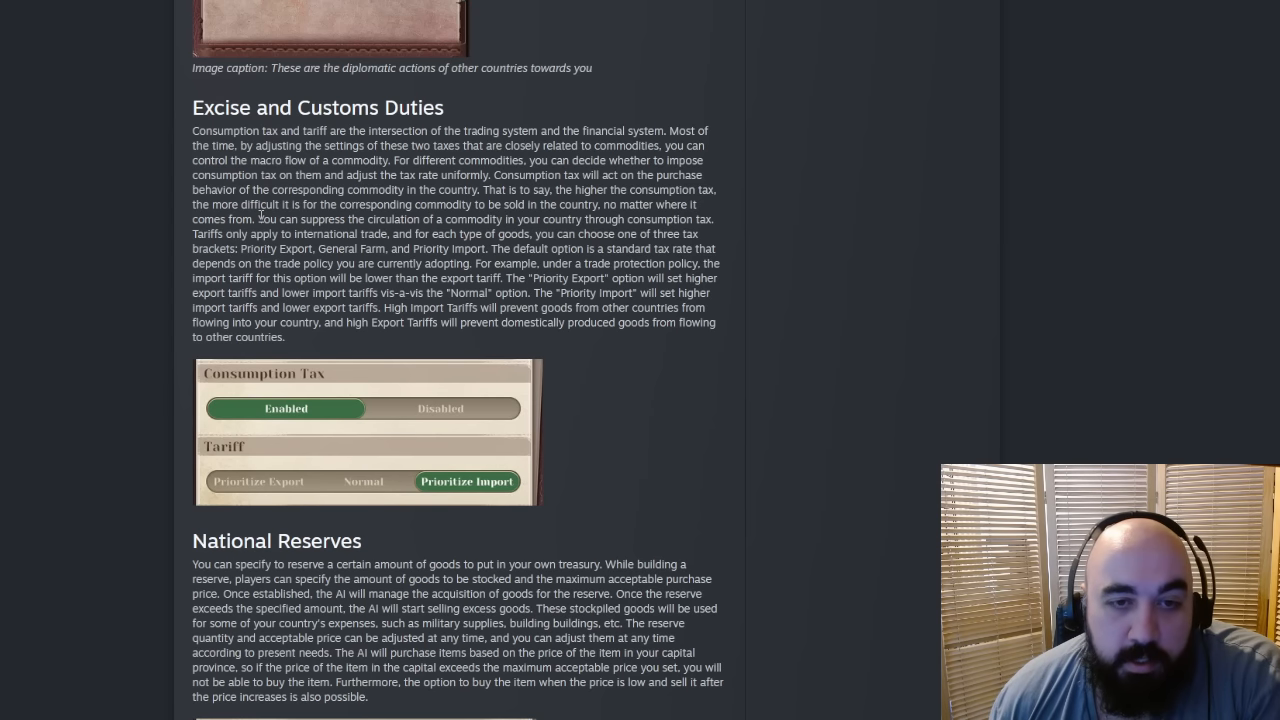
pyautogui.moveTo(258, 218); pyautogui.dragTo(508, 218)
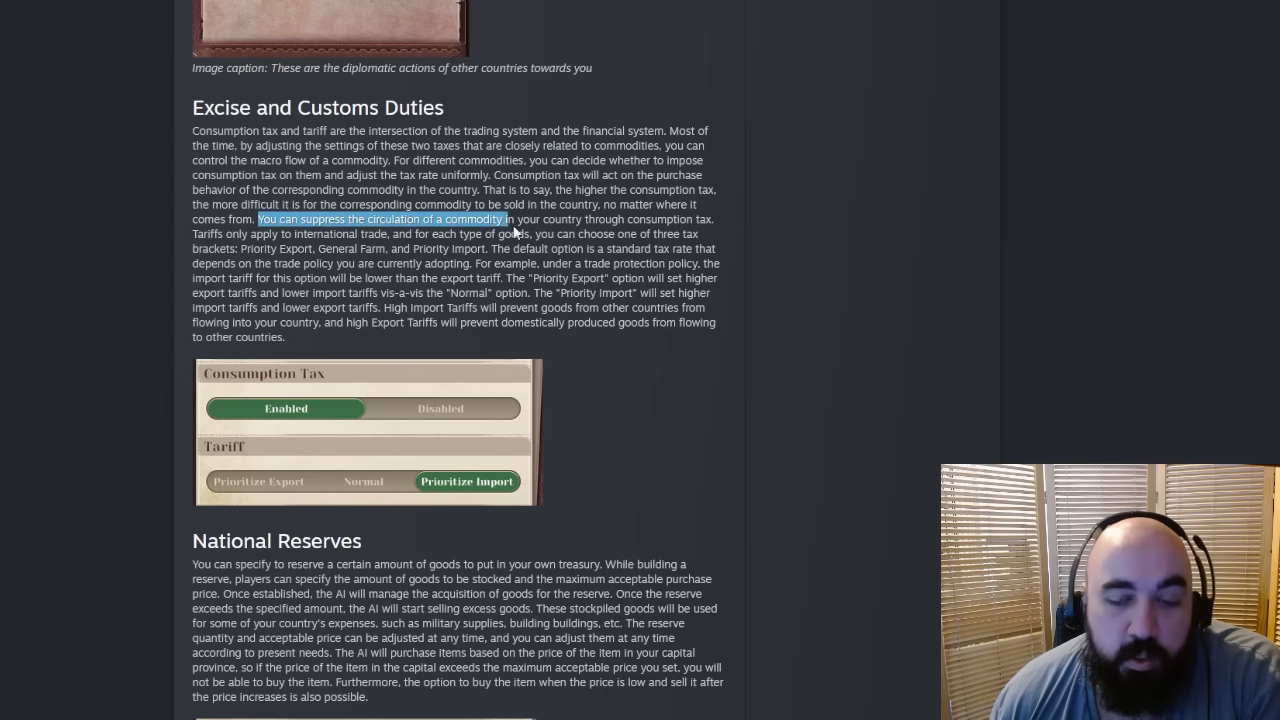
pyautogui.moveTo(500, 218); pyautogui.dragTo(690, 234)
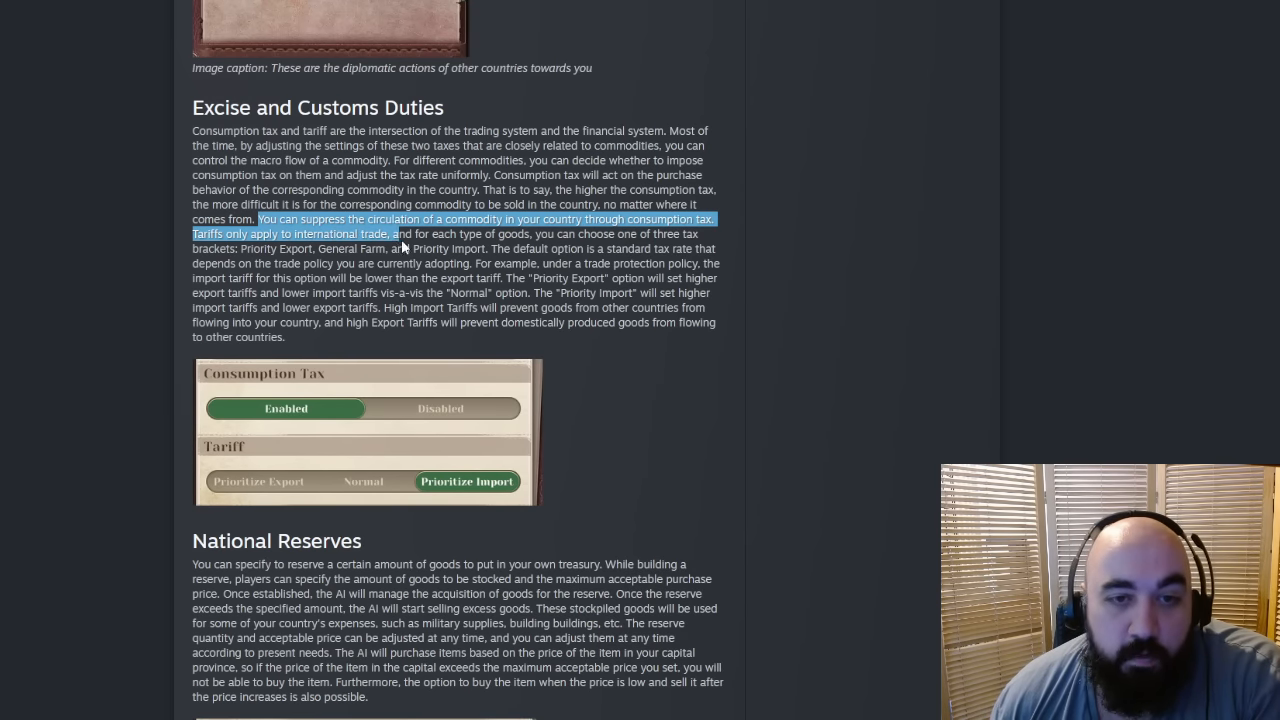
pyautogui.moveTo(396, 234); pyautogui.dragTo(588, 234)
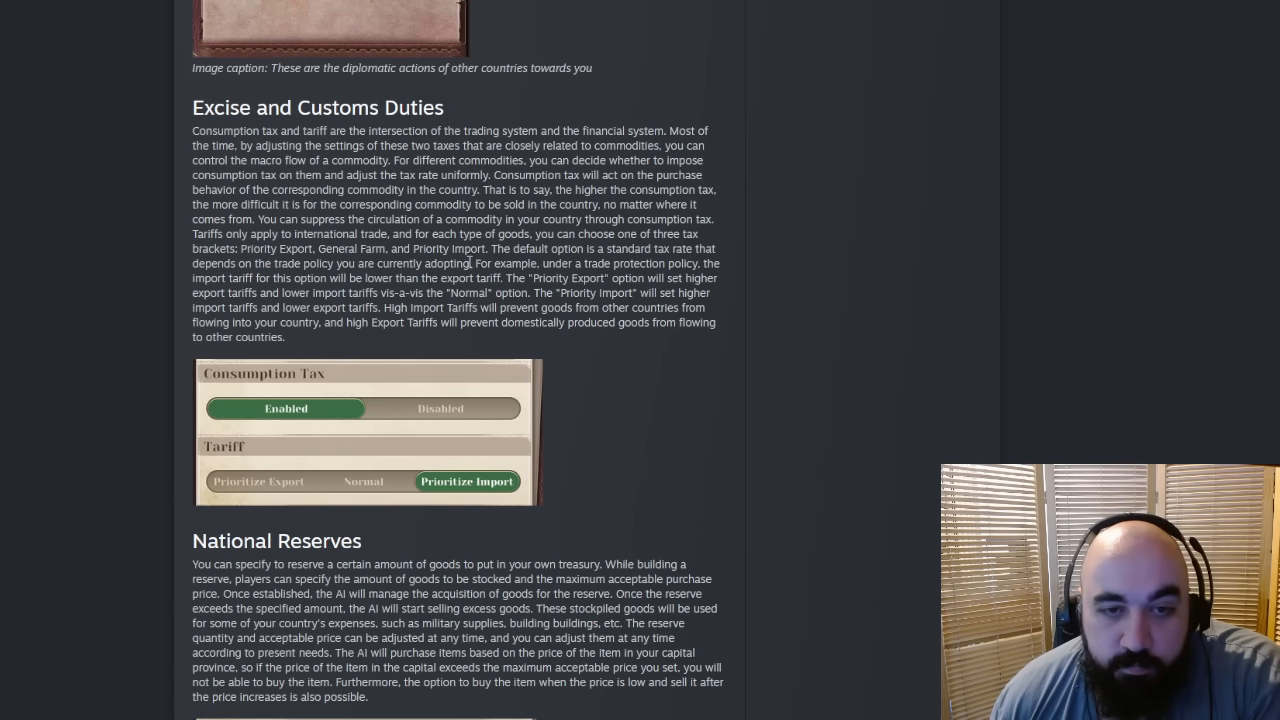
pyautogui.moveTo(472, 264); pyautogui.dragTo(528, 278)
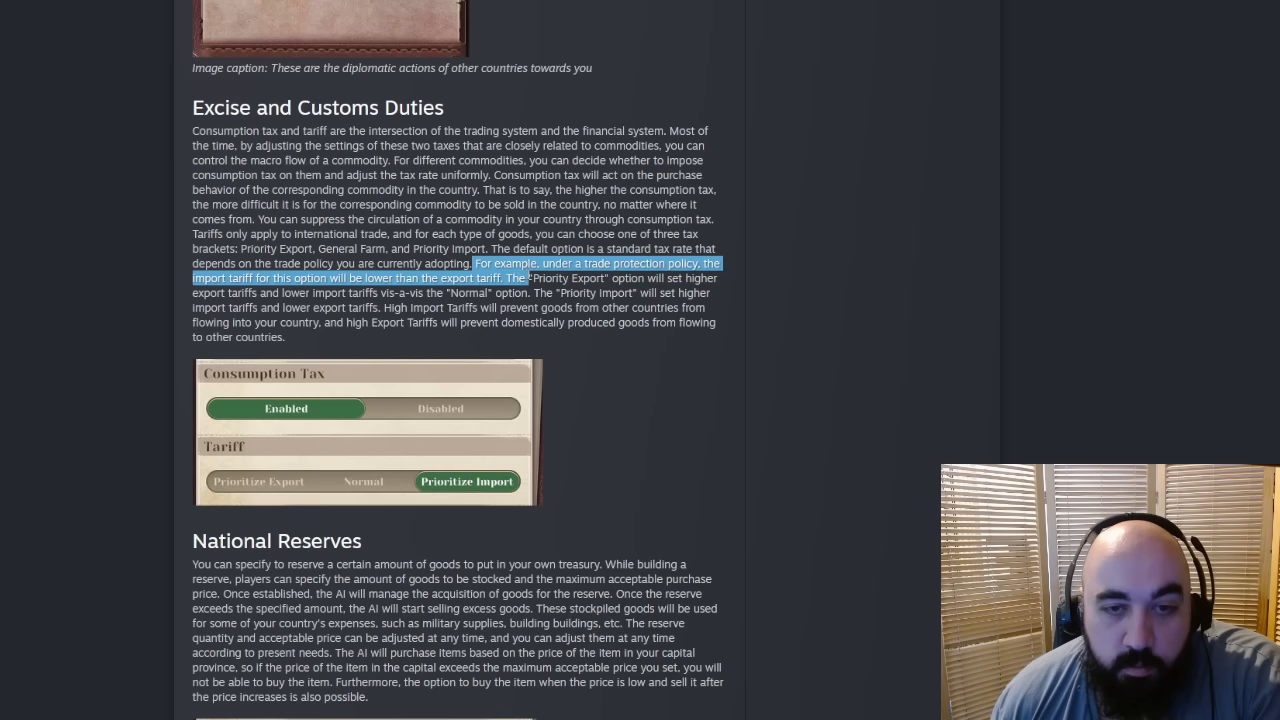
pyautogui.moveTo(524, 278); pyautogui.dragTo(680, 278)
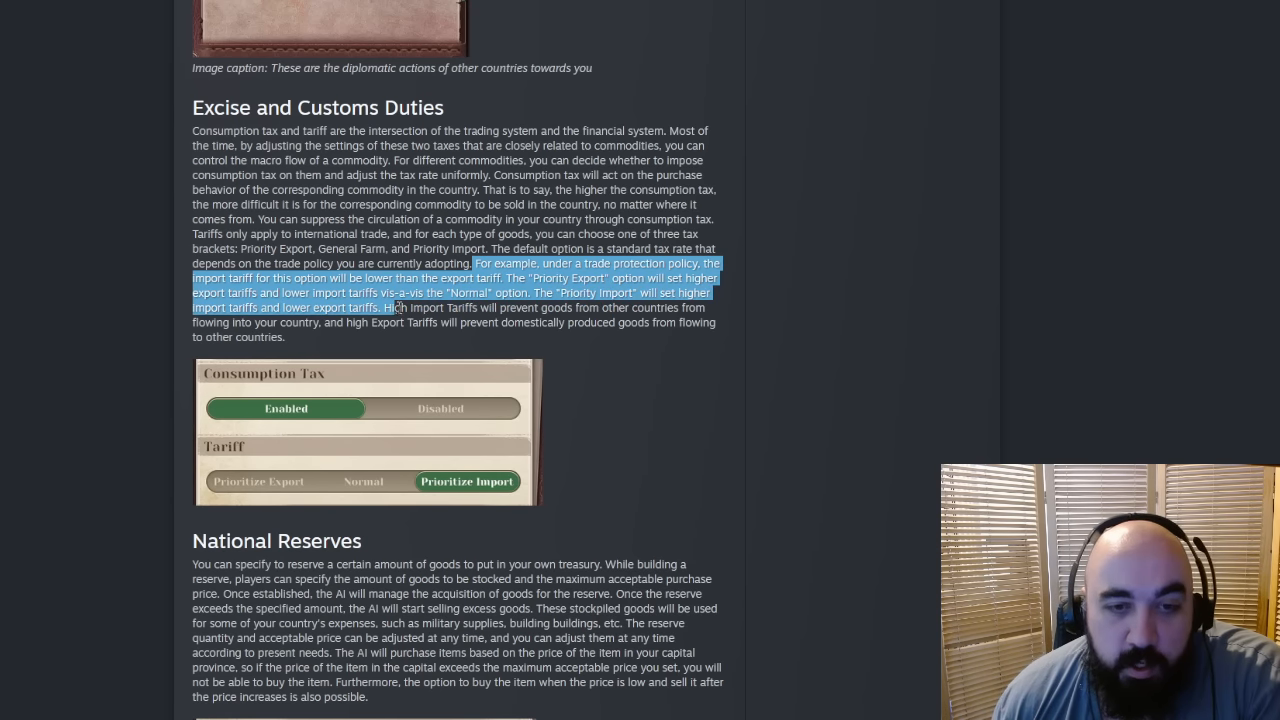
pyautogui.moveTo(396, 308); pyautogui.dragTo(680, 308)
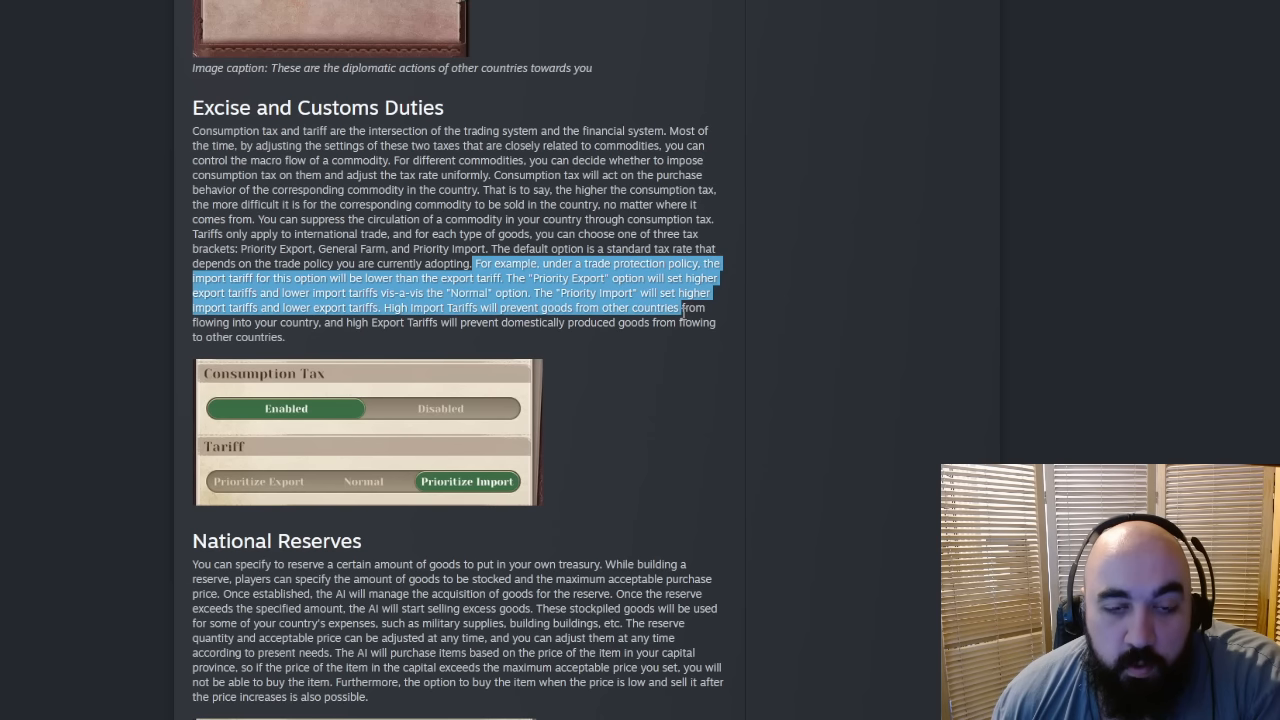
pyautogui.click(416, 308)
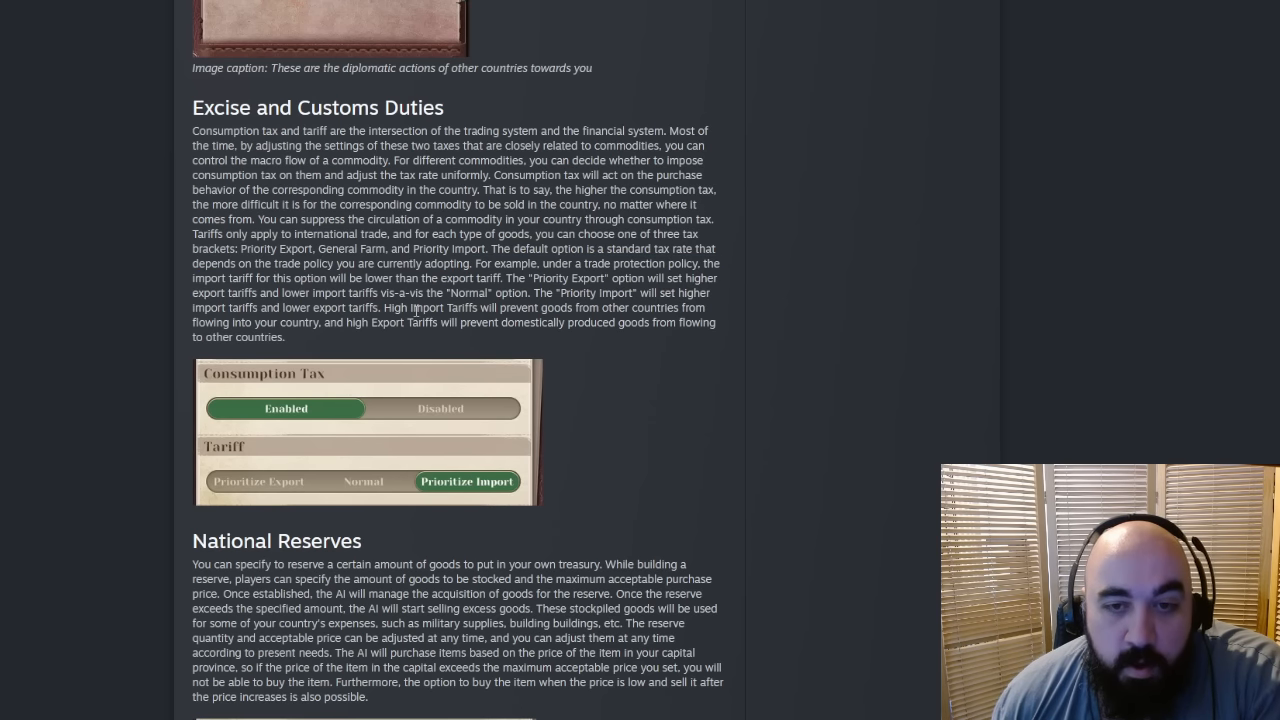
pyautogui.moveTo(382, 308); pyautogui.dragTo(536, 308)
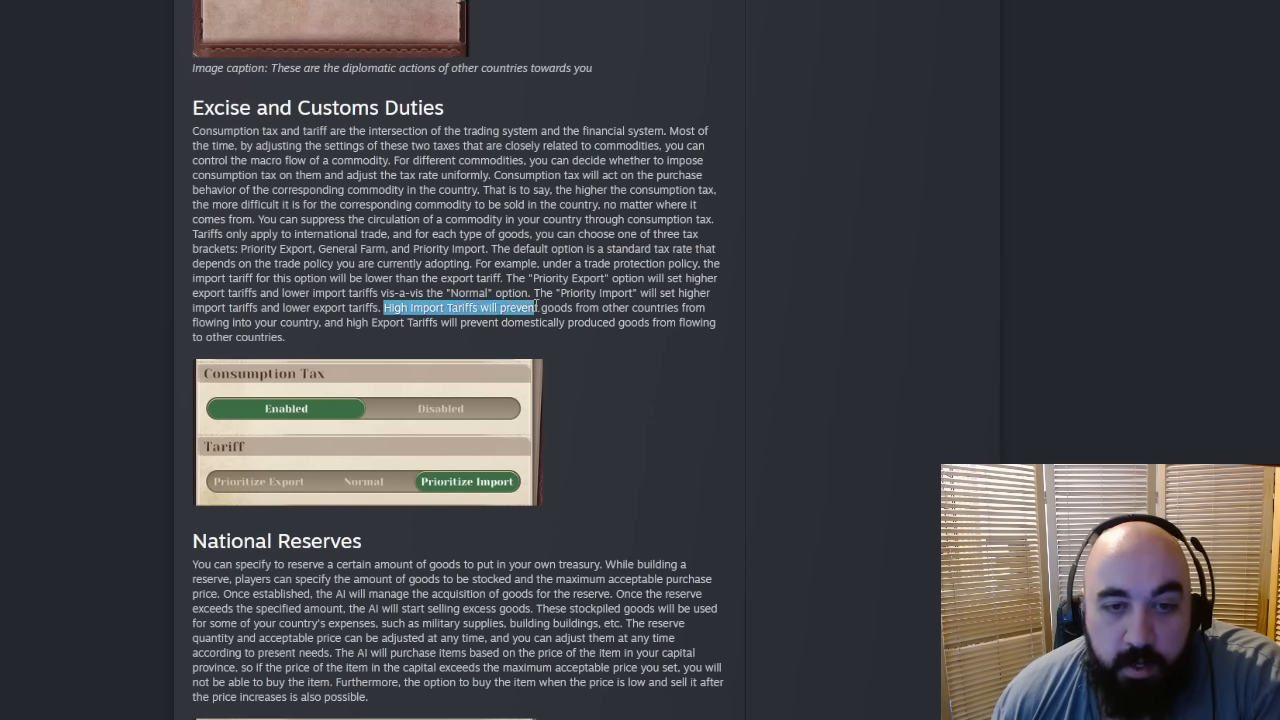
pyautogui.moveTo(382, 308); pyautogui.dragTo(576, 308)
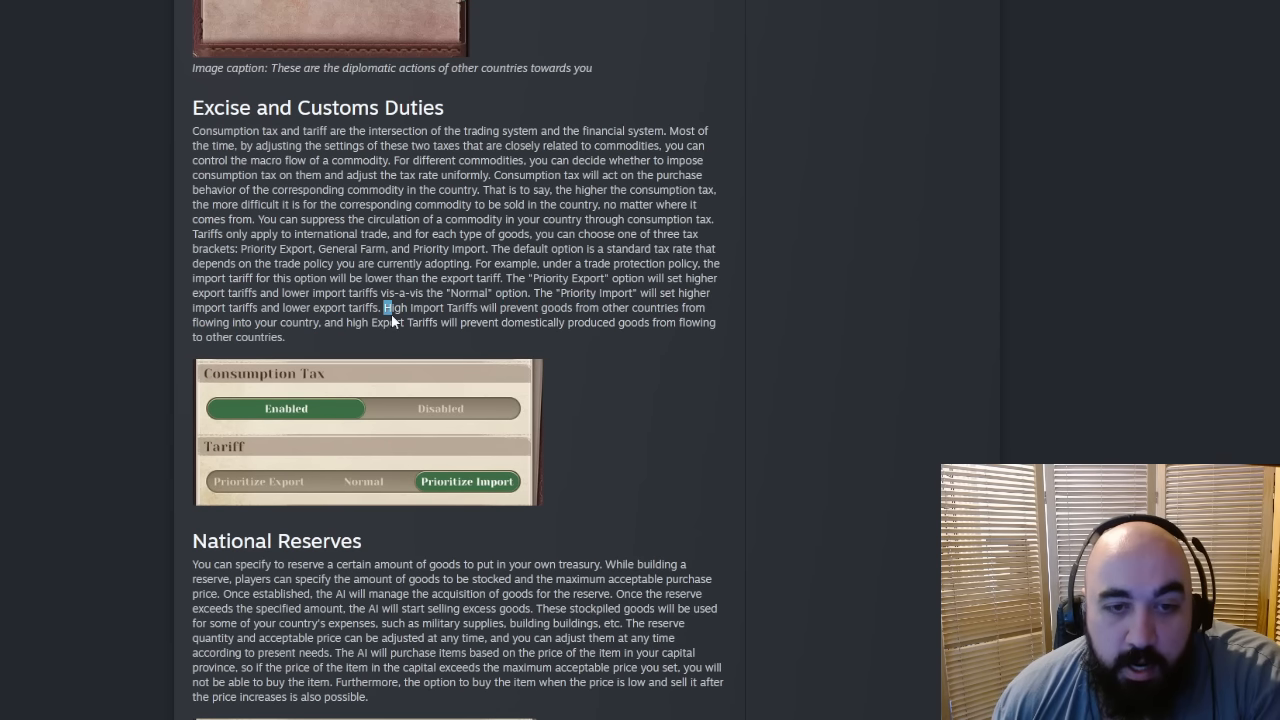
pyautogui.moveTo(388, 308); pyautogui.dragTo(520, 322)
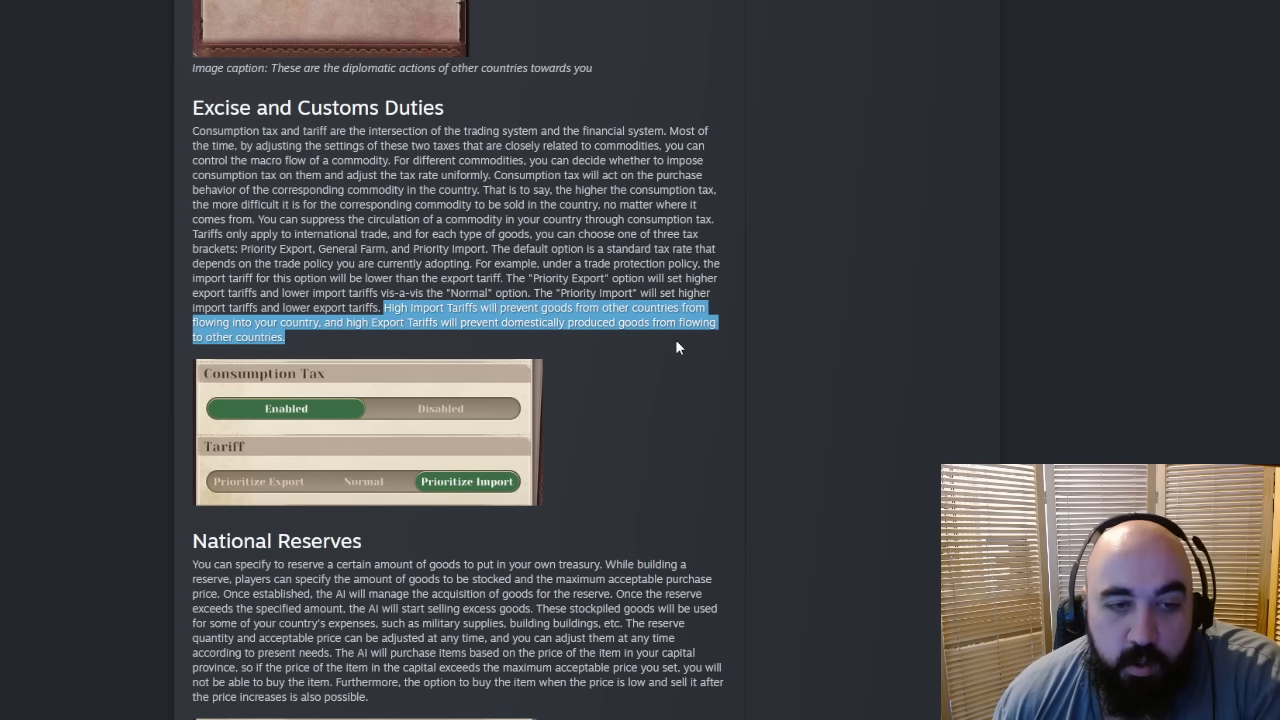
pyautogui.moveTo(646, 448)
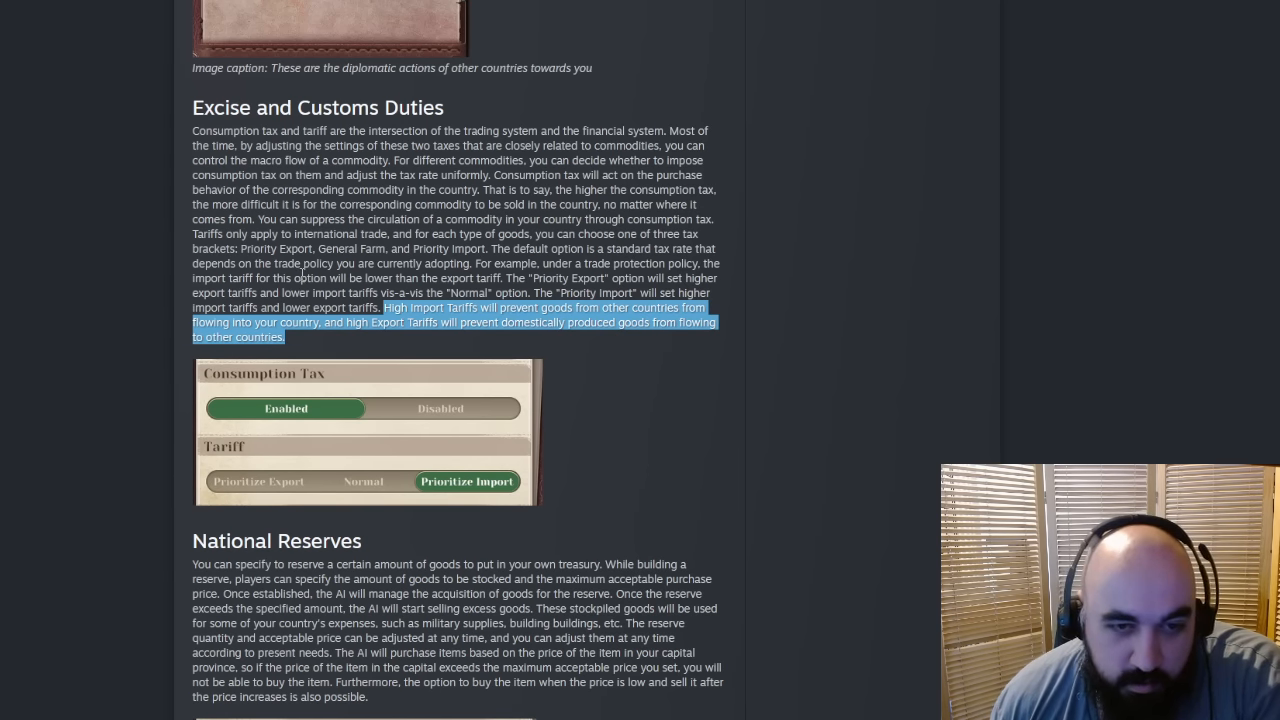
# Step: Reach National Reserves and highlight the sentence on the AI buying reserve items below maximum price
pyautogui.scroll(-3)
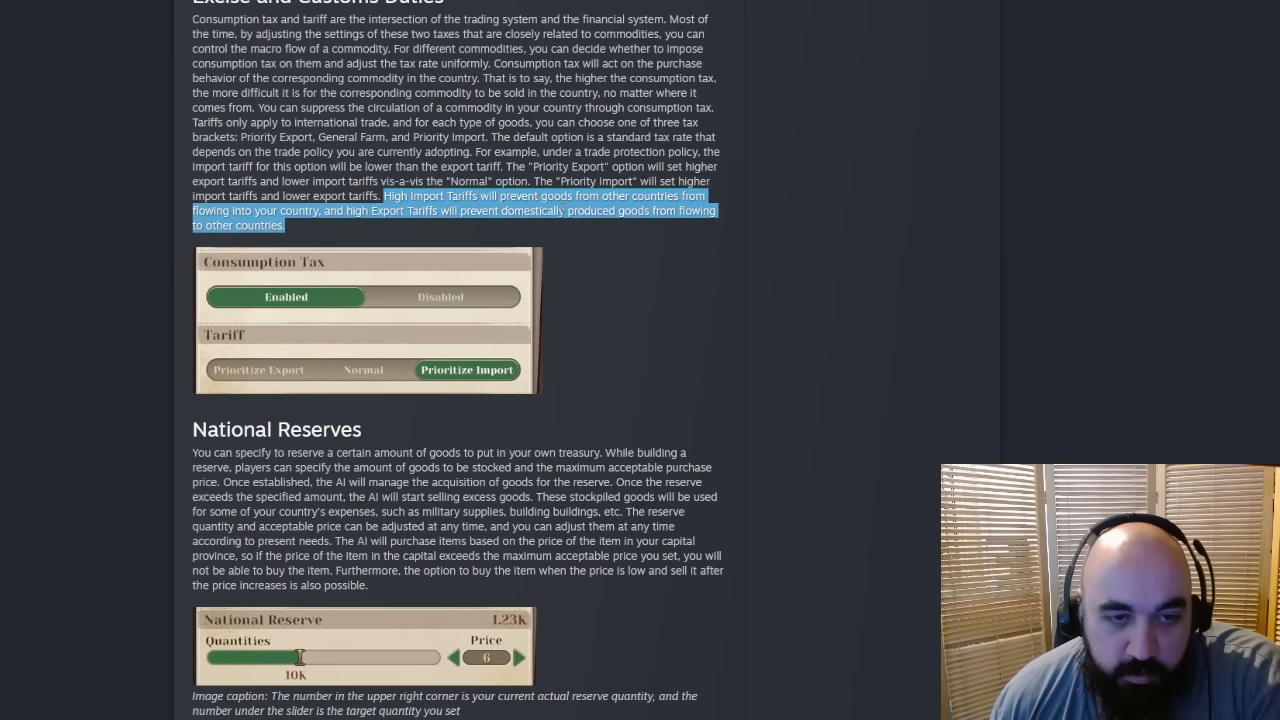
pyautogui.scroll(-3)
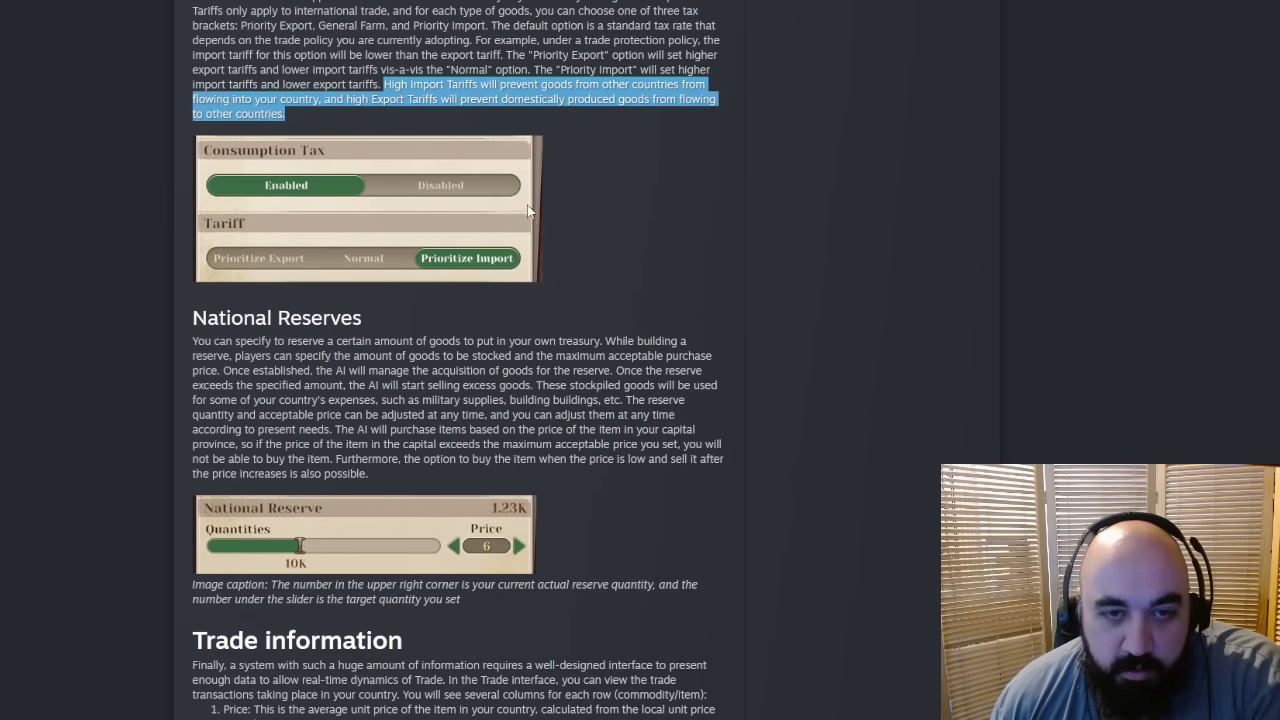
pyautogui.scroll(-3)
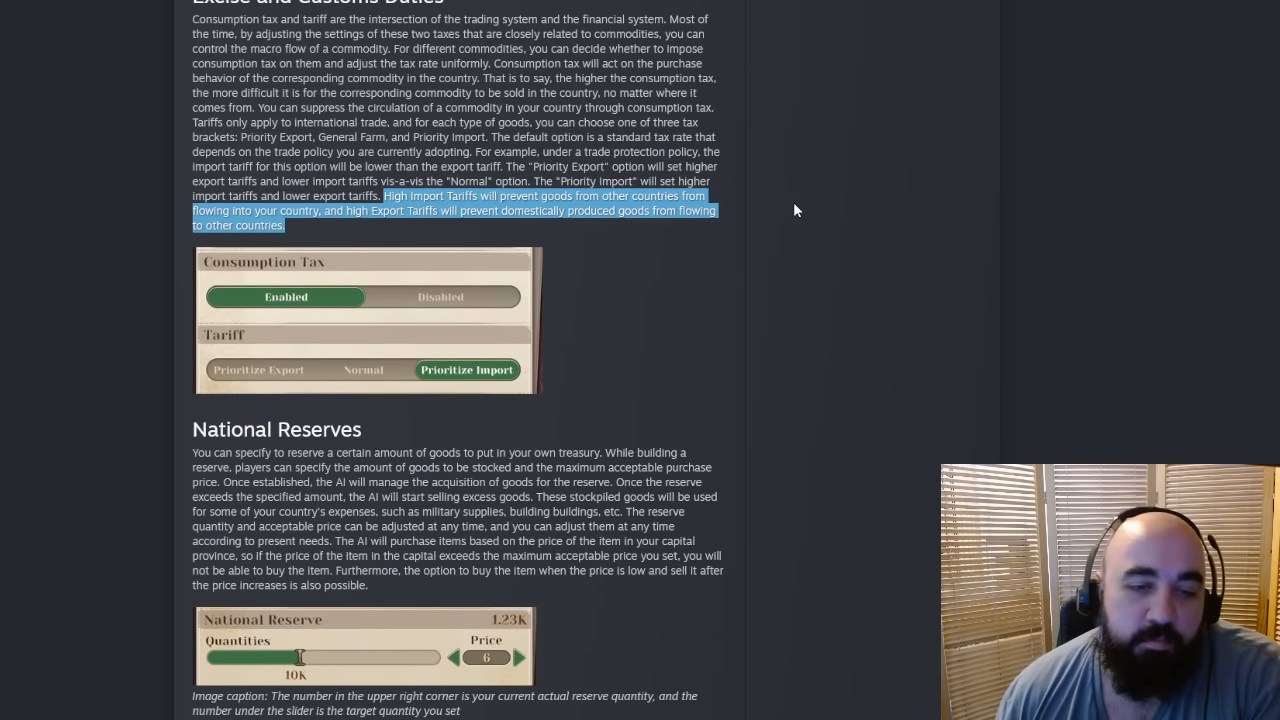
pyautogui.scroll(-3)
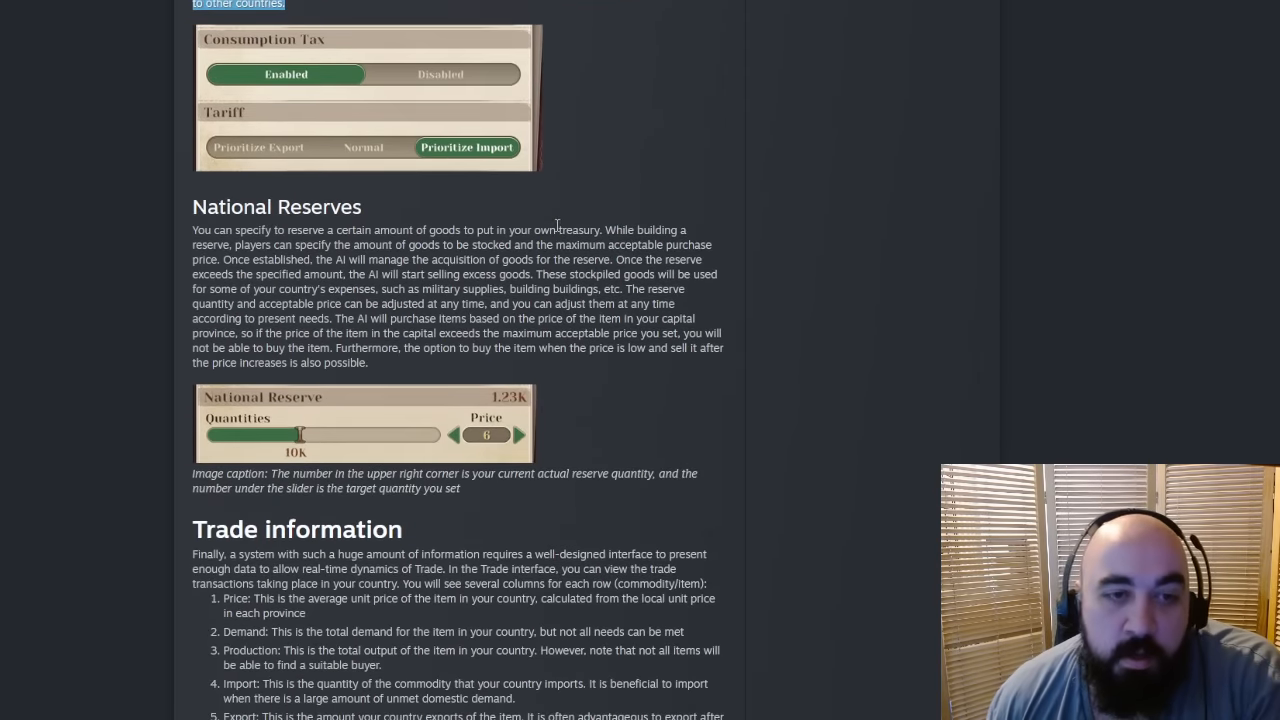
pyautogui.scroll(-3)
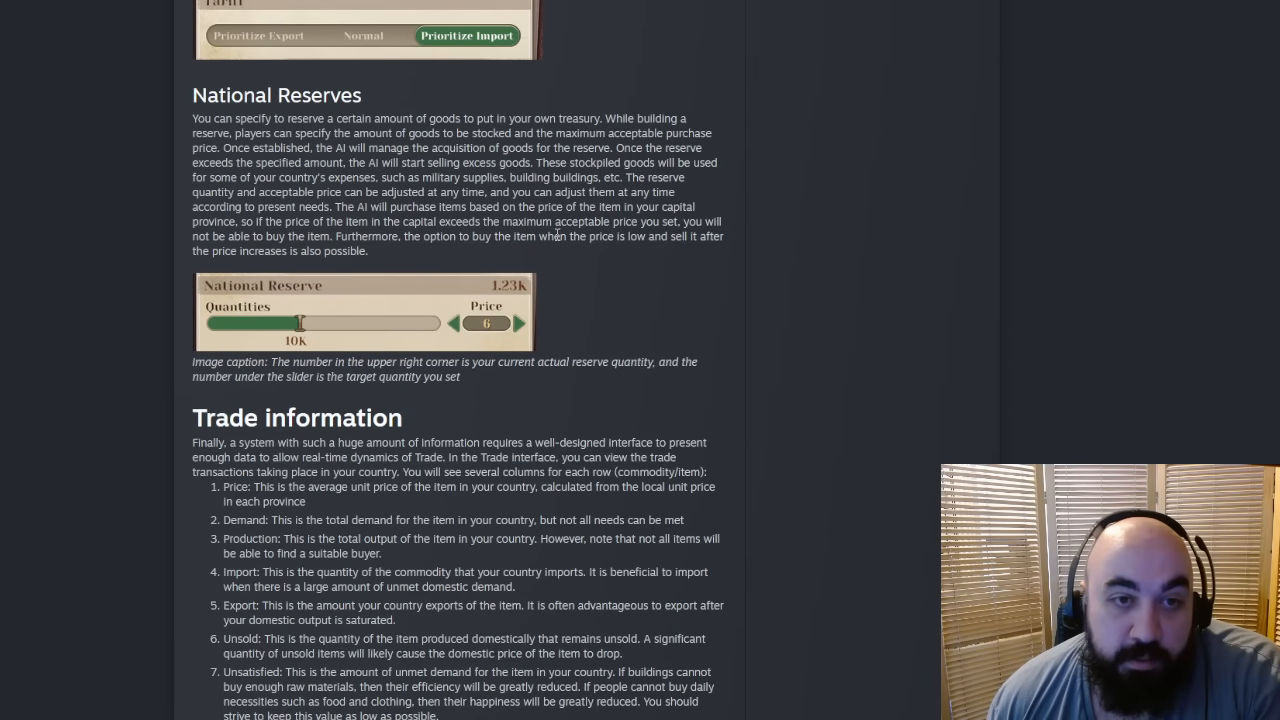
pyautogui.moveTo(488, 188)
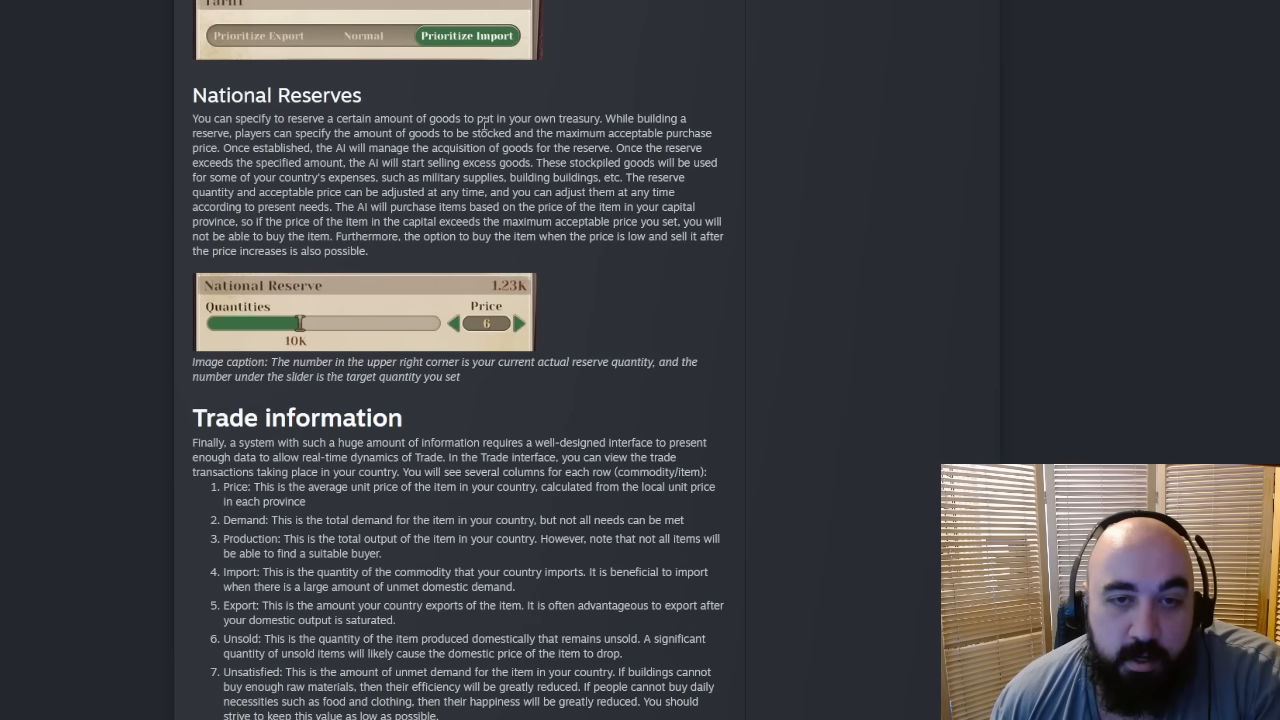
pyautogui.moveTo(484, 130)
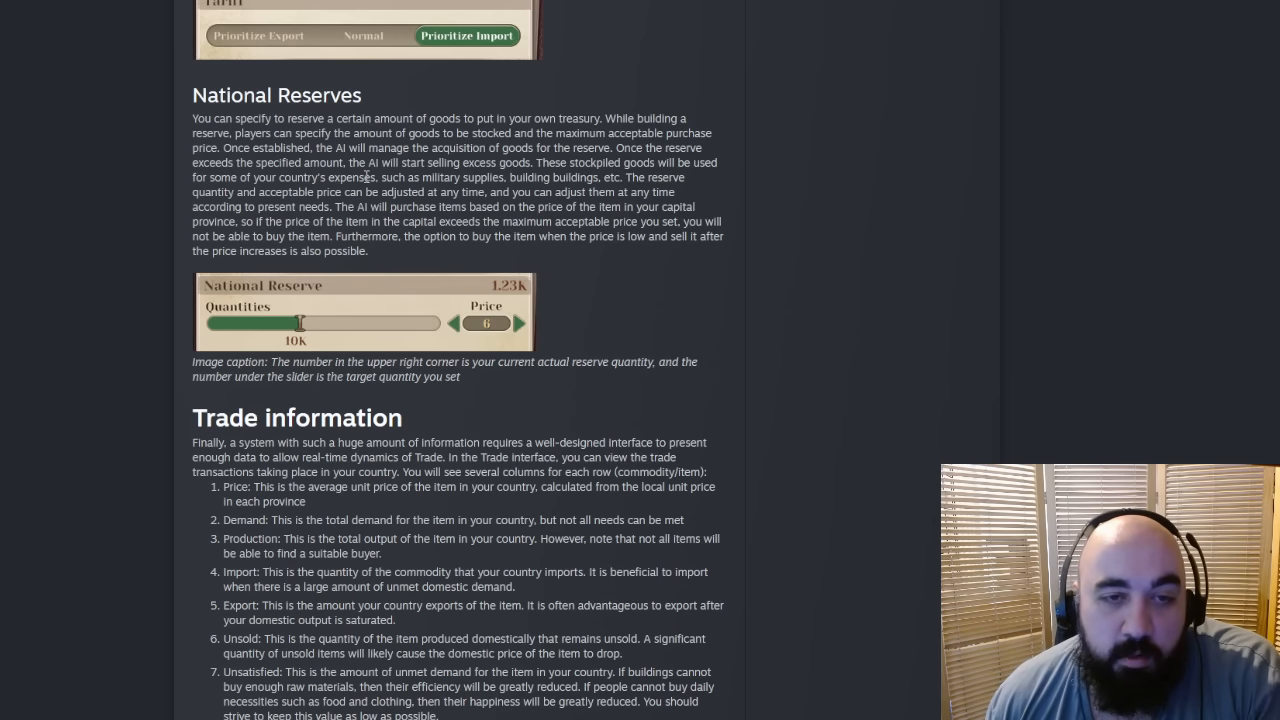
pyautogui.moveTo(376, 176); pyautogui.dragTo(490, 206)
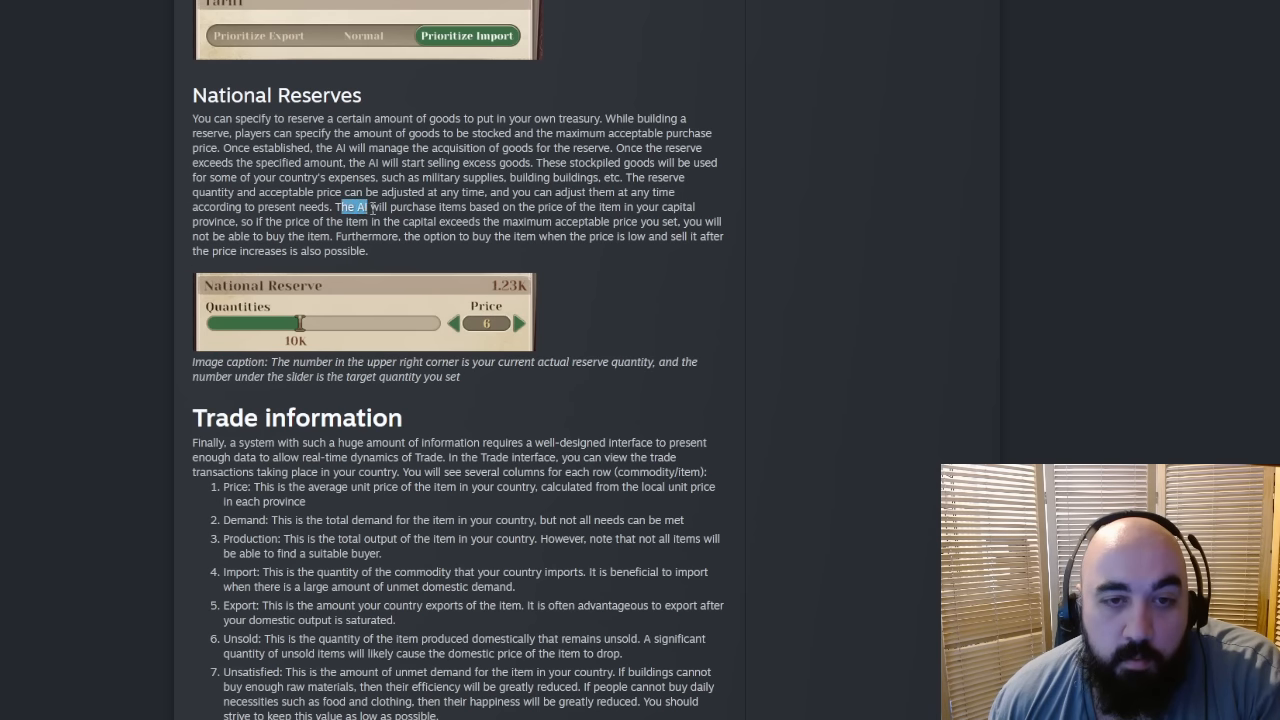
pyautogui.moveTo(344, 206); pyautogui.dragTo(534, 206)
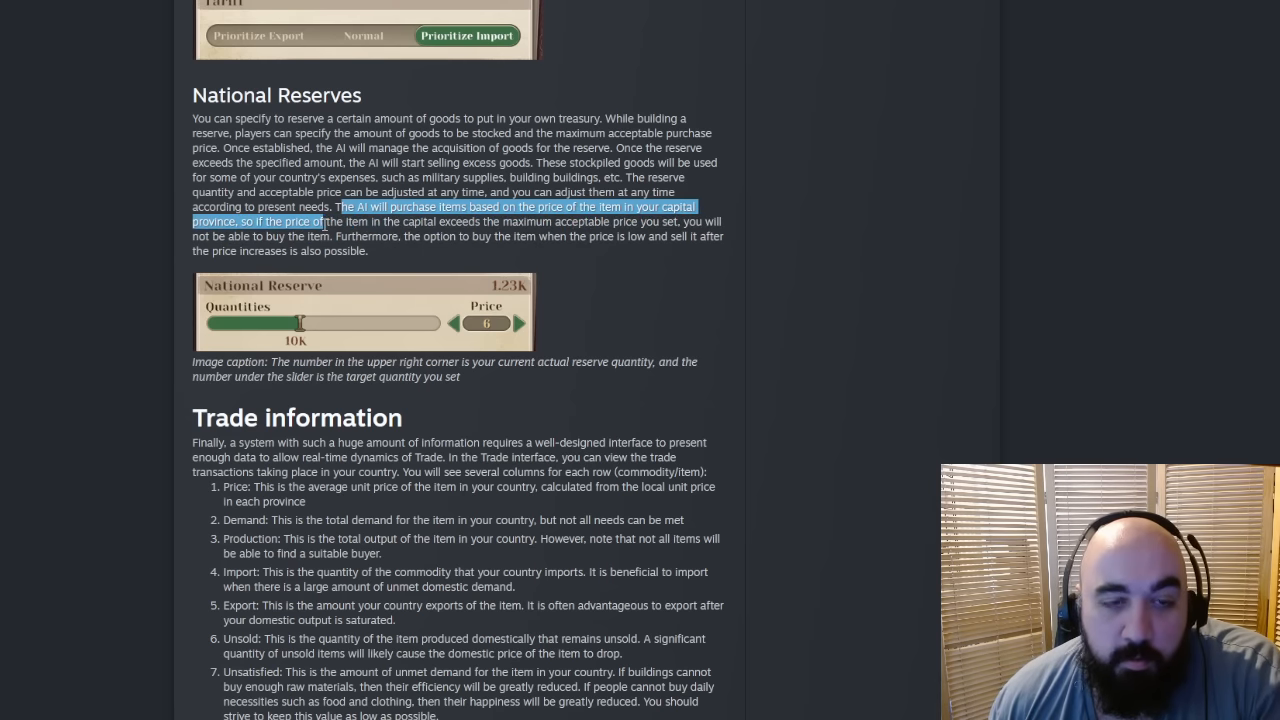
pyautogui.moveTo(336, 220); pyautogui.dragTo(328, 236)
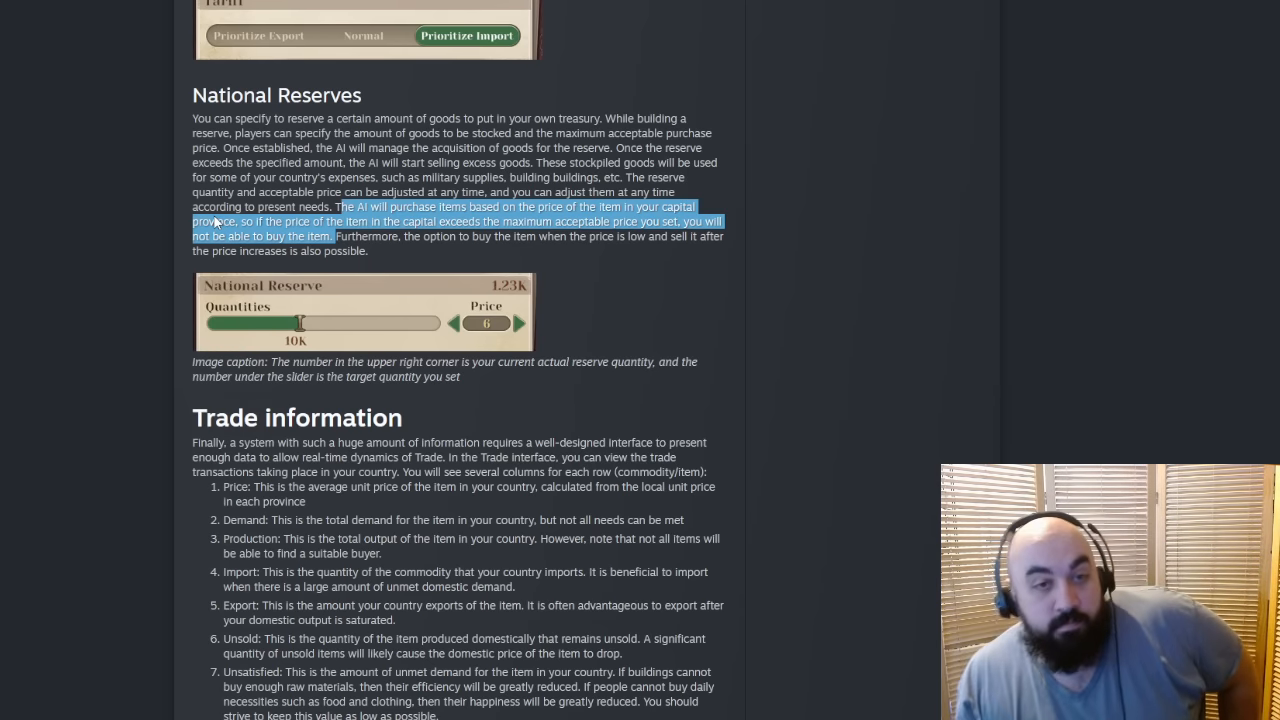
pyautogui.moveTo(292, 358)
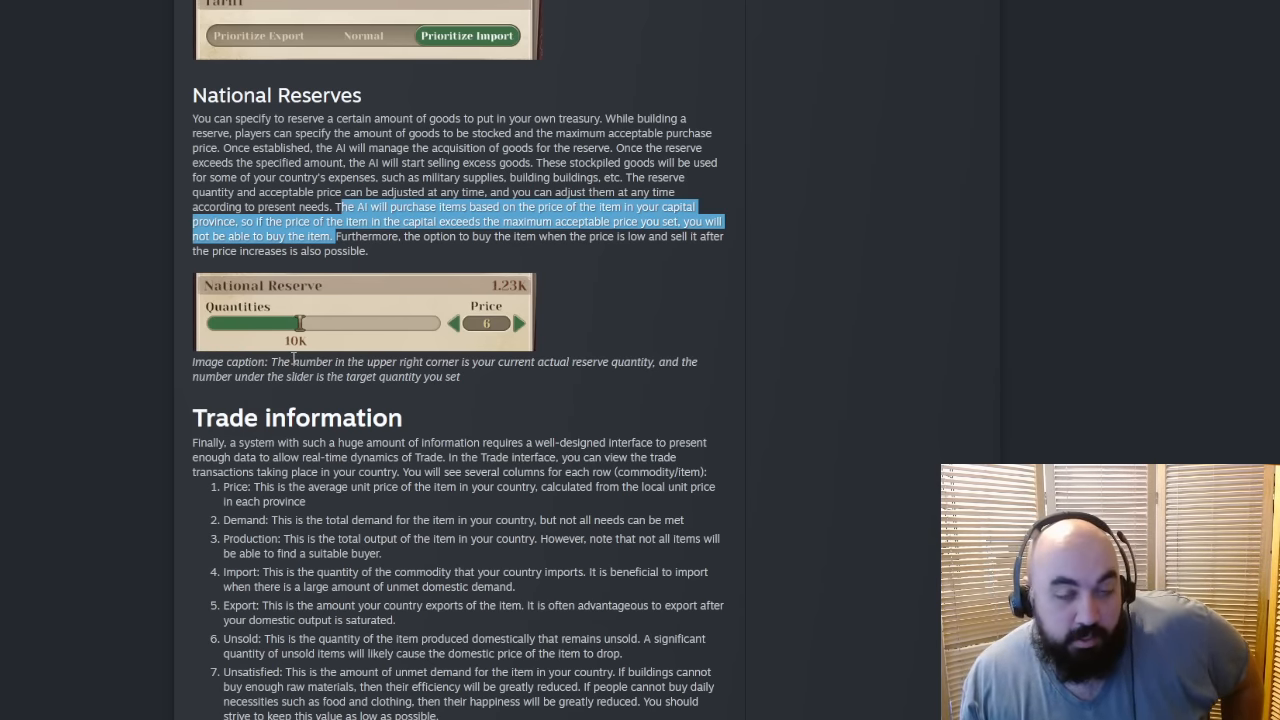
pyautogui.moveTo(204, 350)
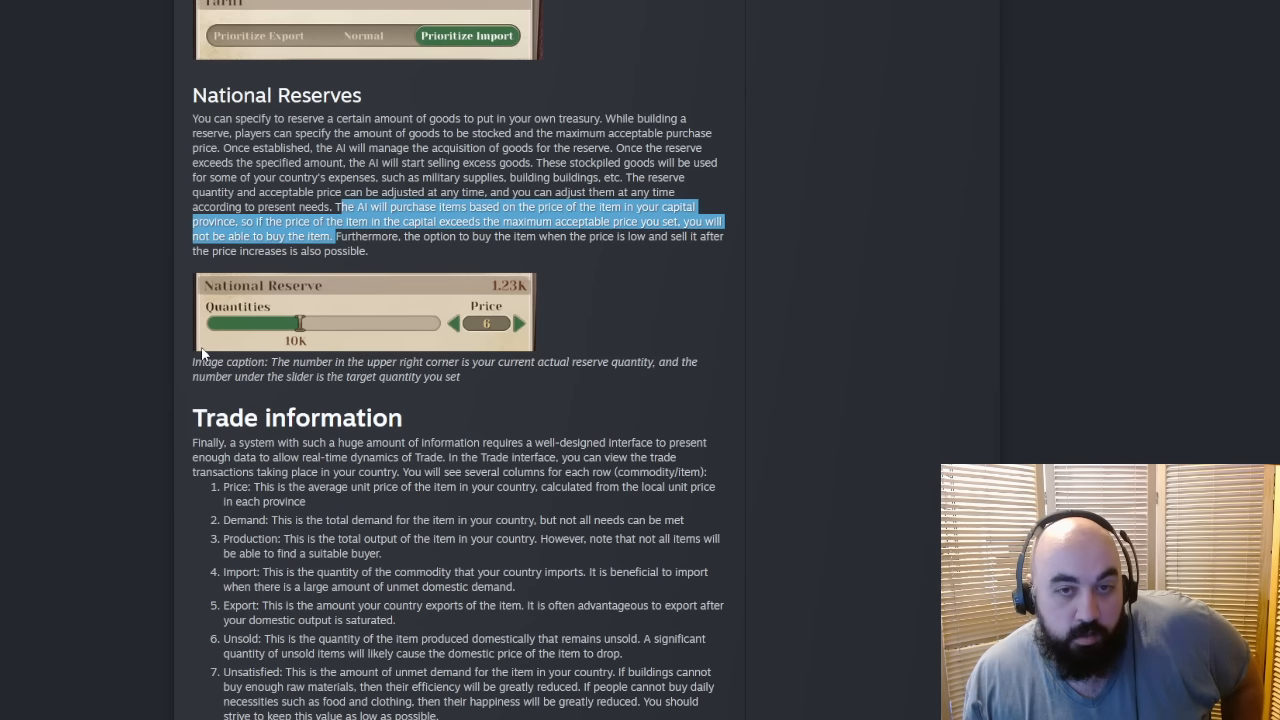
pyautogui.moveTo(316, 356)
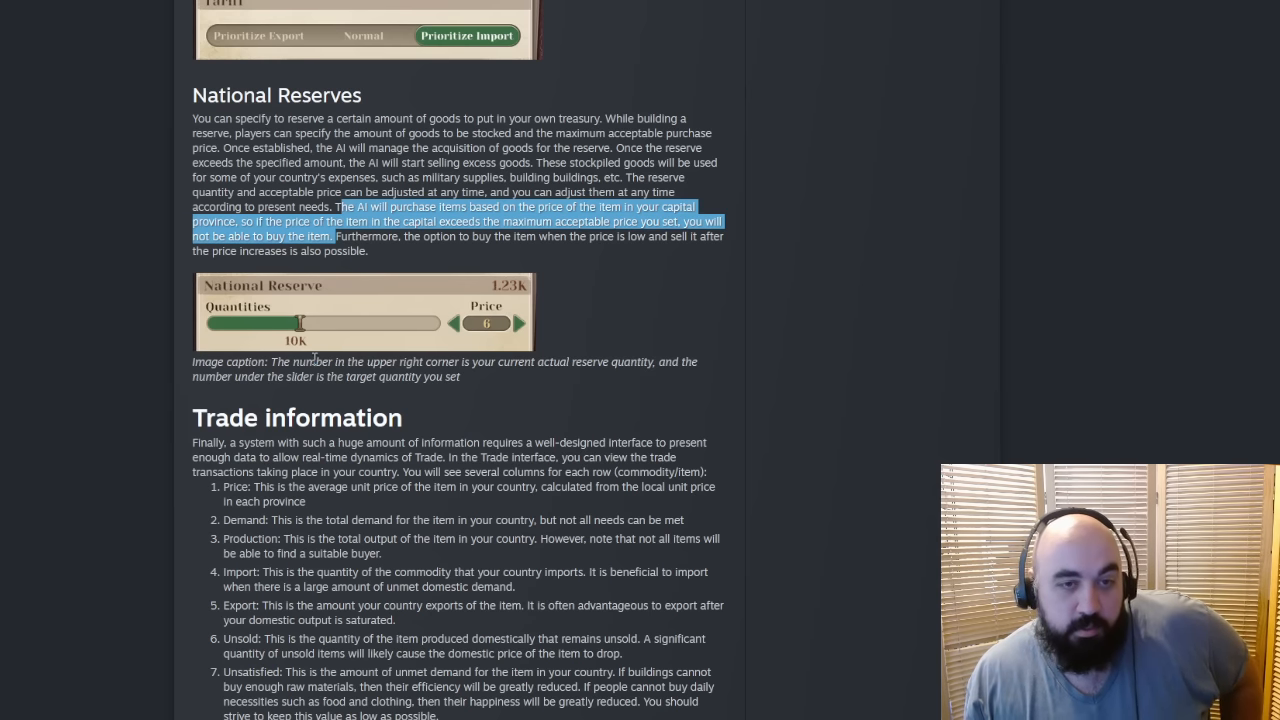
pyautogui.scroll(-3)
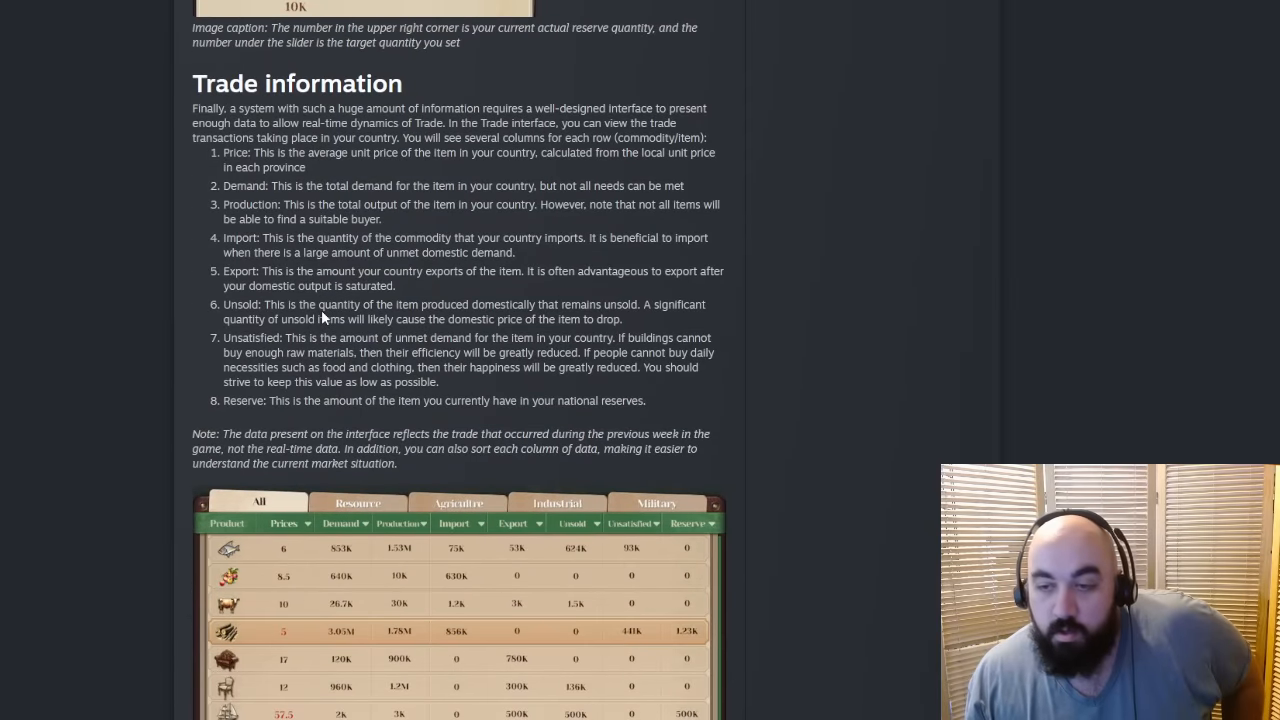
pyautogui.scroll(-3)
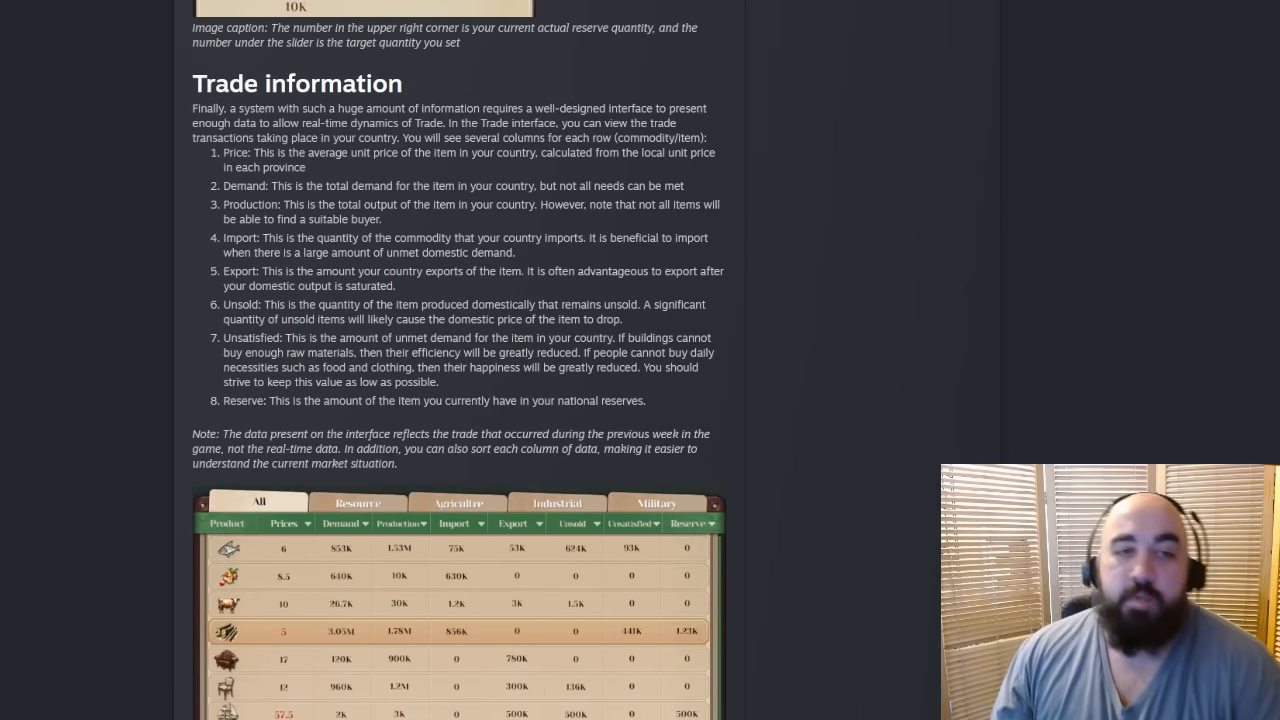
pyautogui.moveTo(520, 68)
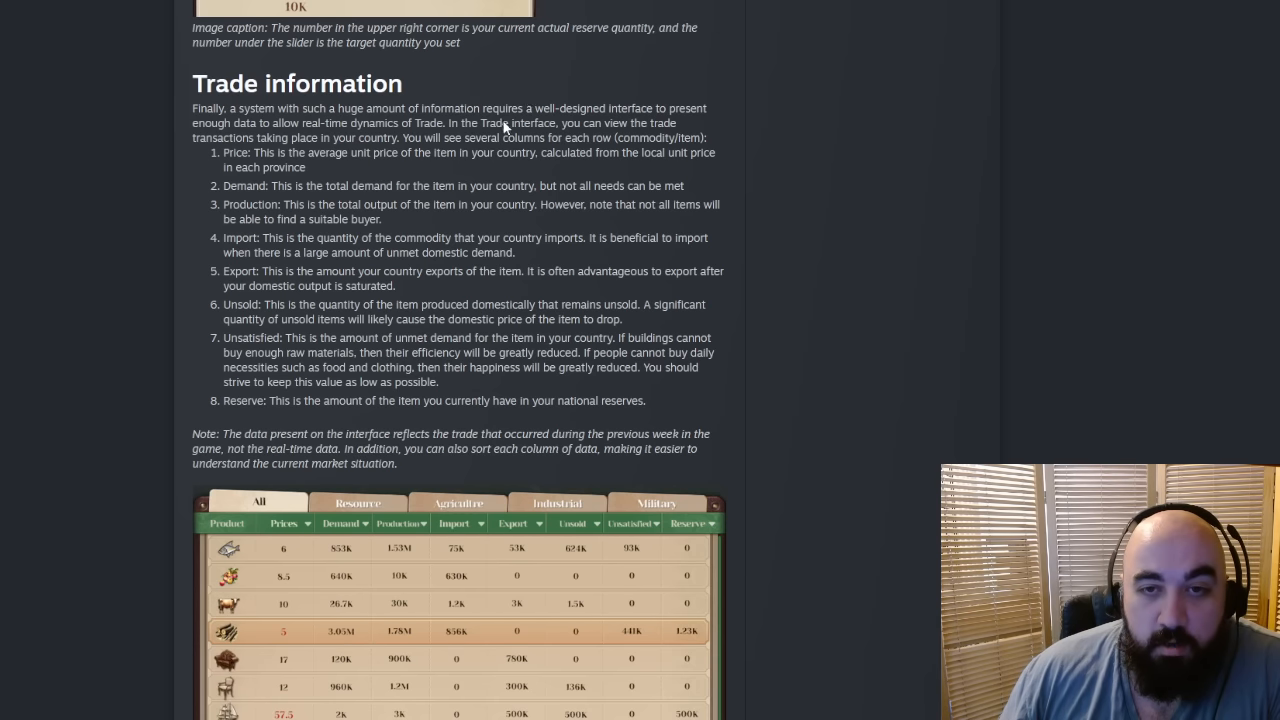
pyautogui.moveTo(250, 136)
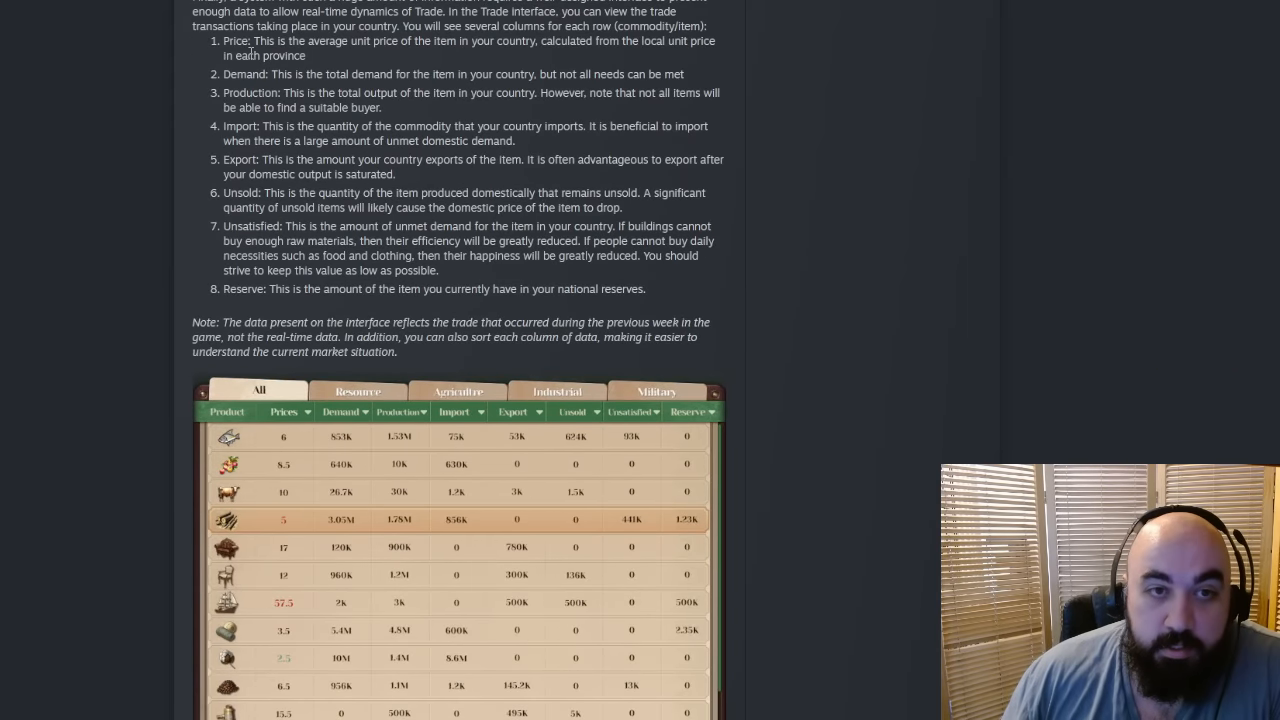
pyautogui.moveTo(200, 54)
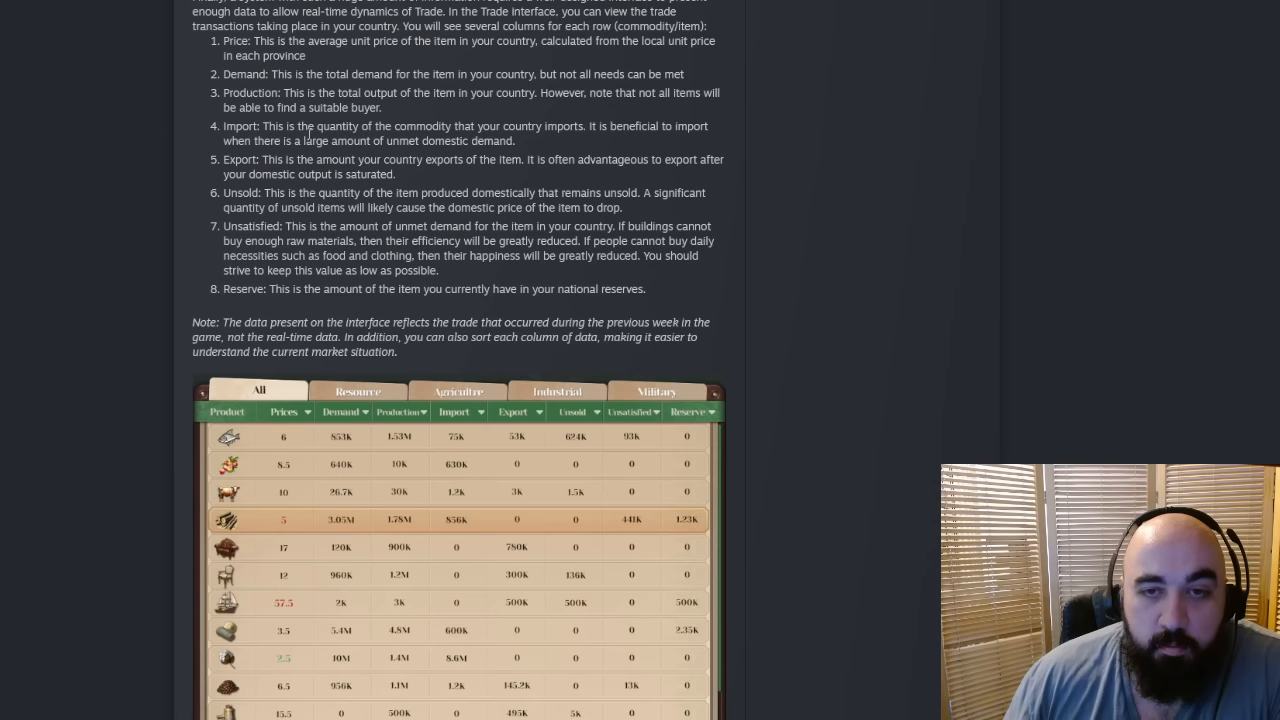
pyautogui.moveTo(380, 152)
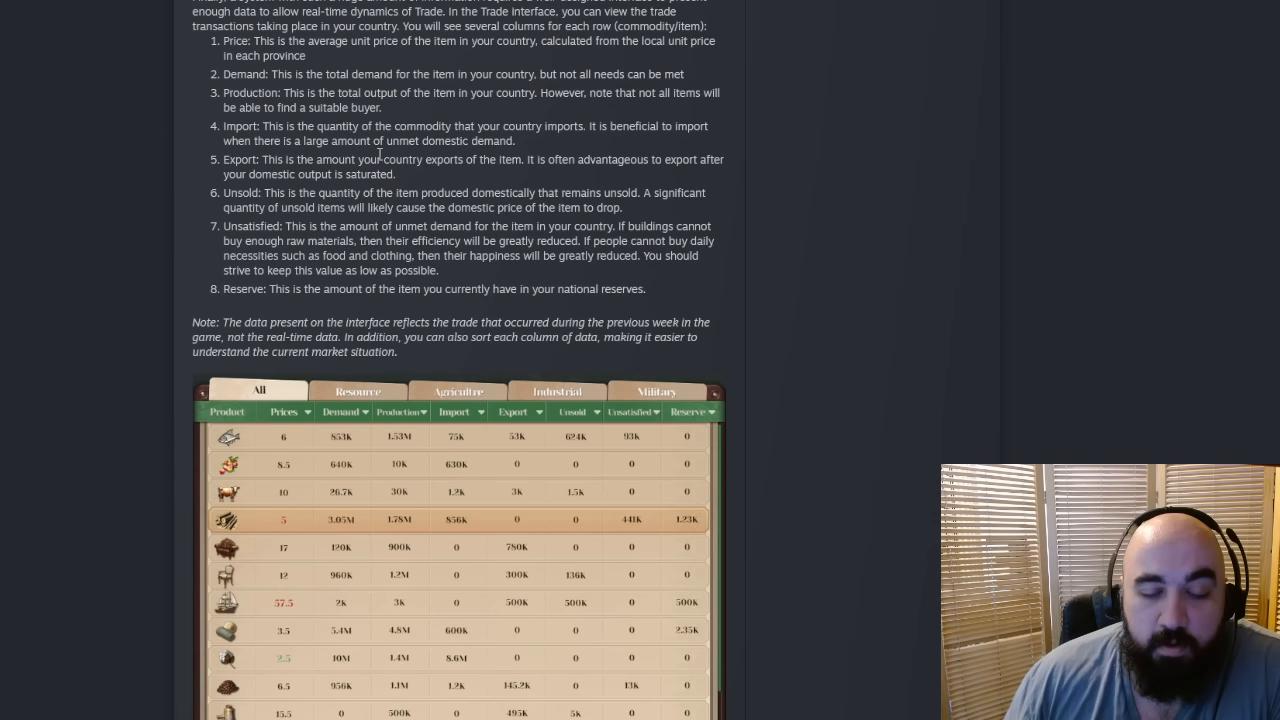
pyautogui.moveTo(510, 126)
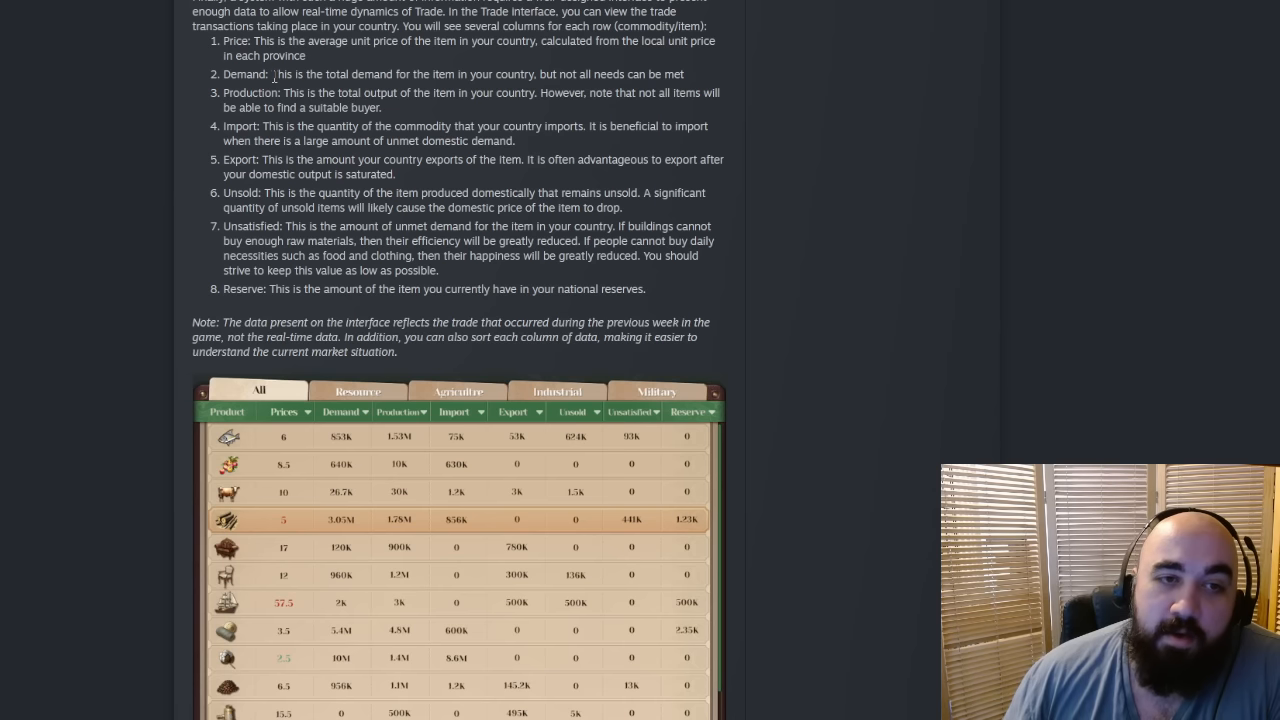
pyautogui.moveTo(288, 92); pyautogui.dragTo(428, 92)
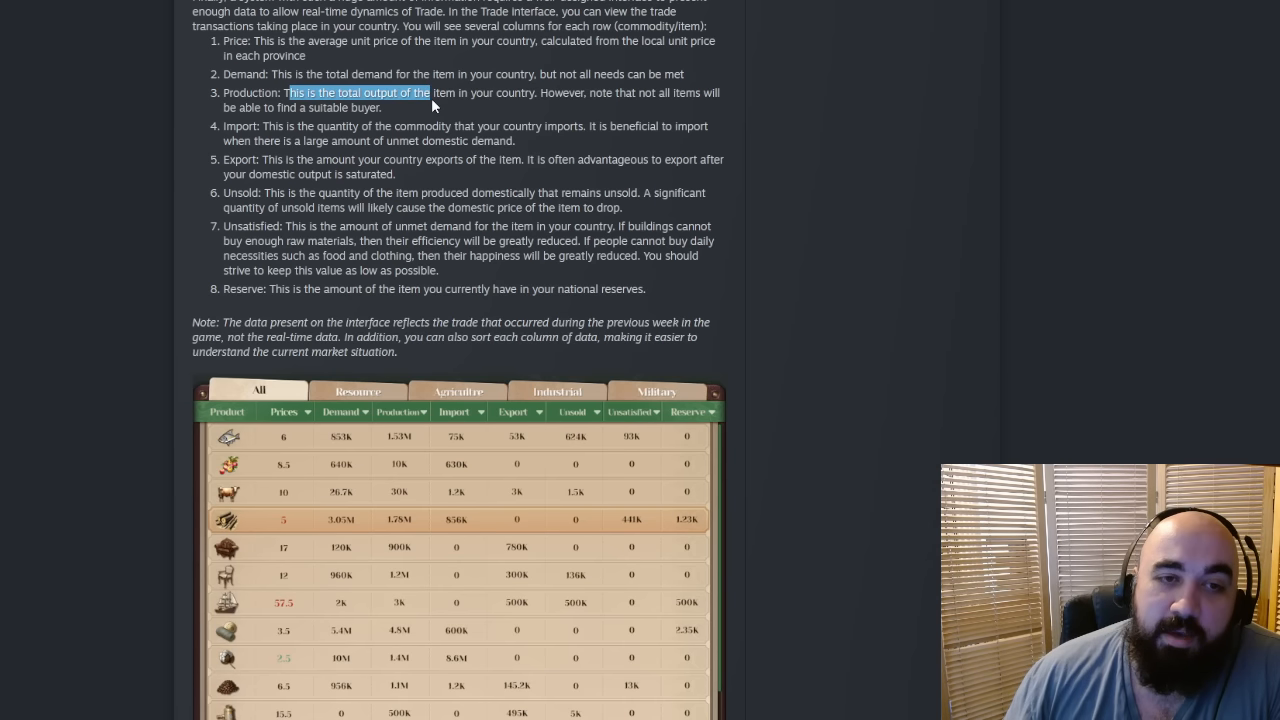
pyautogui.moveTo(428, 92); pyautogui.dragTo(382, 108)
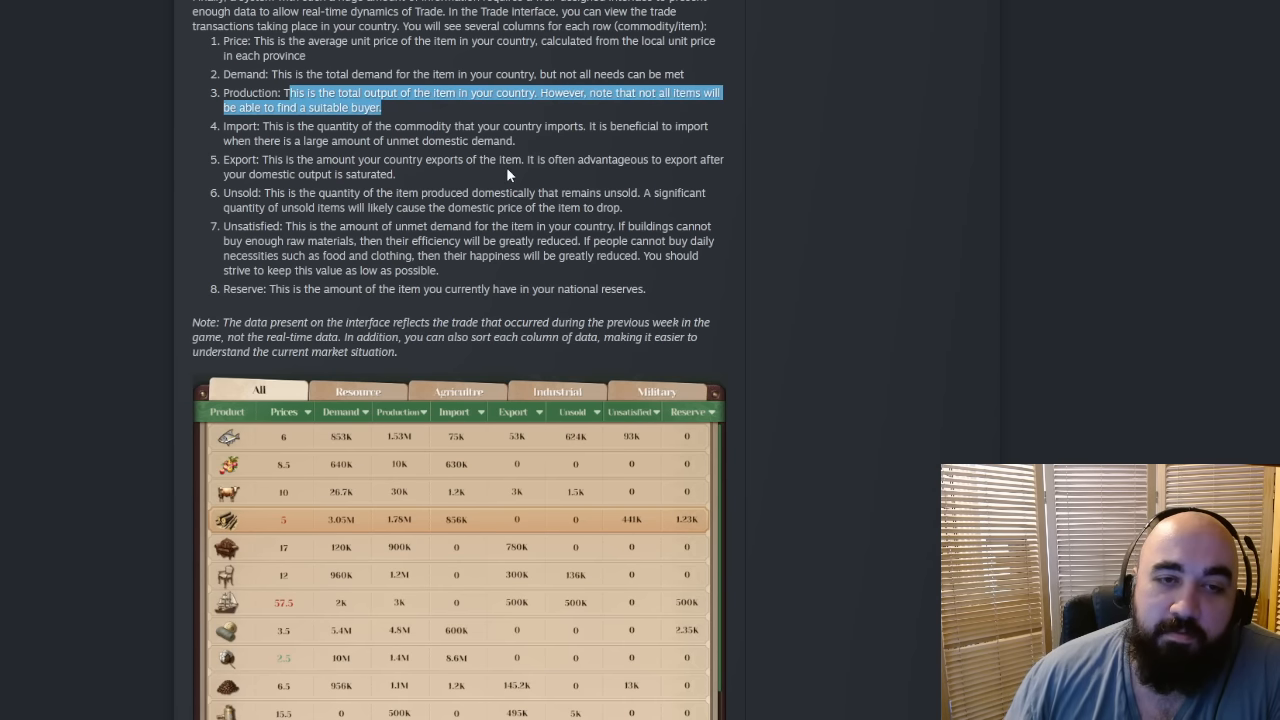
pyautogui.moveTo(408, 146)
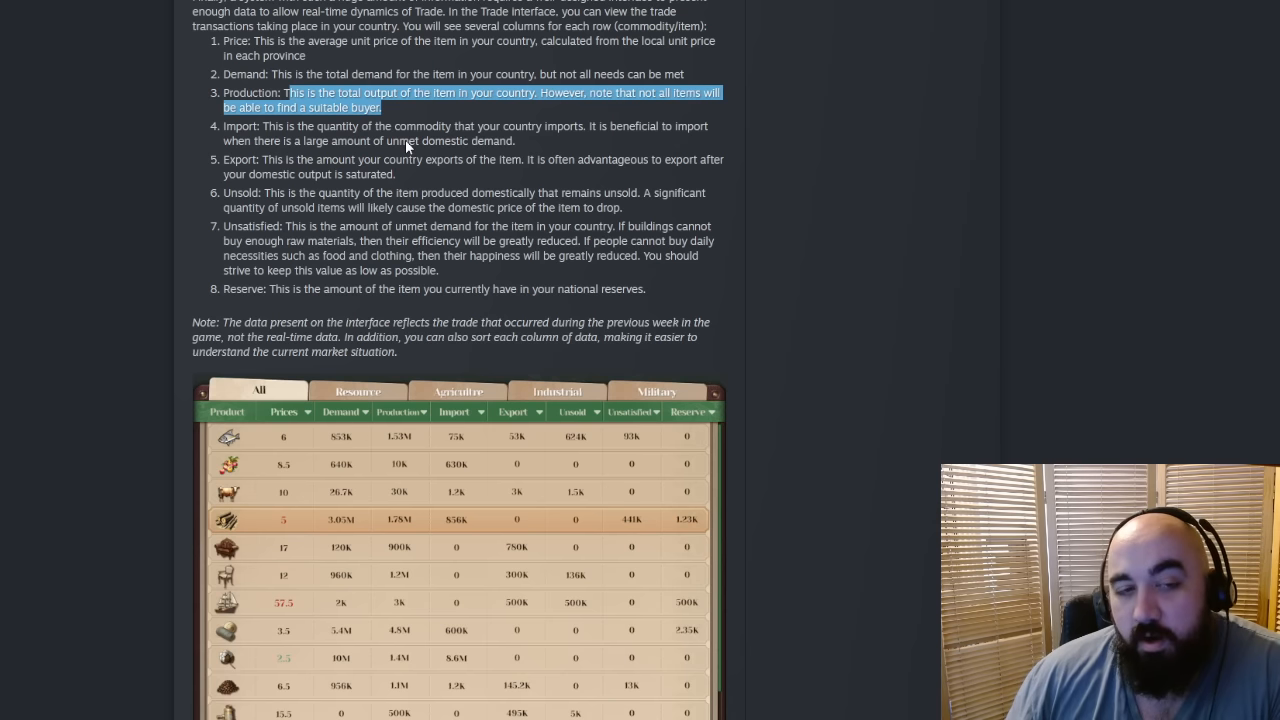
pyautogui.click(404, 144)
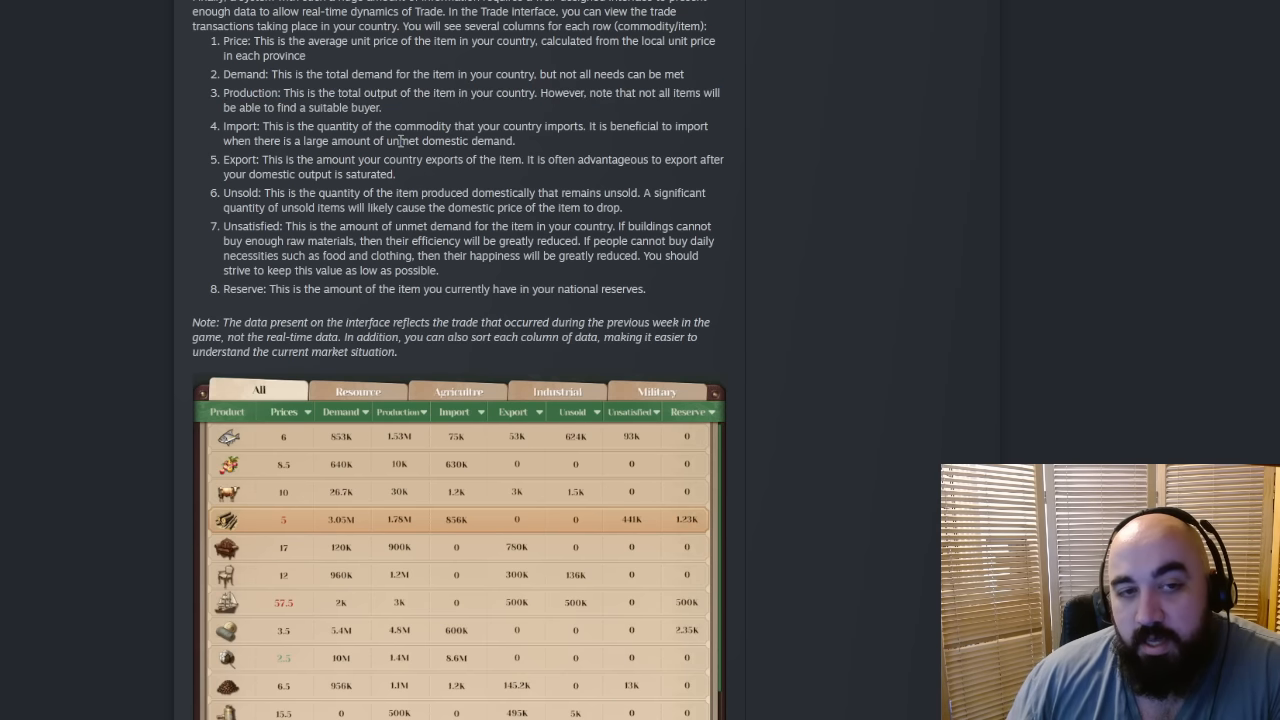
pyautogui.moveTo(224, 126); pyautogui.dragTo(388, 140)
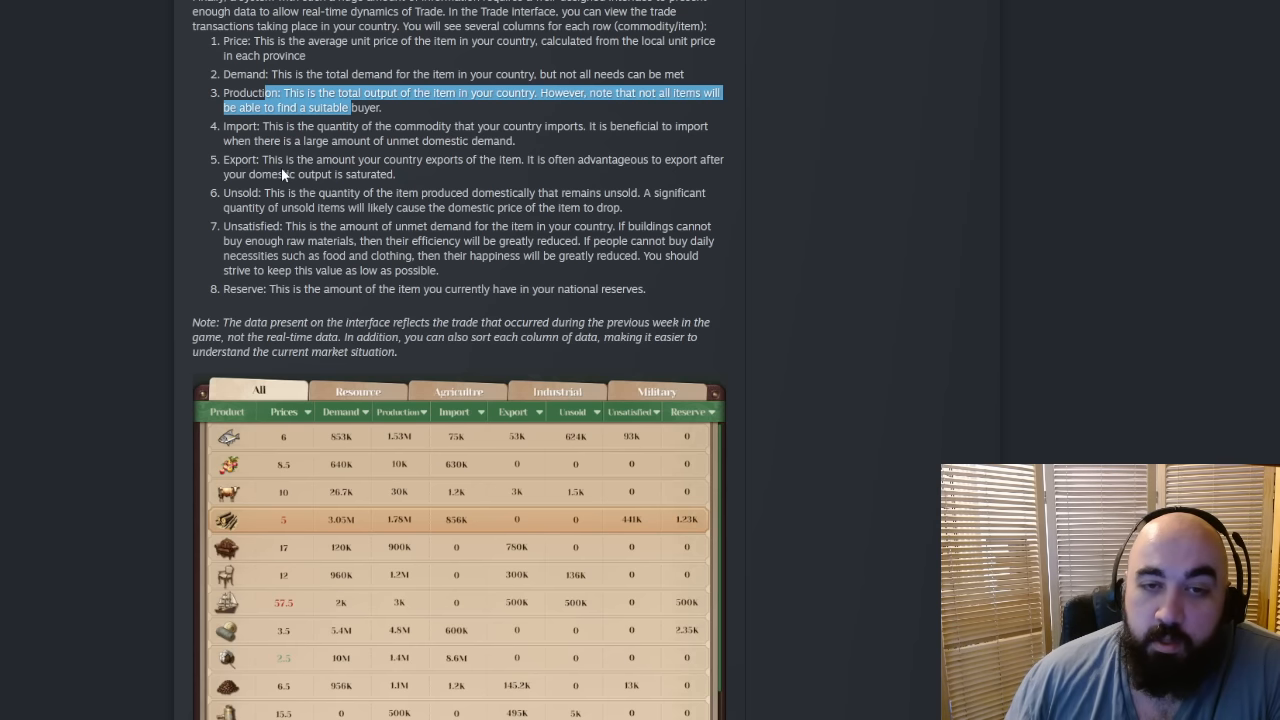
pyautogui.moveTo(420, 190)
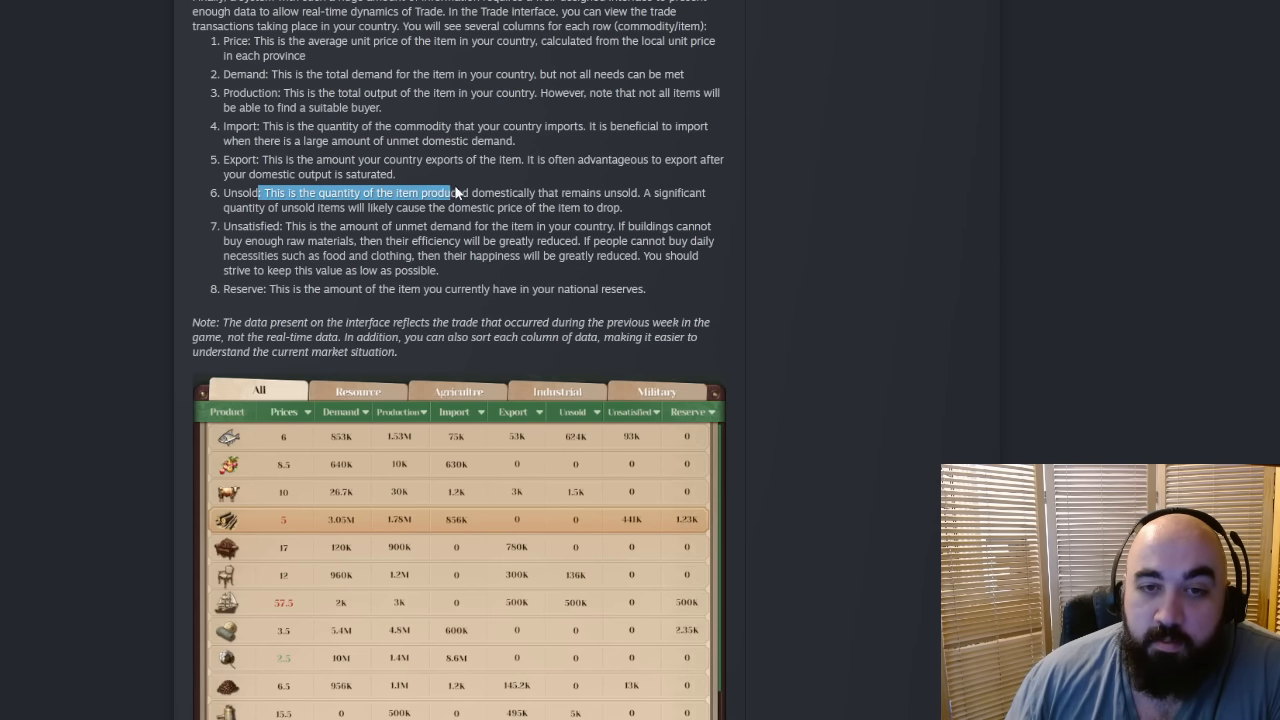
pyautogui.moveTo(456, 192); pyautogui.dragTo(620, 206)
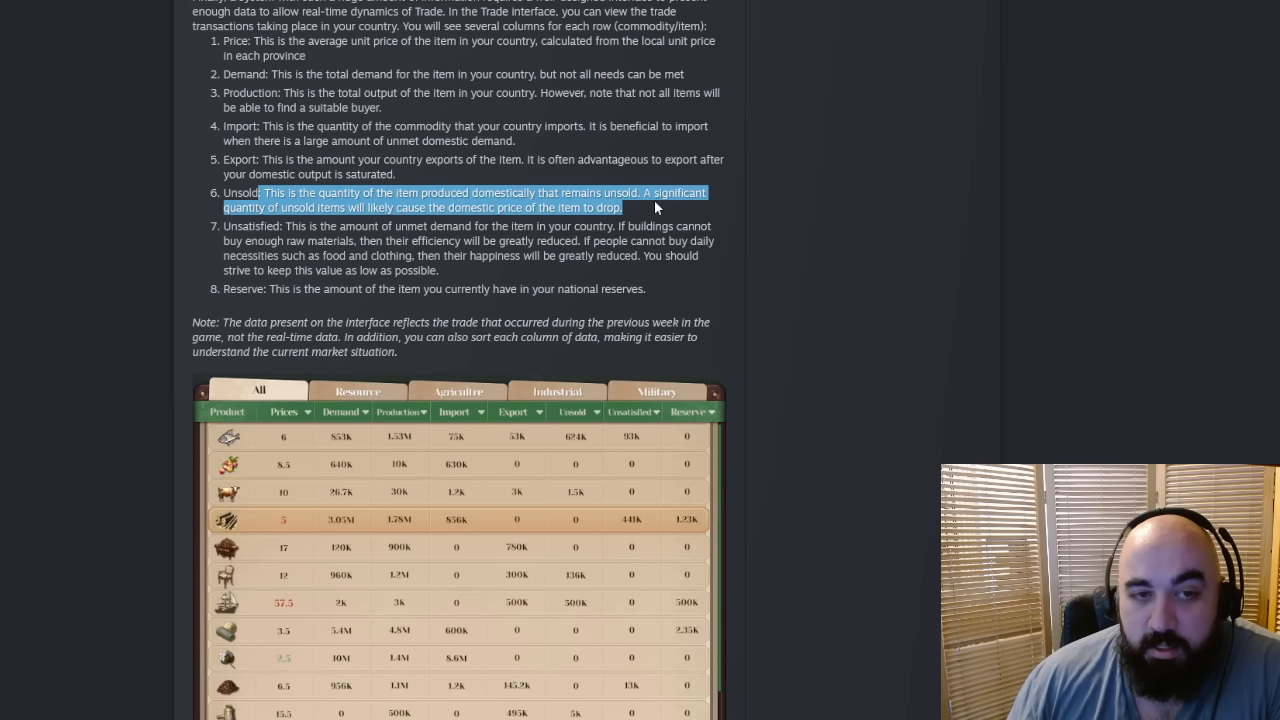
pyautogui.moveTo(604, 276)
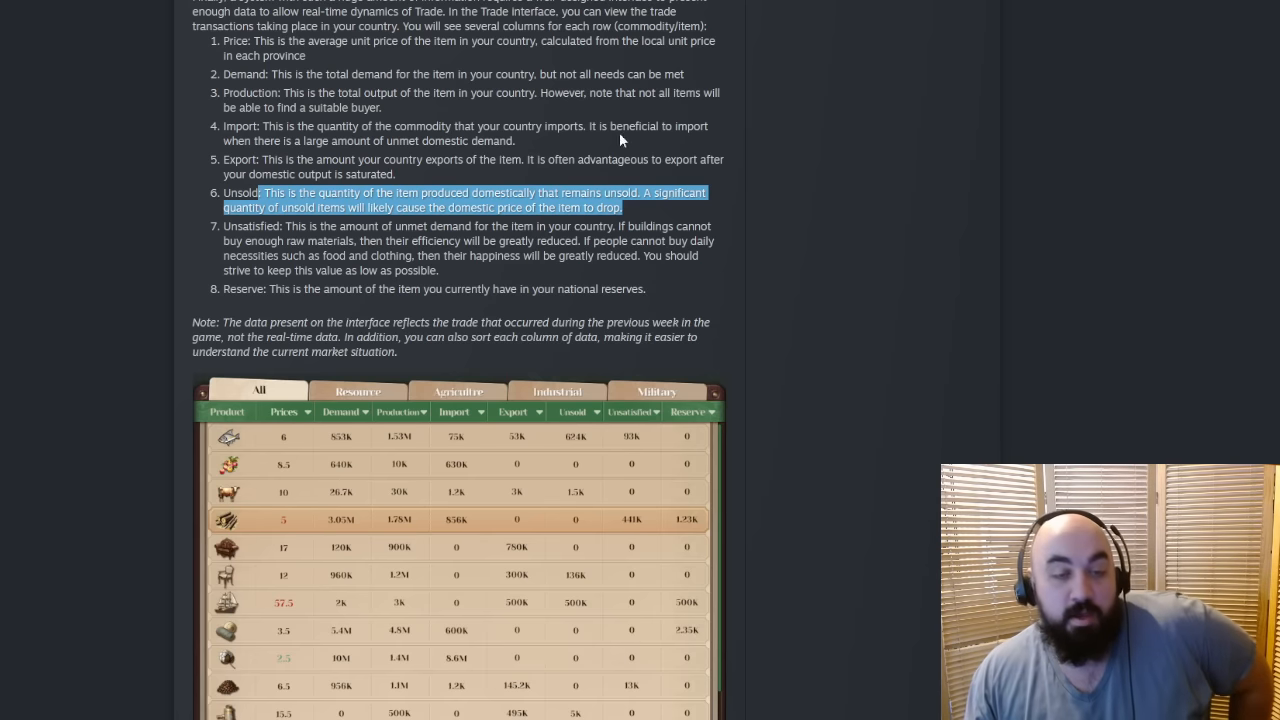
pyautogui.moveTo(602, 124)
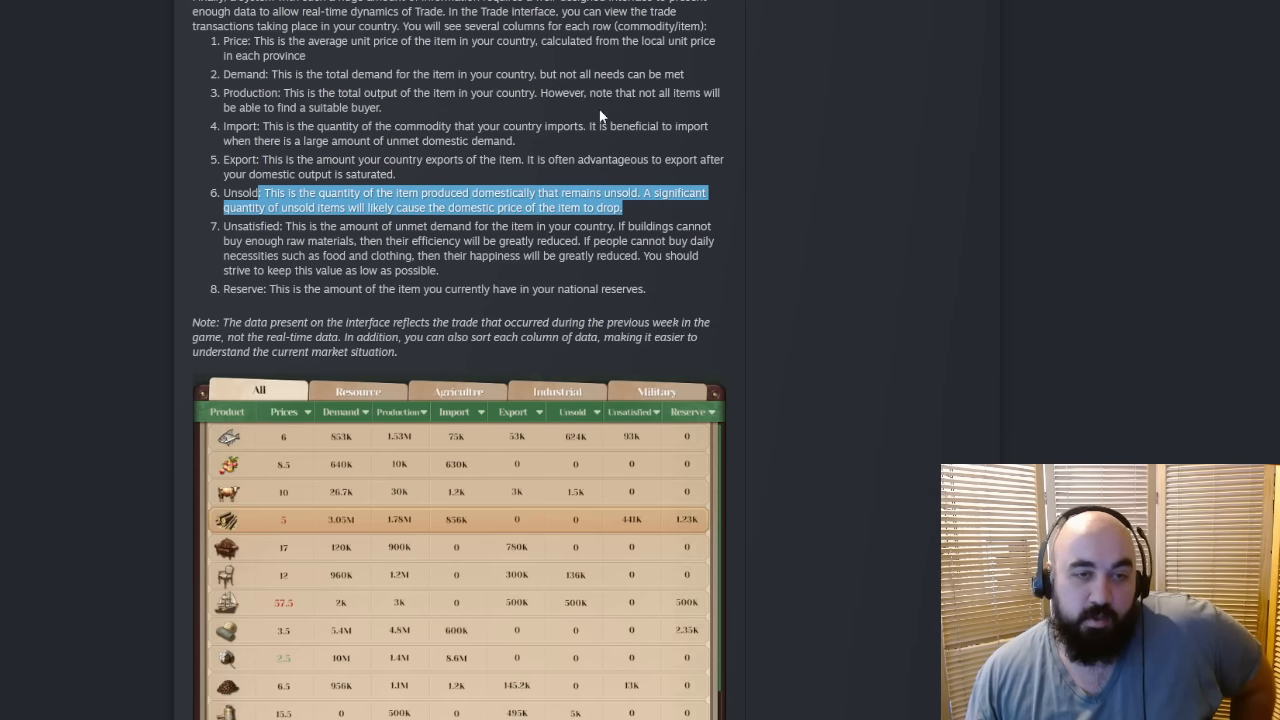
pyautogui.moveTo(240, 250)
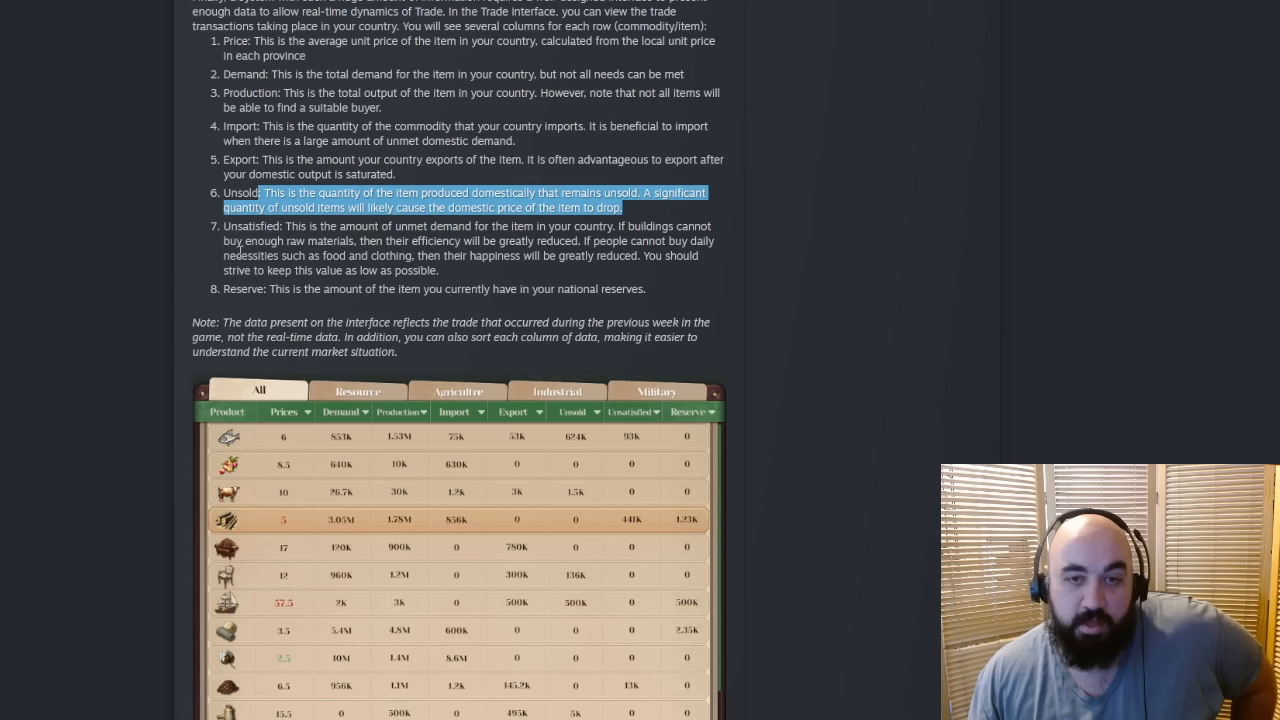
pyautogui.moveTo(278, 232)
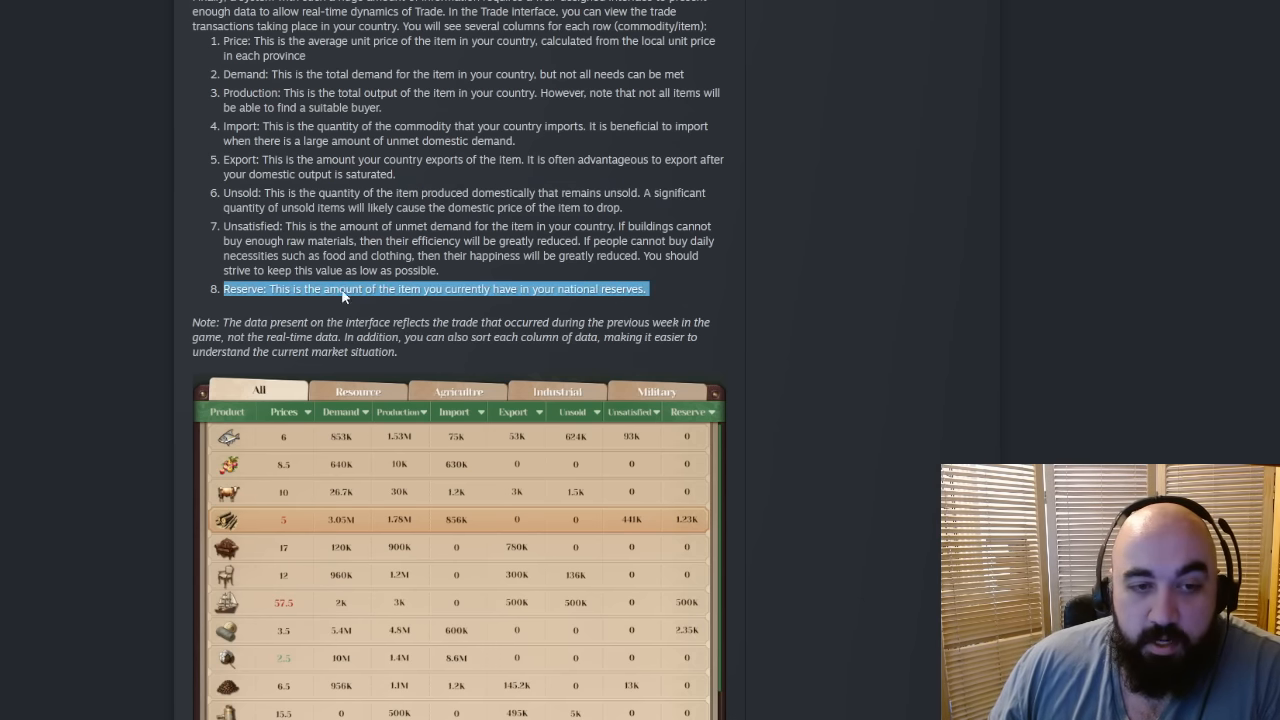
pyautogui.scroll(-3)
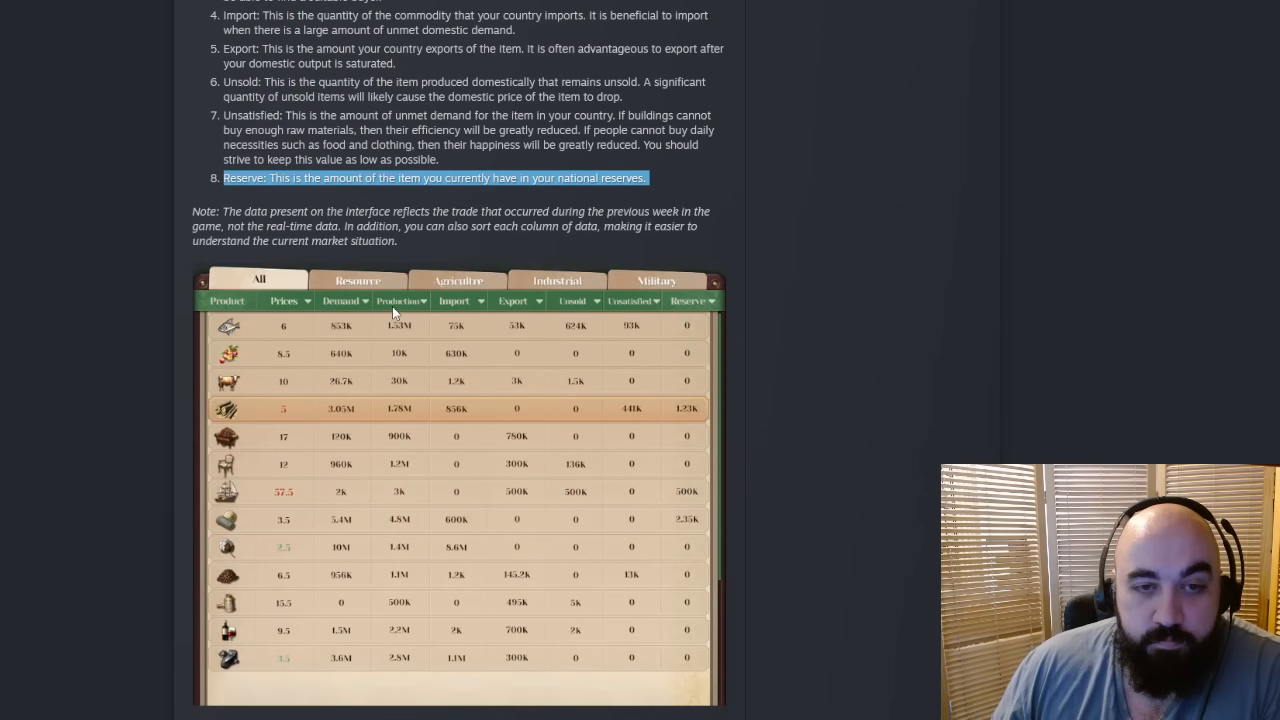
pyautogui.scroll(-3)
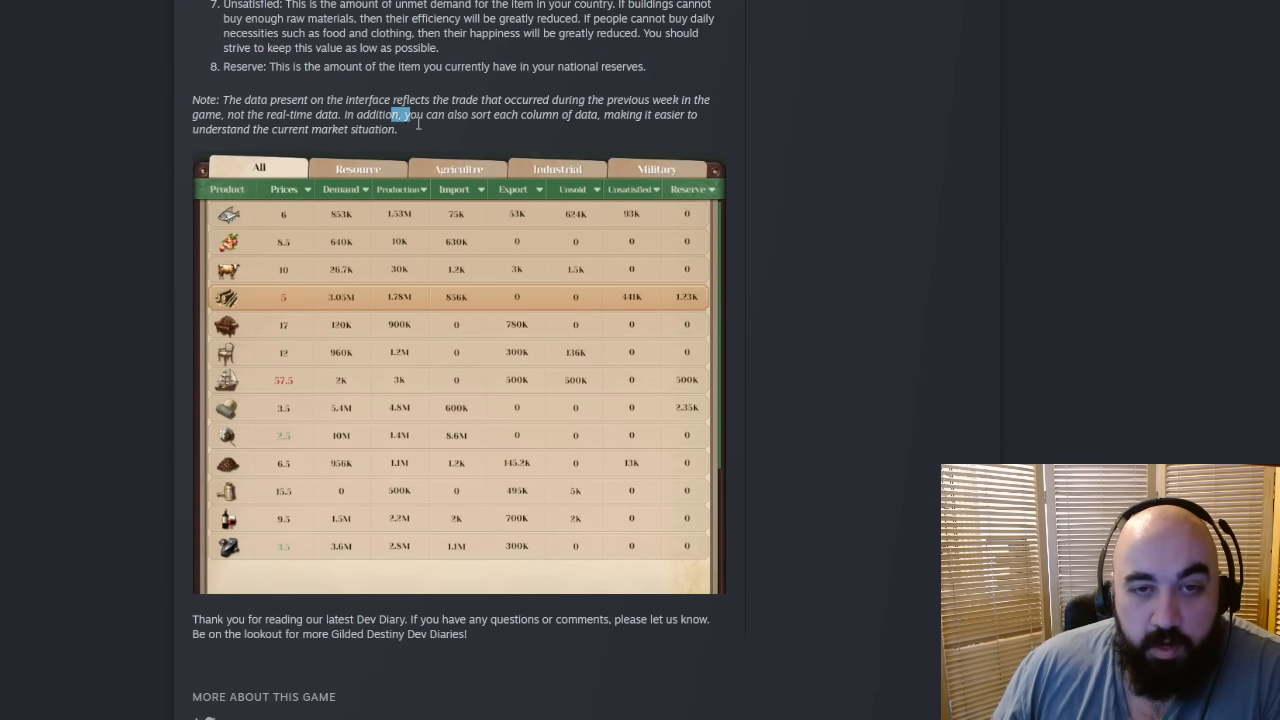
pyautogui.moveTo(398, 114); pyautogui.dragTo(432, 128)
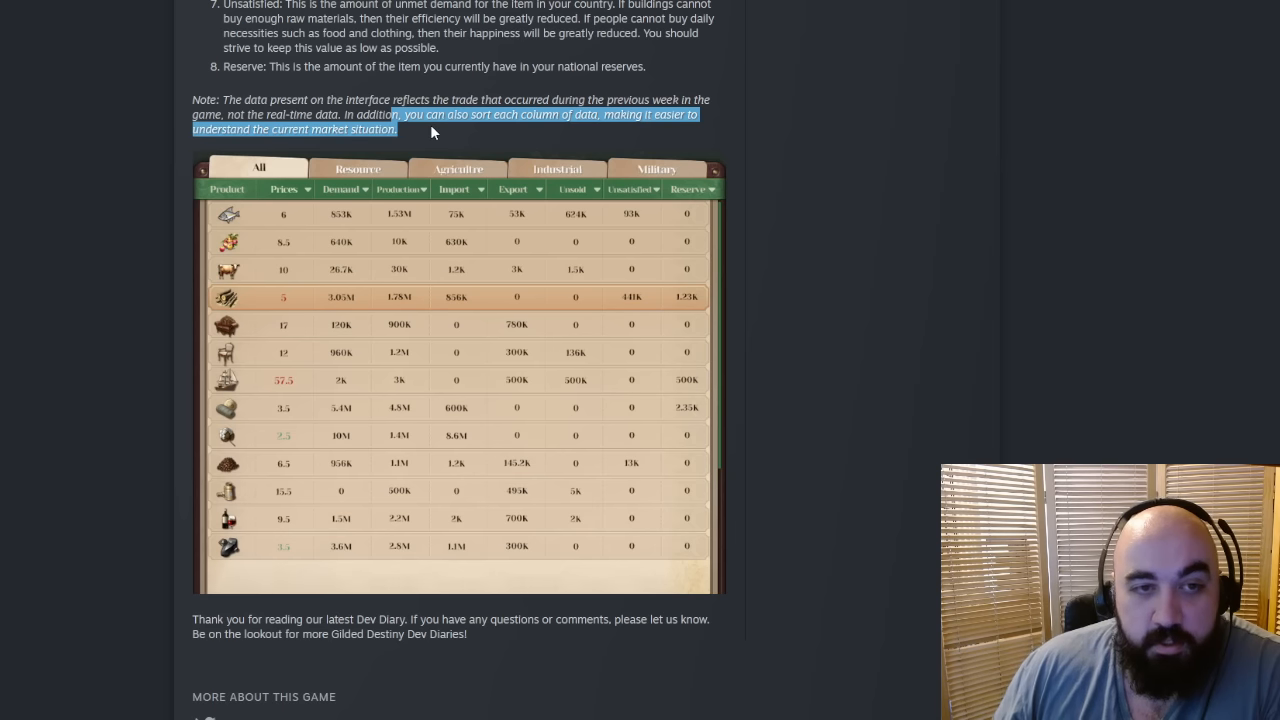
pyautogui.moveTo(260, 104)
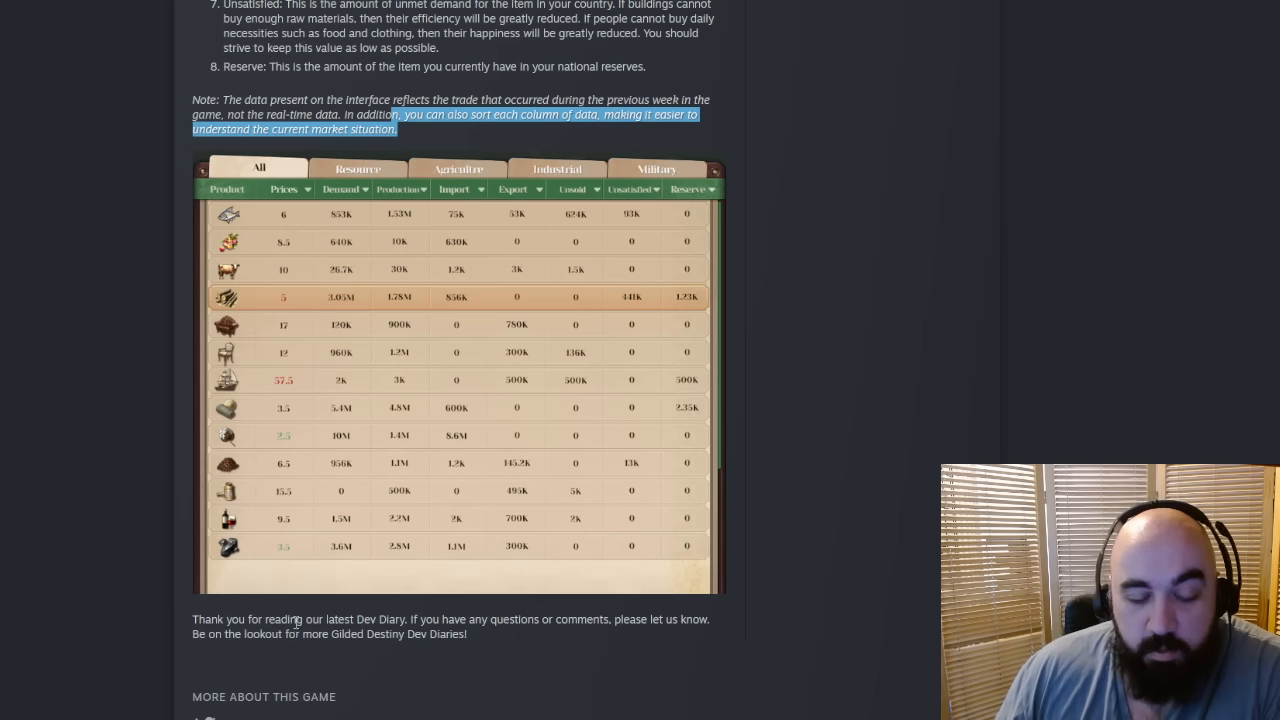
pyautogui.moveTo(420, 632)
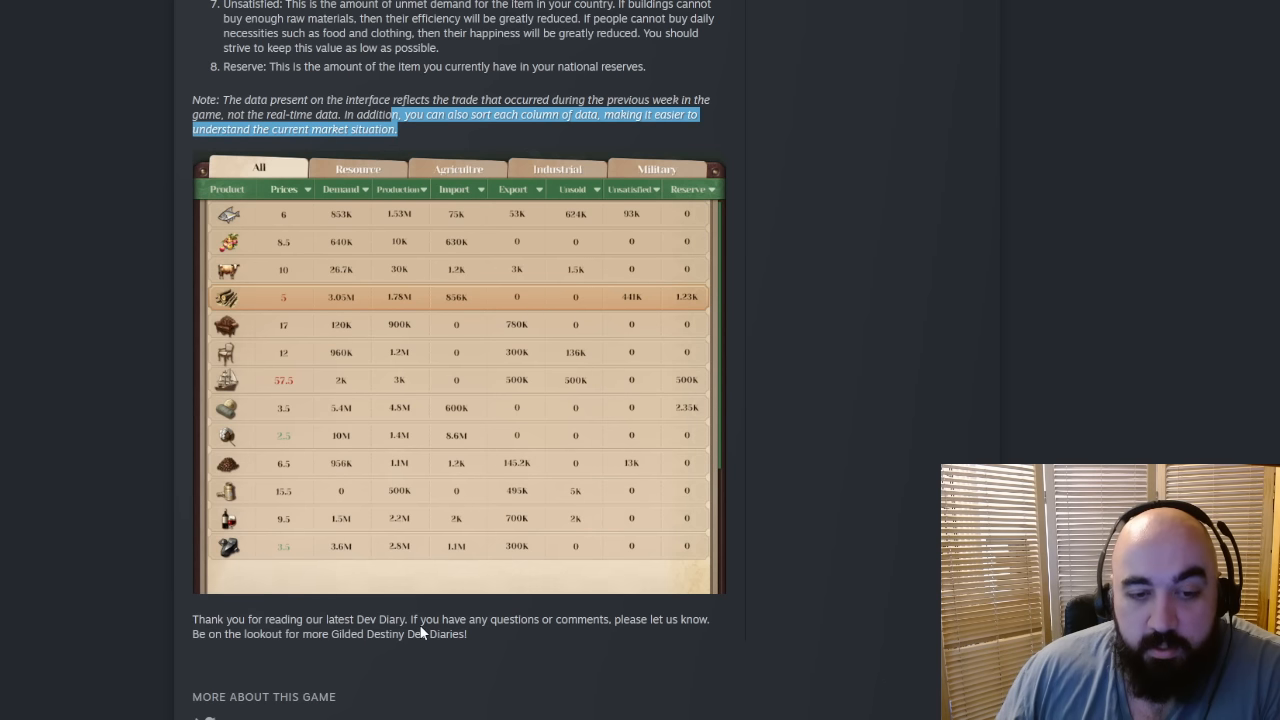
pyautogui.scroll(-3)
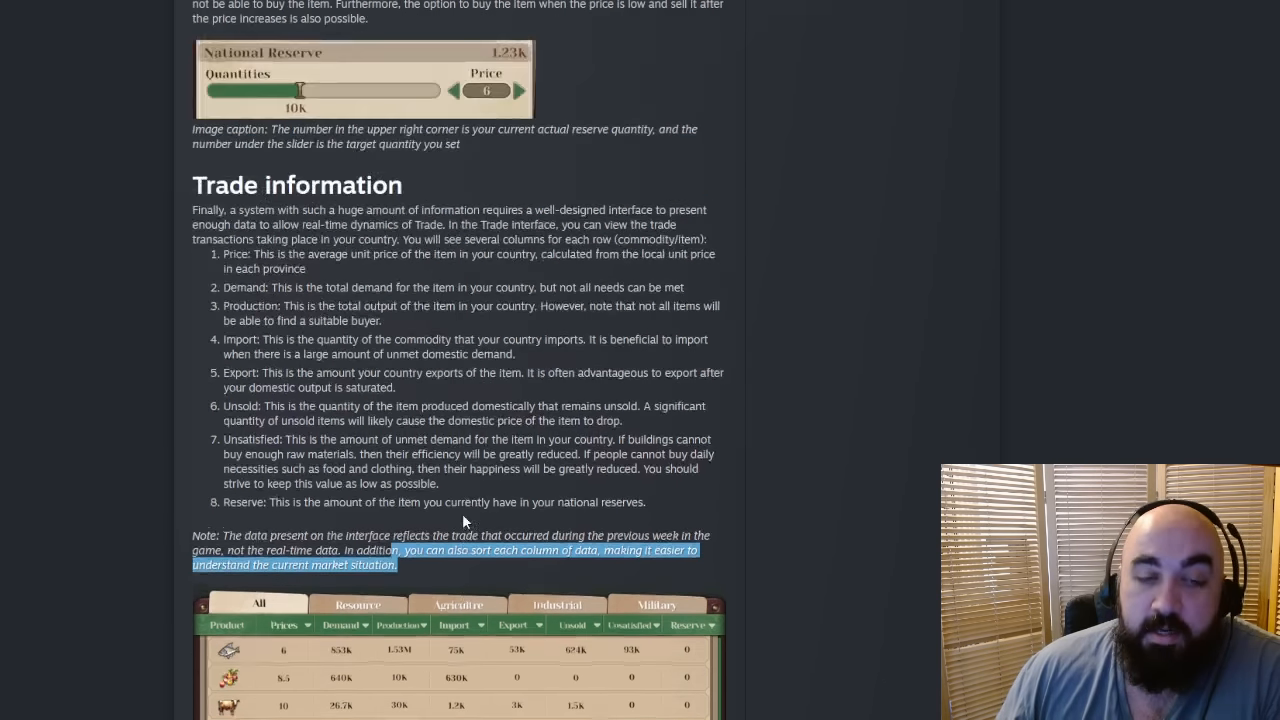
# Step: Scroll the Dev Diary 4 post back up to its title banner and opening paragraphs
pyautogui.scroll(-3)
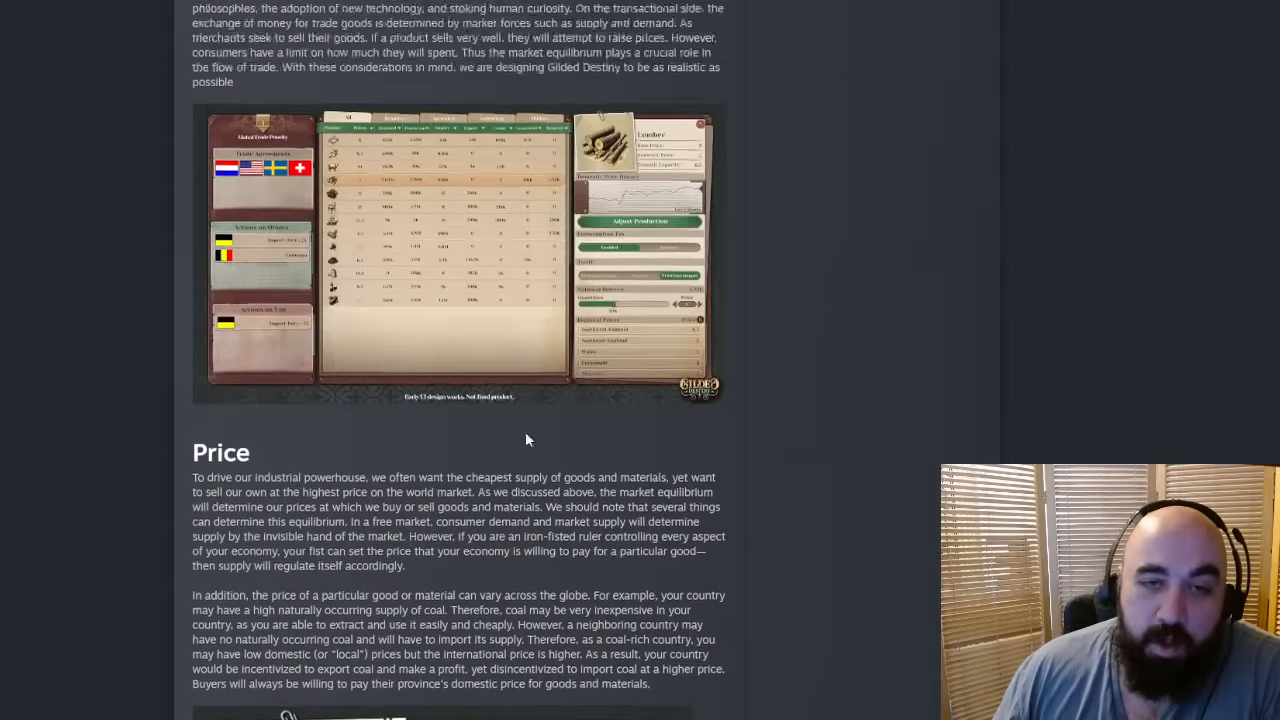
pyautogui.scroll(3)
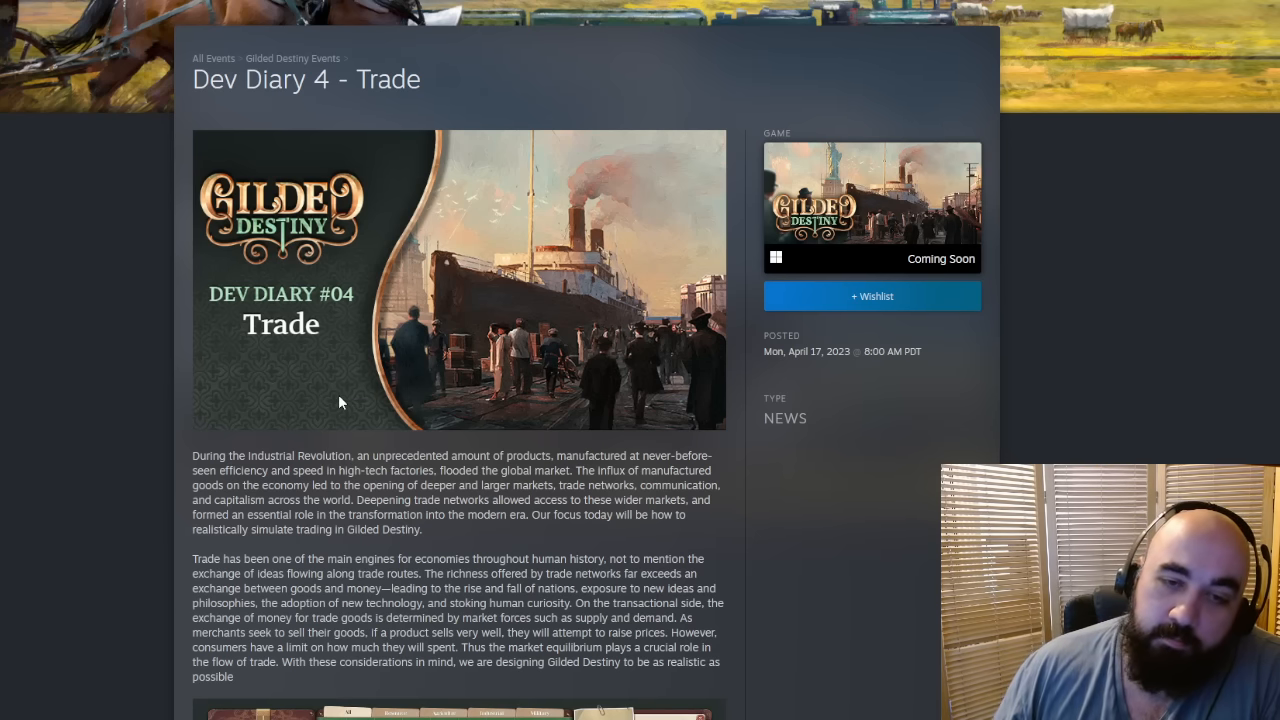
pyautogui.moveTo(308, 414)
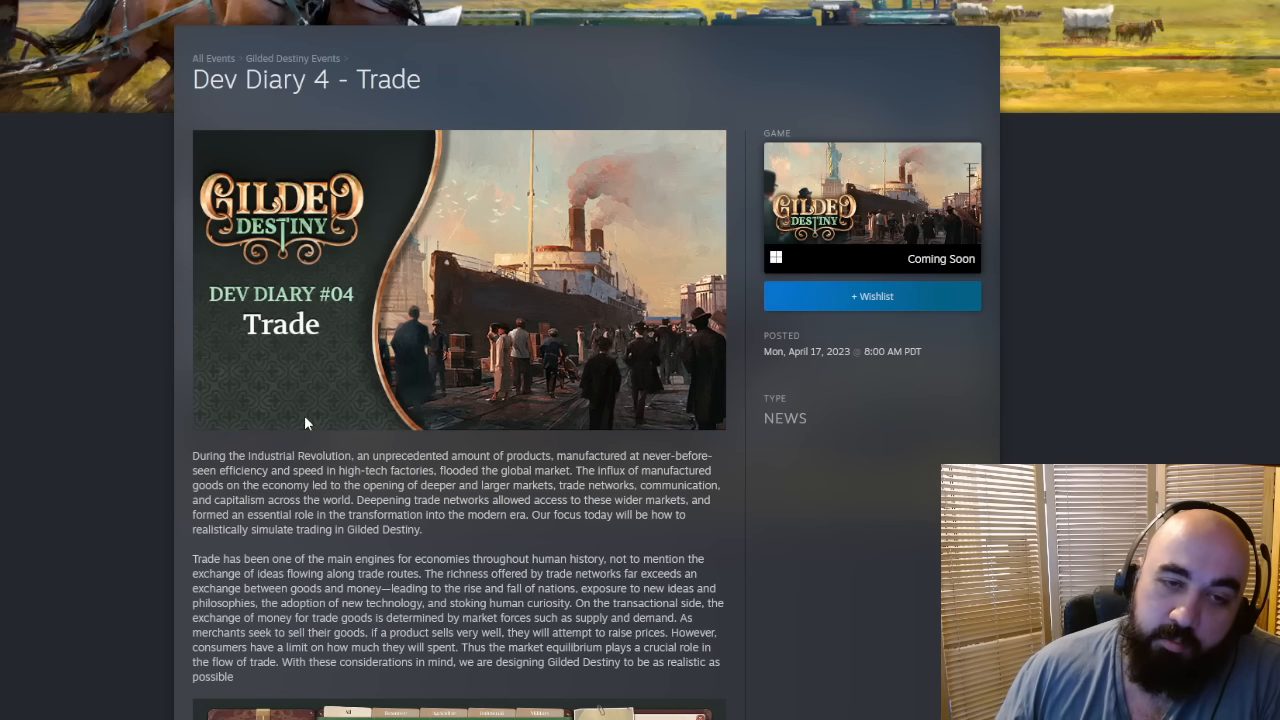
pyautogui.moveTo(360, 414)
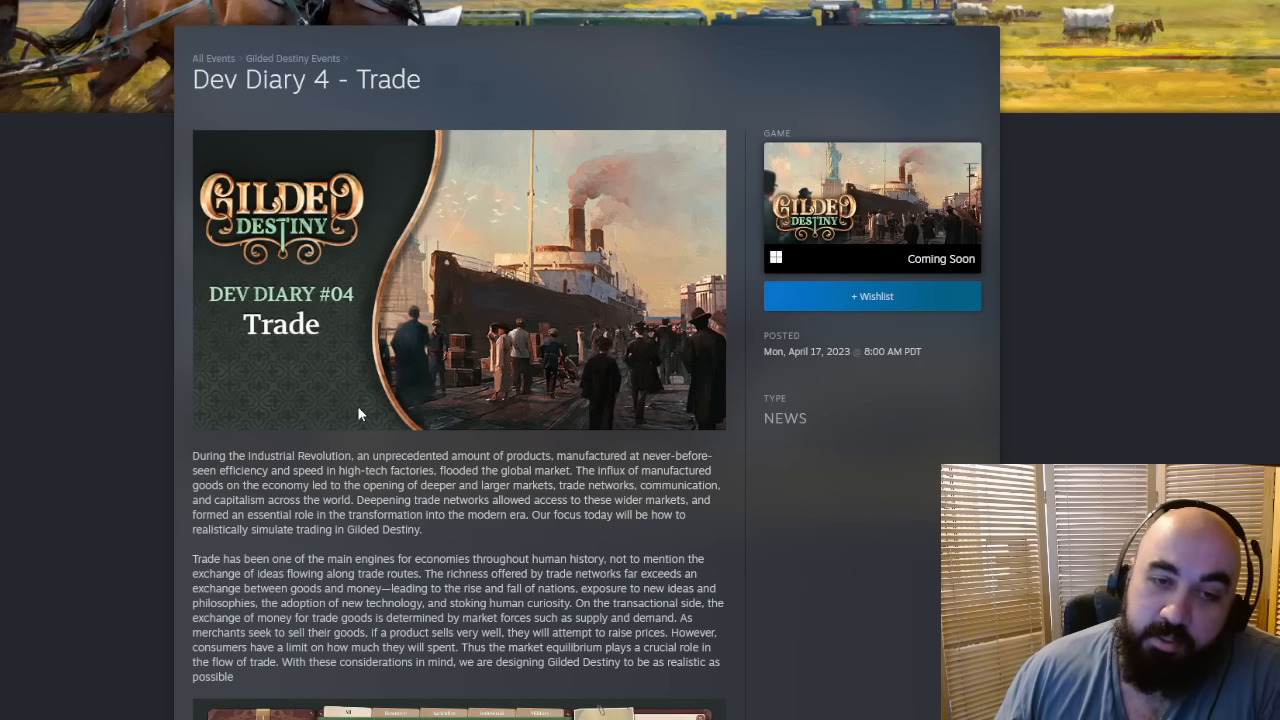
pyautogui.moveTo(378, 438)
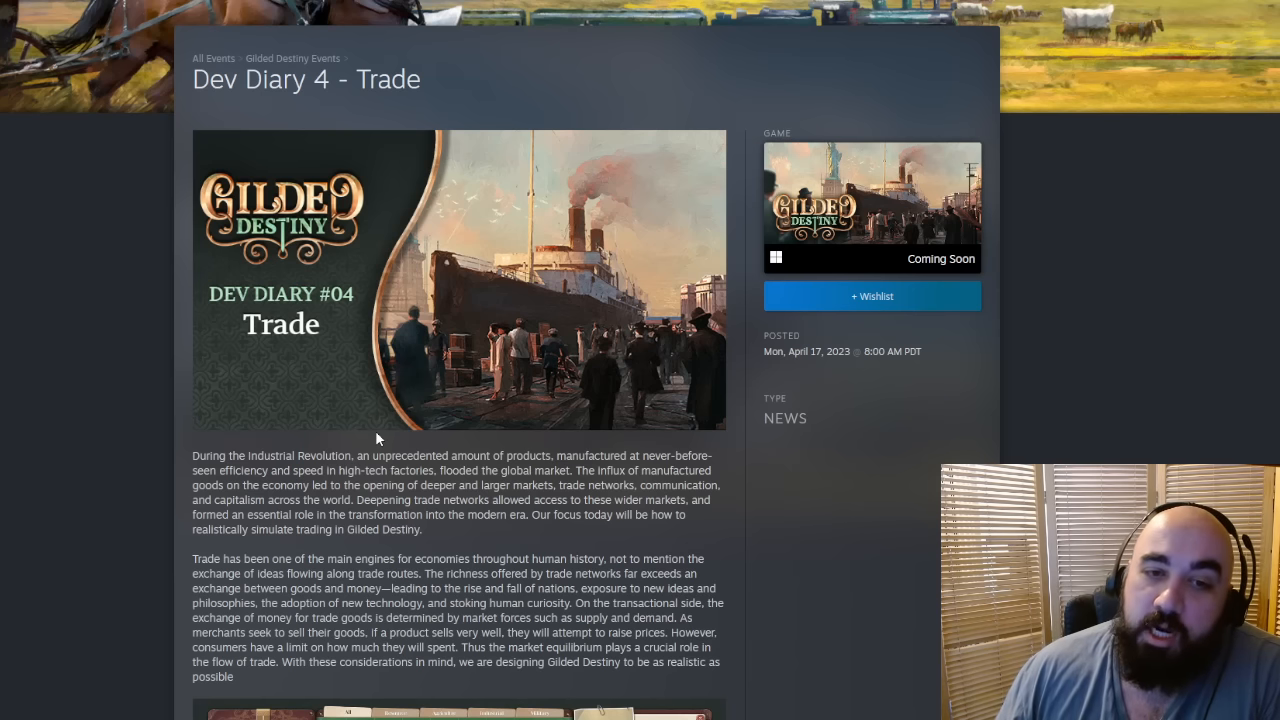
pyautogui.moveTo(378, 444)
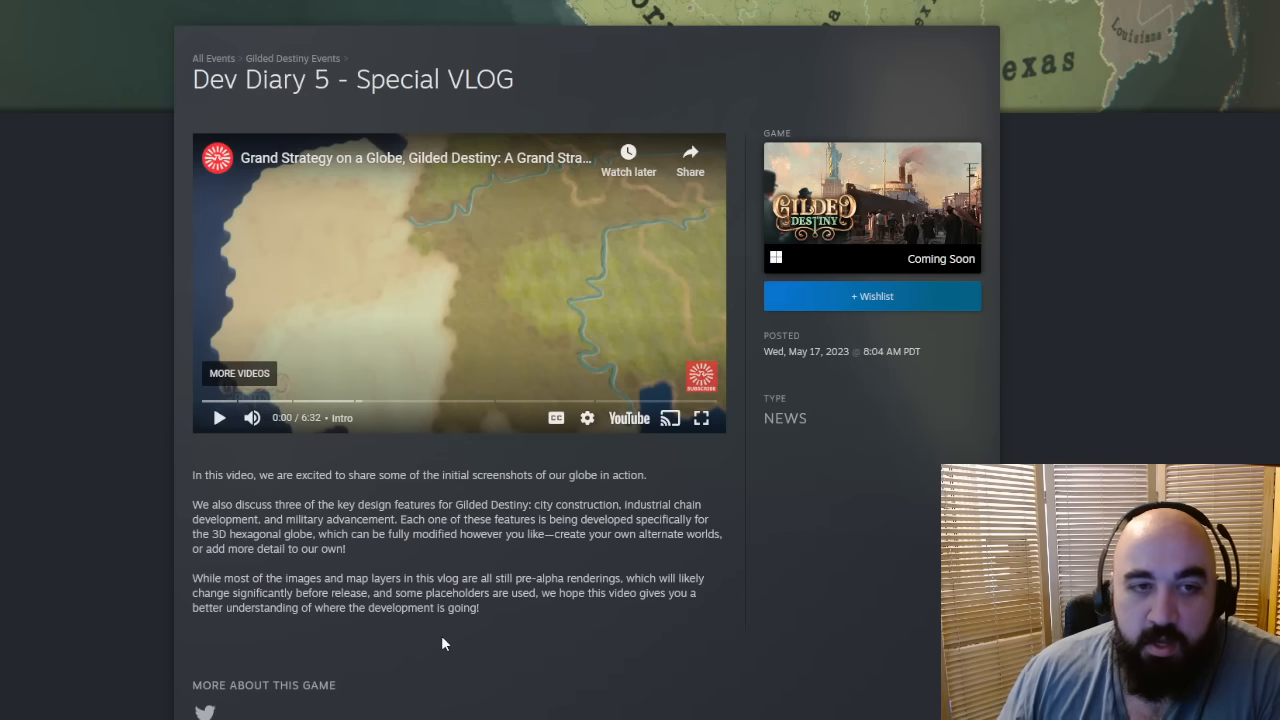
pyautogui.moveTo(484, 638)
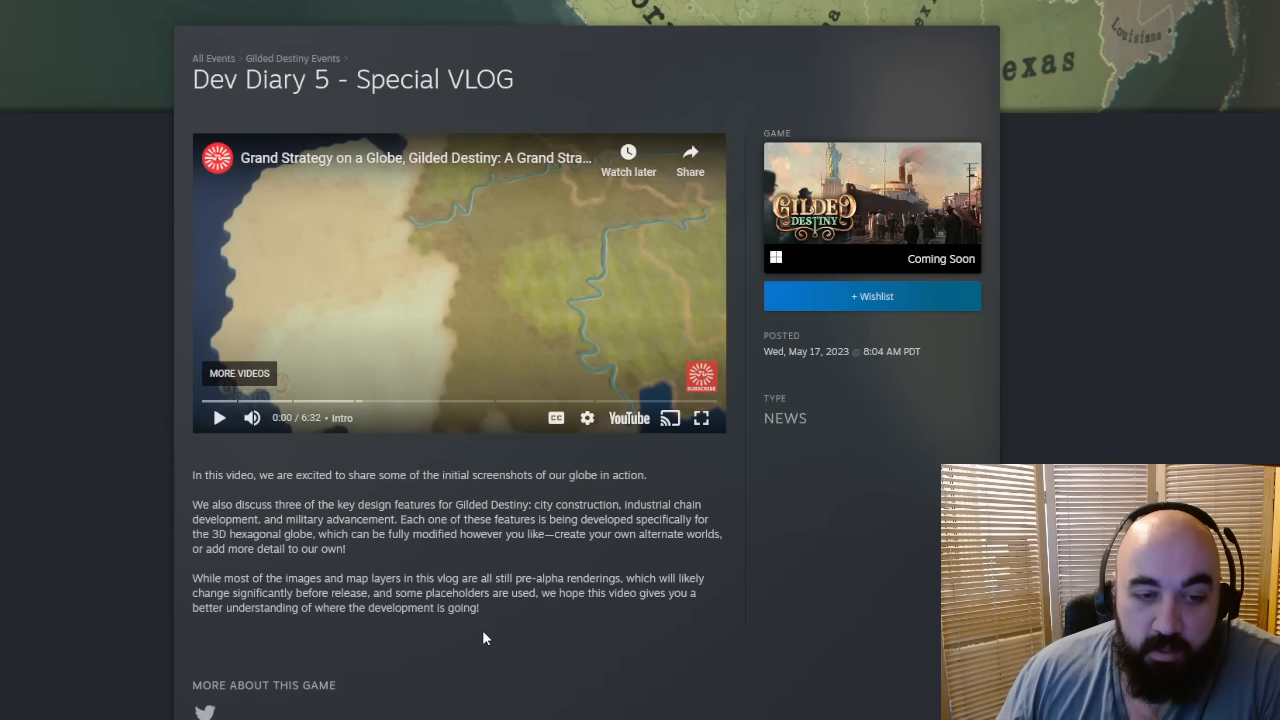
pyautogui.moveTo(500, 496)
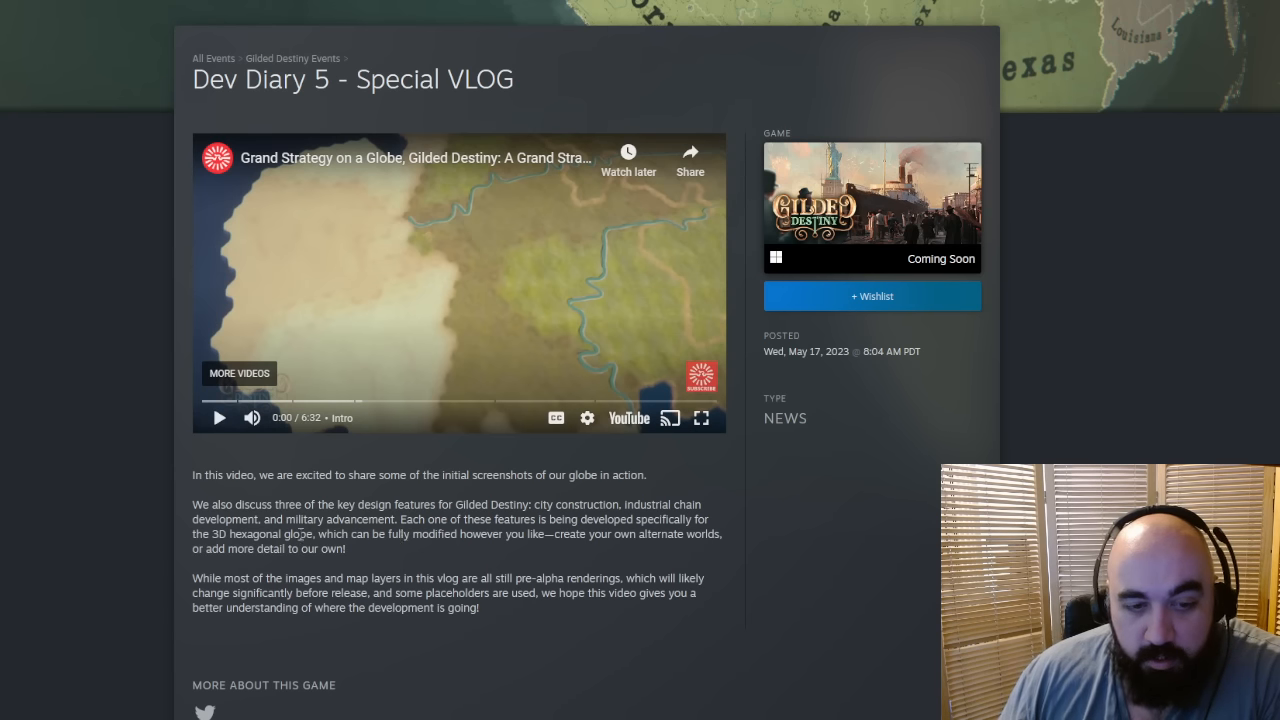
pyautogui.moveTo(406, 532)
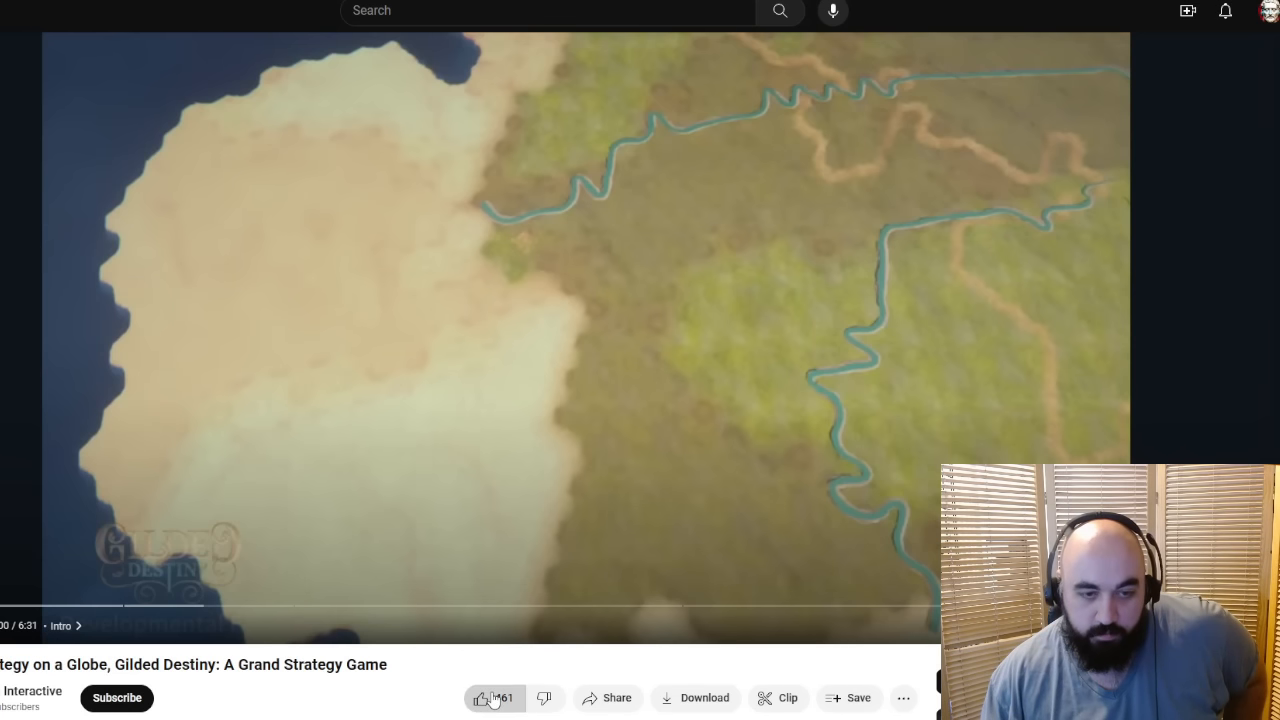
# Step: Like the Gilded Destiny globe vlog, subscribe to its channel and start playback
pyautogui.click(482, 698)
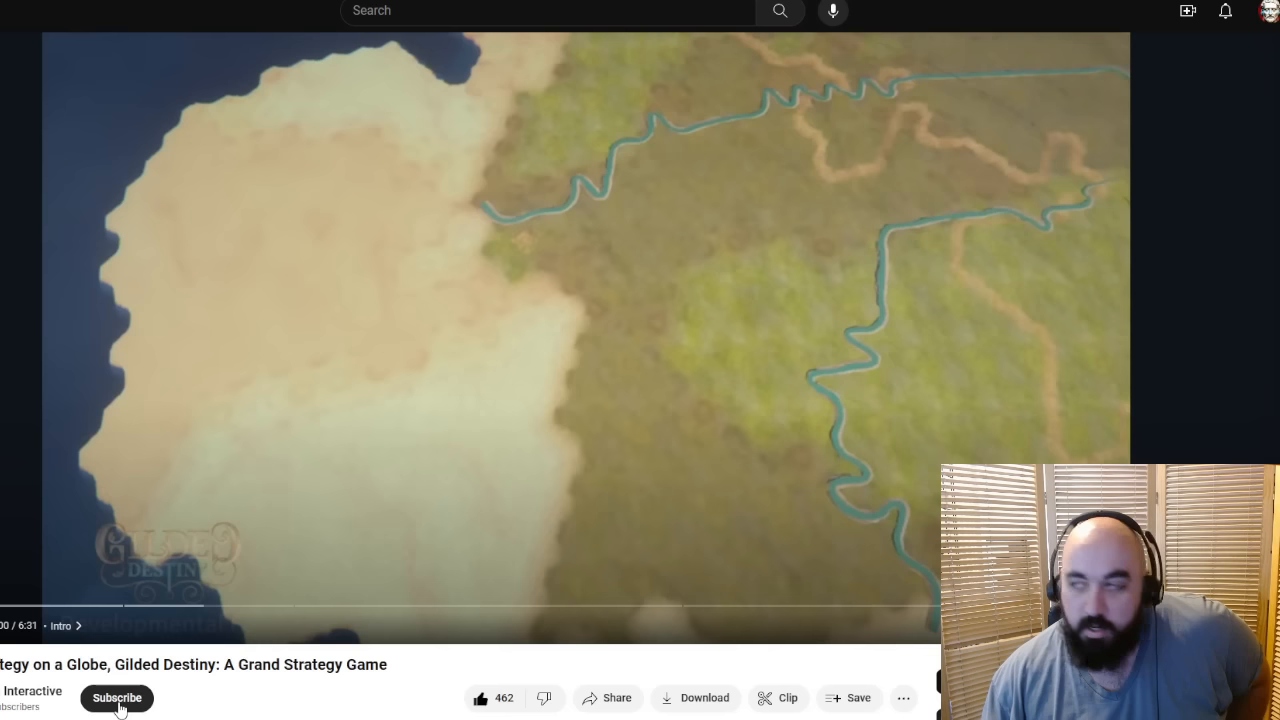
pyautogui.click(116, 696)
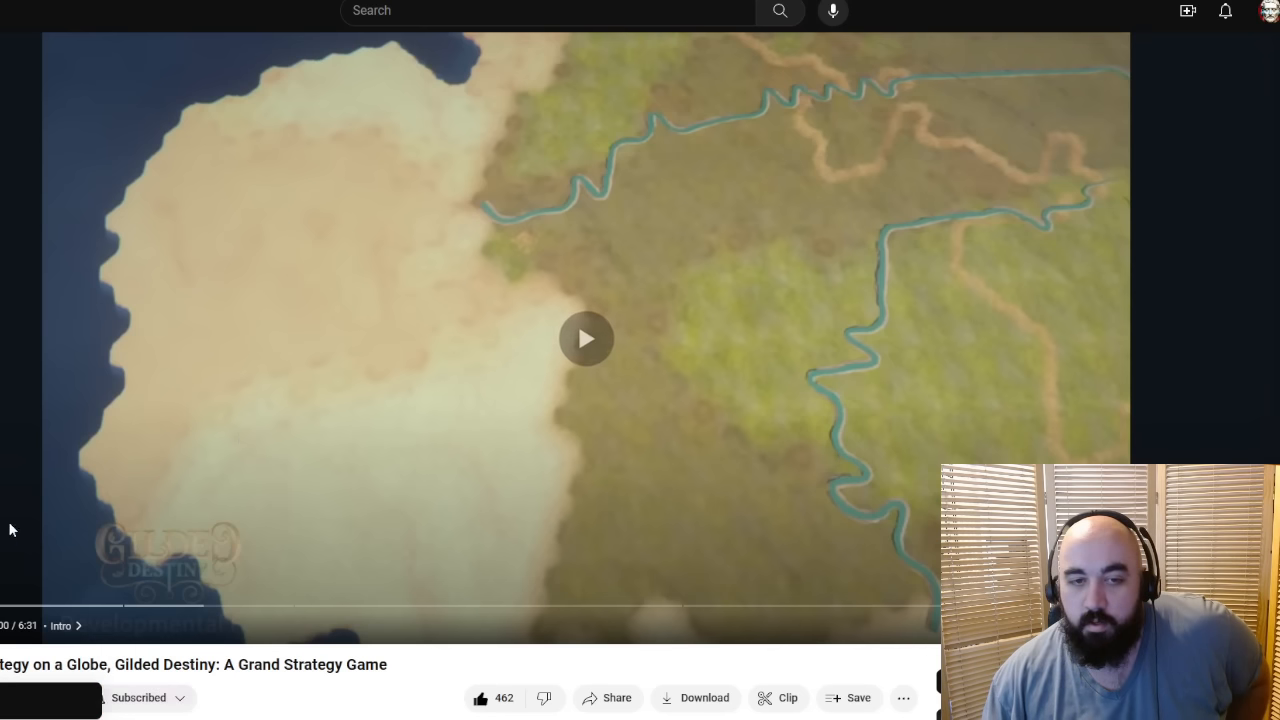
pyautogui.click(586, 340)
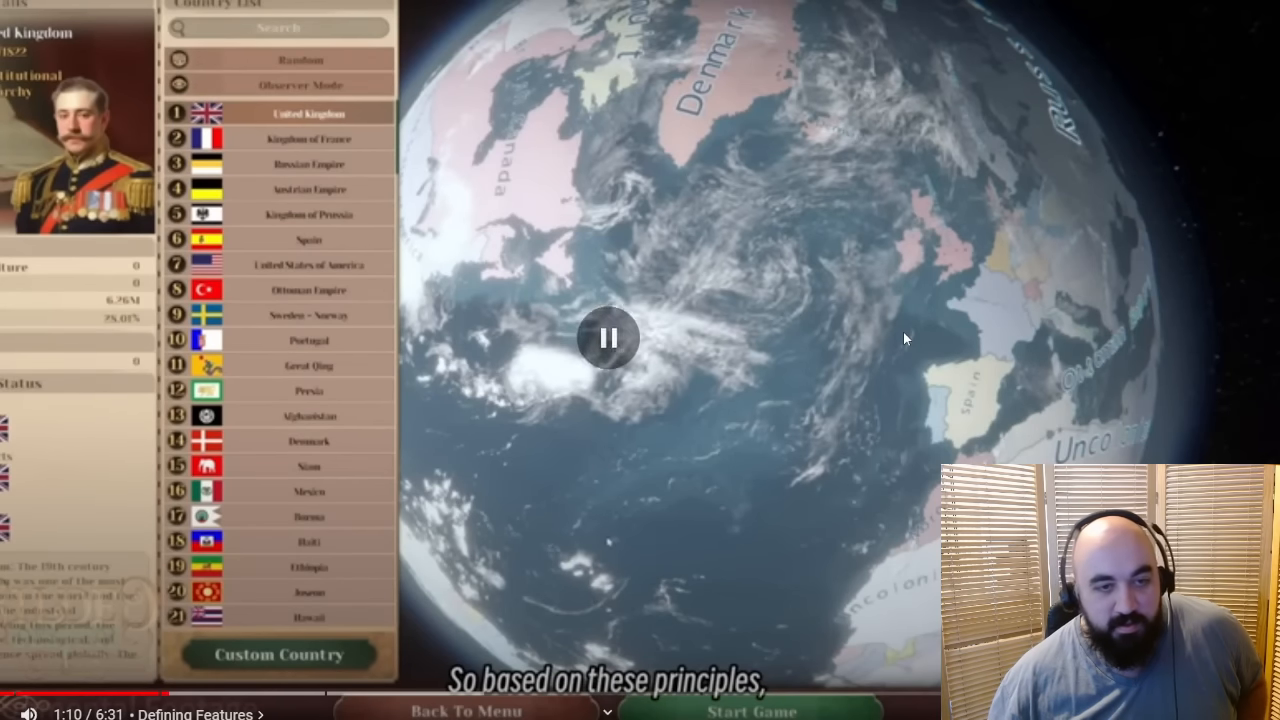
# Step: Pause the globe vlog at 1:10 in the Defining Features chapter
pyautogui.click(608, 338)
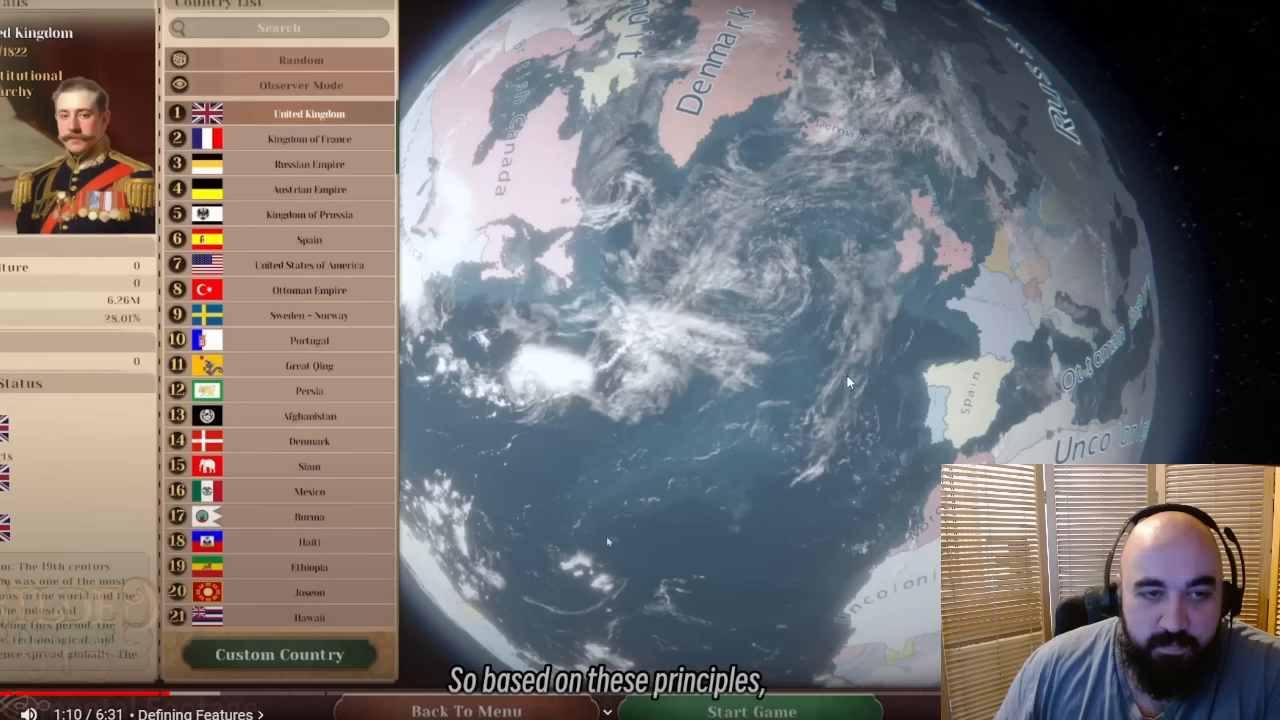
pyautogui.moveTo(916, 420)
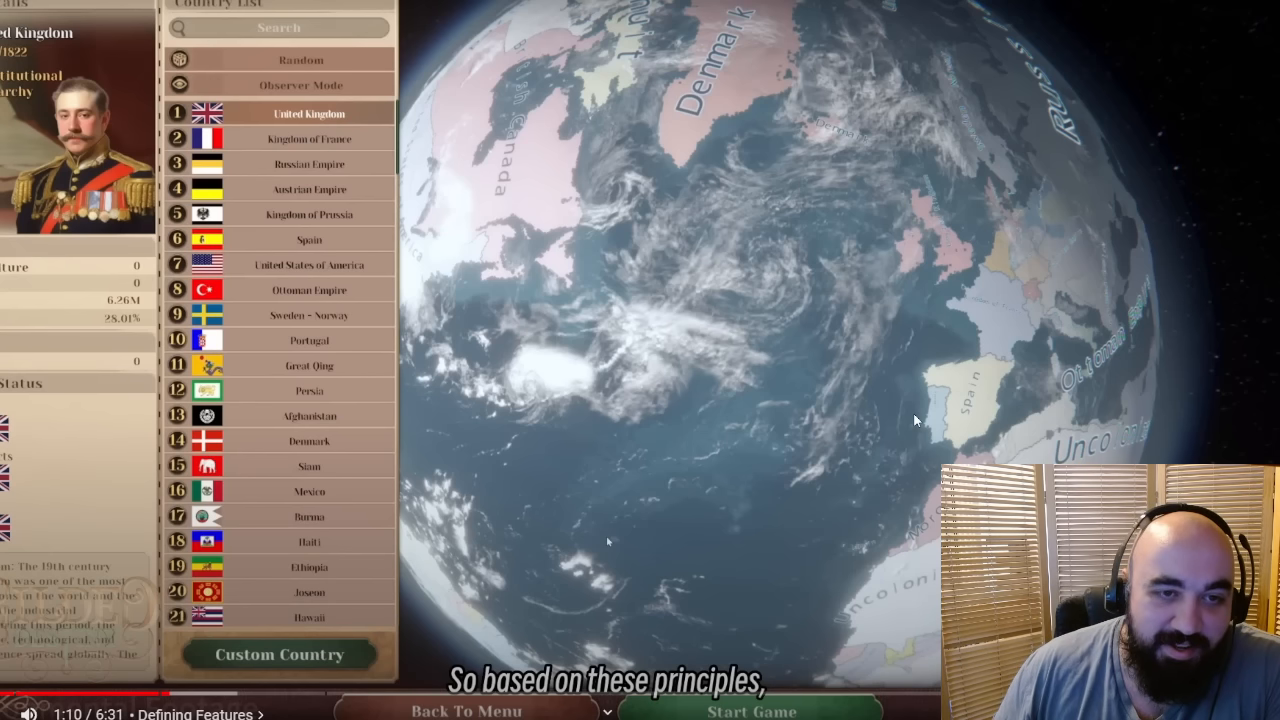
pyautogui.moveTo(30, 672)
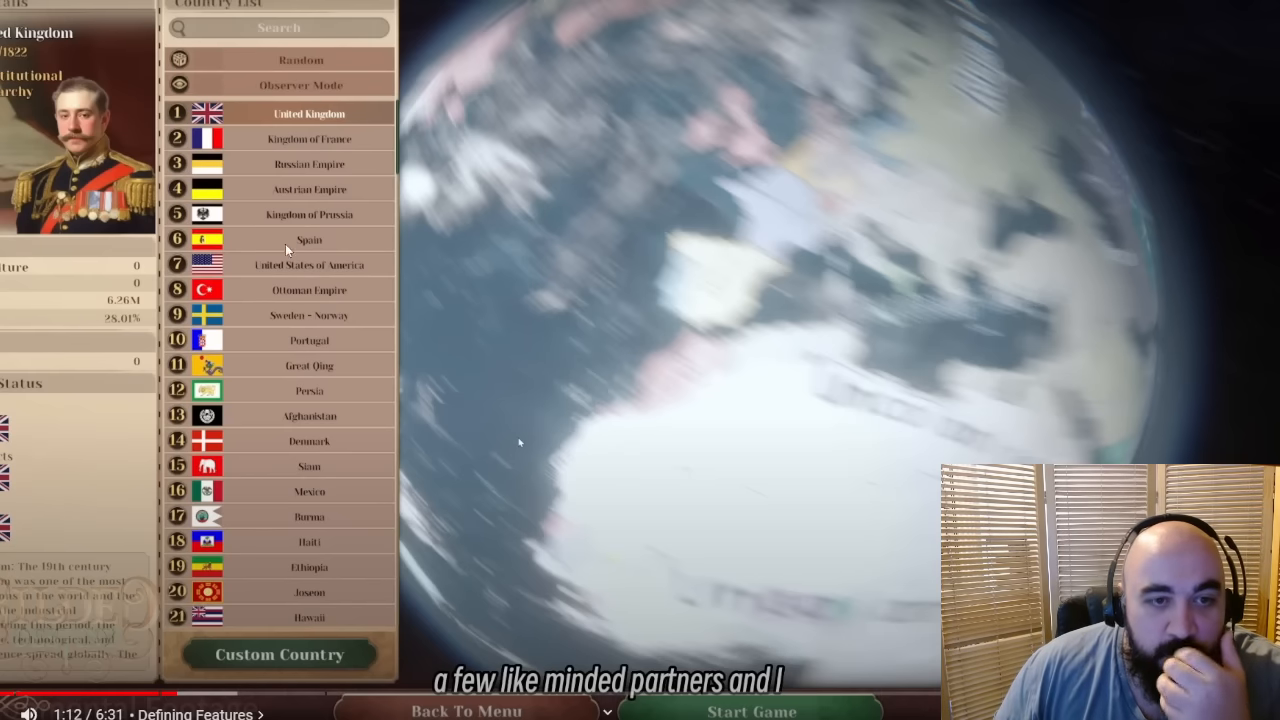
pyautogui.moveTo(328, 248)
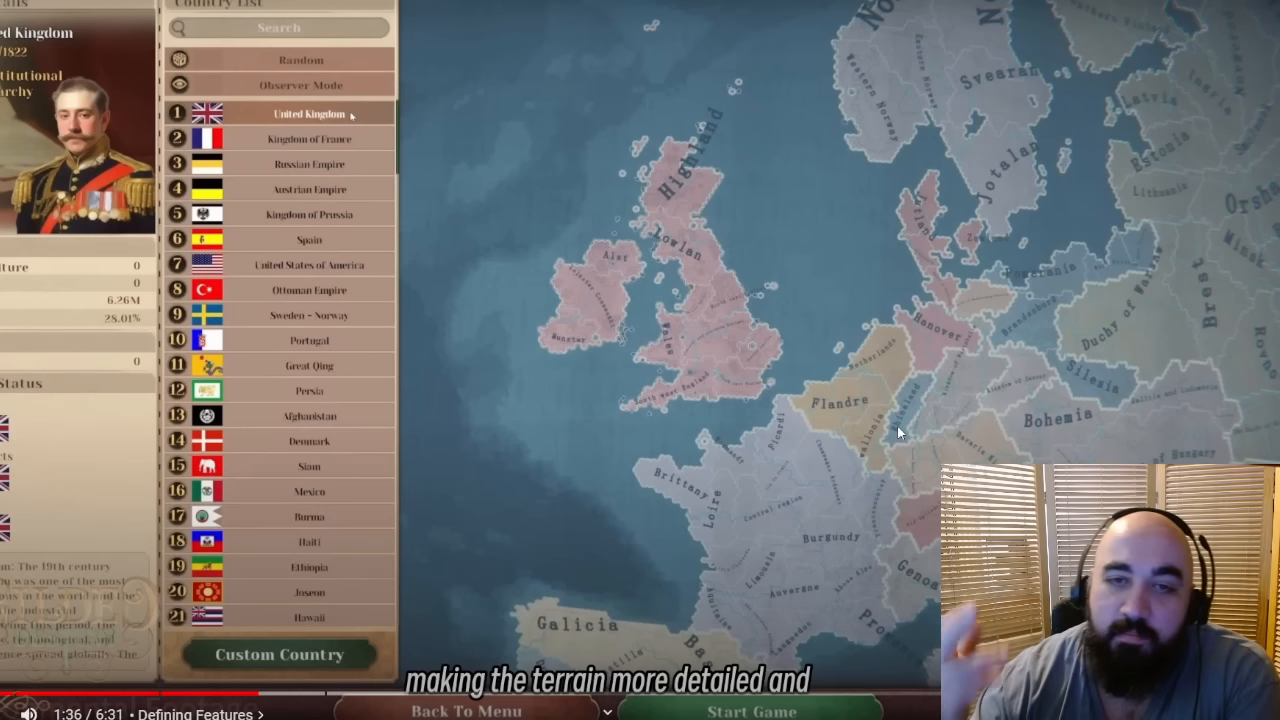
pyautogui.moveTo(952, 312)
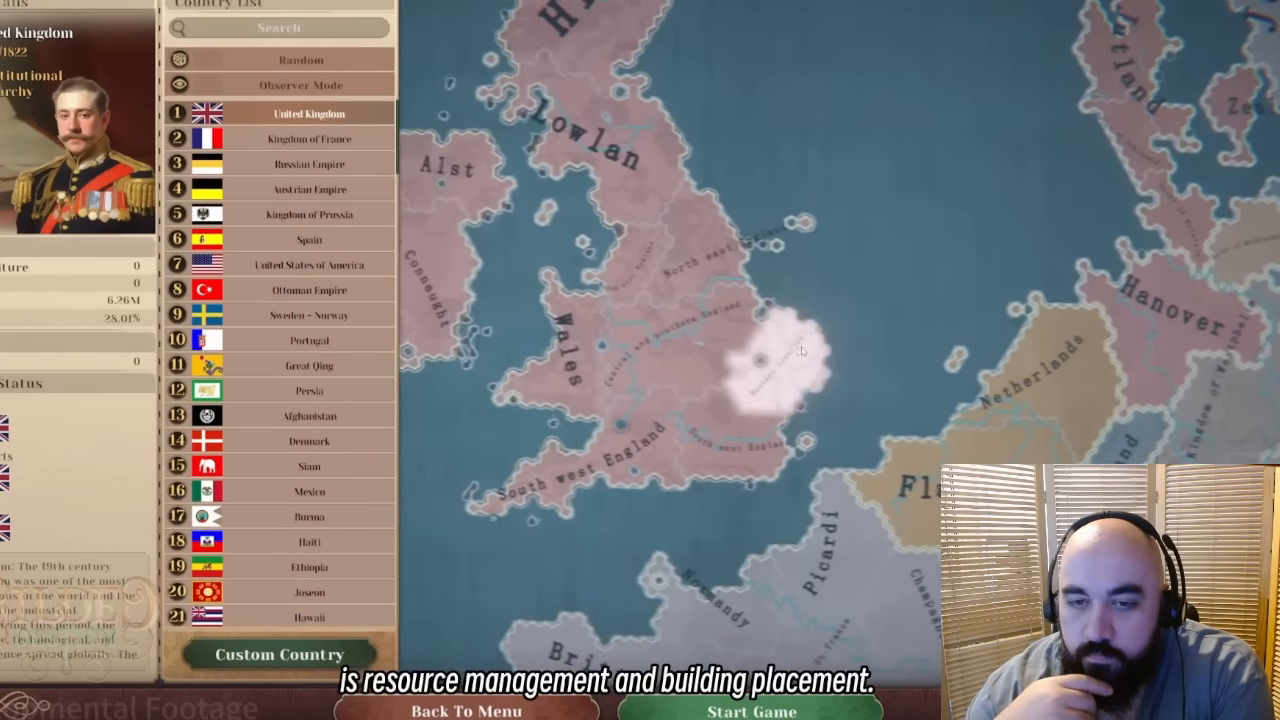
pyautogui.click(750, 712)
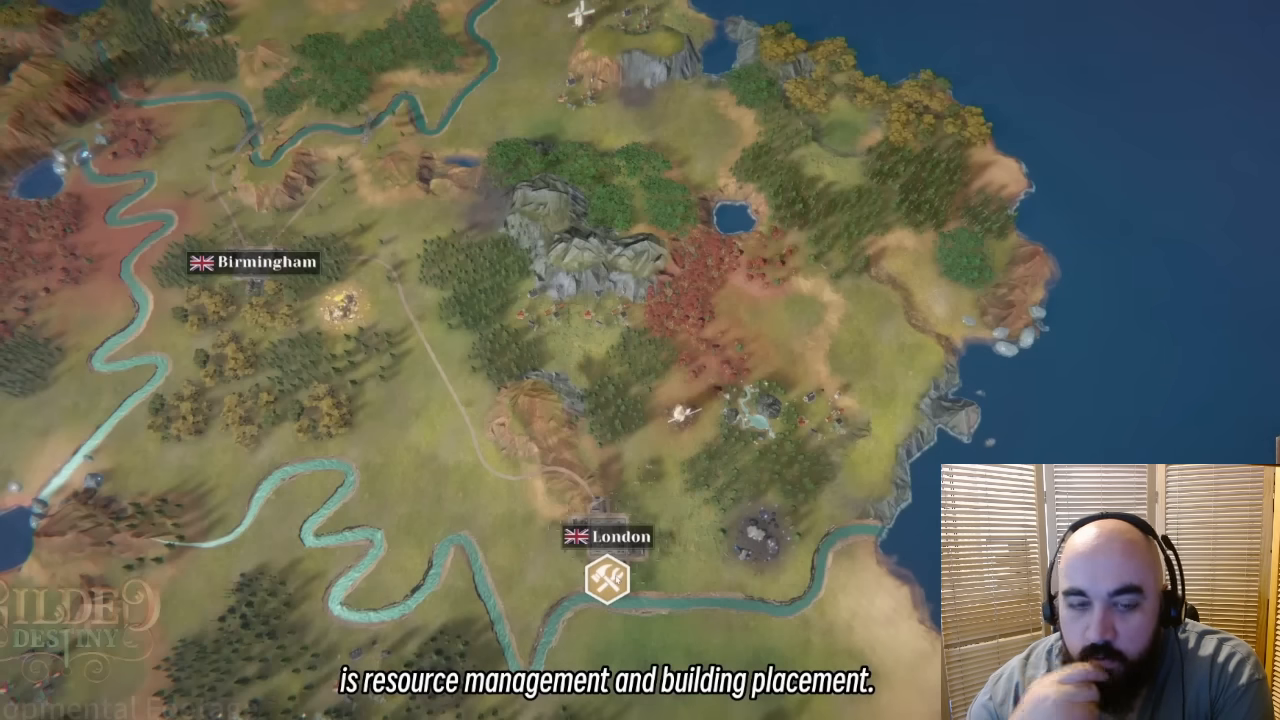
pyautogui.click(604, 580)
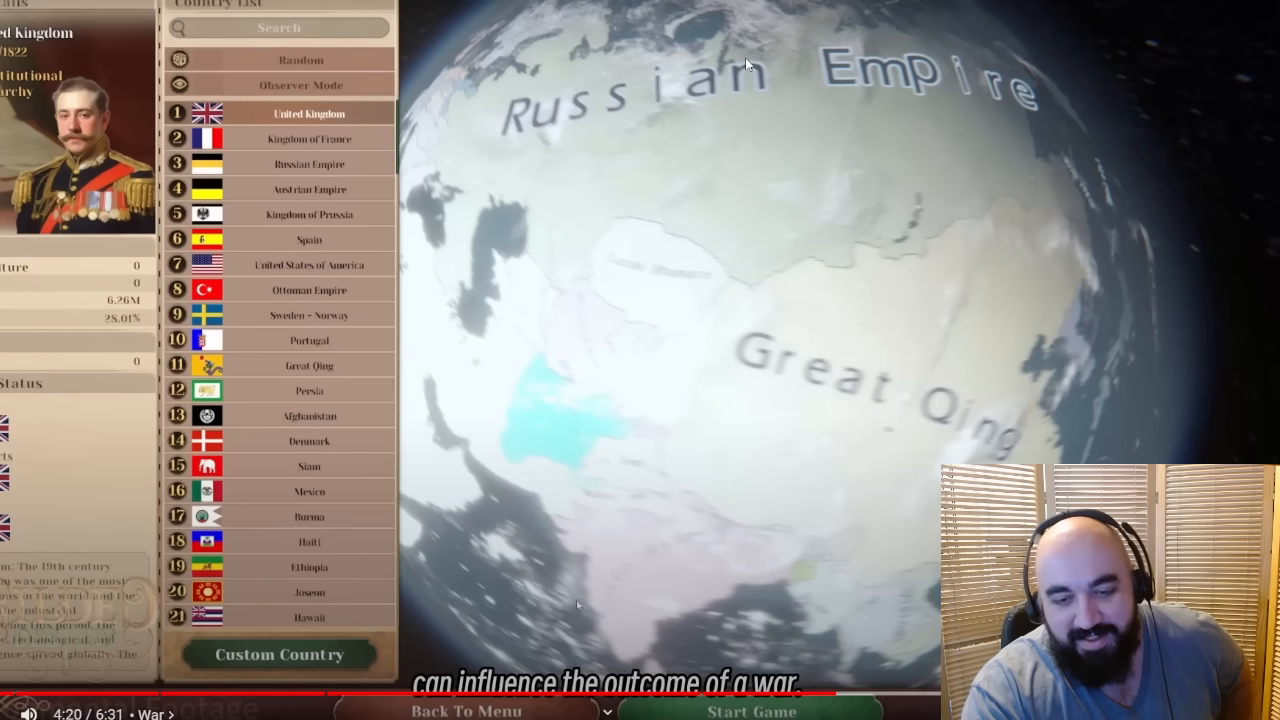
pyautogui.click(608, 338)
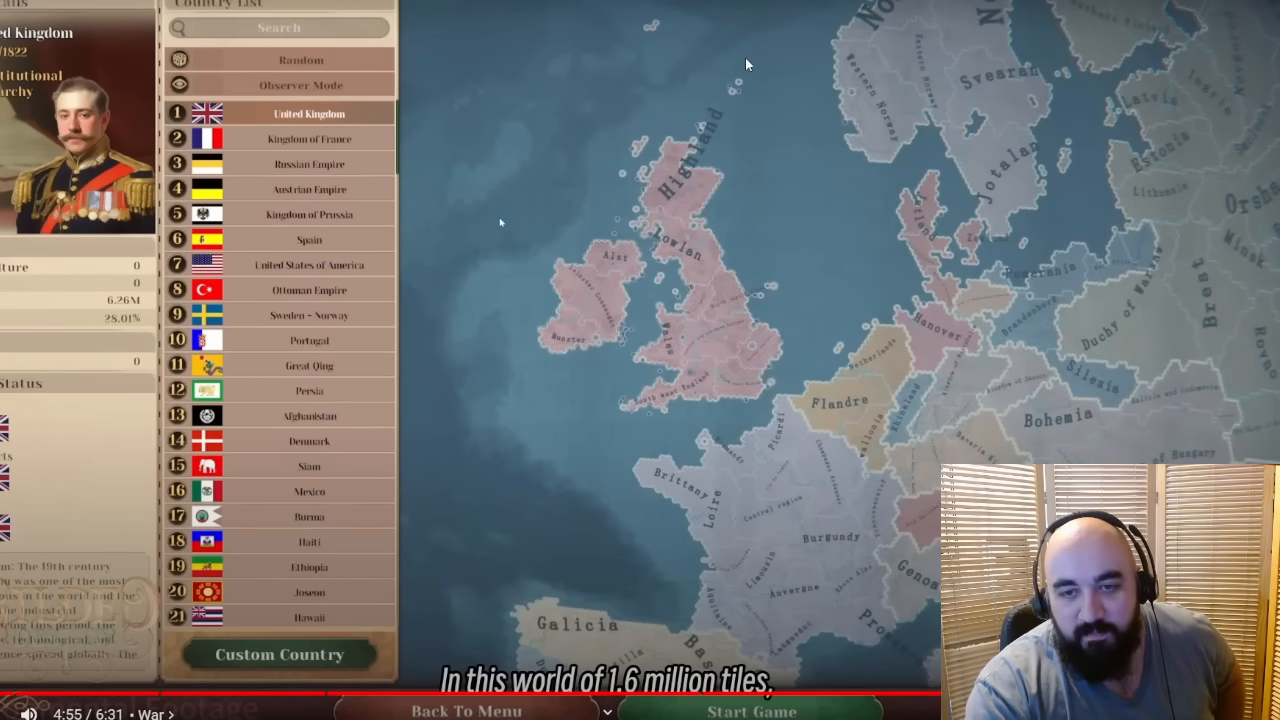
pyautogui.moveTo(704, 330)
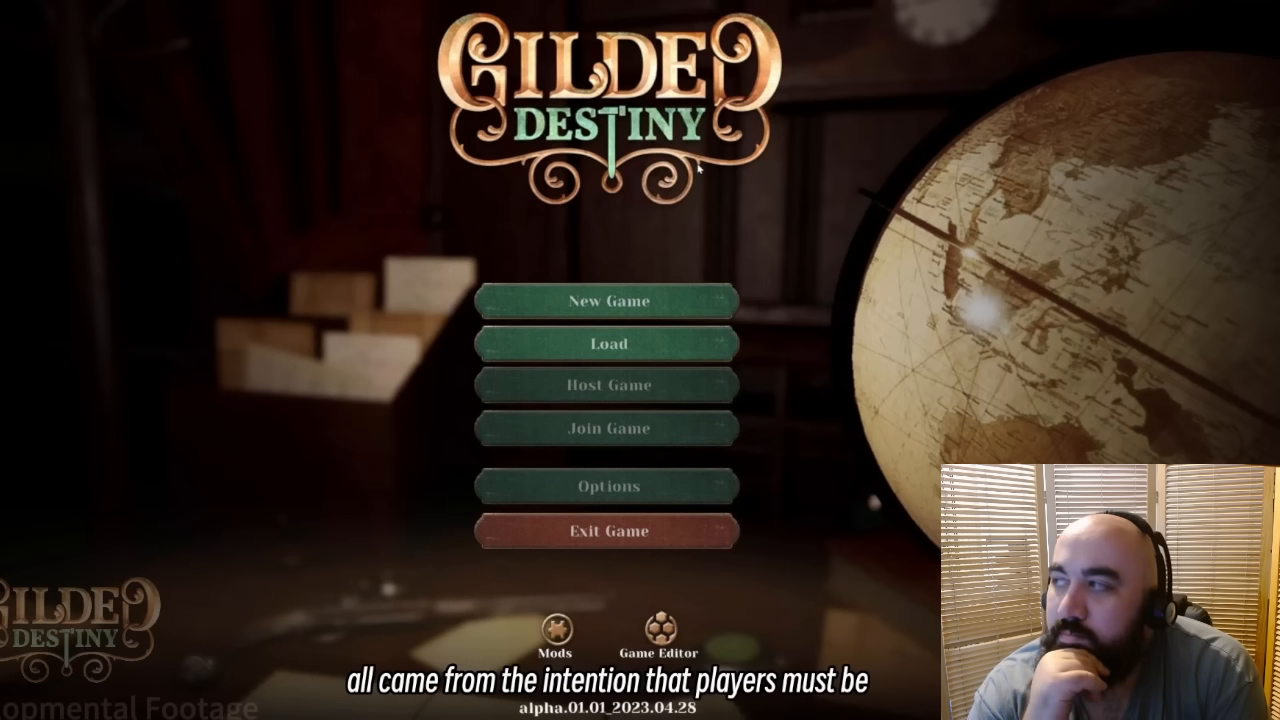
pyautogui.click(608, 300)
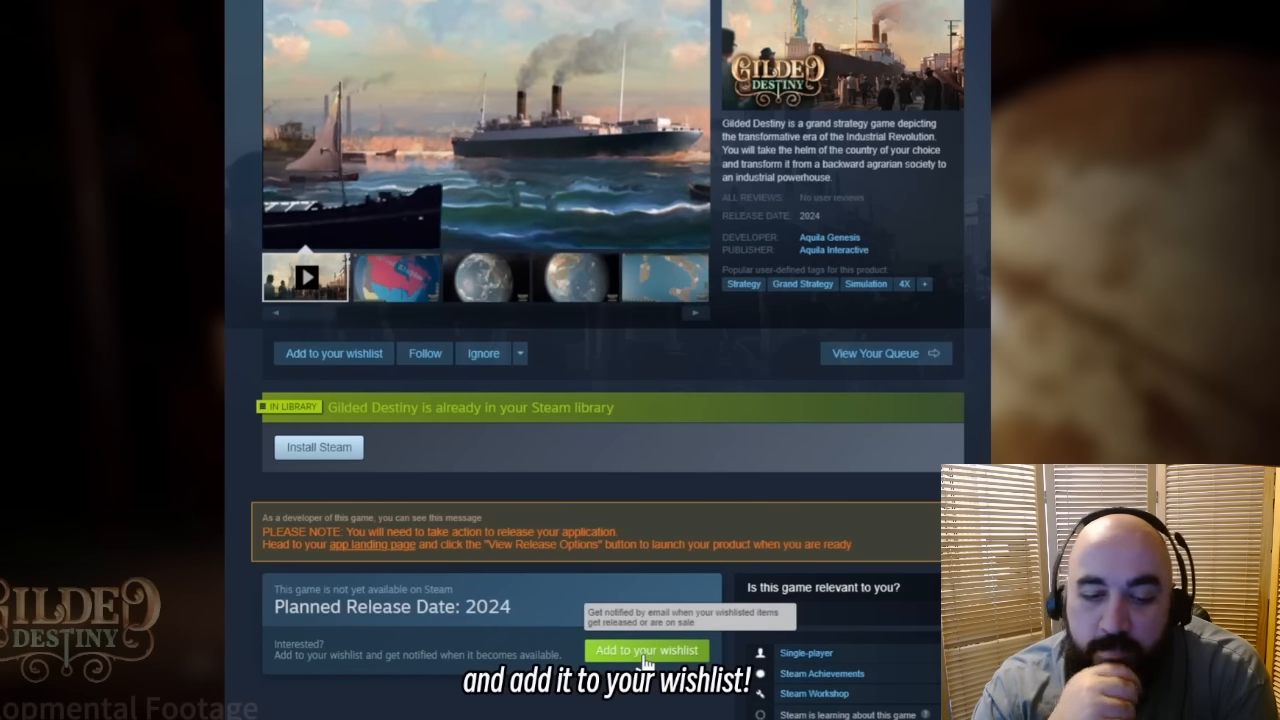
# Step: Leave the YouTube vlog and land back on Steam's Dev Diary 4 Trade article
pyautogui.click(646, 650)
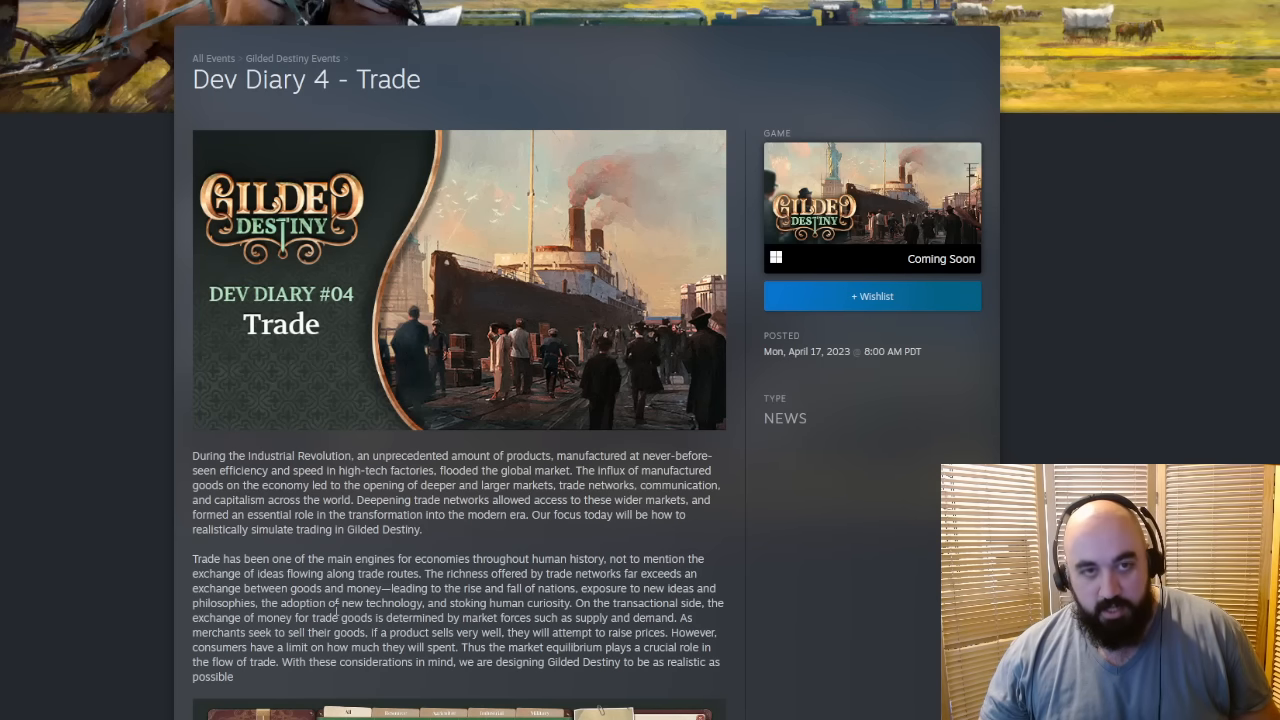
# Step: Scrub the Dev Diary 5 embedded vlog and reopen it on YouTube around 2:07, Resource Management
pyautogui.scroll(-3)
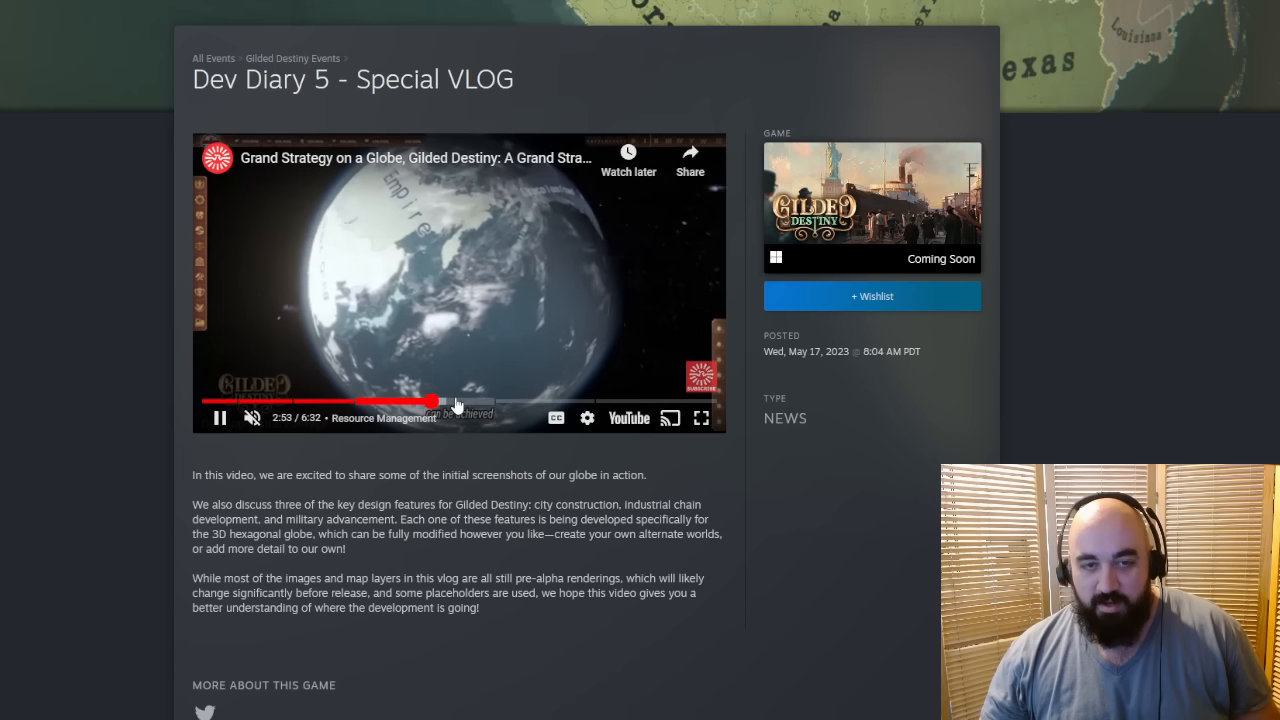
pyautogui.moveTo(432, 402); pyautogui.dragTo(510, 402)
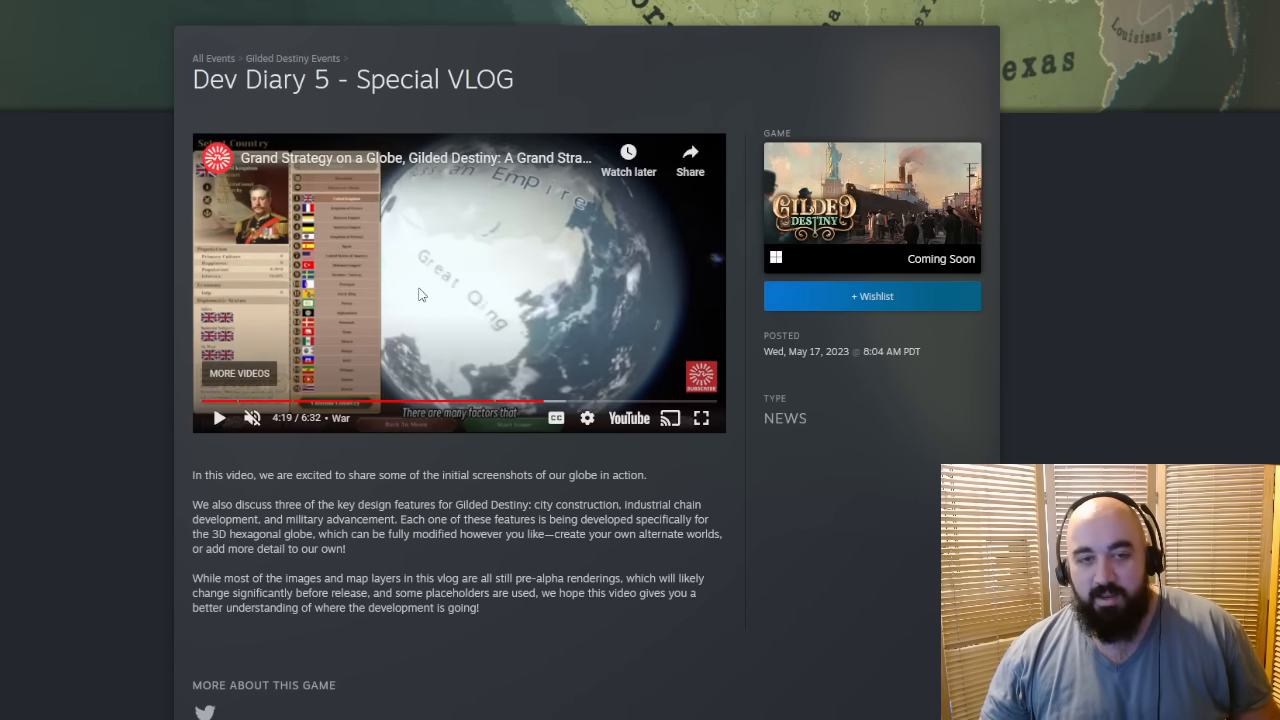
pyautogui.moveTo(588, 418)
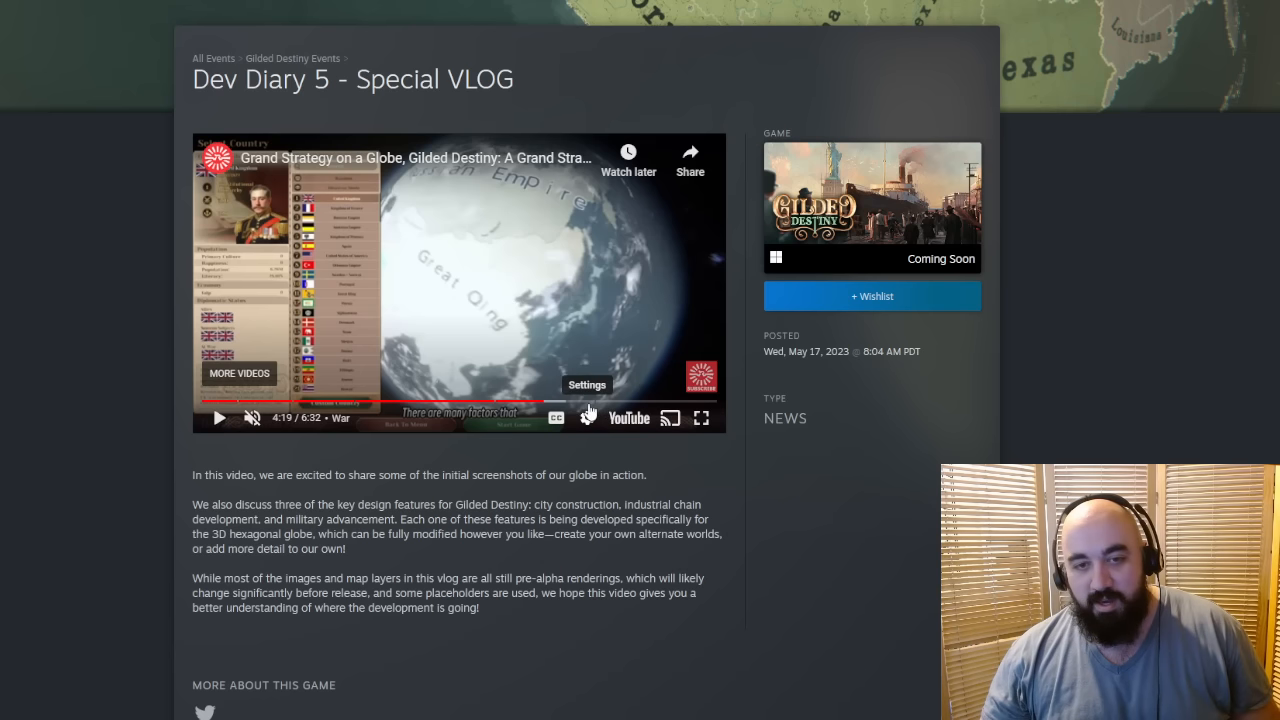
pyautogui.moveTo(384, 406)
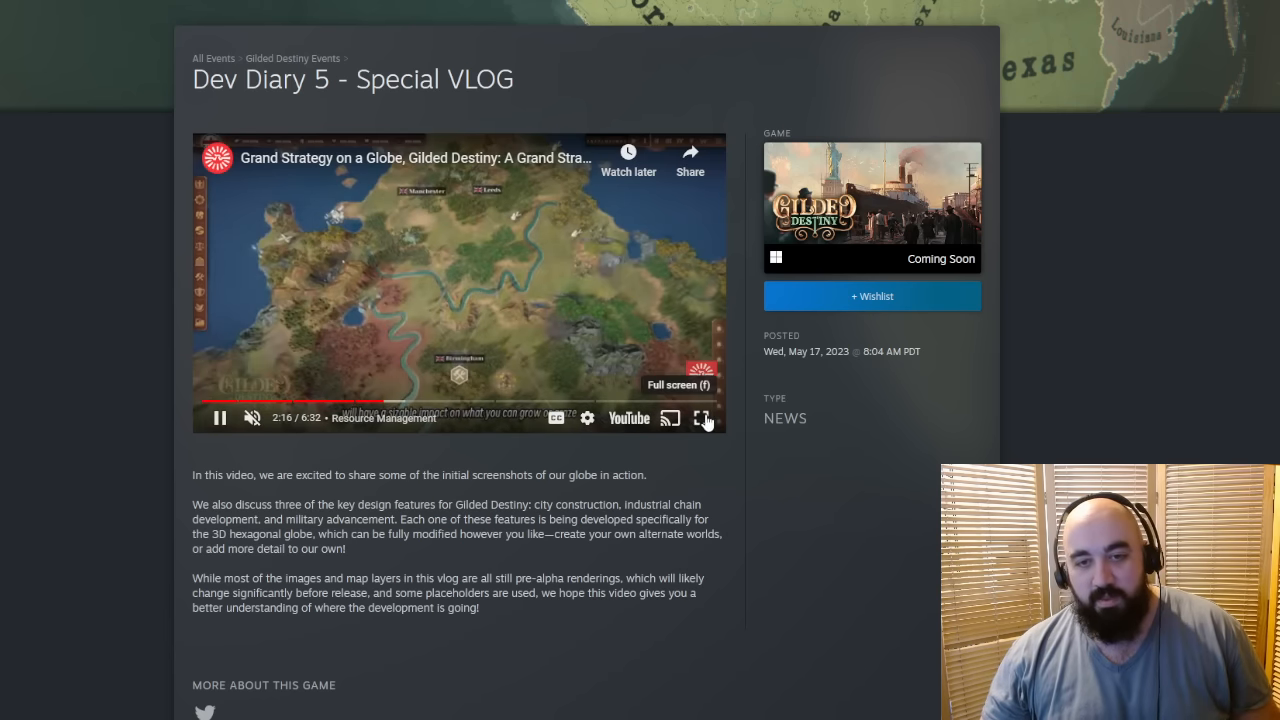
pyautogui.click(702, 418)
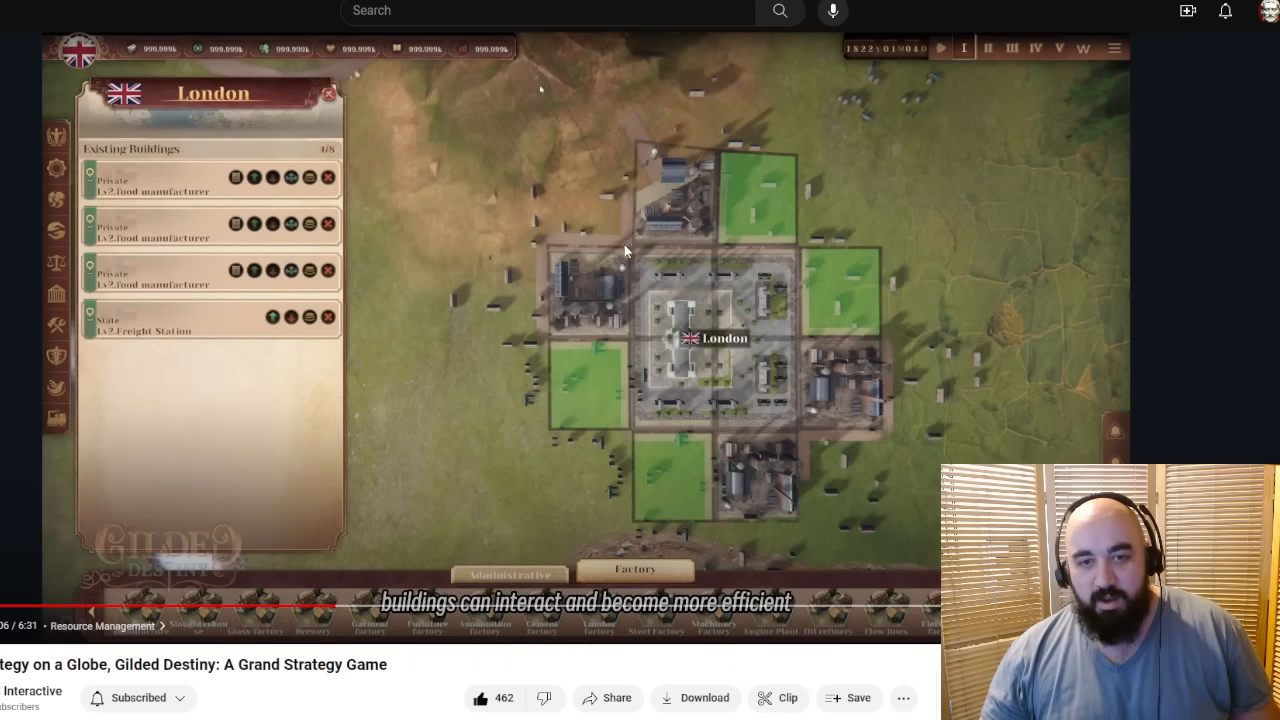
pyautogui.click(328, 94)
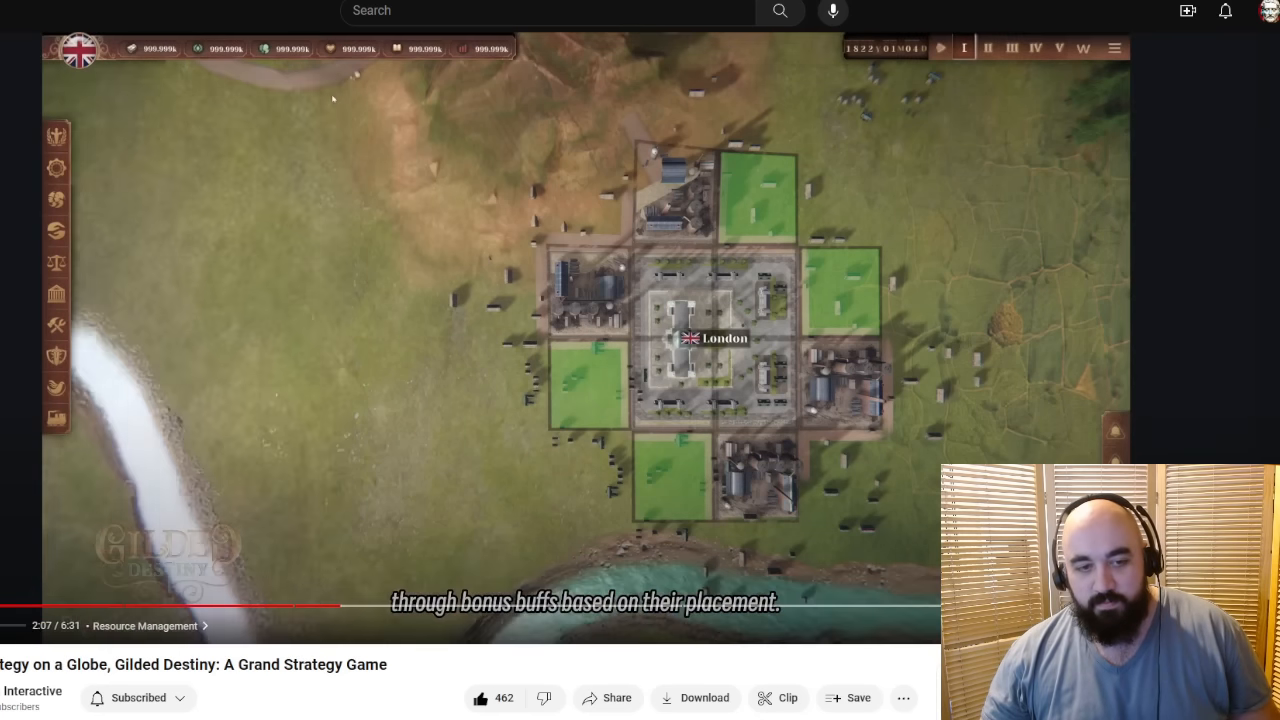